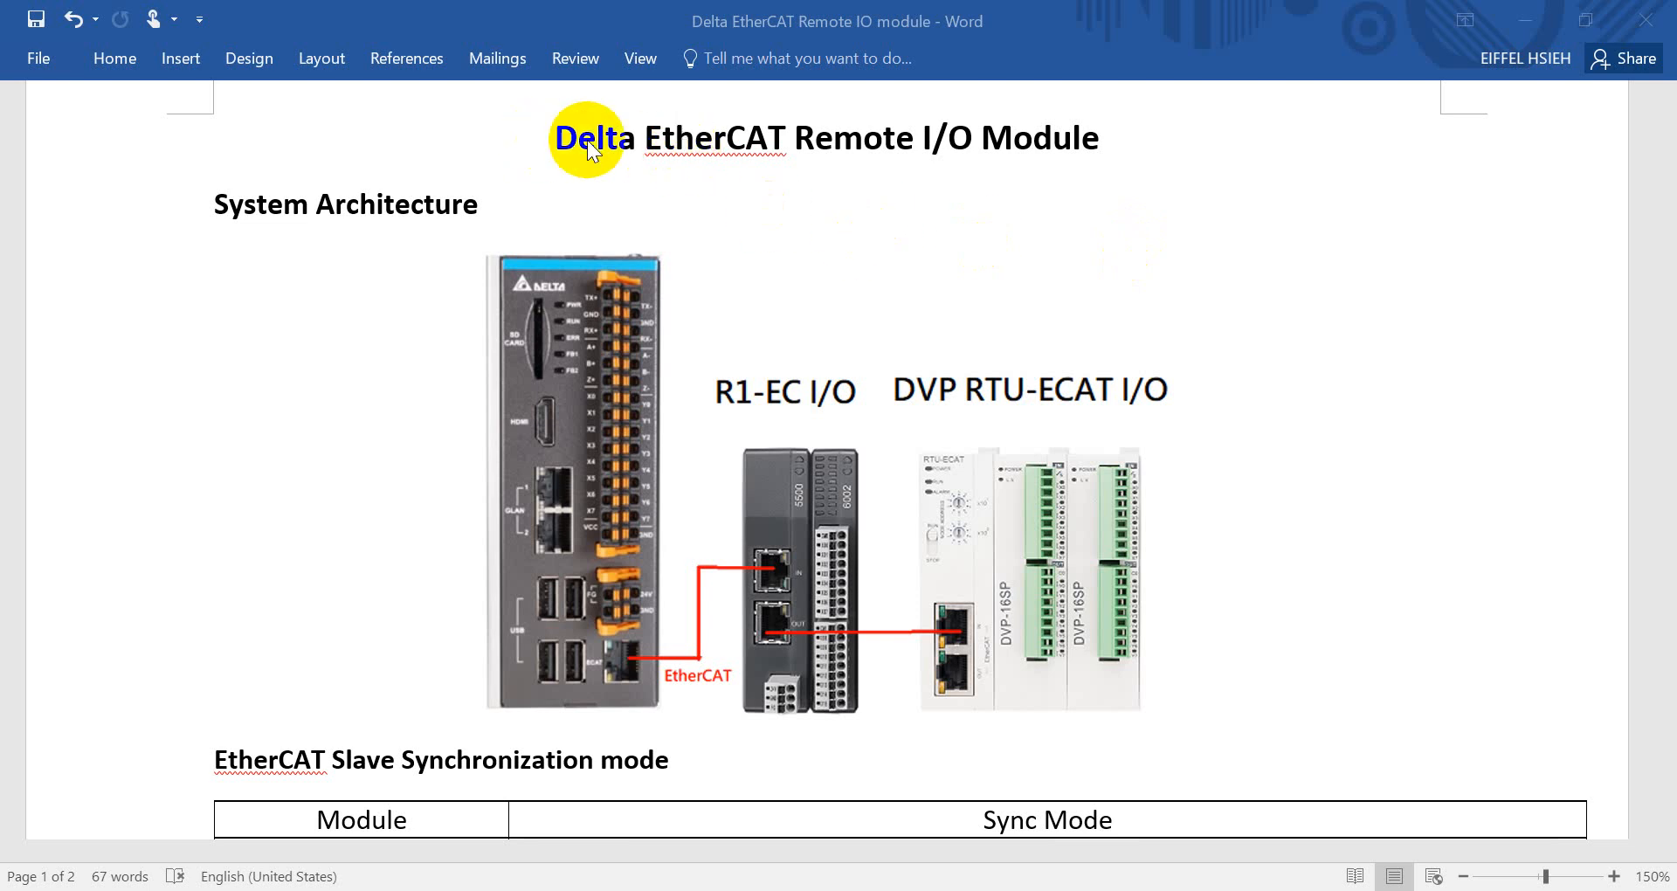
{"action": "mouse_move", "coordinate": [1064, 159]}
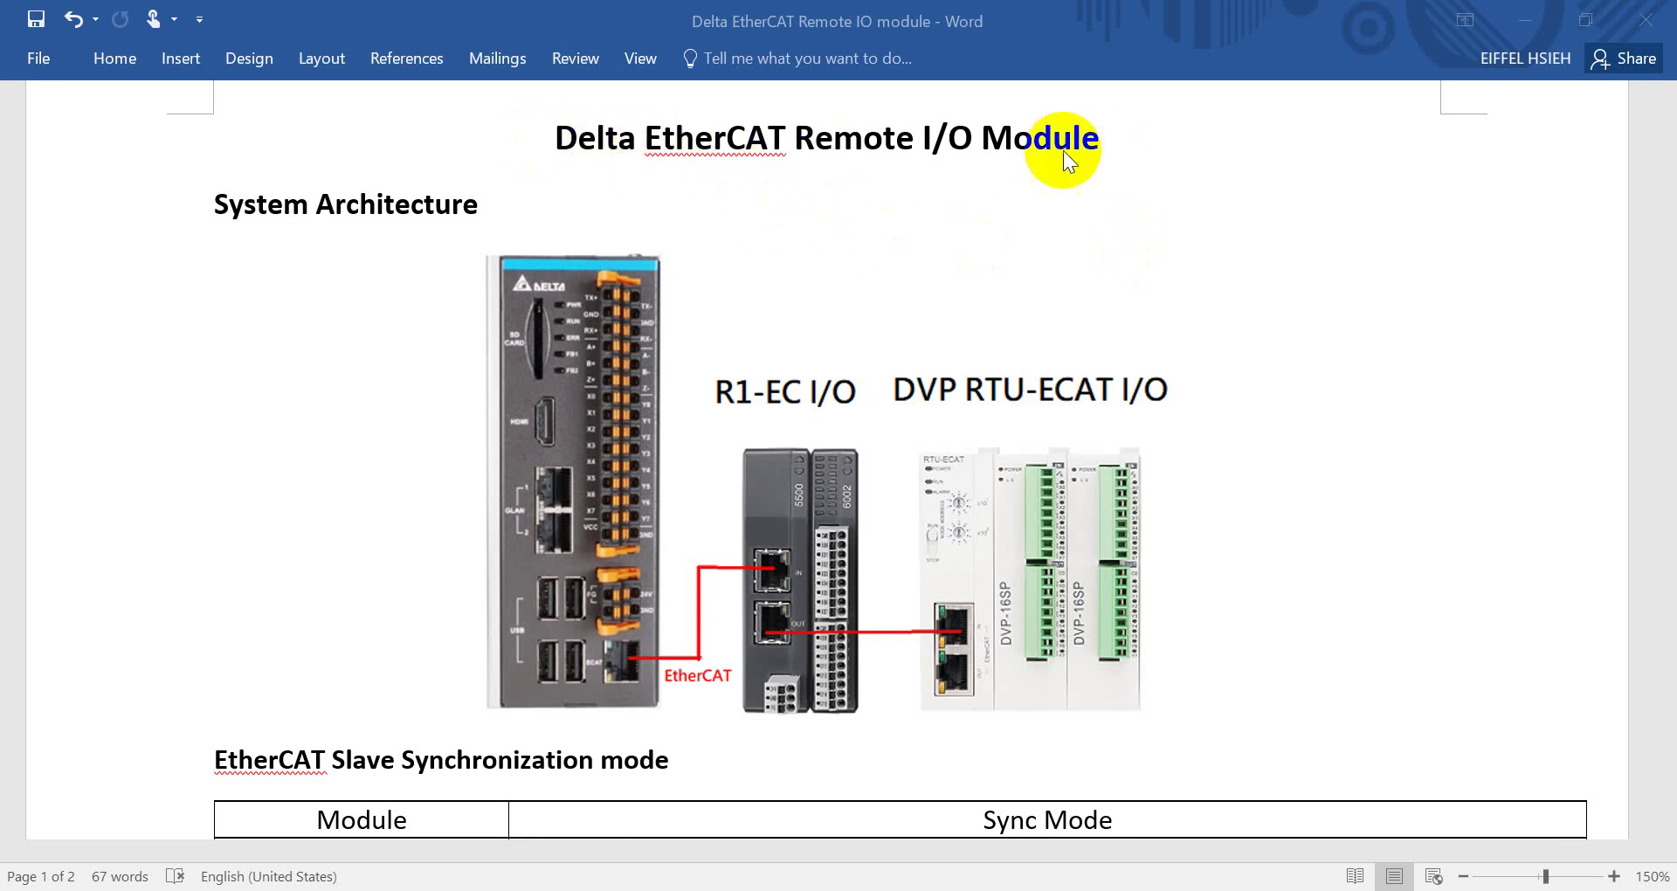
{"action": "mouse_move", "coordinate": [393, 214]}
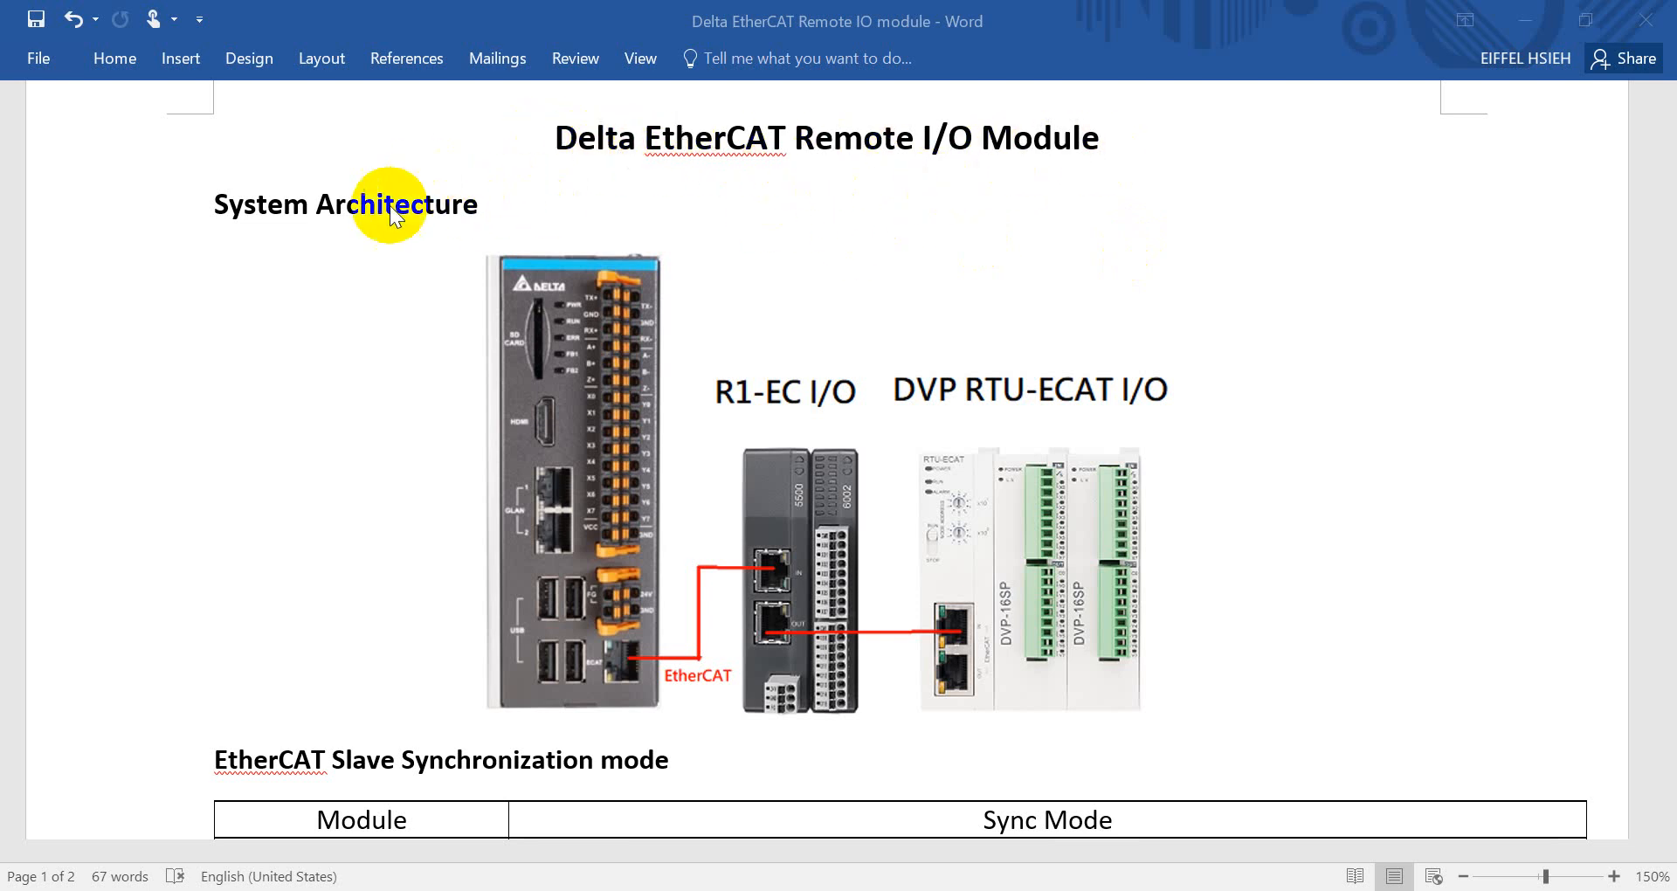
{"action": "mouse_move", "coordinate": [756, 439]}
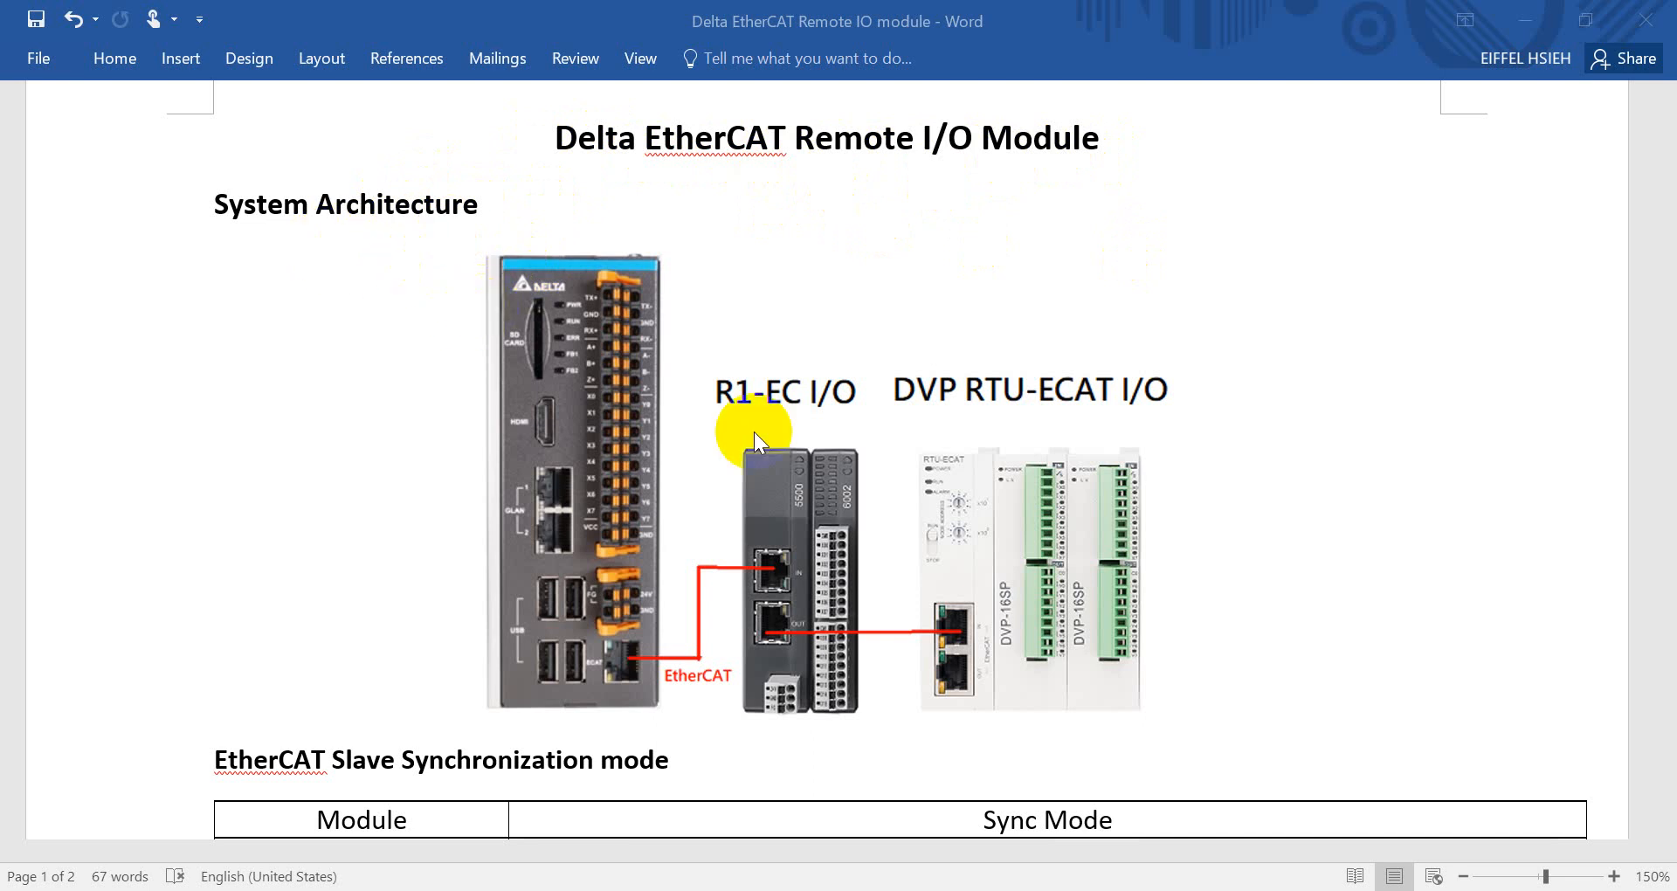
{"action": "mouse_move", "coordinate": [573, 402]}
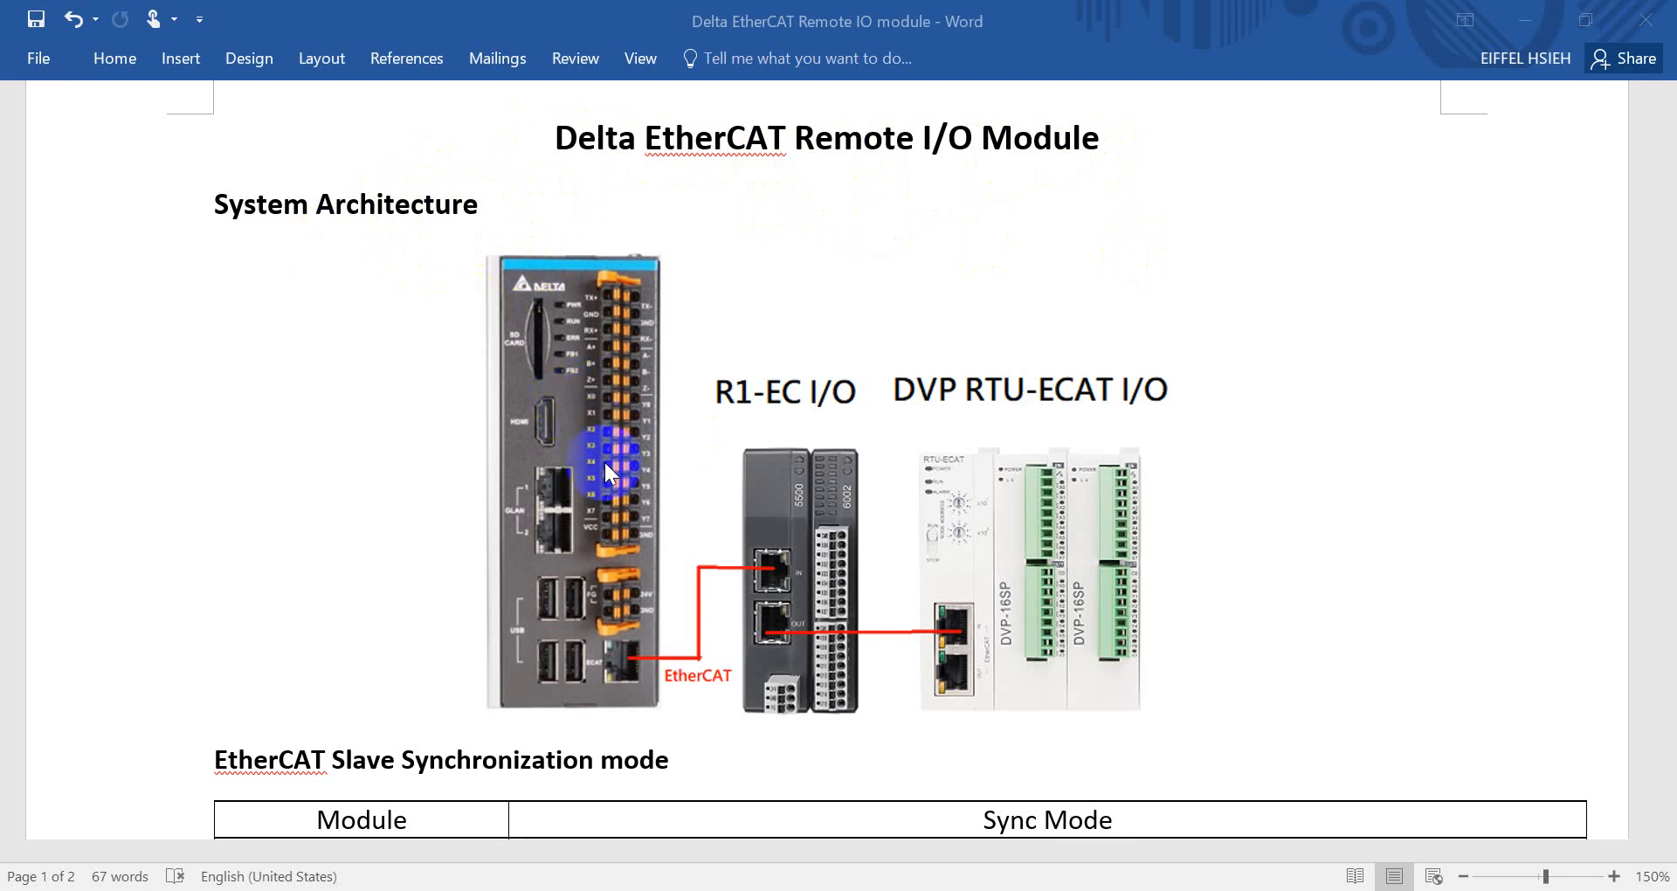
{"action": "mouse_move", "coordinate": [817, 423]}
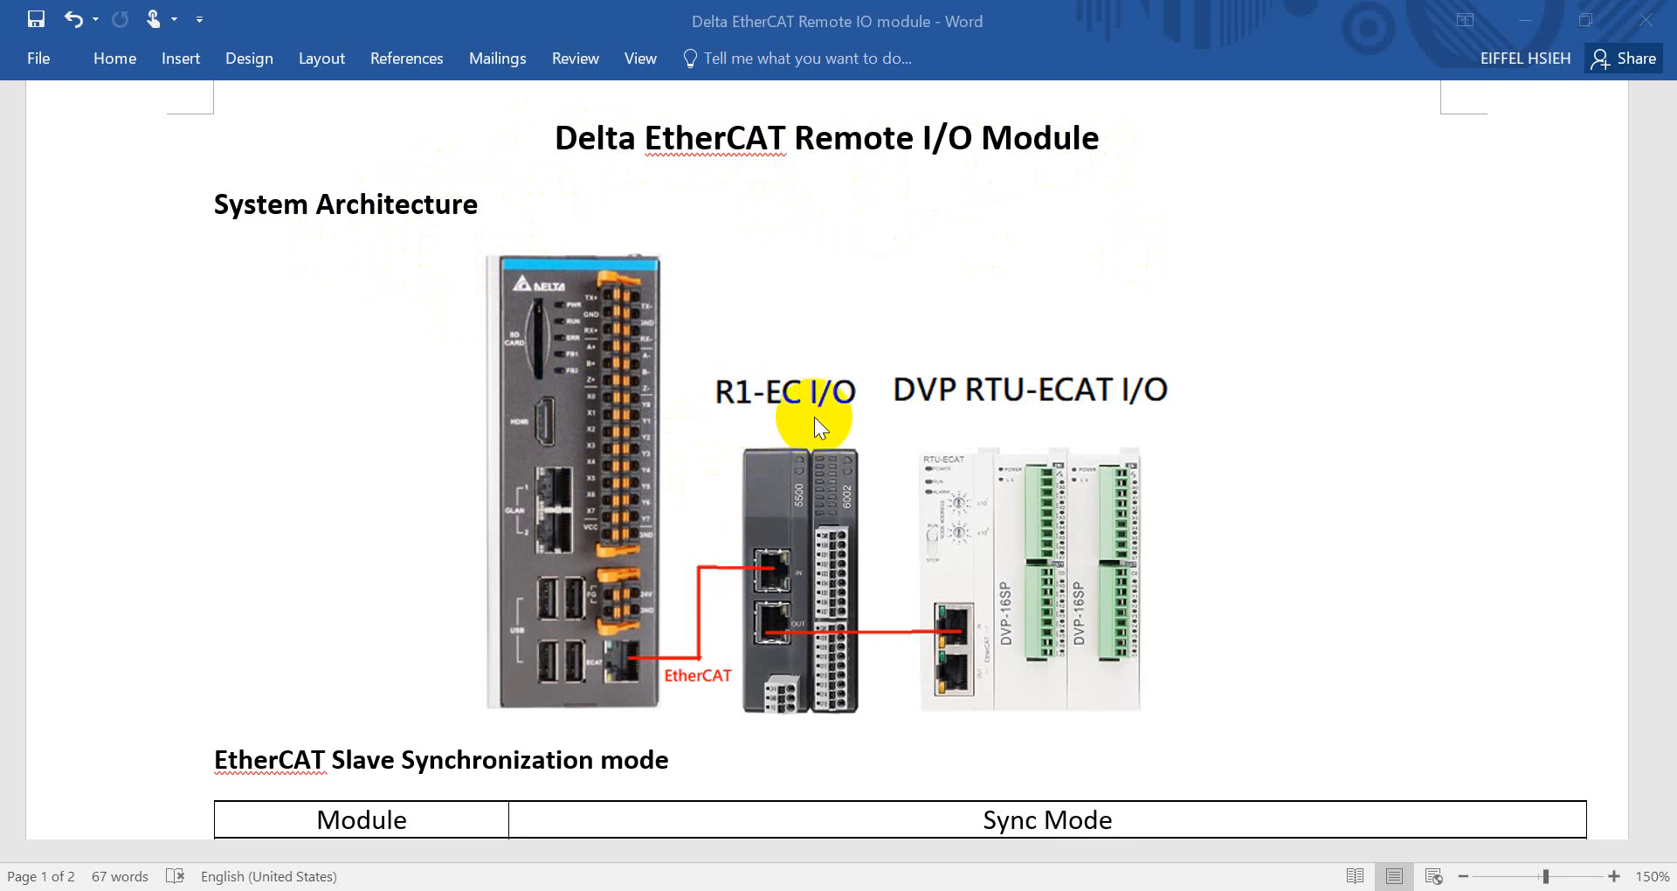
{"action": "mouse_move", "coordinate": [786, 501]}
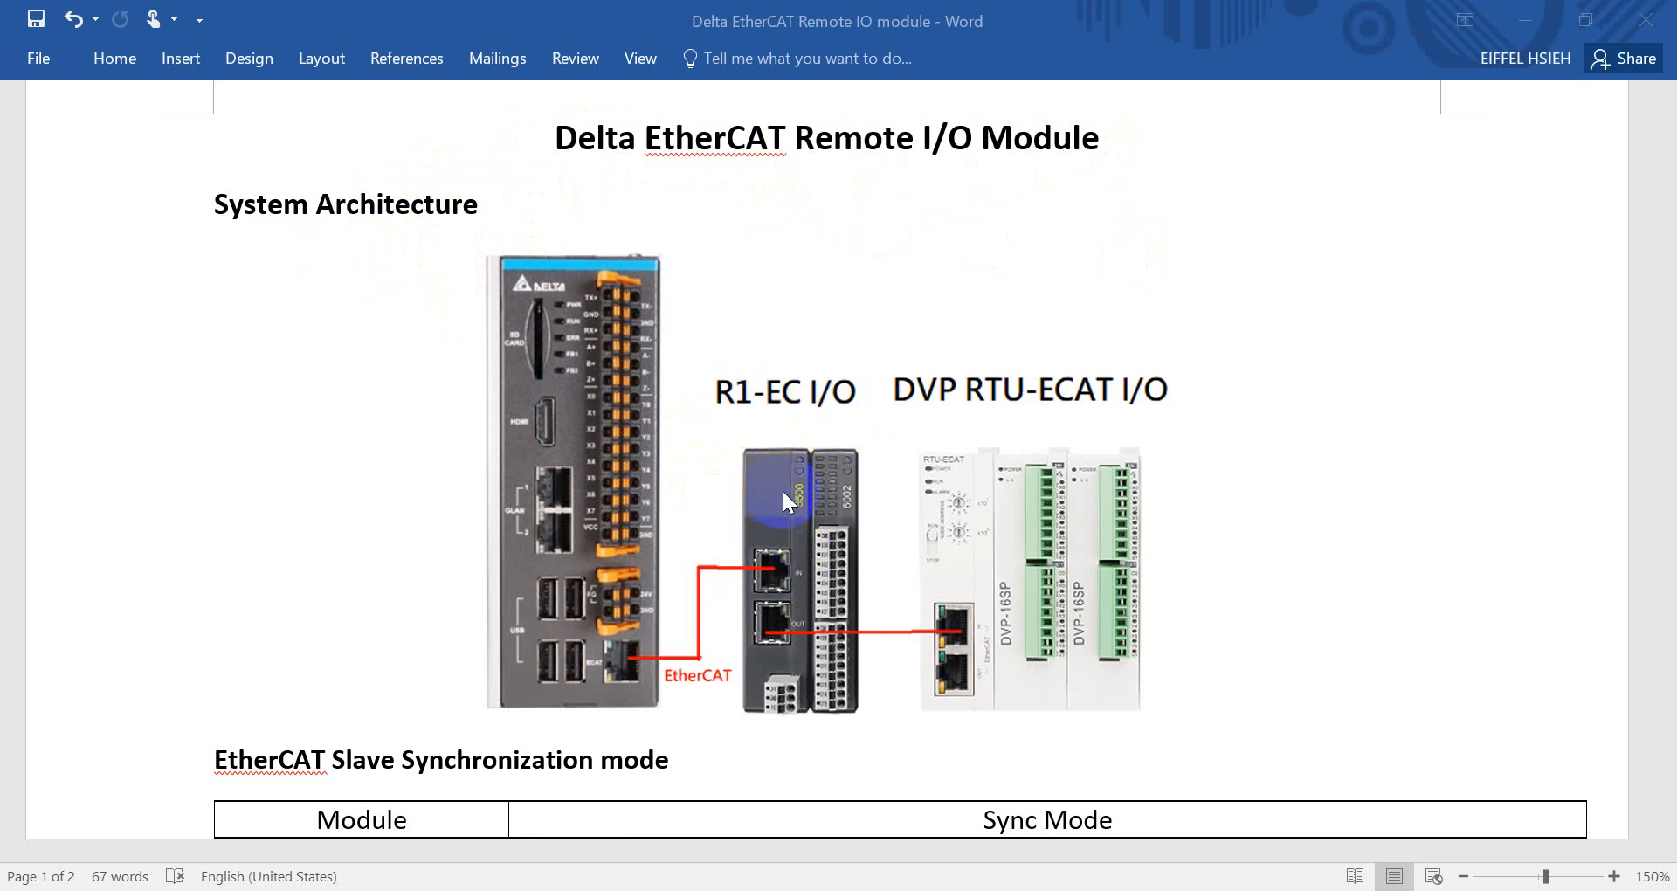
{"action": "mouse_move", "coordinate": [788, 519]}
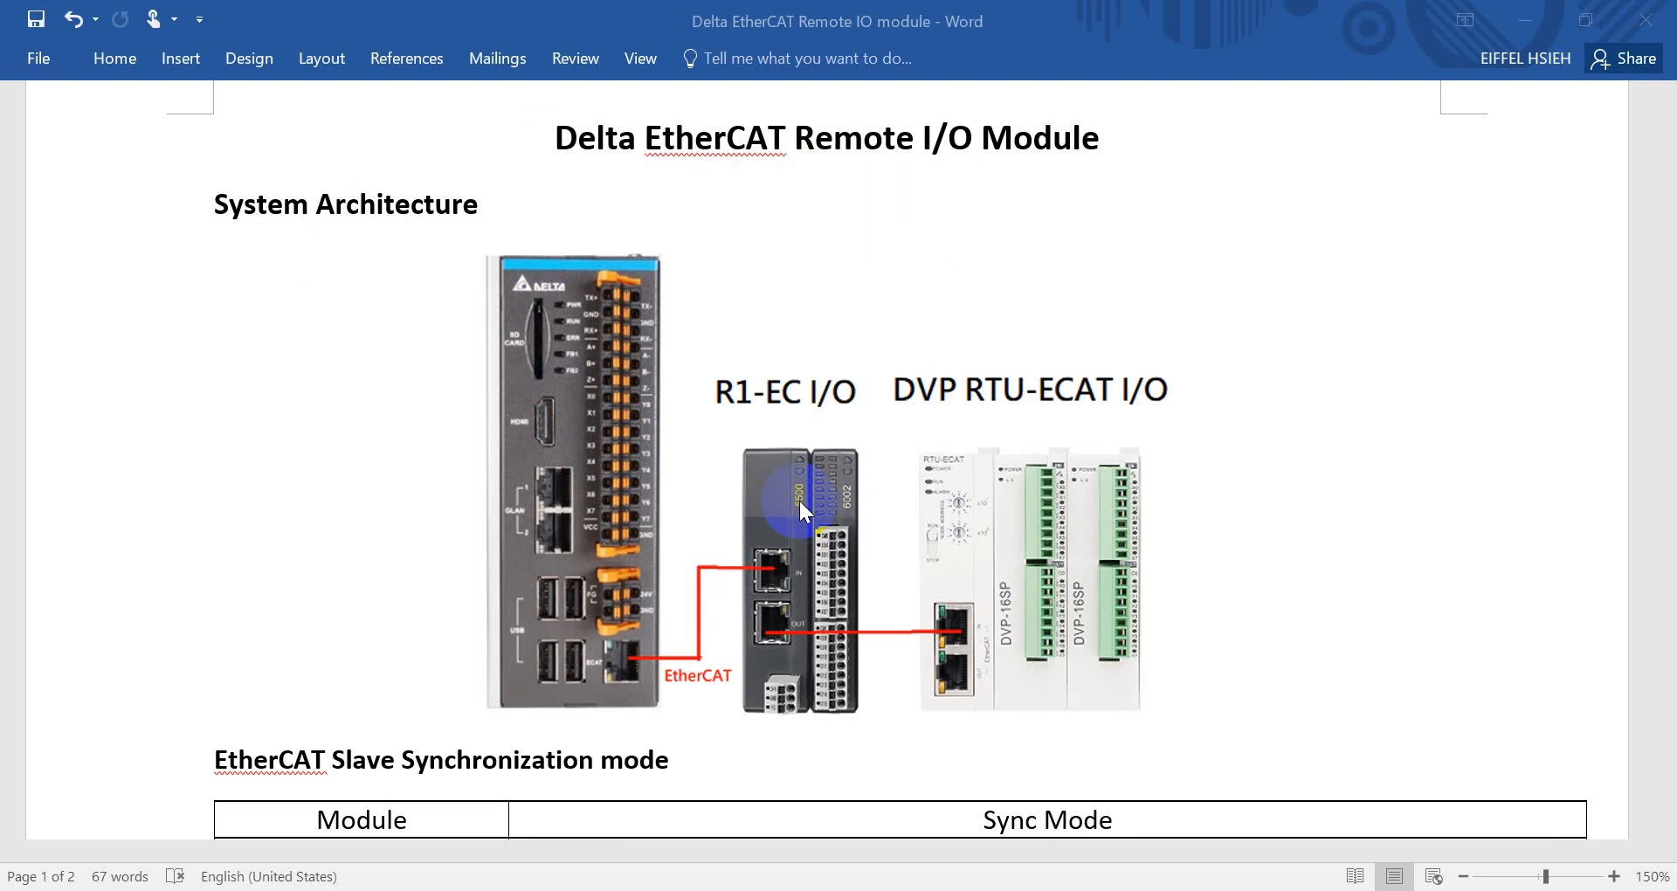
{"action": "mouse_move", "coordinate": [856, 524]}
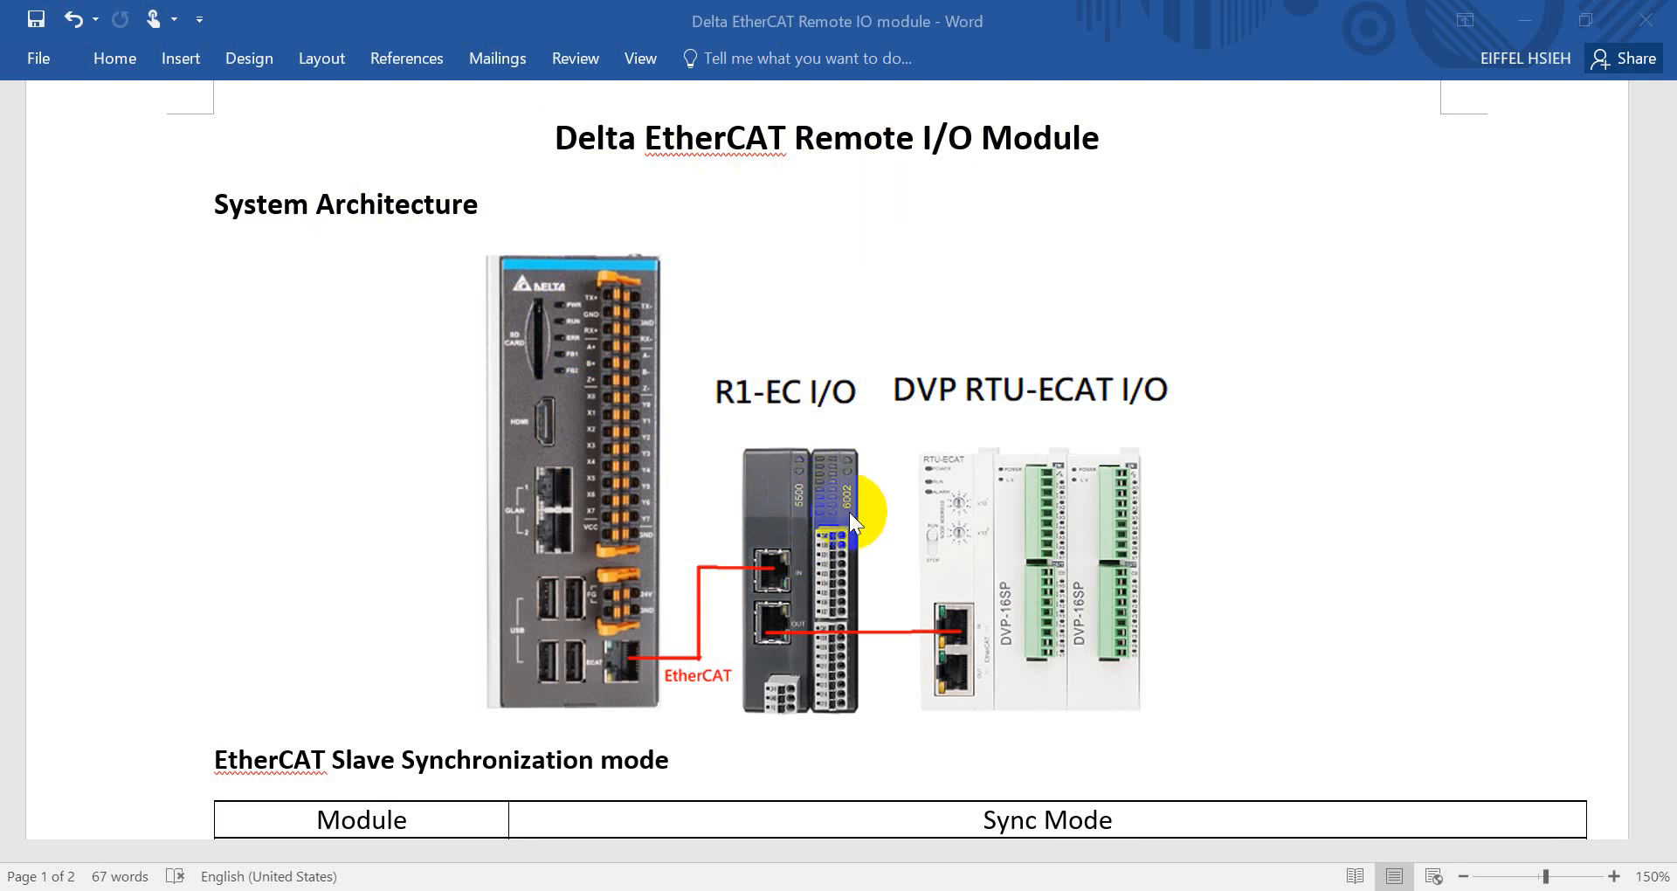
{"action": "mouse_move", "coordinate": [962, 495]}
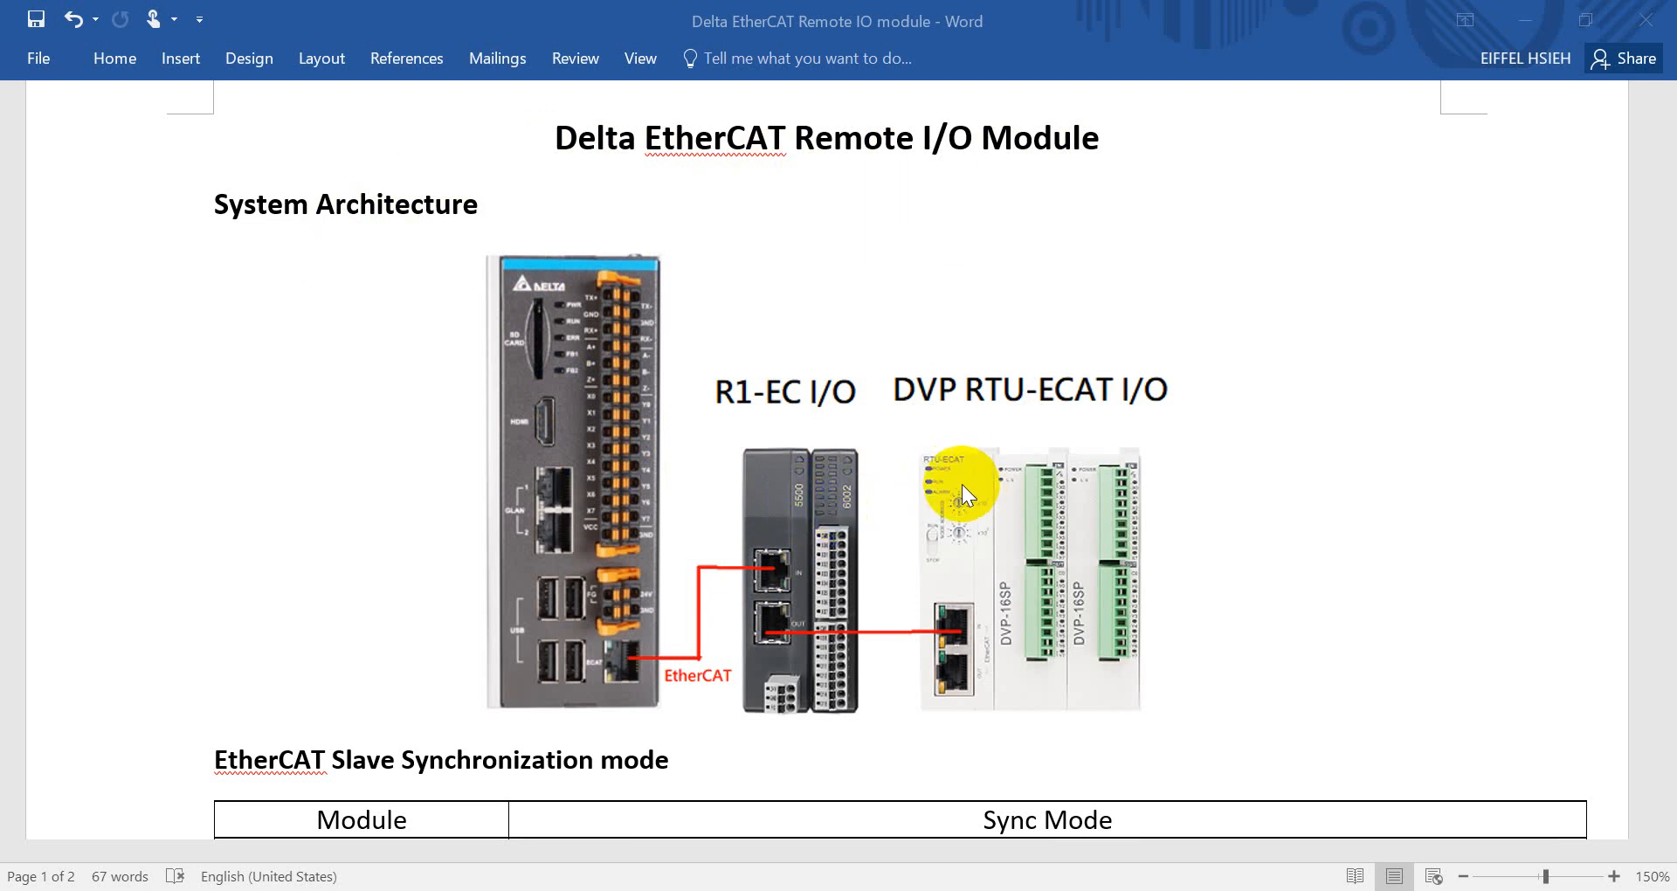
{"action": "mouse_move", "coordinate": [1134, 418]}
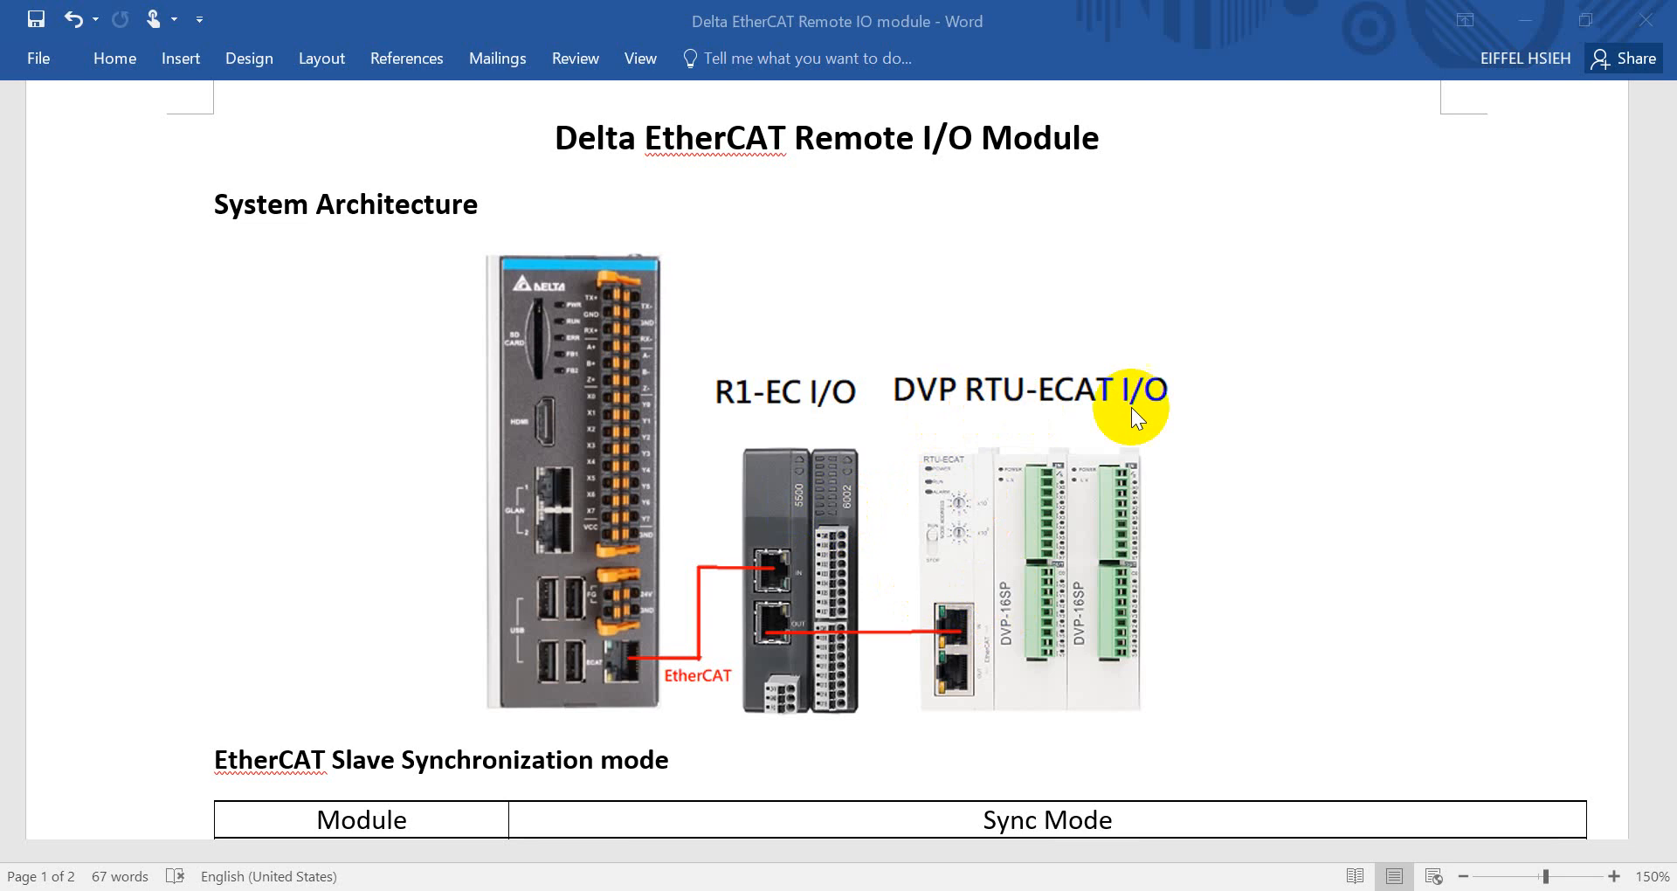
{"action": "mouse_move", "coordinate": [1003, 417]}
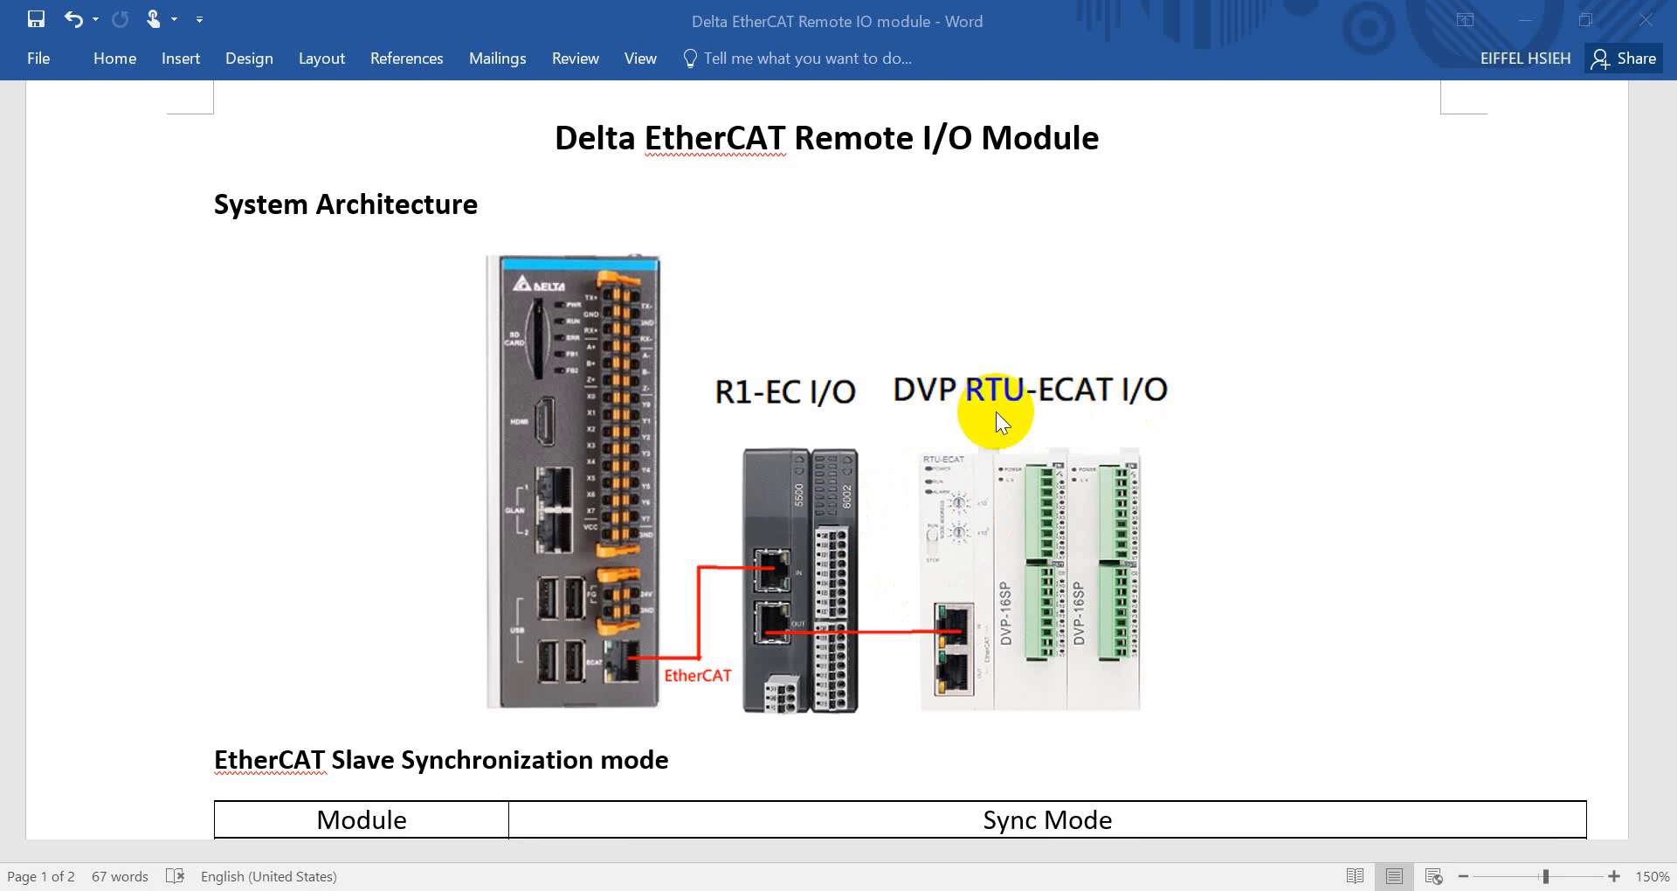
{"action": "mouse_move", "coordinate": [963, 408]}
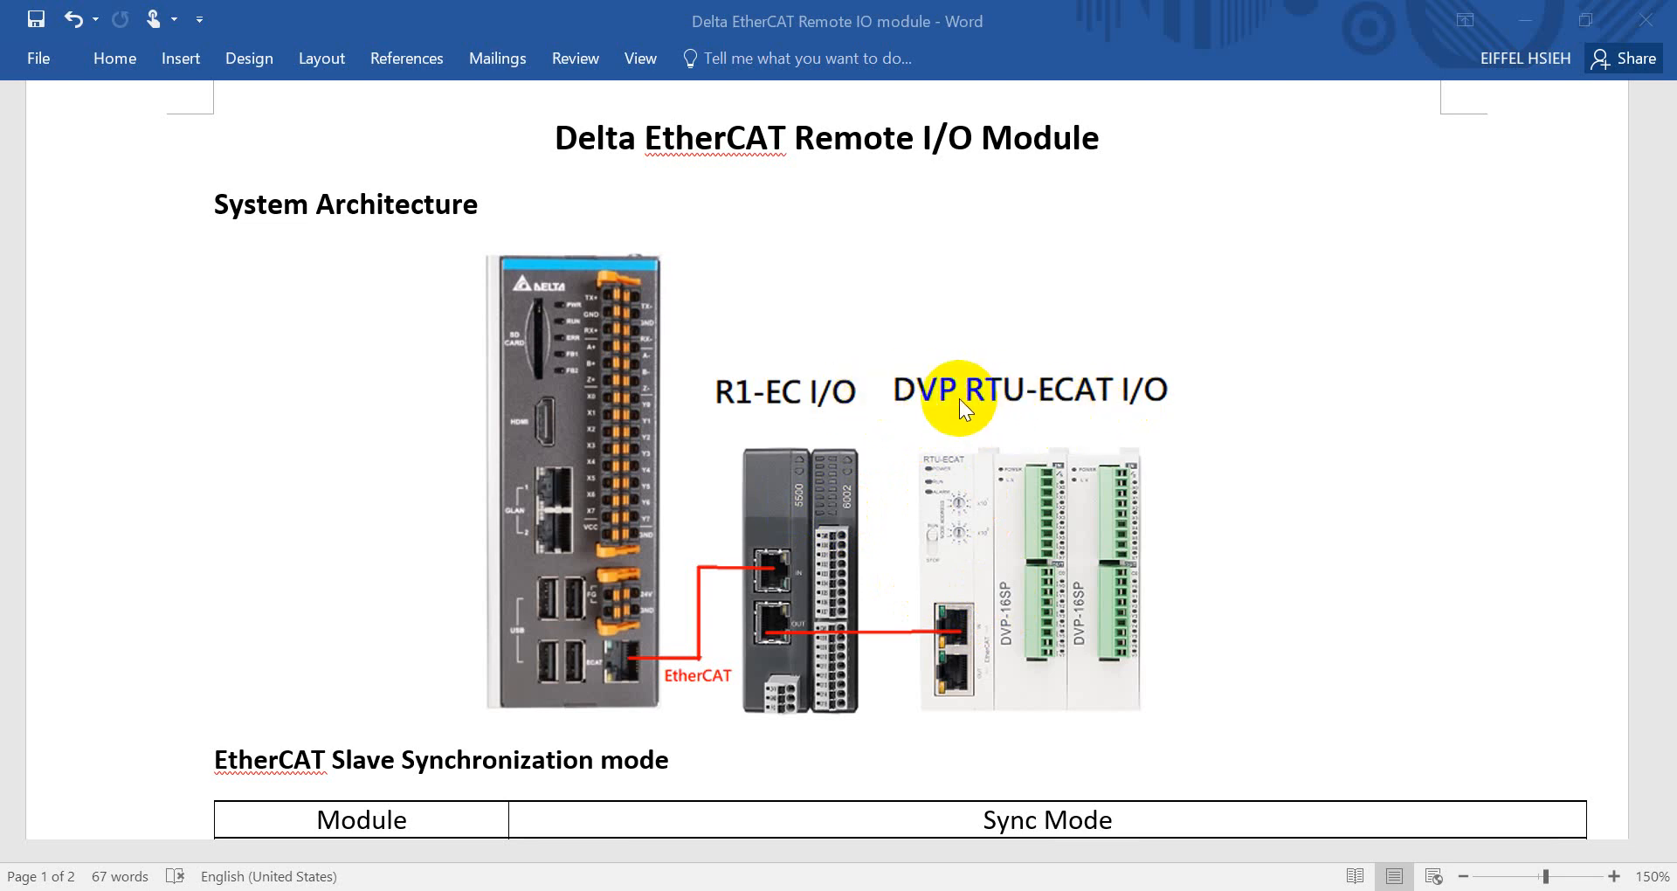
{"action": "mouse_move", "coordinate": [1028, 412]}
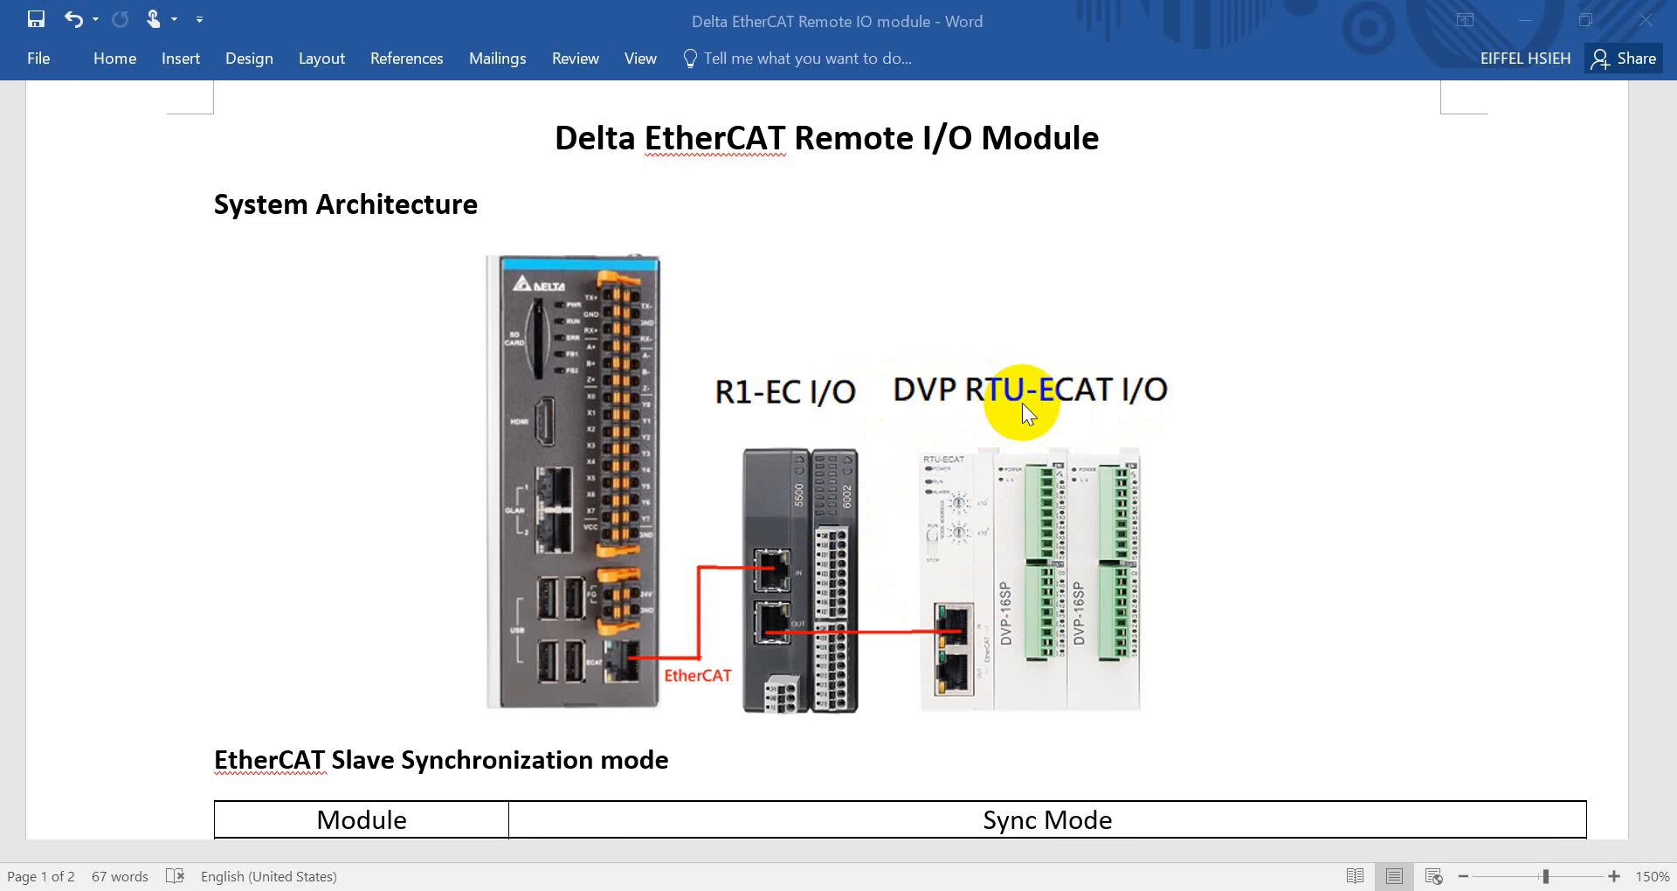
{"action": "mouse_move", "coordinate": [936, 521]}
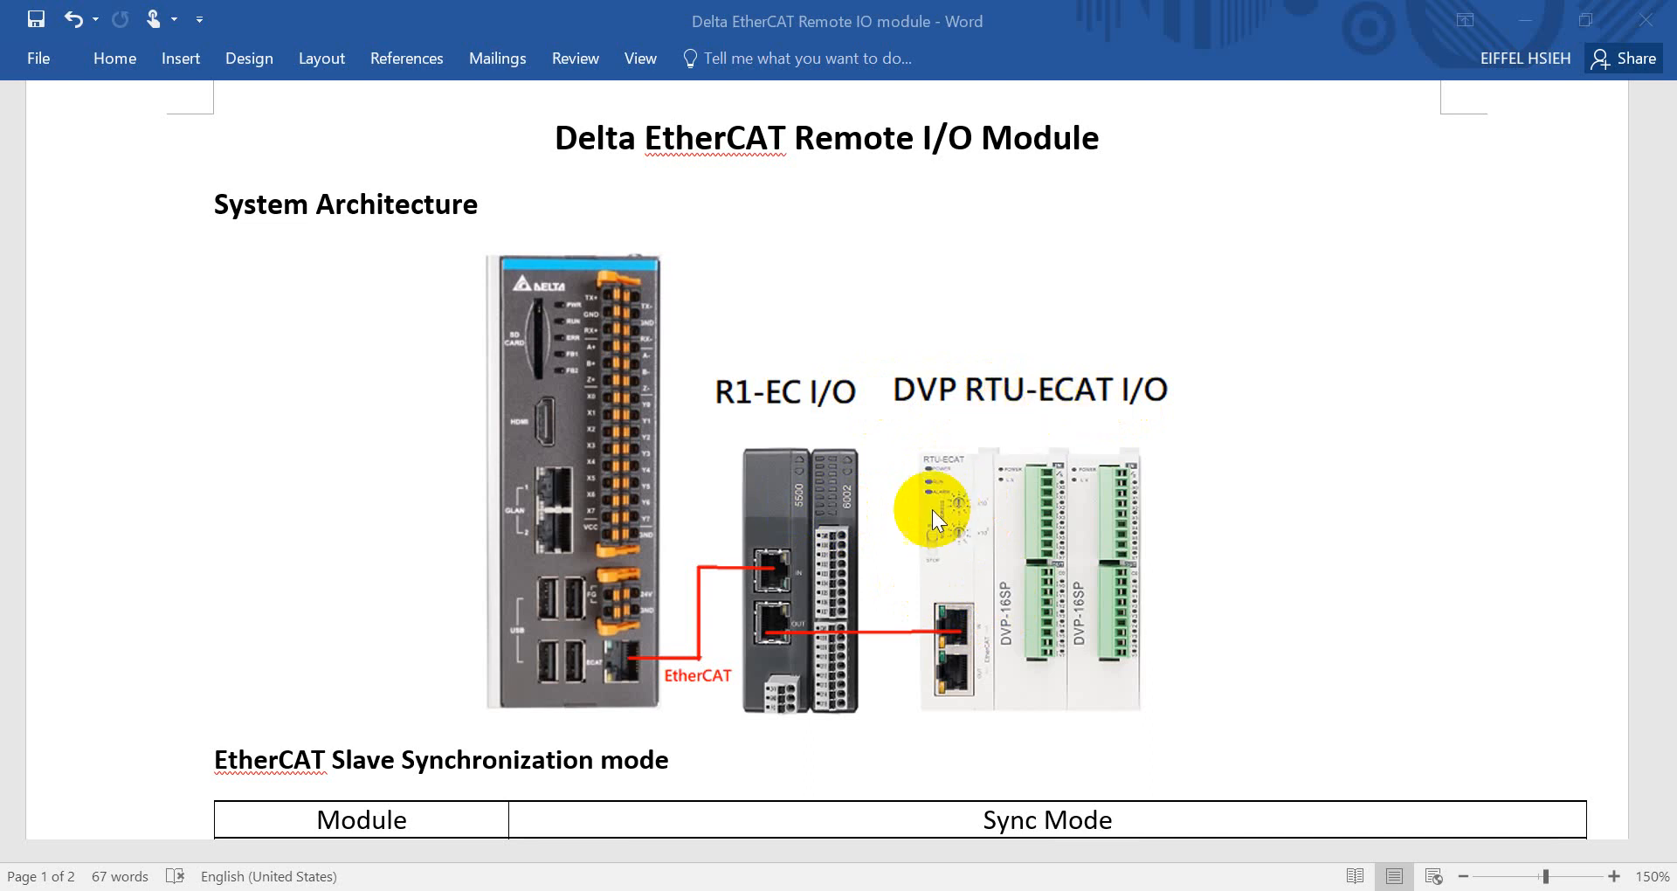
{"action": "mouse_move", "coordinate": [956, 473]}
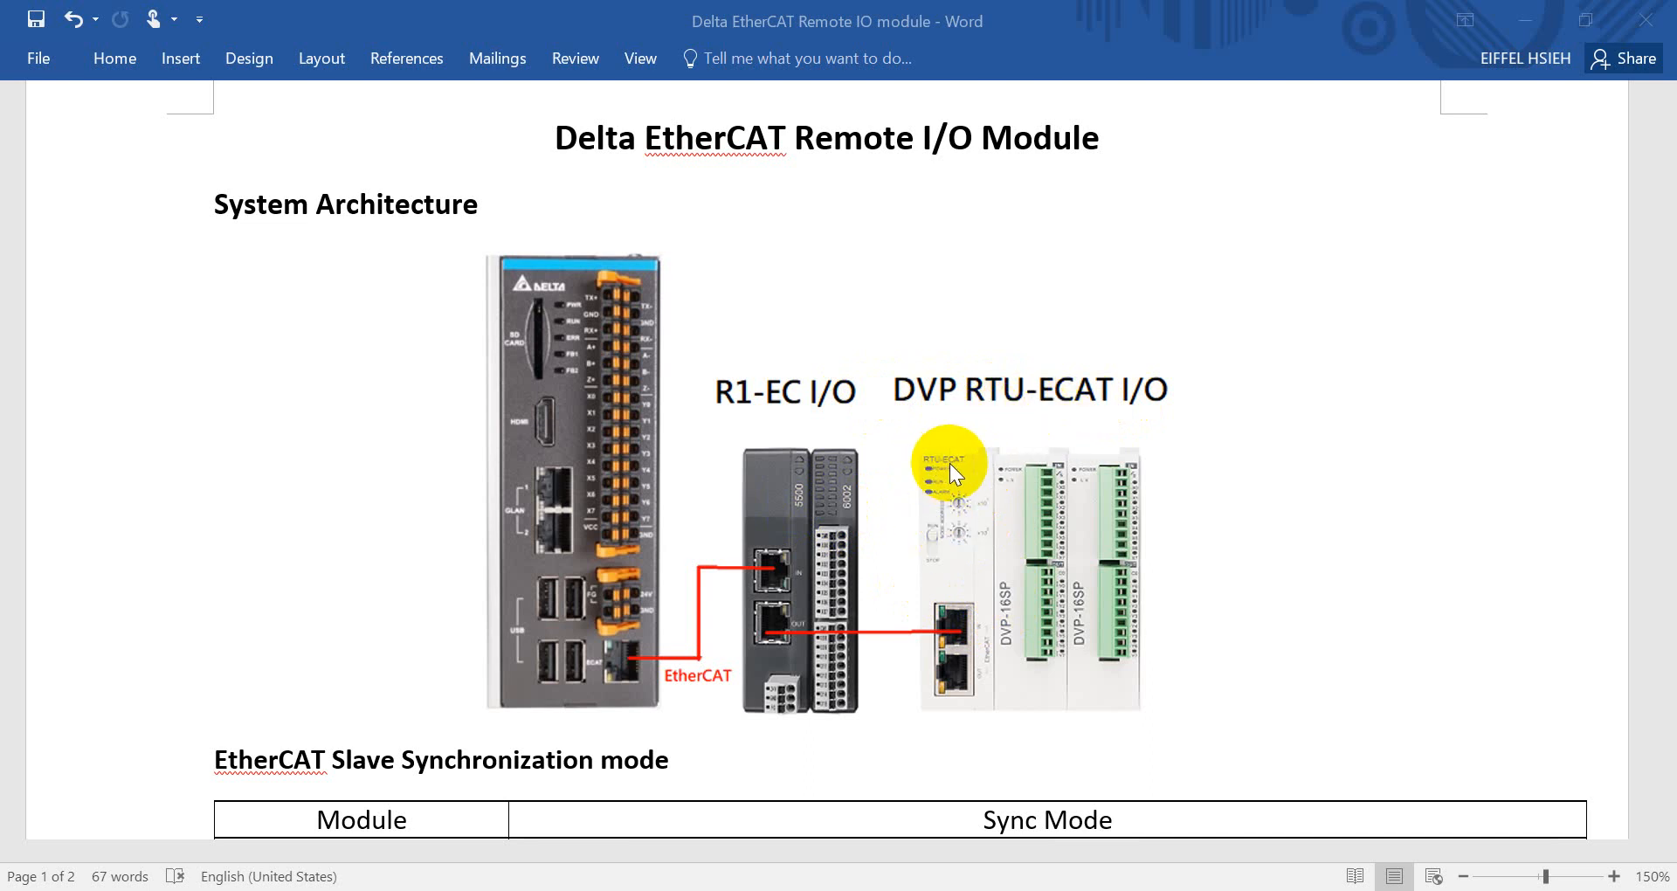
{"action": "mouse_move", "coordinate": [1031, 468]}
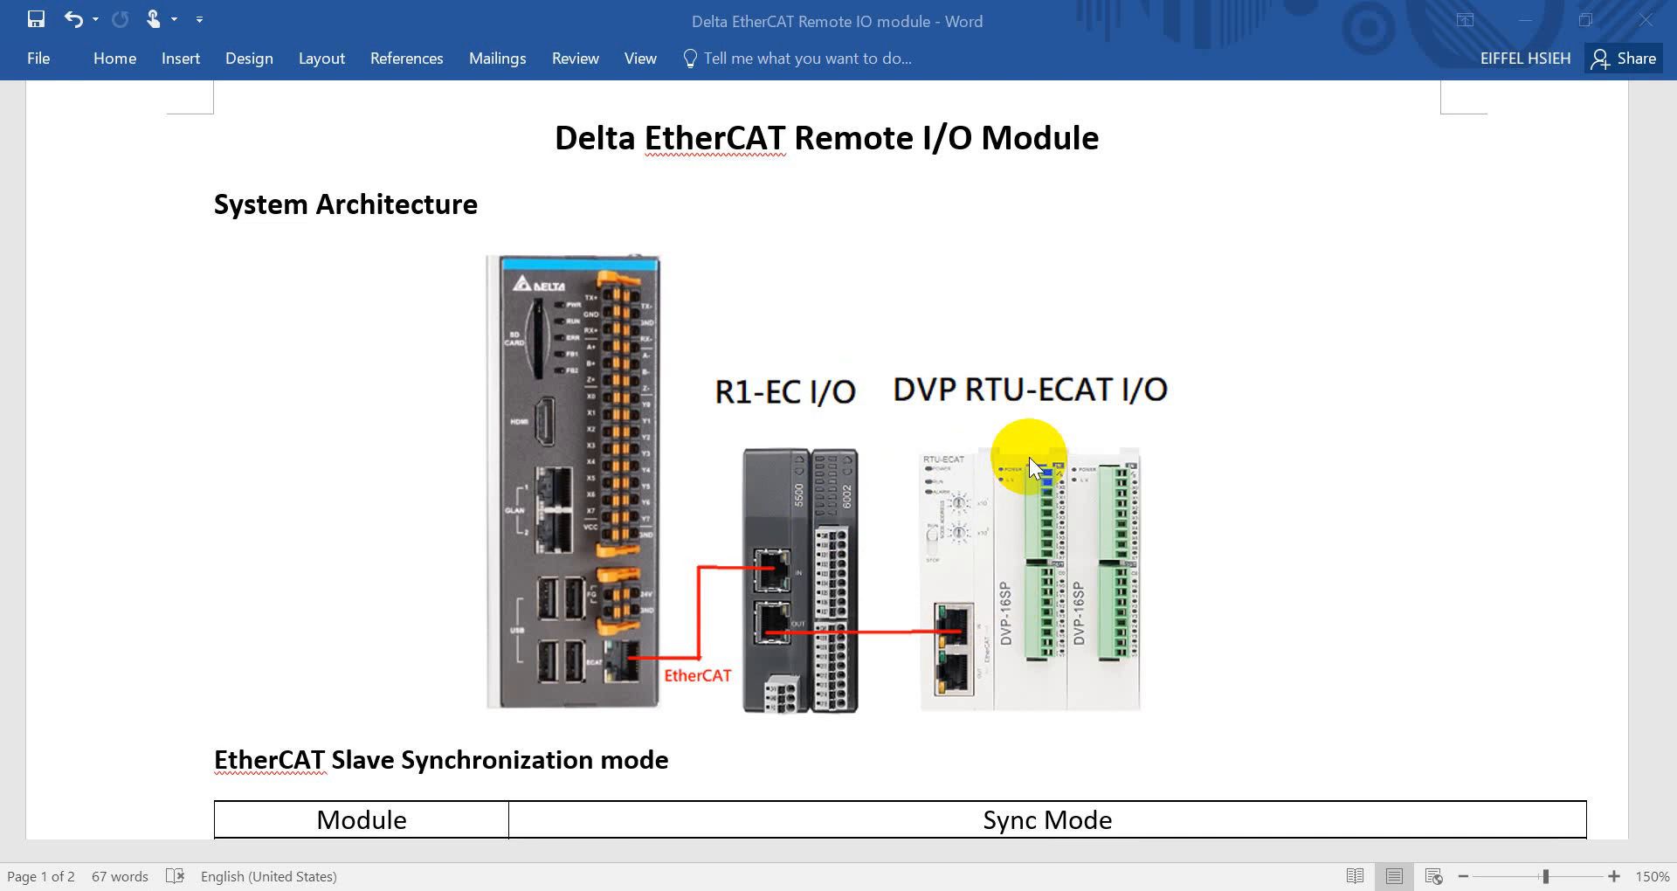
{"action": "mouse_move", "coordinate": [1025, 680]}
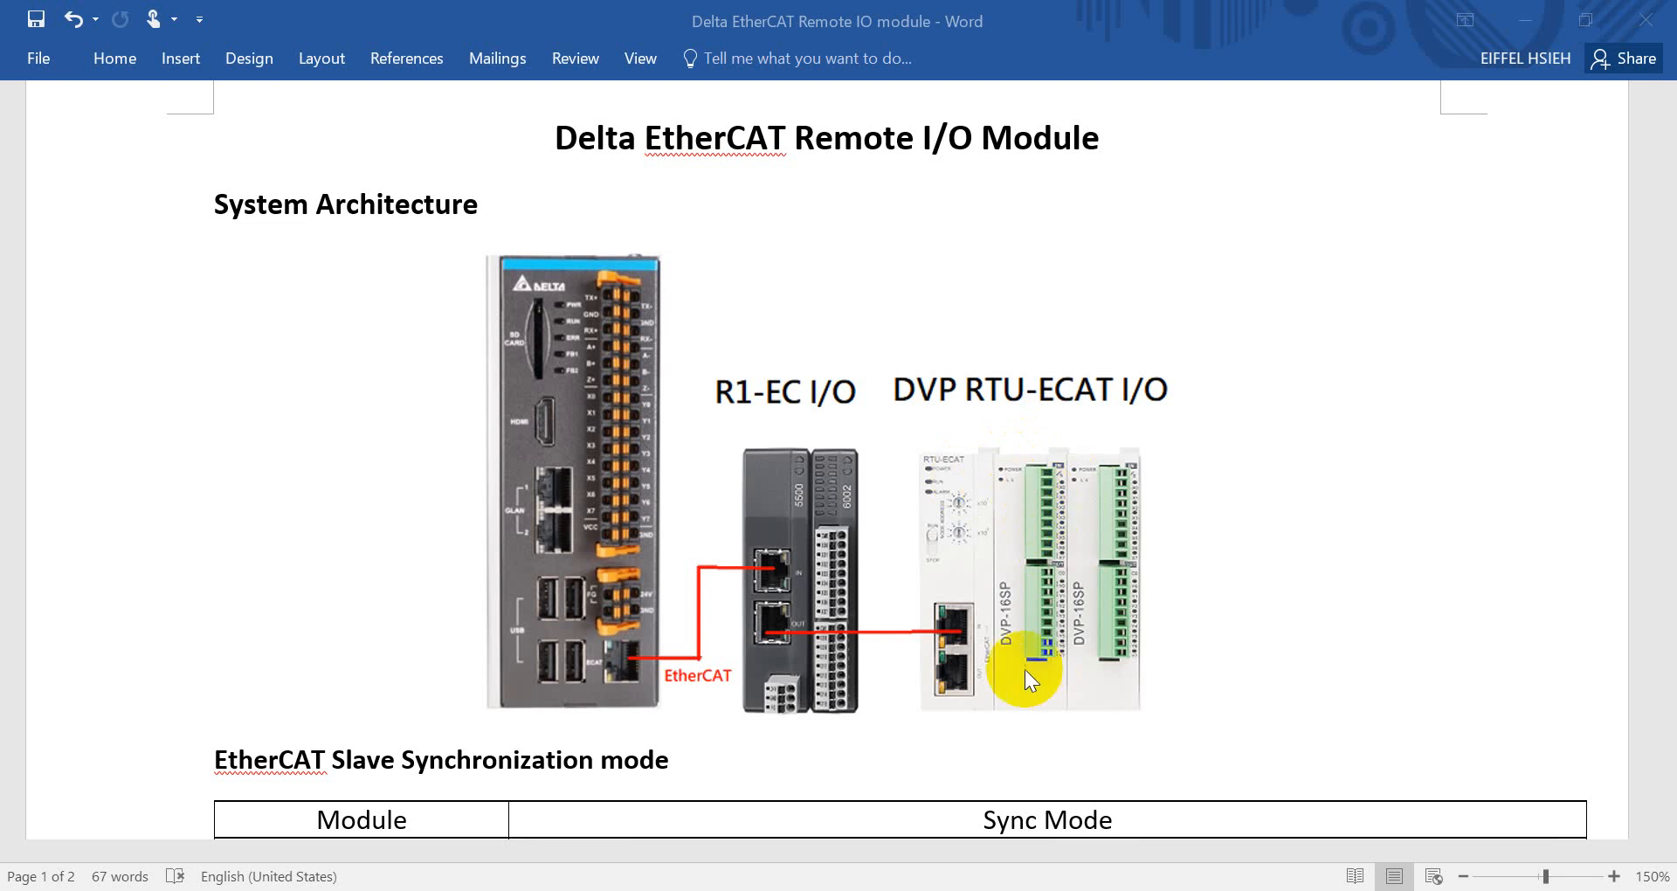
{"action": "mouse_move", "coordinate": [1078, 538]}
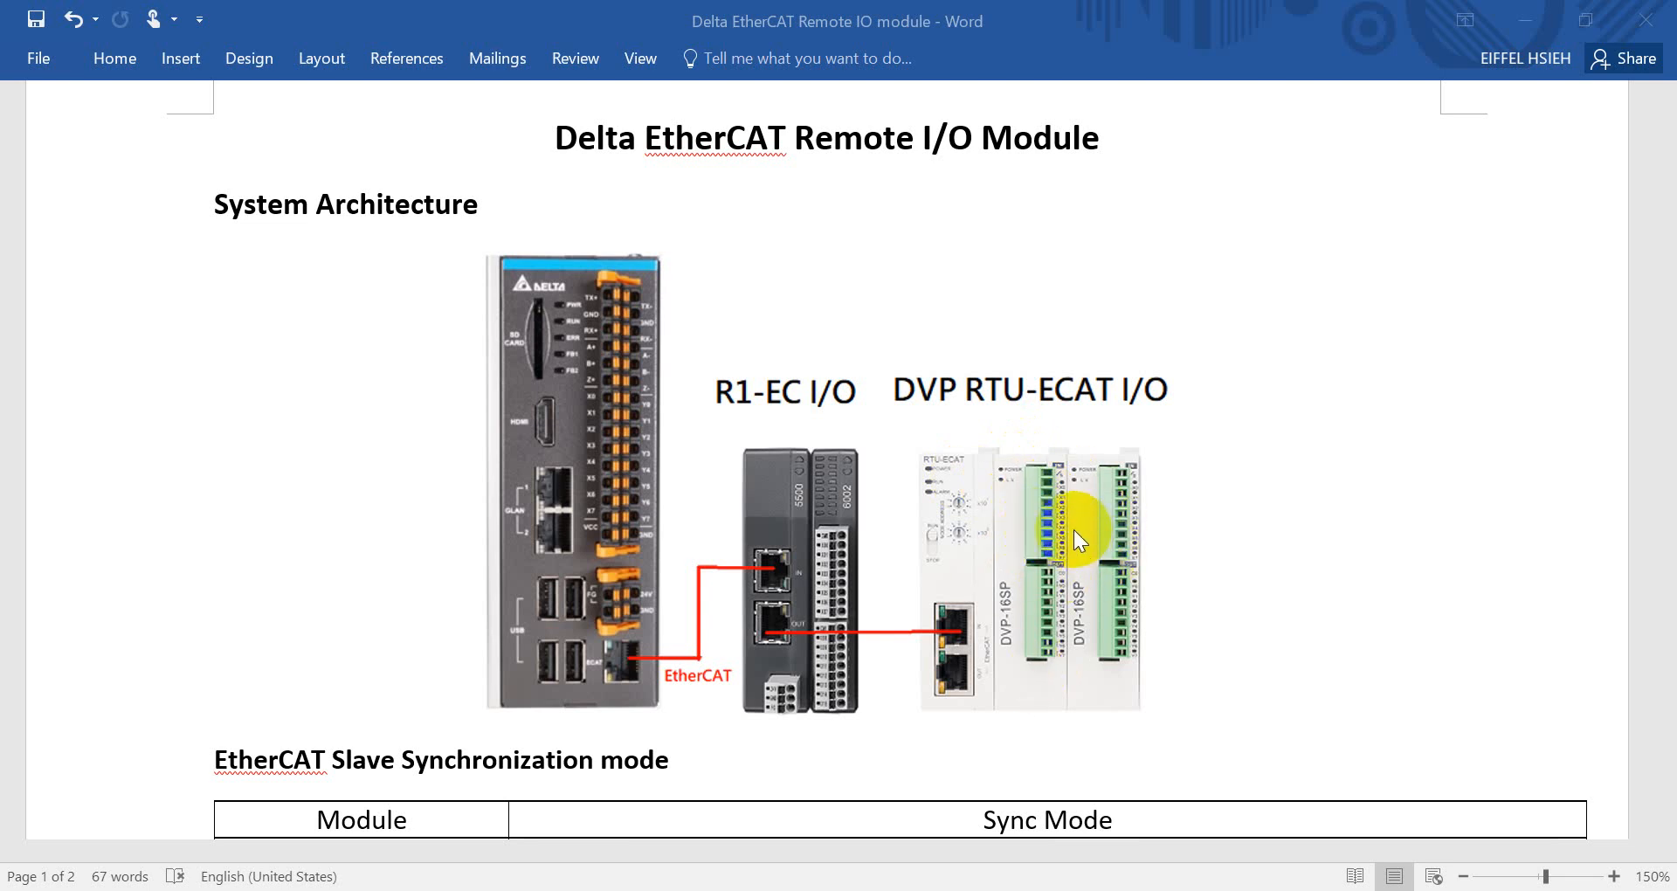
{"action": "mouse_move", "coordinate": [1017, 608]}
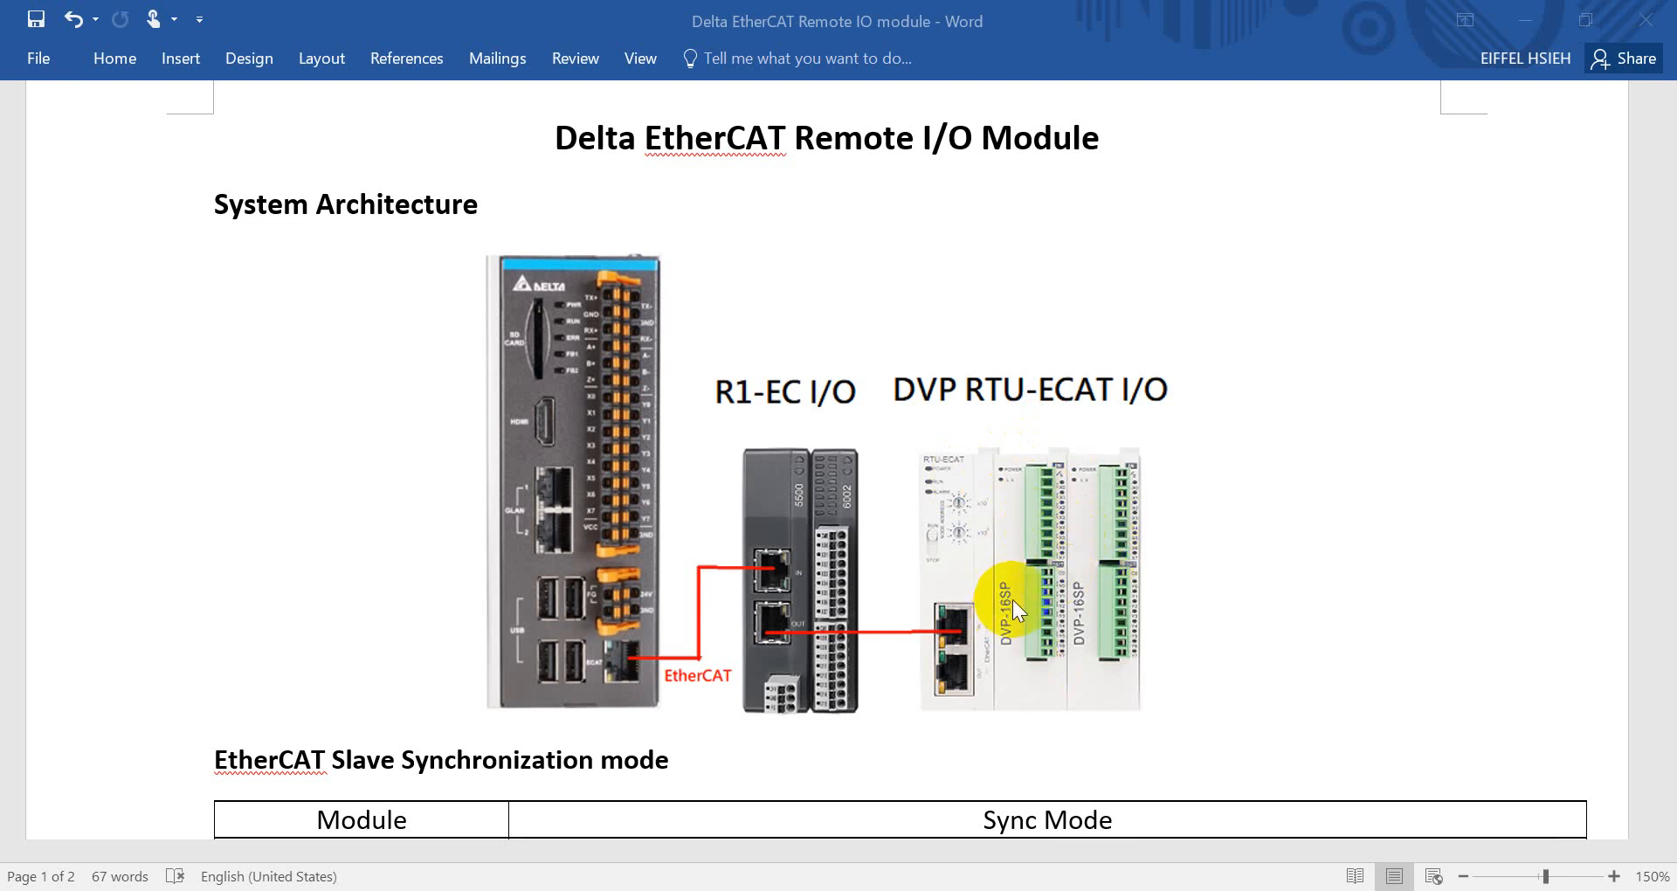
{"action": "mouse_move", "coordinate": [1150, 509]}
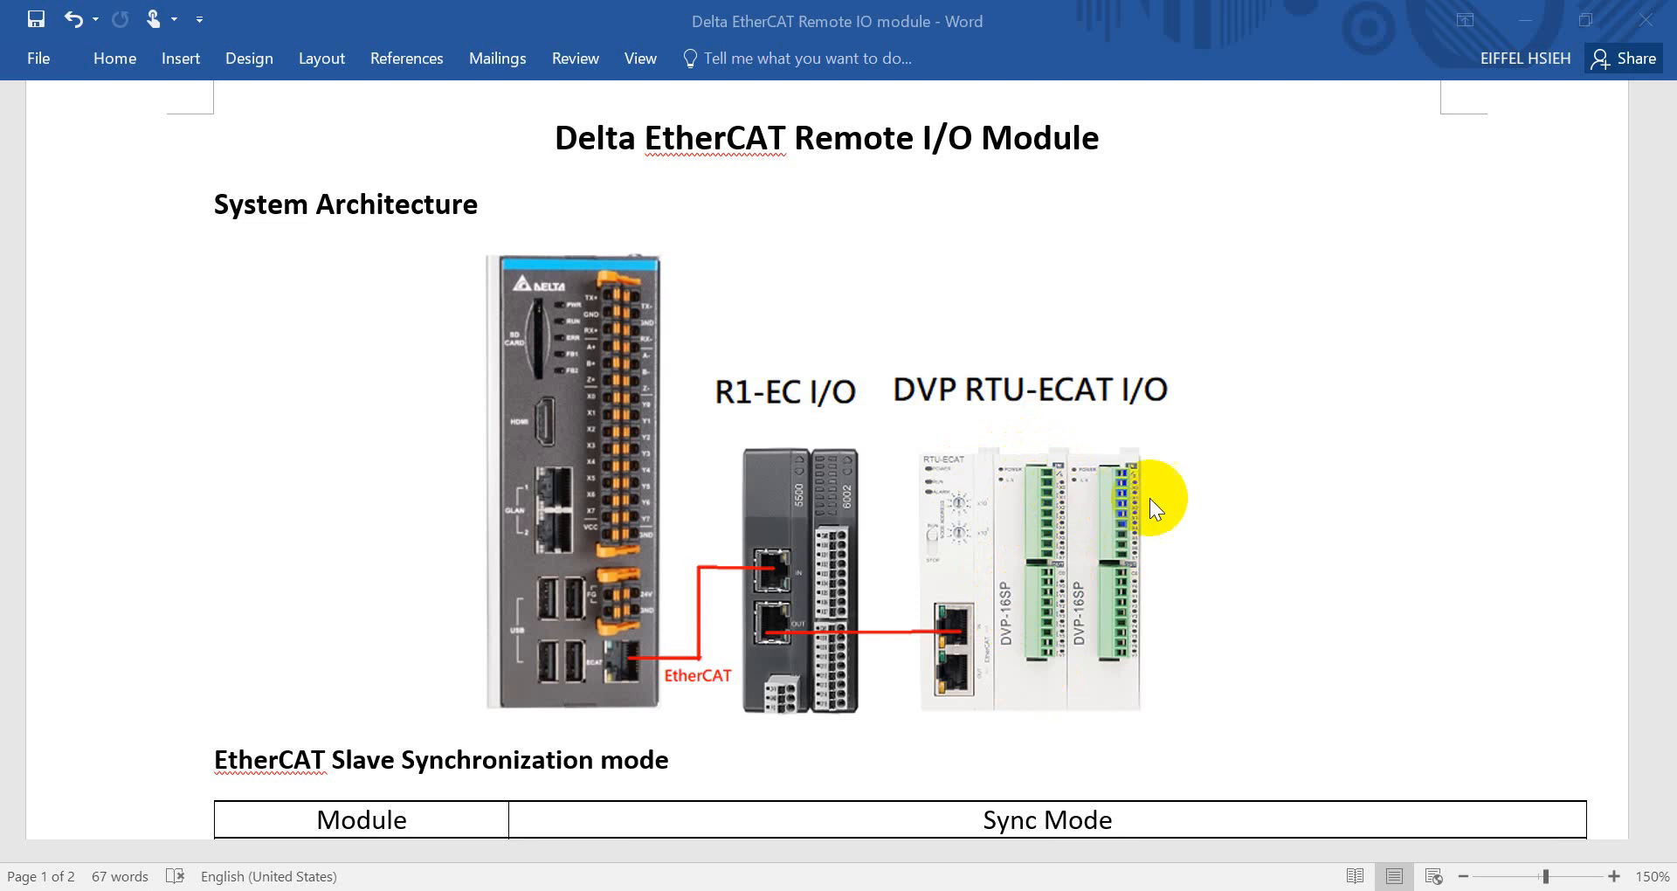
Scroll through the EtherCAT Remote Modules table down to the 4-channel analog input and output module diagrams
{"action": "scroll", "scroll_direction": "down", "scroll_amount": 3}
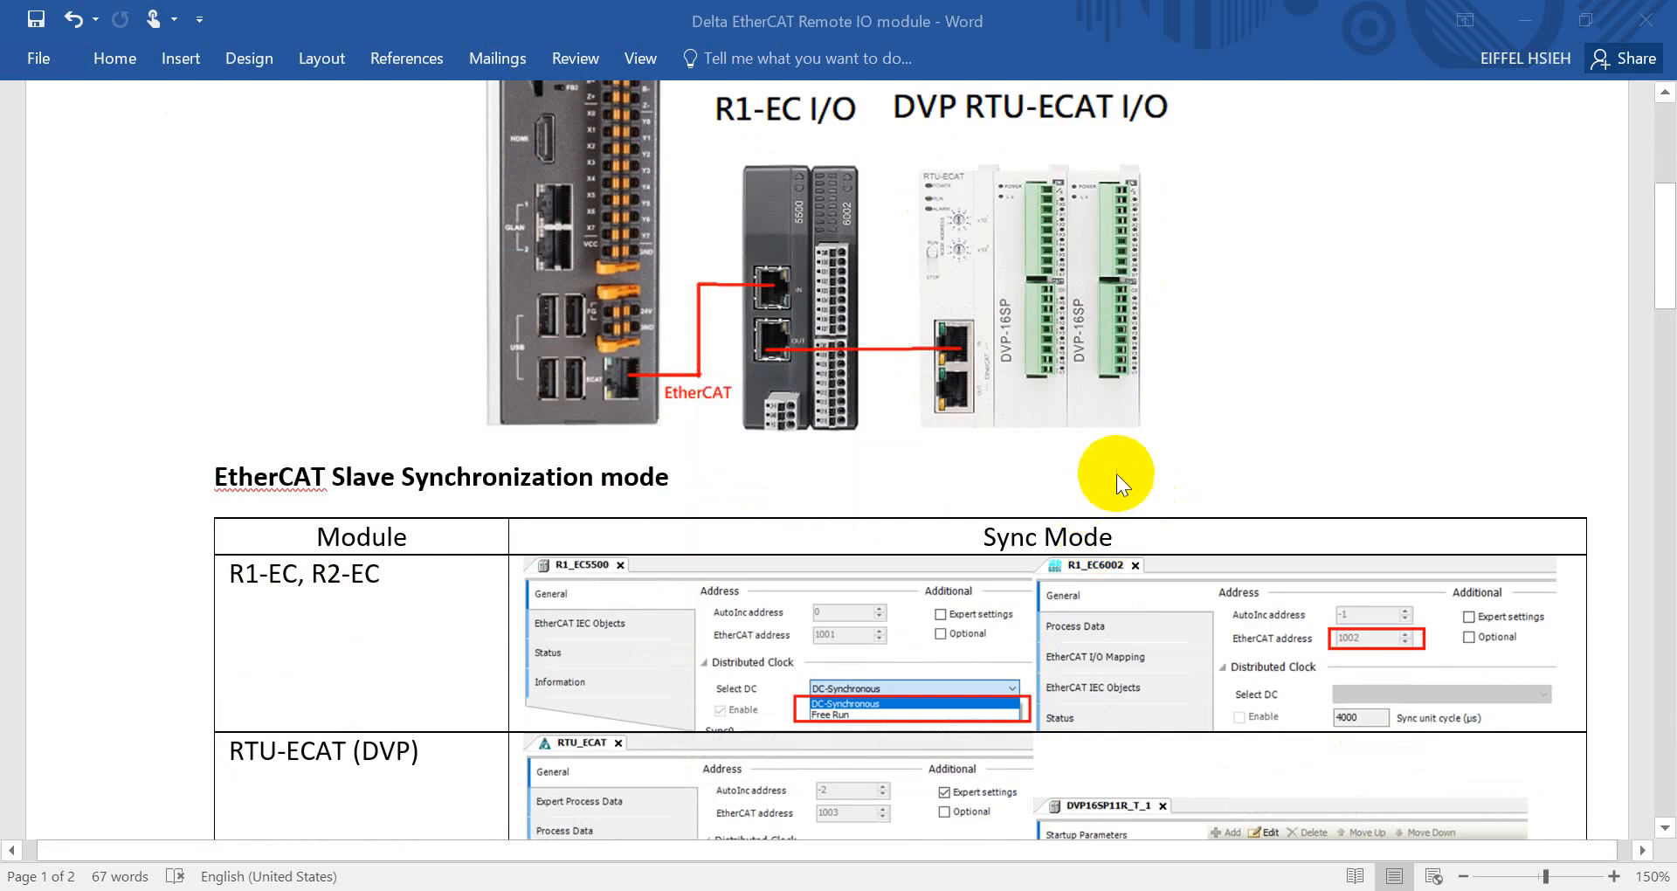
{"action": "scroll", "scroll_direction": "down", "scroll_amount": 3}
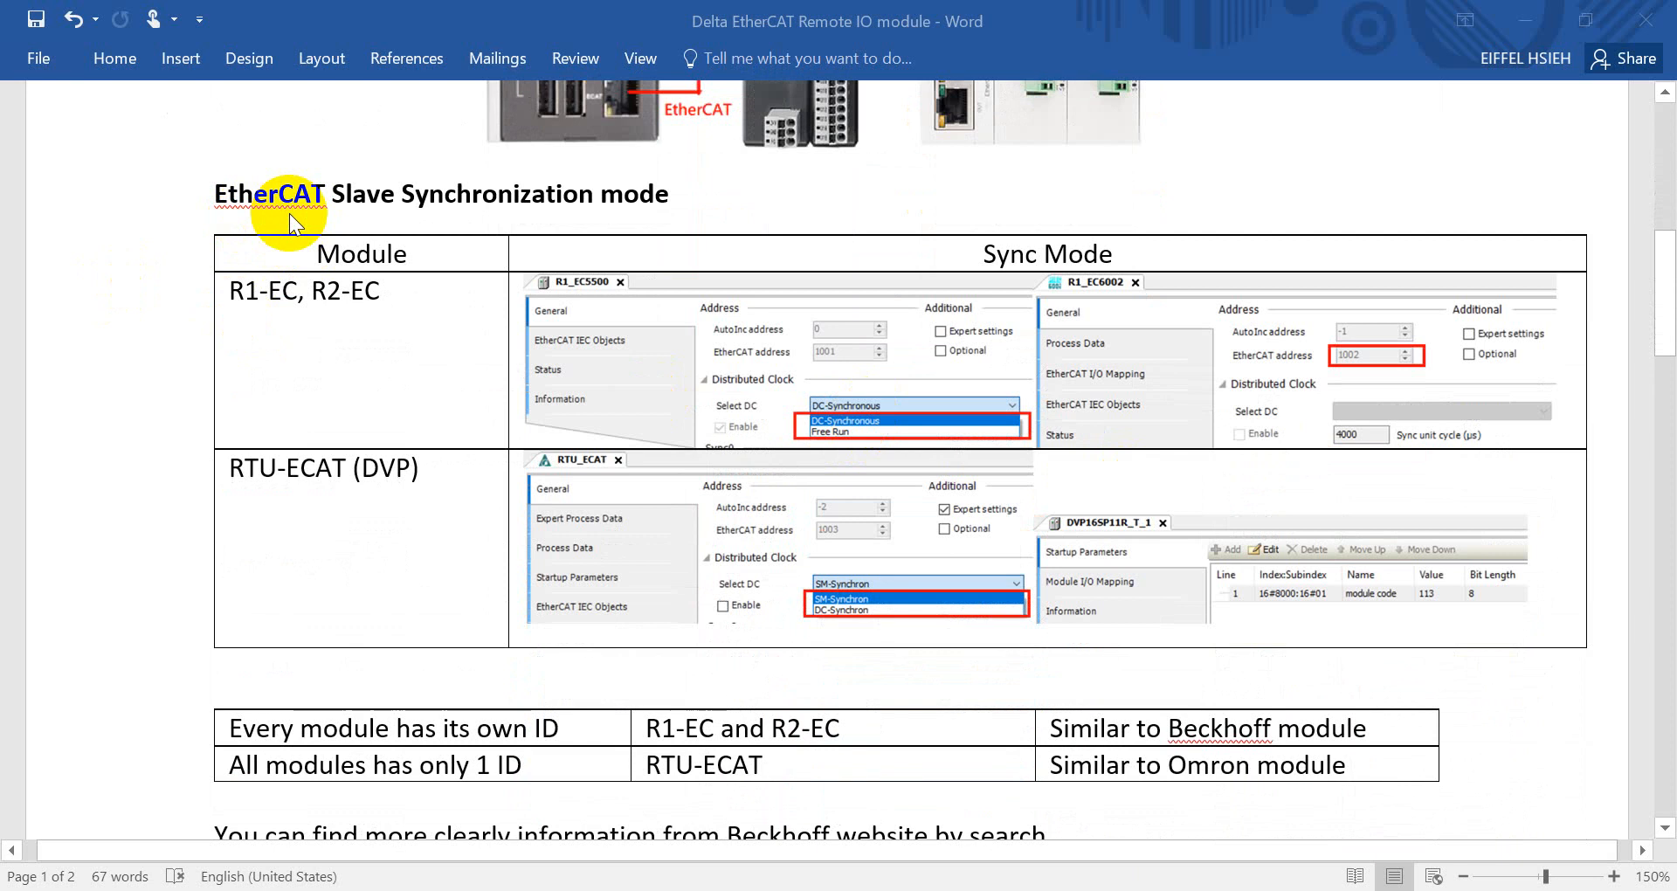
{"action": "mouse_move", "coordinate": [265, 325]}
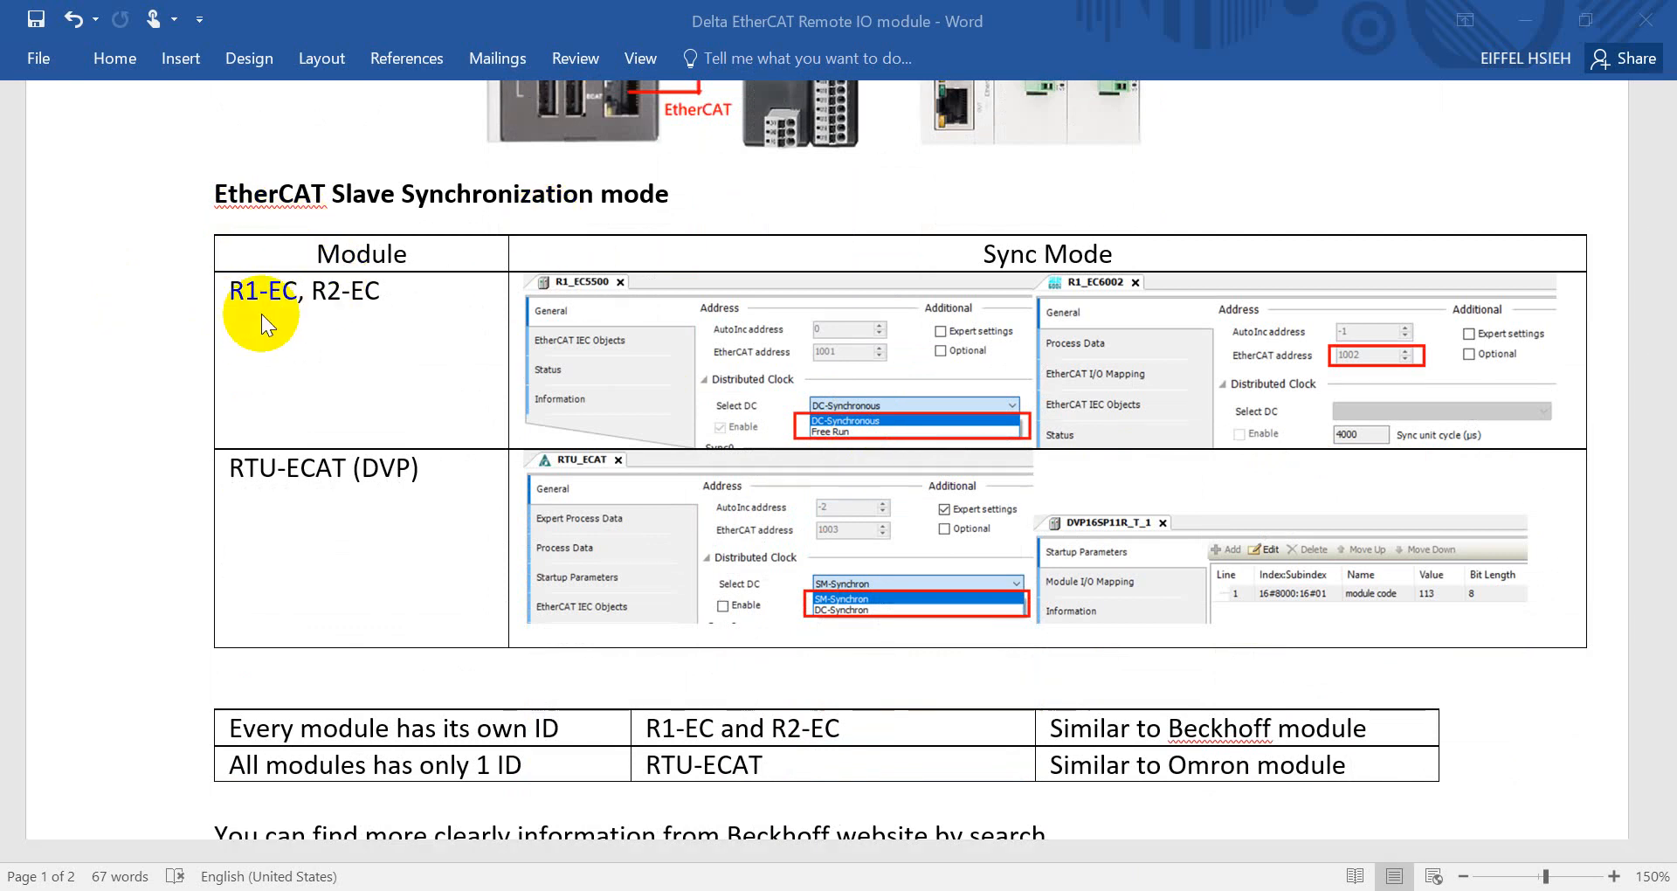
{"action": "mouse_move", "coordinate": [336, 317]}
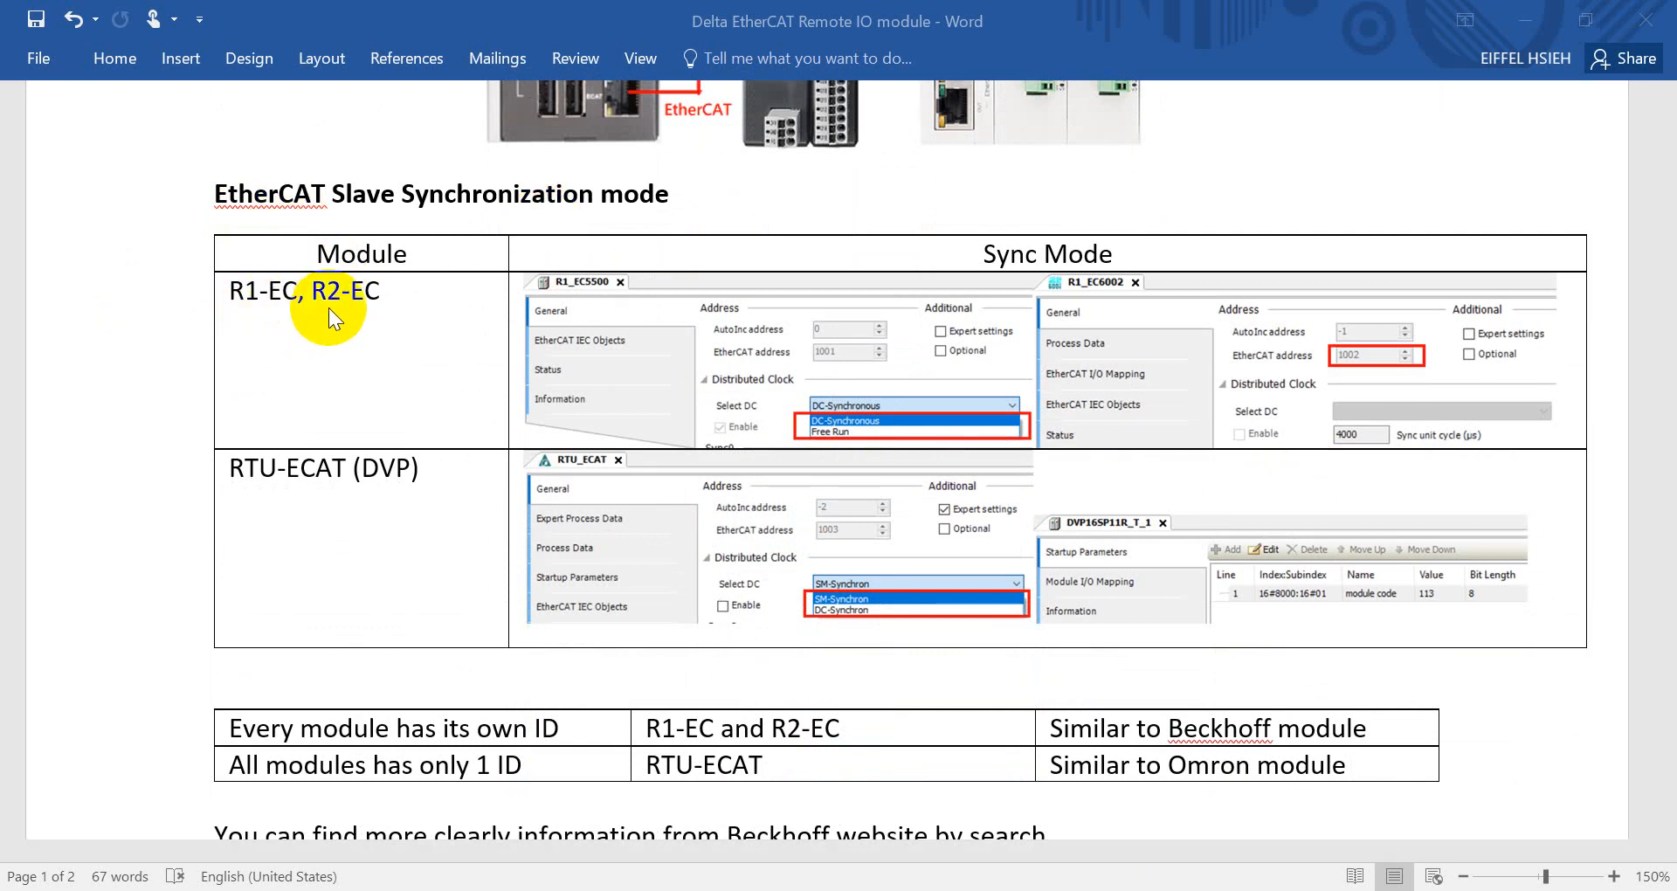
{"action": "mouse_move", "coordinate": [1013, 299]}
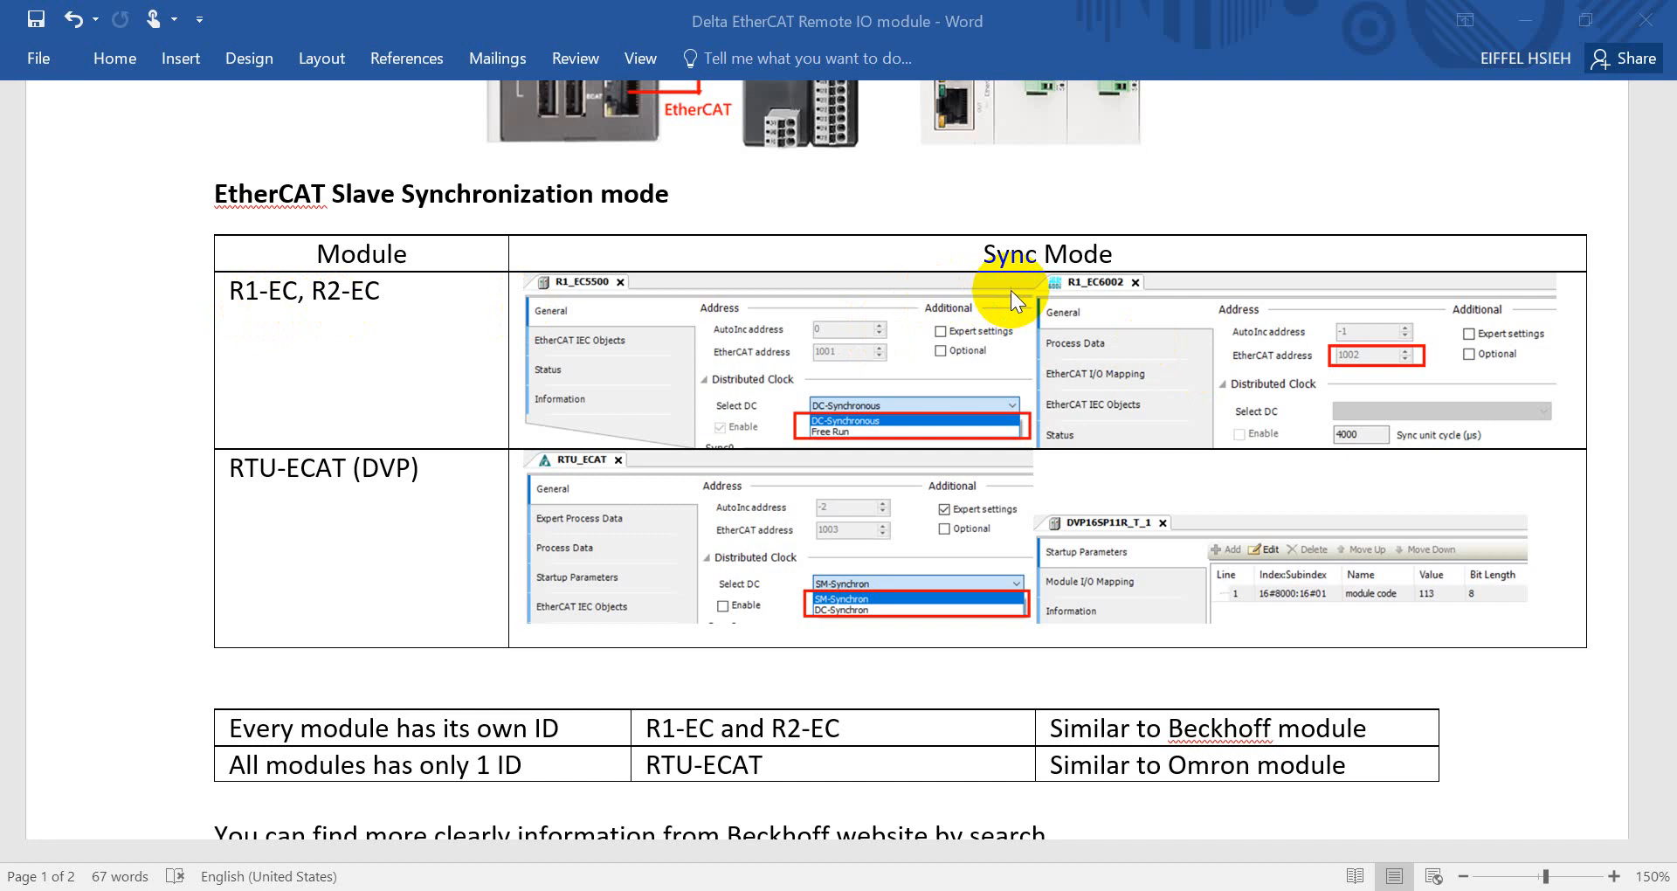
{"action": "mouse_move", "coordinate": [832, 423]}
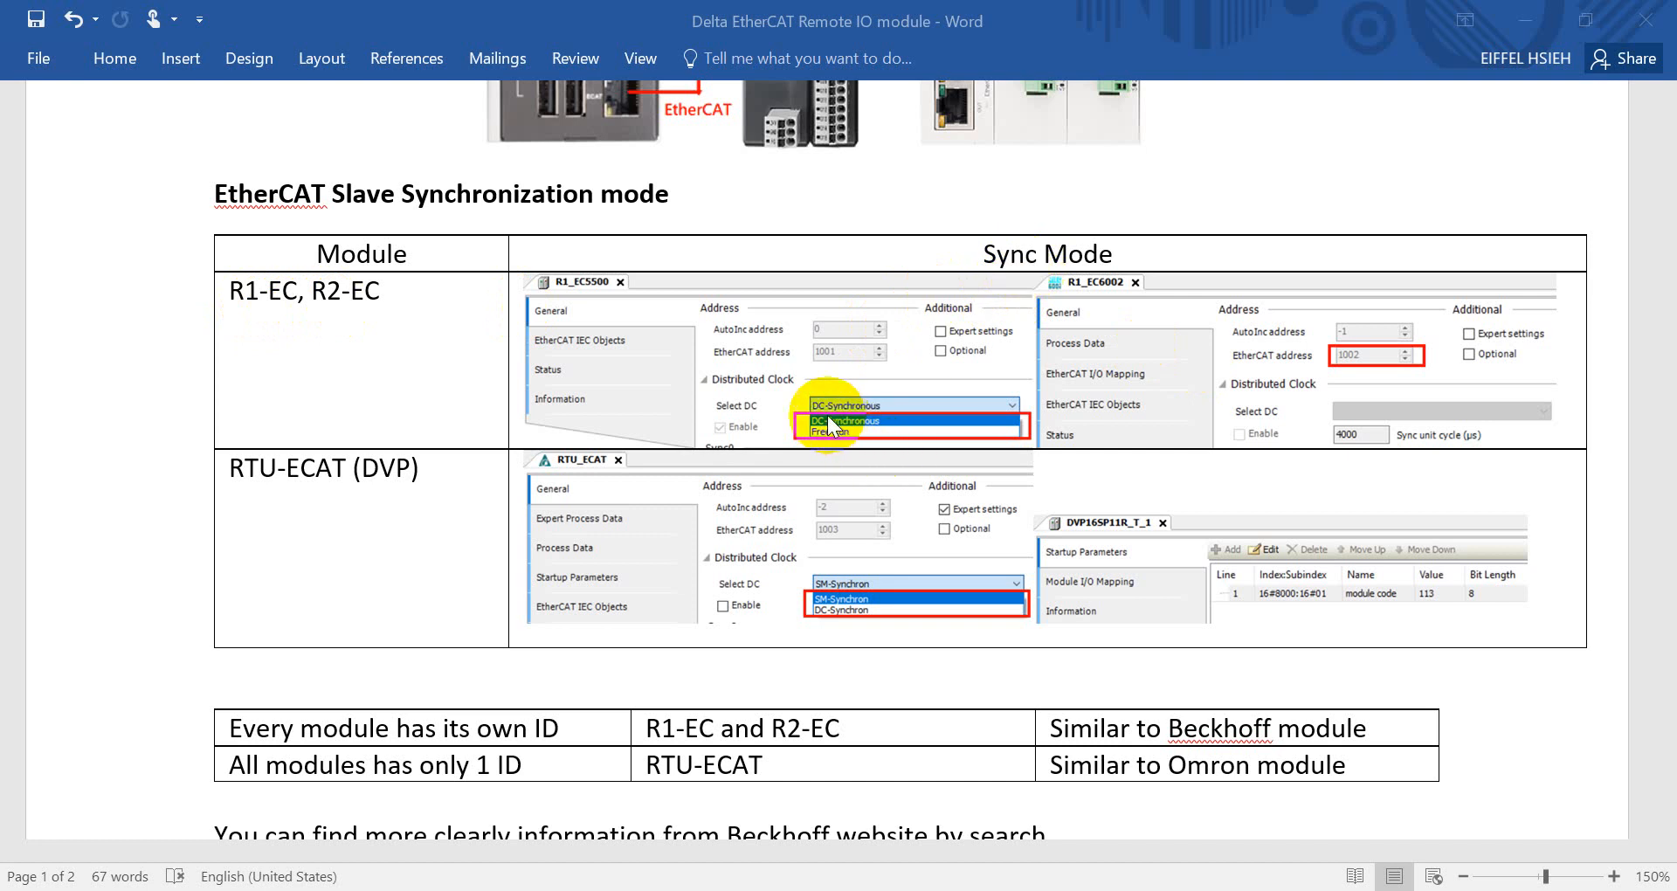
{"action": "mouse_move", "coordinate": [821, 443]}
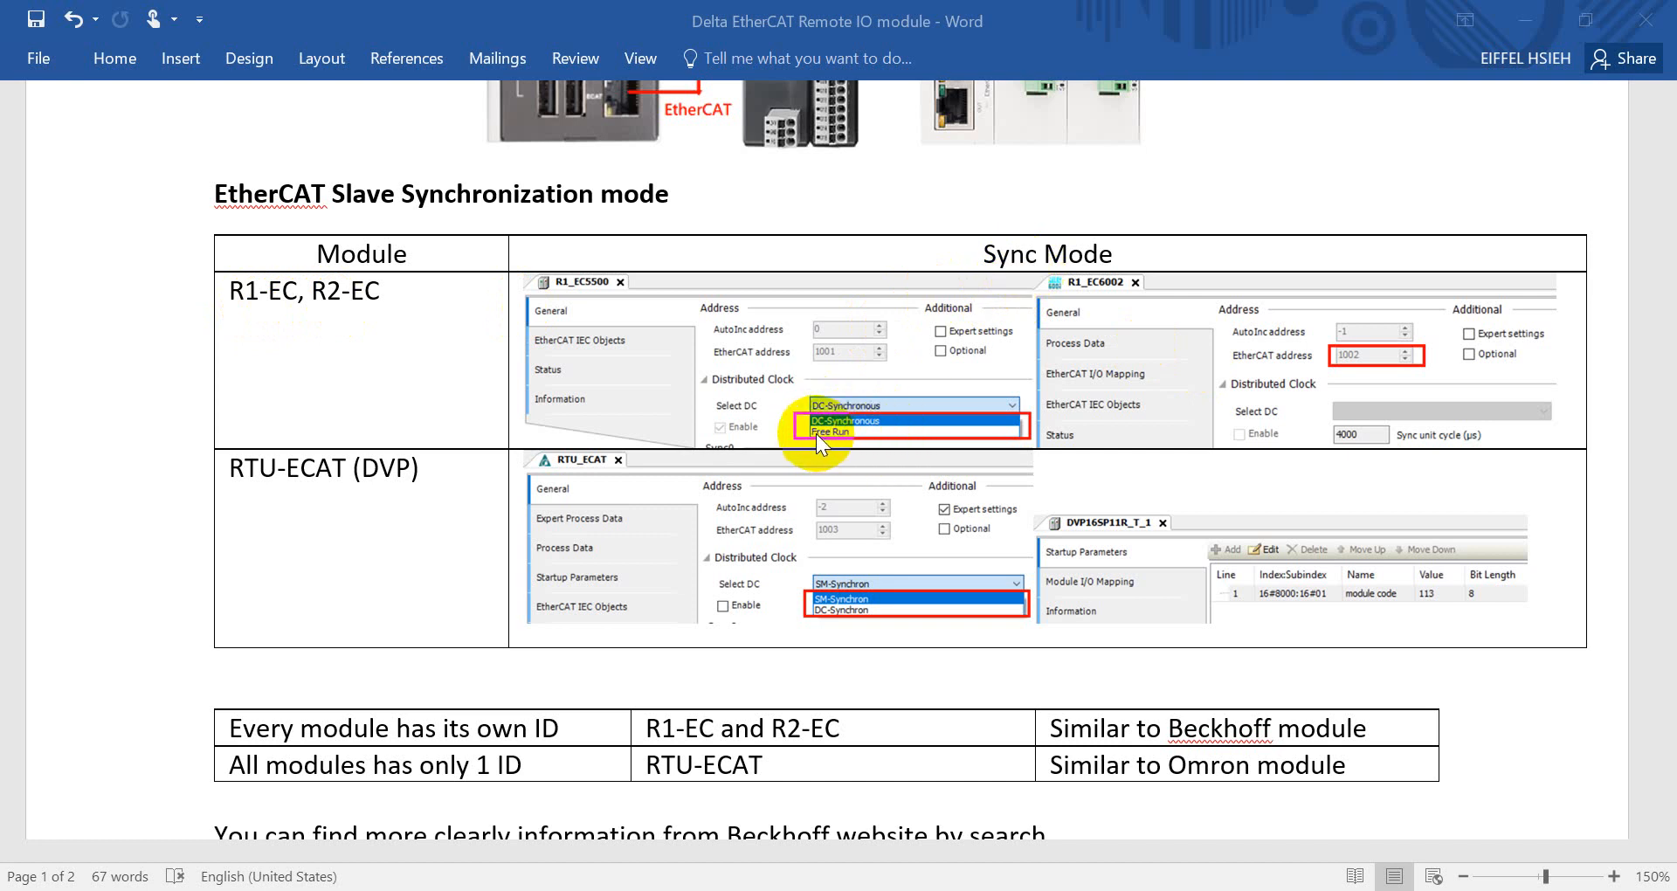
{"action": "mouse_move", "coordinate": [784, 431]}
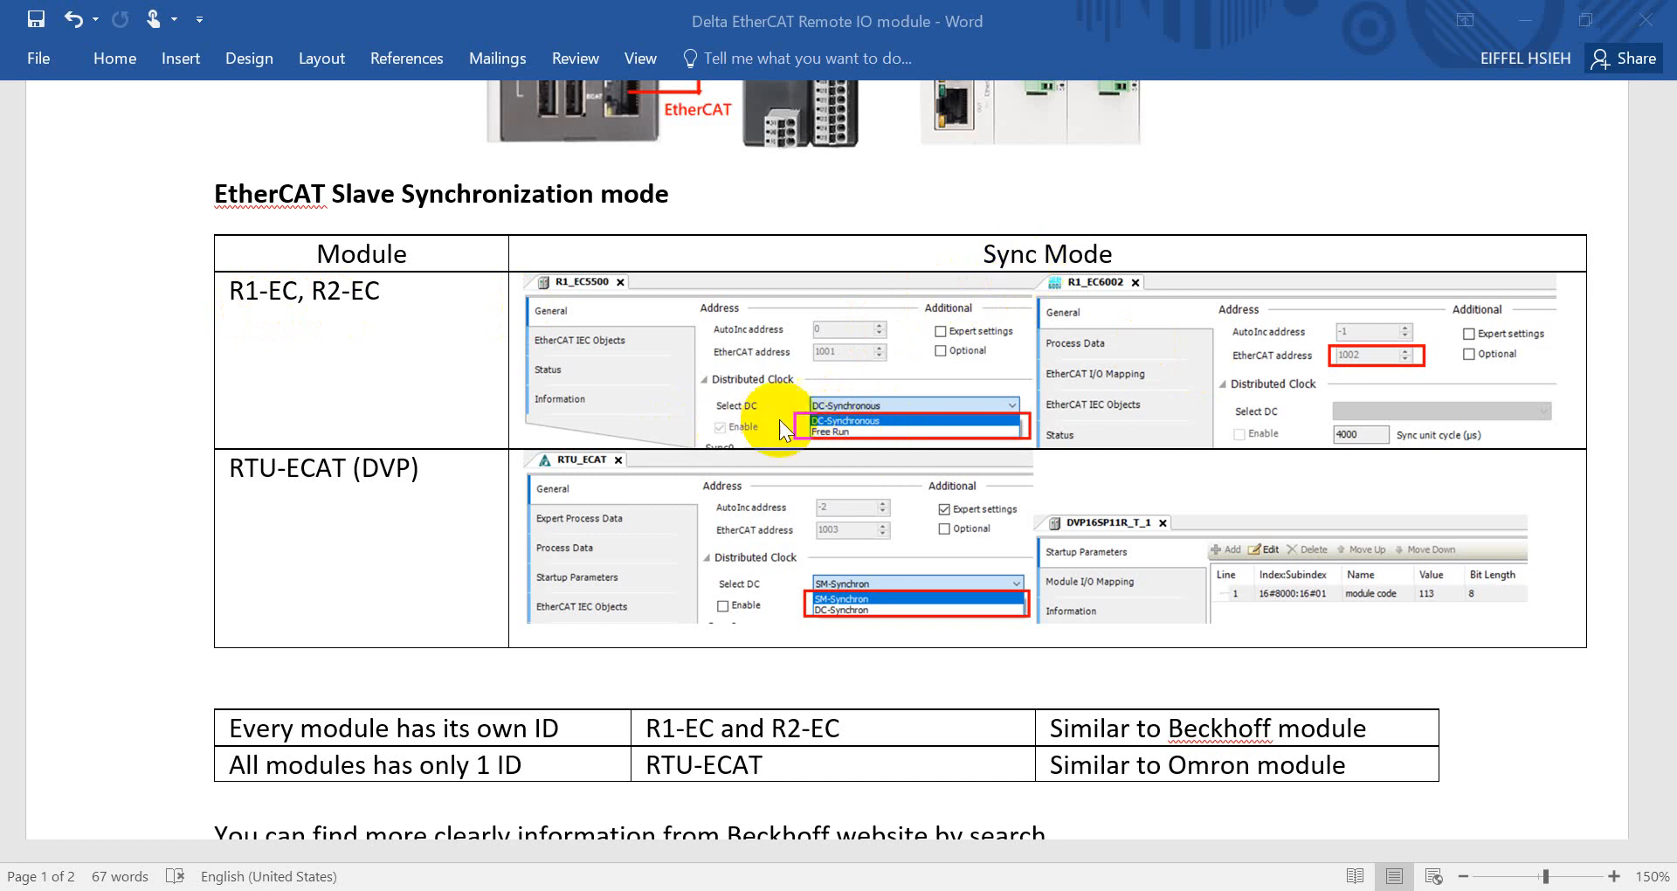
{"action": "mouse_move", "coordinate": [843, 372]}
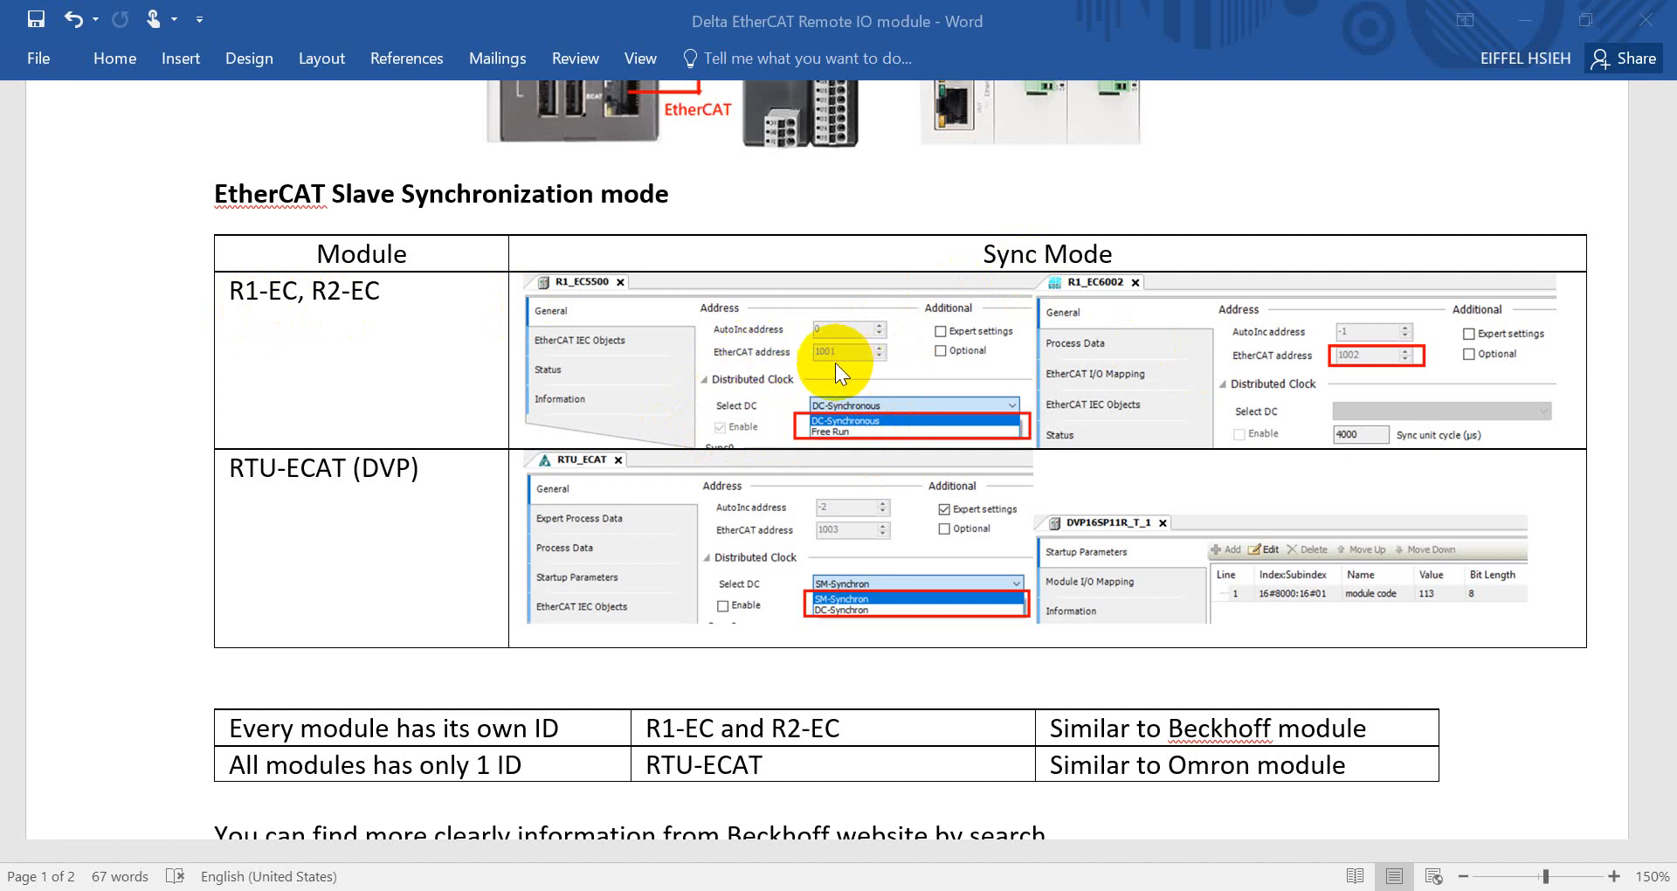
{"action": "mouse_move", "coordinate": [828, 351]}
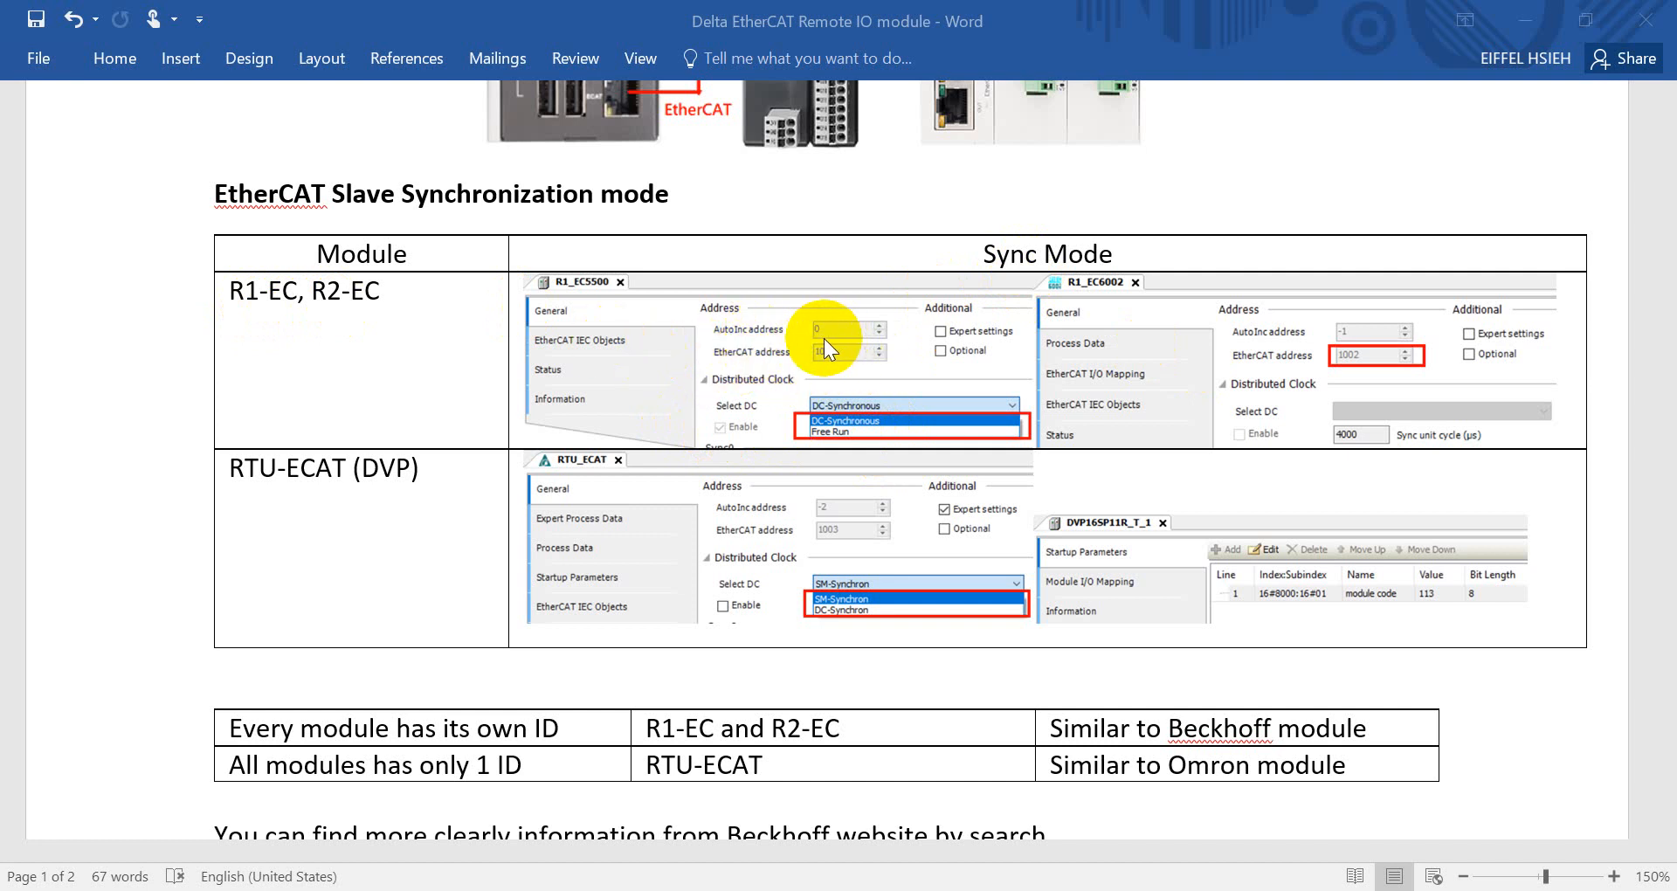
{"action": "scroll", "scroll_direction": "up", "scroll_amount": 3}
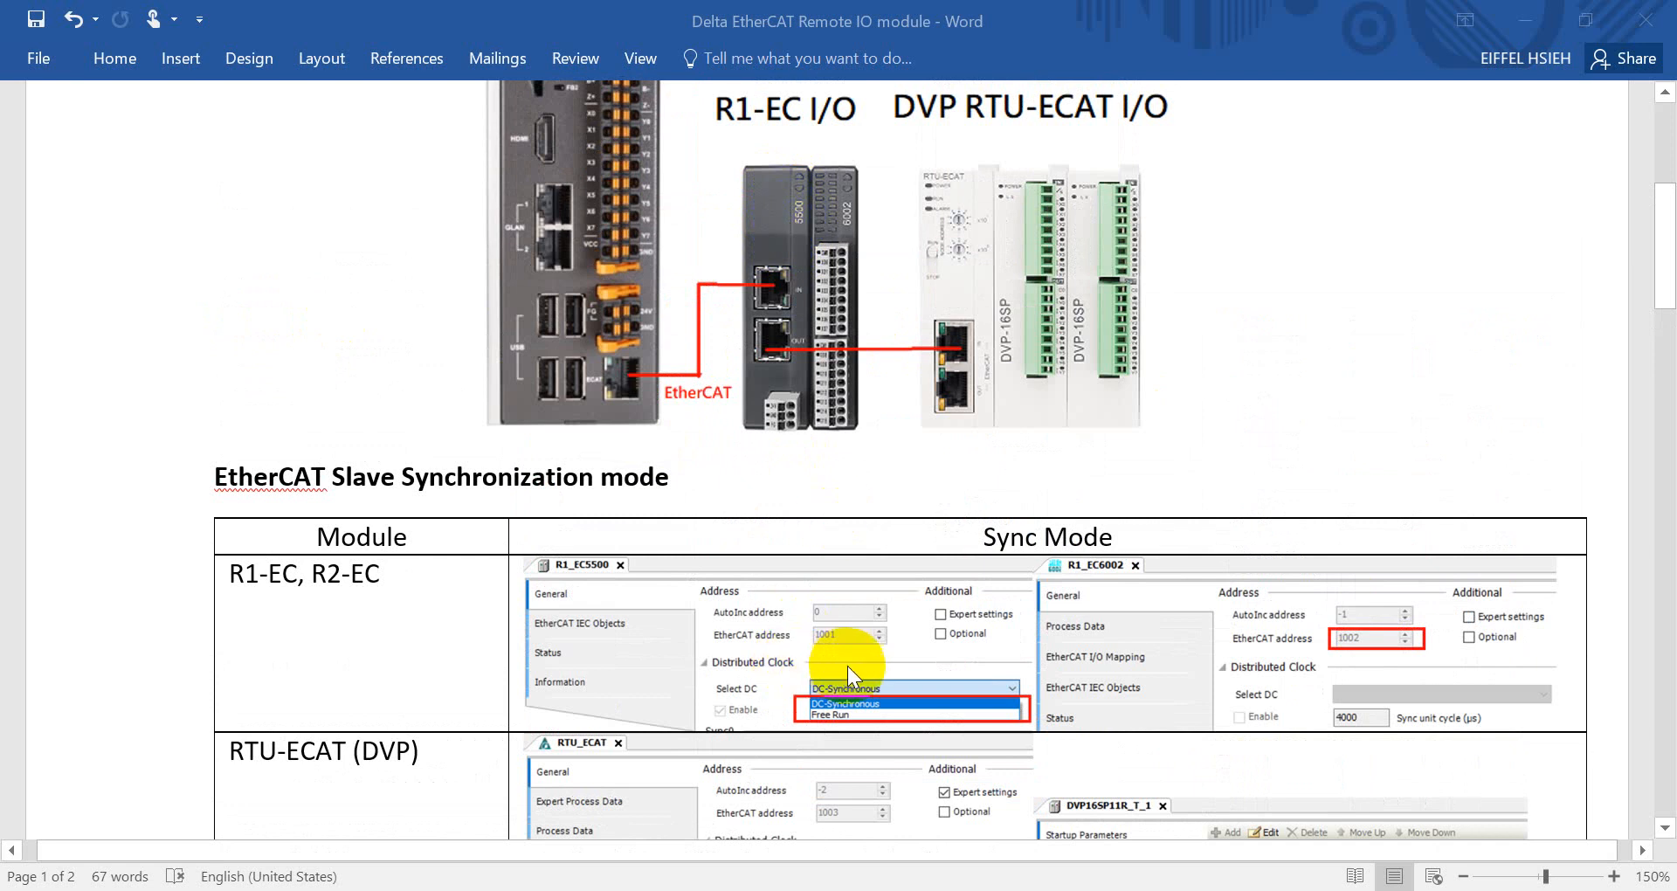
{"action": "mouse_move", "coordinate": [837, 646]}
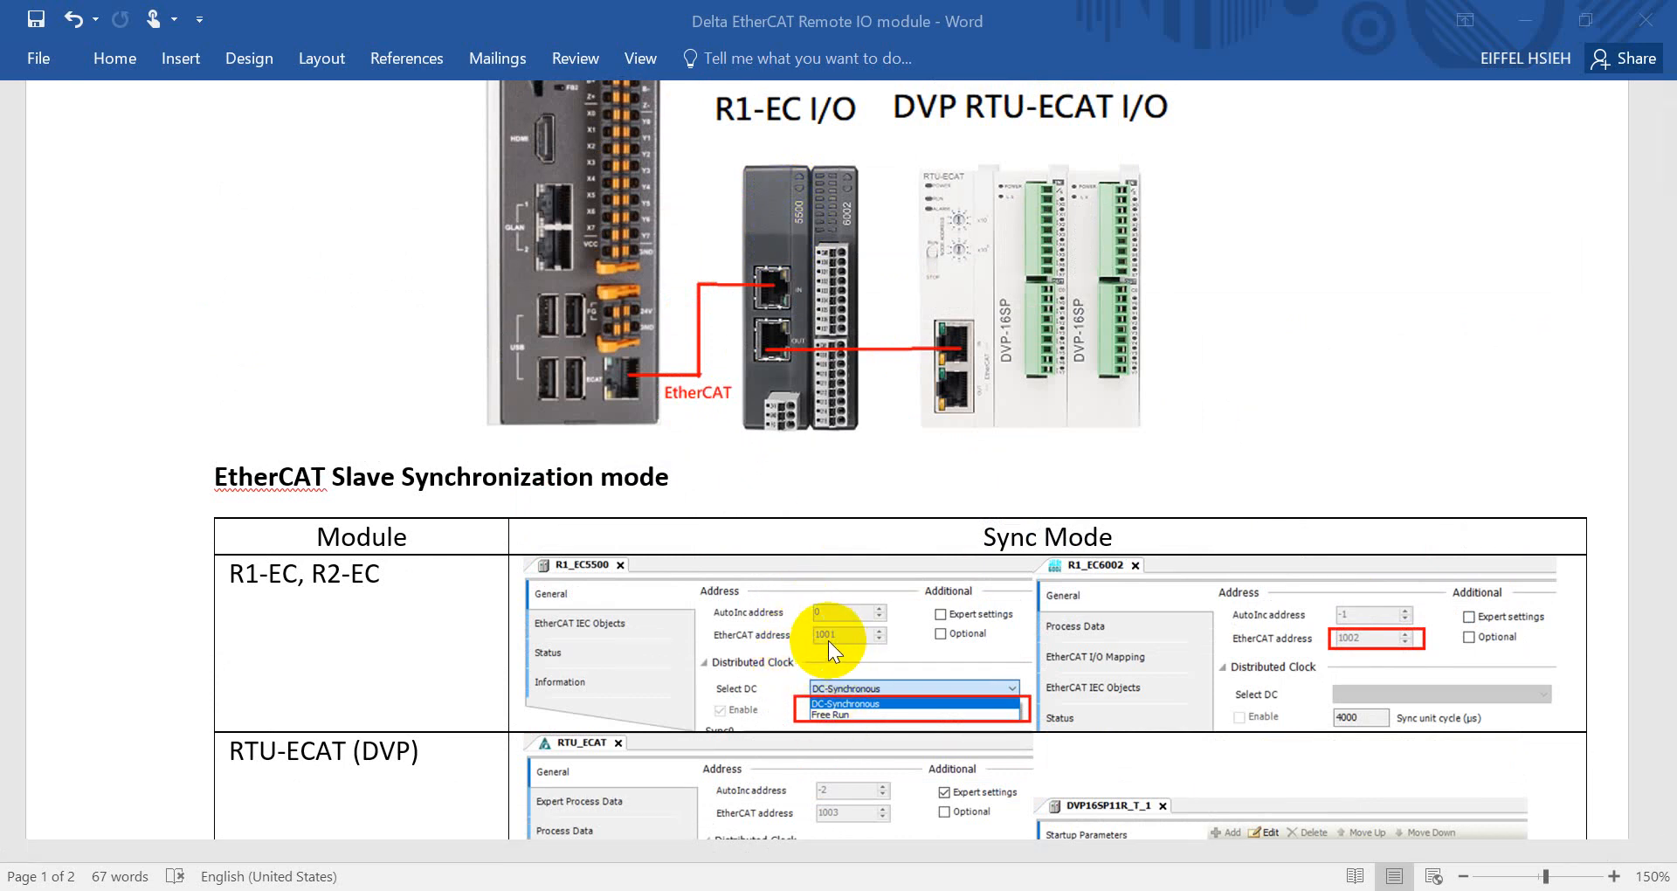
{"action": "mouse_move", "coordinate": [828, 233]}
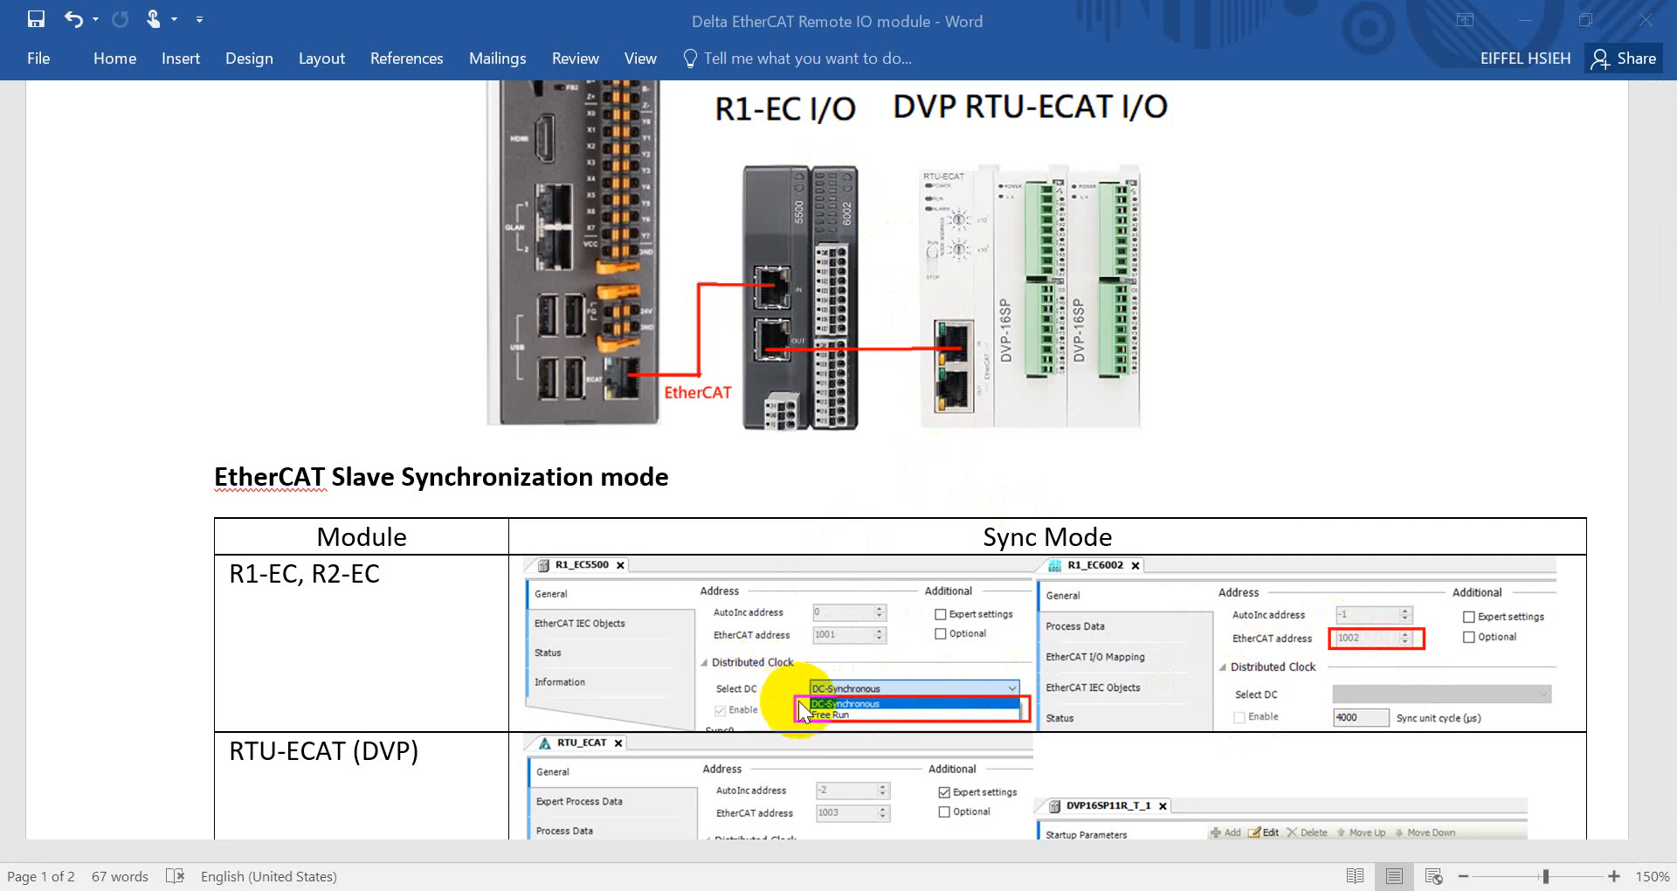
{"action": "mouse_move", "coordinate": [781, 292]}
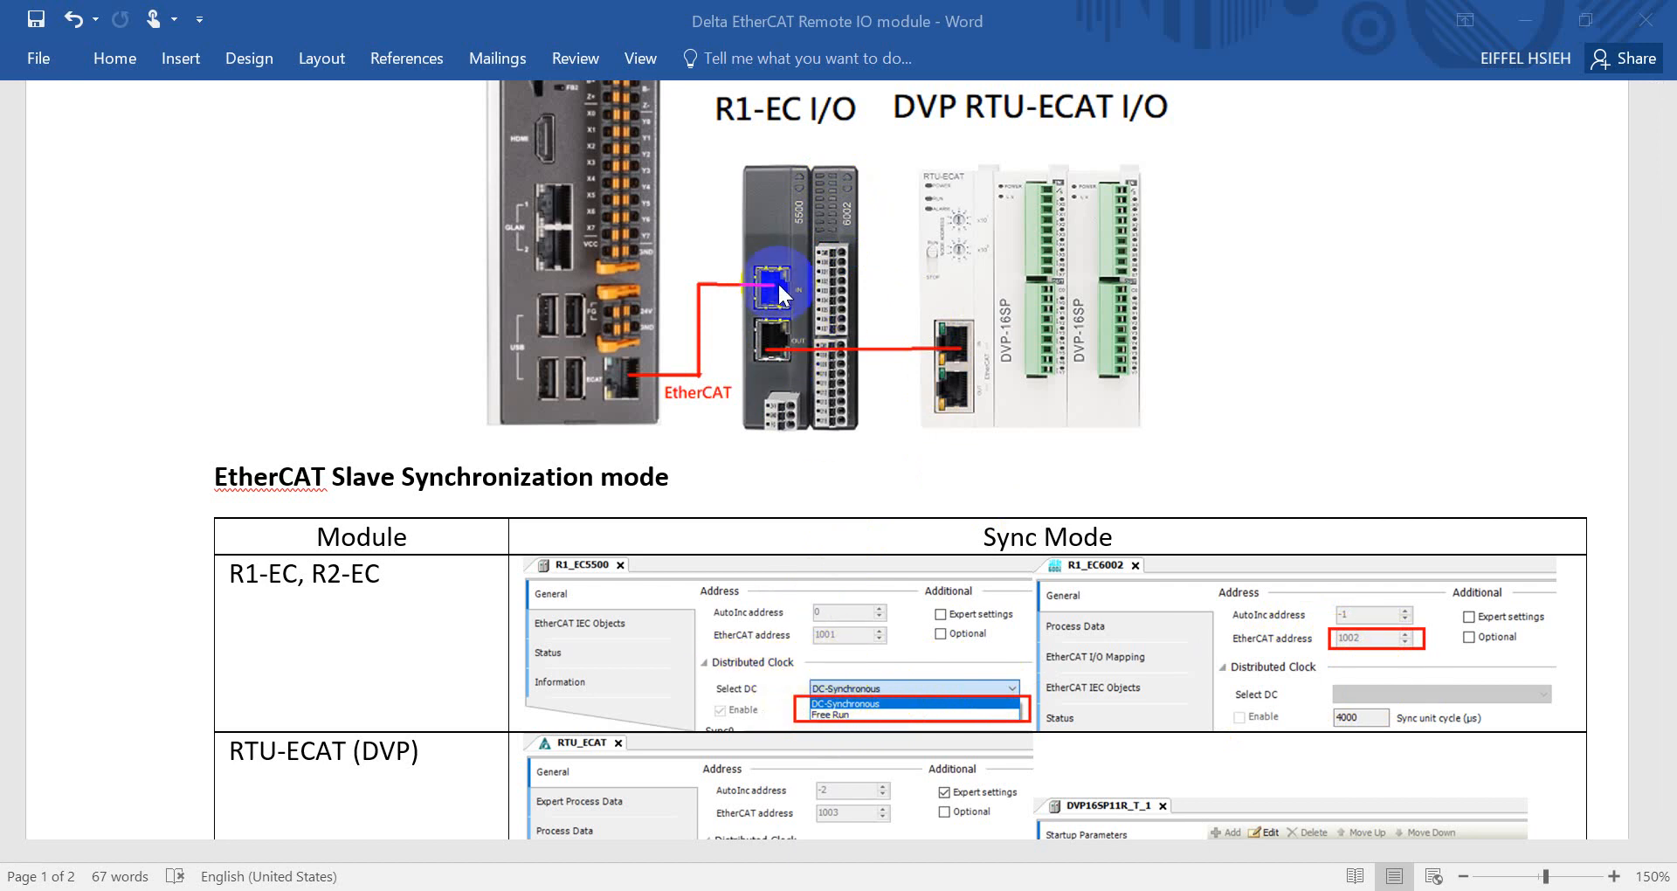
{"action": "mouse_move", "coordinate": [1373, 687]}
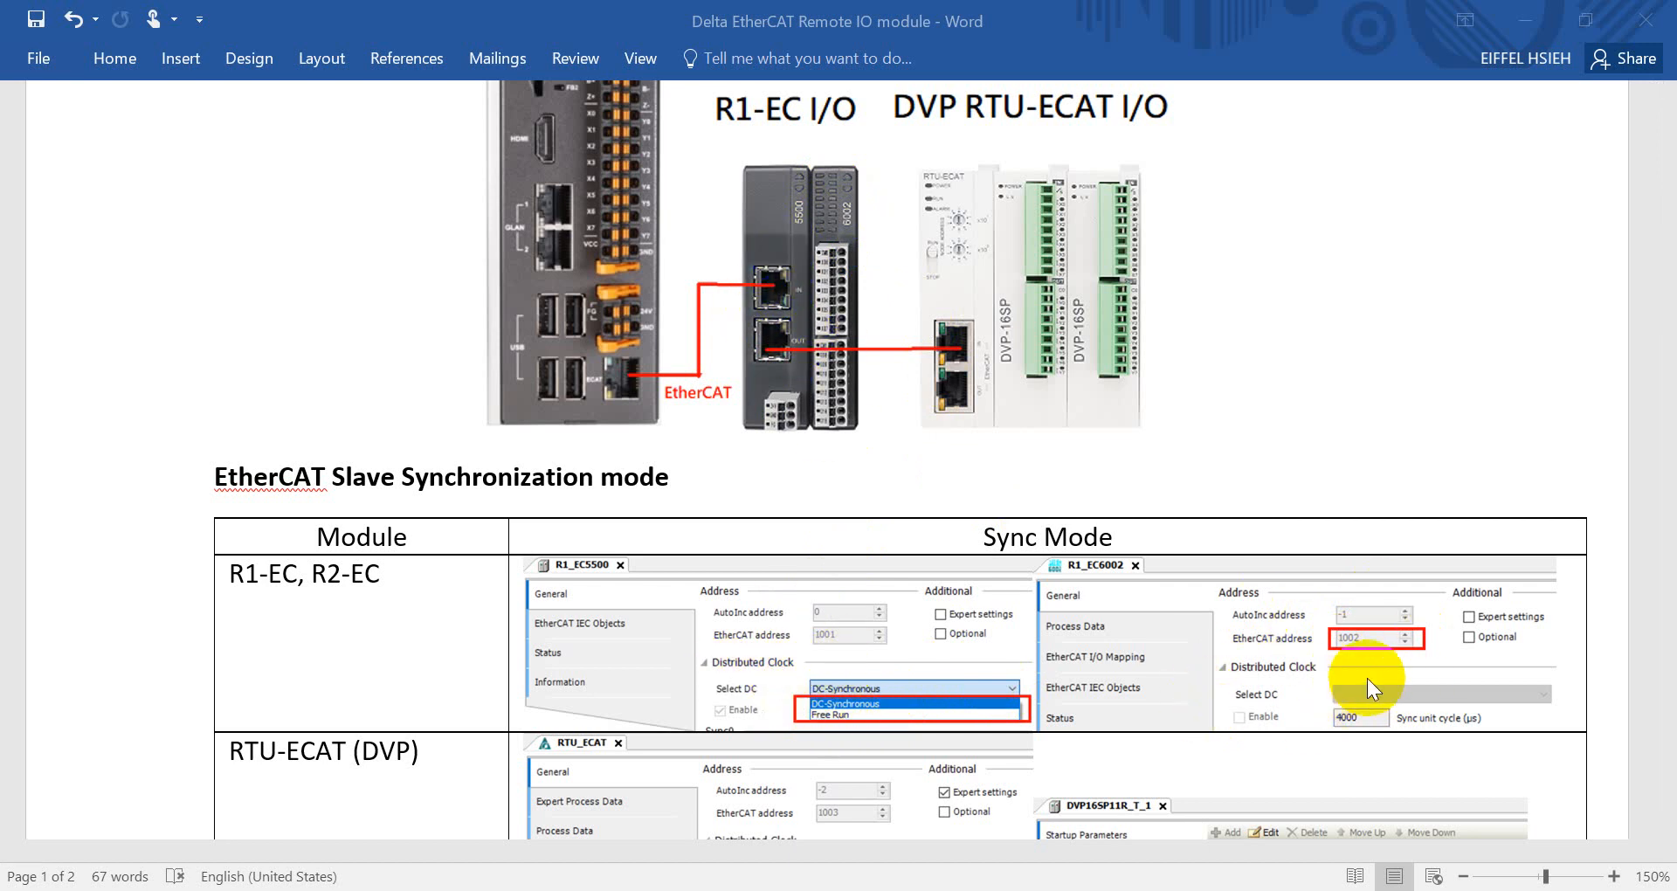
{"action": "mouse_move", "coordinate": [1295, 669]}
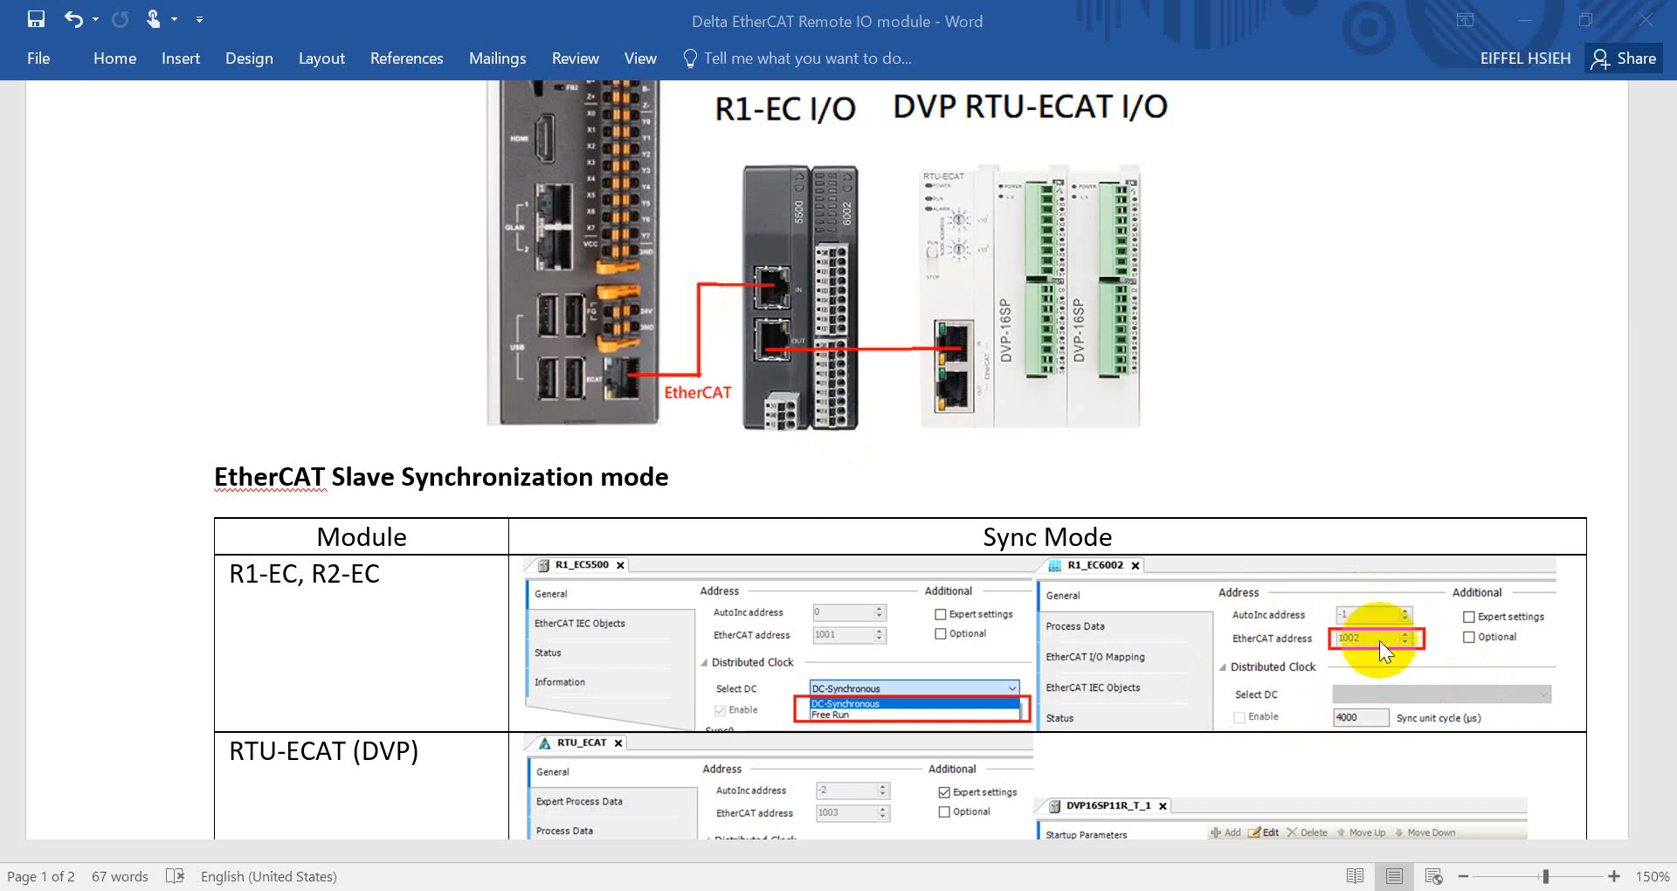
{"action": "scroll", "scroll_direction": "down", "scroll_amount": 3}
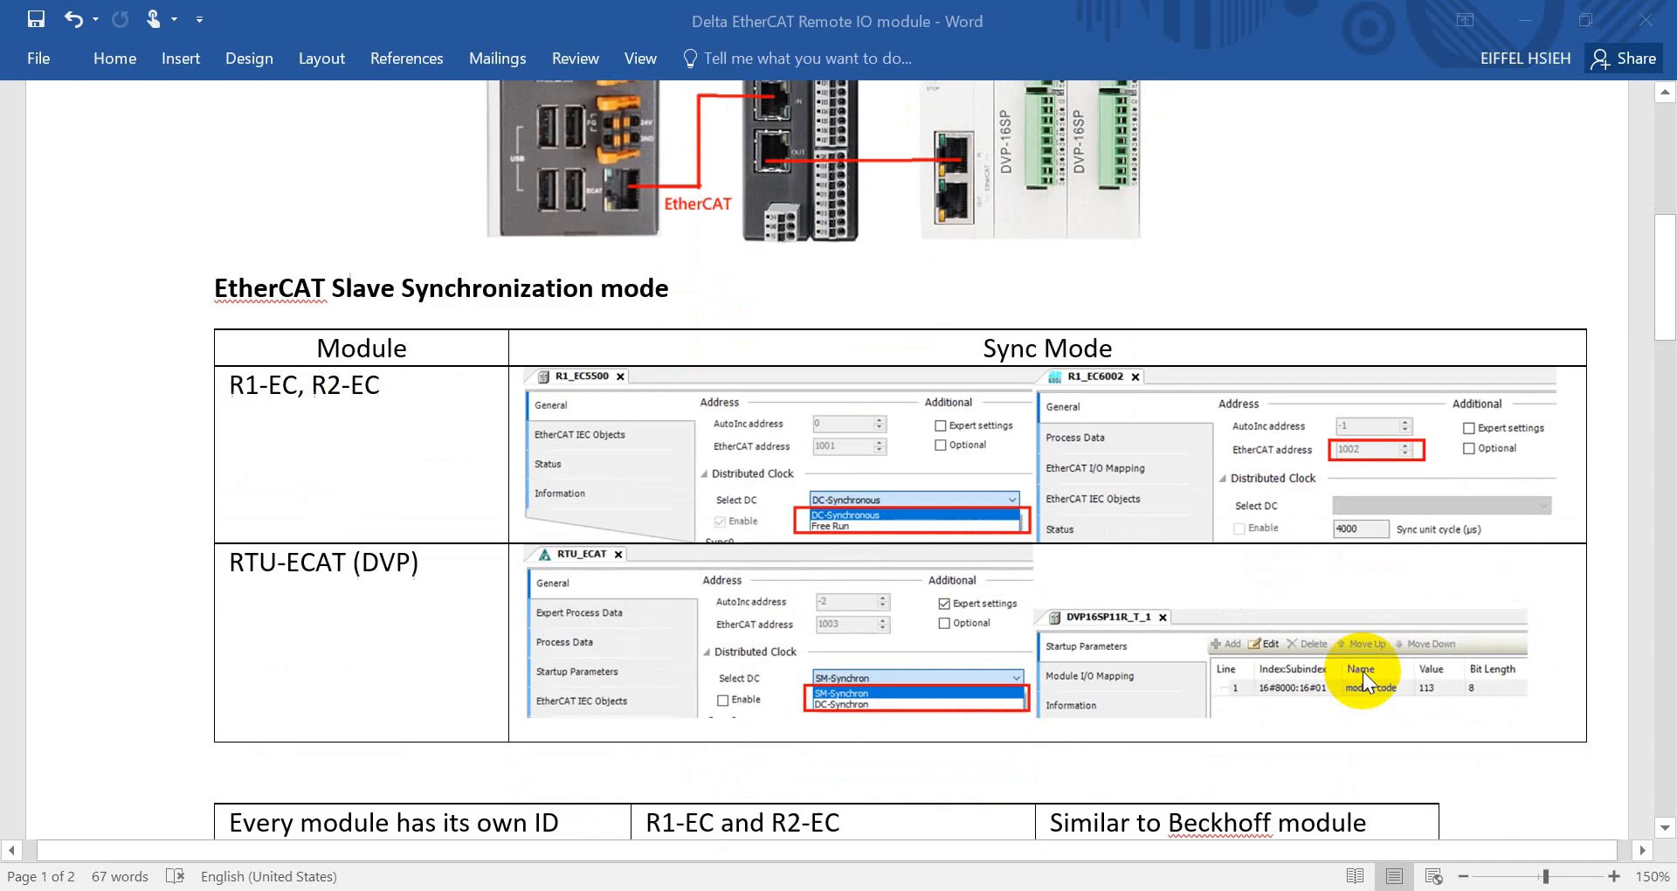
{"action": "mouse_move", "coordinate": [337, 589]}
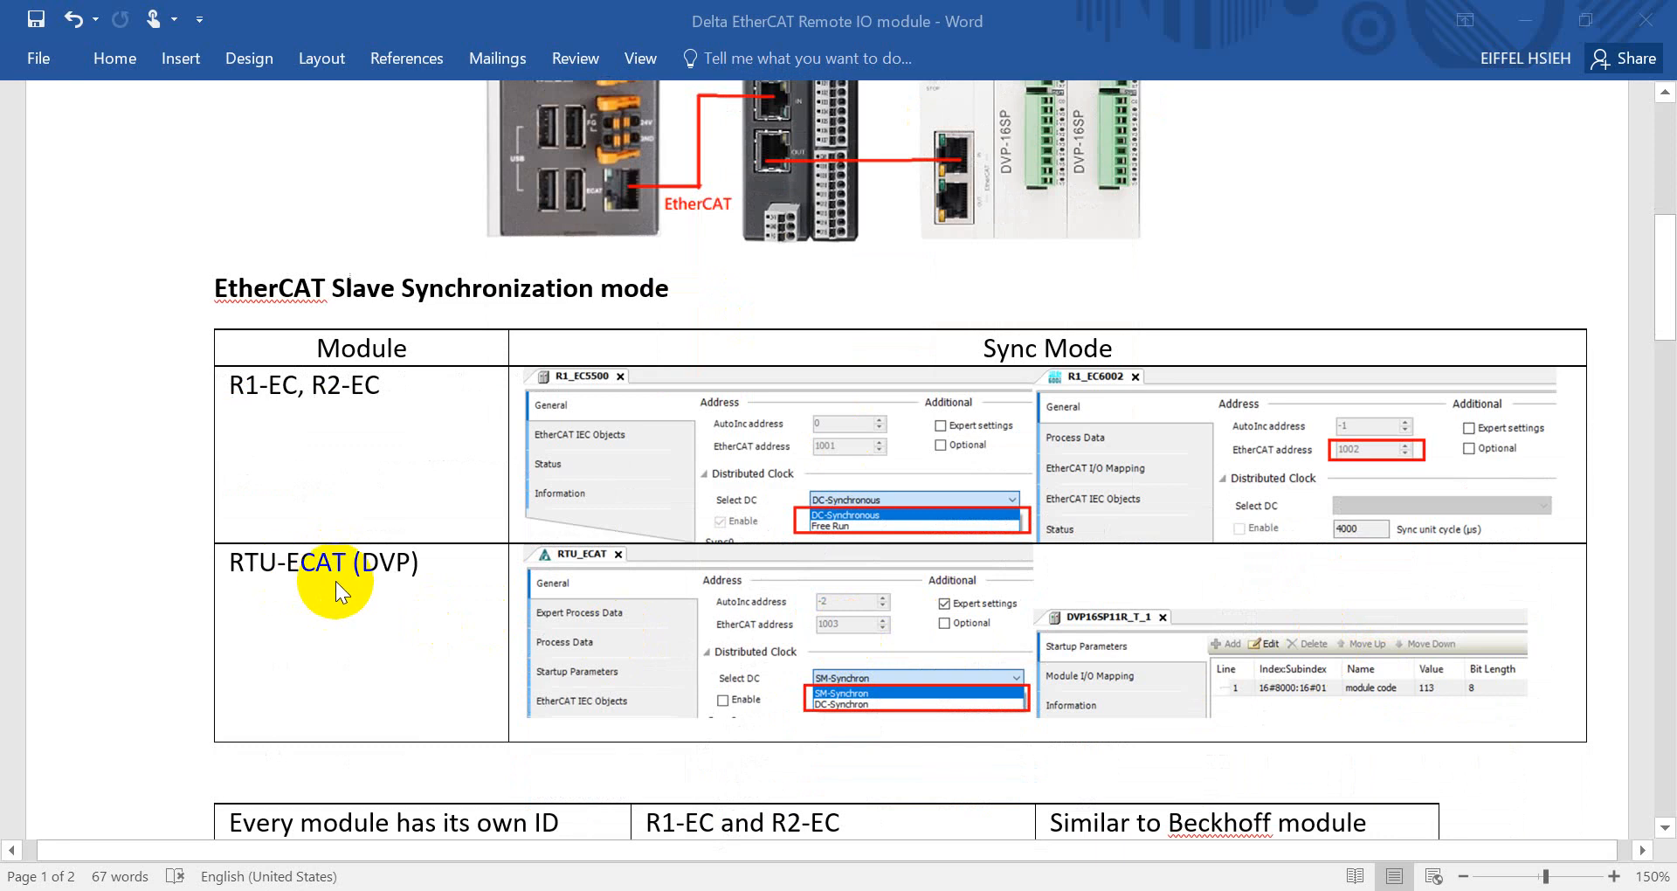
{"action": "mouse_move", "coordinate": [933, 214]}
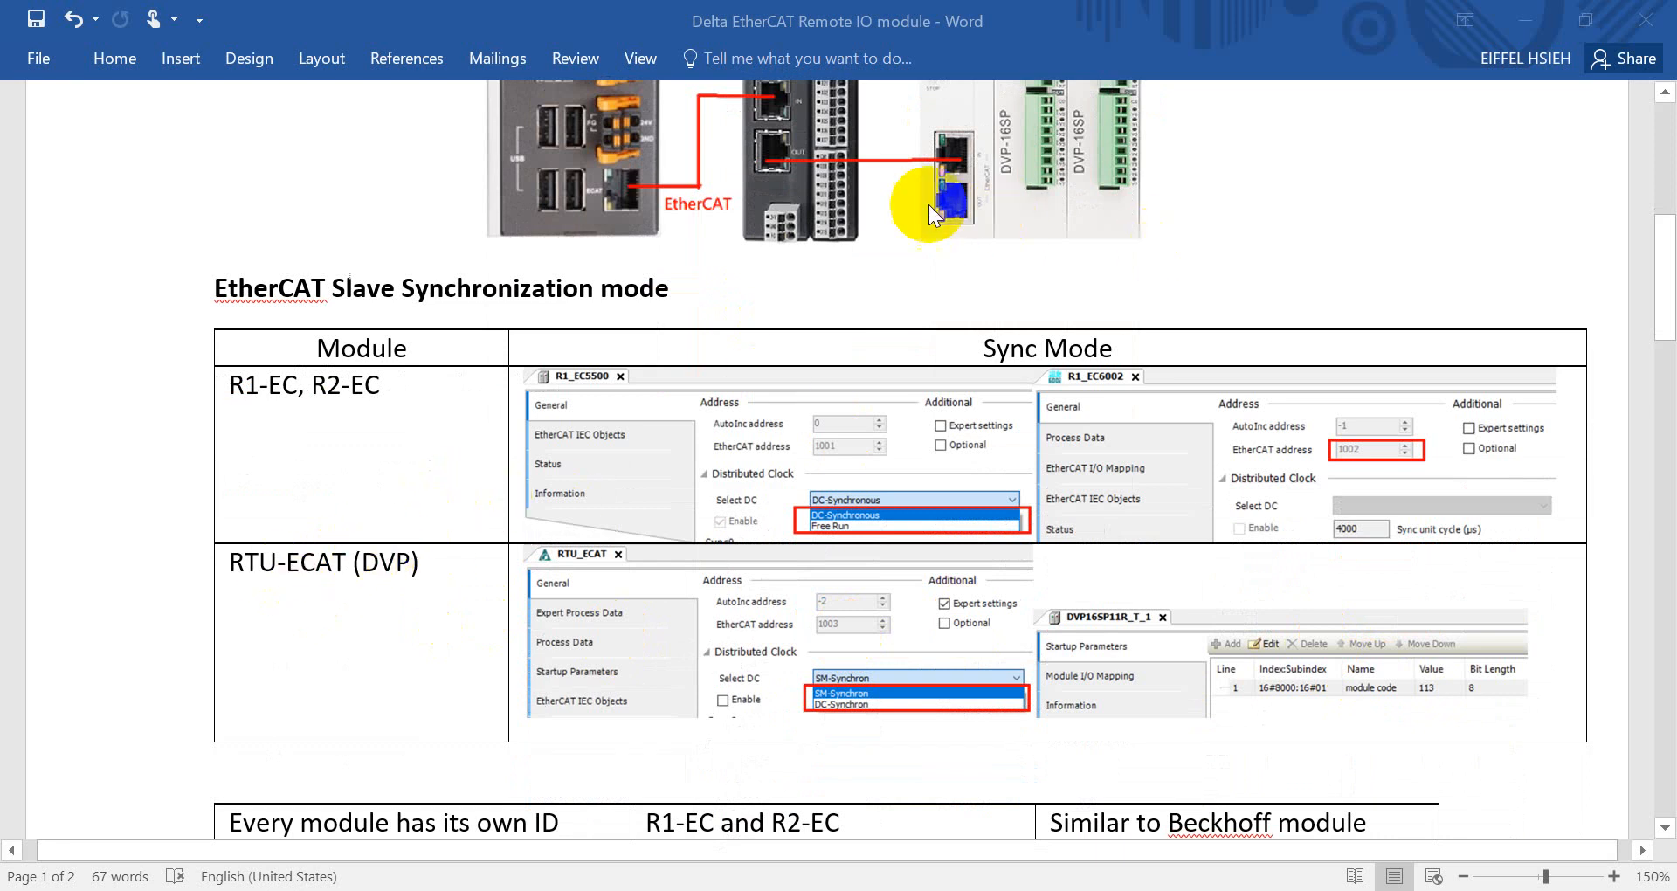
{"action": "mouse_move", "coordinate": [626, 597]}
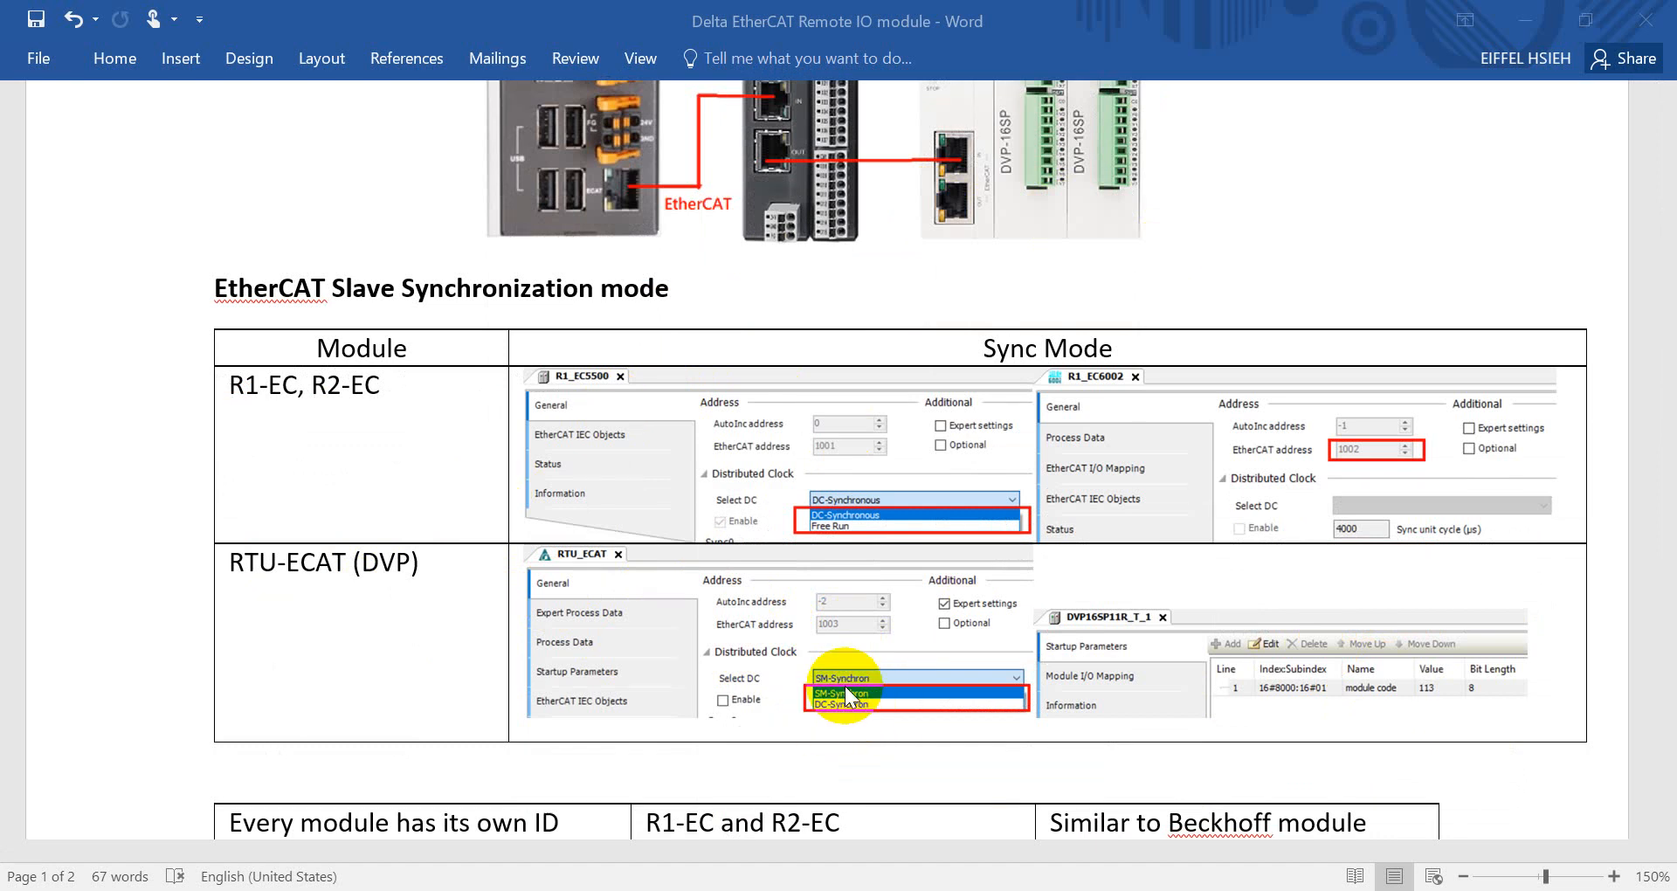
{"action": "mouse_move", "coordinate": [1097, 220]}
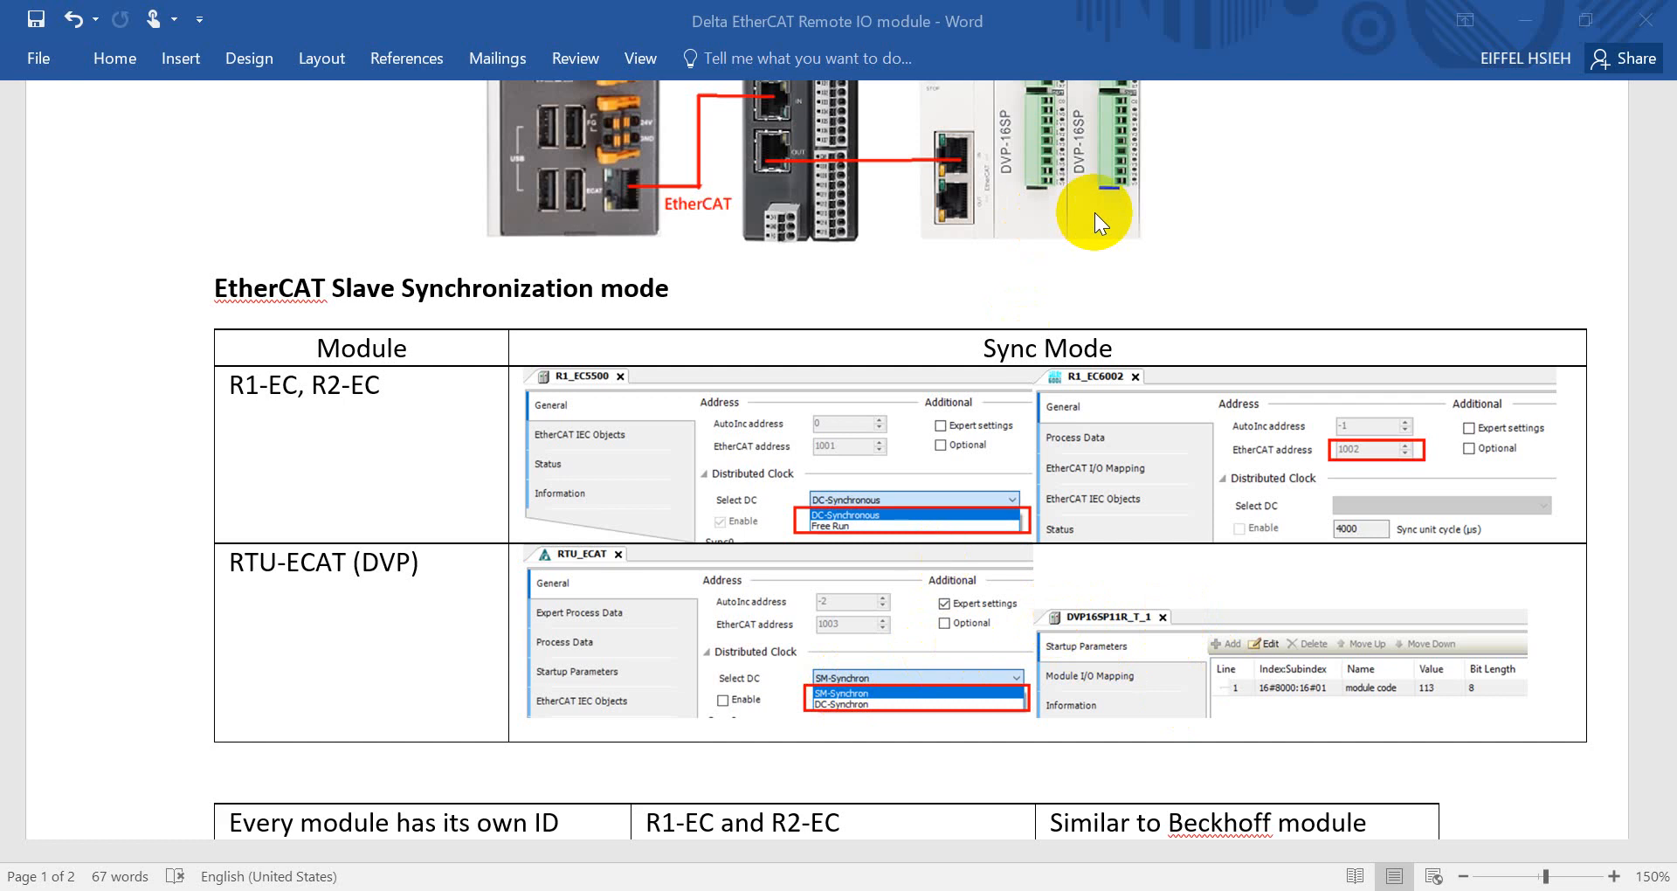
{"action": "mouse_move", "coordinate": [1033, 164]}
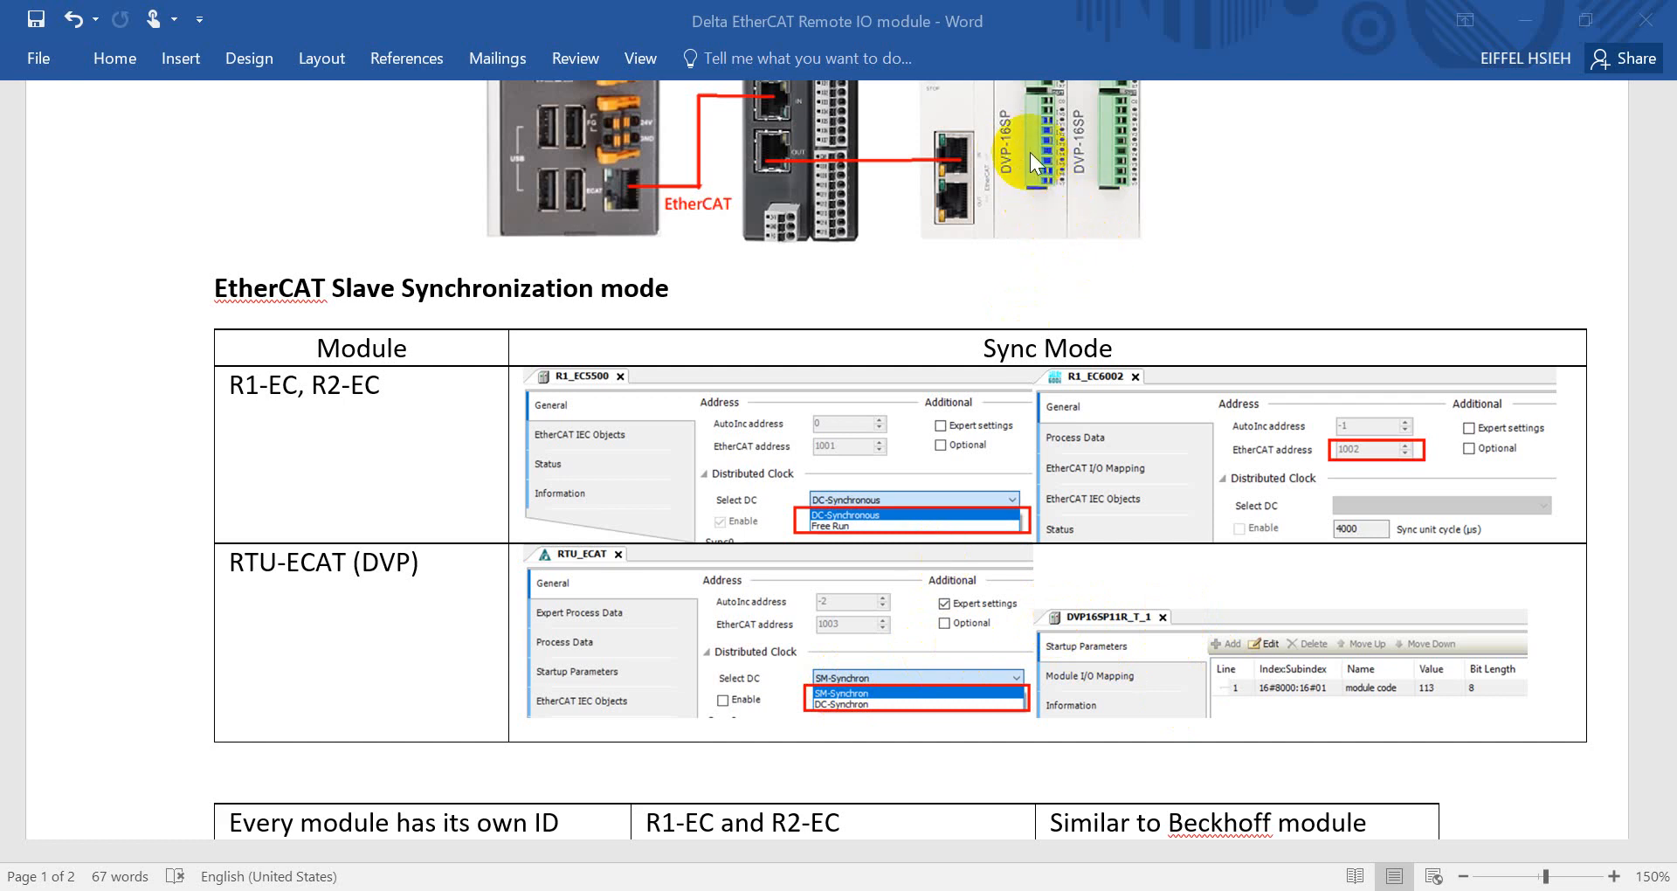
{"action": "mouse_move", "coordinate": [1088, 170]}
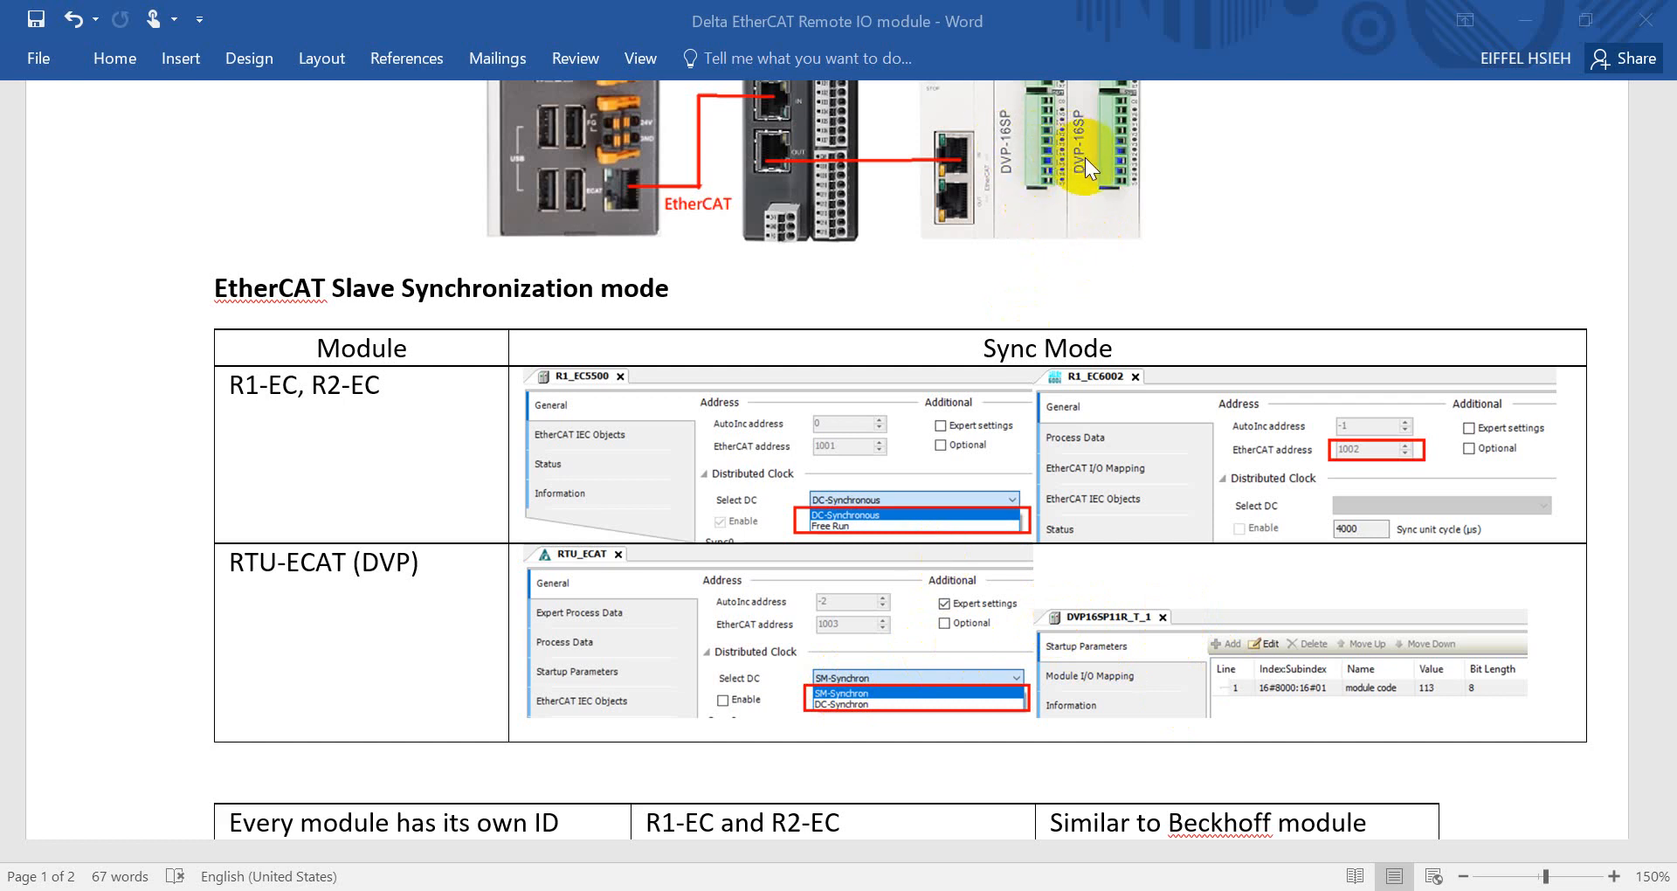
{"action": "mouse_move", "coordinate": [1125, 660]}
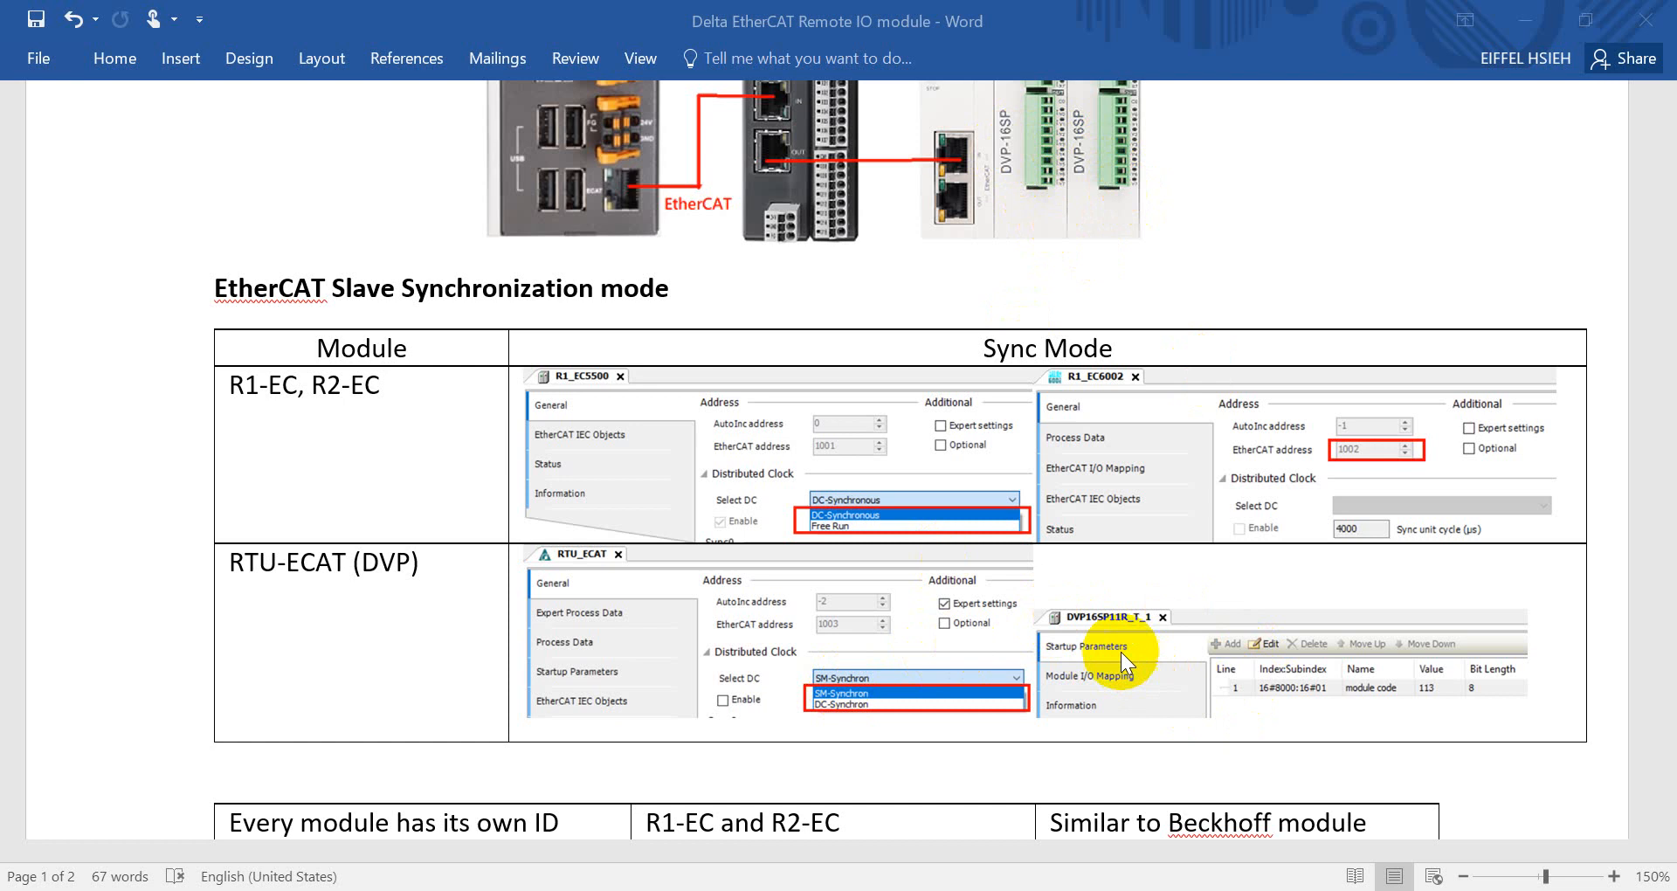
{"action": "mouse_move", "coordinate": [1314, 458]}
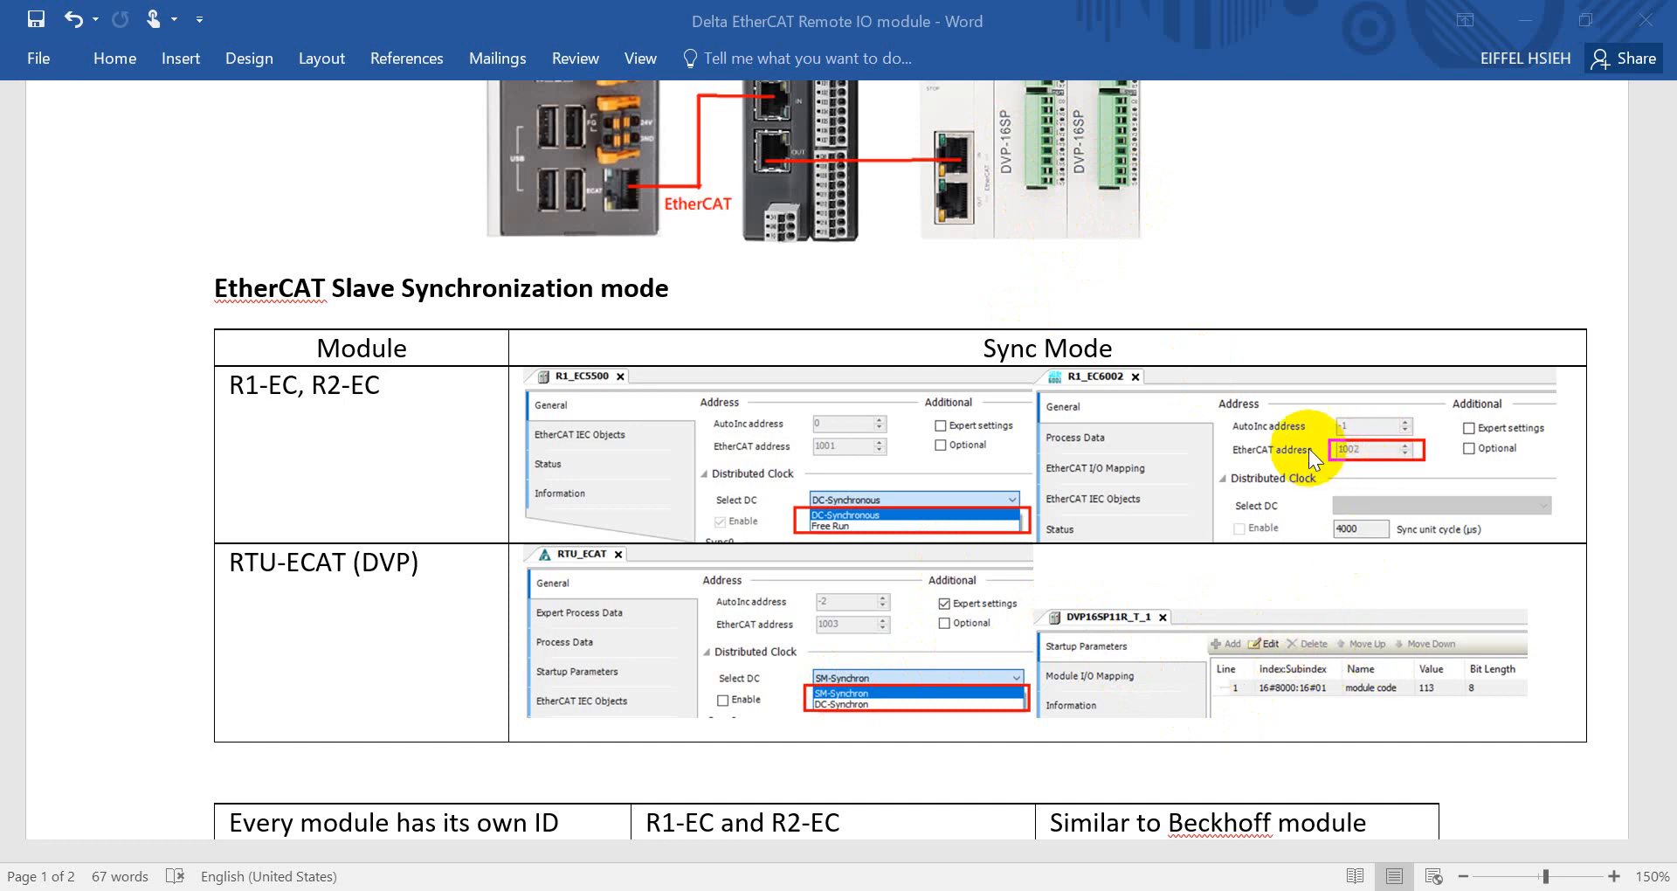
{"action": "mouse_move", "coordinate": [851, 535]}
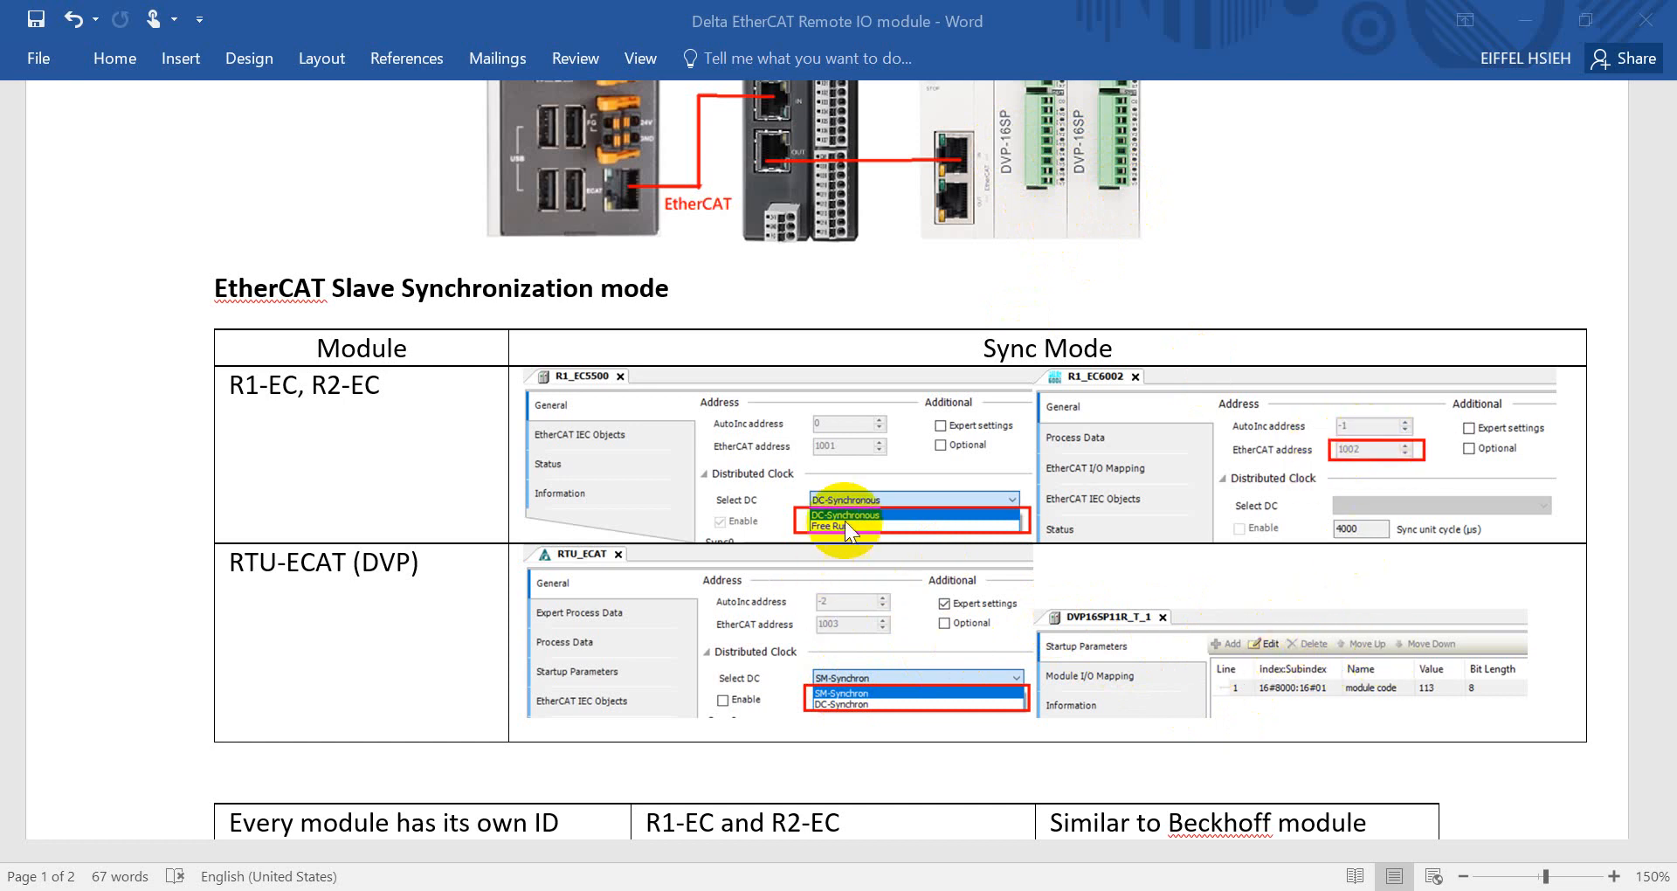
{"action": "mouse_move", "coordinate": [289, 413]}
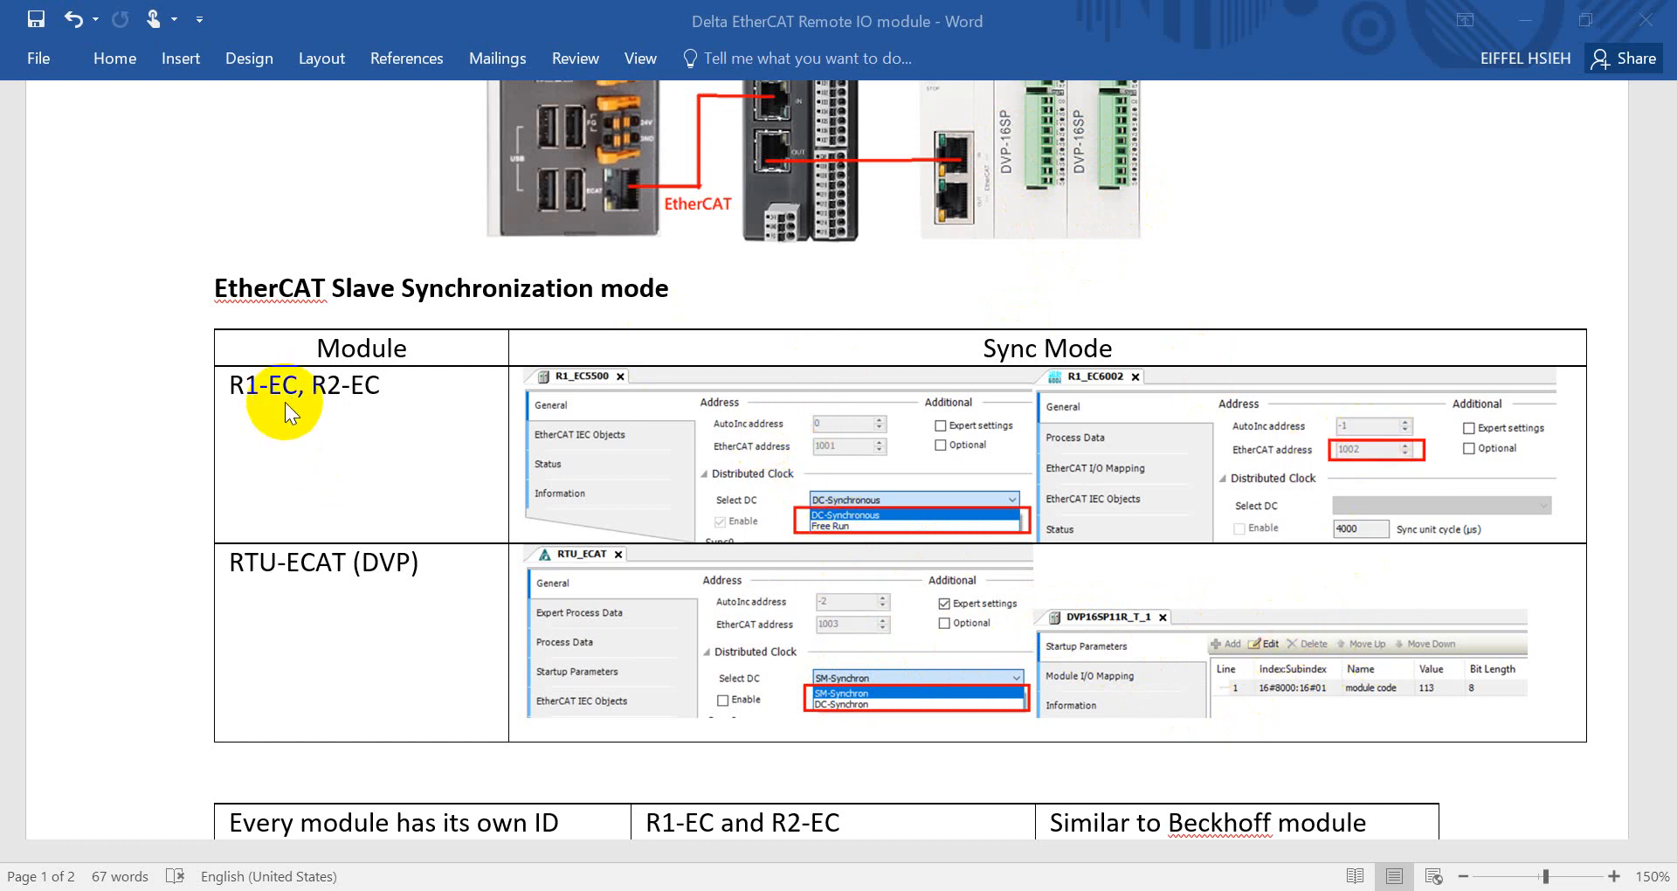
{"action": "mouse_move", "coordinate": [1377, 468]}
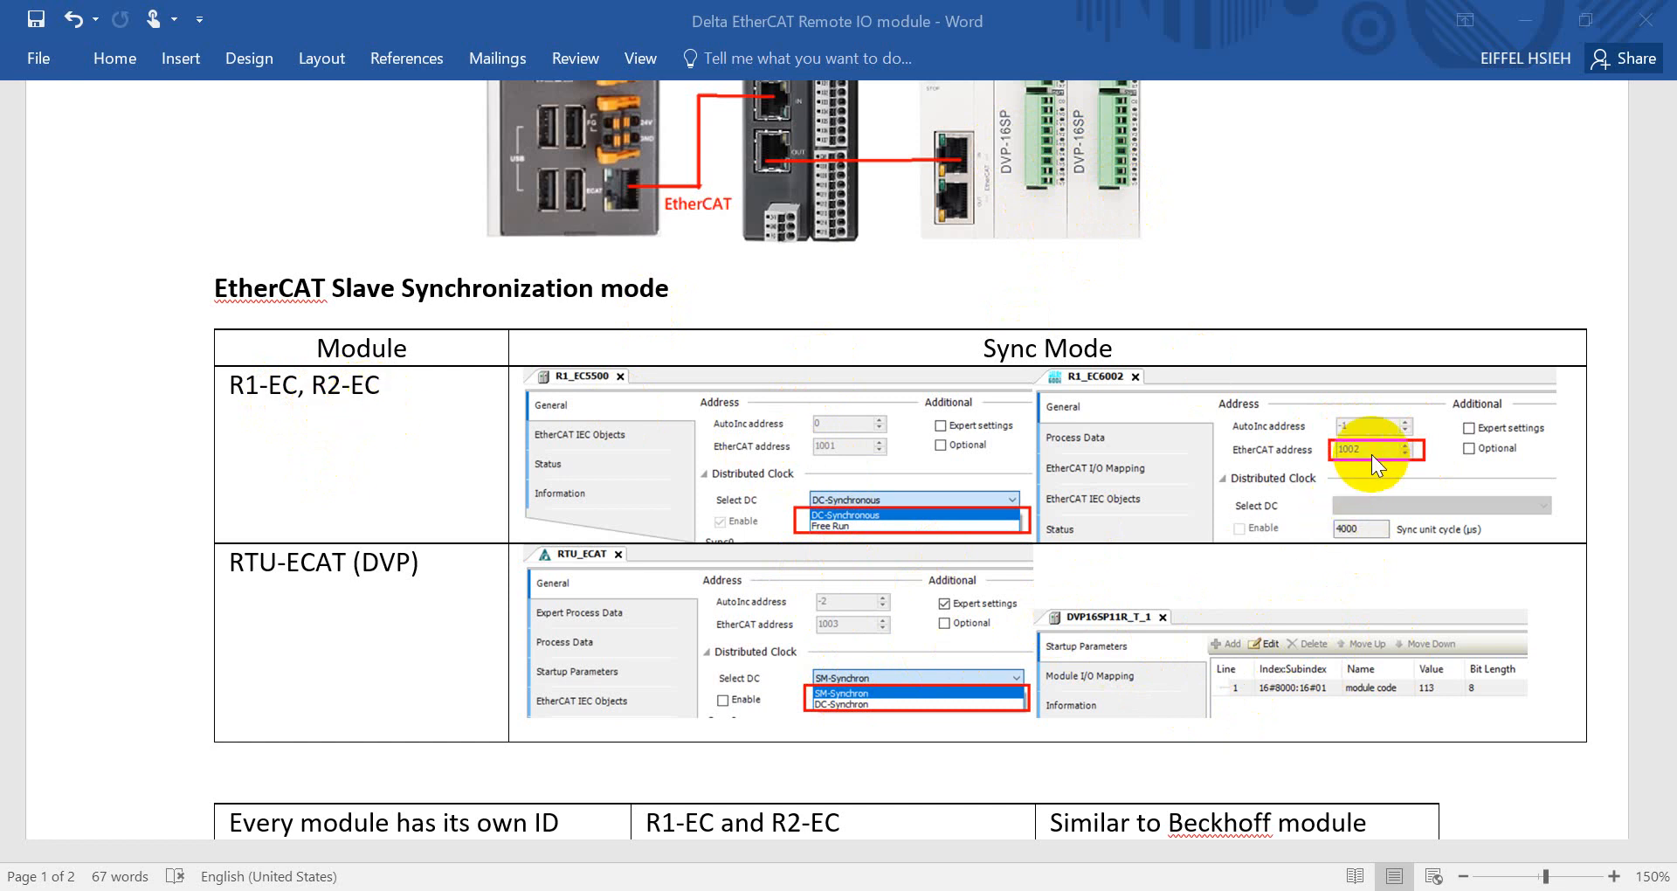
{"action": "mouse_move", "coordinate": [1289, 669]}
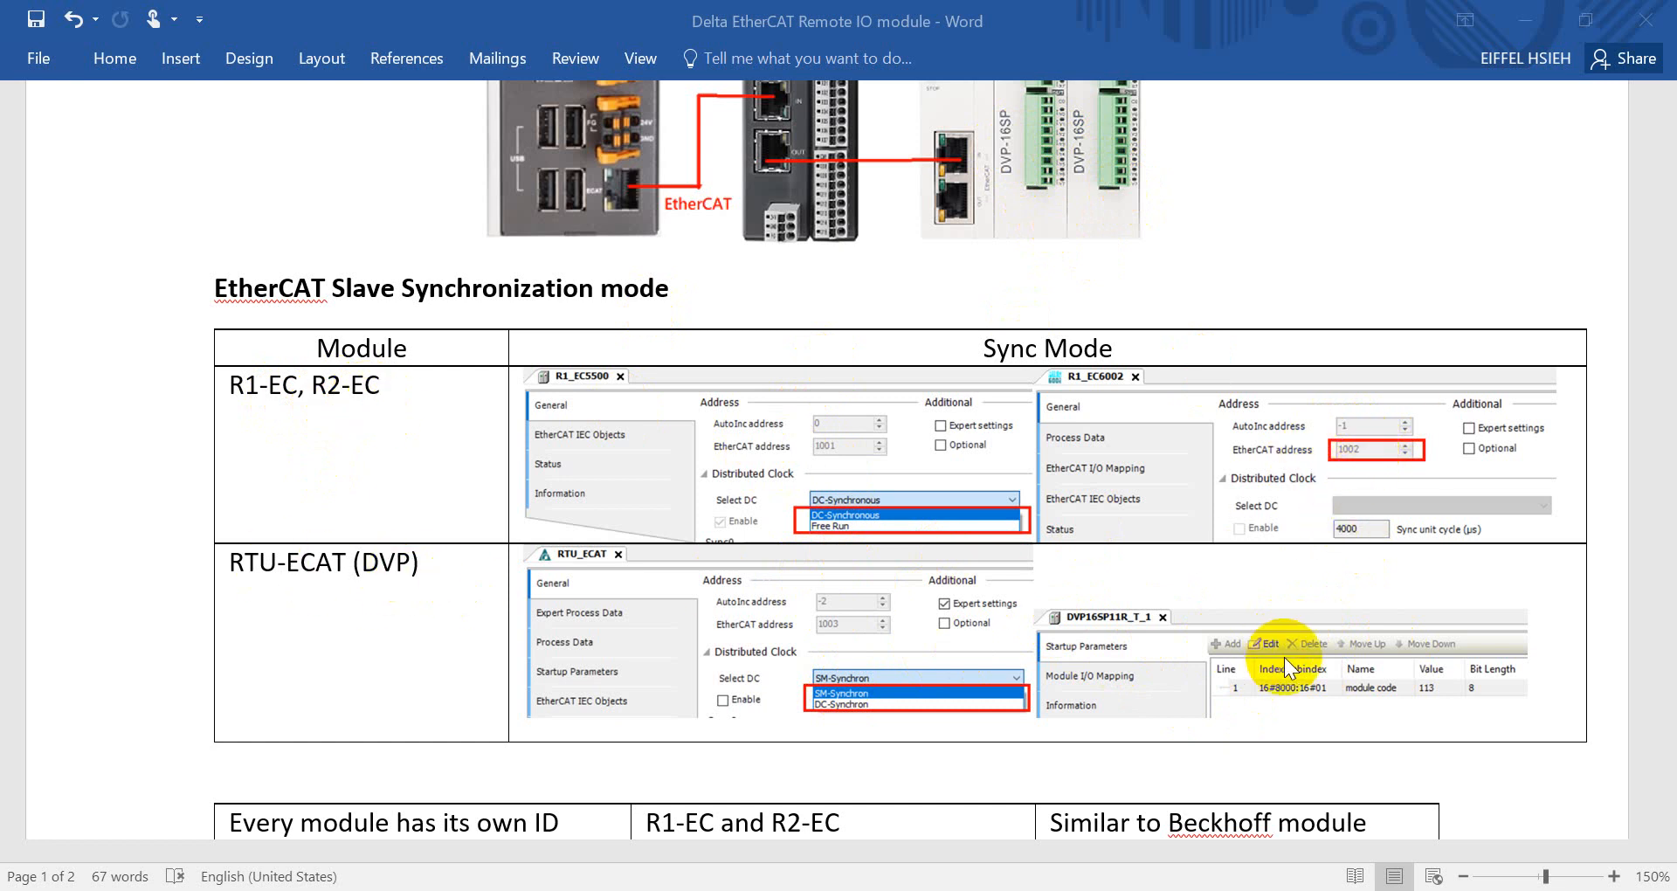
{"action": "mouse_move", "coordinate": [999, 877]}
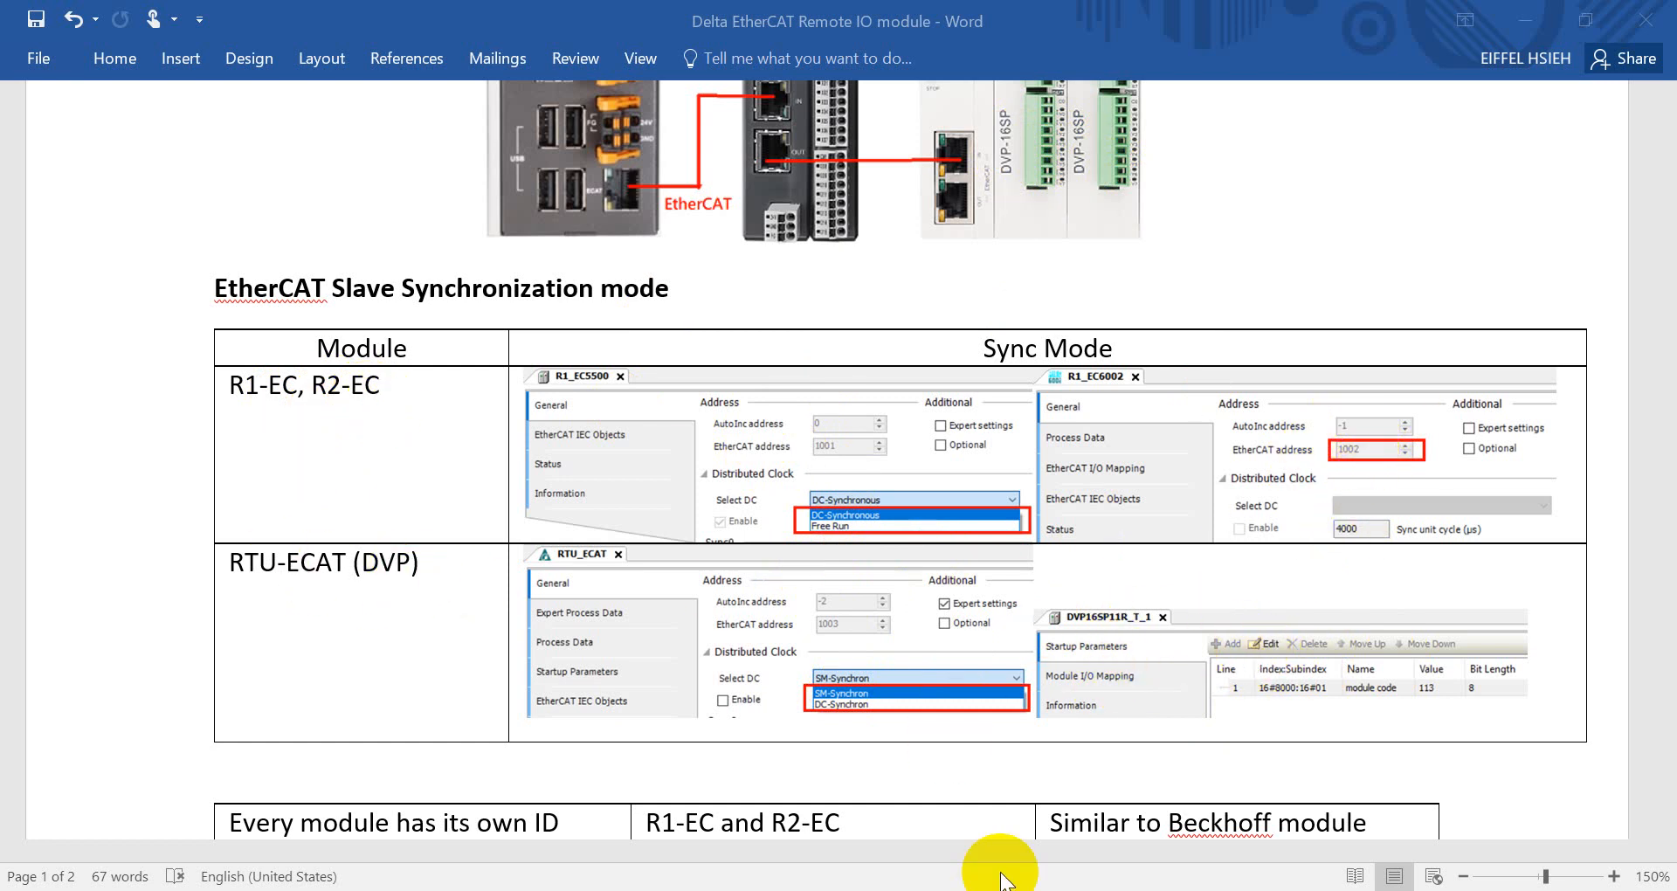
{"action": "scroll", "scroll_direction": "down", "scroll_amount": 3}
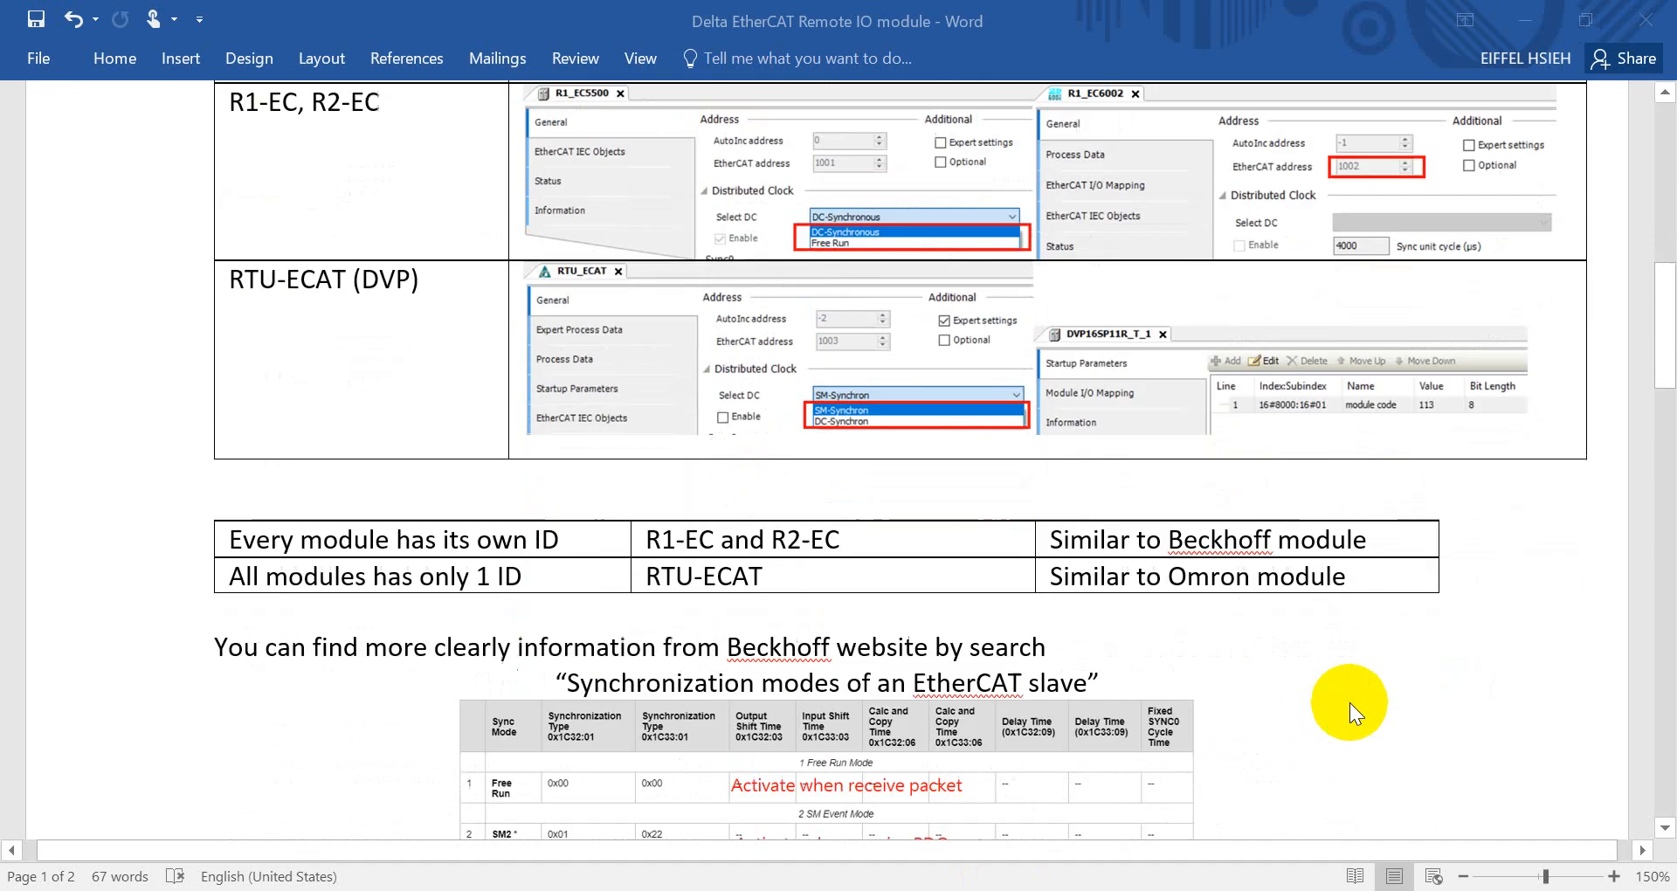
{"action": "mouse_move", "coordinate": [412, 550]}
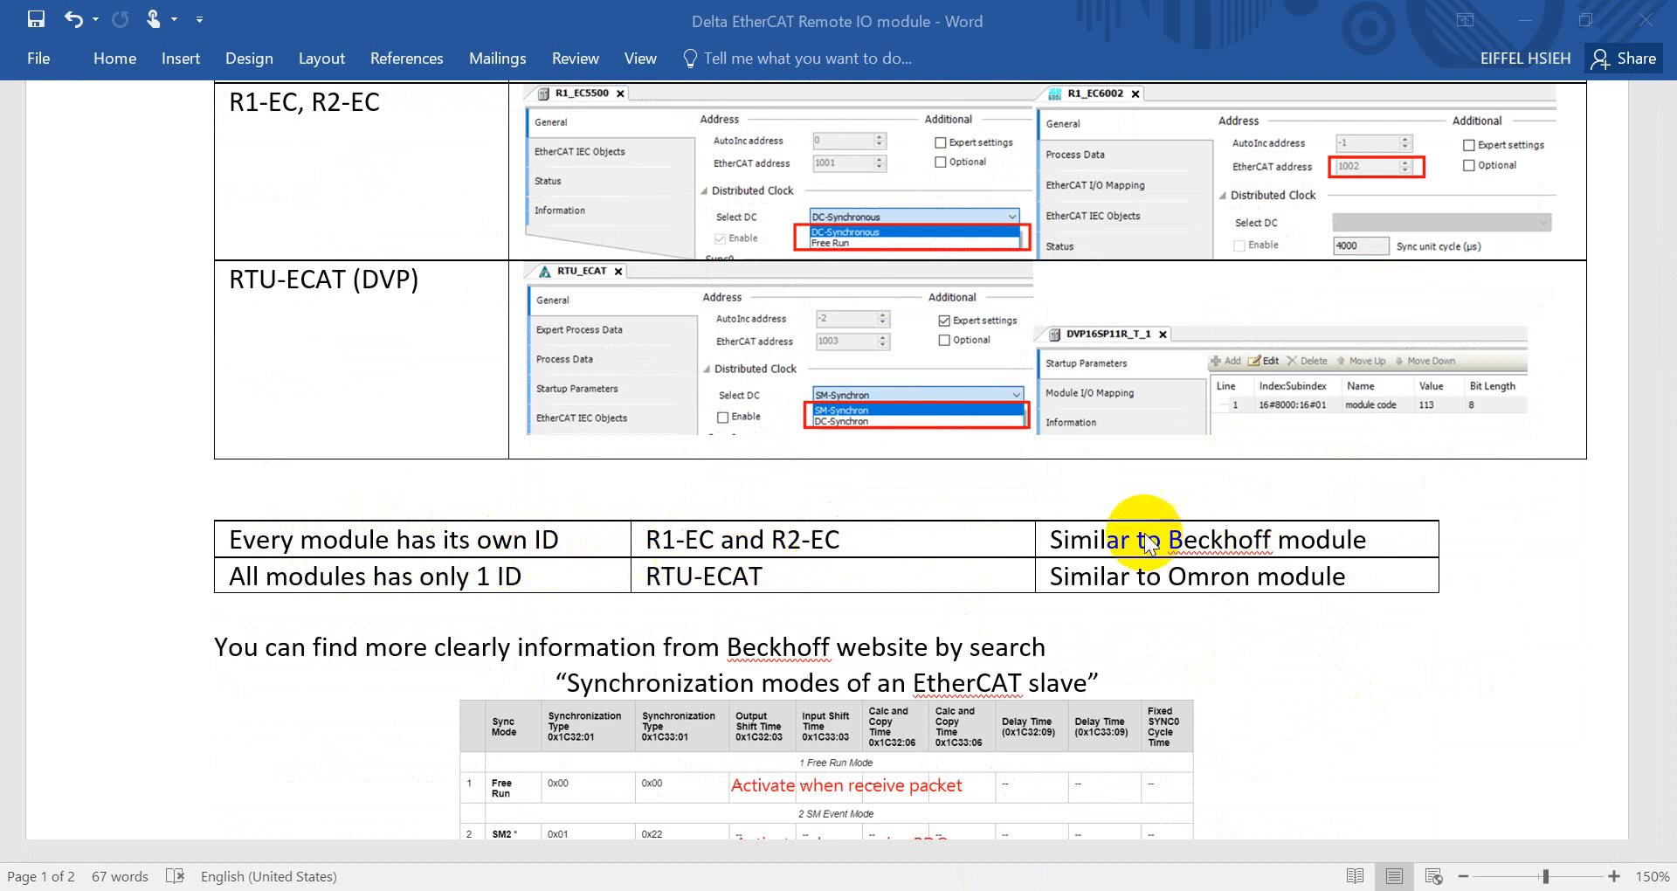
{"action": "mouse_move", "coordinate": [1270, 550]}
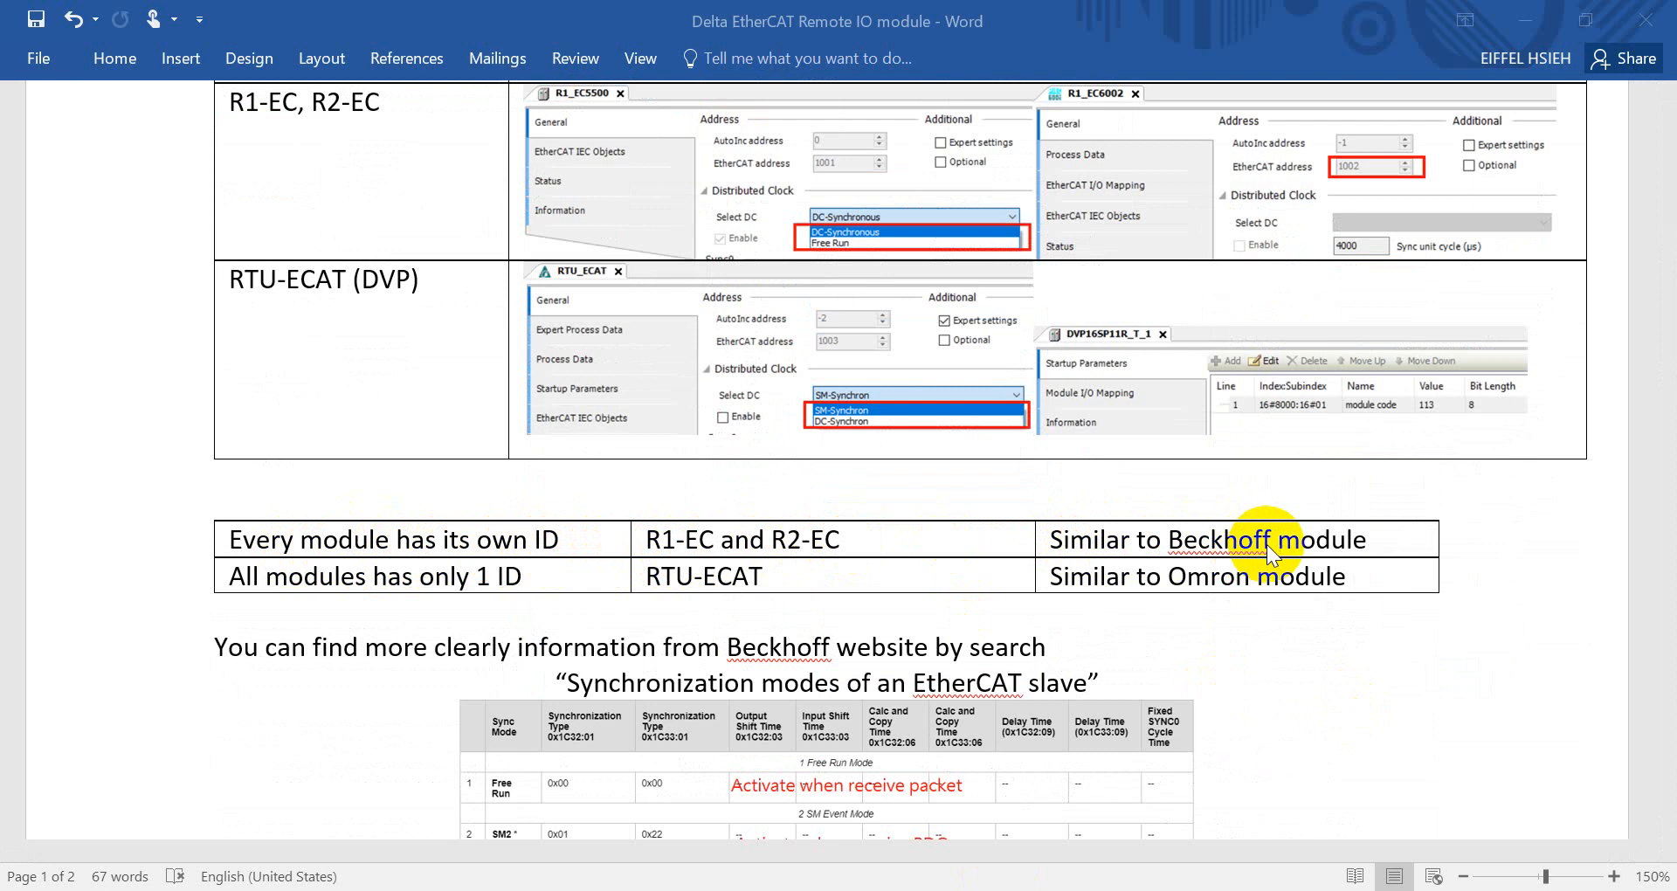
{"action": "mouse_move", "coordinate": [358, 311]}
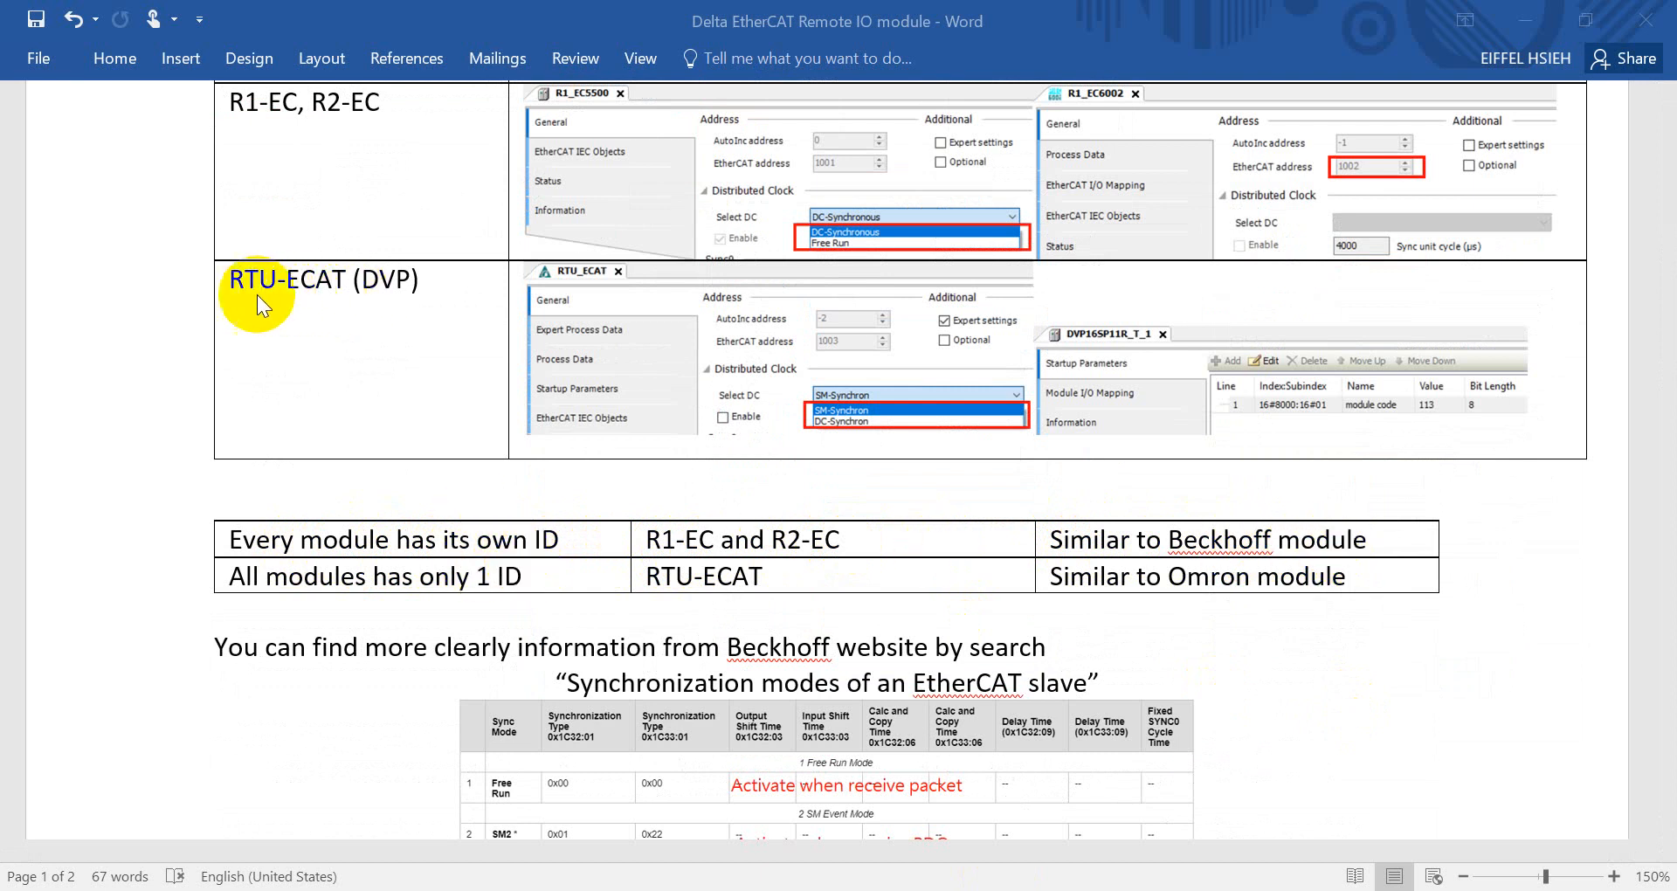
{"action": "mouse_move", "coordinate": [498, 580]}
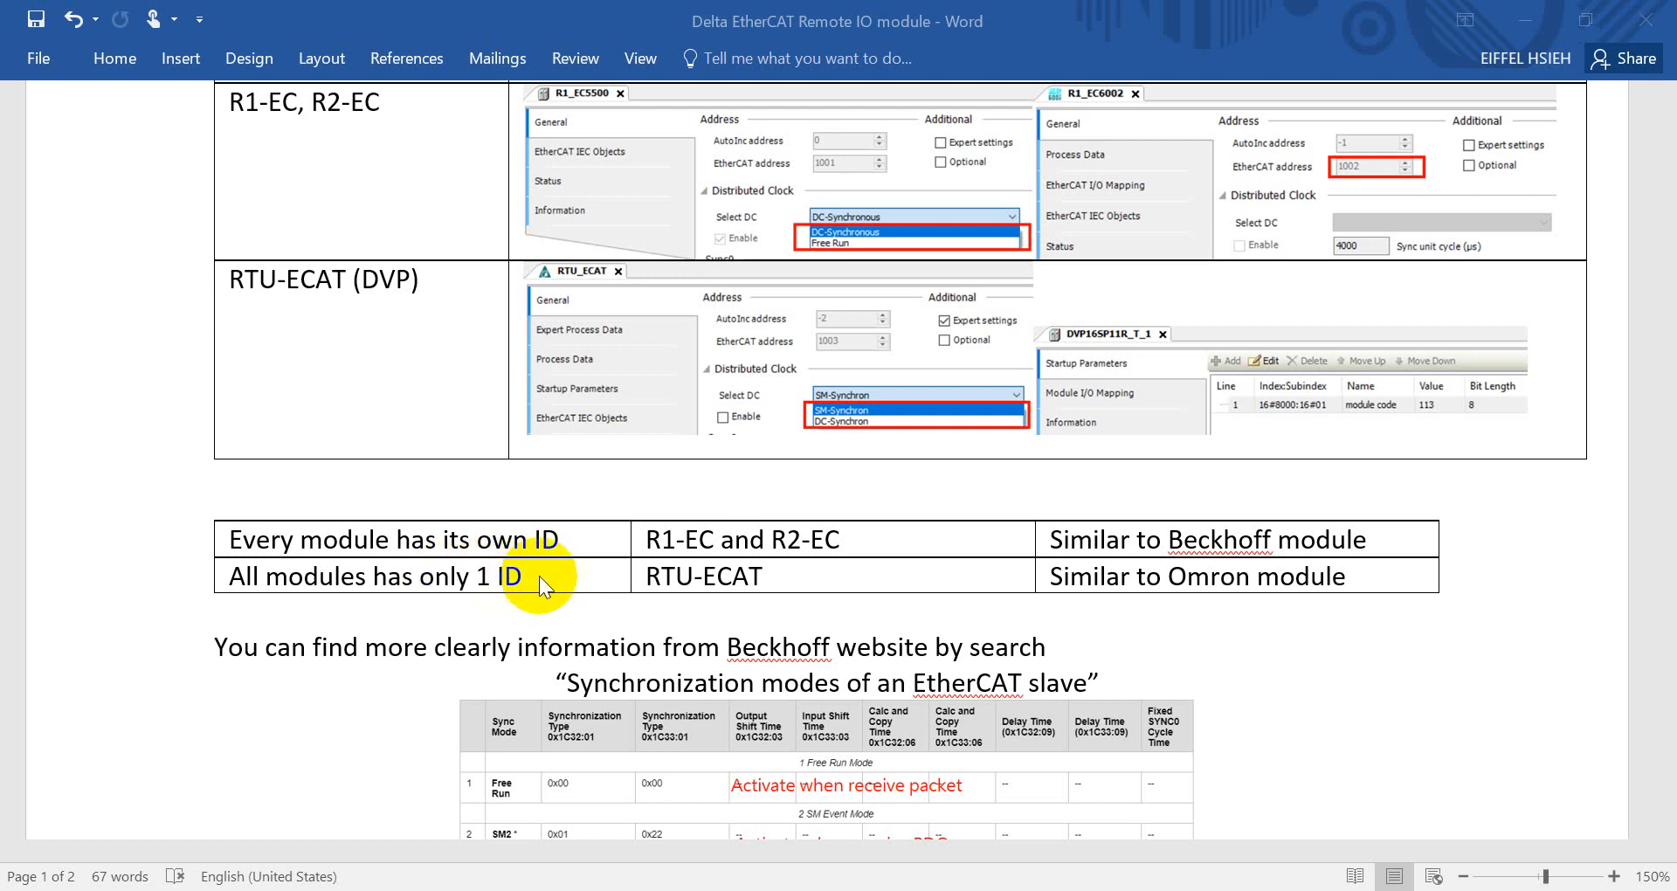
{"action": "mouse_move", "coordinate": [1214, 608]}
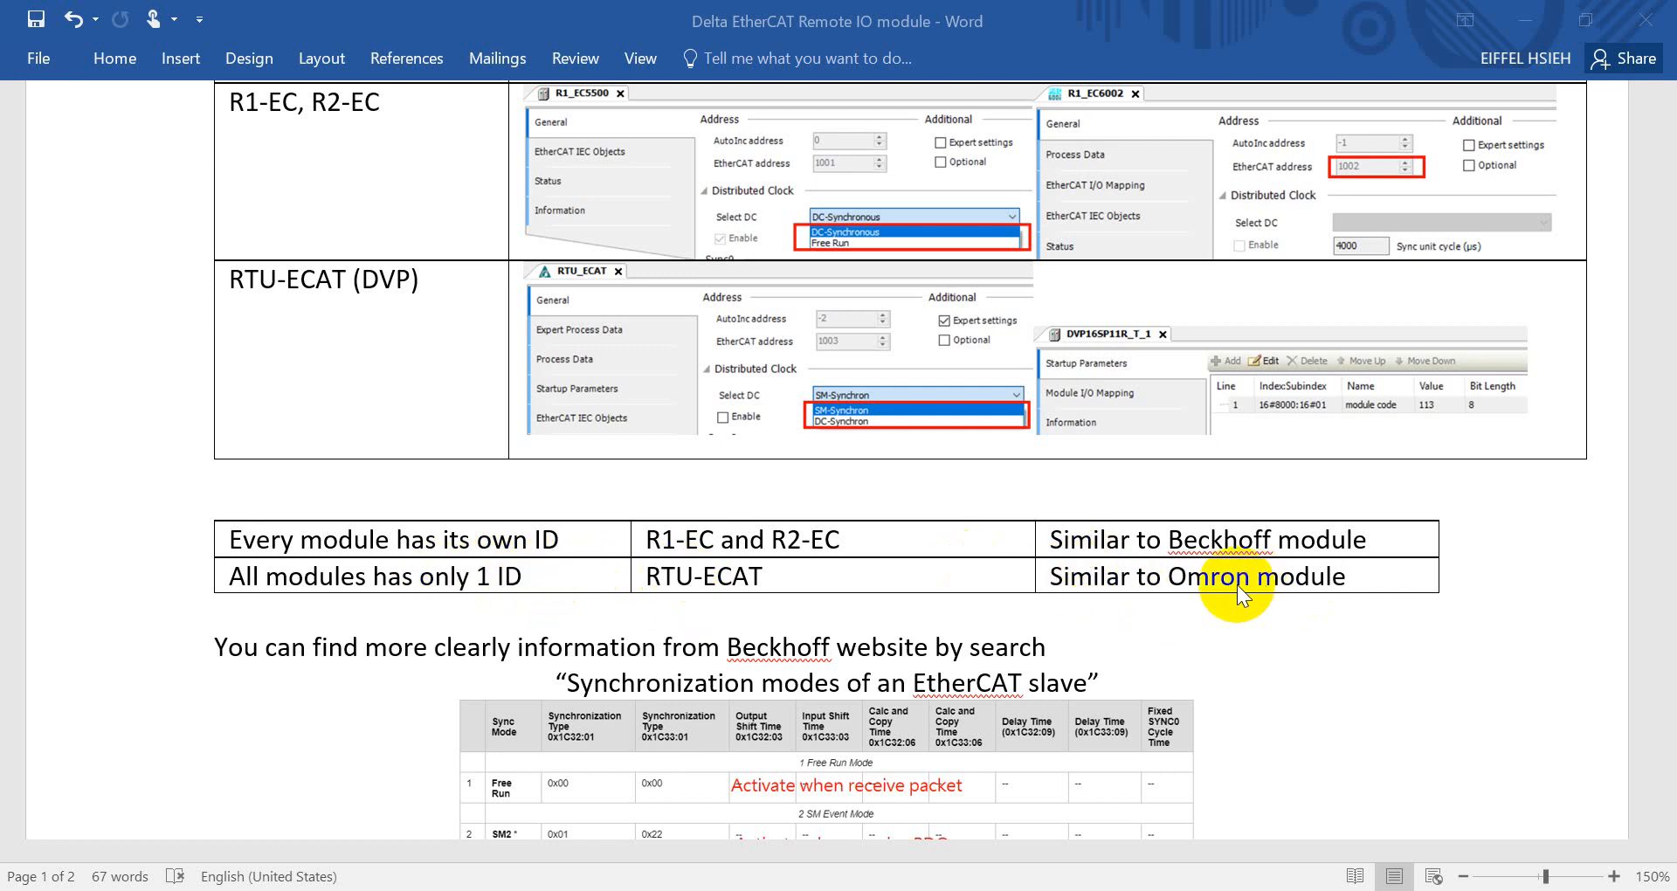
{"action": "scroll", "scroll_direction": "down", "scroll_amount": 3}
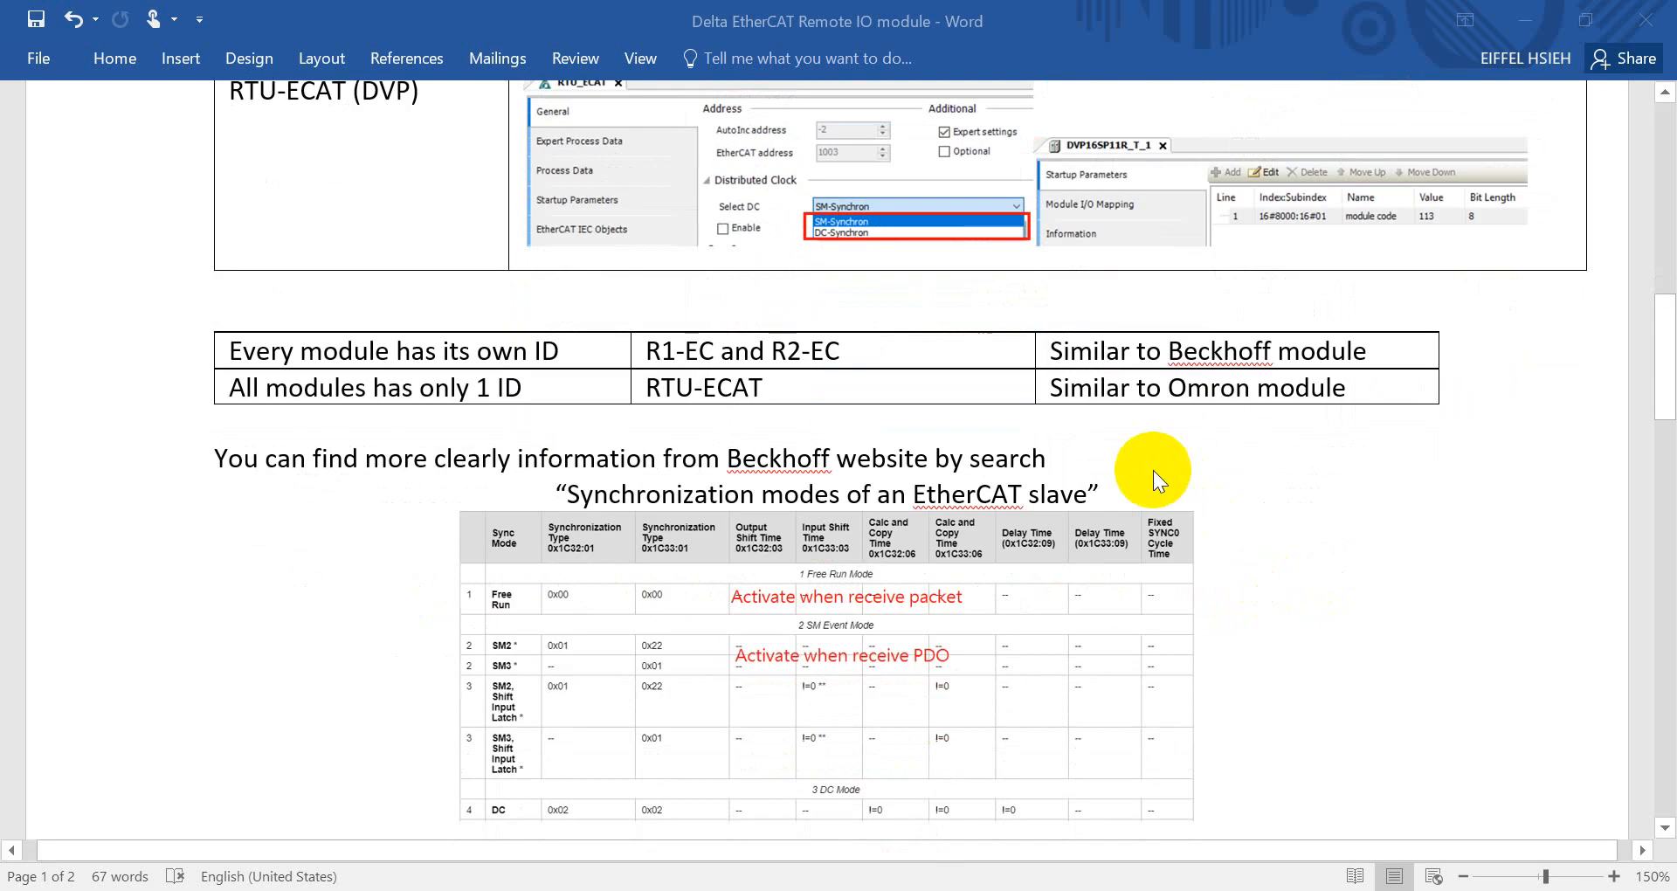
{"action": "scroll", "scroll_direction": "up", "scroll_amount": 3}
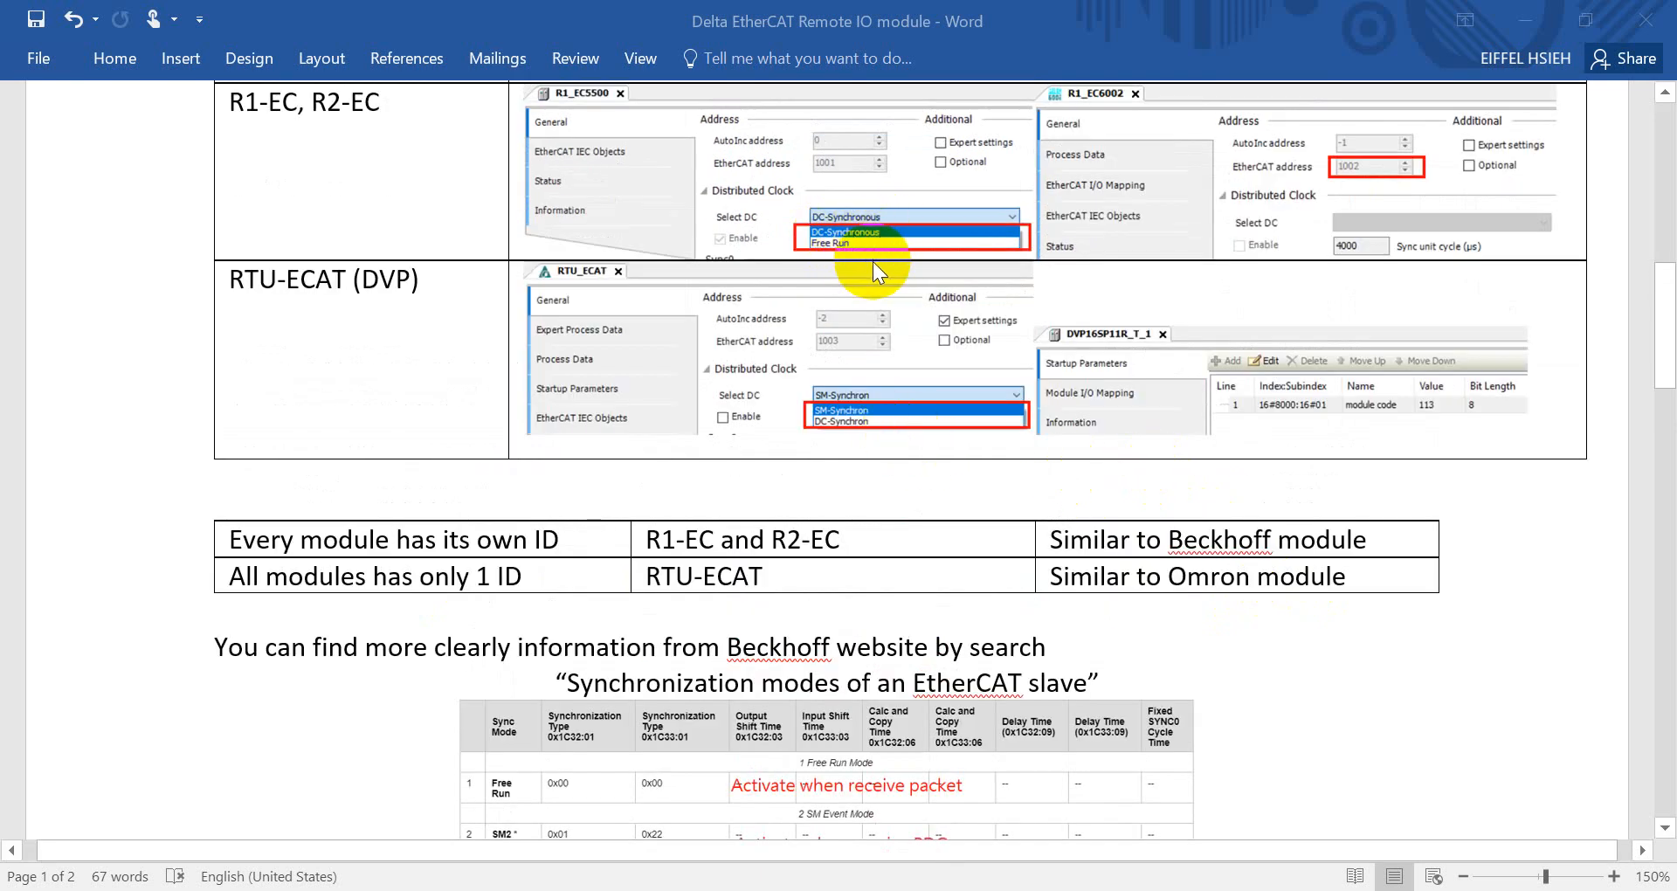
{"action": "mouse_move", "coordinate": [868, 300]}
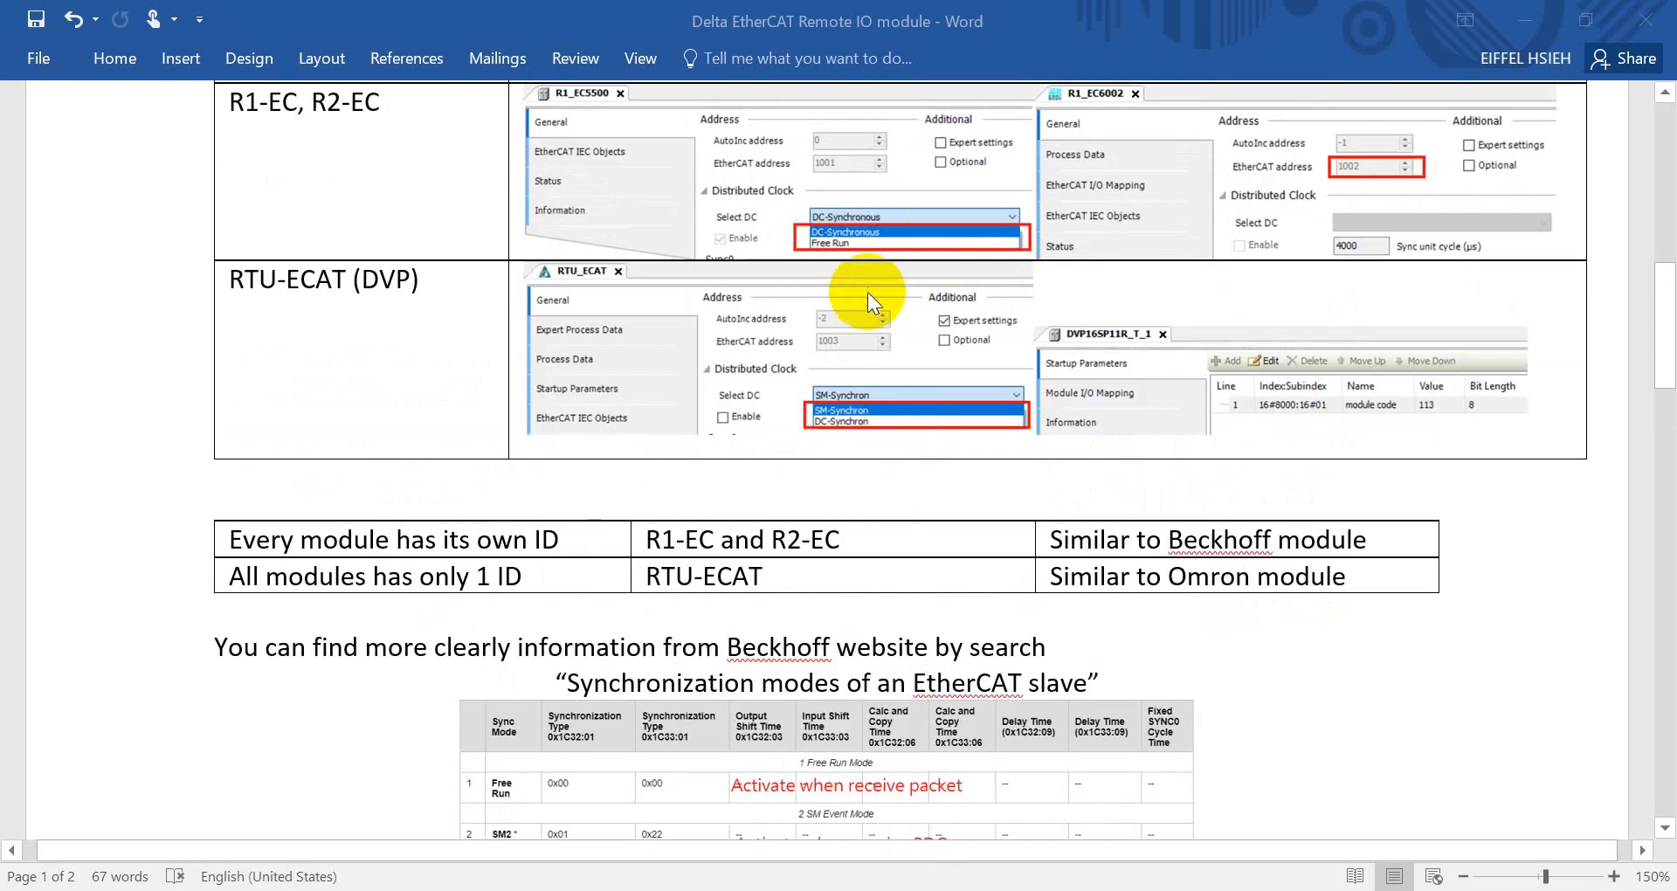
{"action": "scroll", "scroll_direction": "down", "scroll_amount": 3}
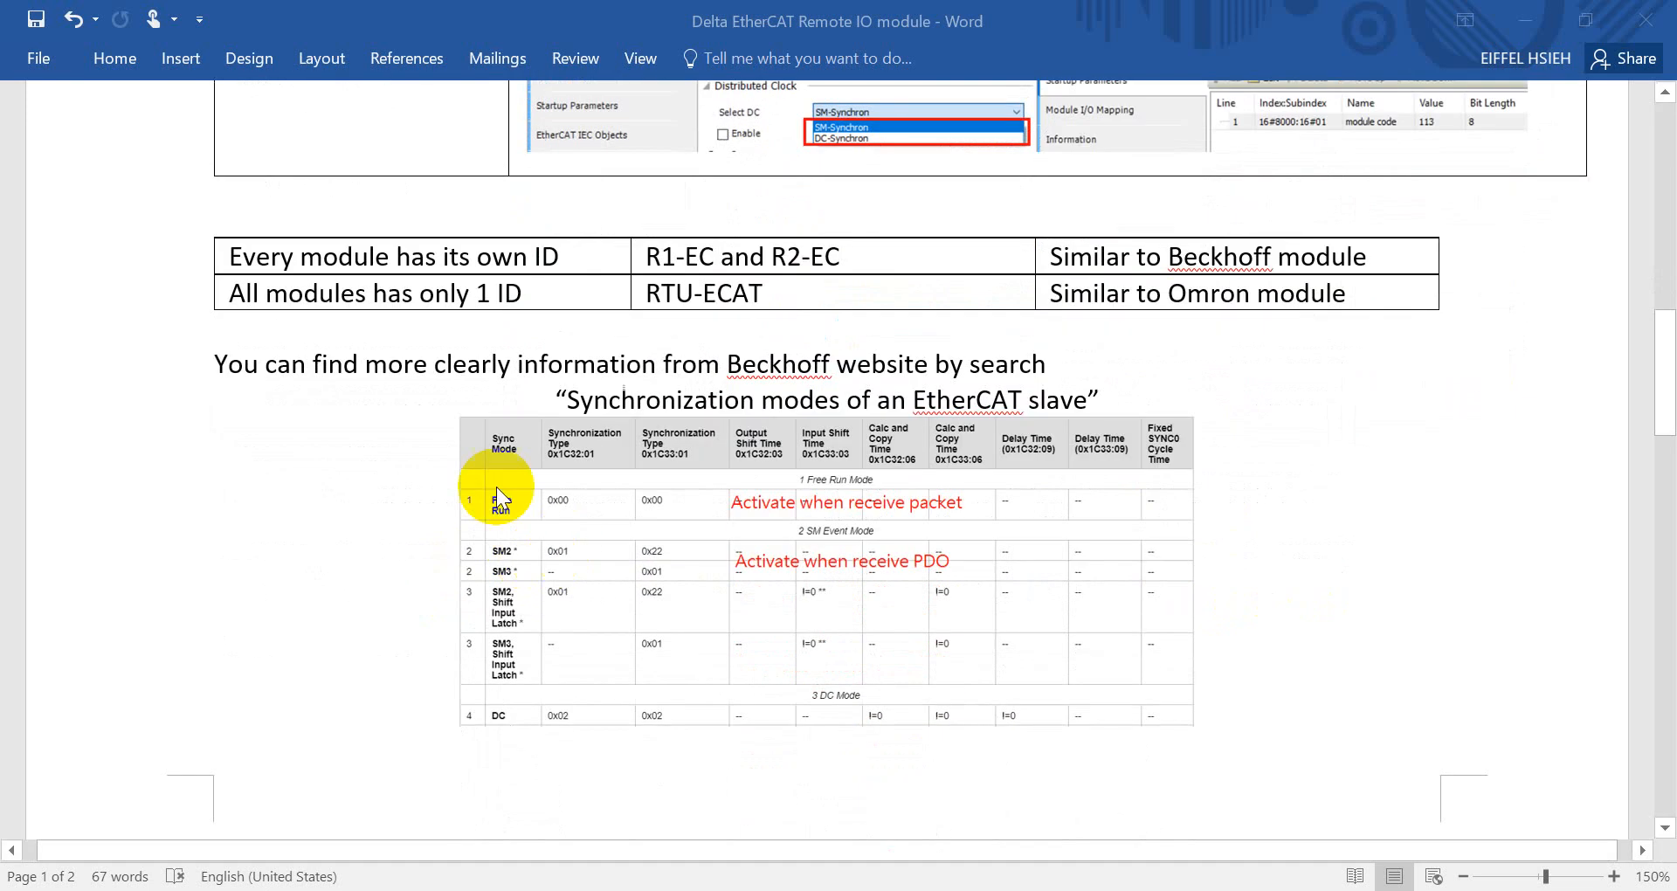
{"action": "mouse_move", "coordinate": [841, 379]}
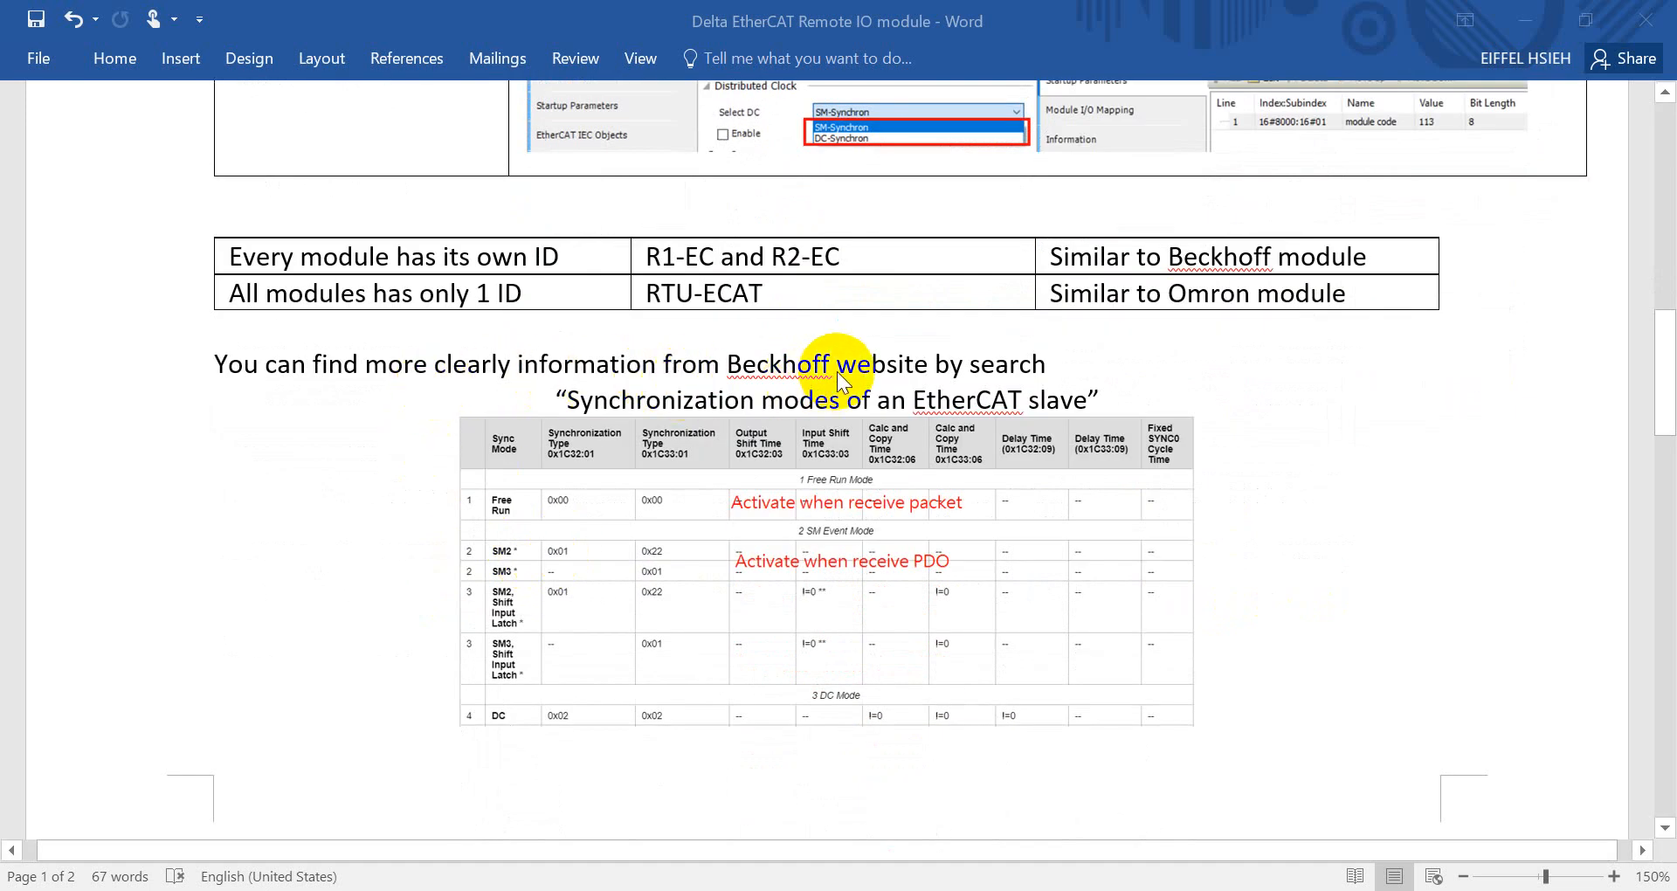
{"action": "mouse_move", "coordinate": [625, 415]}
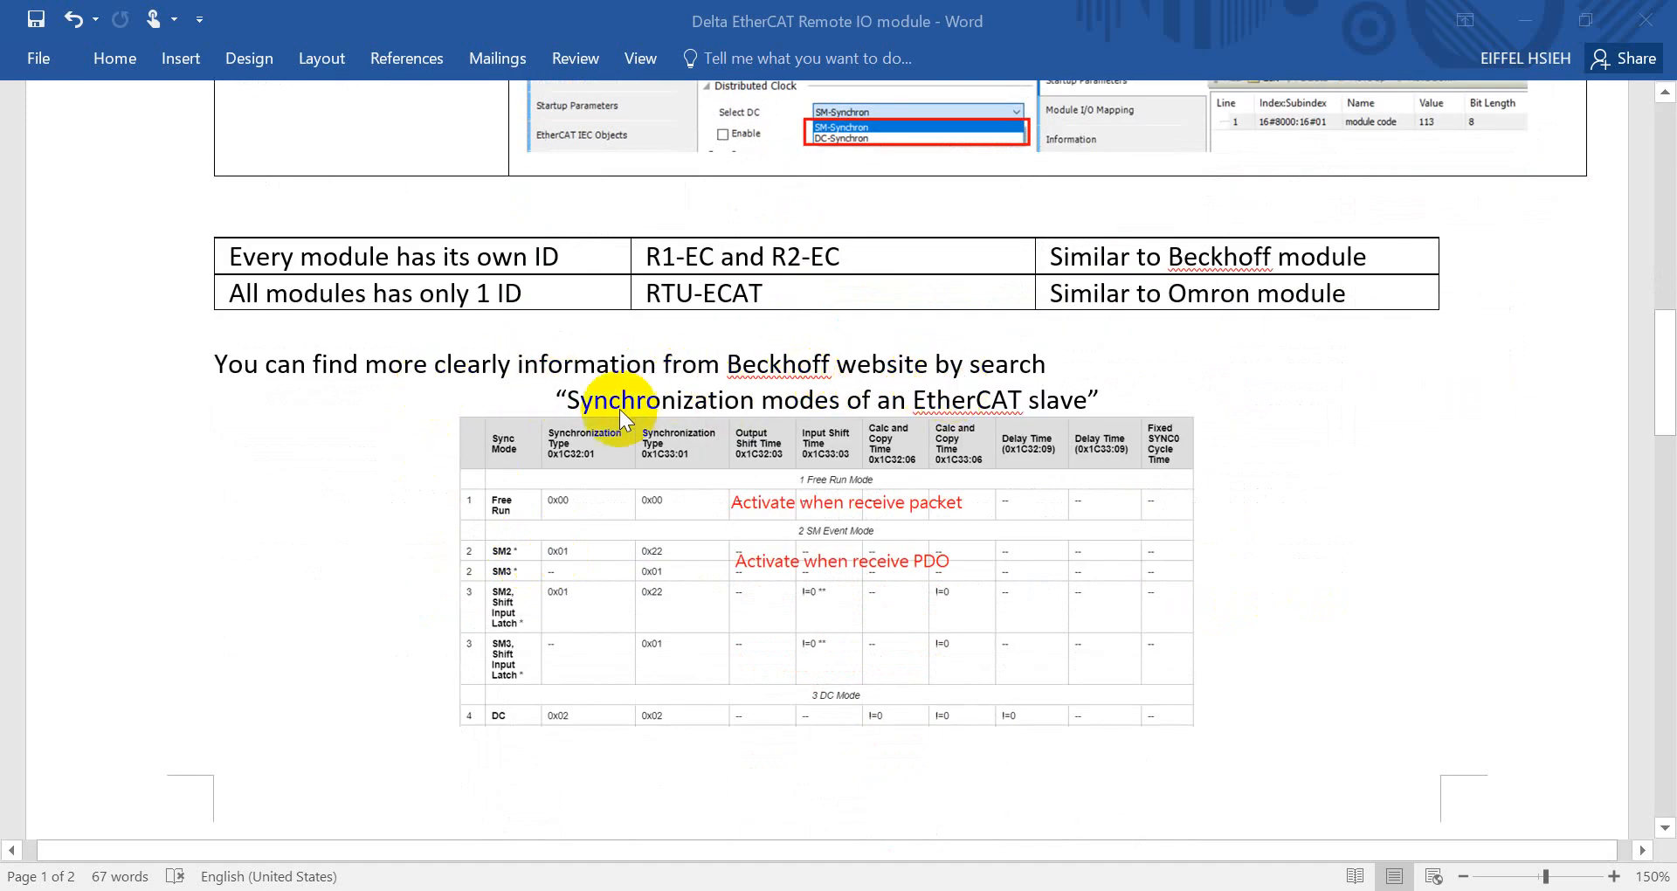
{"action": "mouse_move", "coordinate": [926, 417]}
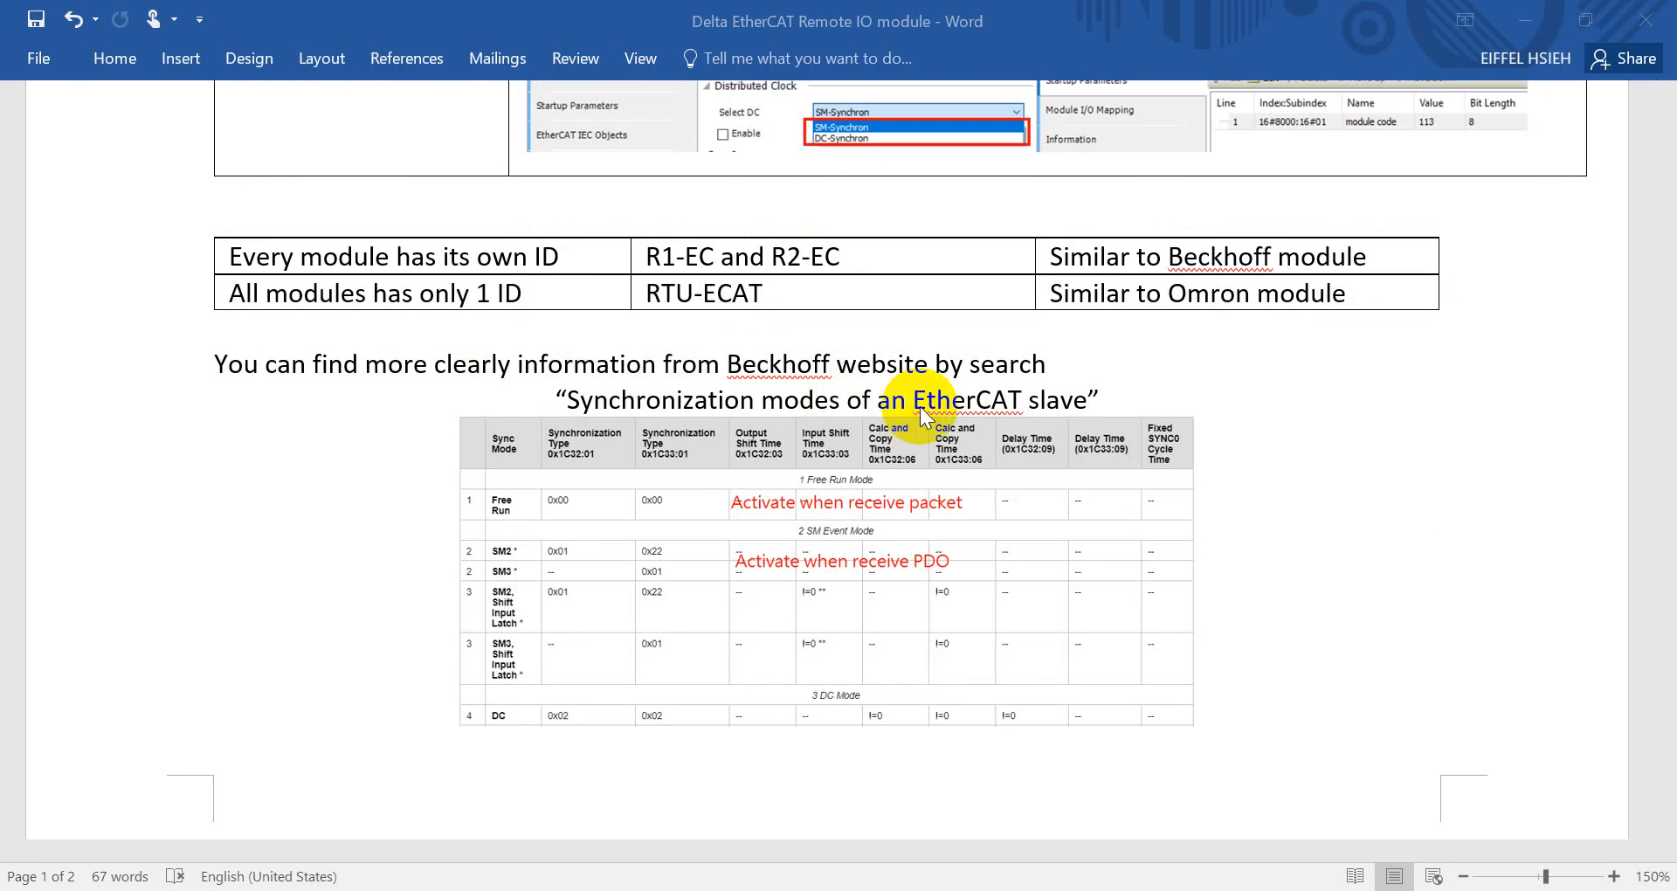
{"action": "mouse_move", "coordinate": [699, 510]}
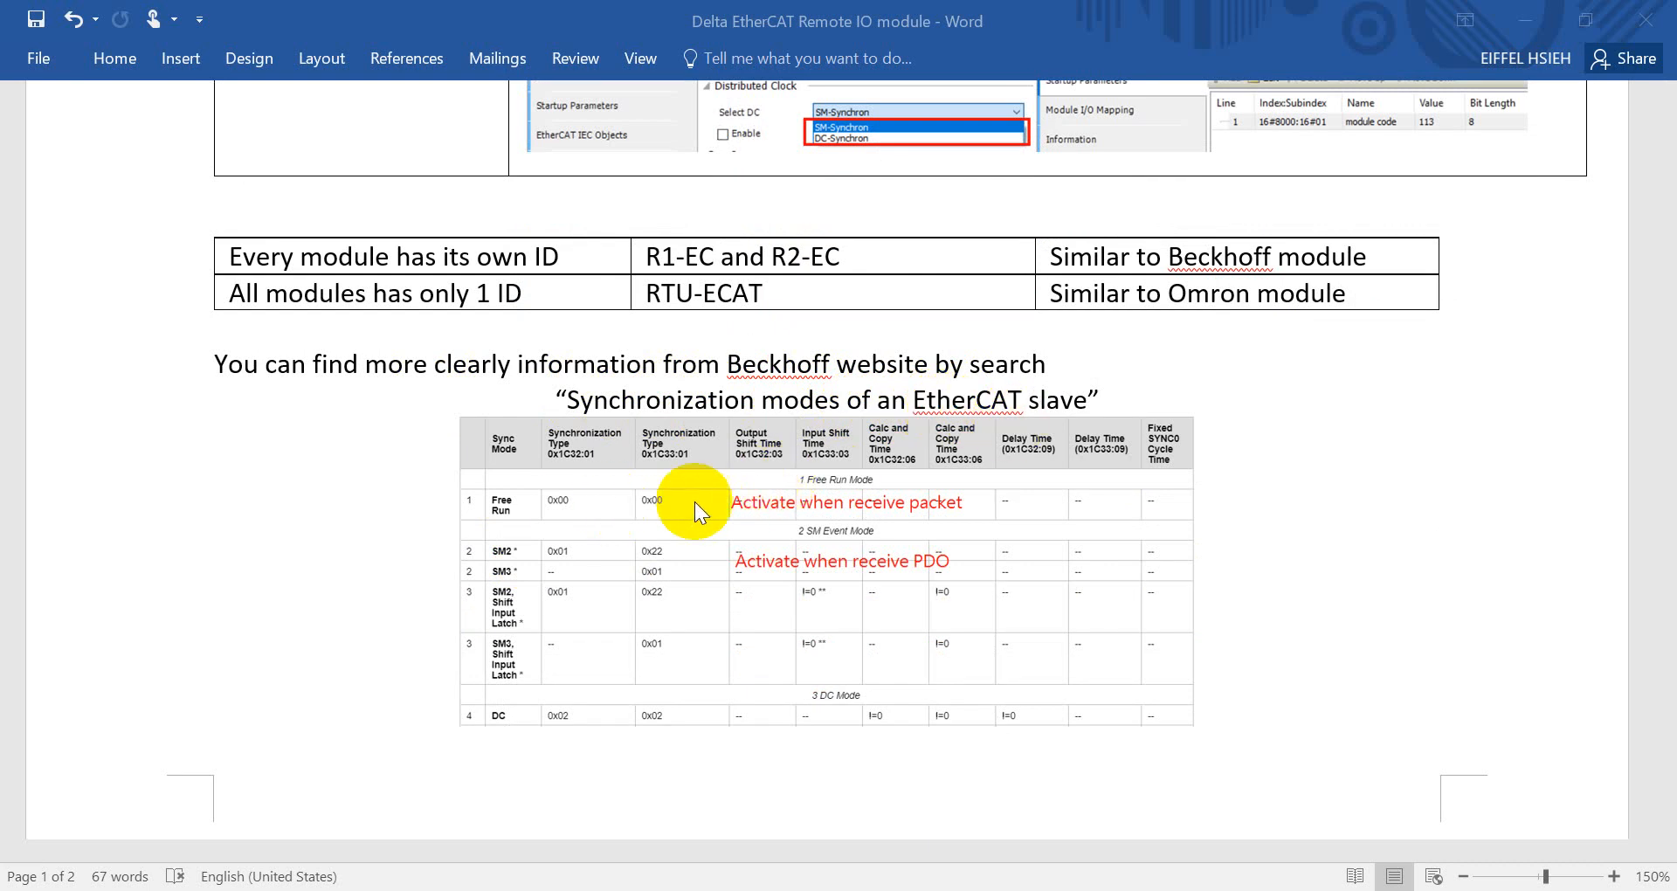
{"action": "mouse_move", "coordinate": [754, 519]}
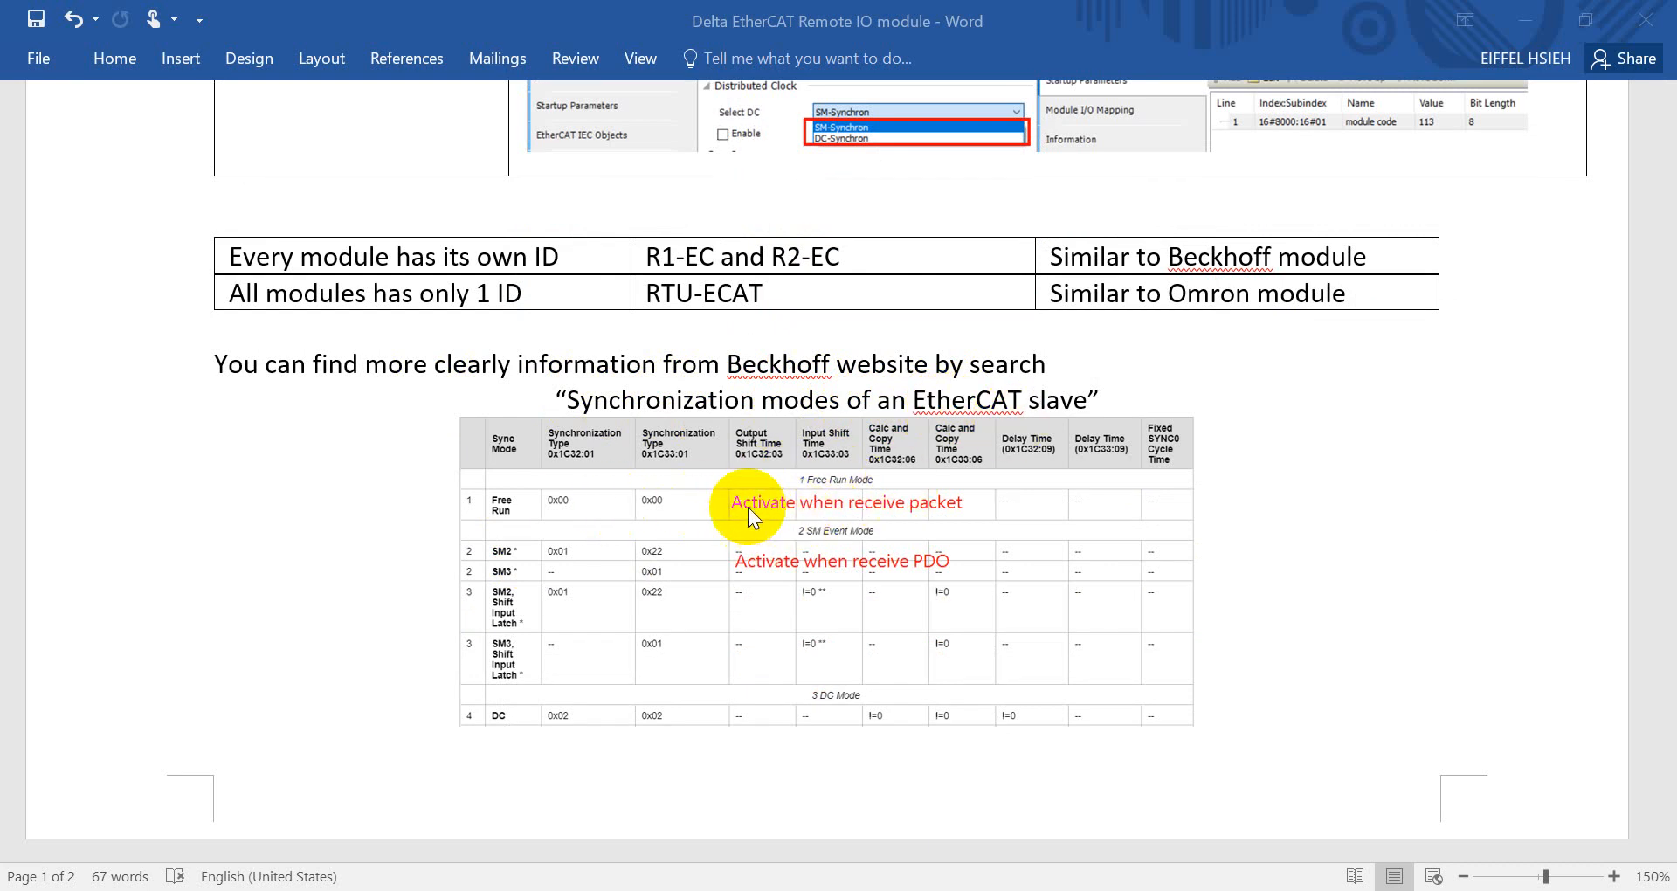
{"action": "mouse_move", "coordinate": [764, 511]}
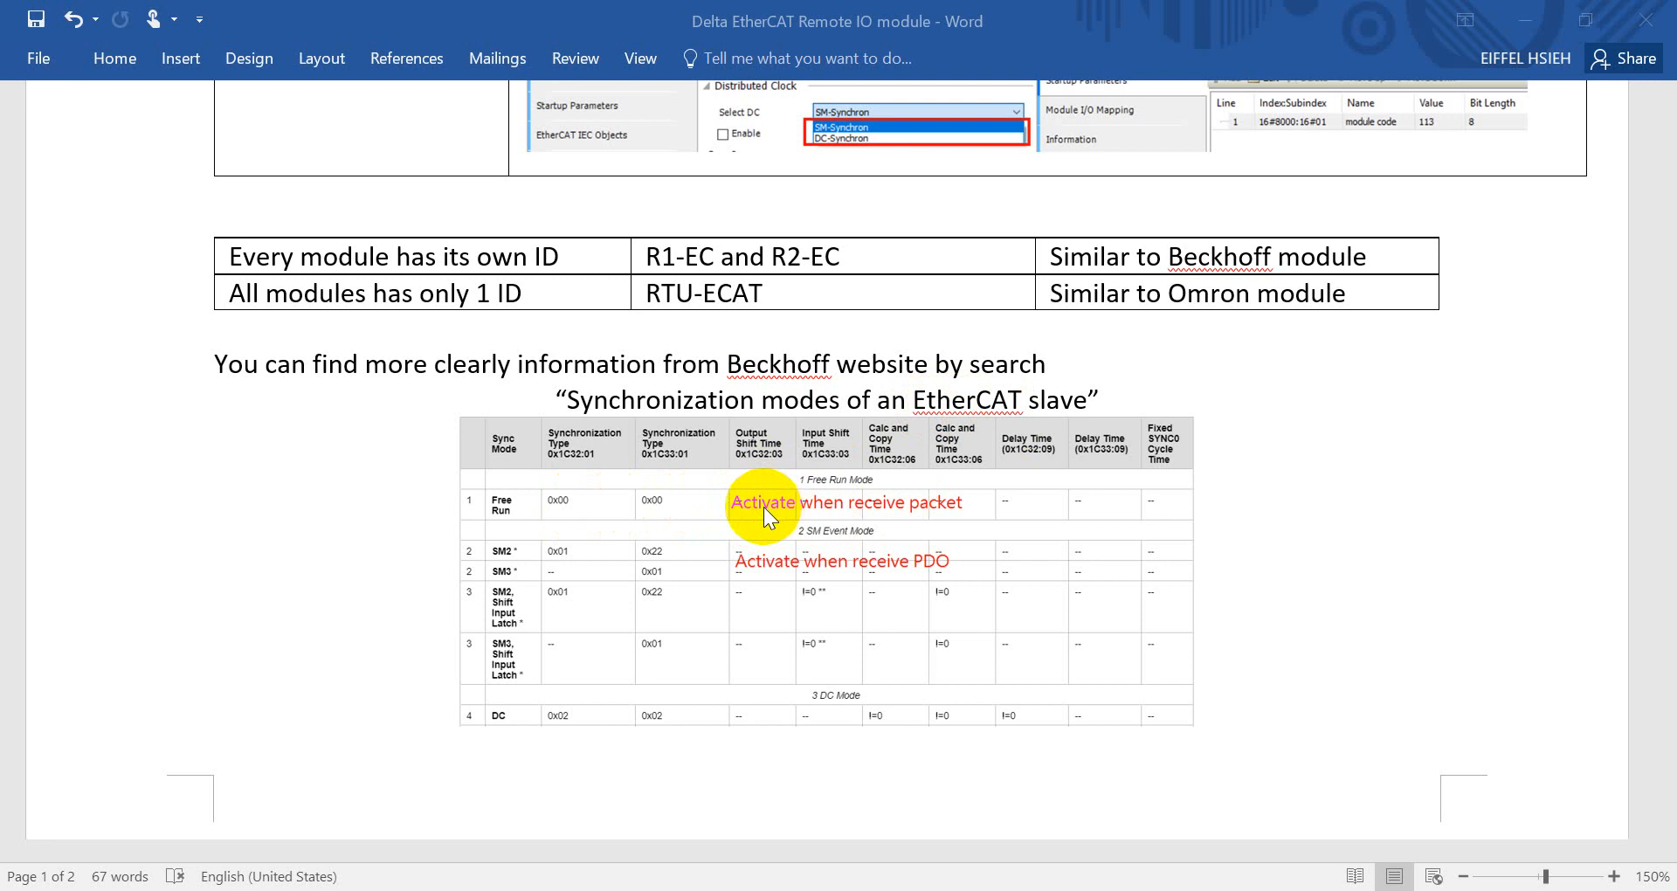
{"action": "mouse_move", "coordinate": [790, 534]}
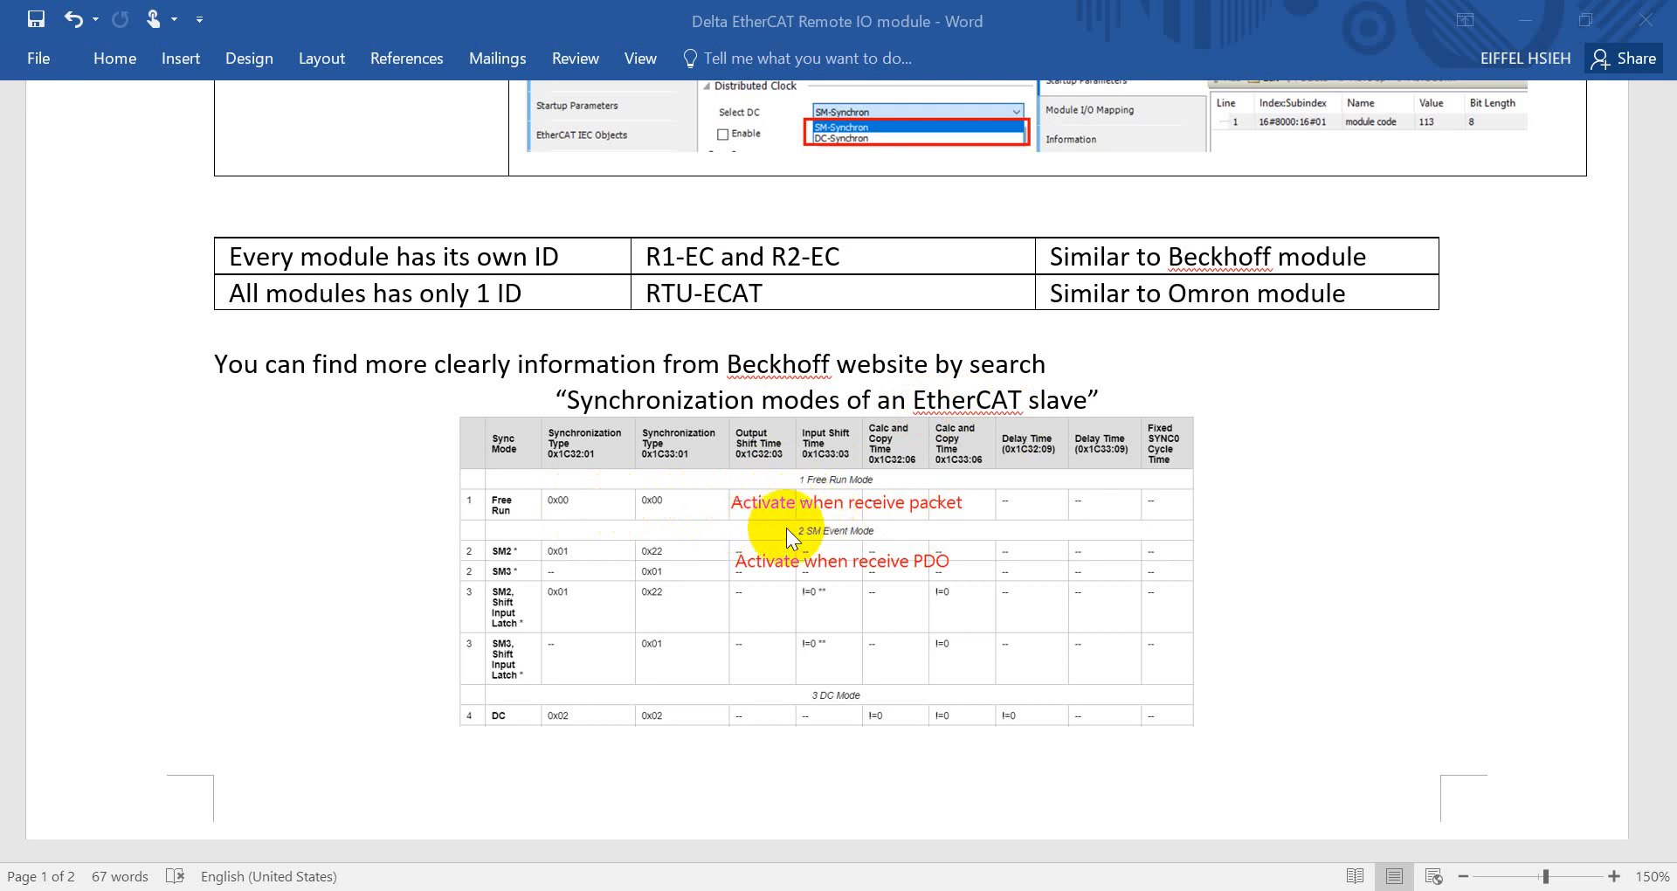
{"action": "mouse_move", "coordinate": [629, 522]}
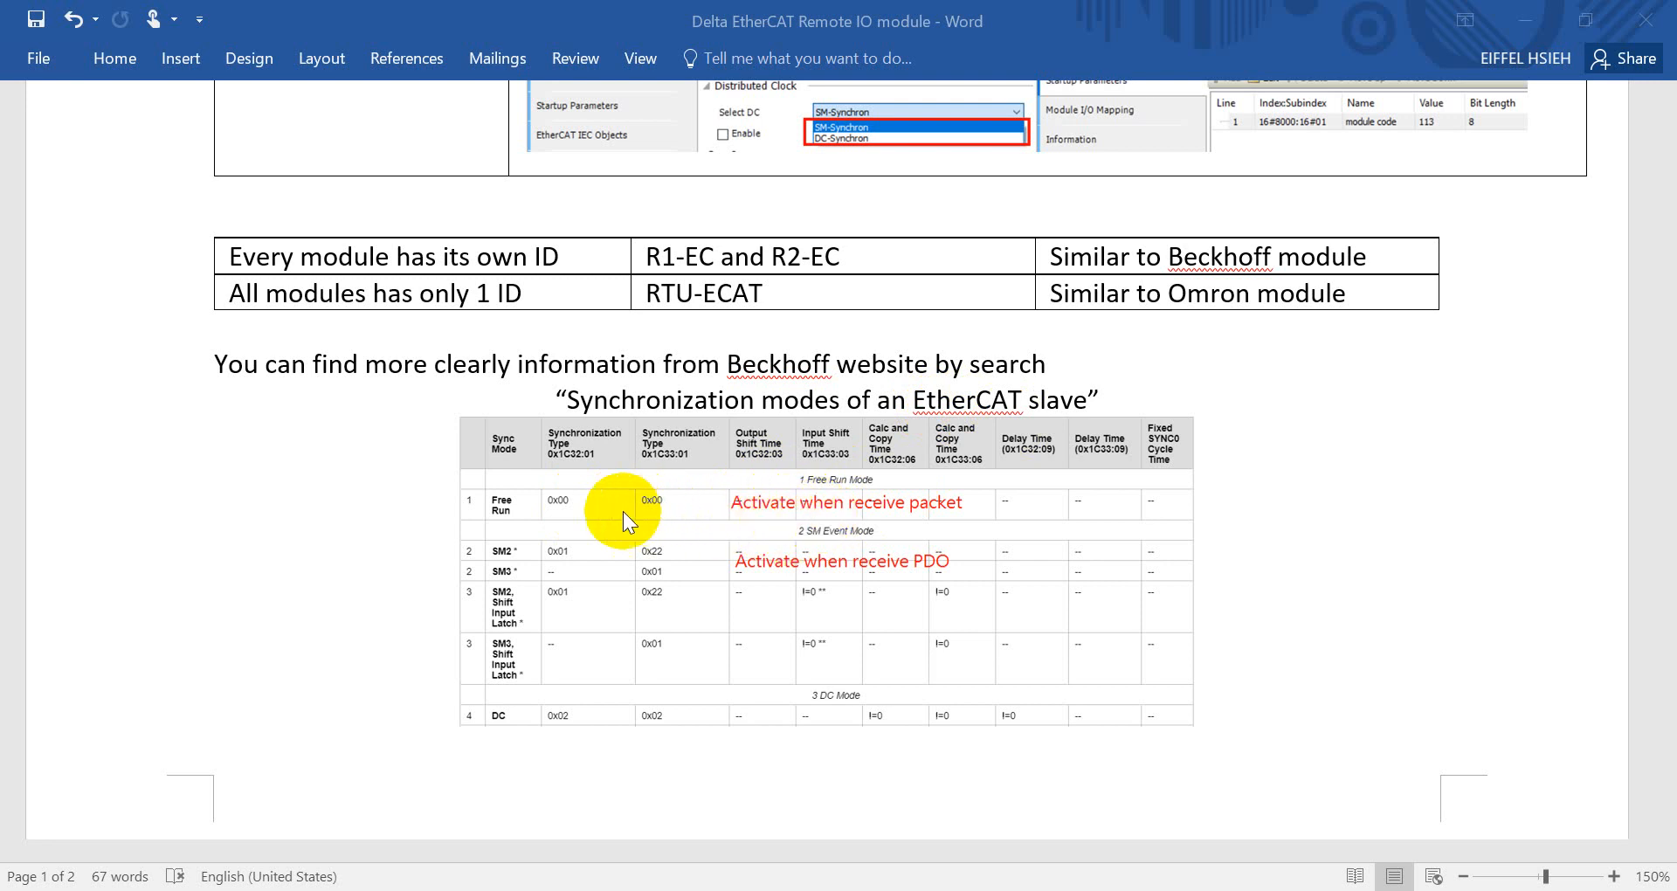
{"action": "mouse_move", "coordinate": [855, 526]}
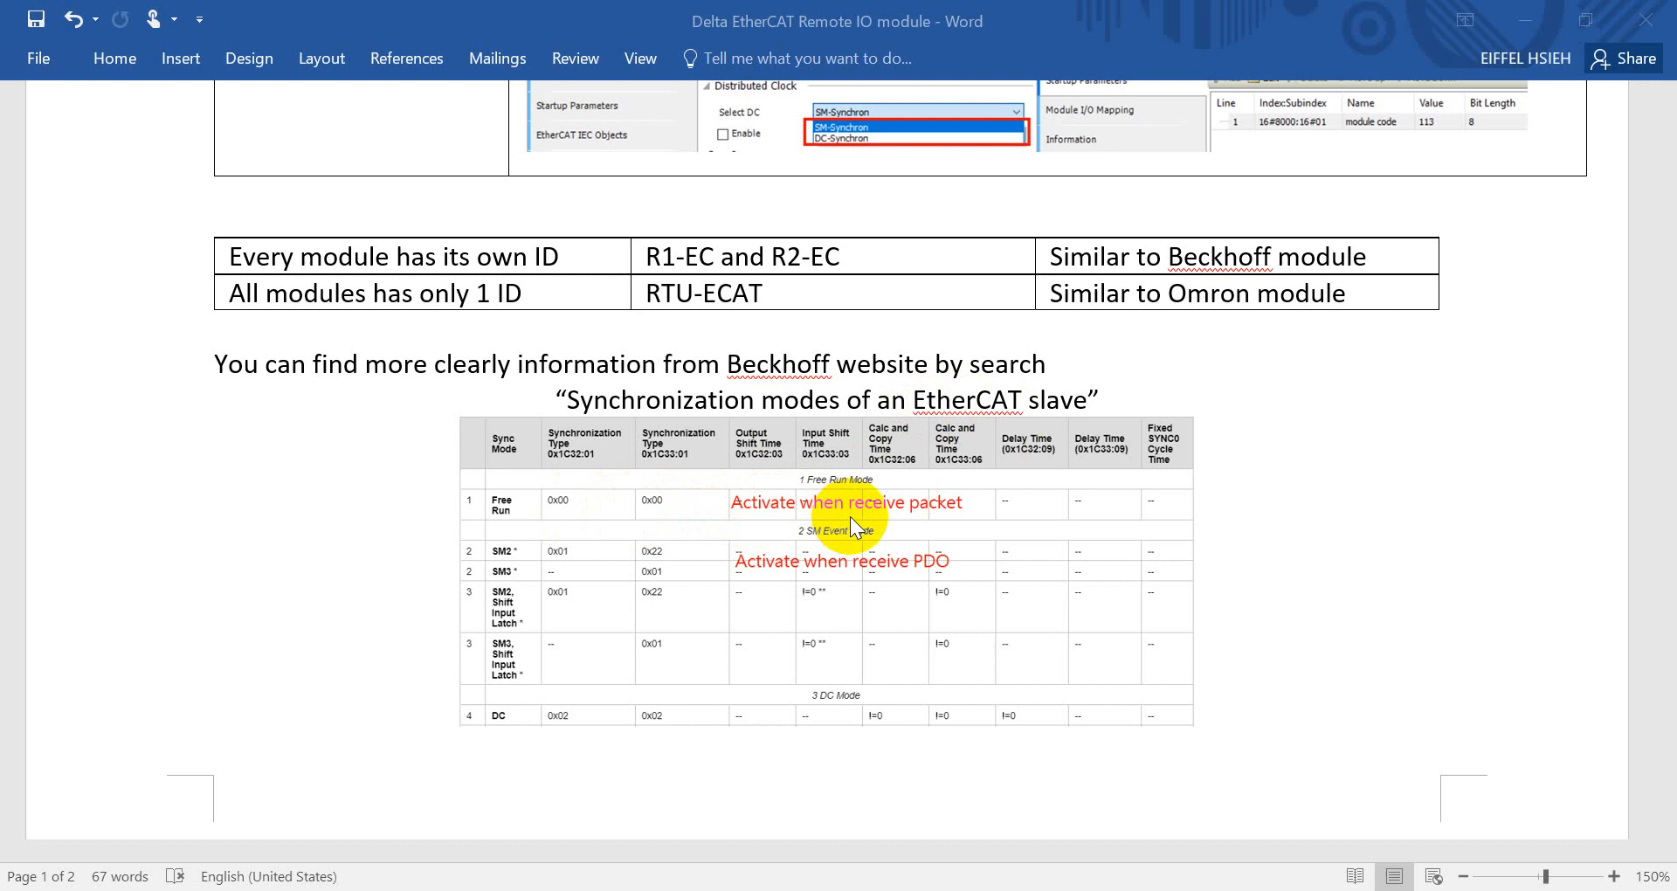
{"action": "mouse_move", "coordinate": [769, 517]}
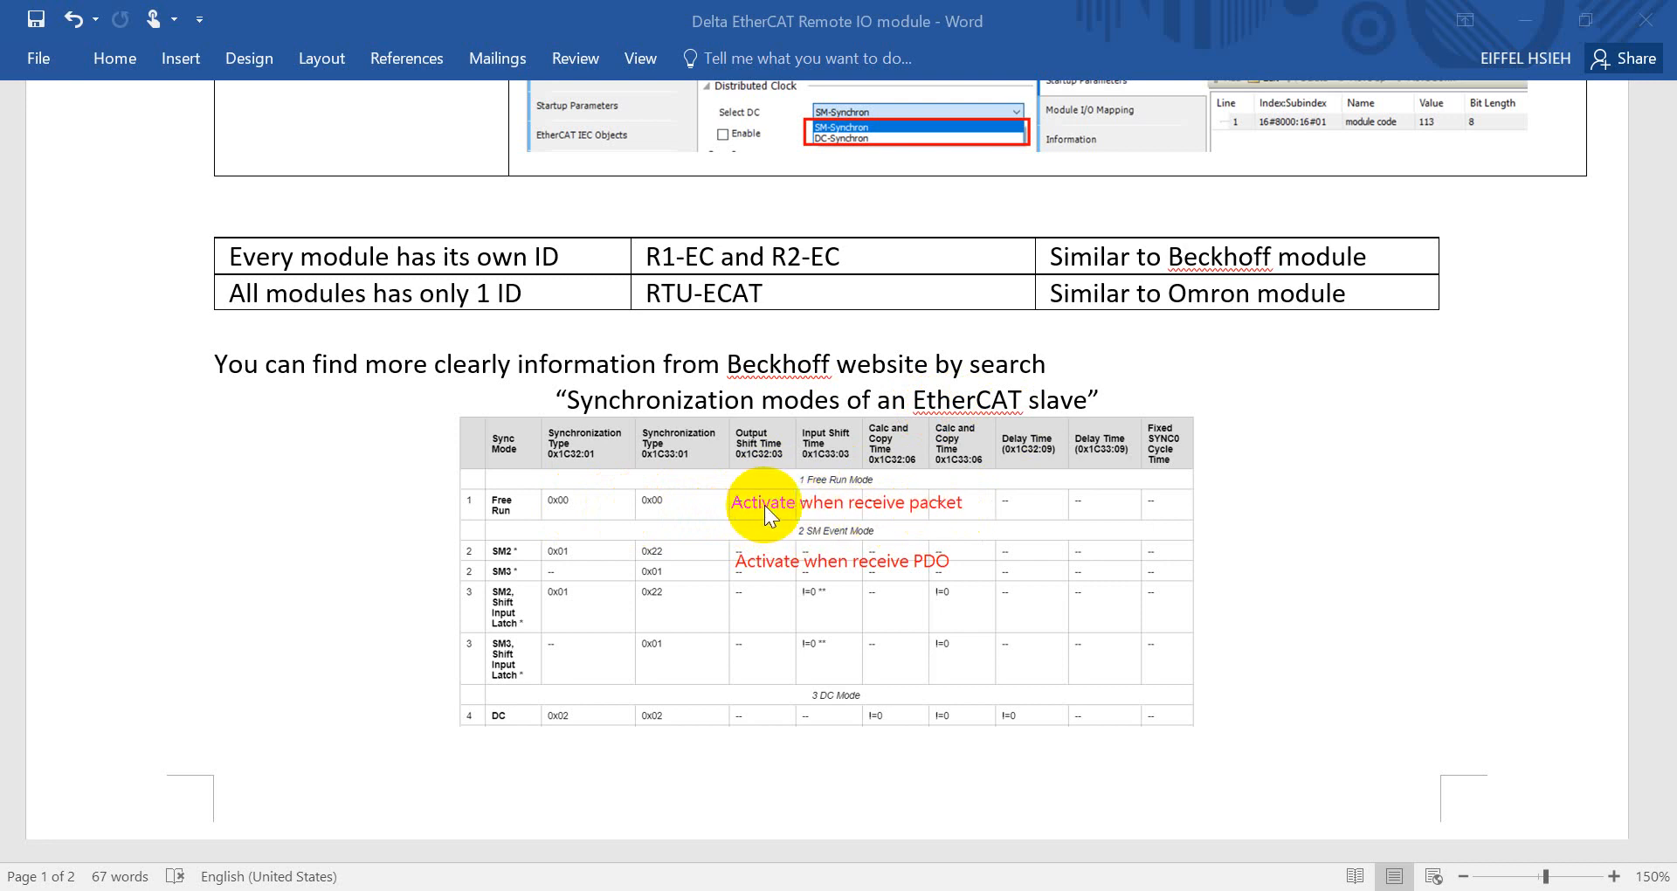
{"action": "mouse_move", "coordinate": [641, 596]}
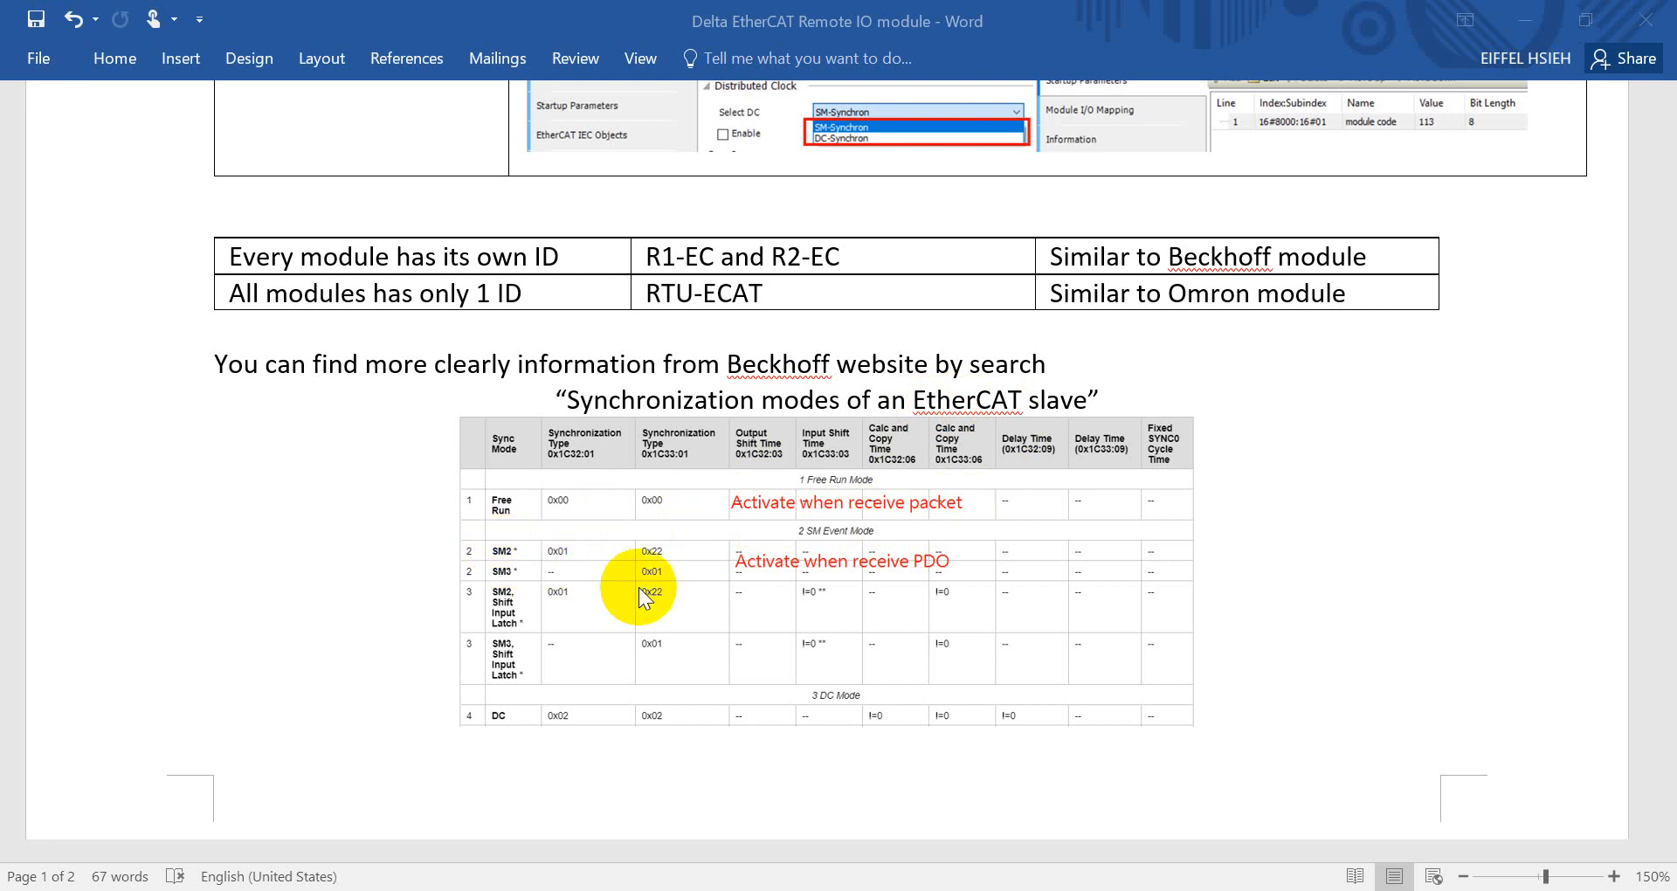
{"action": "mouse_move", "coordinate": [867, 580]}
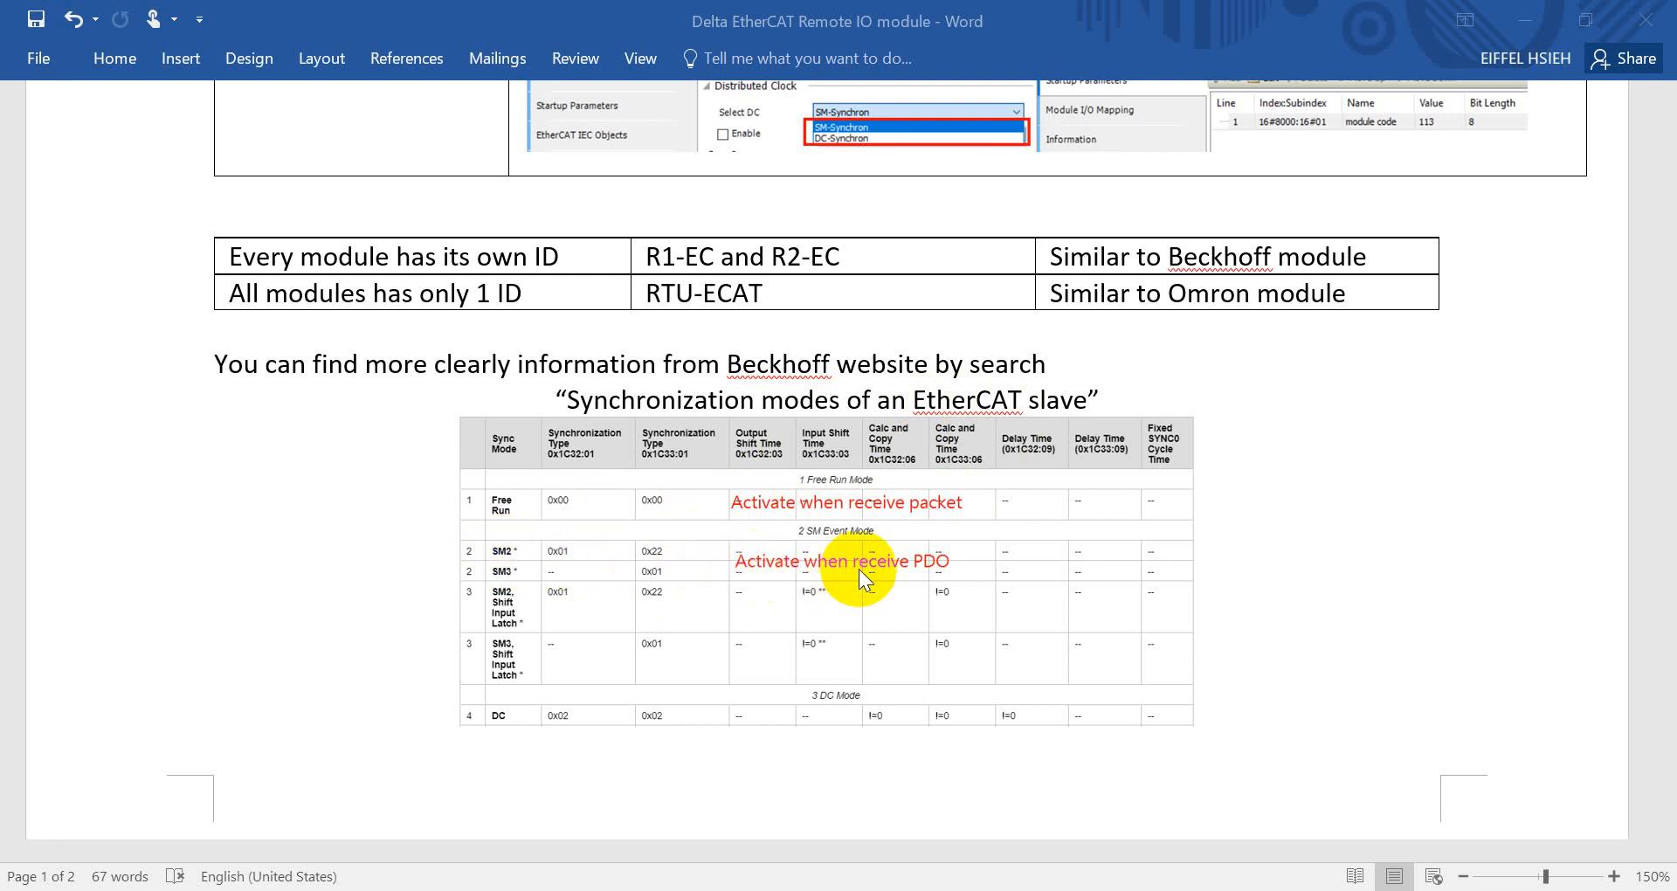
{"action": "mouse_move", "coordinate": [952, 566]}
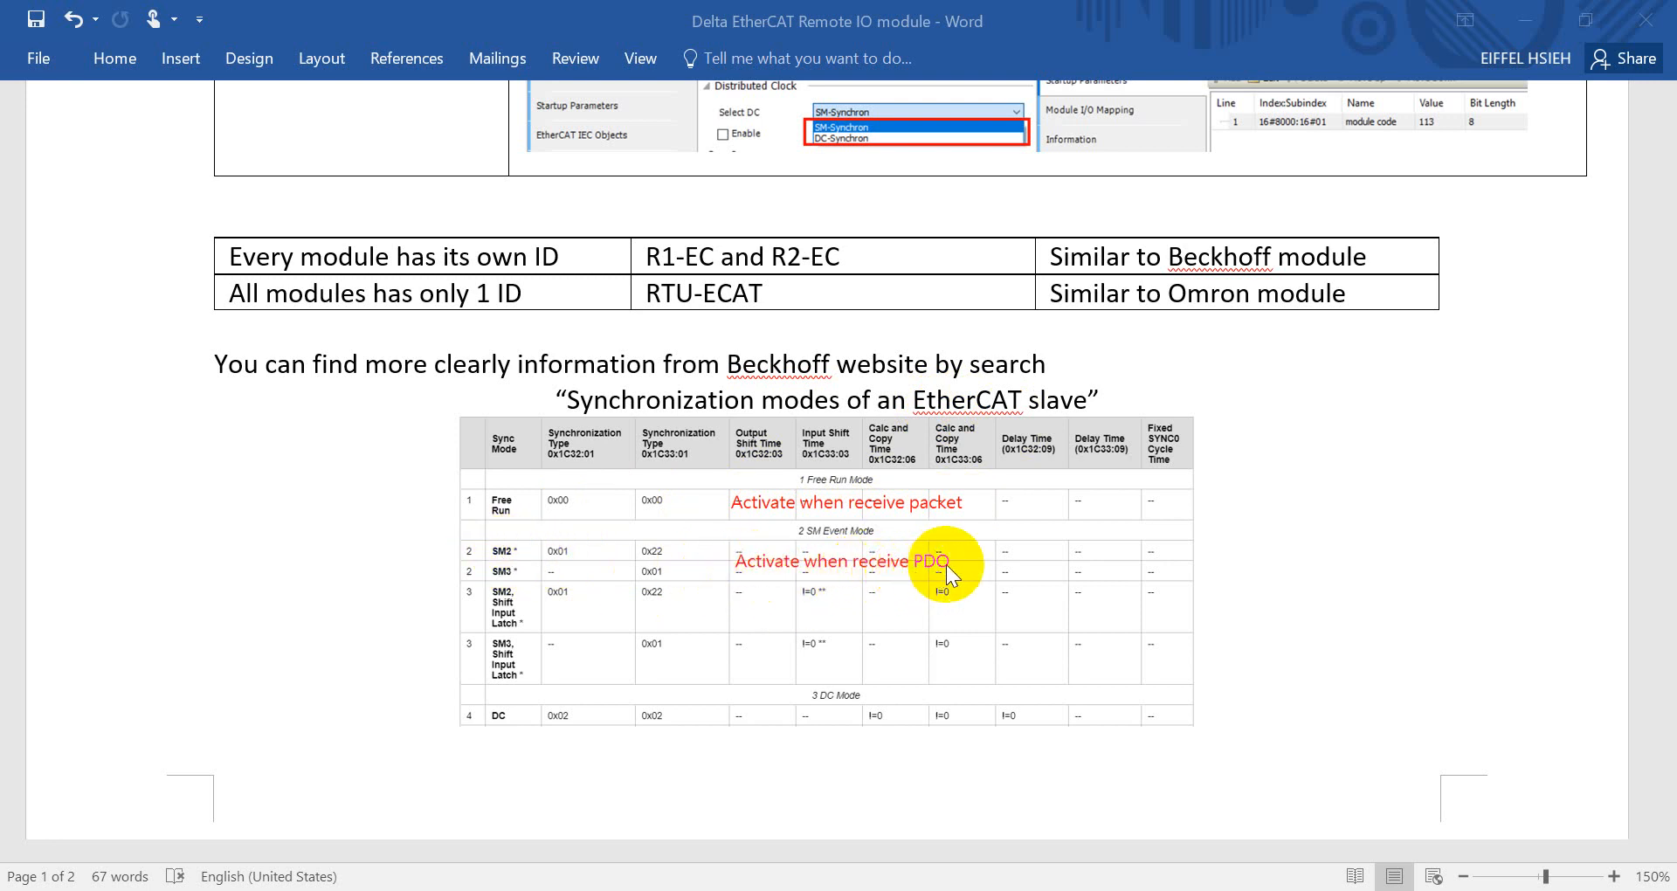
{"action": "scroll", "scroll_direction": "up", "scroll_amount": 3}
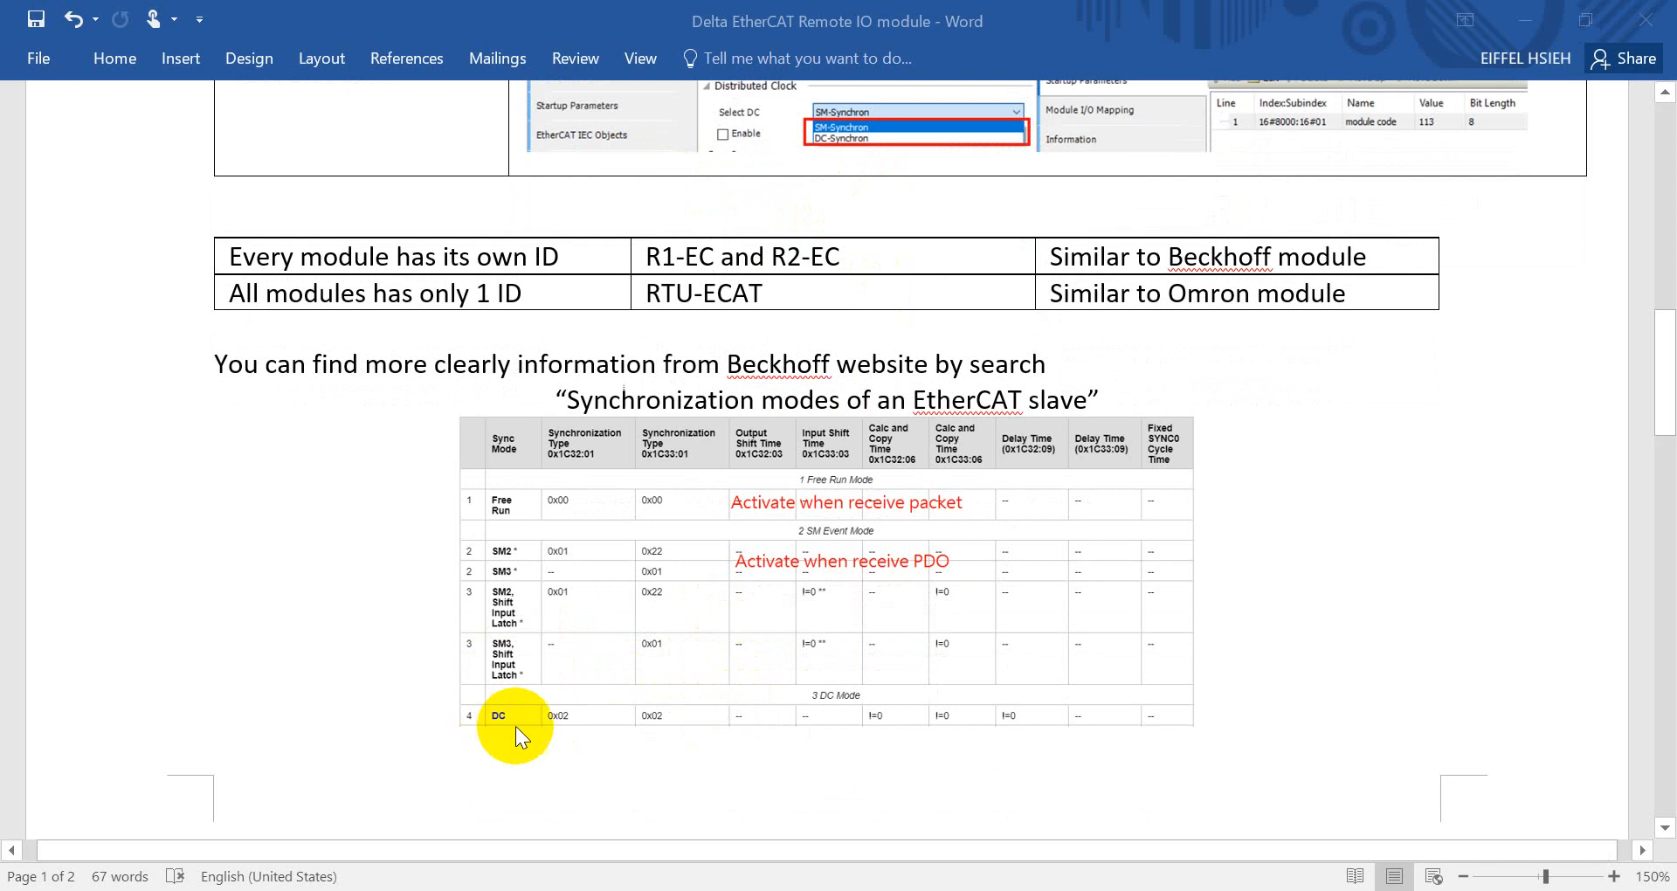
{"action": "mouse_move", "coordinate": [750, 732]}
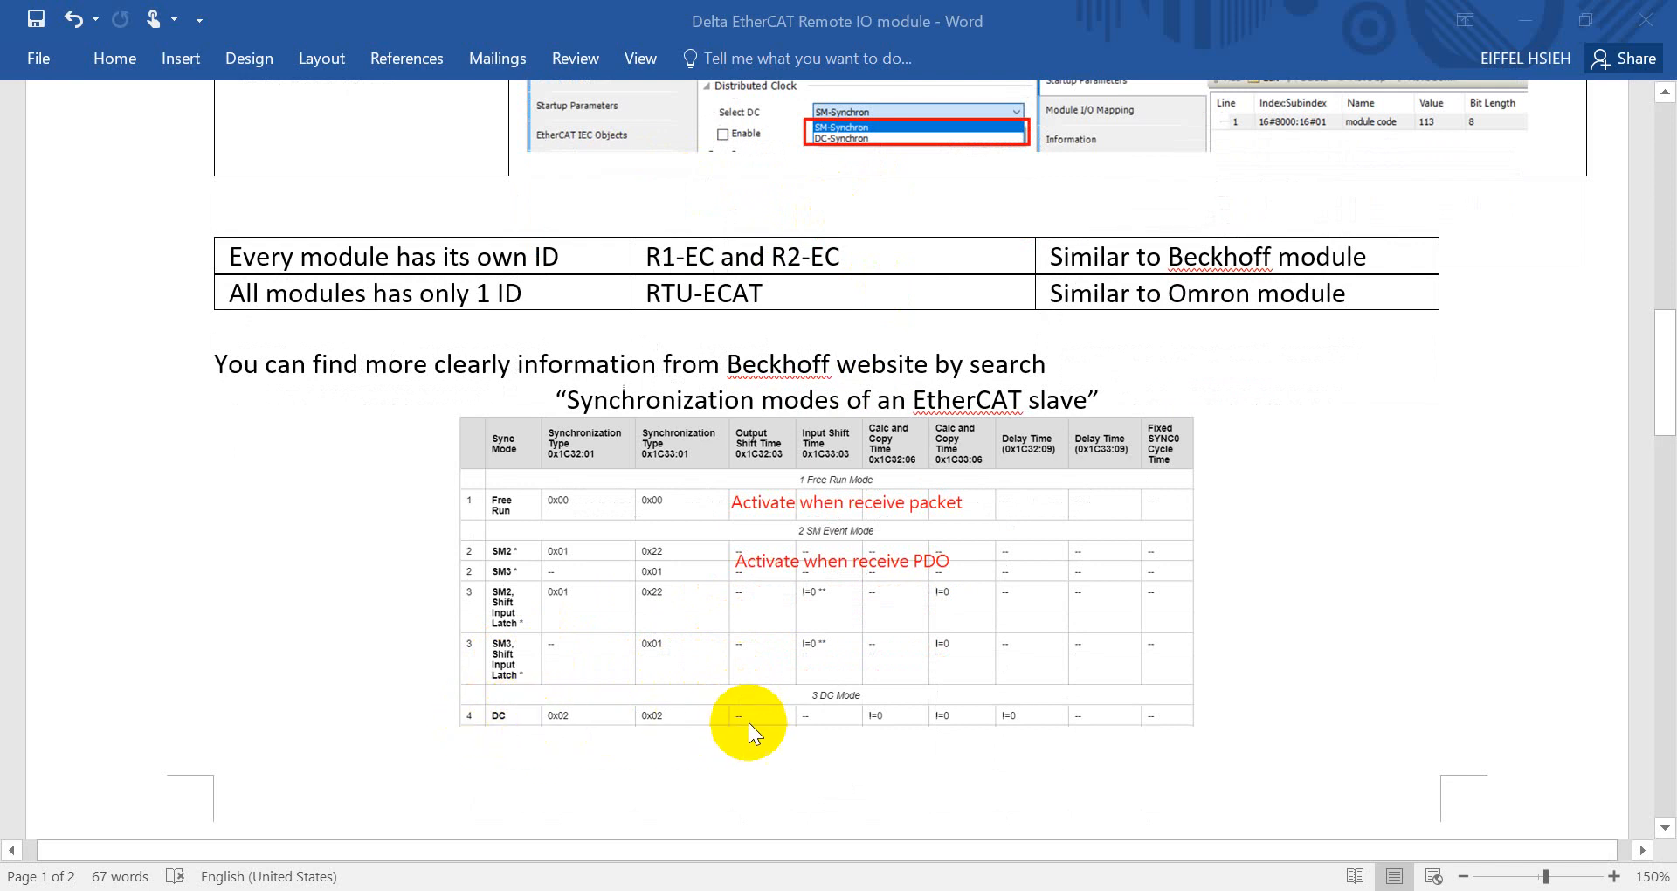
{"action": "mouse_move", "coordinate": [569, 732]}
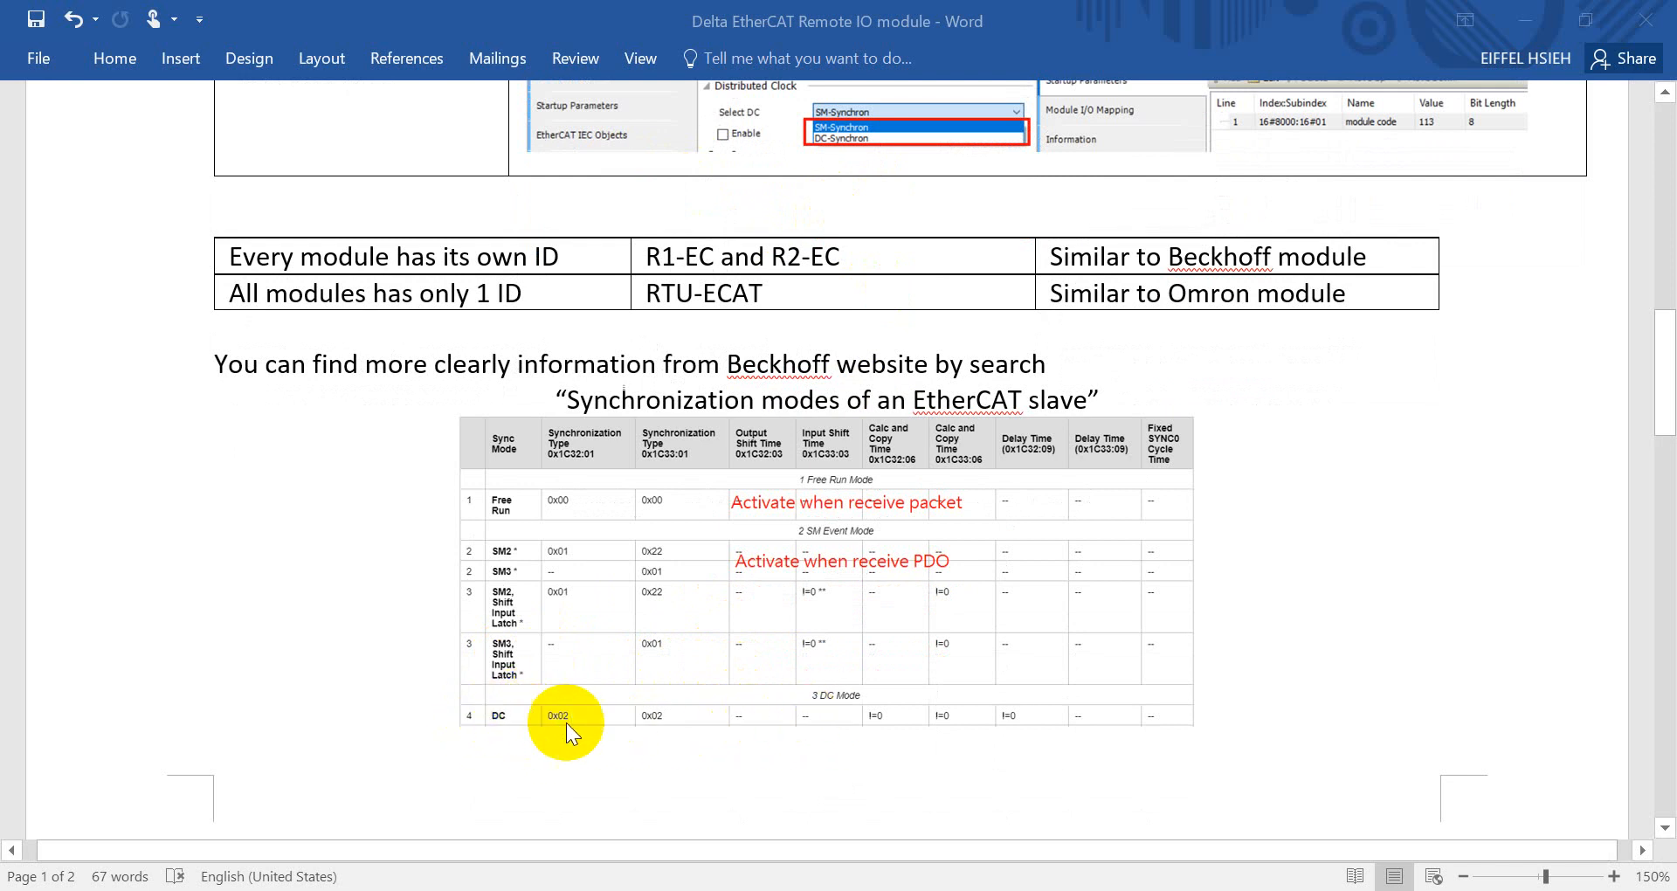
{"action": "mouse_move", "coordinate": [538, 738]}
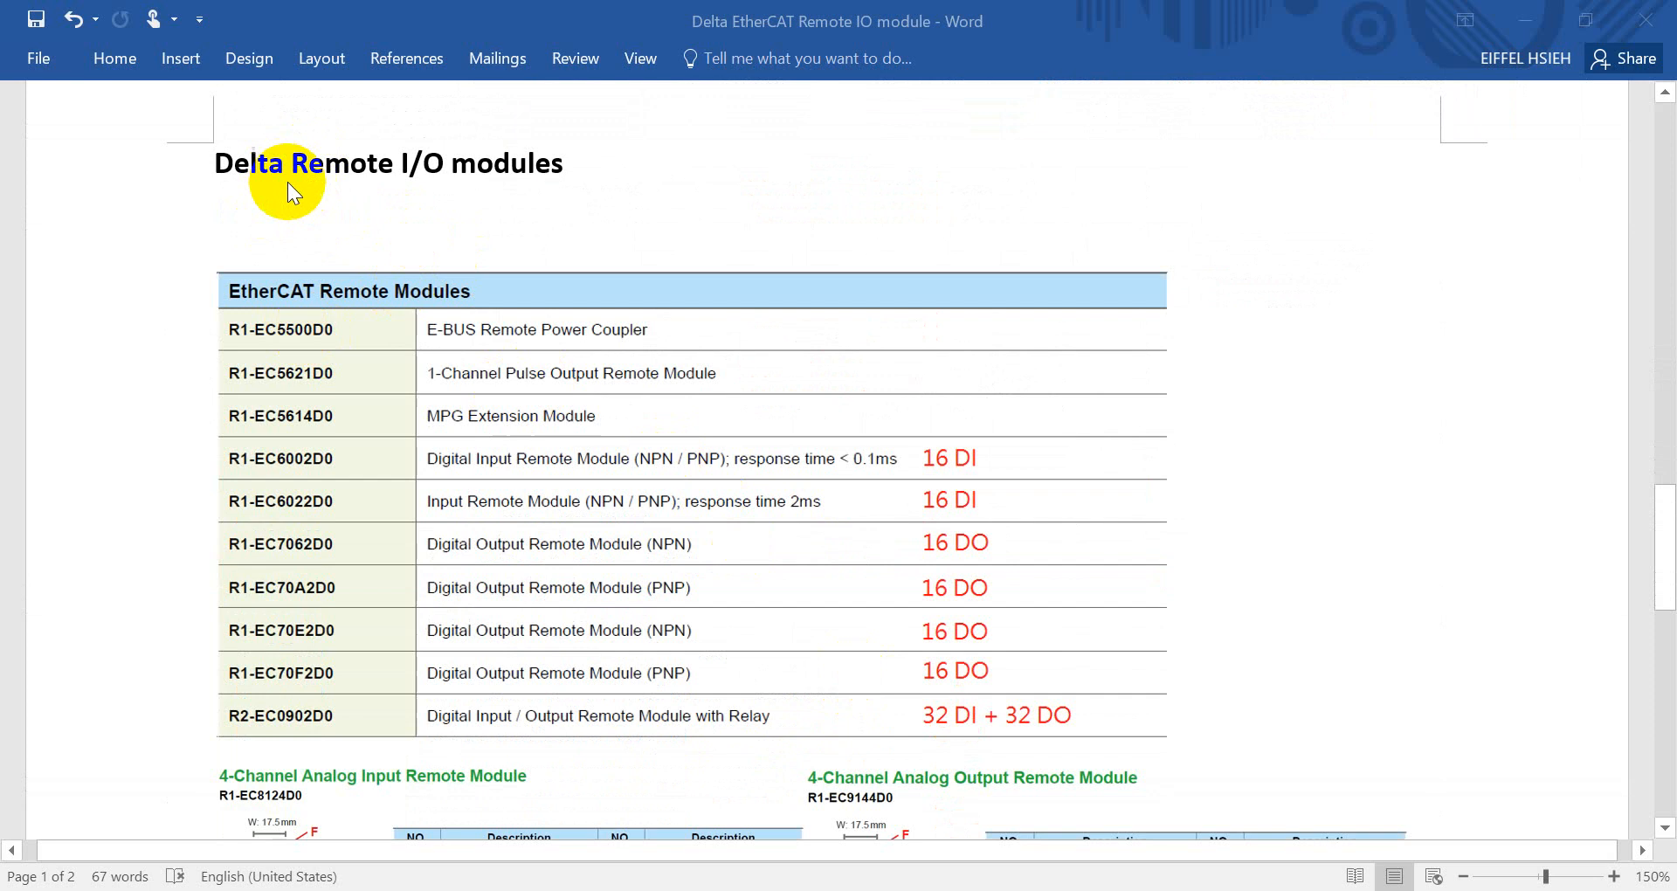
{"action": "scroll", "scroll_direction": "down", "scroll_amount": 3}
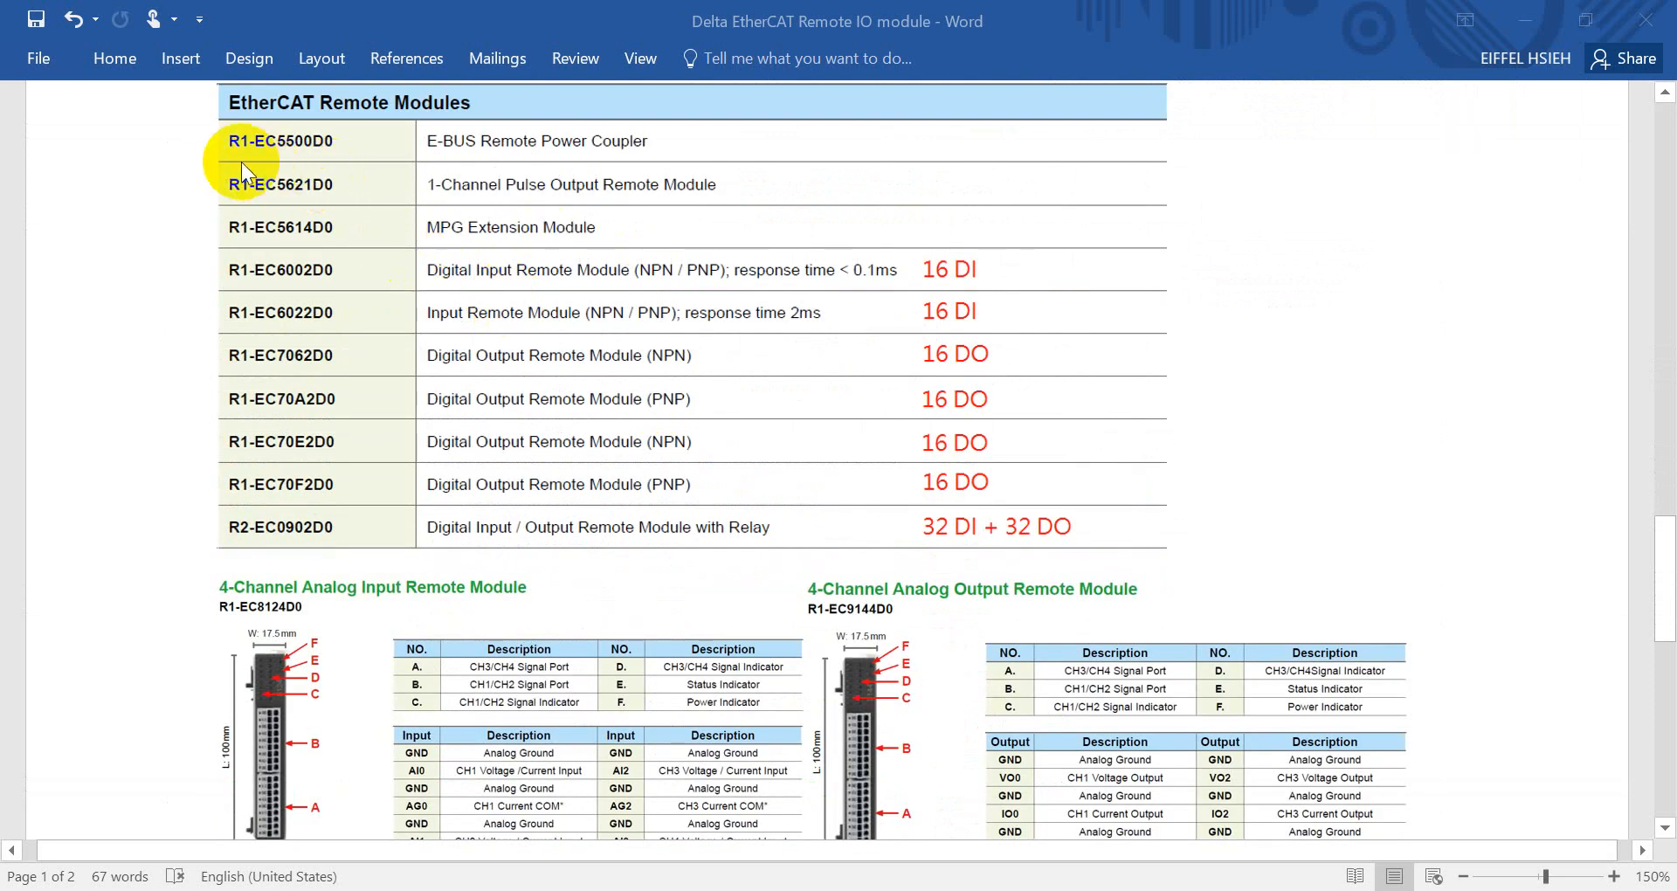
{"action": "mouse_move", "coordinate": [444, 185]}
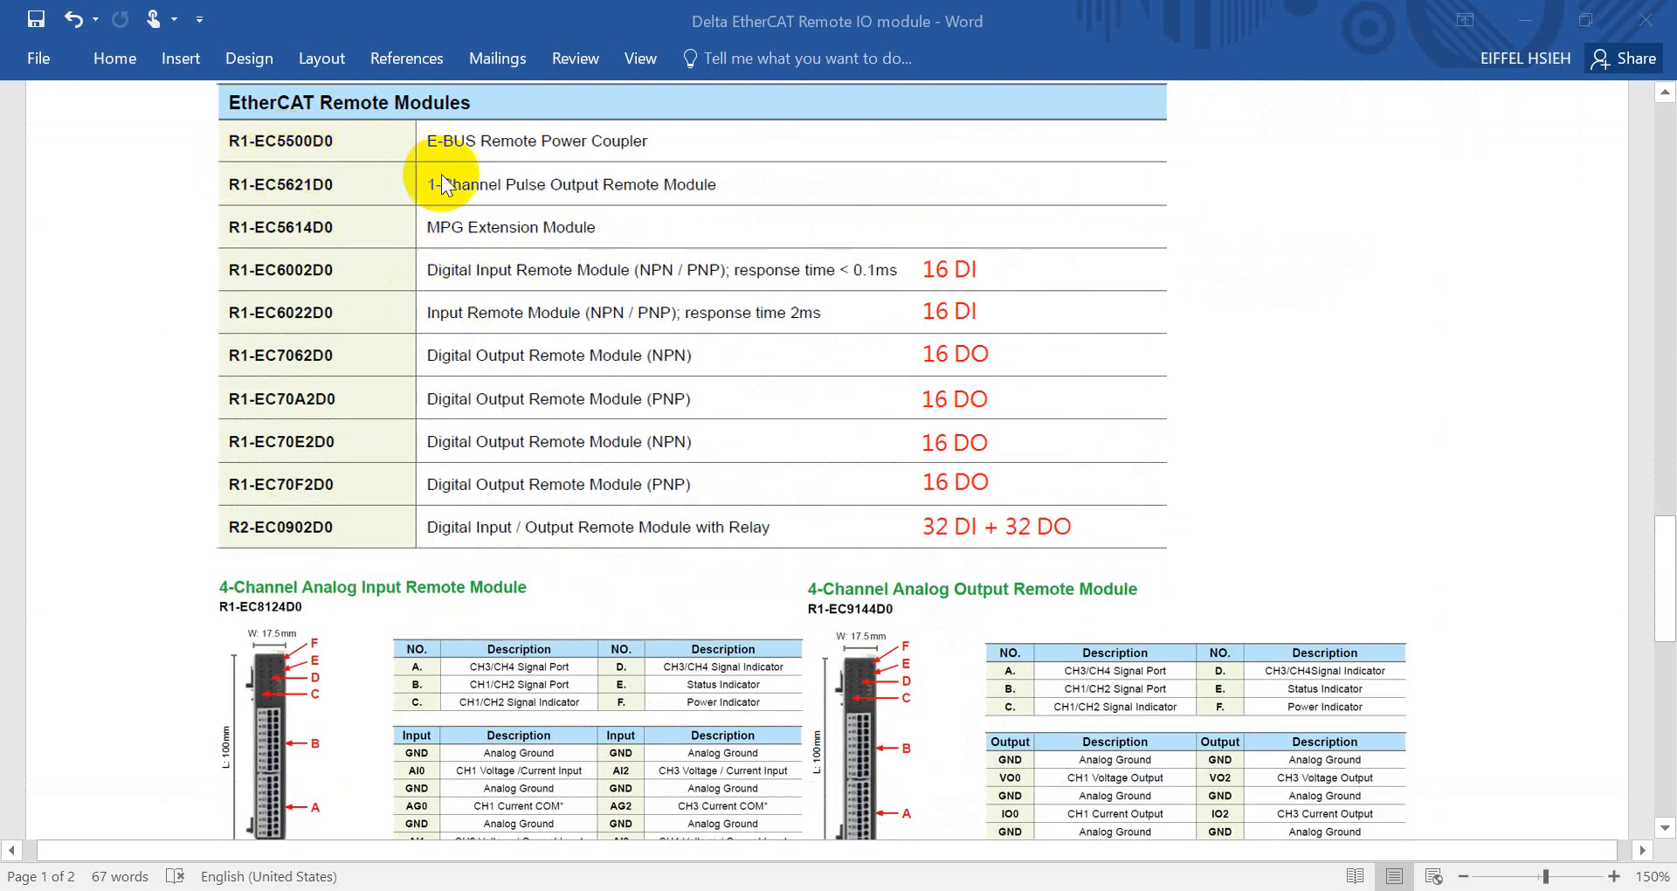
{"action": "mouse_move", "coordinate": [664, 197]}
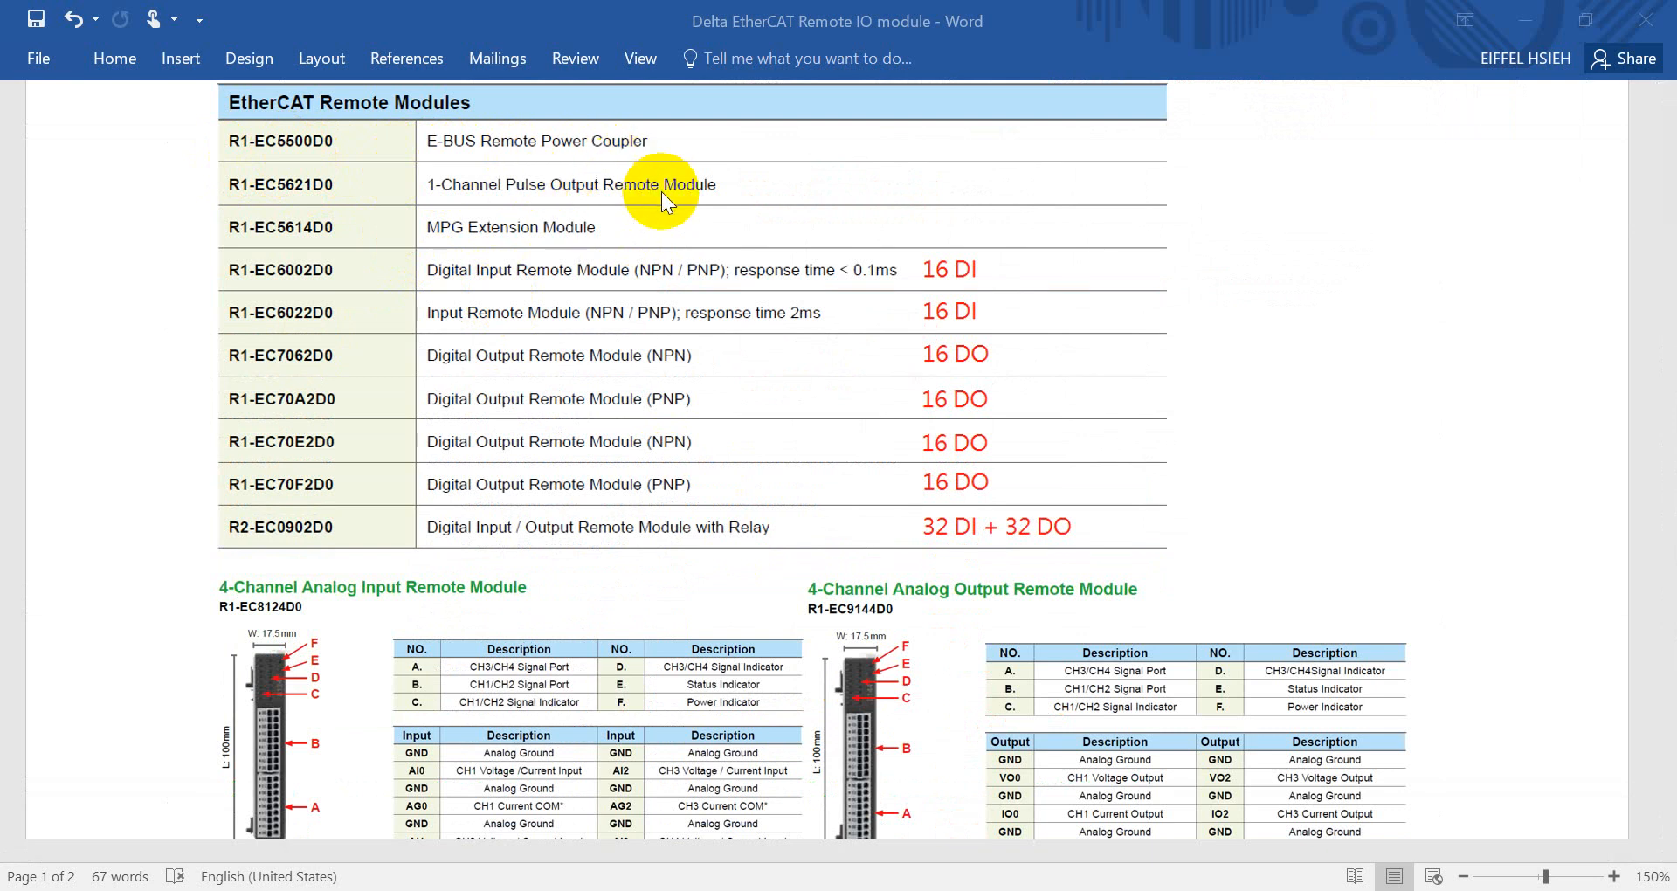
{"action": "mouse_move", "coordinate": [680, 206]}
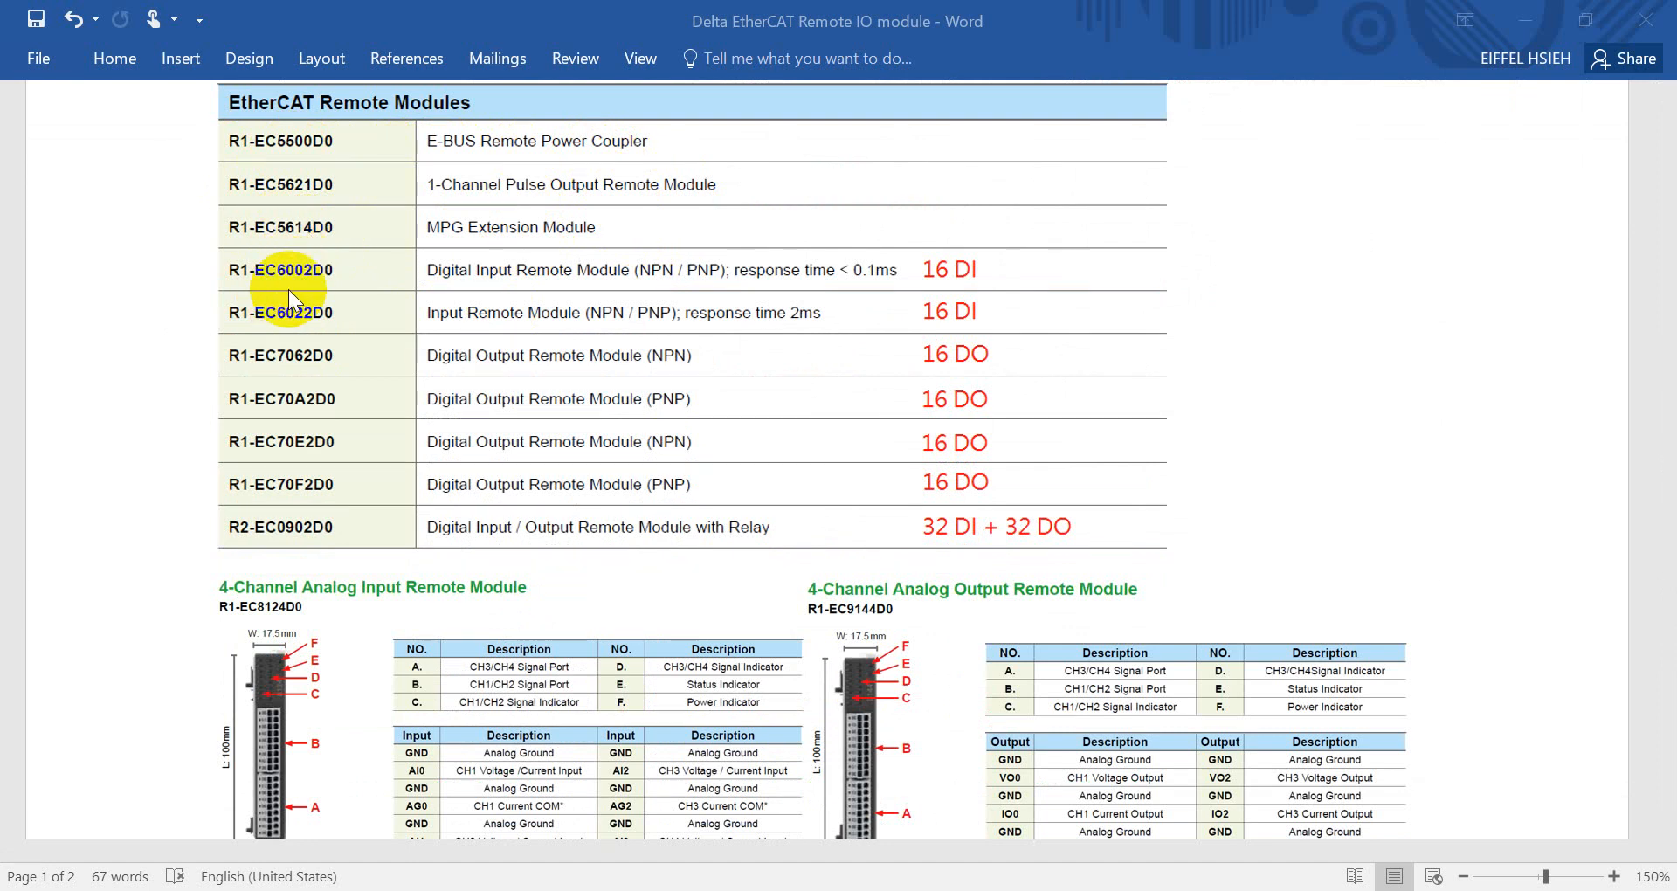
{"action": "mouse_move", "coordinate": [289, 280]}
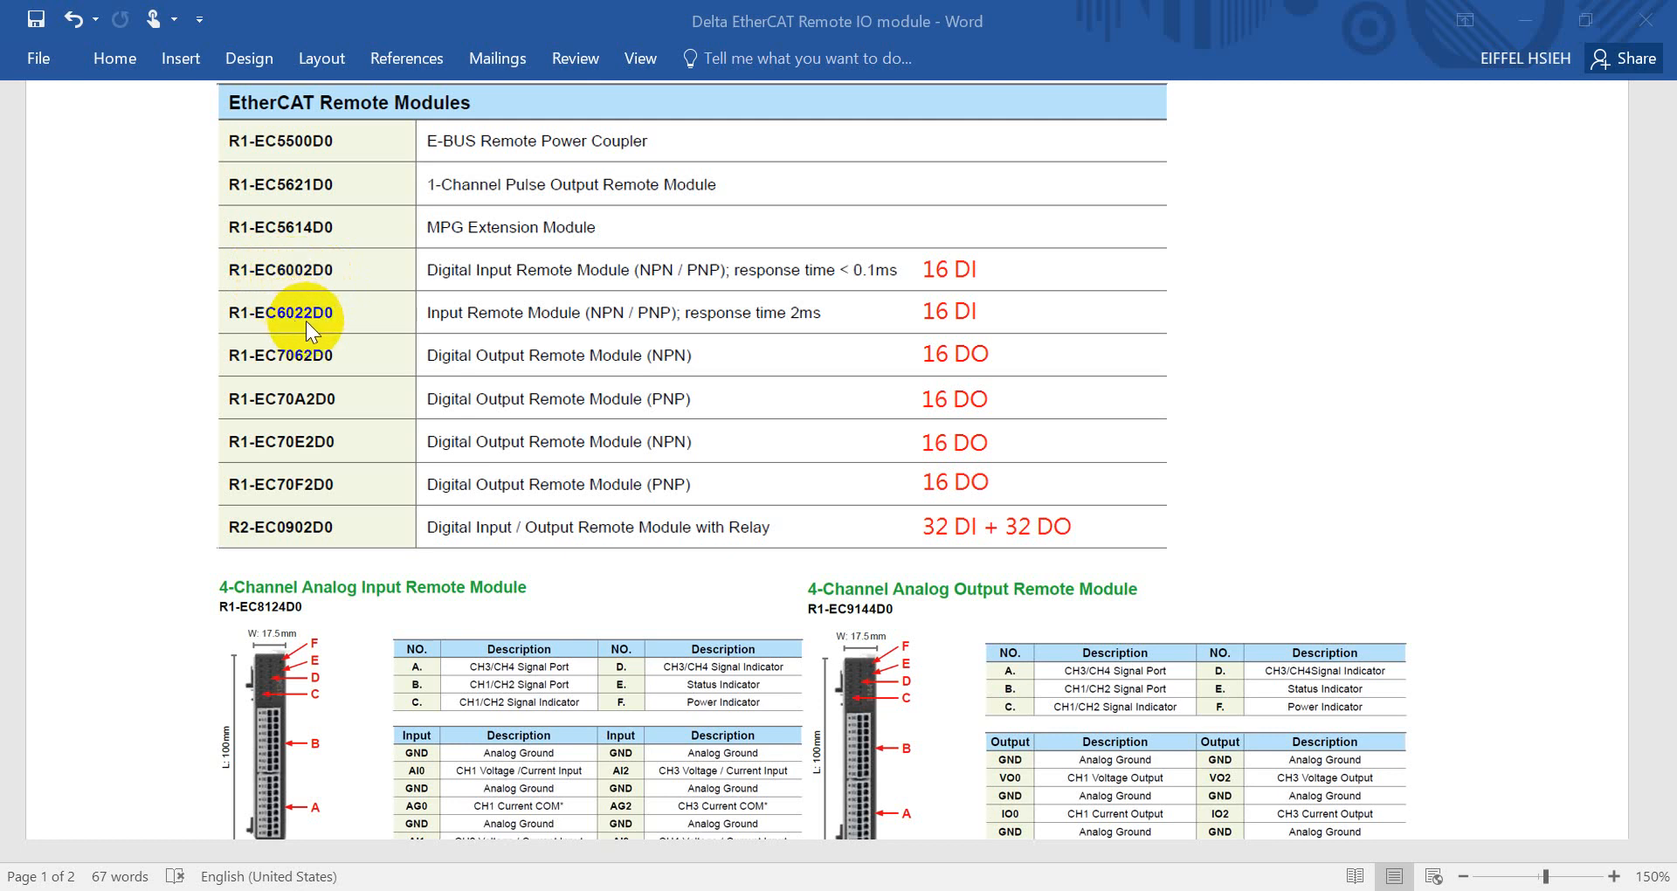
{"action": "mouse_move", "coordinate": [800, 316]}
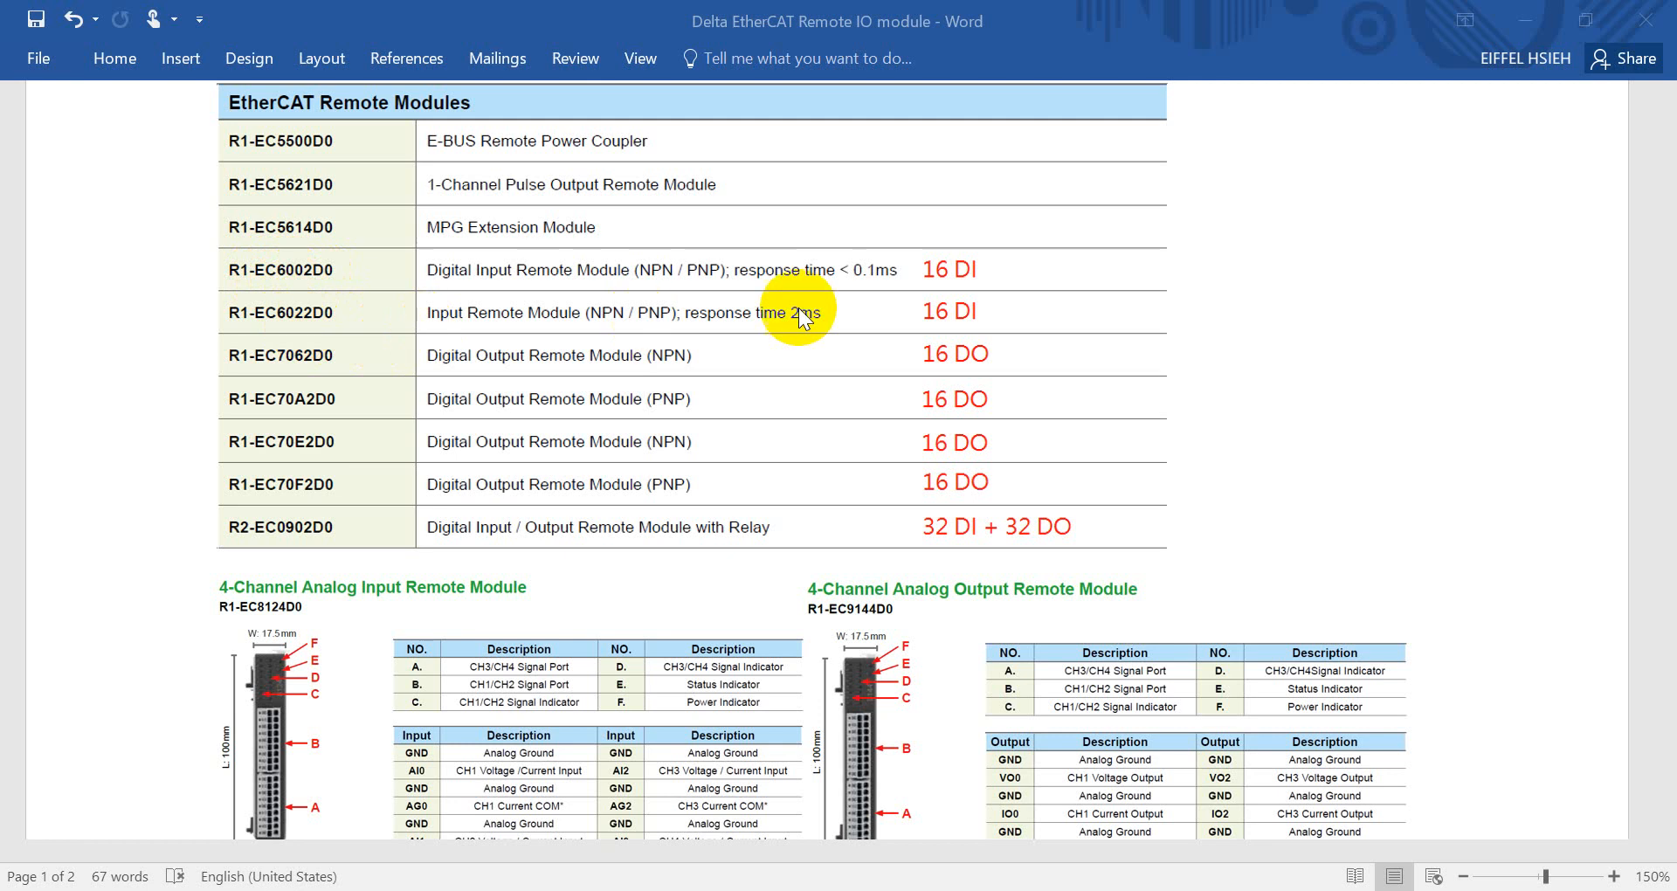
{"action": "mouse_move", "coordinate": [908, 323]}
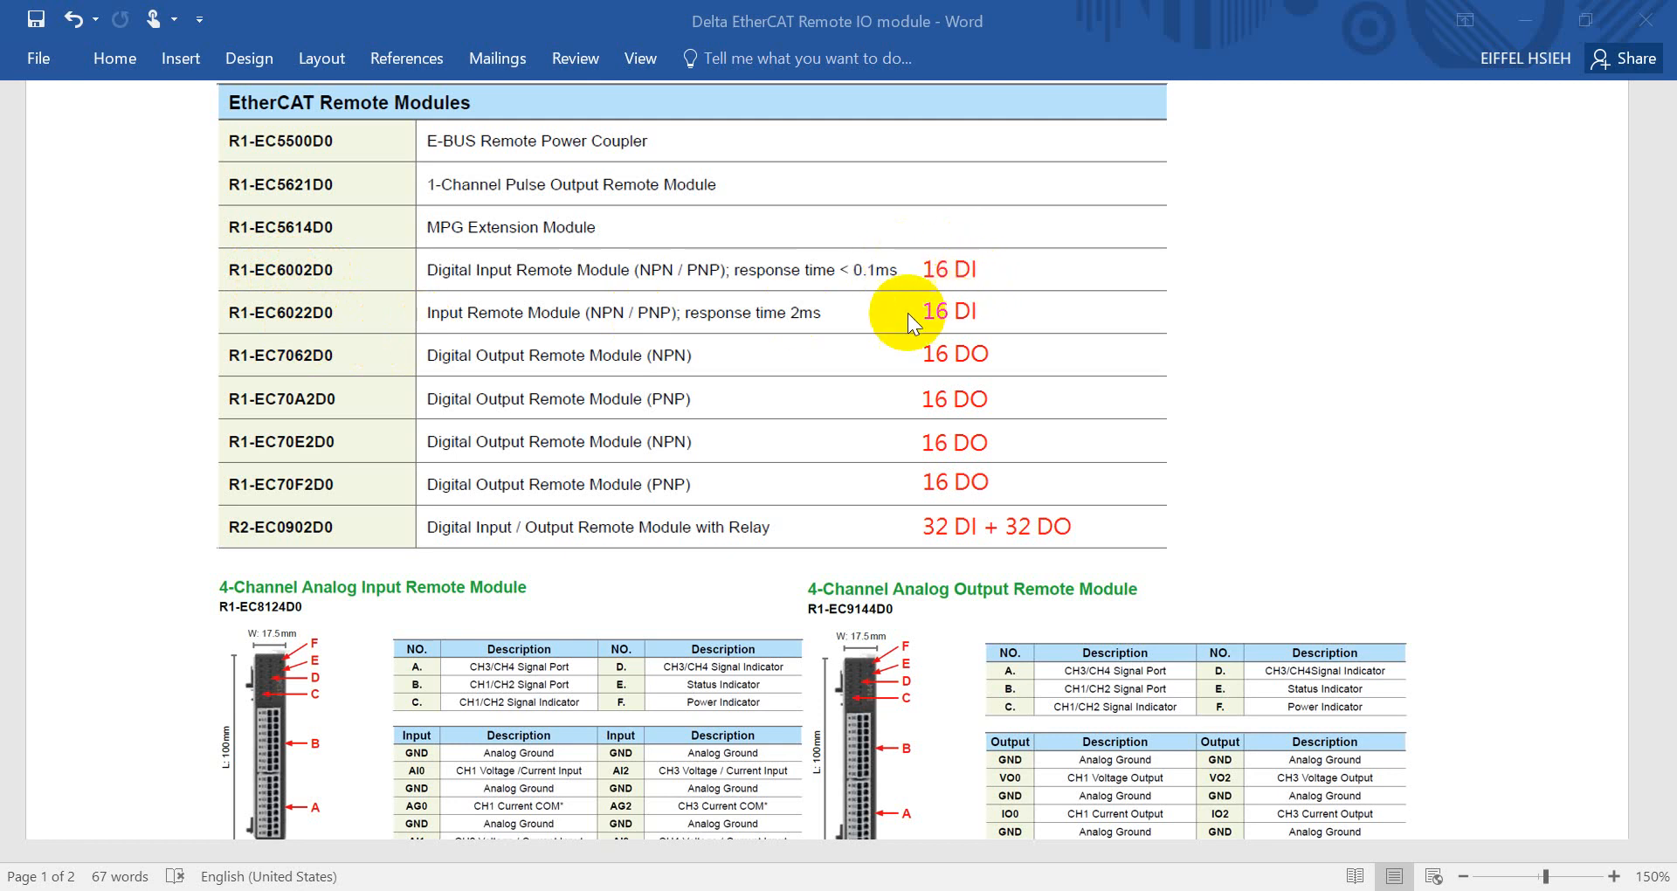
{"action": "mouse_move", "coordinate": [846, 286]}
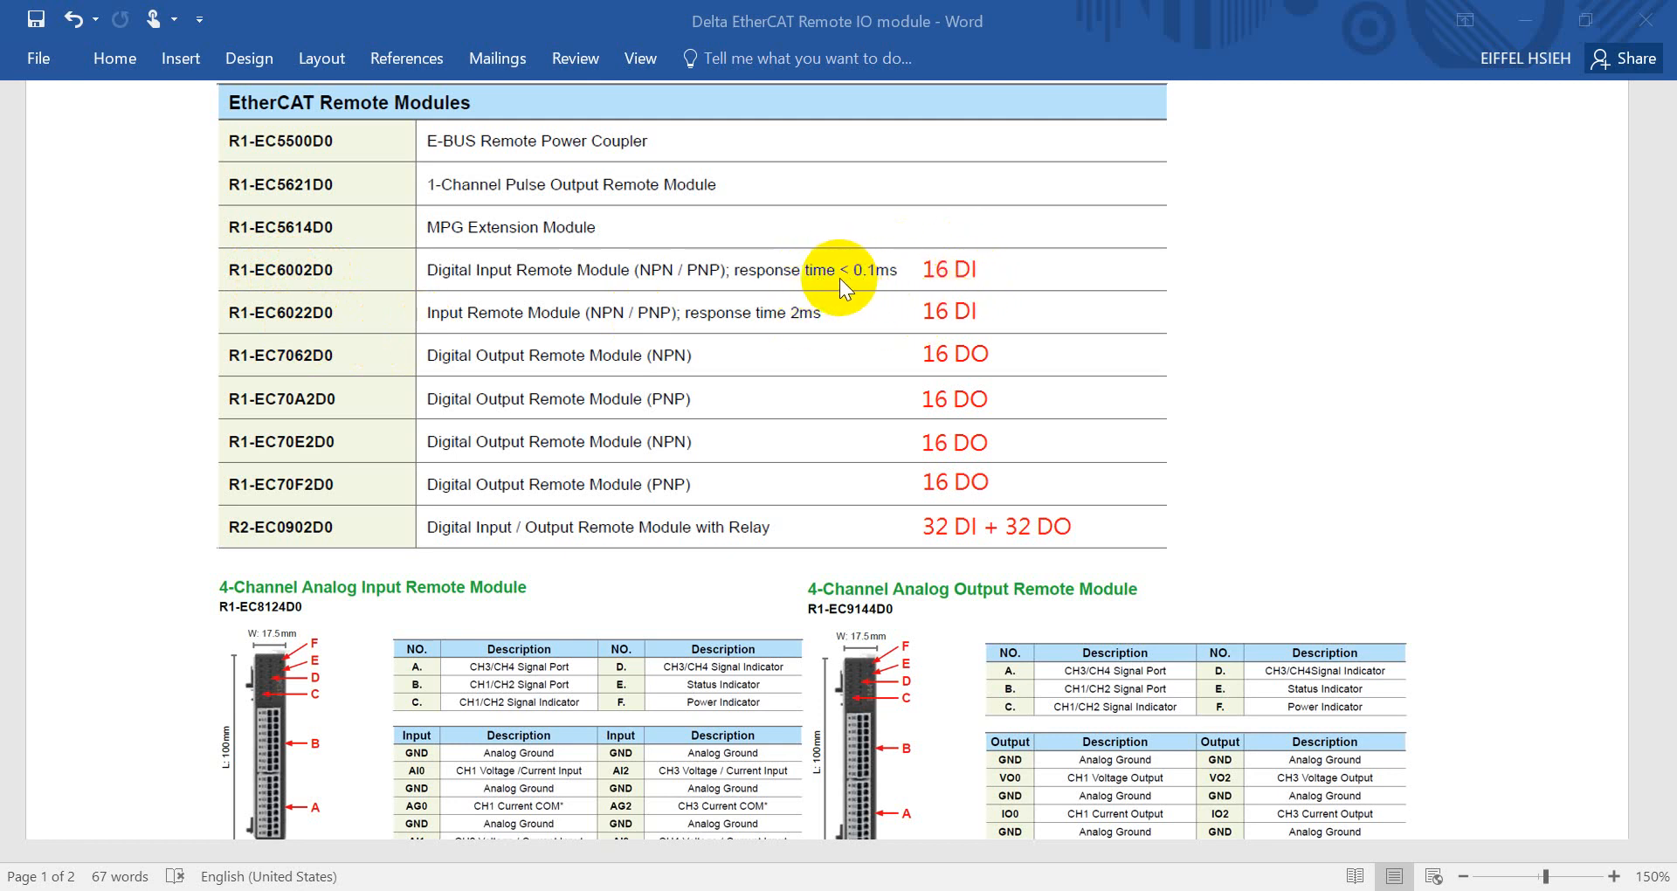
{"action": "mouse_move", "coordinate": [811, 325]}
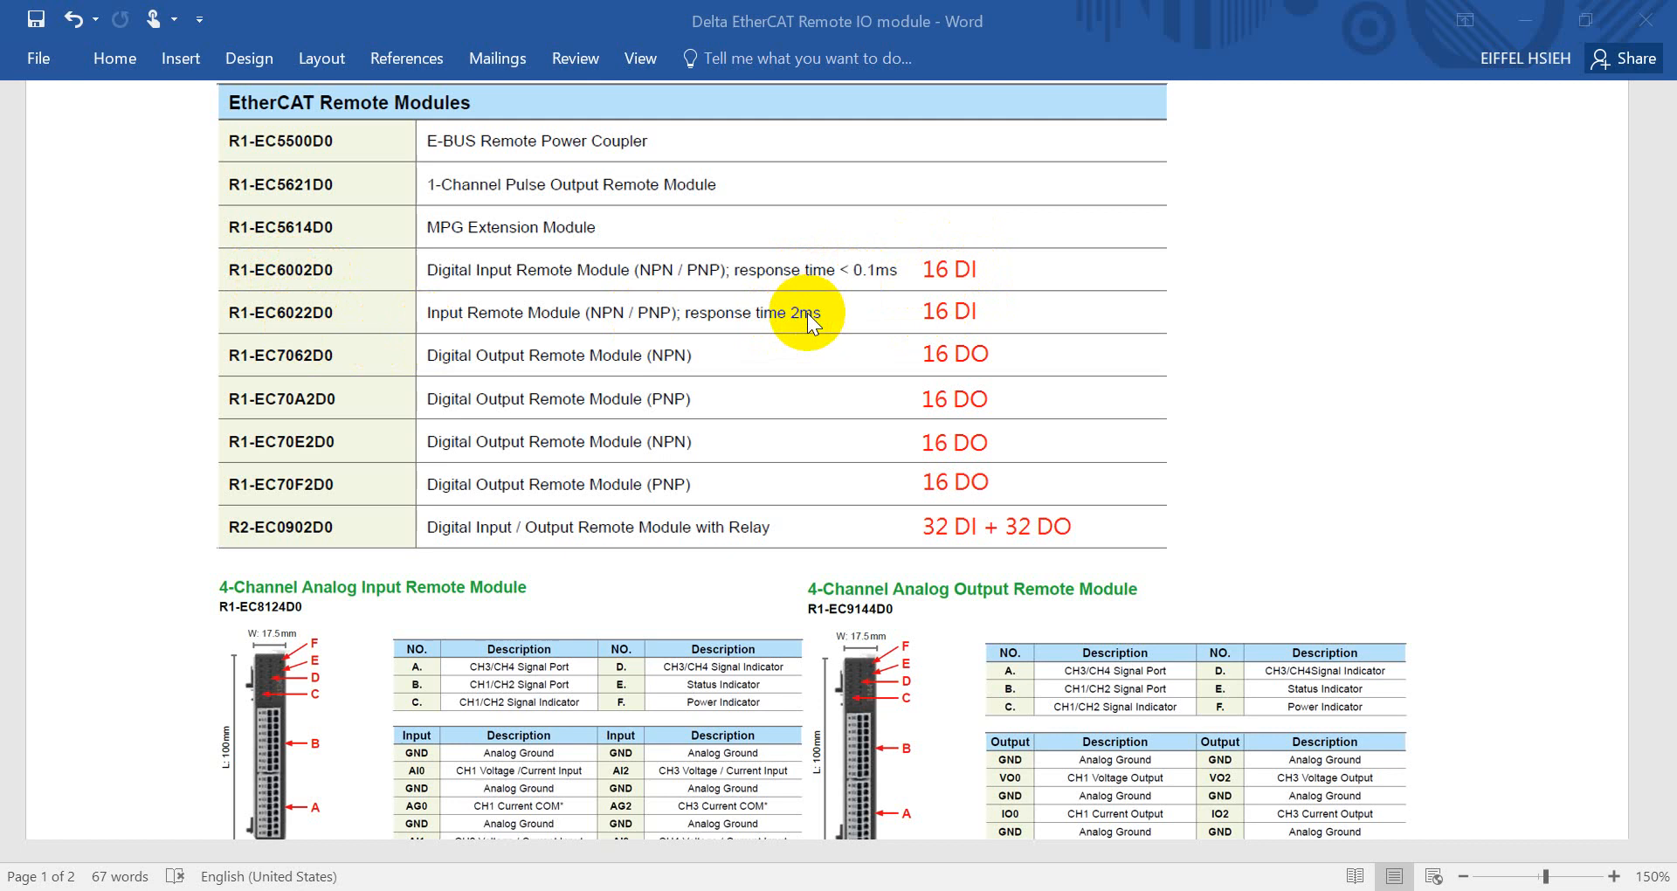
{"action": "mouse_move", "coordinate": [876, 297]}
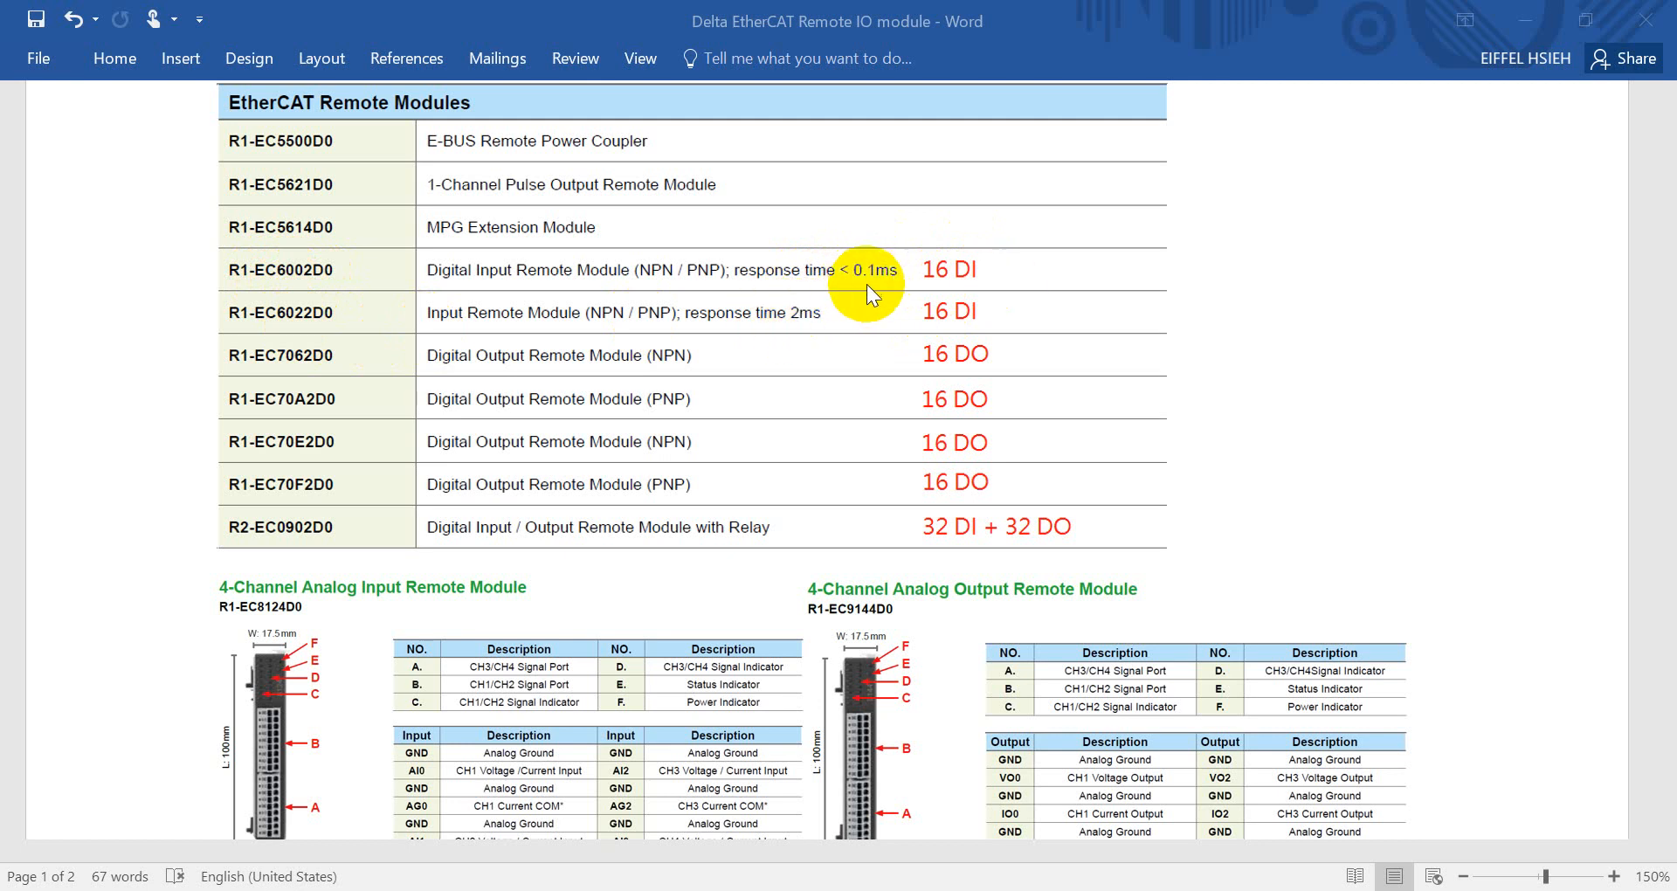
{"action": "mouse_move", "coordinate": [241, 364]}
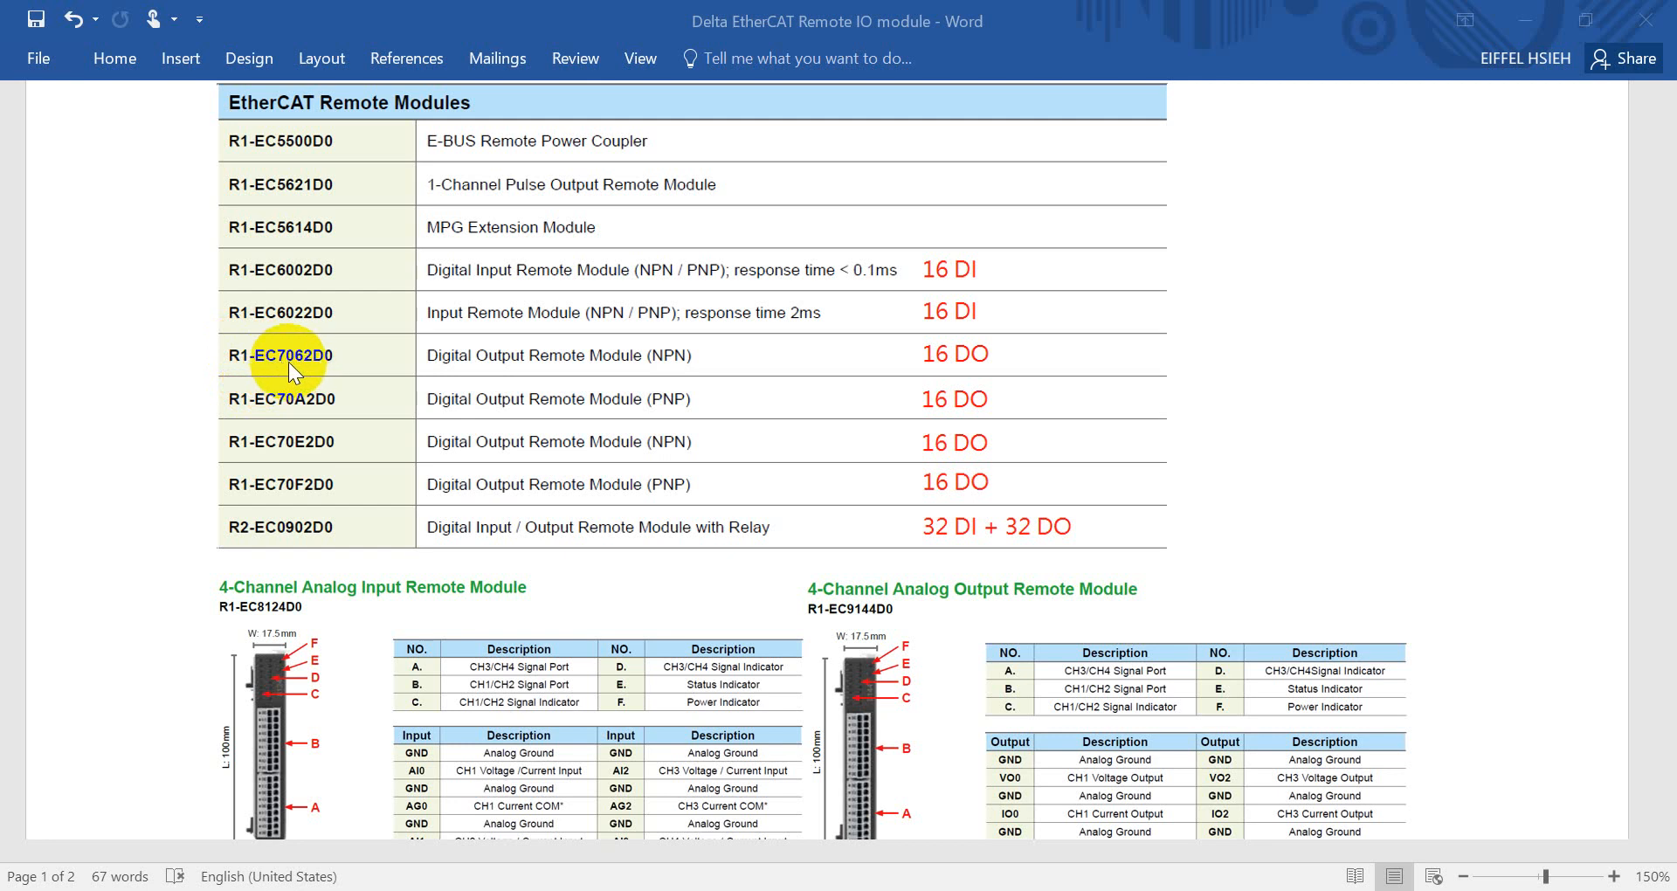
{"action": "mouse_move", "coordinate": [966, 369]}
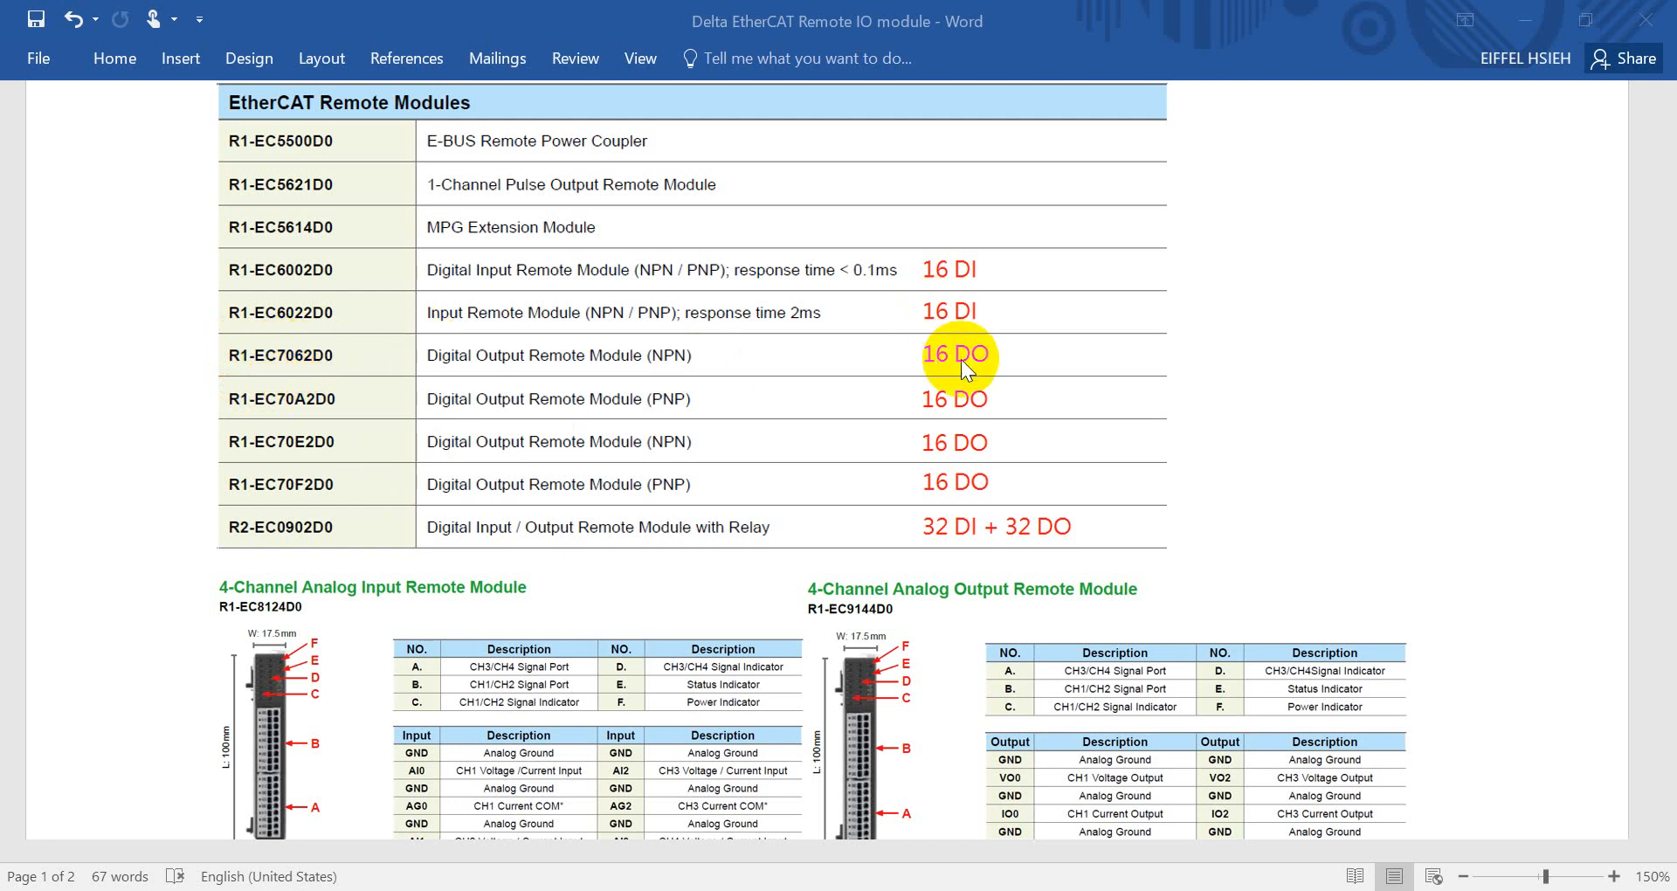
{"action": "mouse_move", "coordinate": [909, 334]}
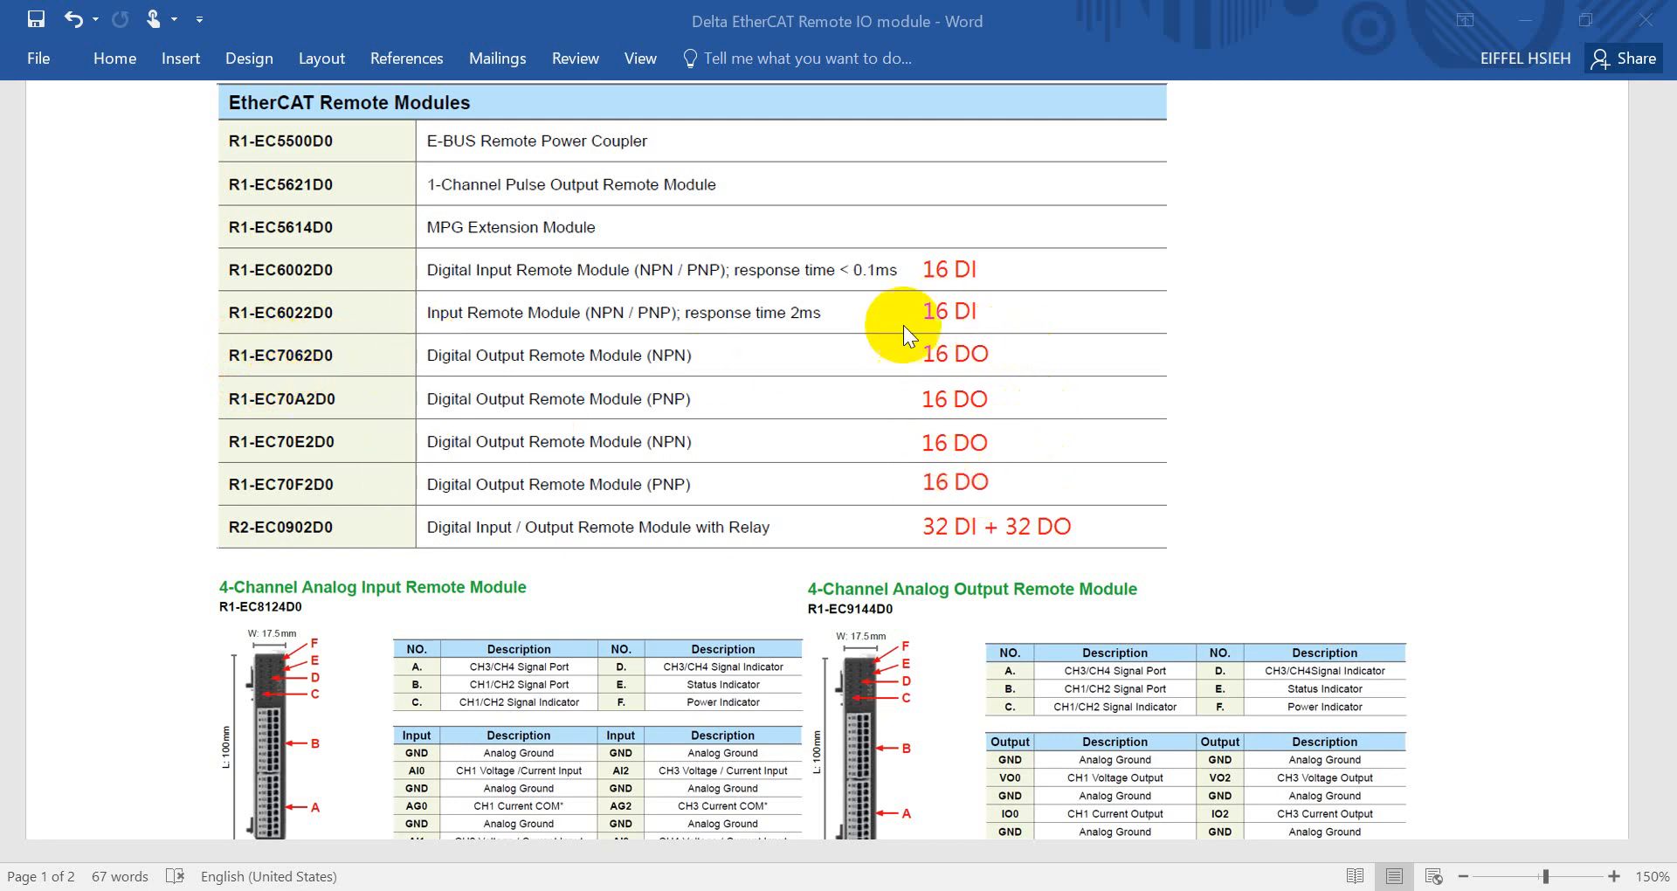
{"action": "mouse_move", "coordinate": [267, 539]}
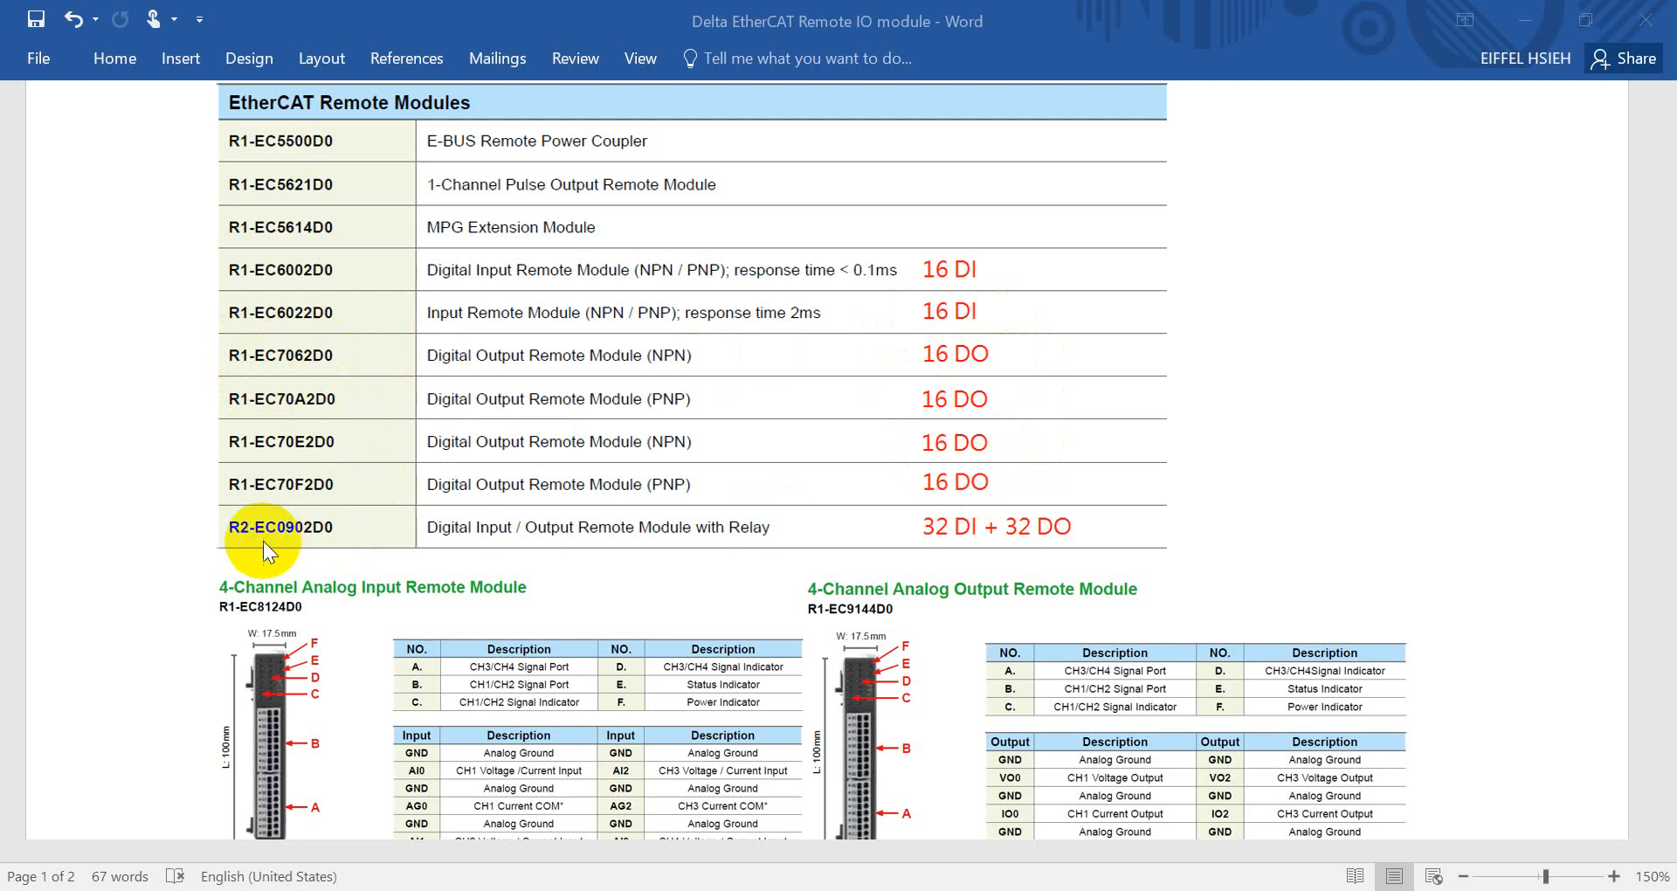
{"action": "mouse_move", "coordinate": [749, 534]}
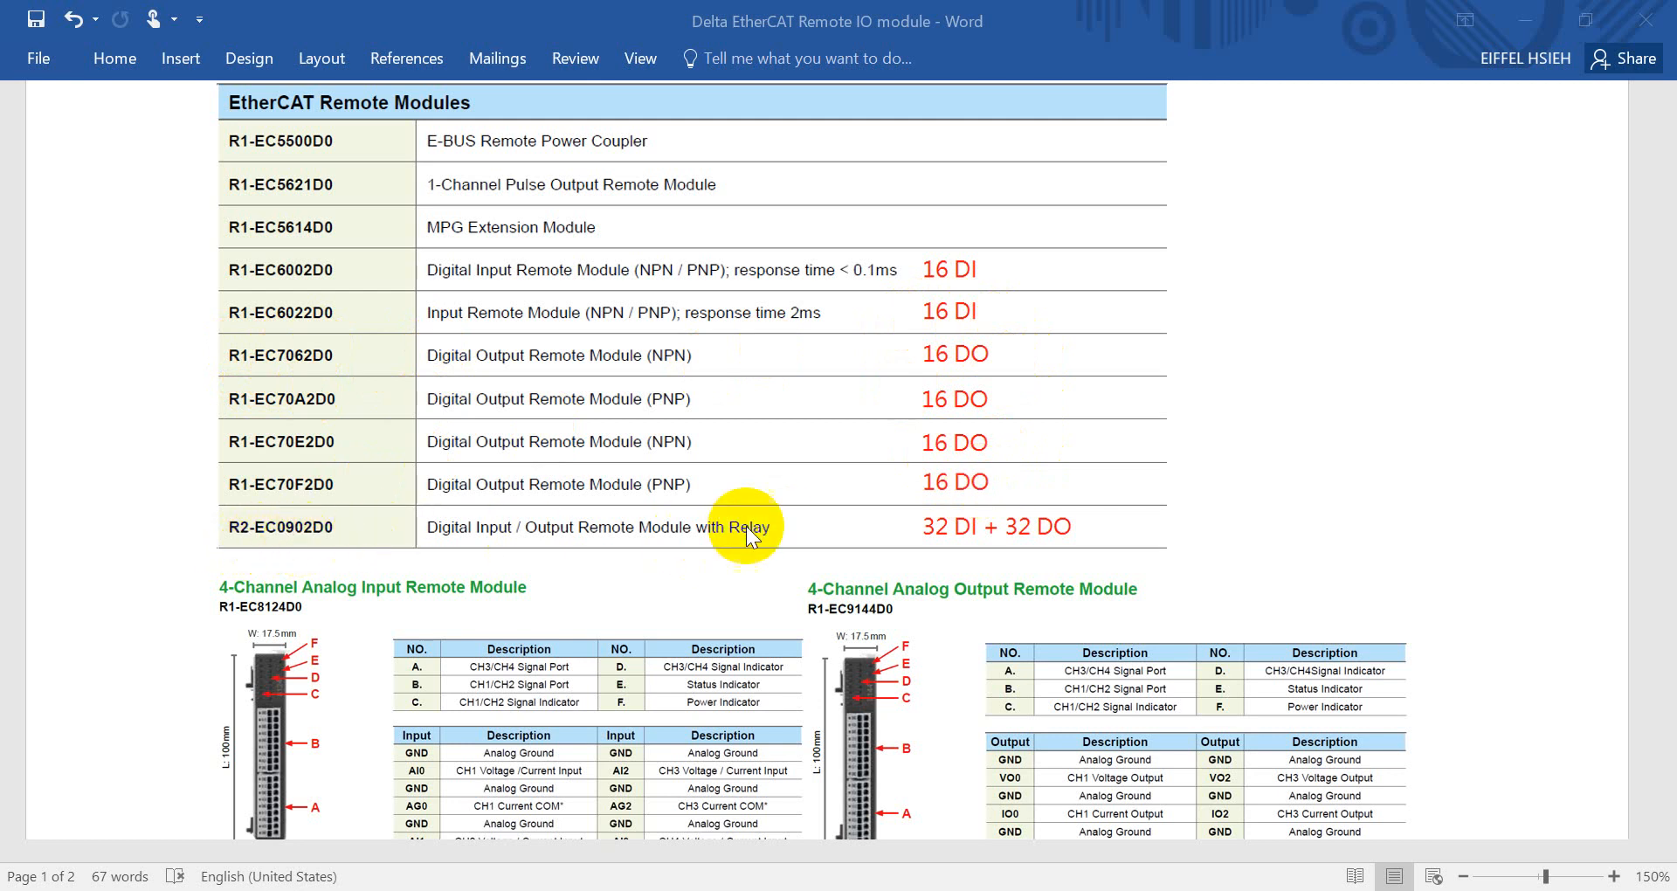
{"action": "mouse_move", "coordinate": [1153, 537]}
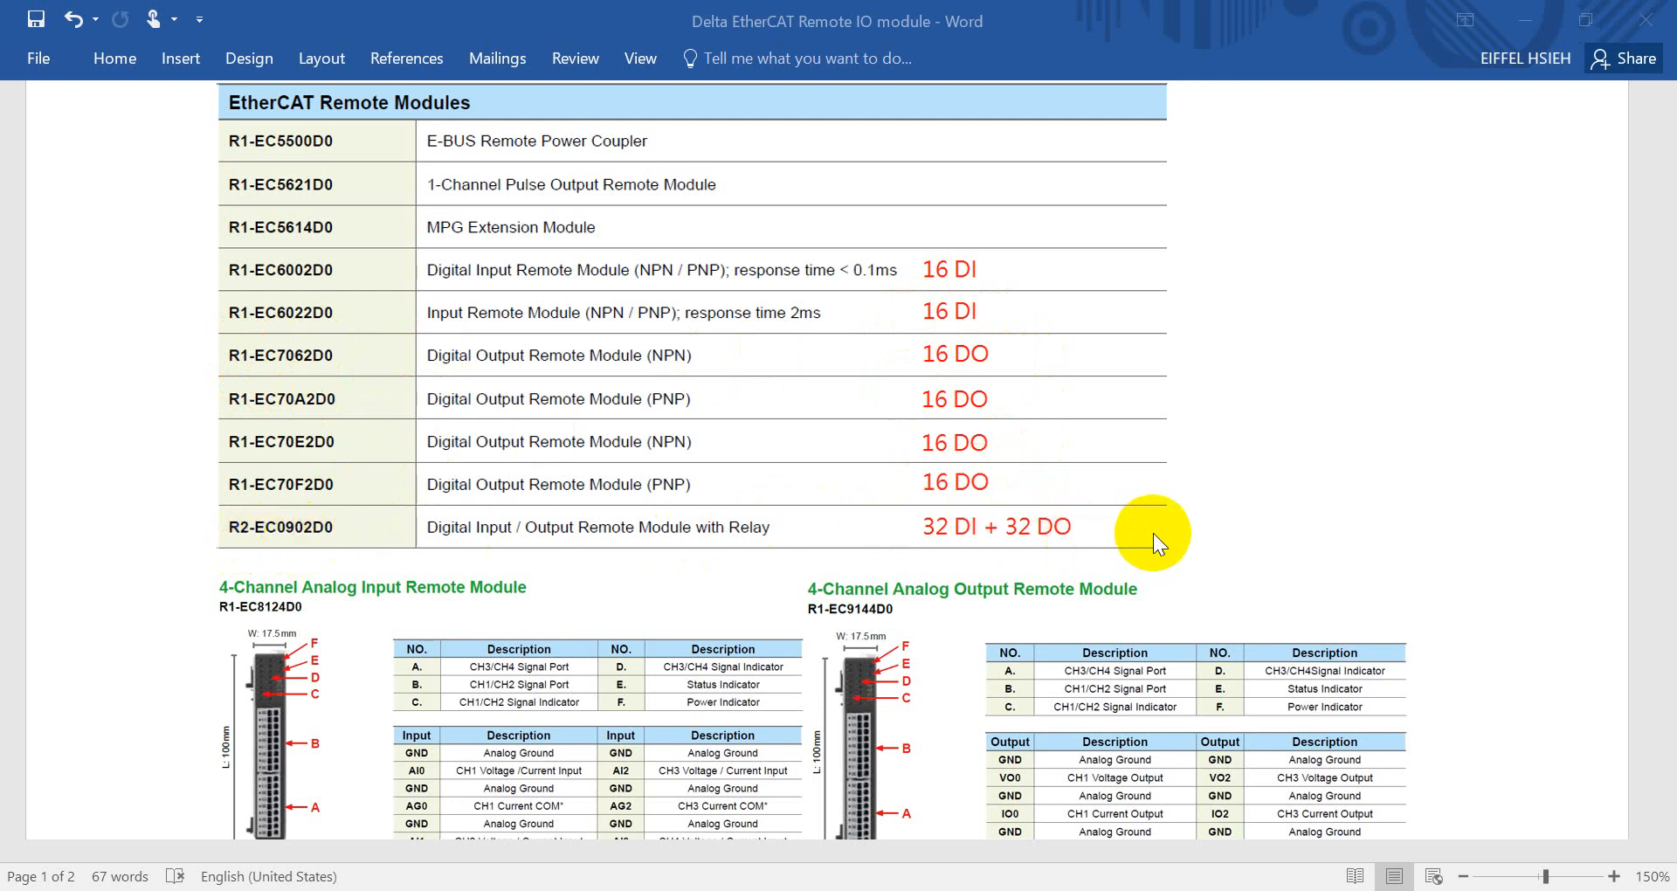
{"action": "scroll", "scroll_direction": "down", "scroll_amount": 3}
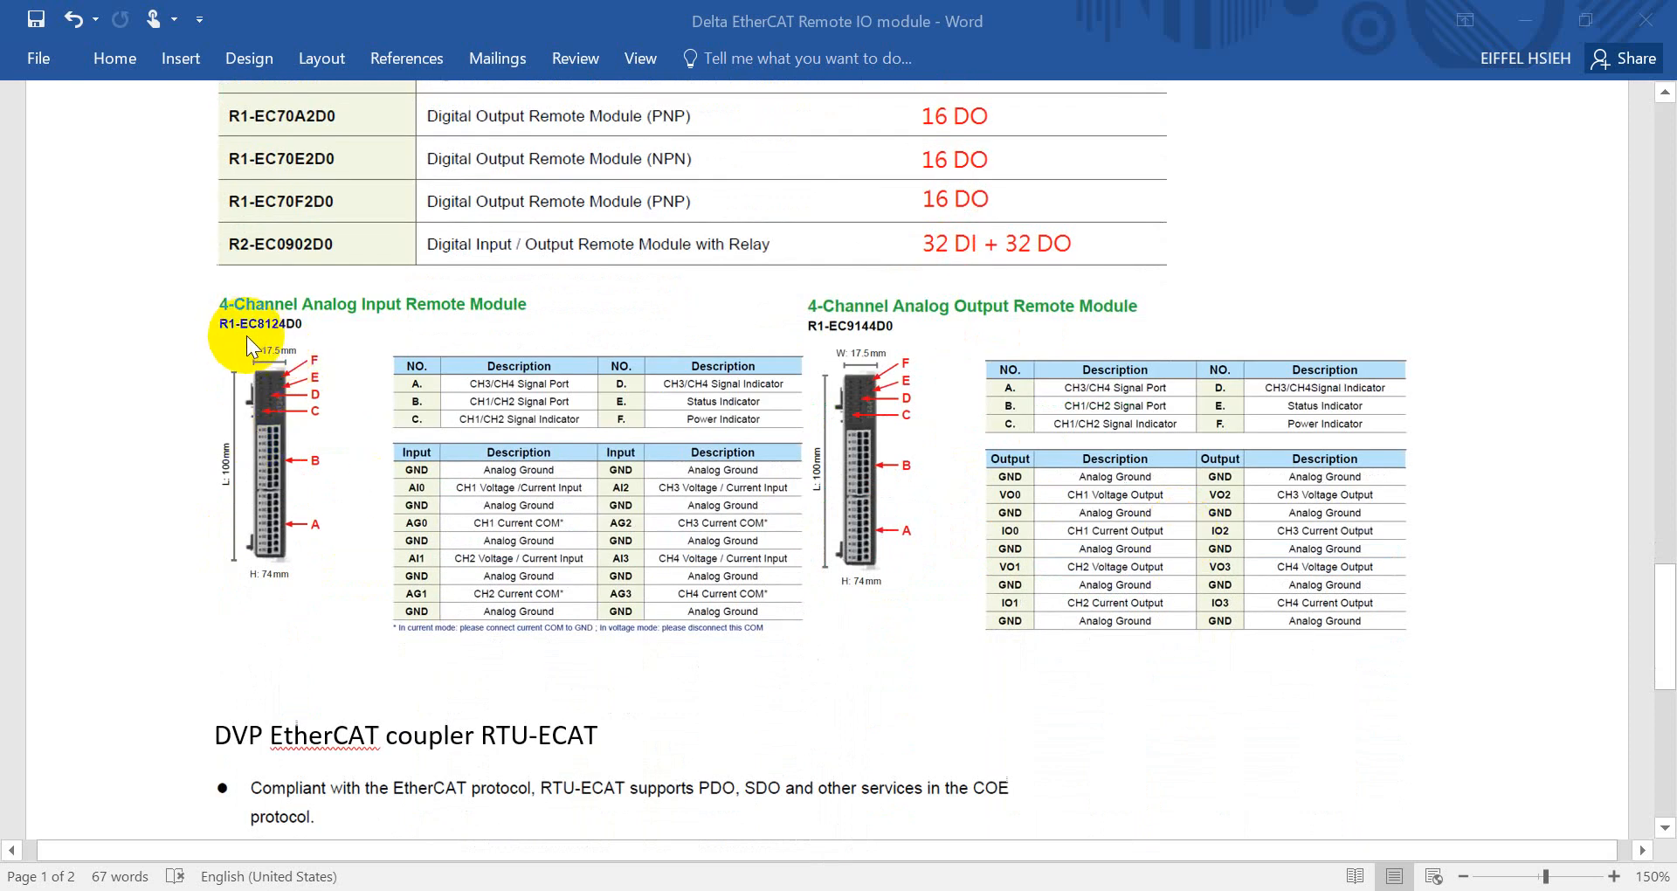
{"action": "mouse_move", "coordinate": [283, 342]}
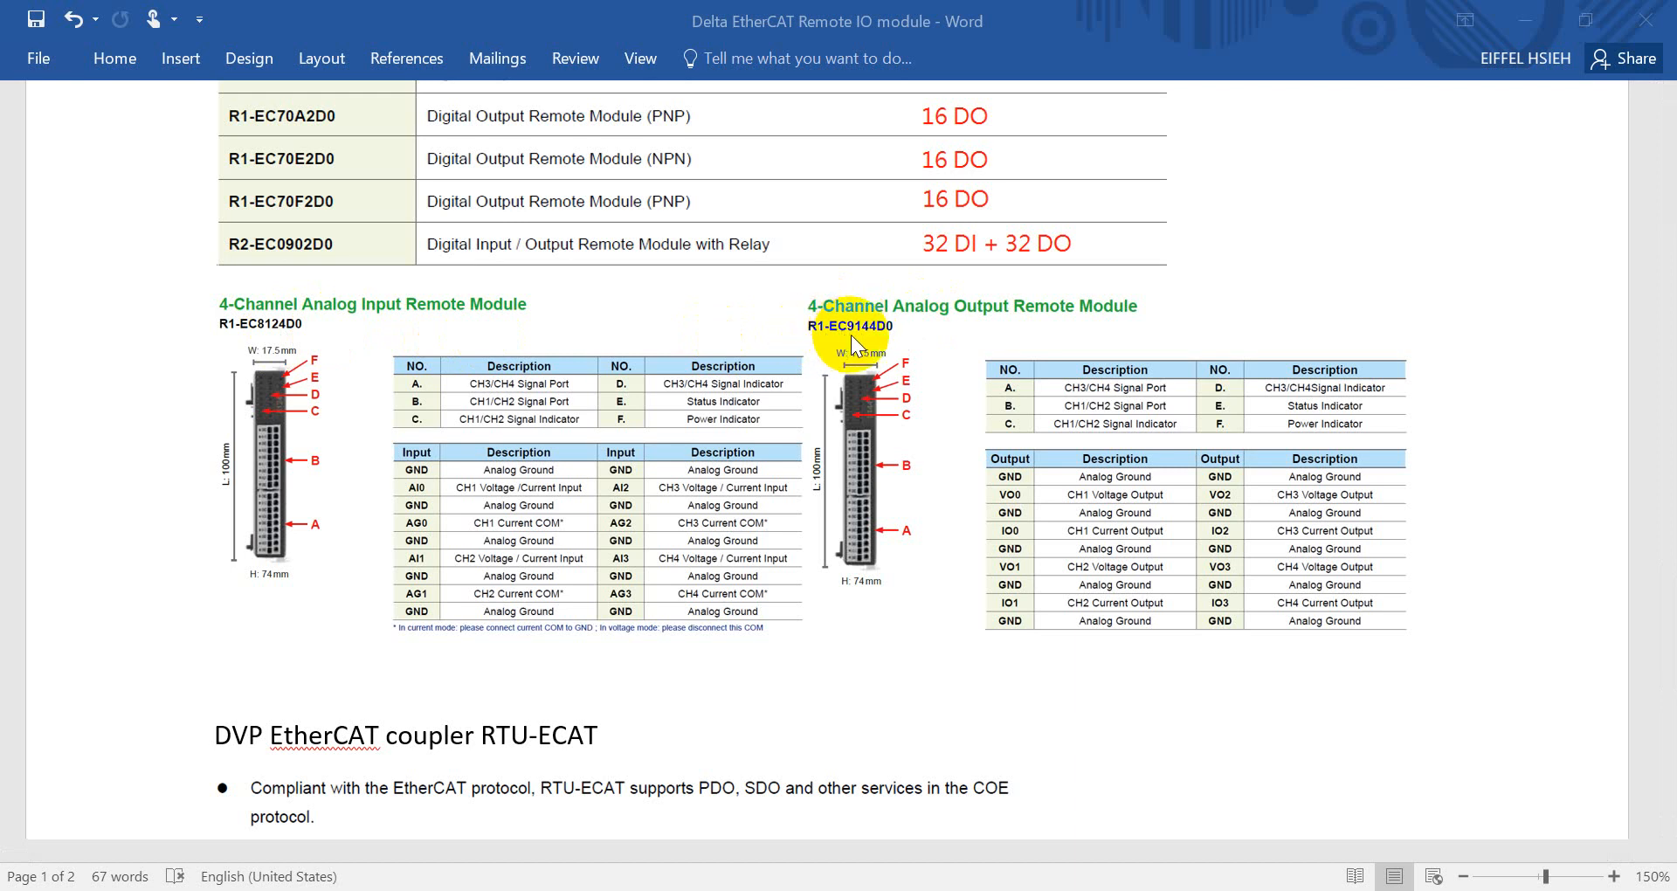
{"action": "mouse_move", "coordinate": [1033, 332]}
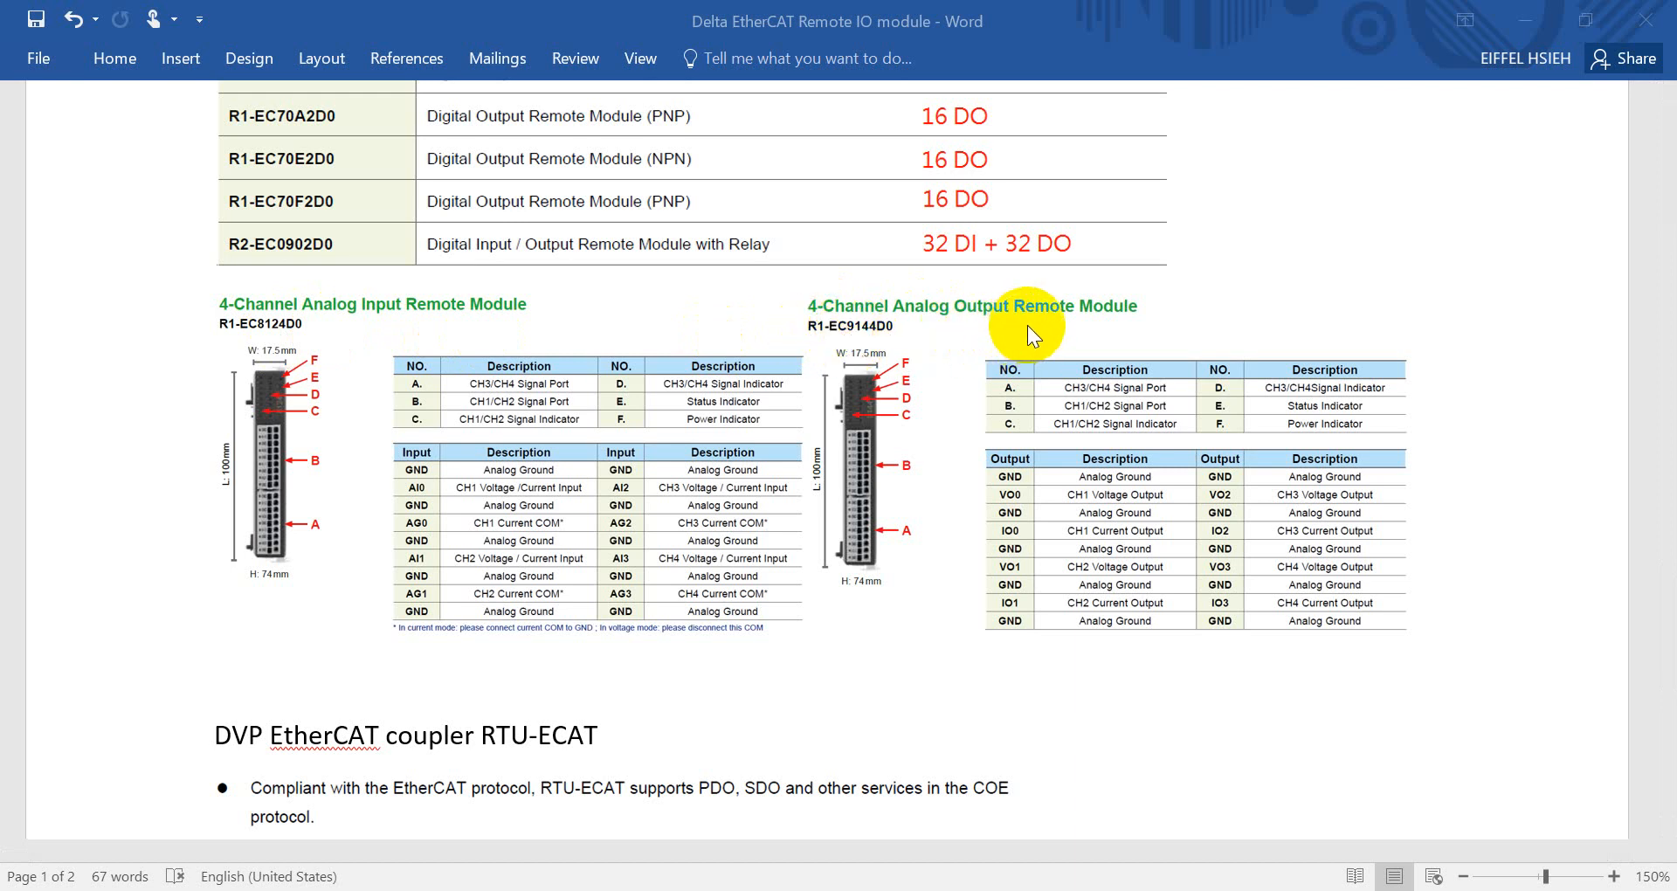
{"action": "scroll", "scroll_direction": "down", "scroll_amount": 3}
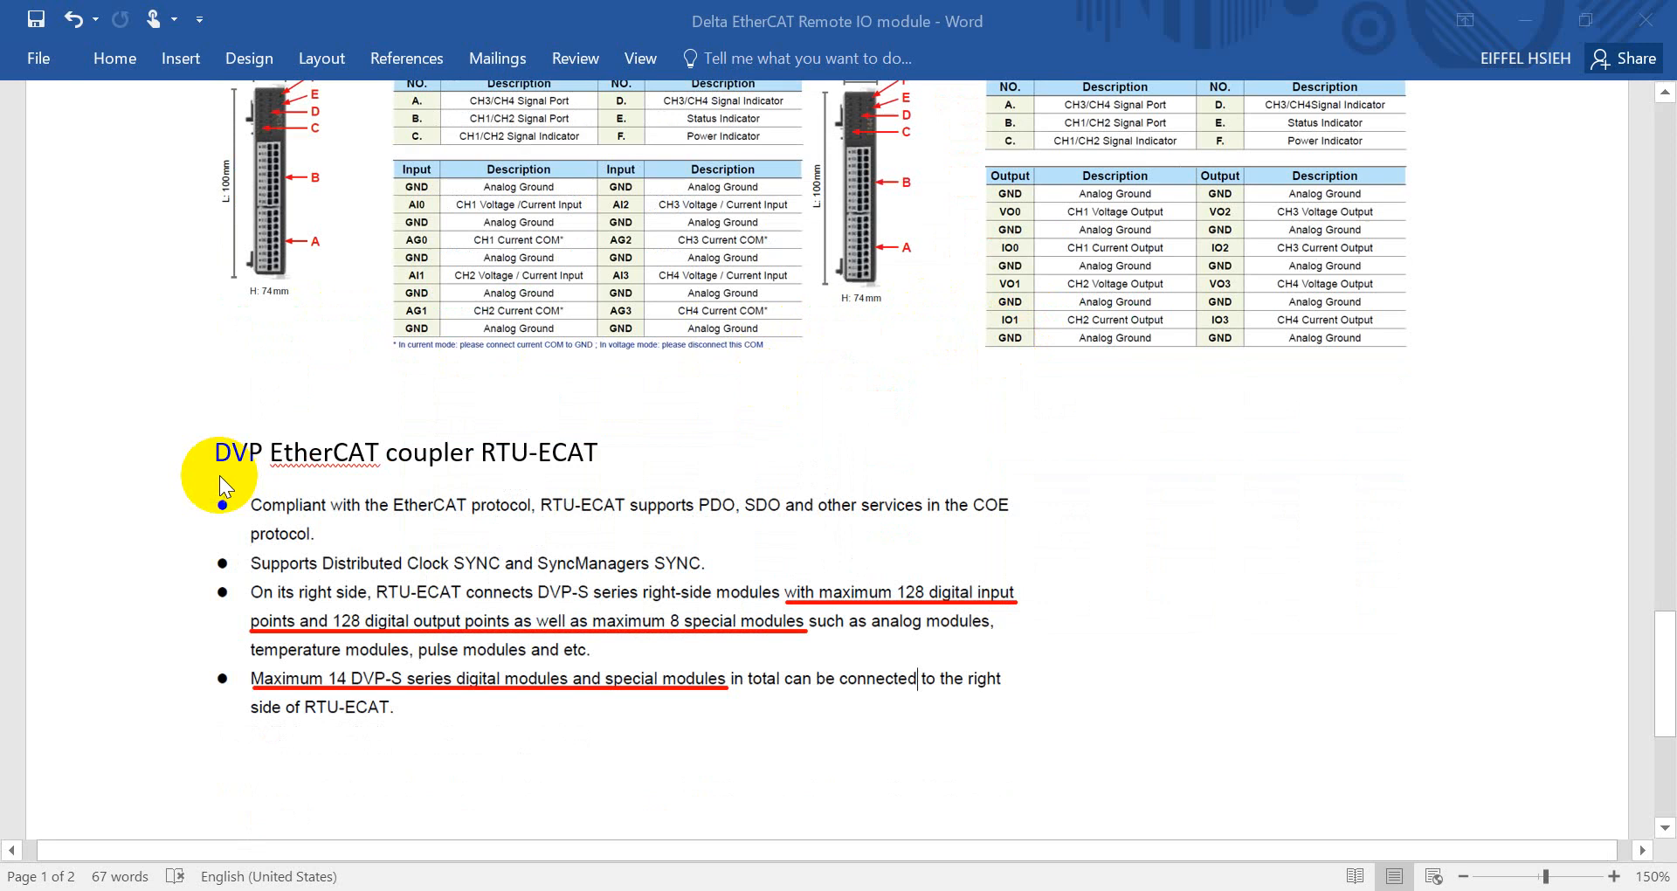
{"action": "mouse_move", "coordinate": [349, 482]}
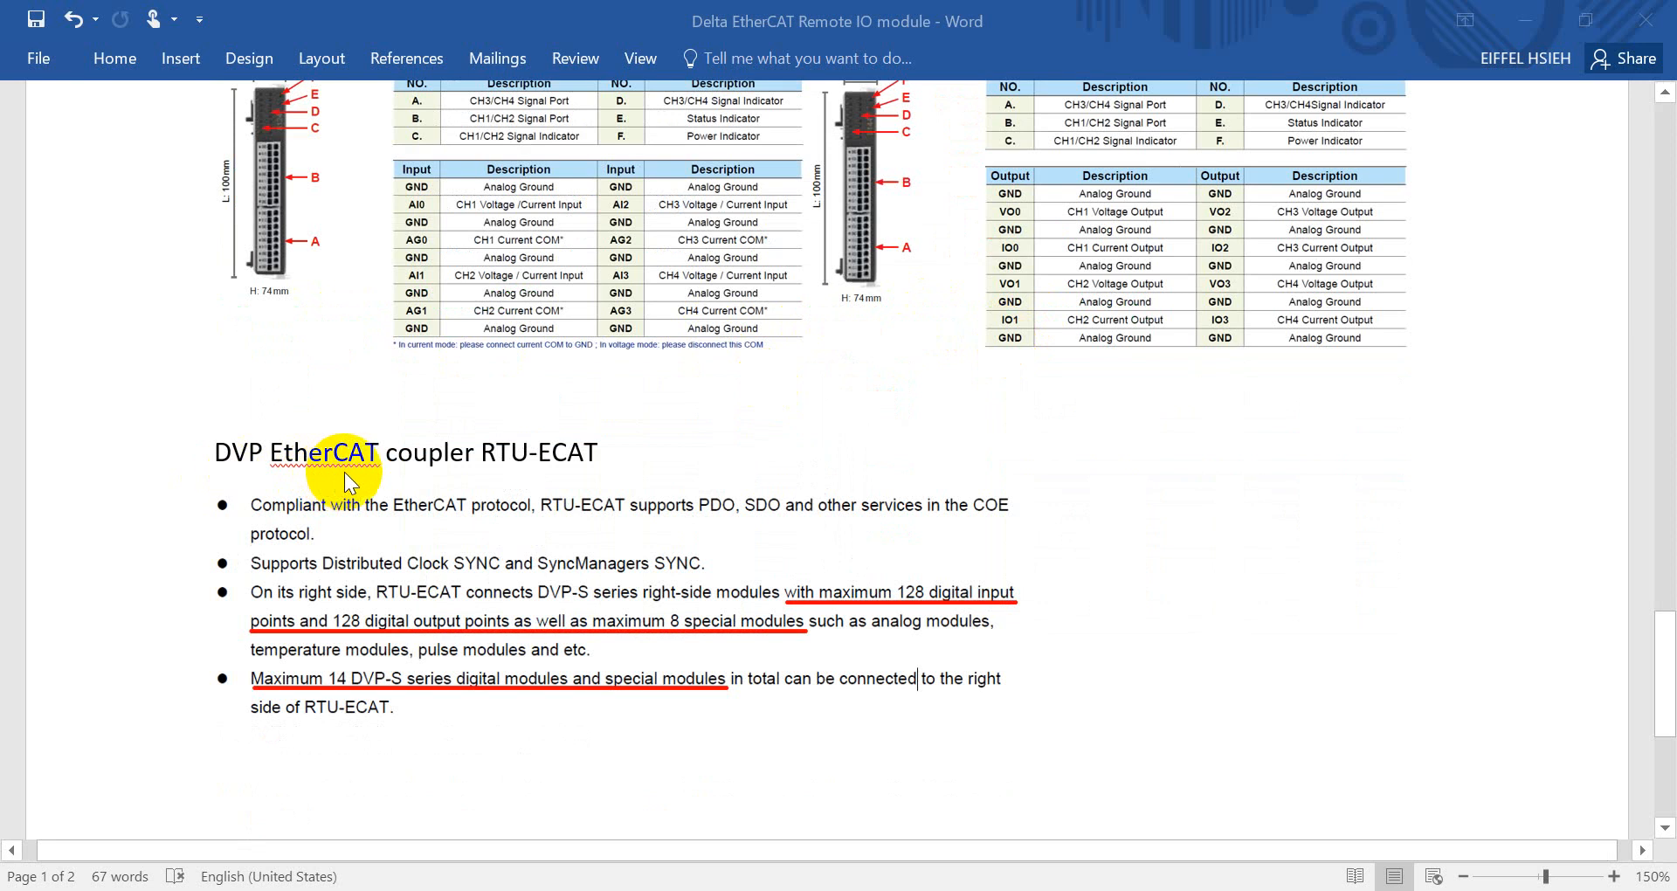
{"action": "mouse_move", "coordinate": [586, 473]}
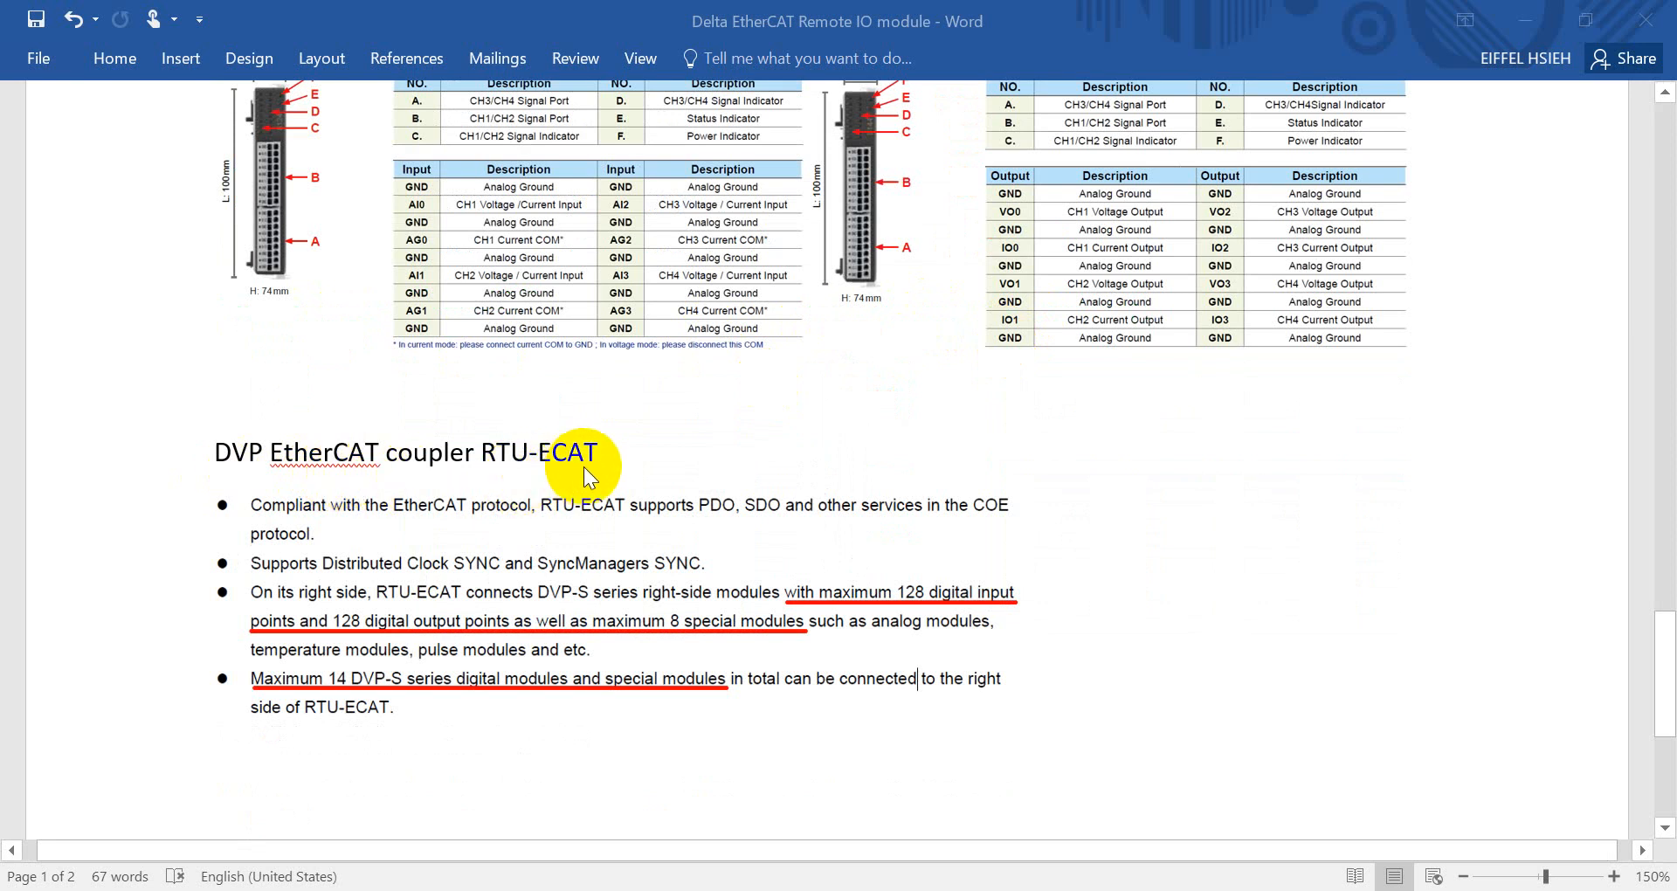
{"action": "mouse_move", "coordinate": [791, 615]}
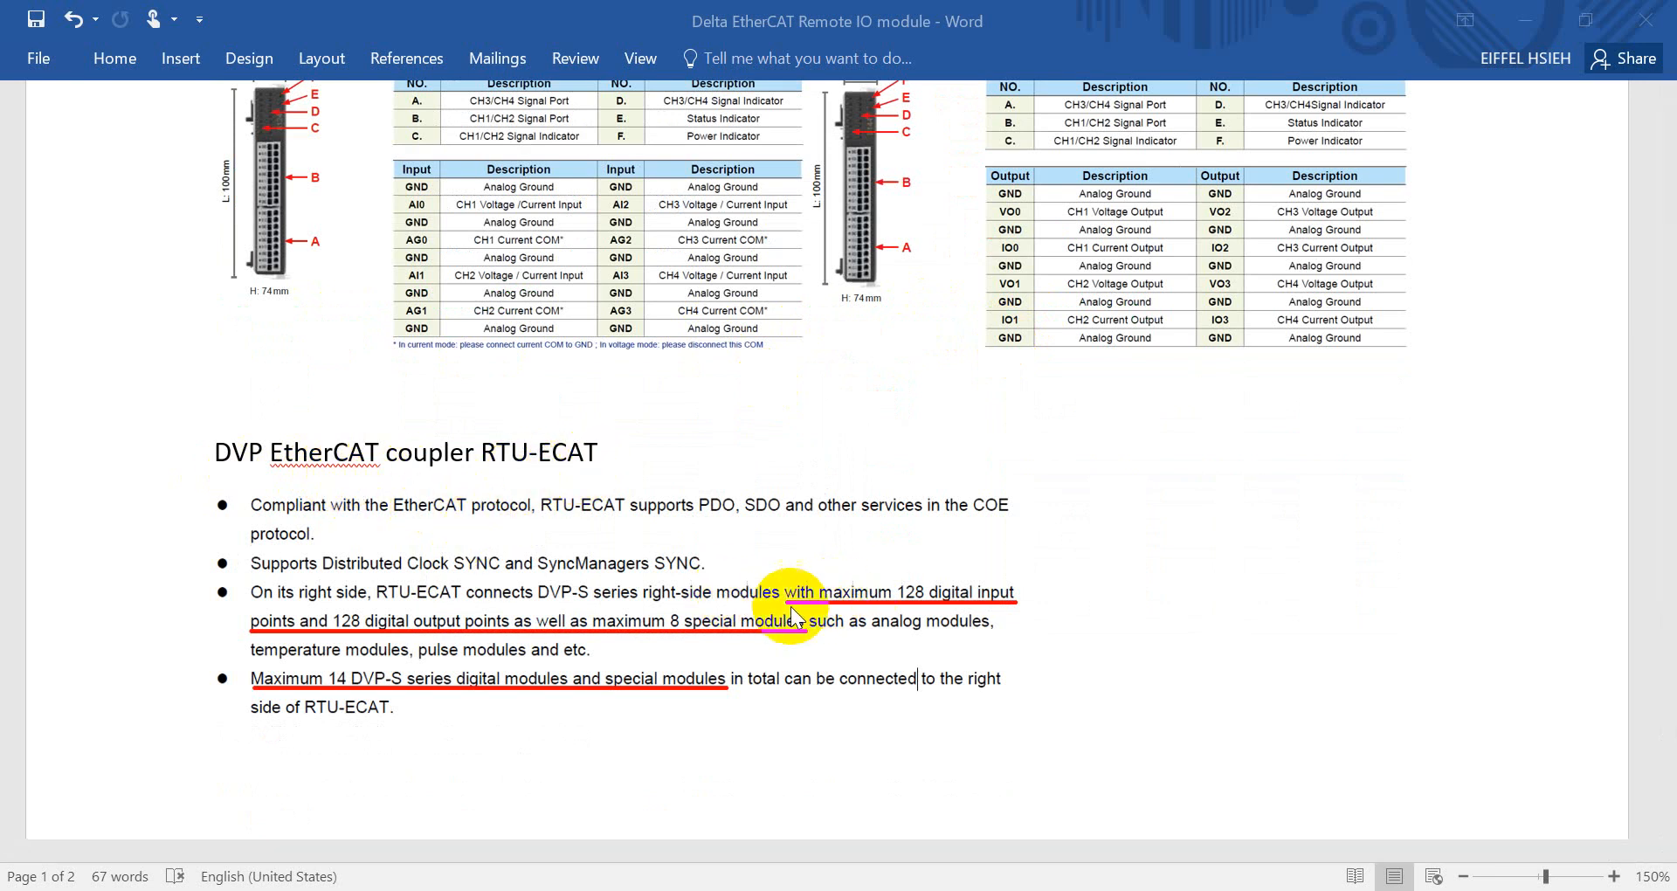
{"action": "mouse_move", "coordinate": [796, 610]}
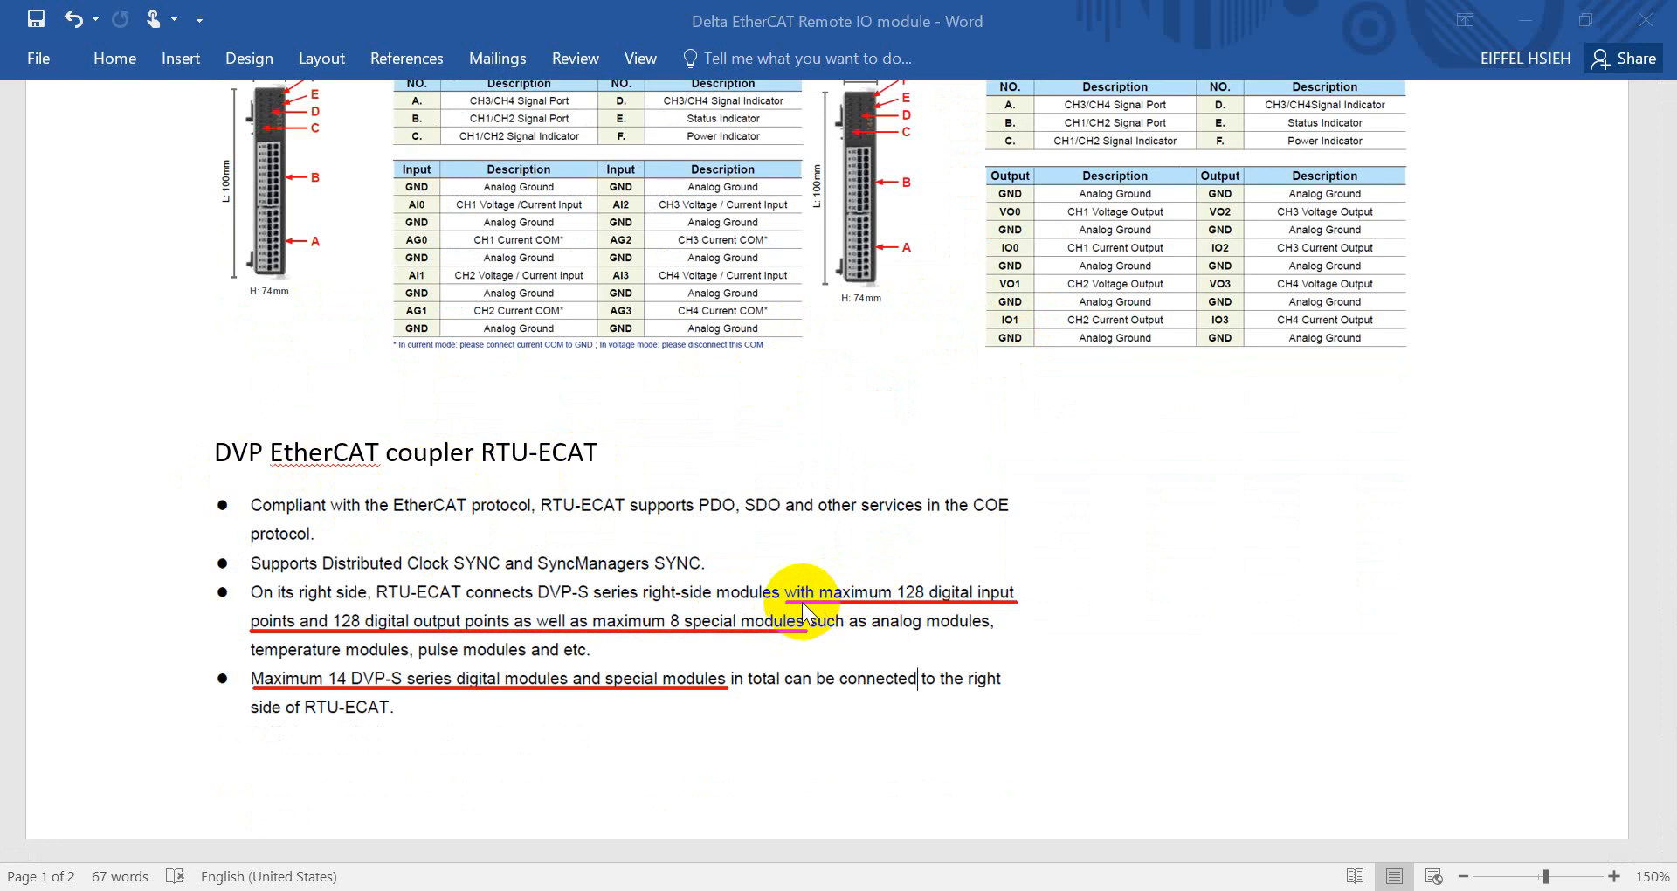
{"action": "mouse_move", "coordinate": [973, 597]}
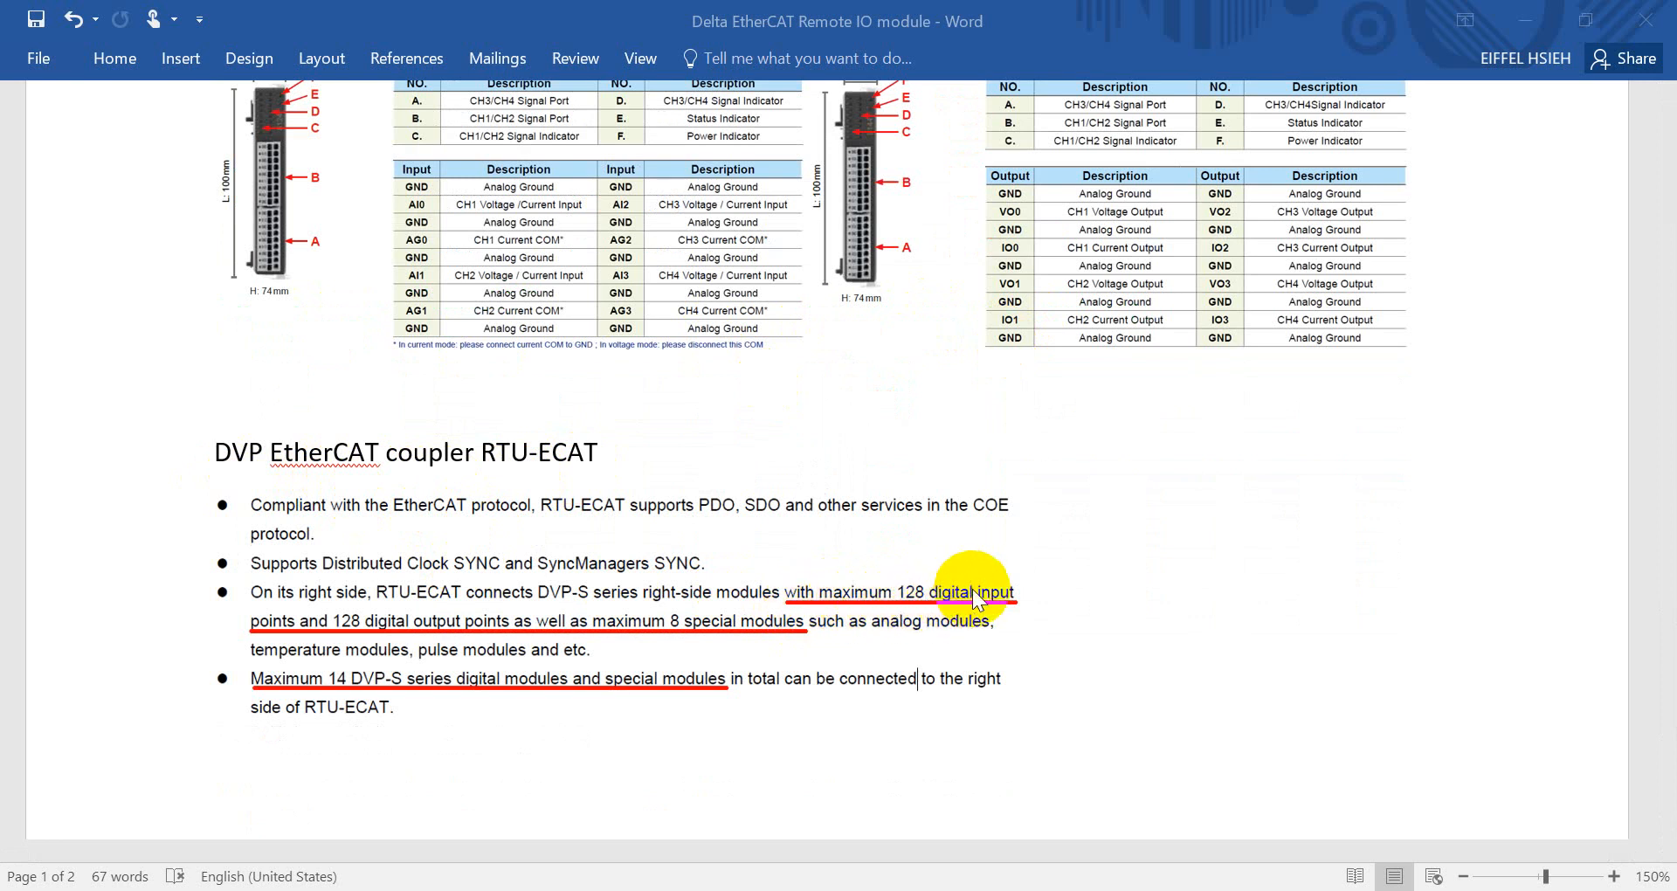
{"action": "mouse_move", "coordinate": [46, 744]}
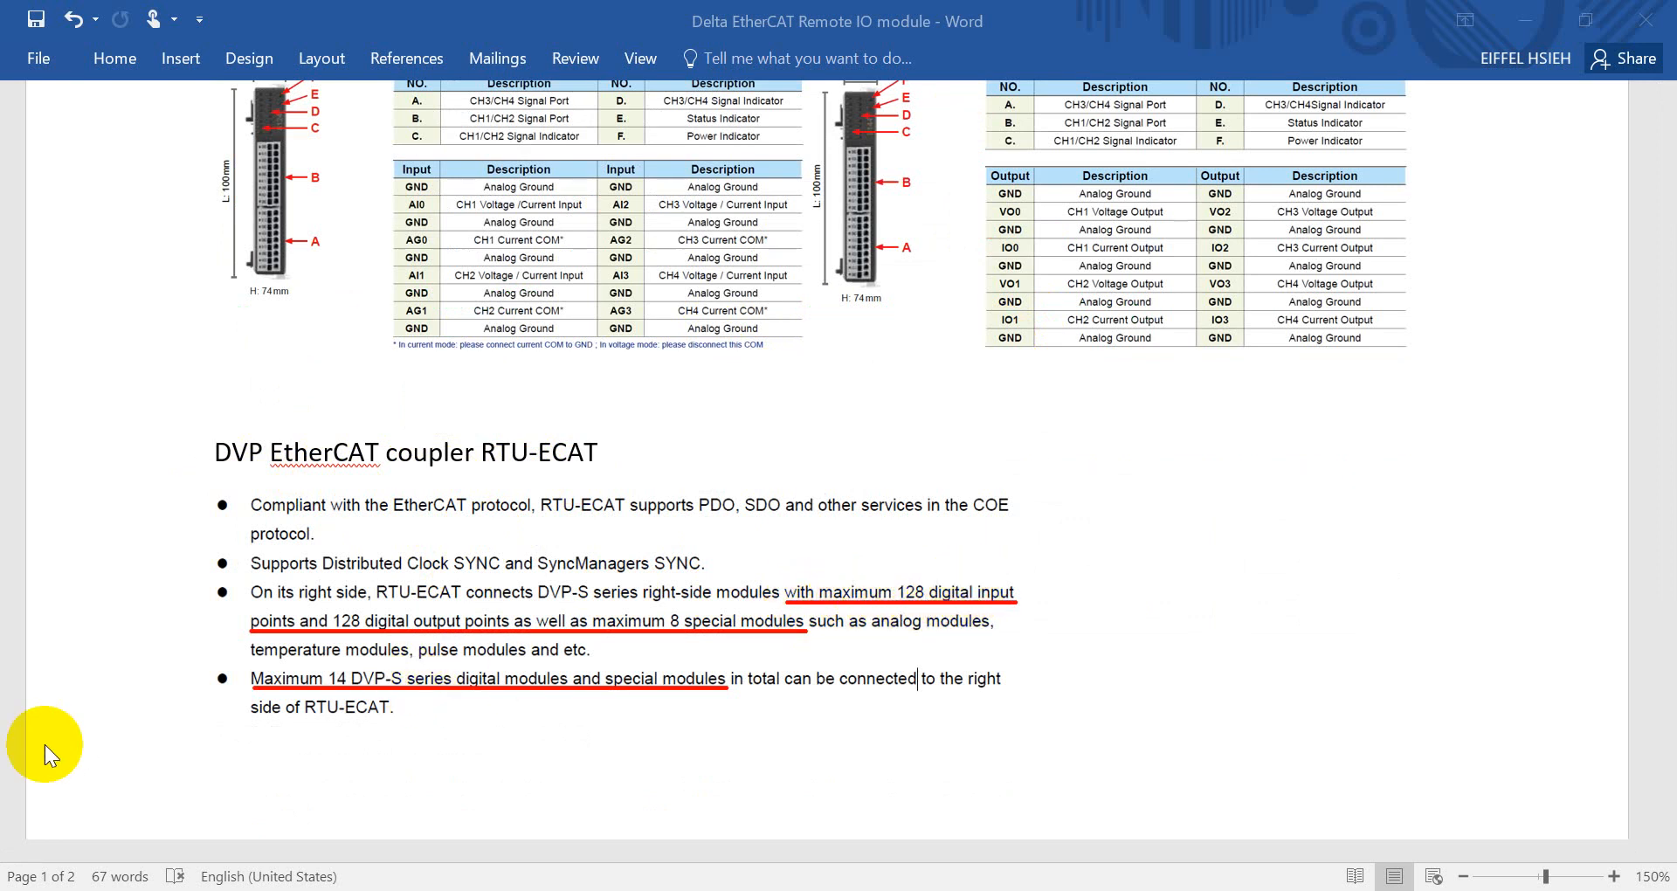
{"action": "mouse_move", "coordinate": [416, 636]}
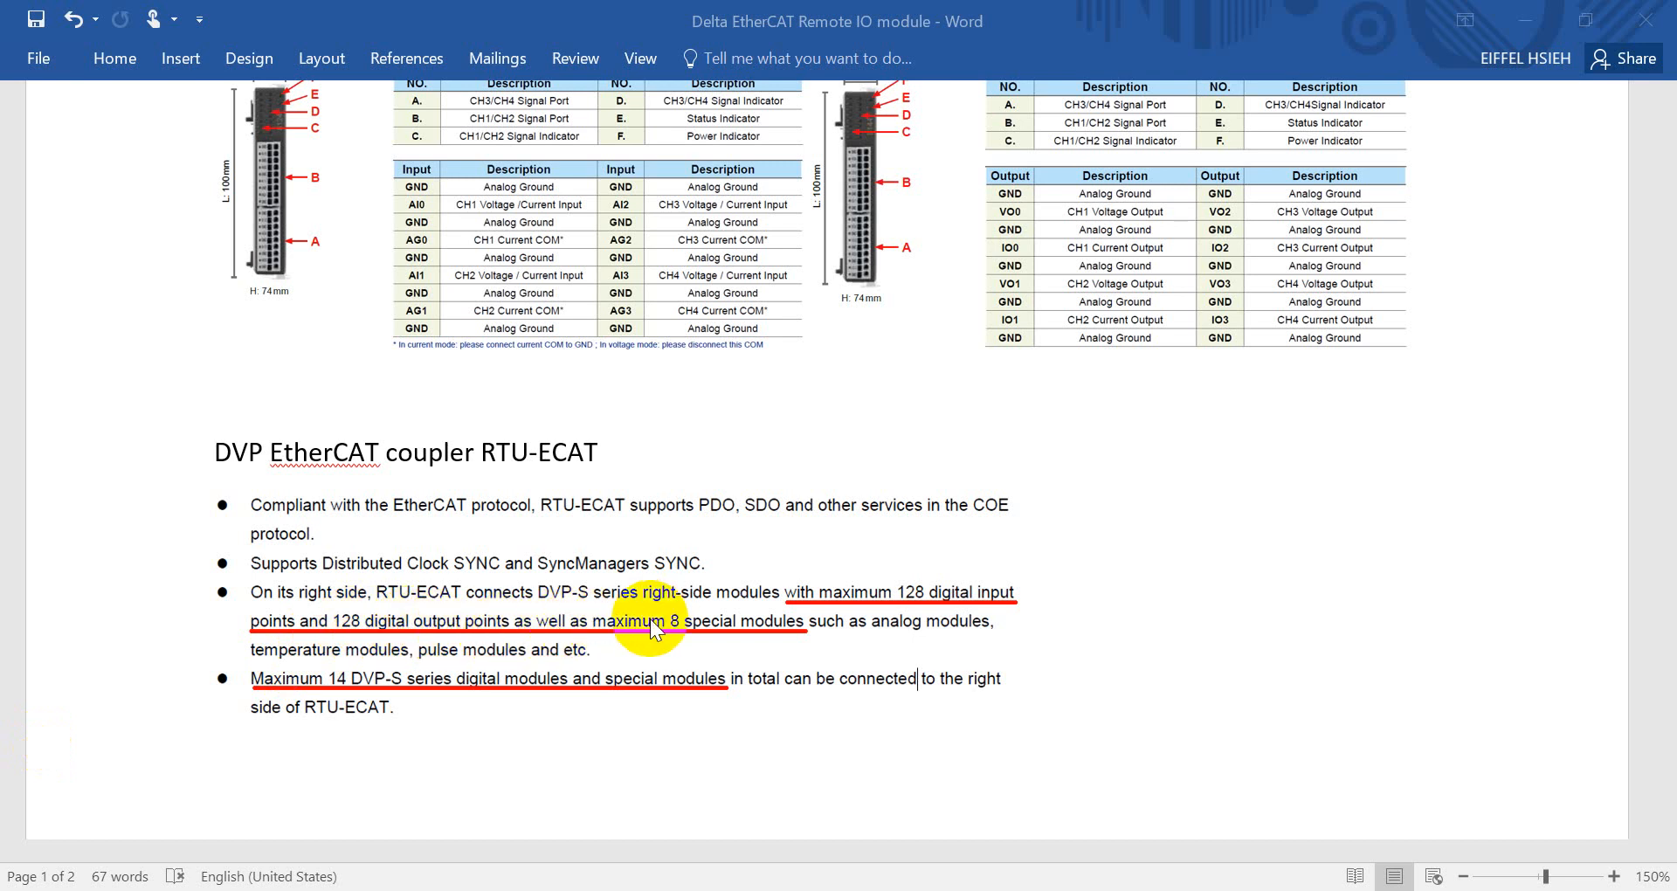
{"action": "mouse_move", "coordinate": [689, 637]}
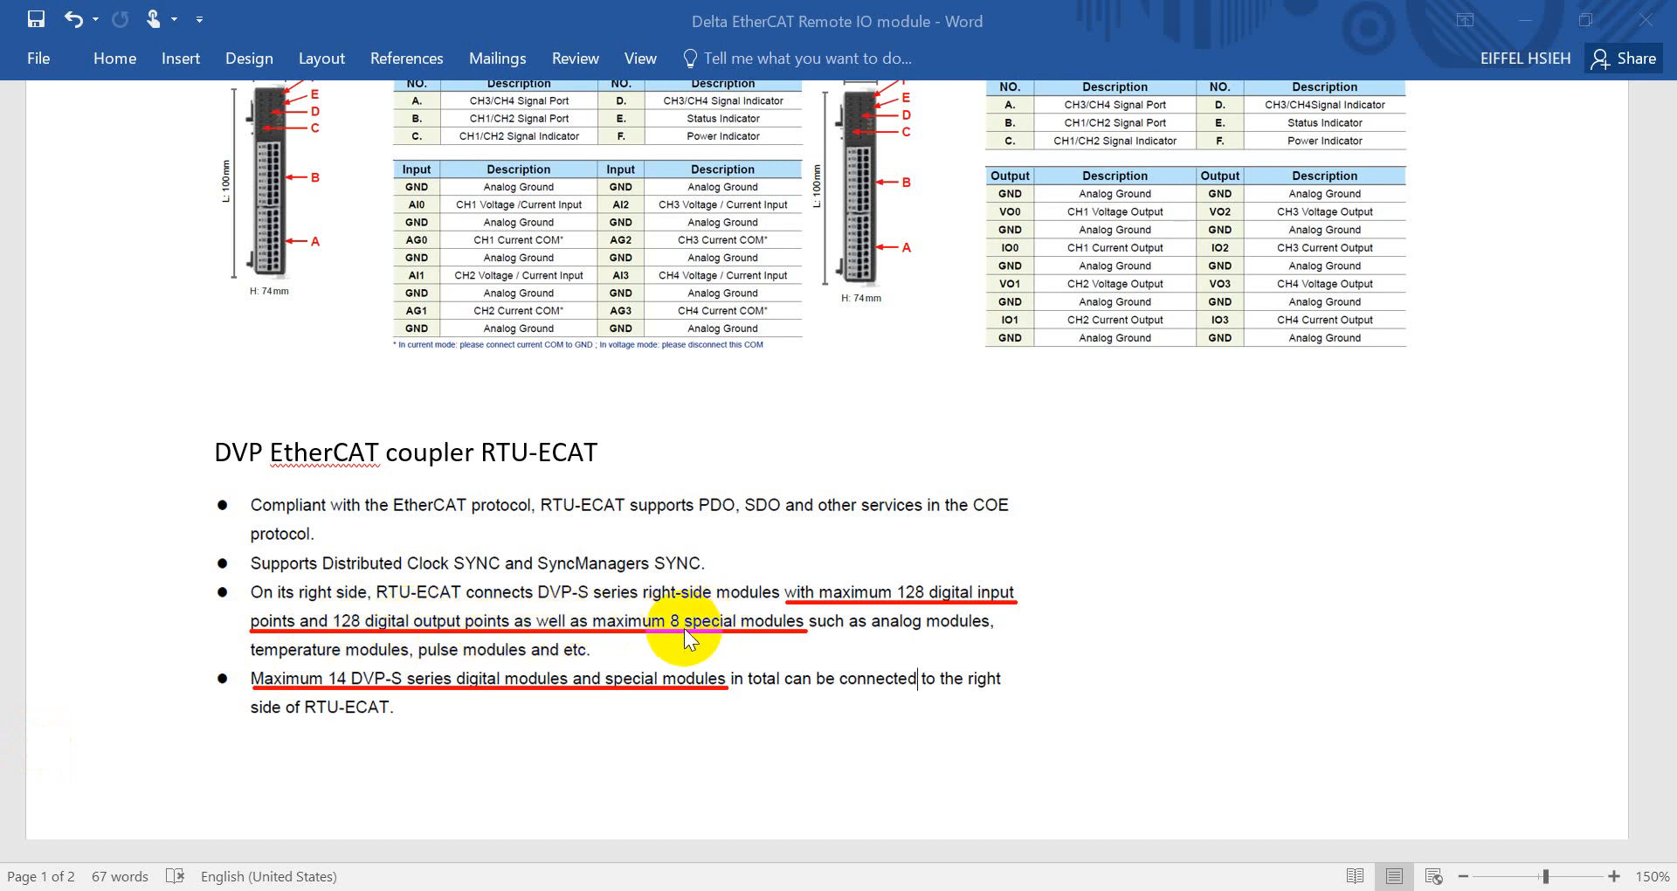
{"action": "mouse_move", "coordinate": [768, 640]}
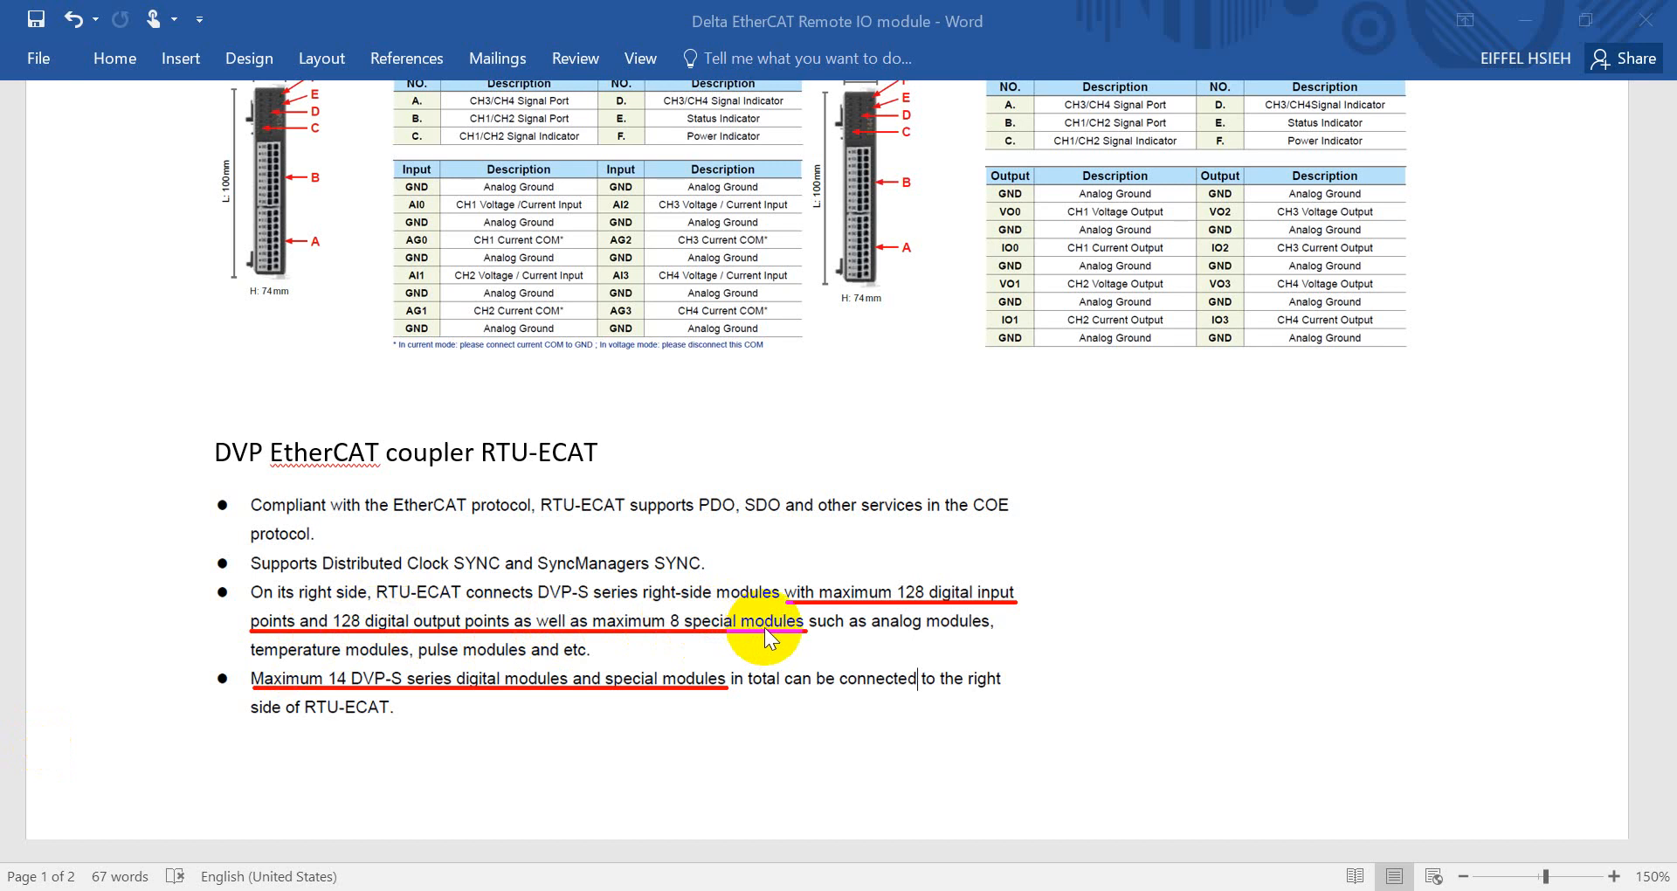
{"action": "mouse_move", "coordinate": [325, 690]}
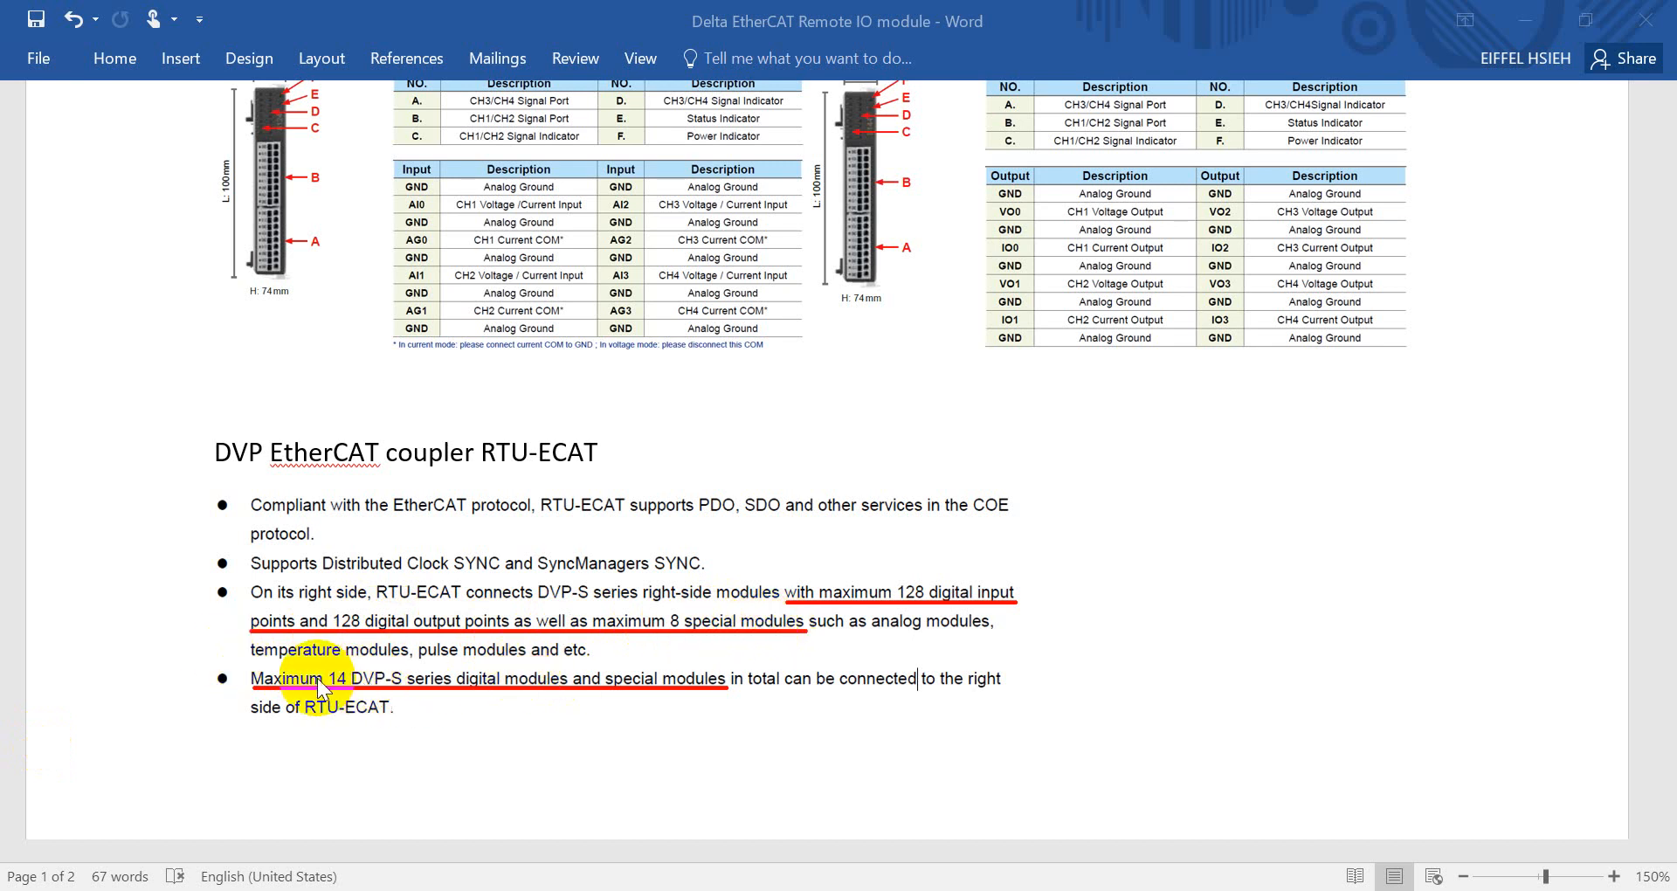
{"action": "mouse_move", "coordinate": [358, 701]}
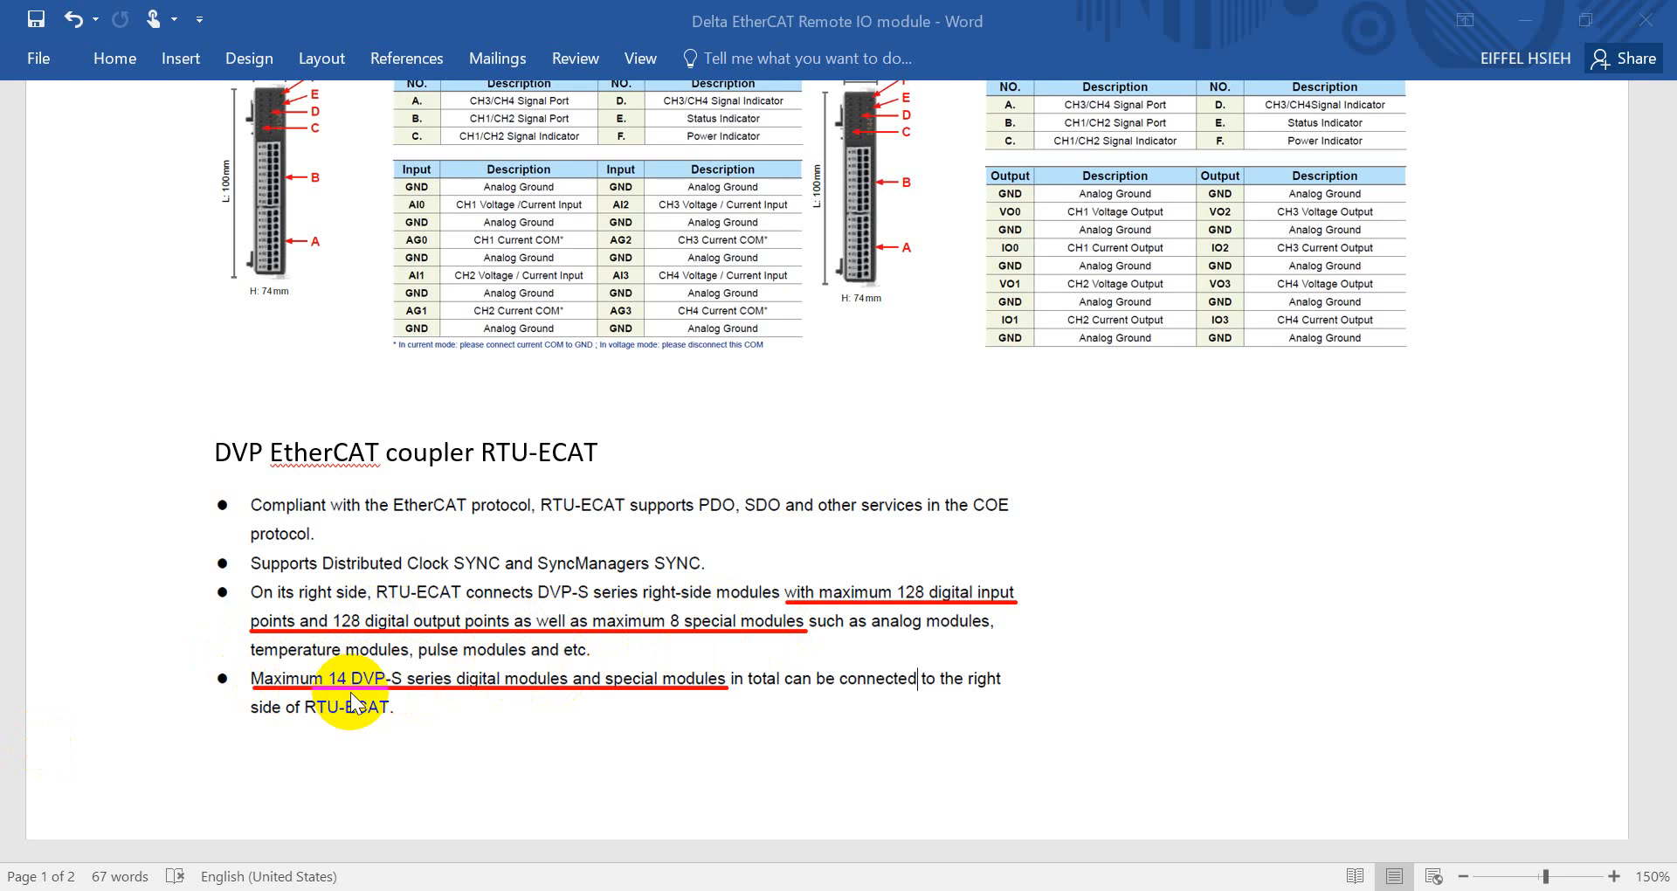
{"action": "scroll", "scroll_direction": "up", "scroll_amount": 3}
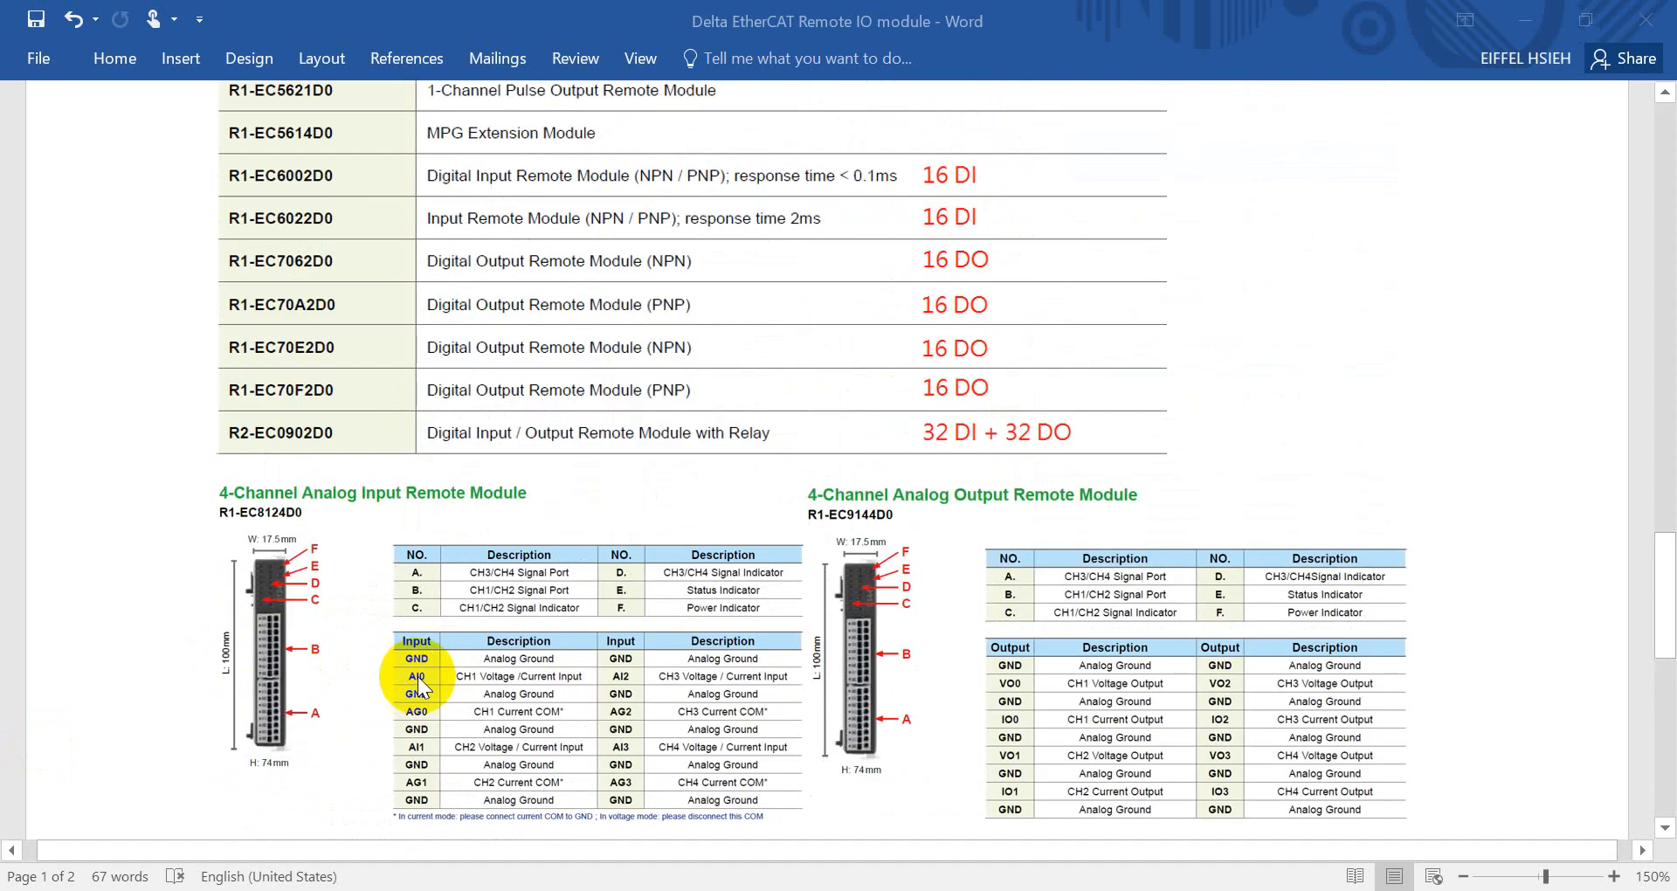
Confirm the Standard Project dialog with AX-8xxEP0 Series and PLC_PRG in Structured Text
{"action": "scroll", "scroll_direction": "up", "scroll_amount": 3}
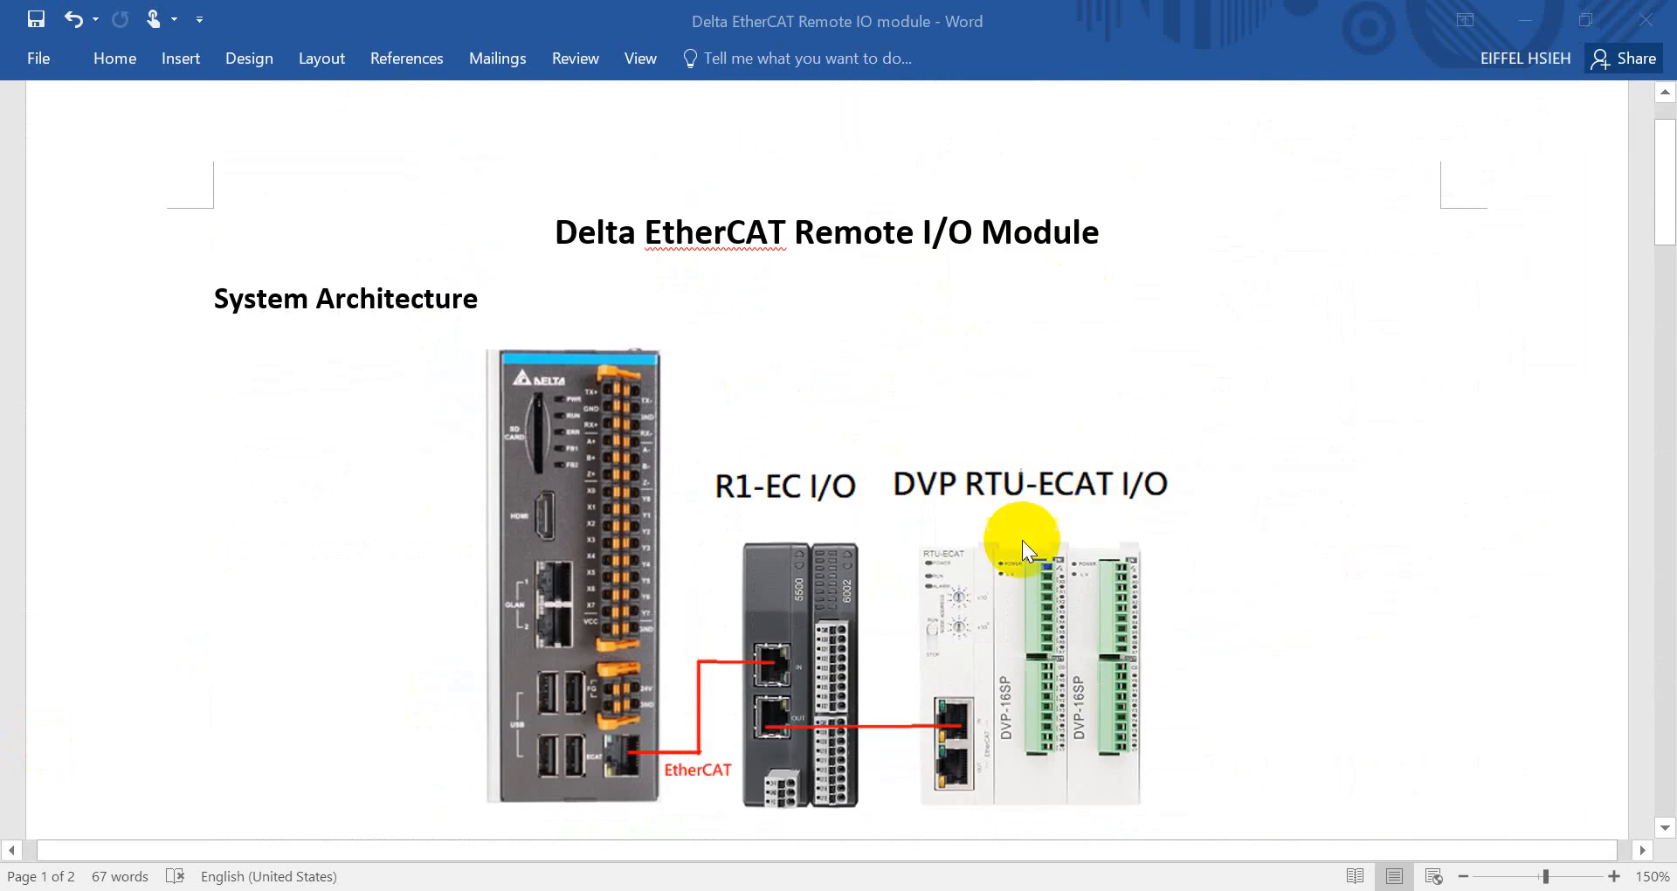
{"action": "mouse_move", "coordinate": [985, 610]}
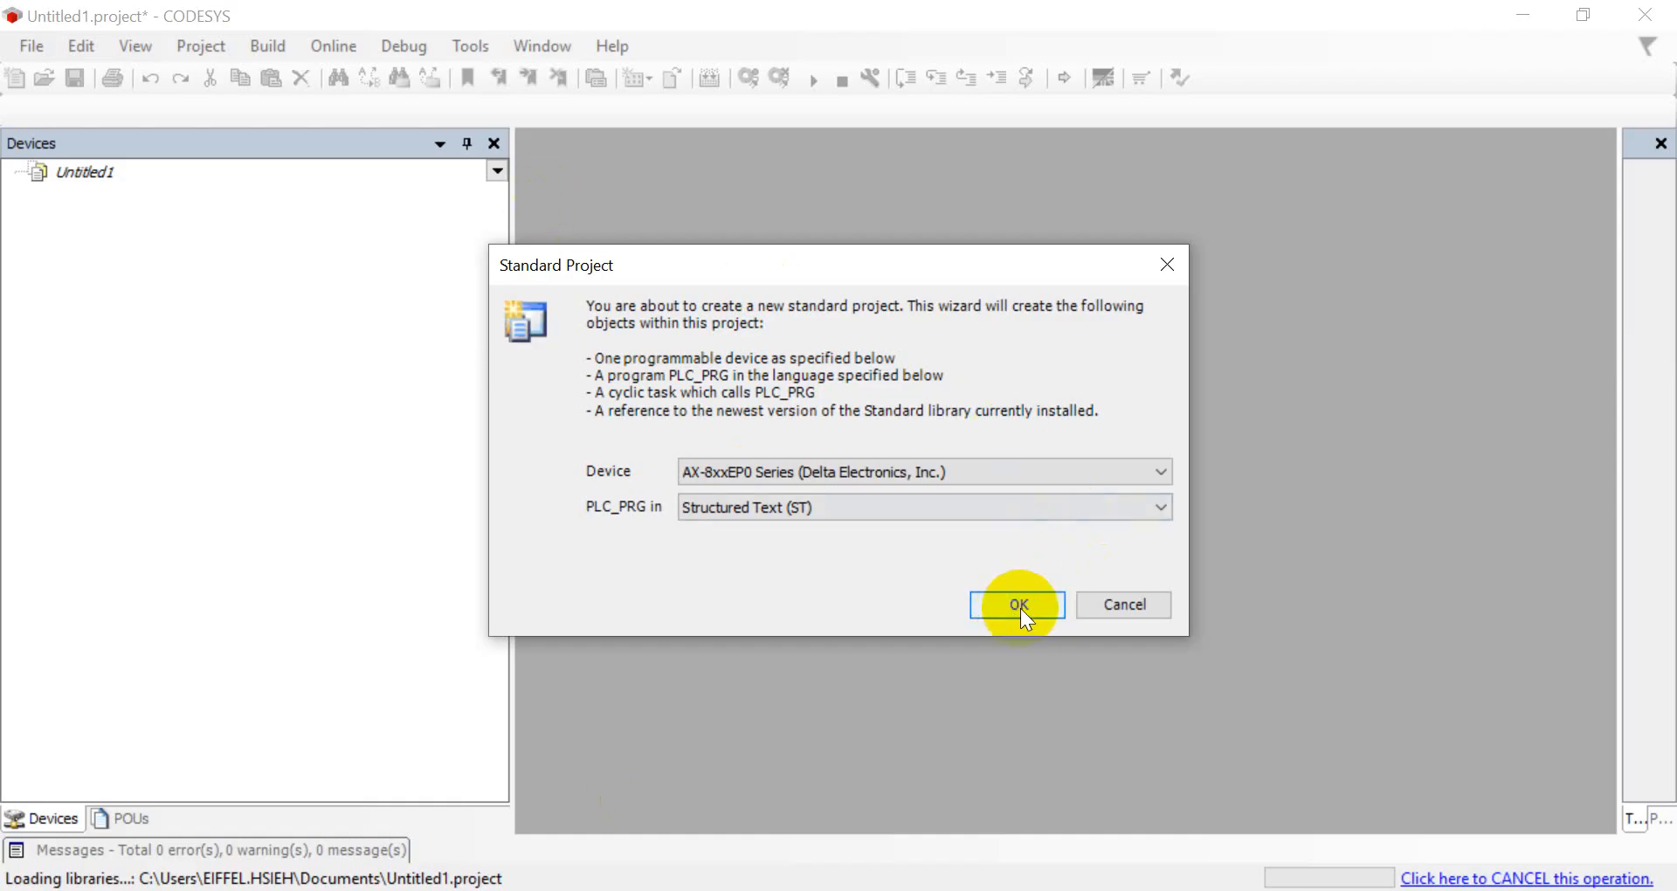
{"action": "left_click", "coordinate": [1017, 605]}
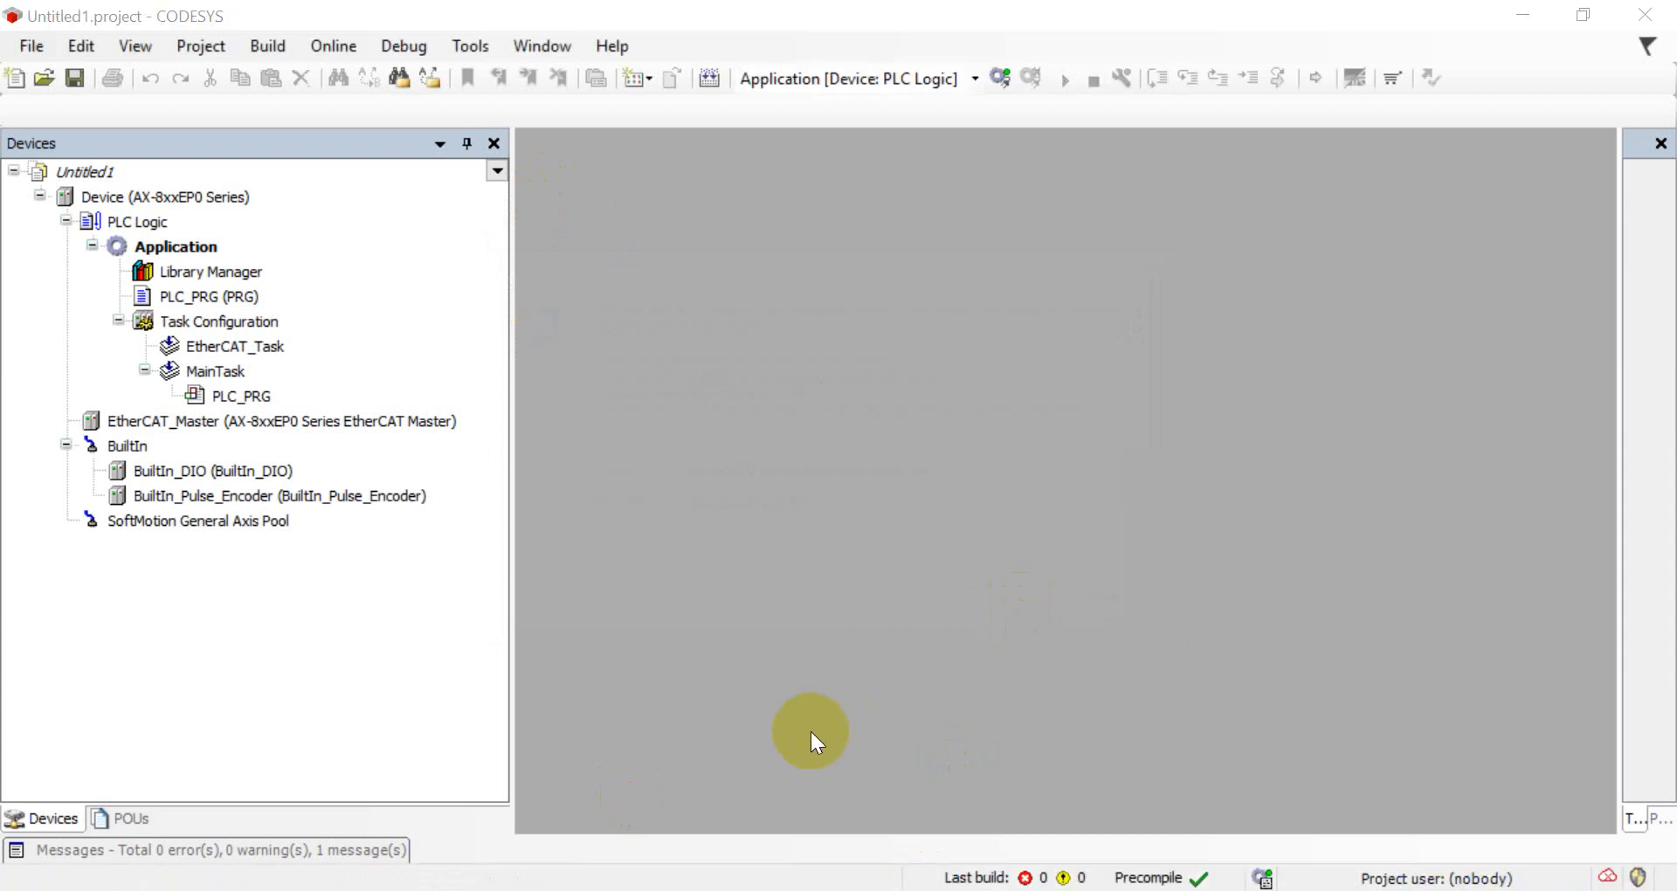
{"action": "mouse_move", "coordinate": [136, 222]}
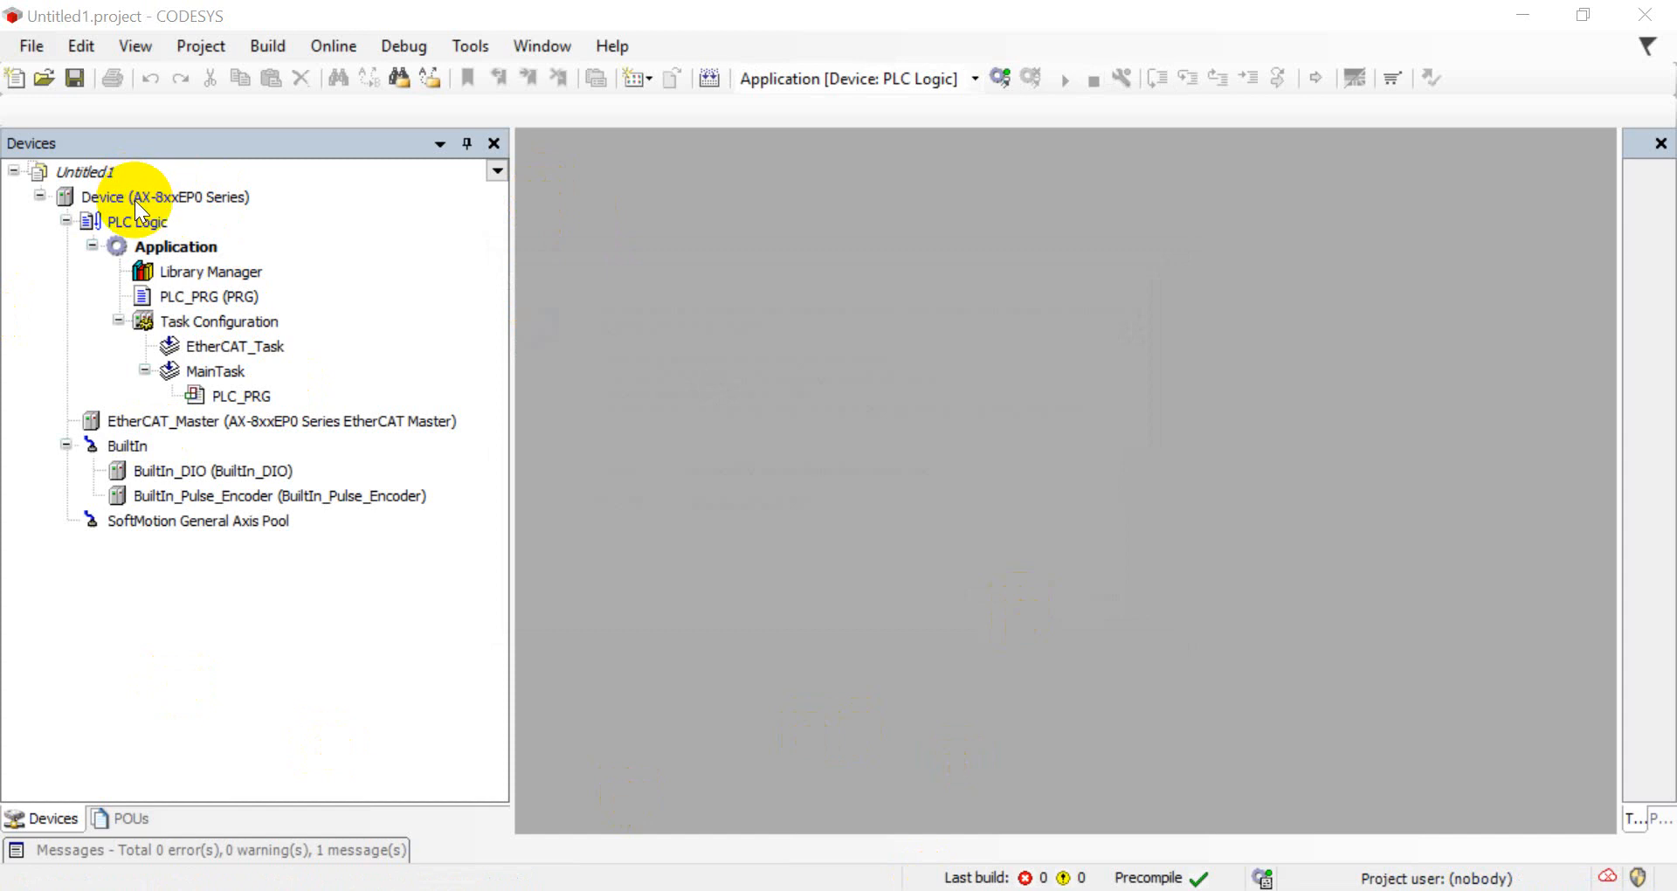
Scan the network from the AX-8xxEP0 device's Communication Settings to find controller X88PCB1T1918010
{"action": "left_click", "coordinate": [164, 198]}
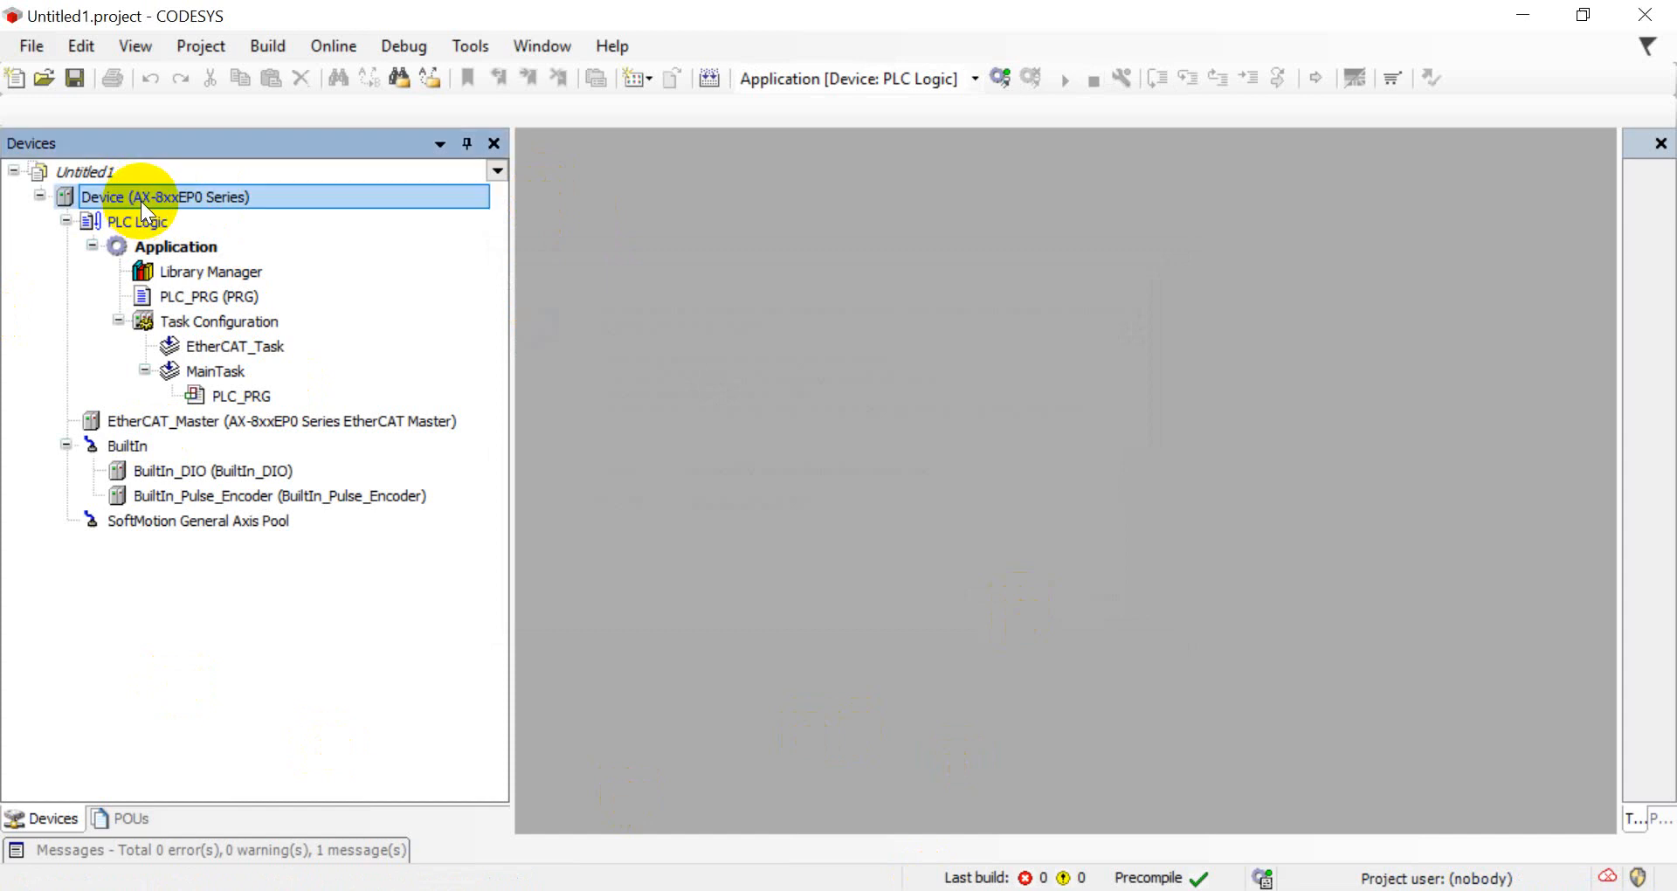
{"action": "double_click", "coordinate": [166, 198]}
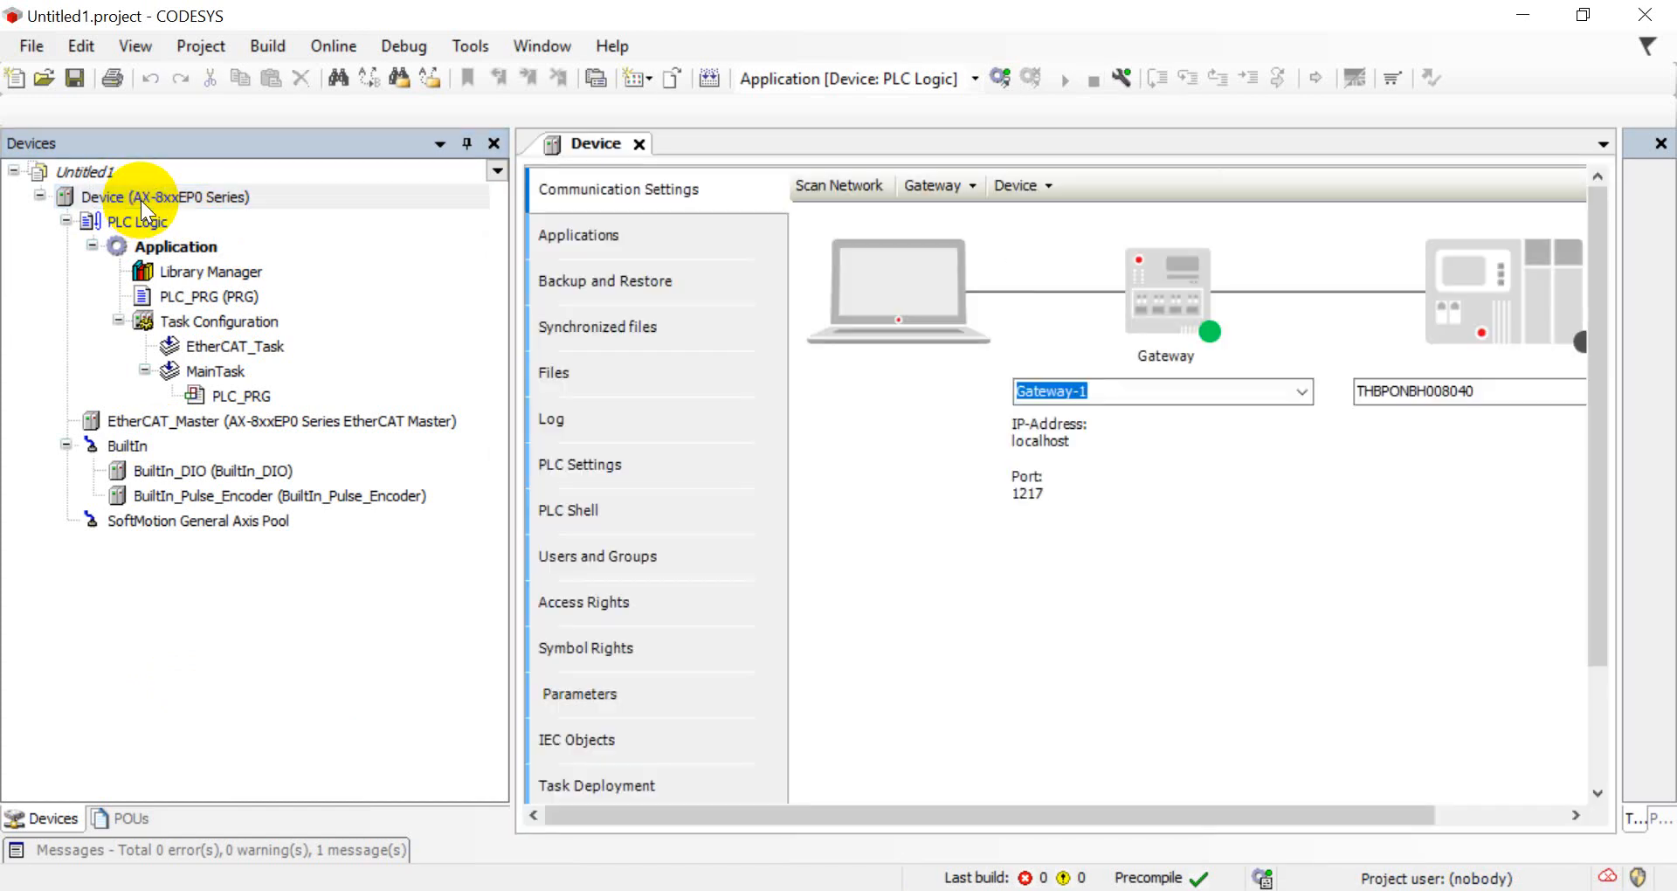
{"action": "mouse_move", "coordinate": [838, 185]}
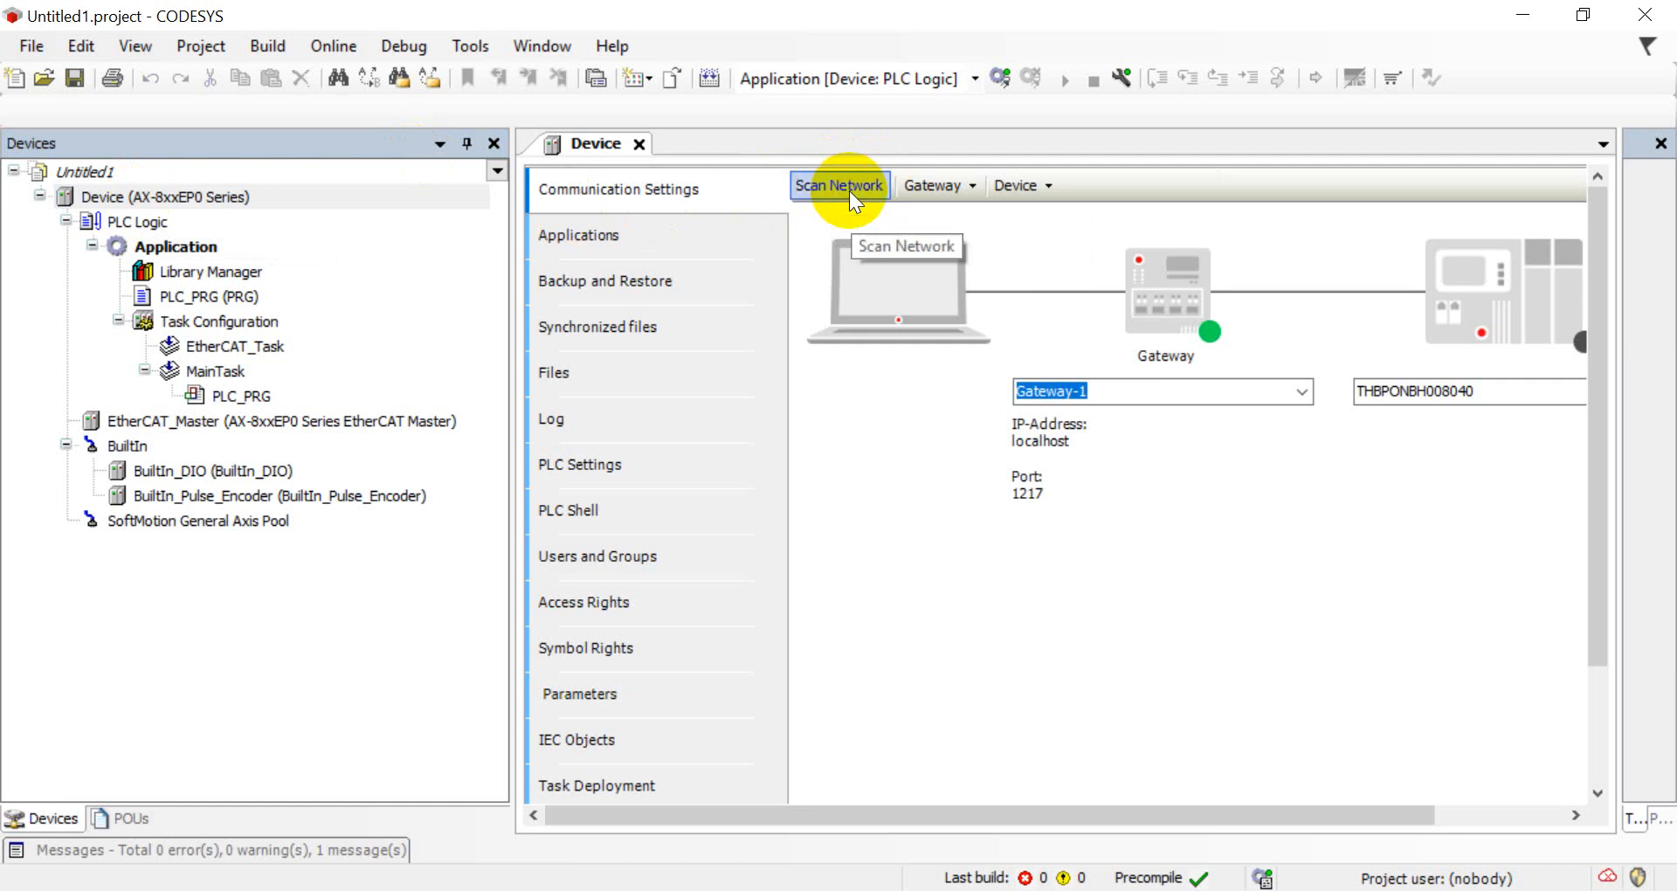
{"action": "mouse_move", "coordinate": [880, 190]}
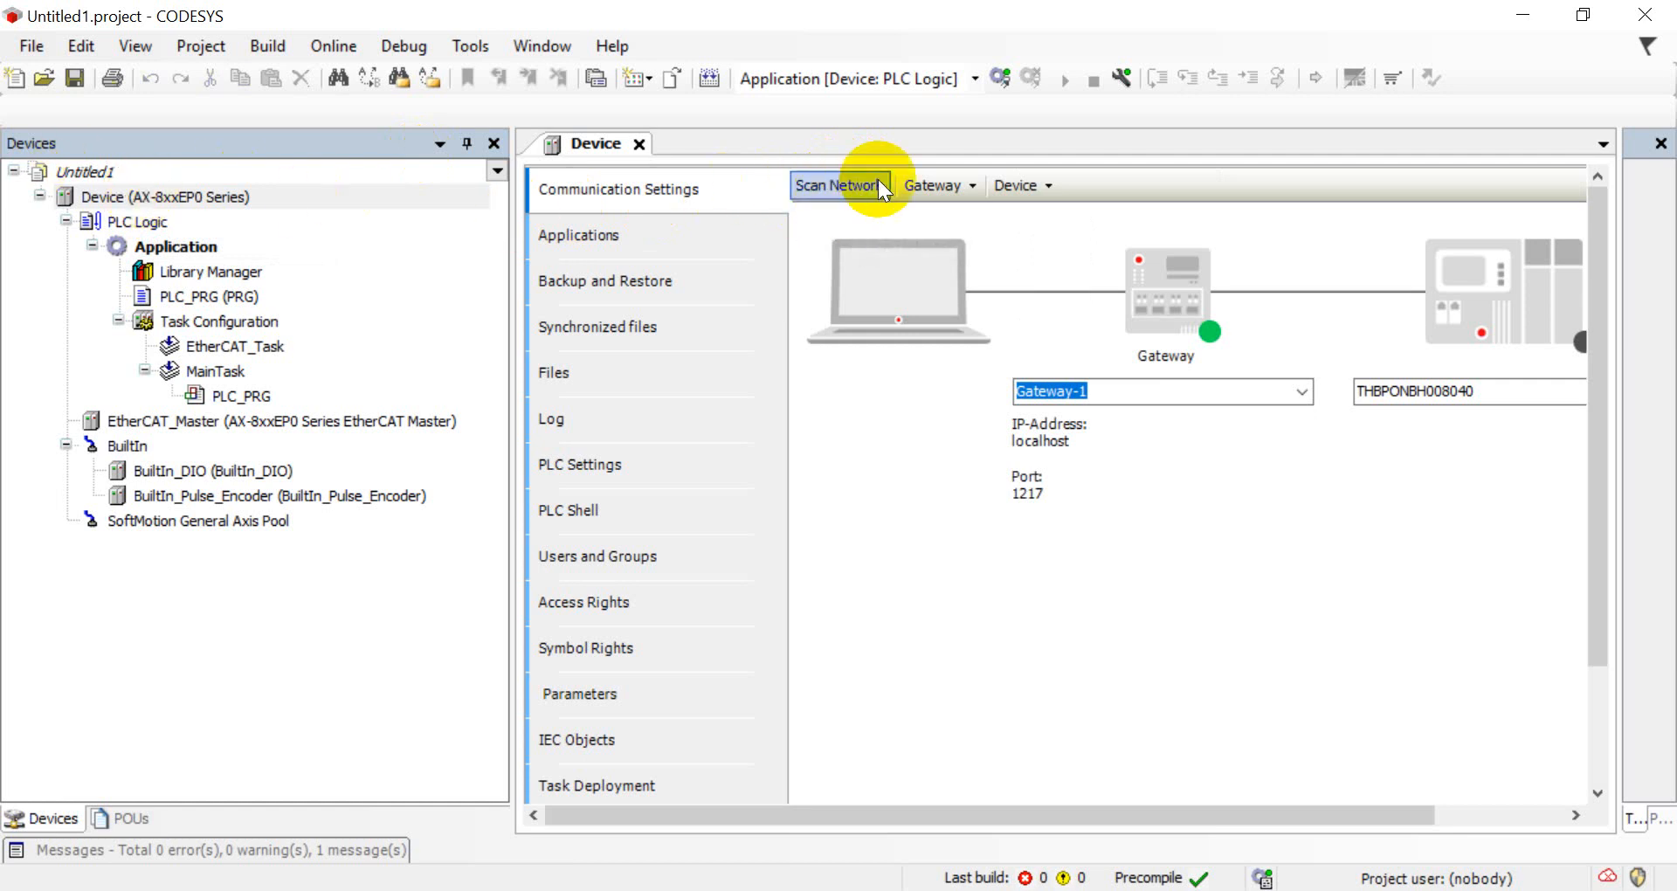
{"action": "left_click", "coordinate": [840, 185]}
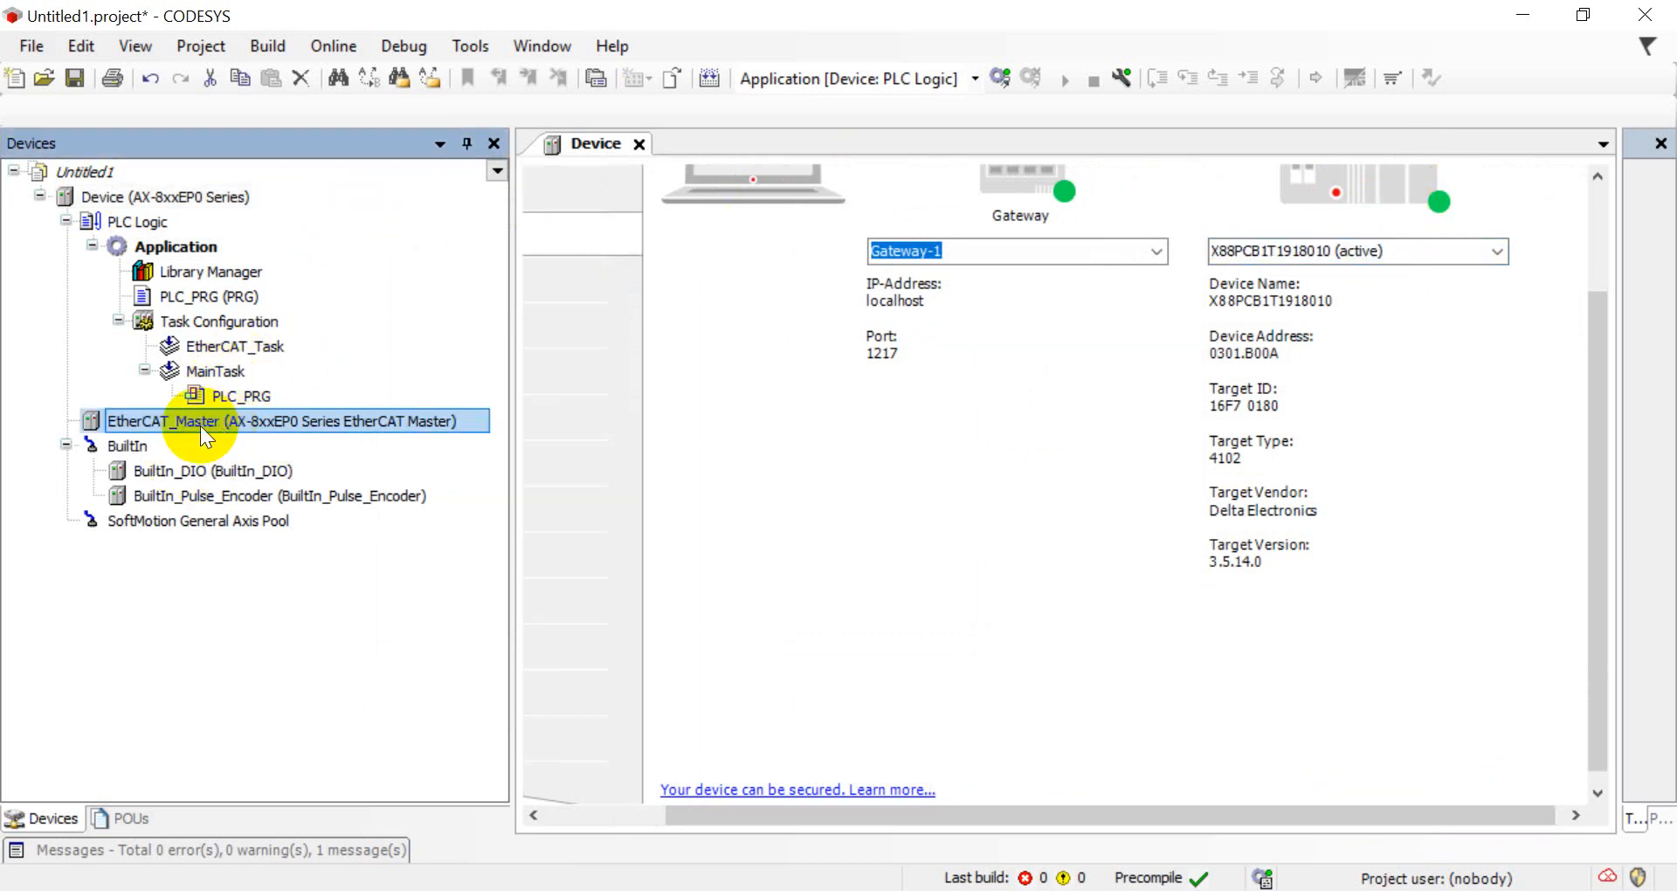
Scan the EtherCAT master for slaves R1_EC5500, R1_EC6002 and RTU_ECAT to copy them into the project
{"action": "right_click", "coordinate": [288, 421]}
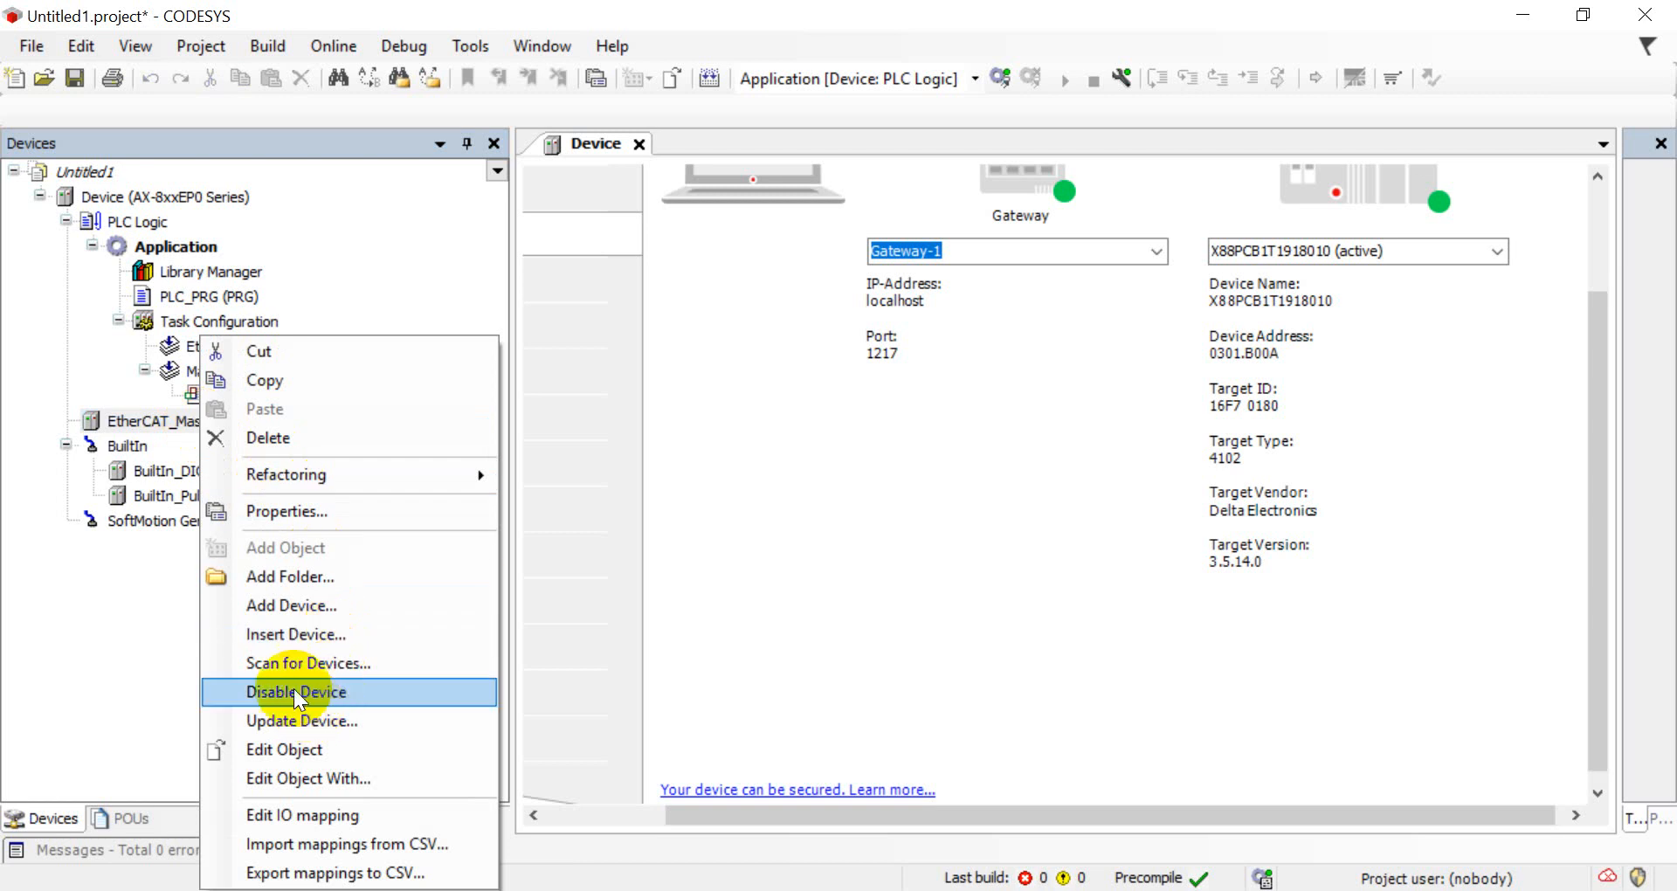
{"action": "left_click", "coordinate": [307, 664]}
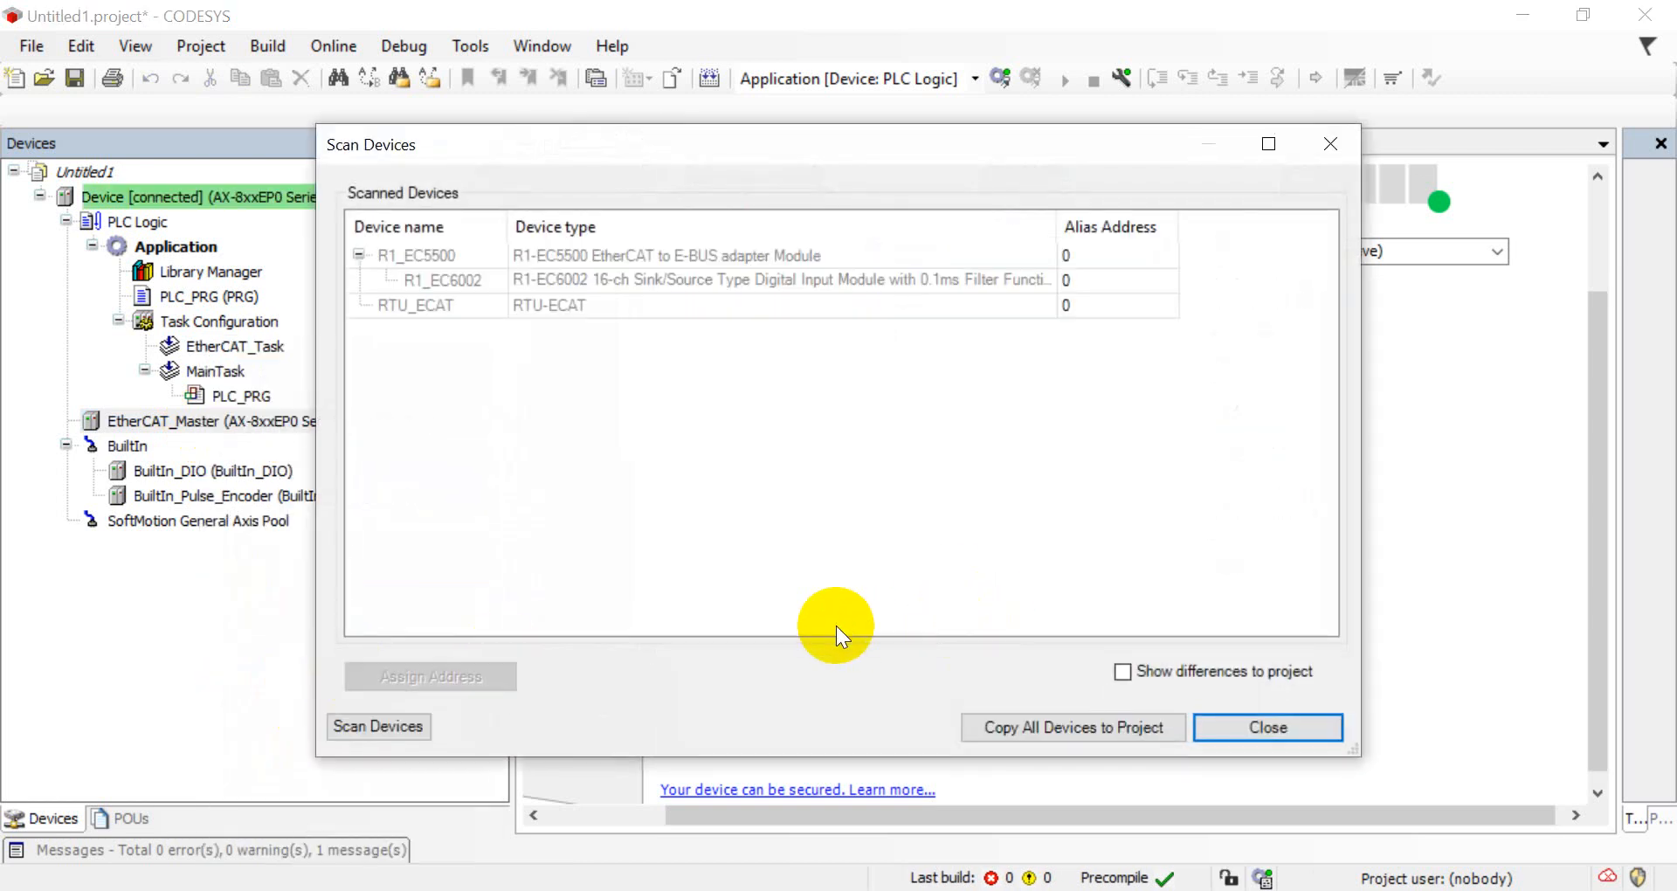
{"action": "mouse_move", "coordinate": [470, 266]}
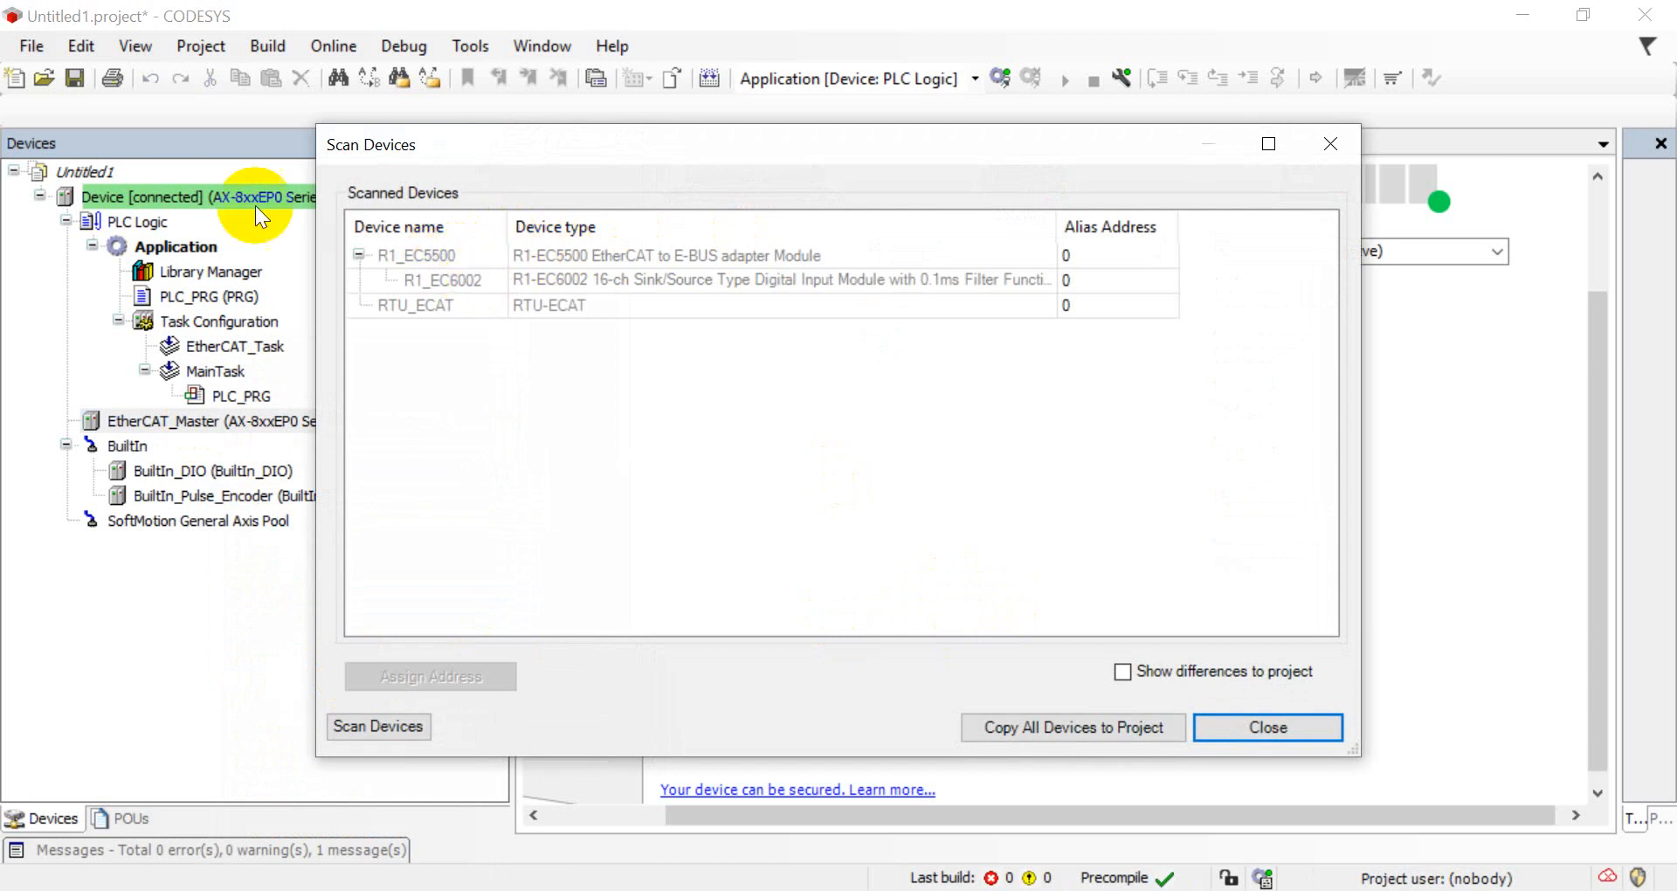
{"action": "mouse_move", "coordinate": [439, 273]}
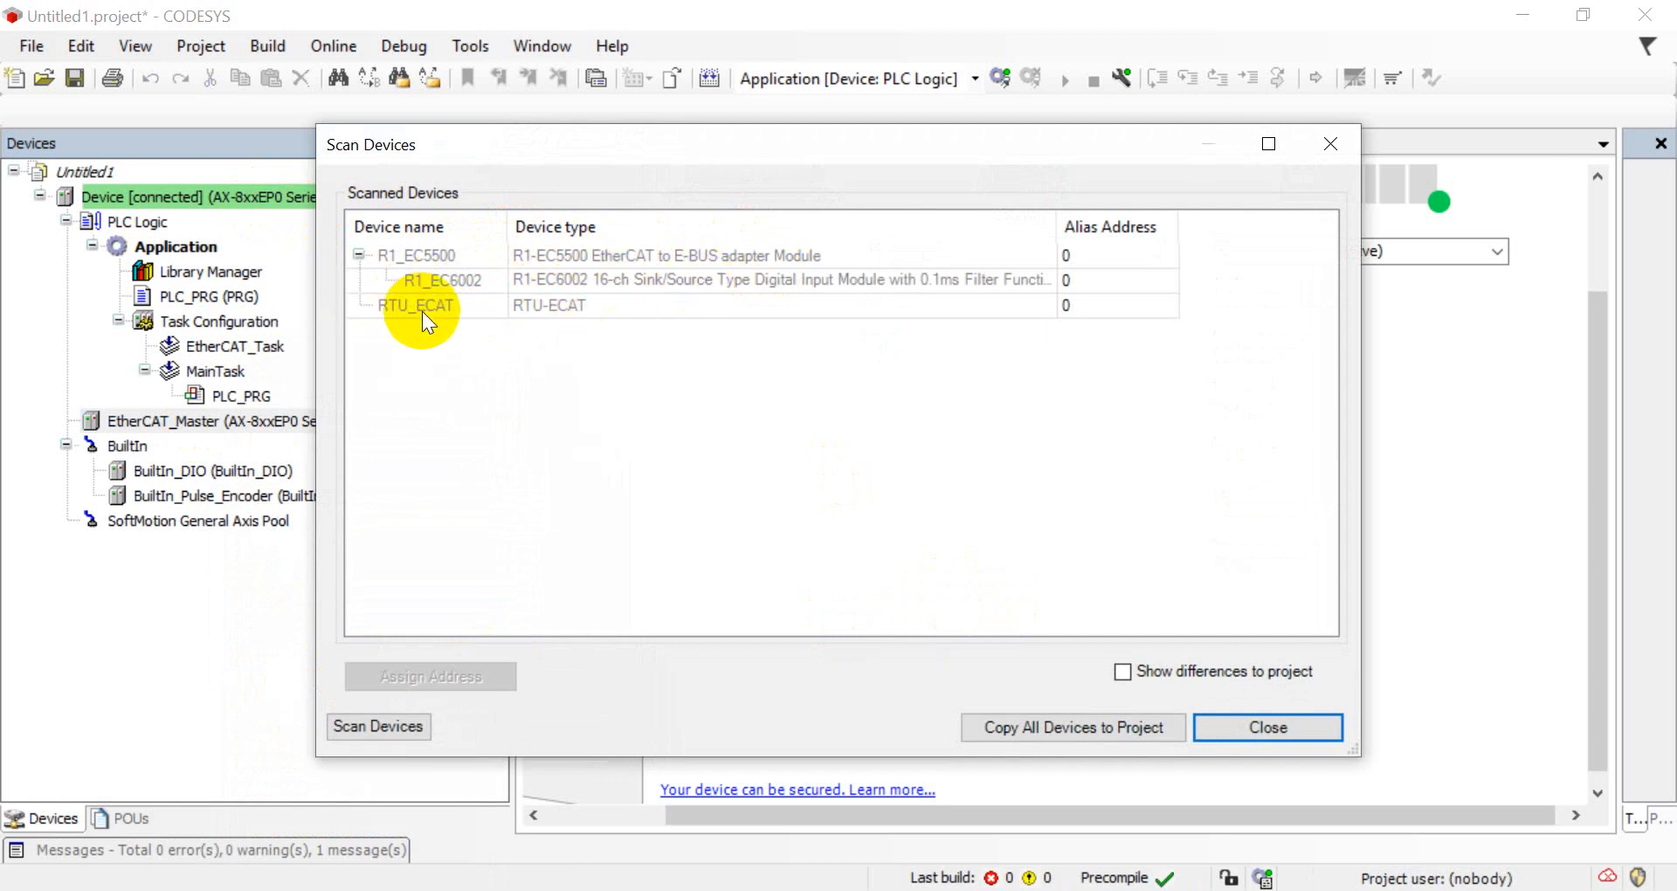
{"action": "mouse_move", "coordinate": [459, 311]}
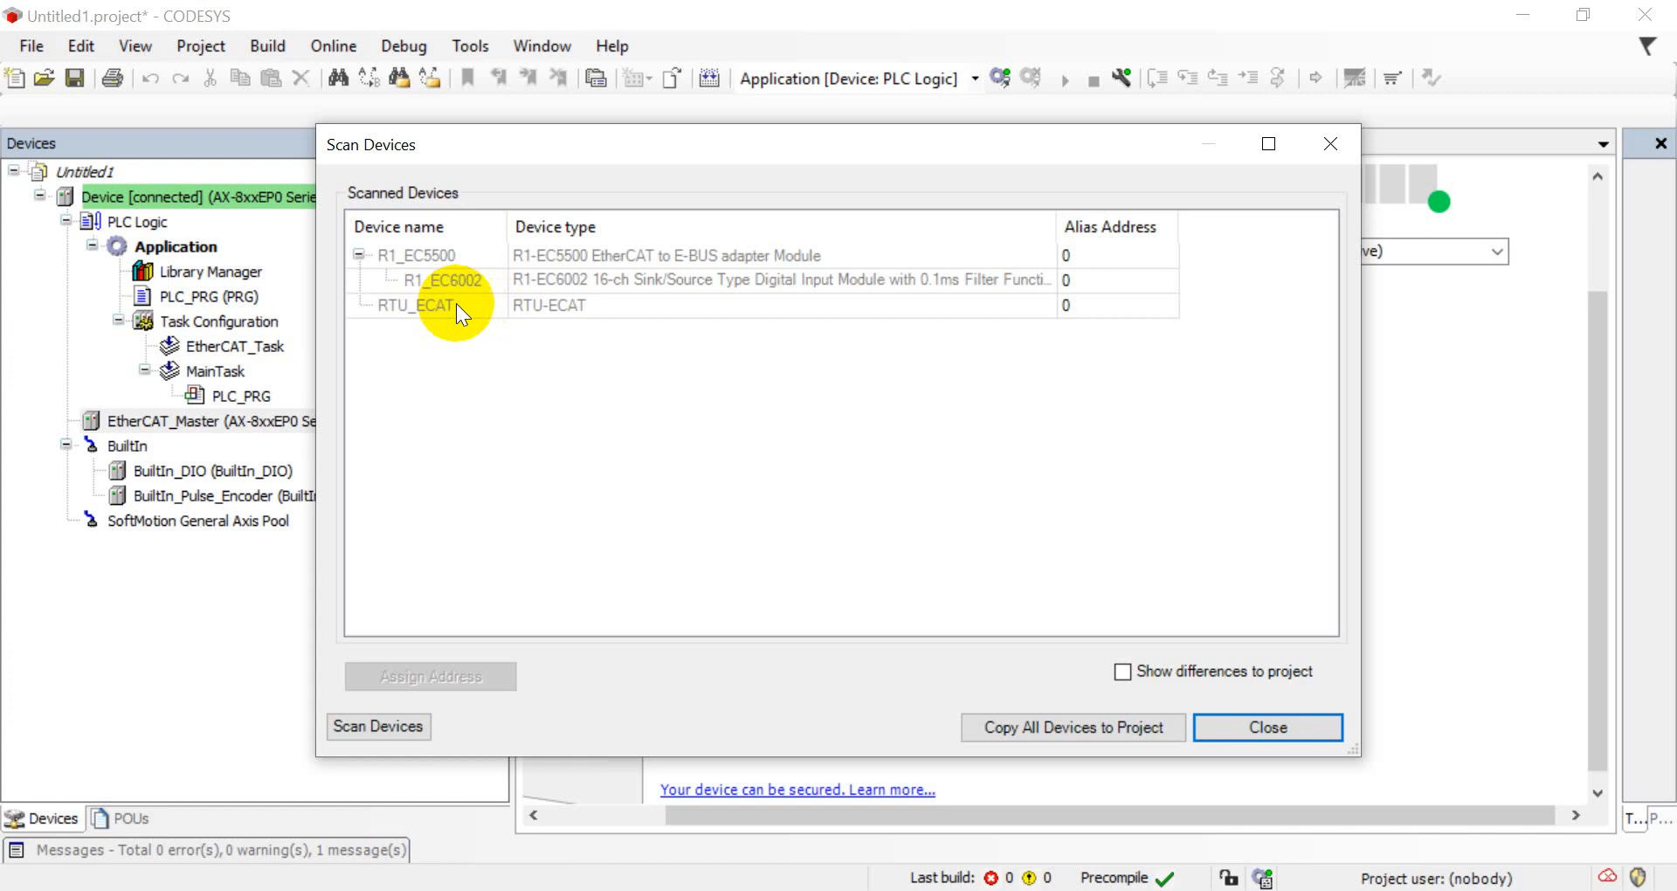
{"action": "mouse_move", "coordinate": [418, 311]}
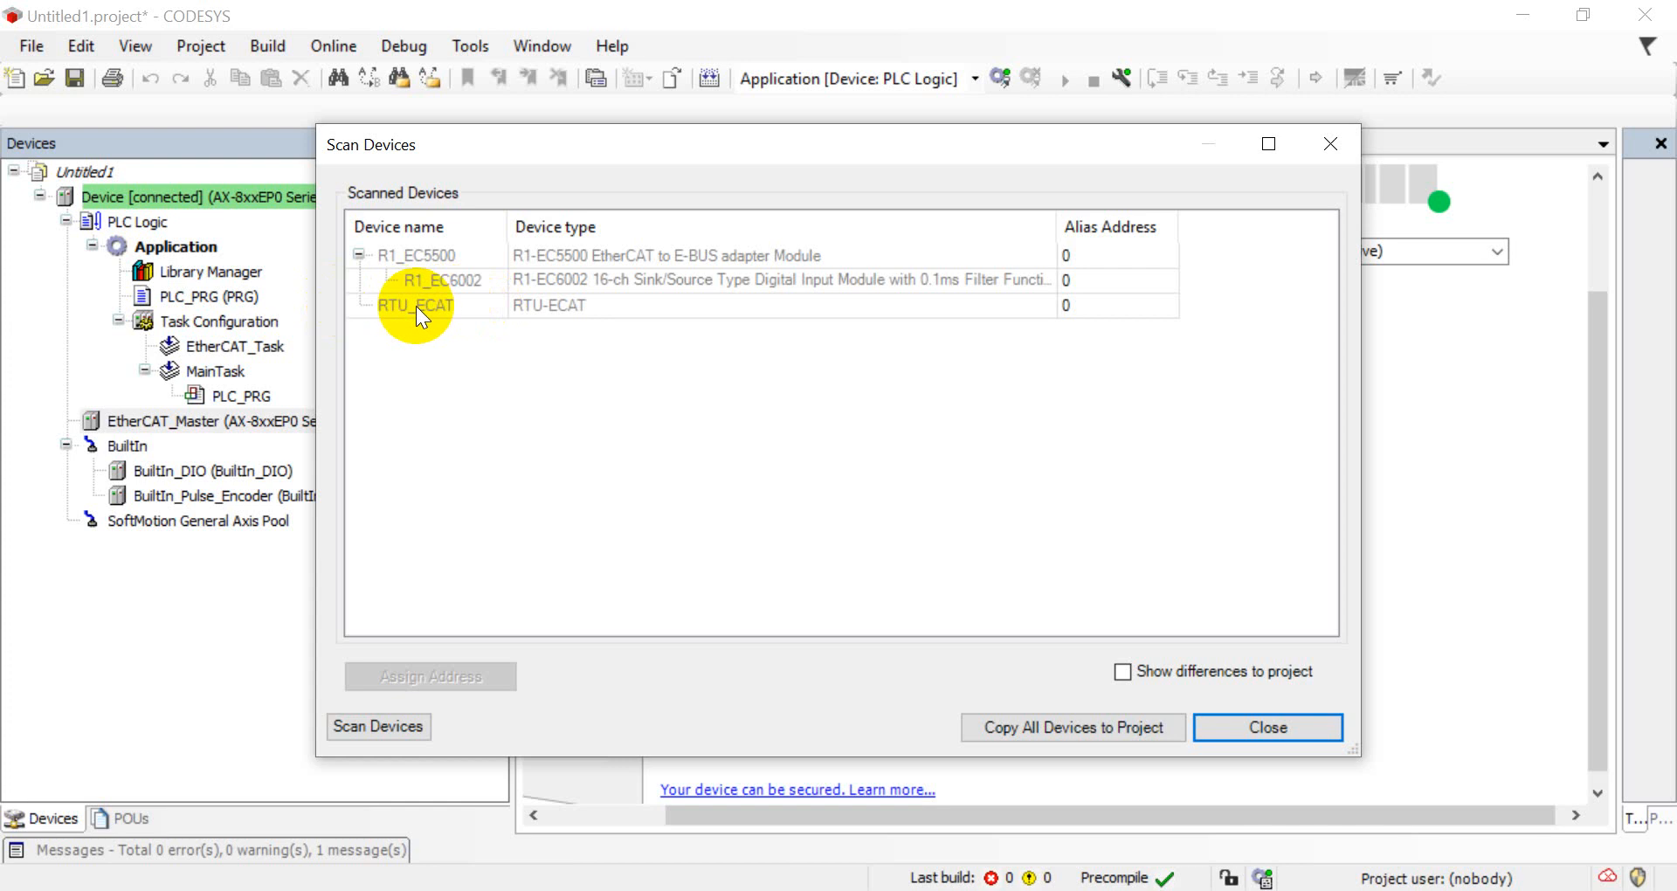
{"action": "mouse_move", "coordinate": [484, 311]}
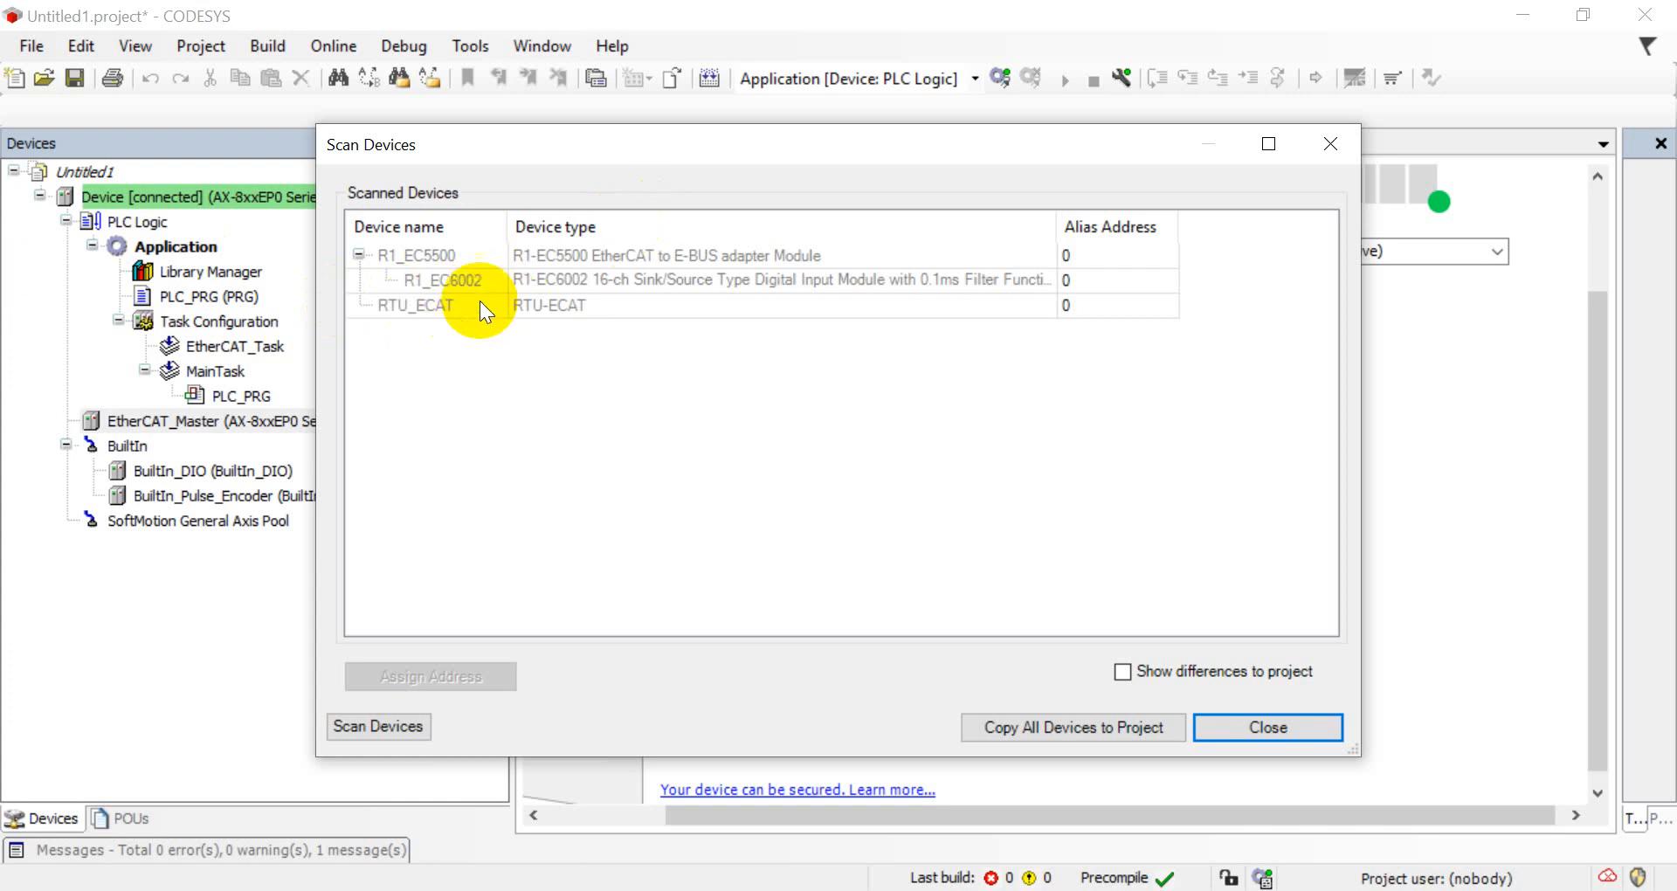
{"action": "mouse_move", "coordinate": [896, 459]}
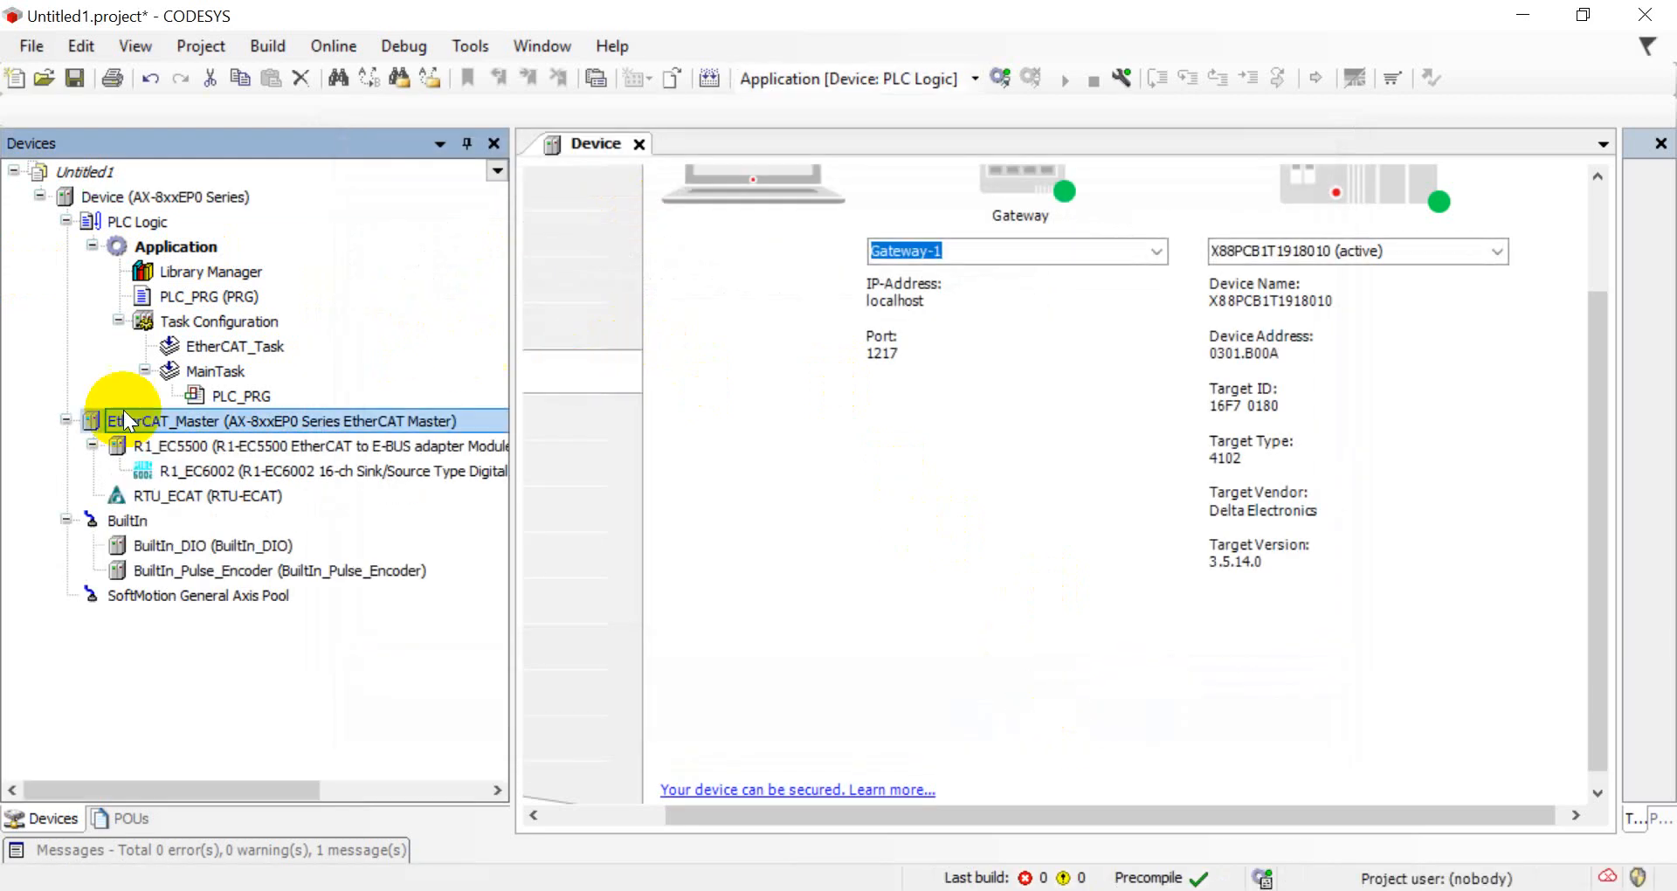
Start inserting a device under RTU_ECAT and choose the DVP16SP11R/T output module
{"action": "left_click", "coordinate": [206, 494]}
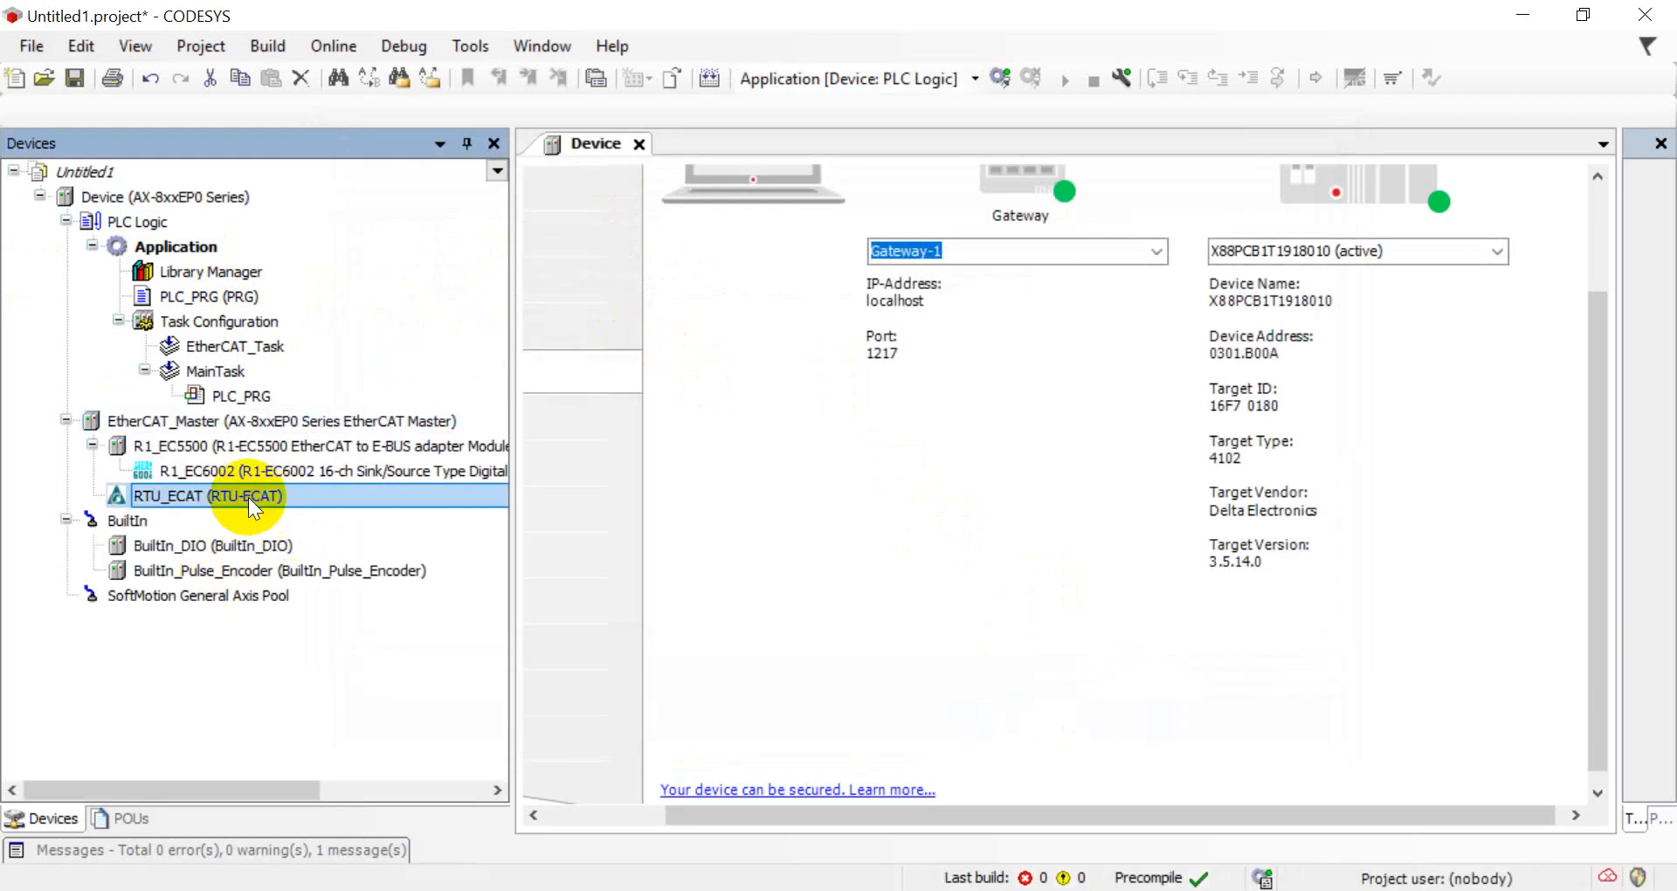
{"action": "right_click", "coordinate": [206, 494]}
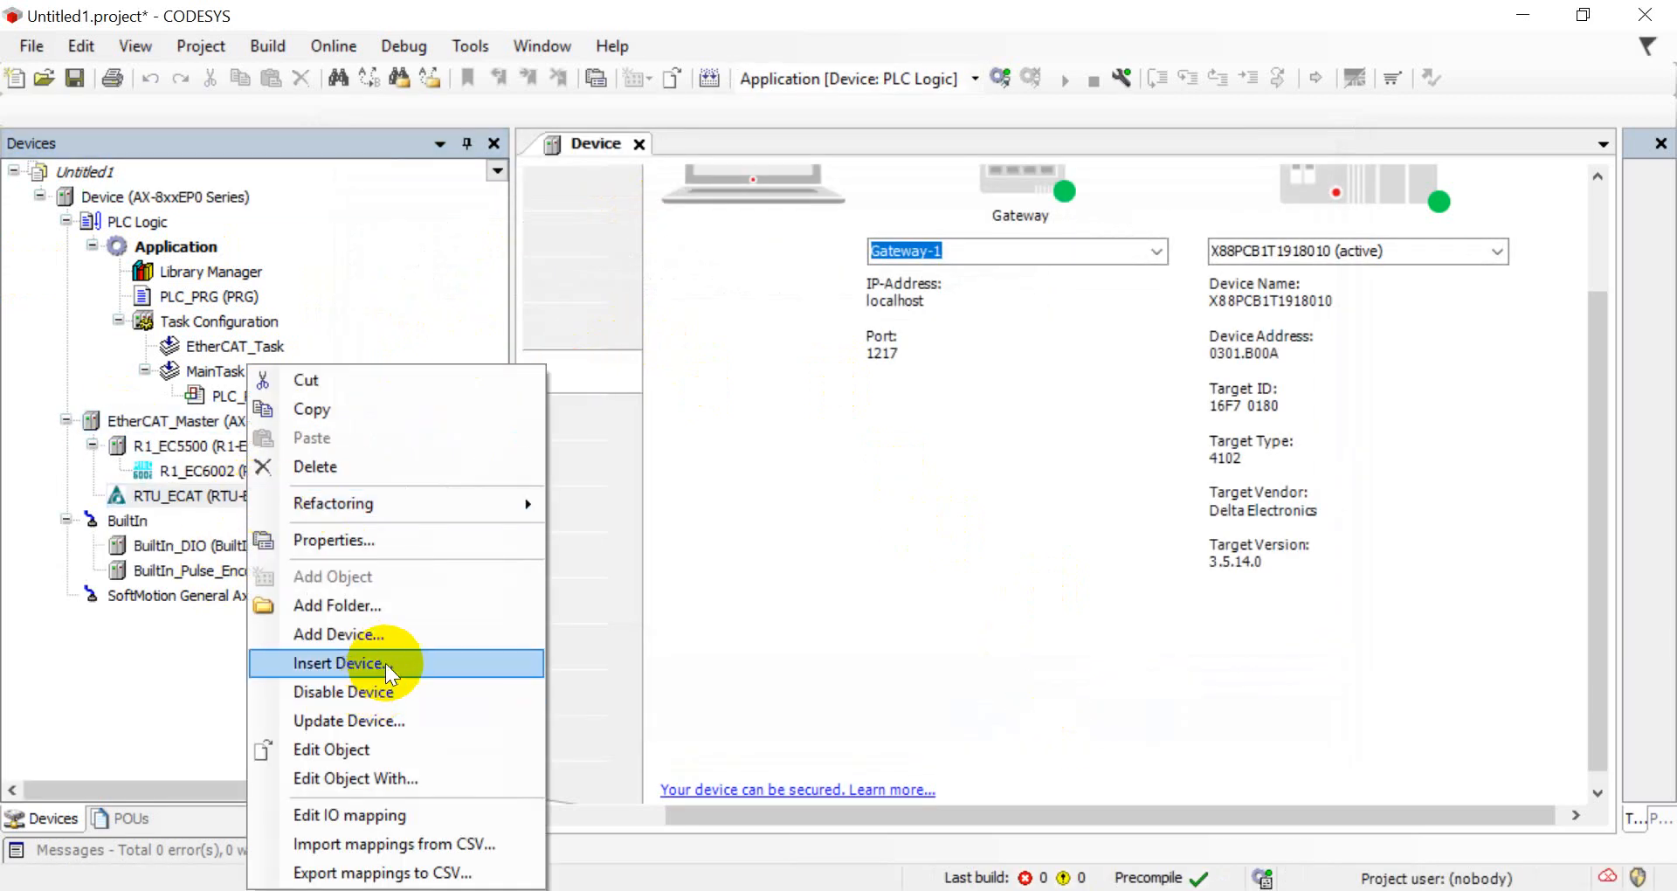
{"action": "left_click", "coordinate": [339, 664]}
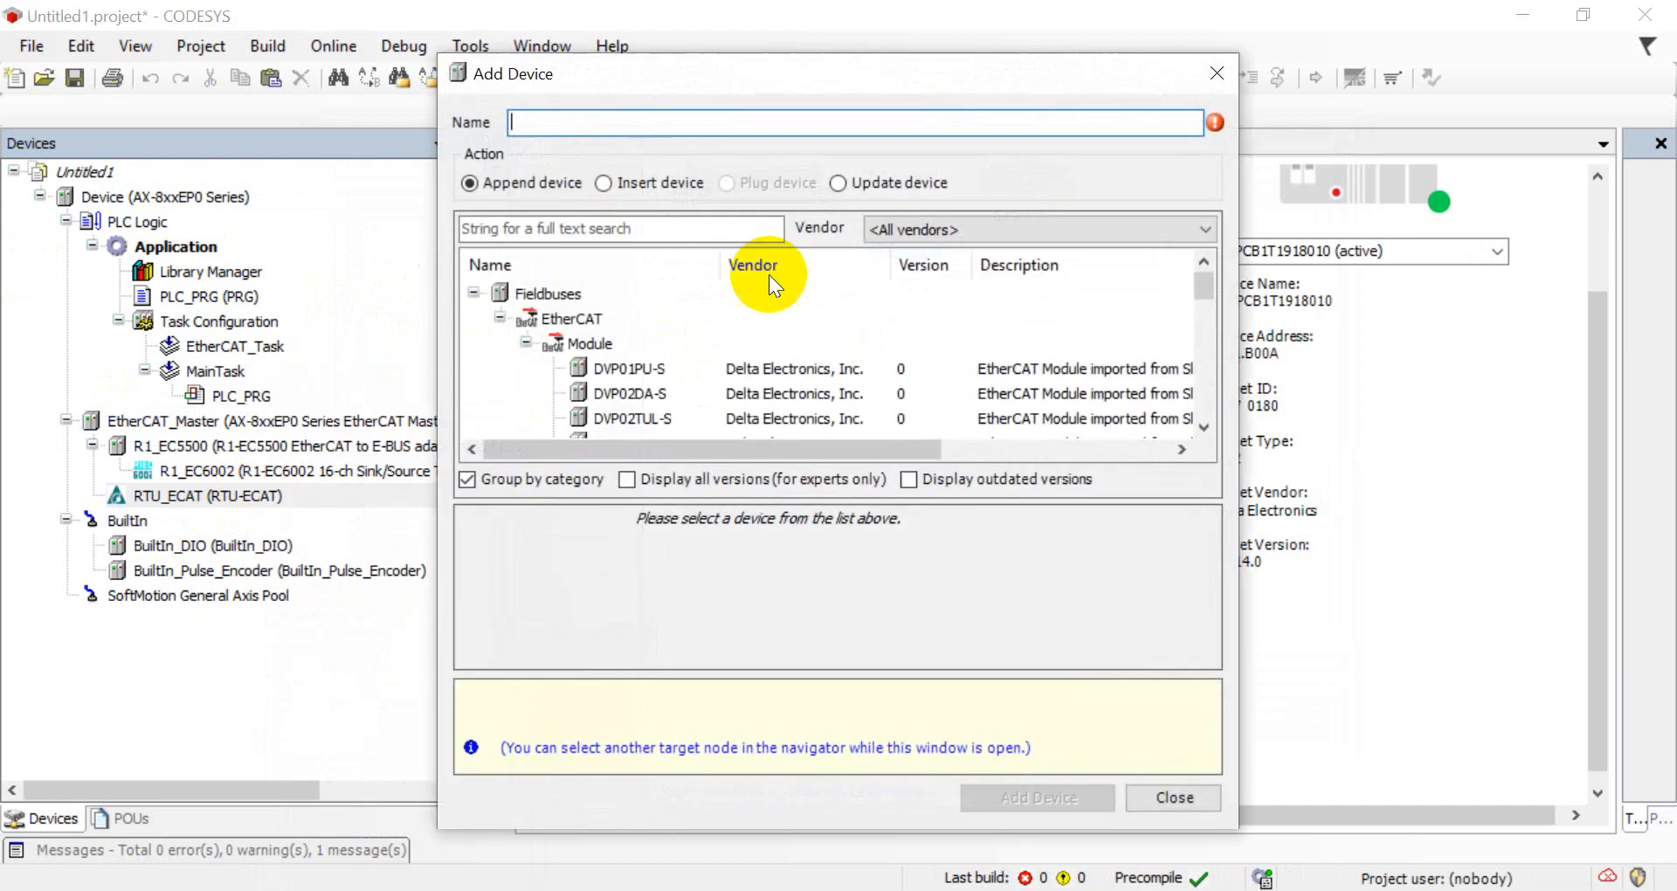
{"action": "scroll", "scroll_direction": "down", "scroll_amount": 3}
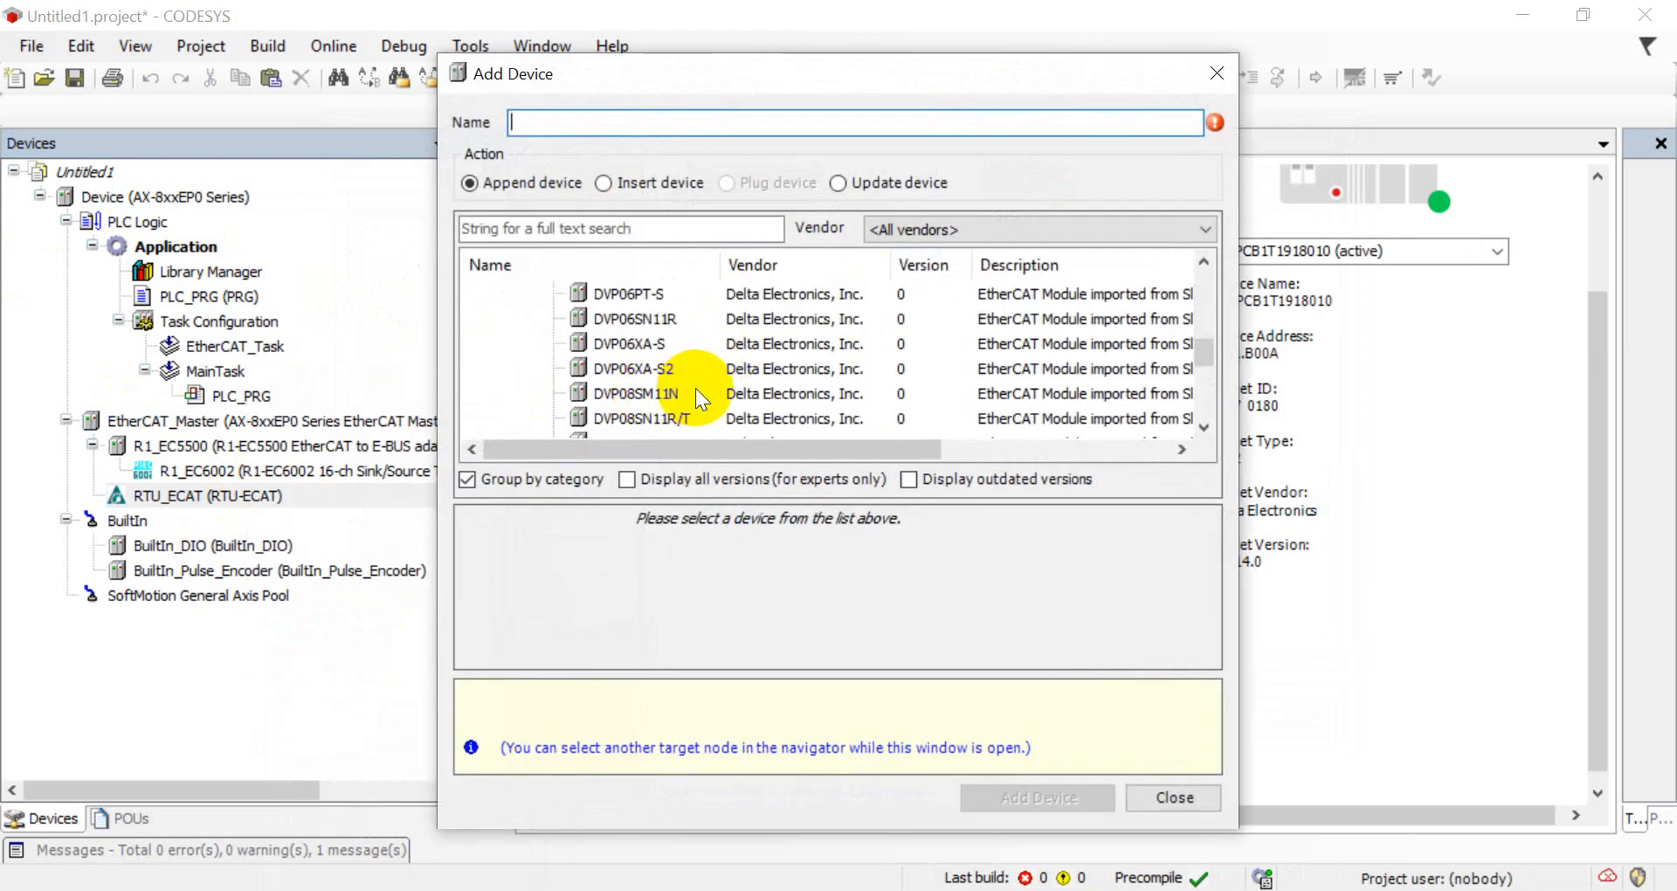
{"action": "scroll", "scroll_direction": "down", "scroll_amount": 3}
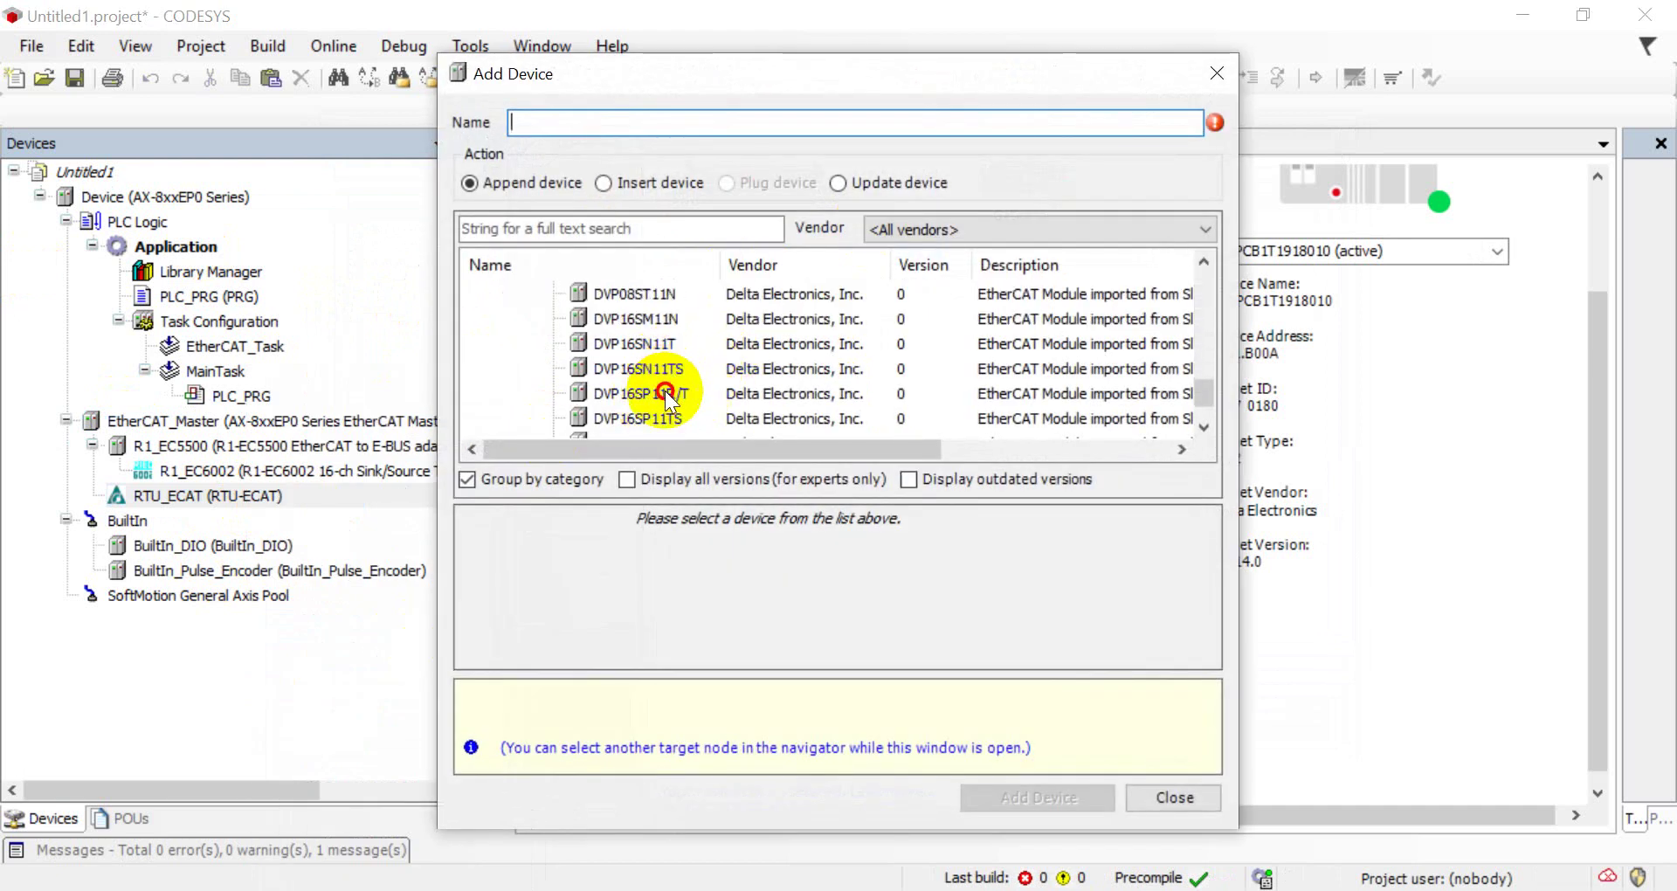
{"action": "left_click", "coordinate": [638, 393]}
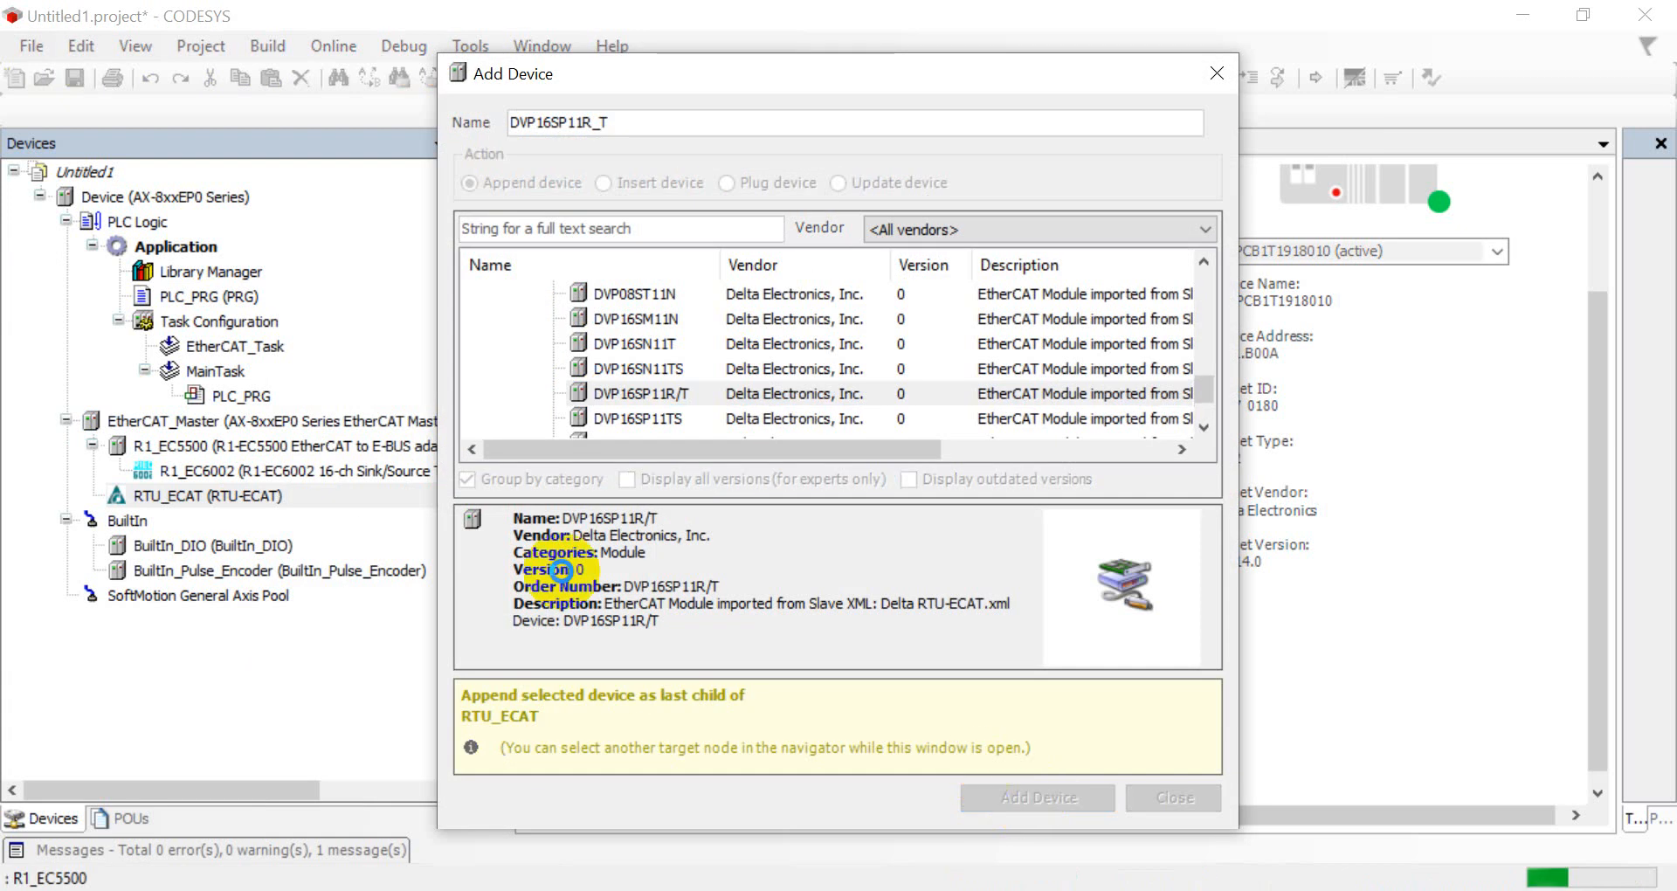
Add the DVP16SP11R/T module twice so two sit beneath RTU_ECAT
{"action": "left_click", "coordinate": [1036, 797]}
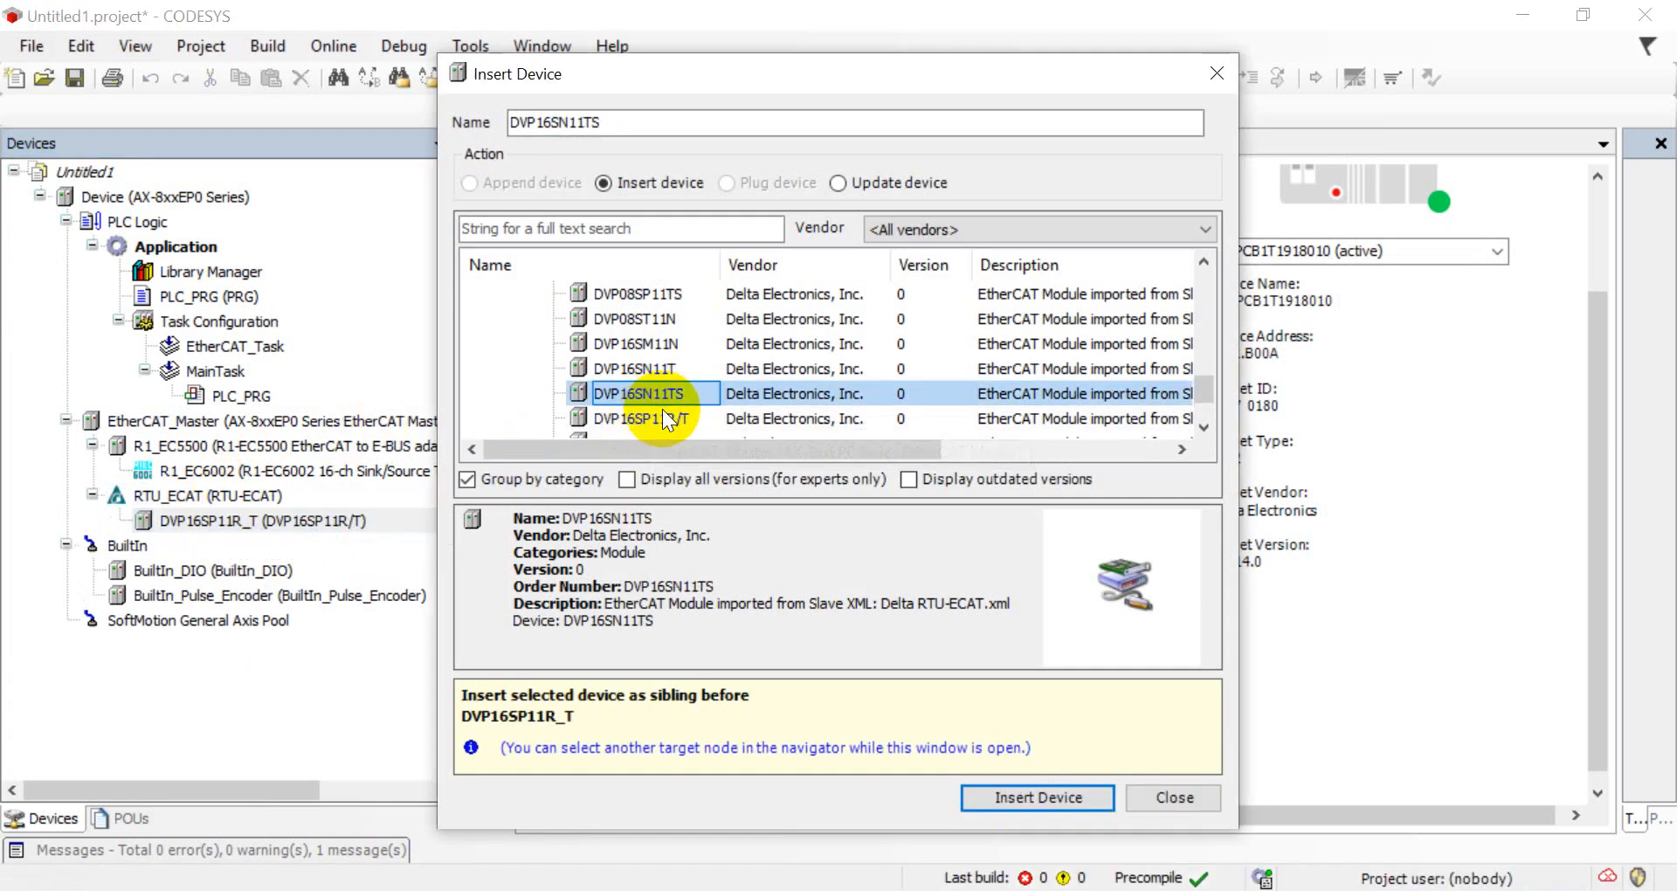
{"action": "left_click", "coordinate": [1035, 797]}
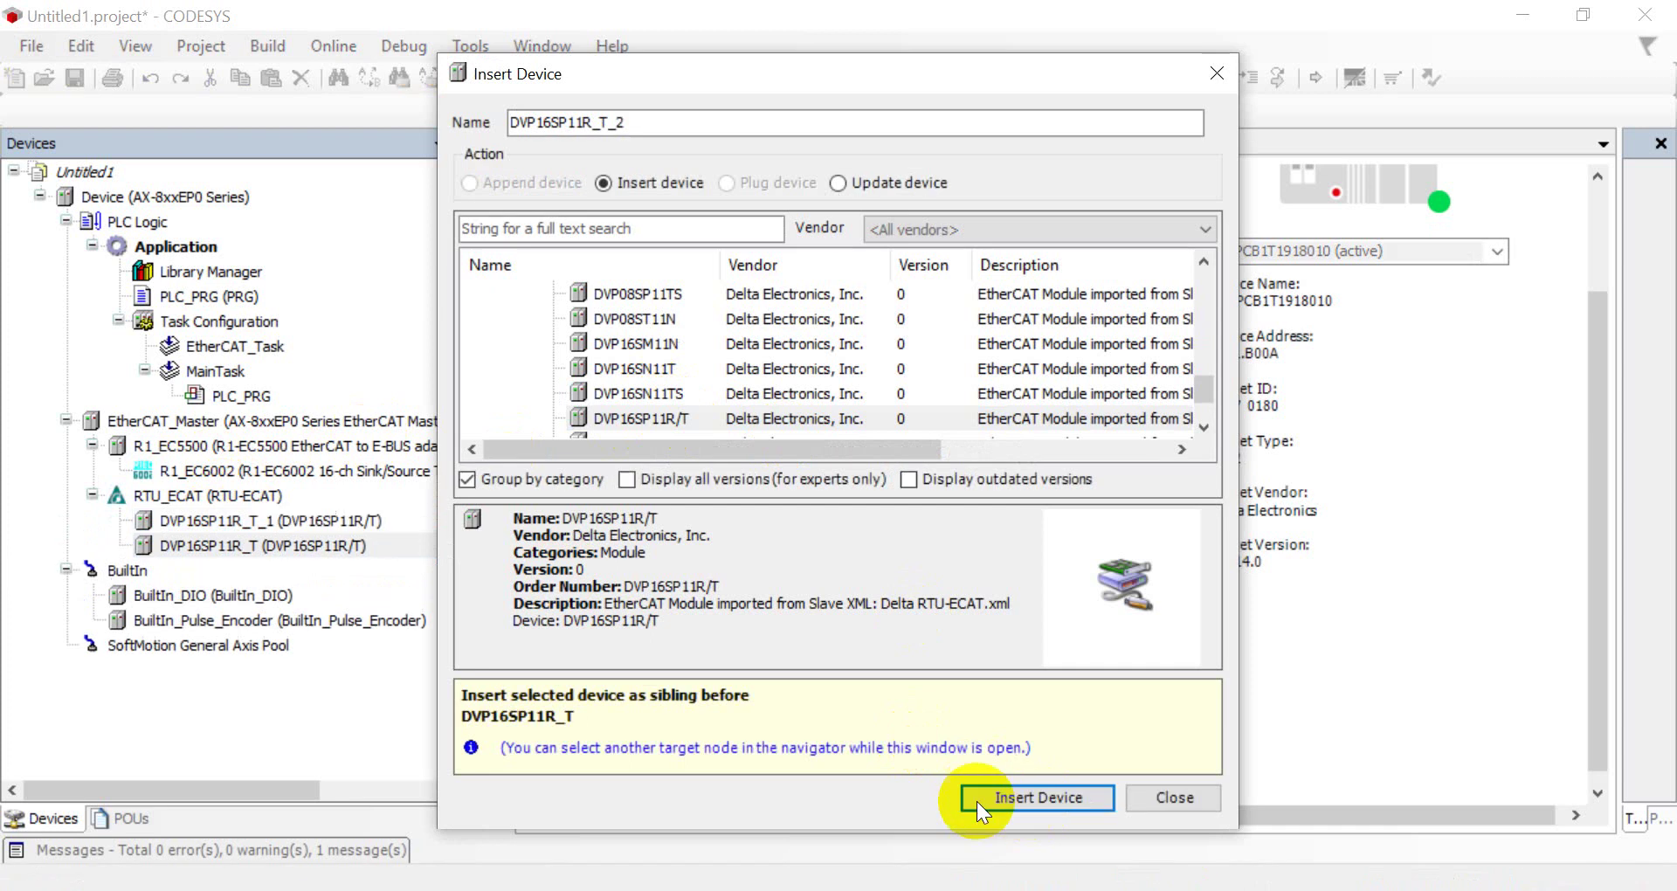
{"action": "left_click", "coordinate": [1033, 797]}
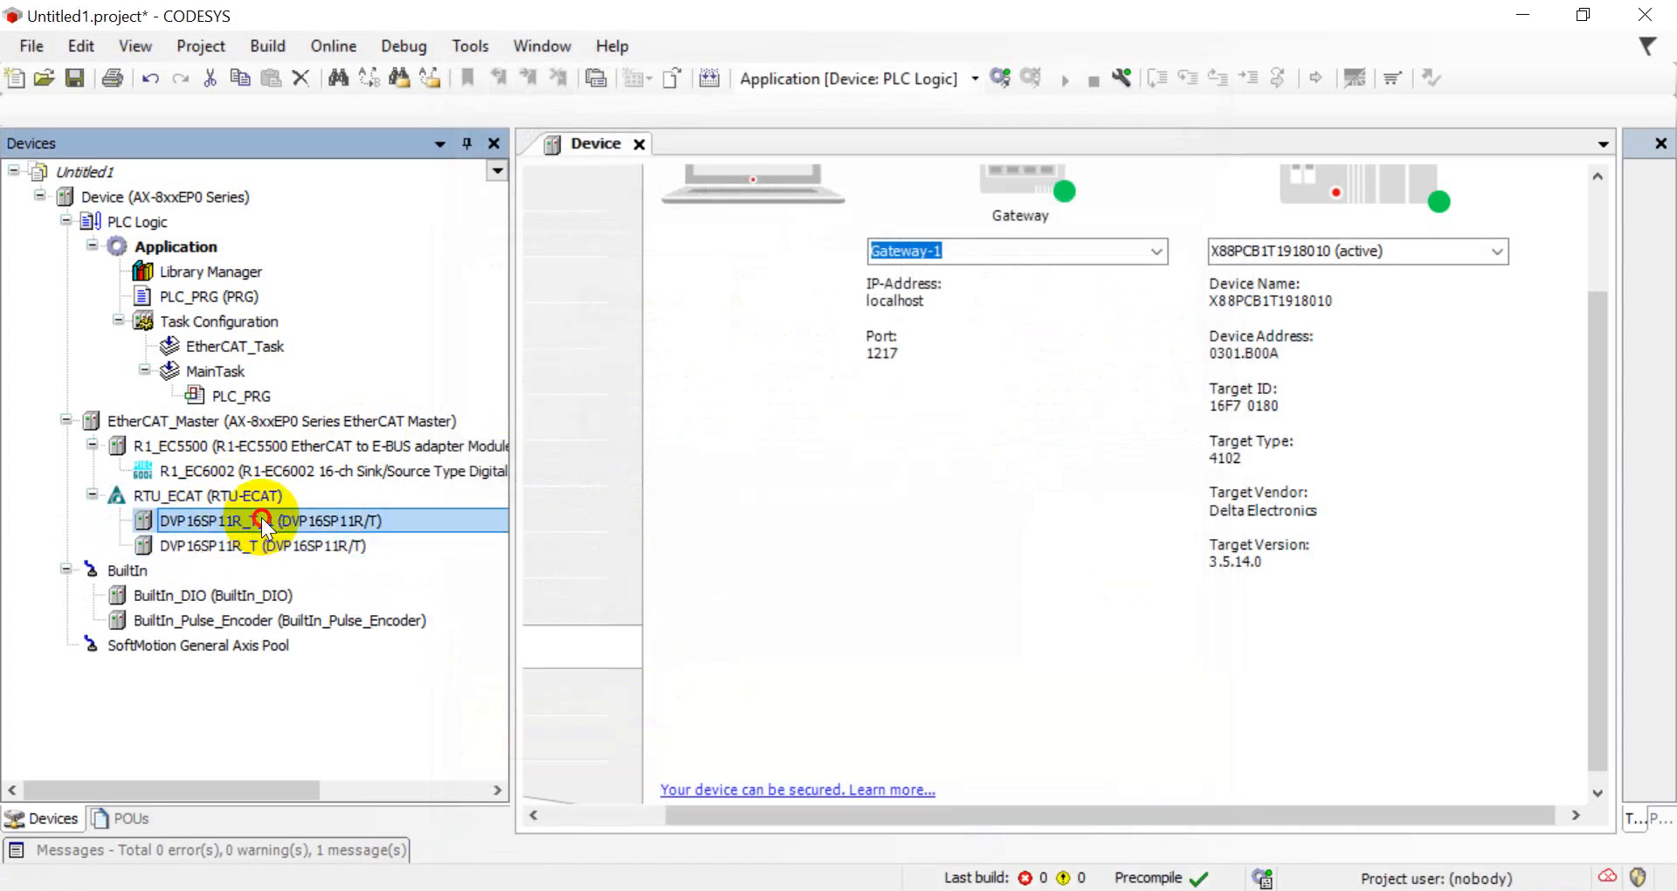
Show DVP16SP11R_T_1's I/O mapping with Digital output CH1 expanded into its bits
{"action": "double_click", "coordinate": [264, 521]}
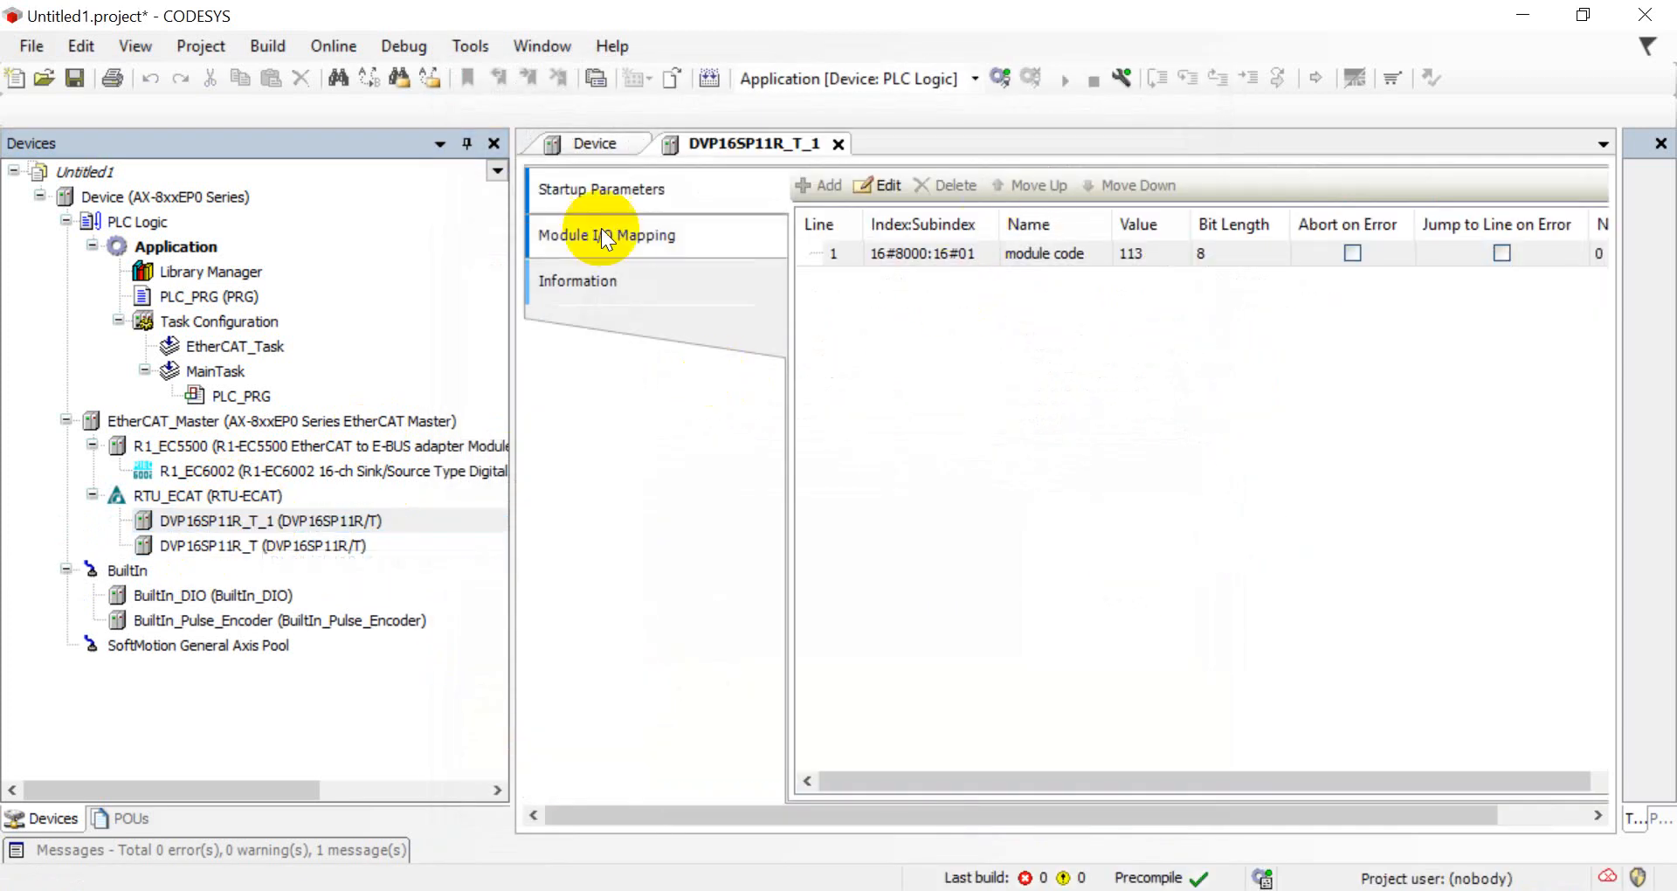
{"action": "left_click", "coordinate": [606, 235]}
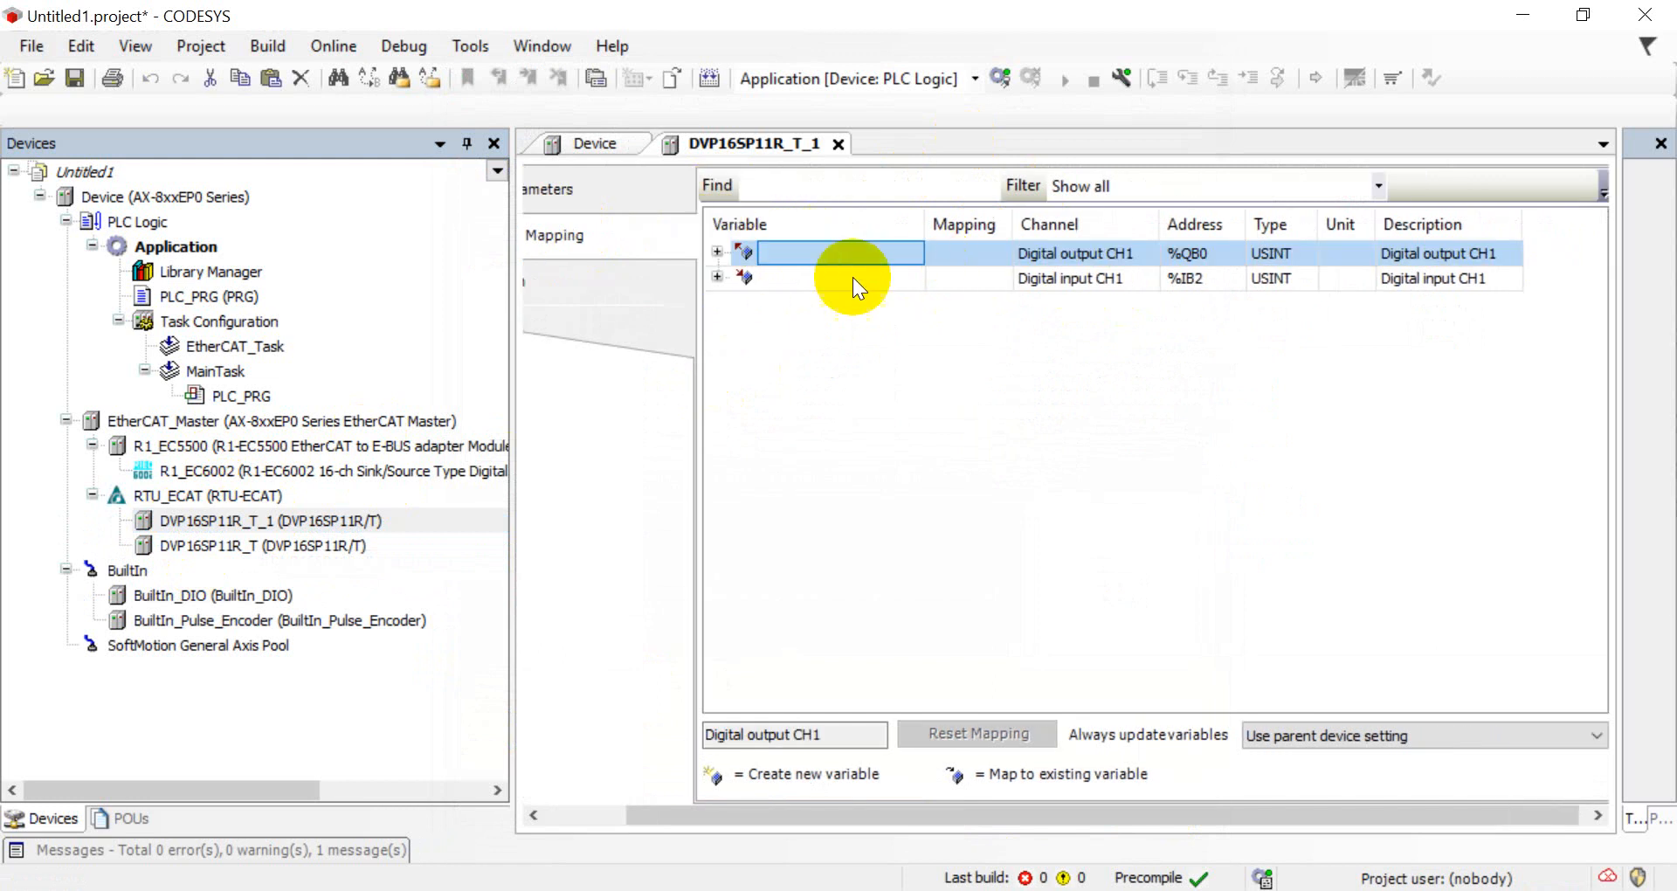
{"action": "left_click", "coordinate": [717, 254]}
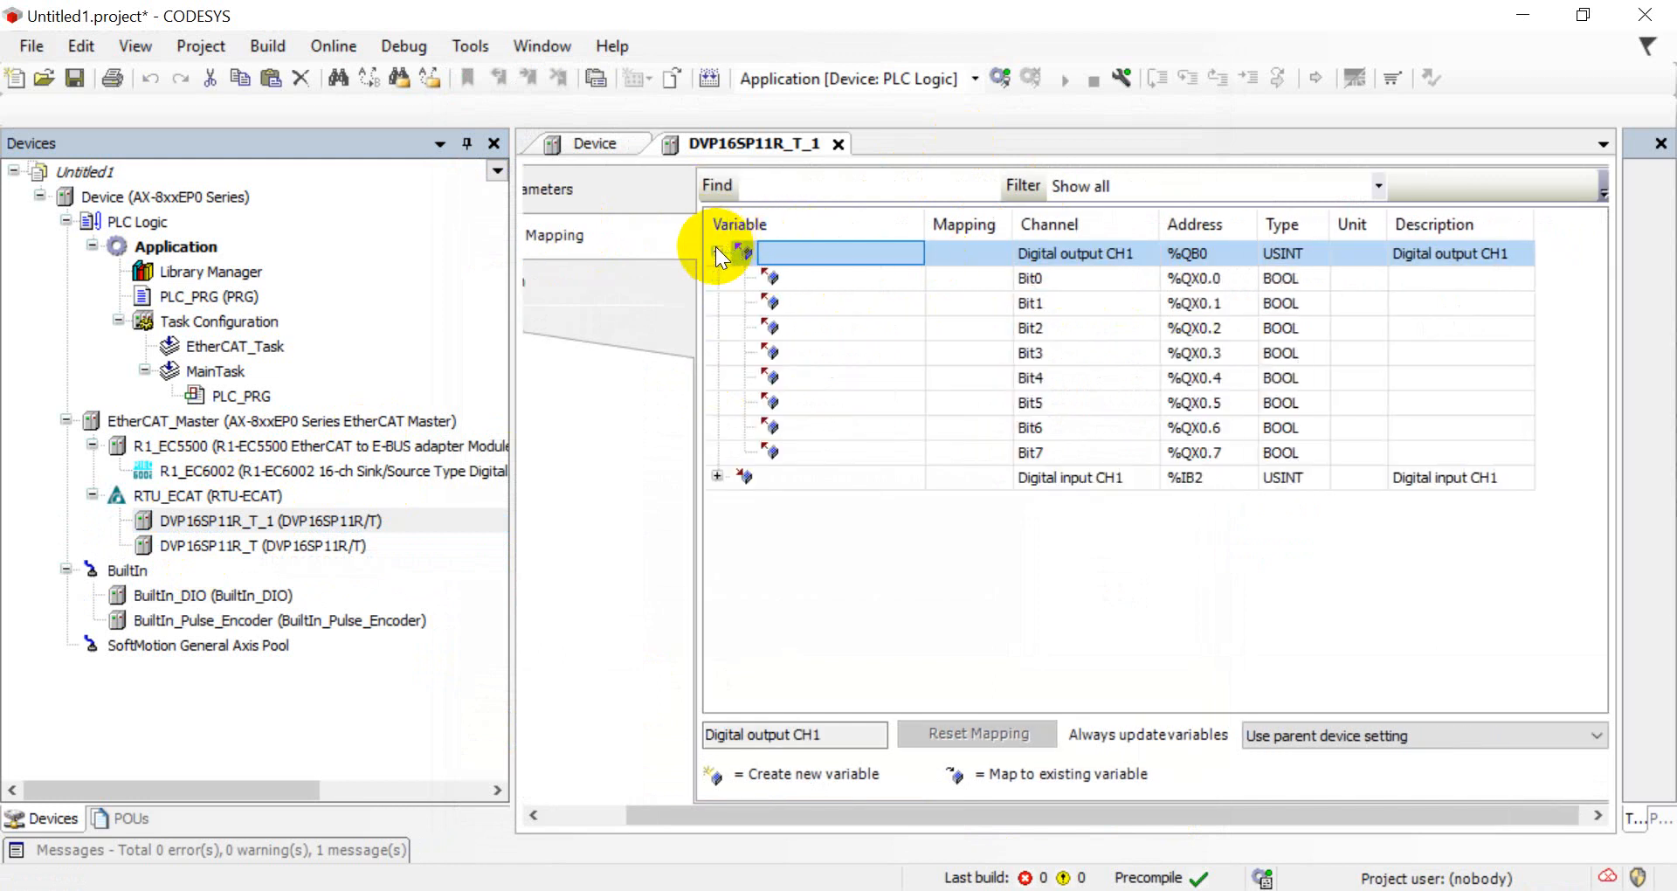
{"action": "mouse_move", "coordinate": [947, 355]}
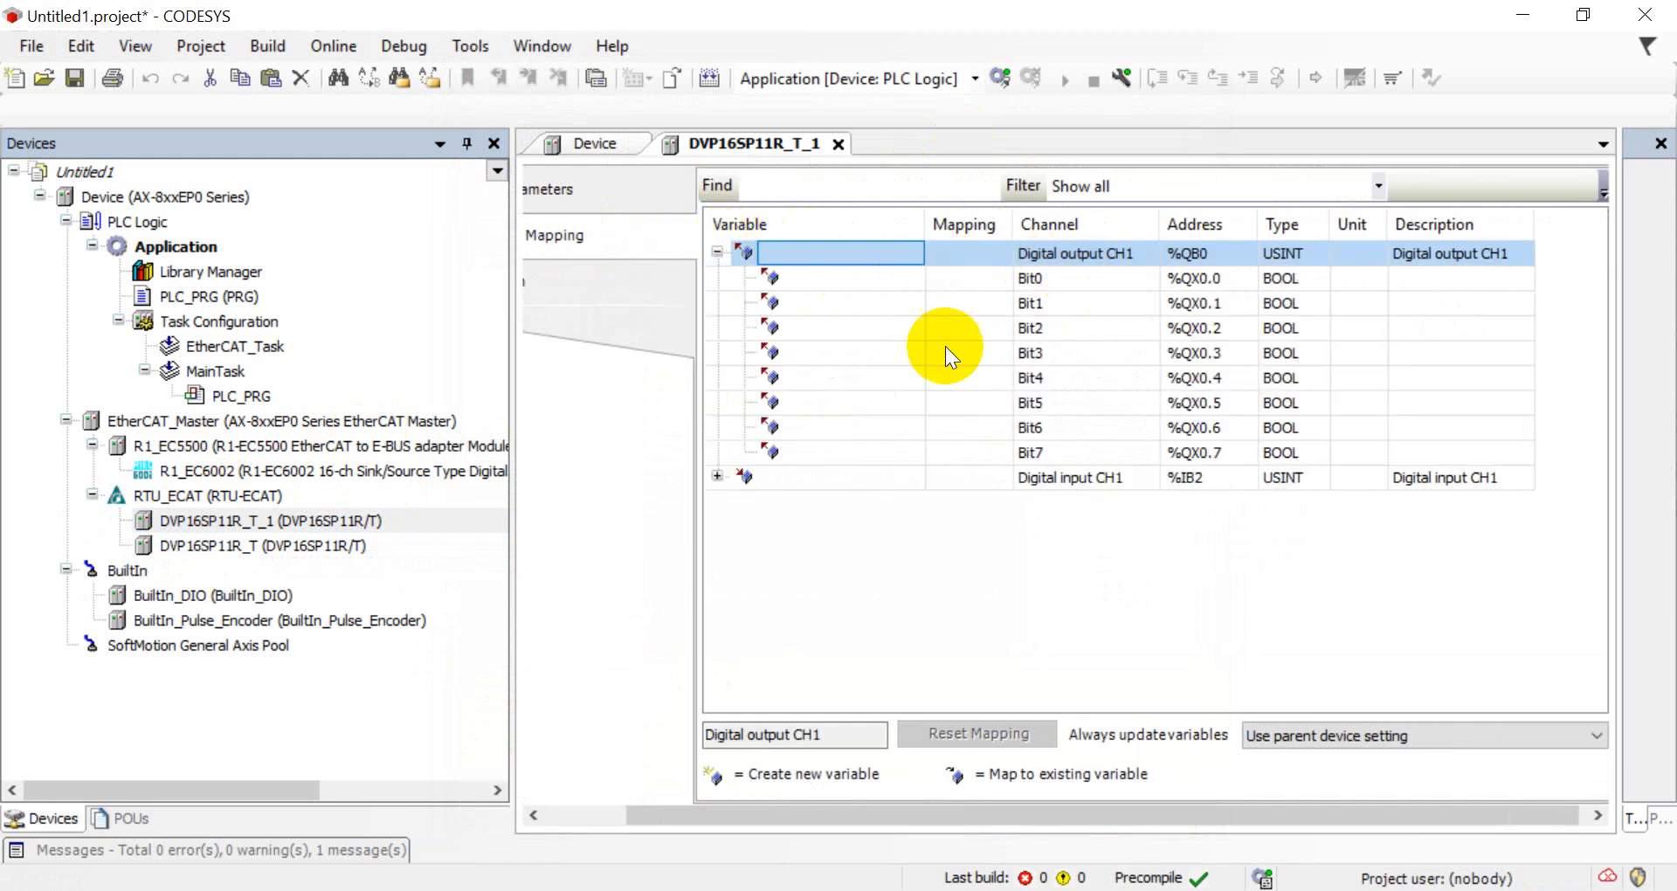
Map Bit0–Bit2 to new variables DVP_DO_Output1, DVP_DO_Output2 and DVP_DO_Output3
{"action": "left_click", "coordinate": [840, 277]}
{"action": "type", "text": "D"}
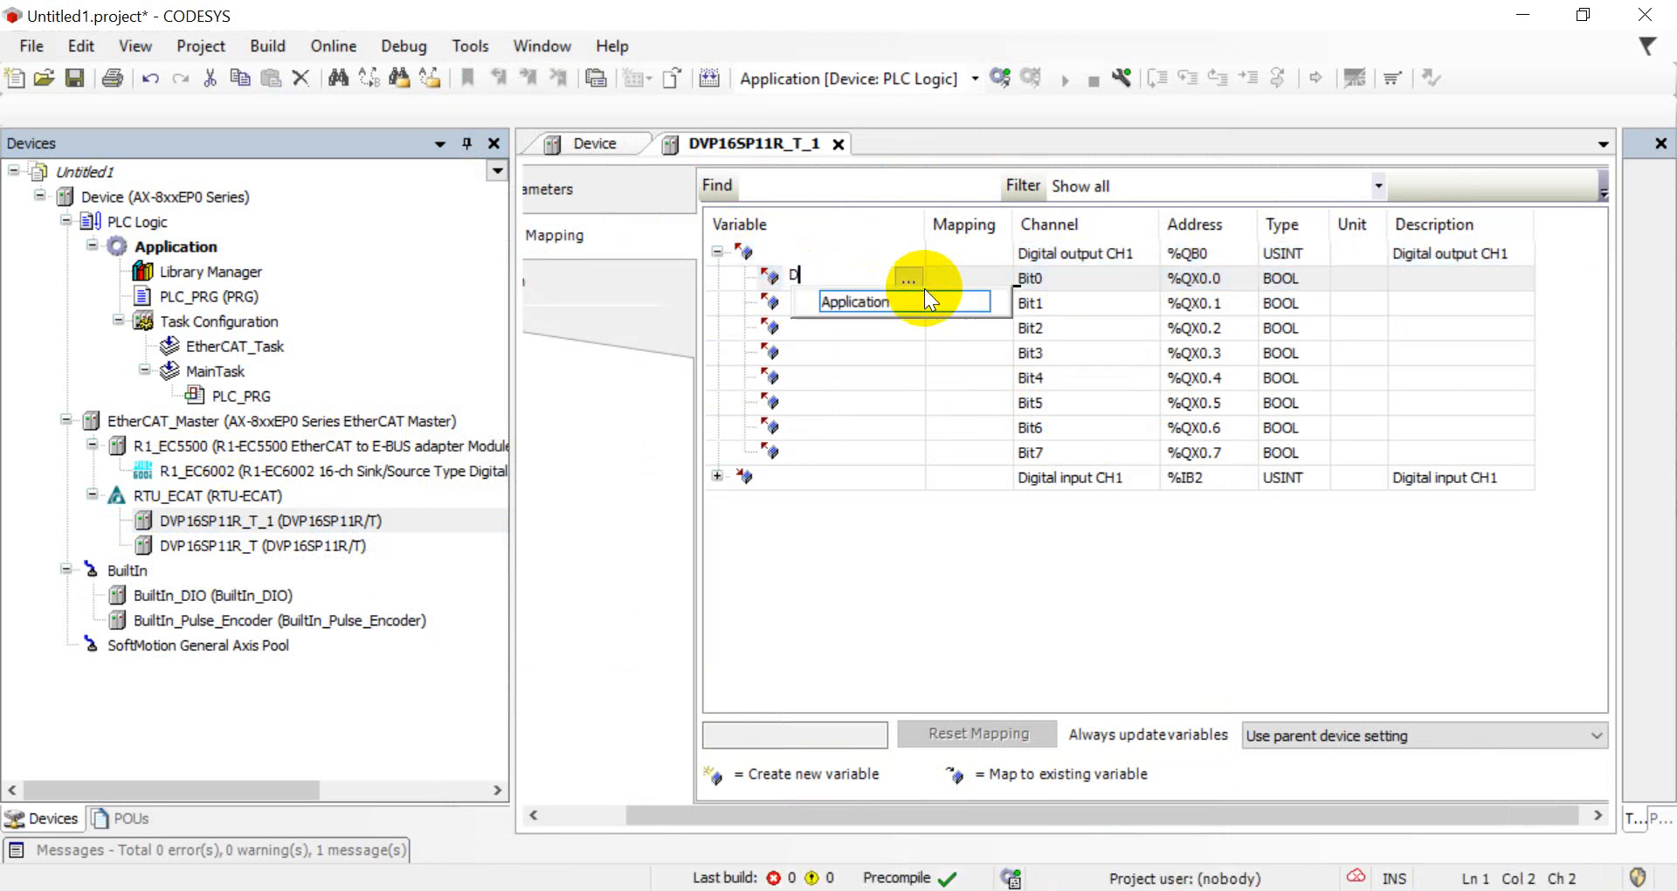
{"action": "type", "text": "VP_DO_"}
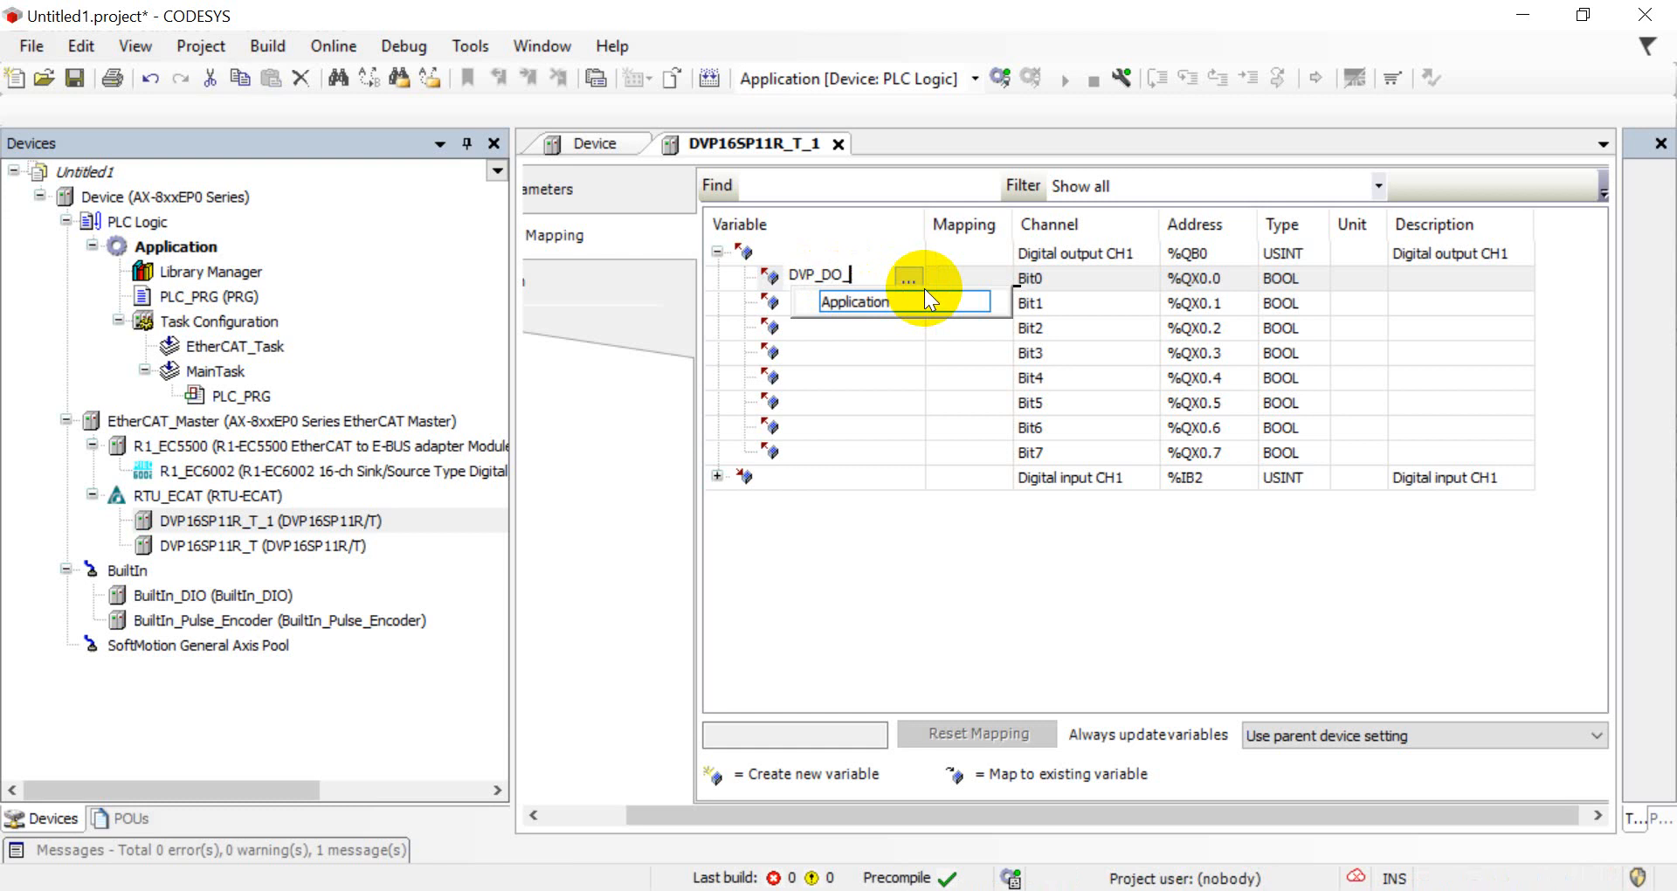
{"action": "type", "text": "O"}
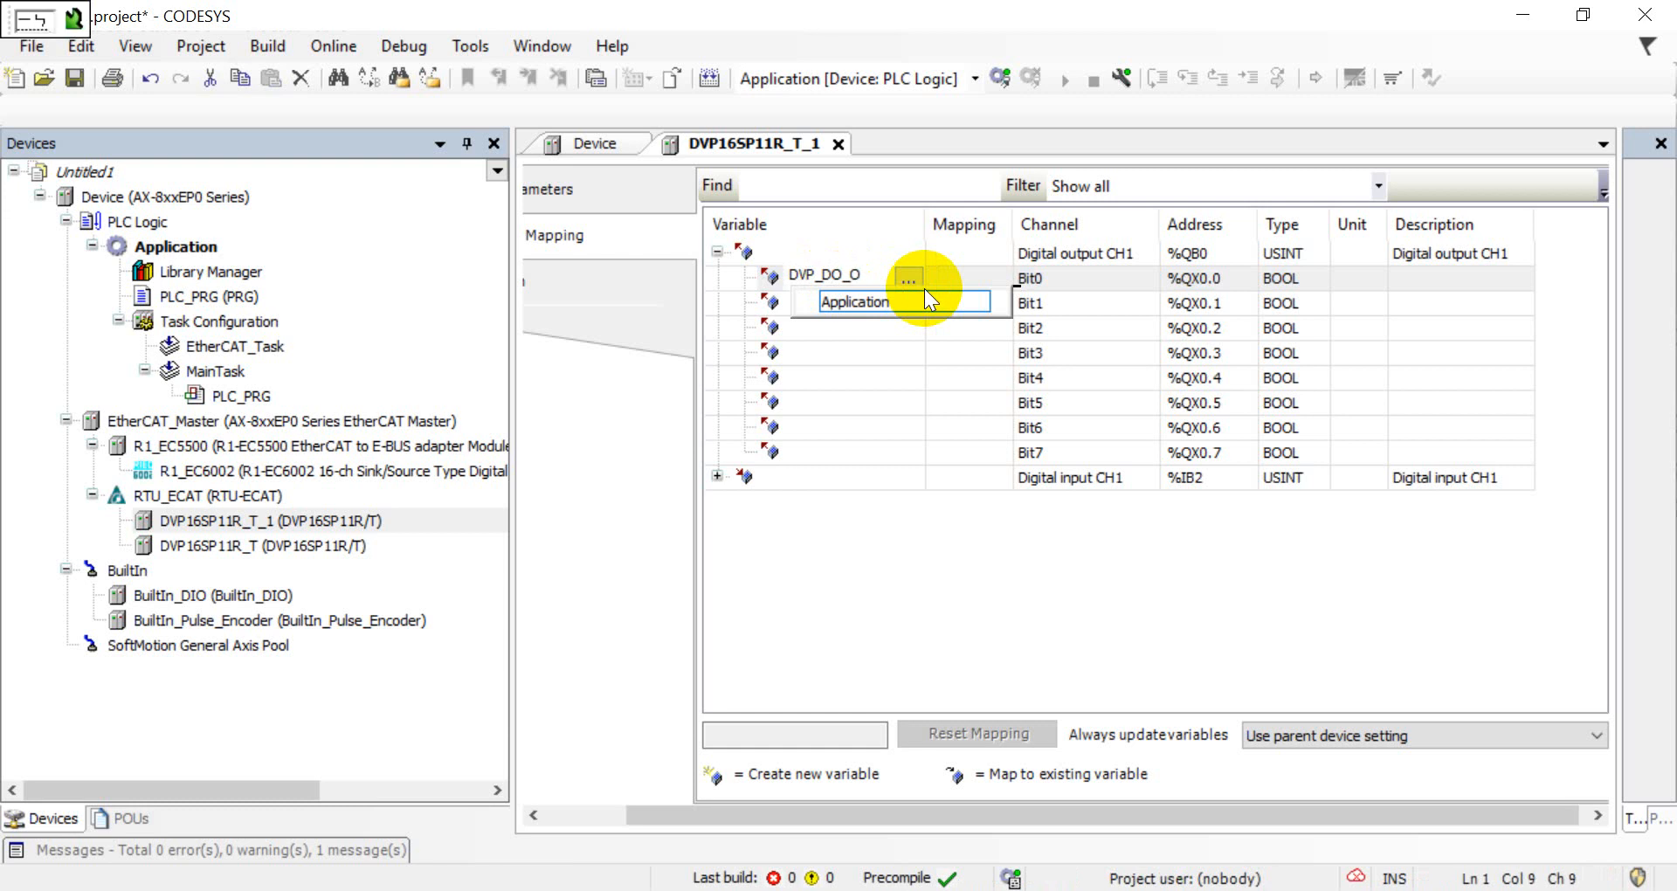
{"action": "type", "text": "utput1"}
{"action": "left_click", "coordinate": [854, 303]}
{"action": "type", "text": "DVP_DO_Output2"}
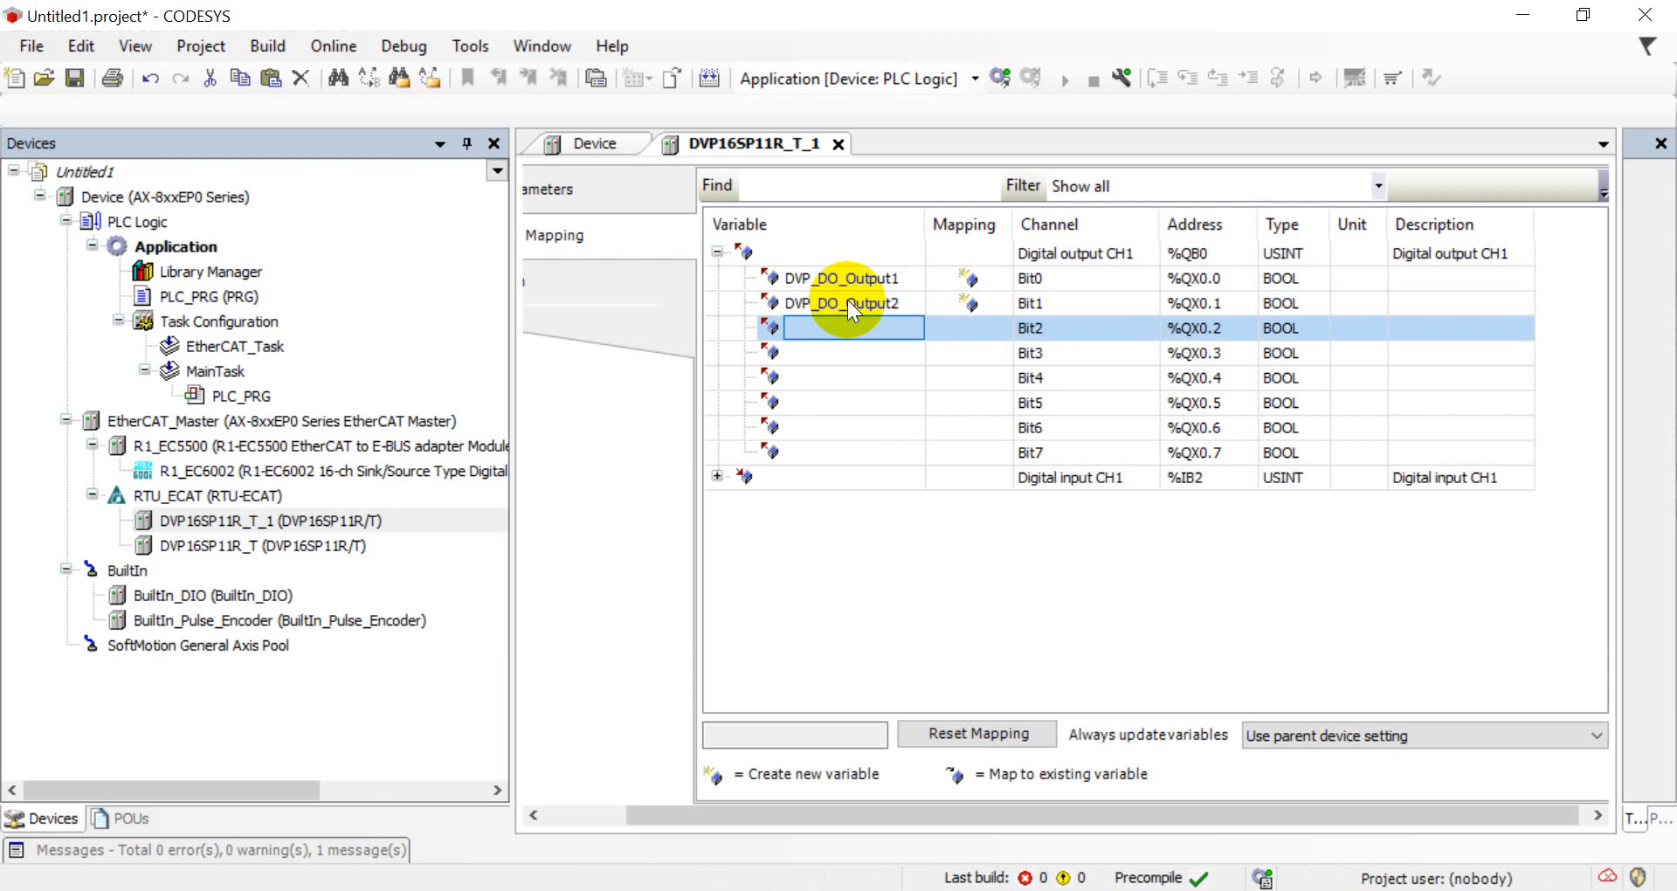
{"action": "left_click", "coordinate": [854, 326]}
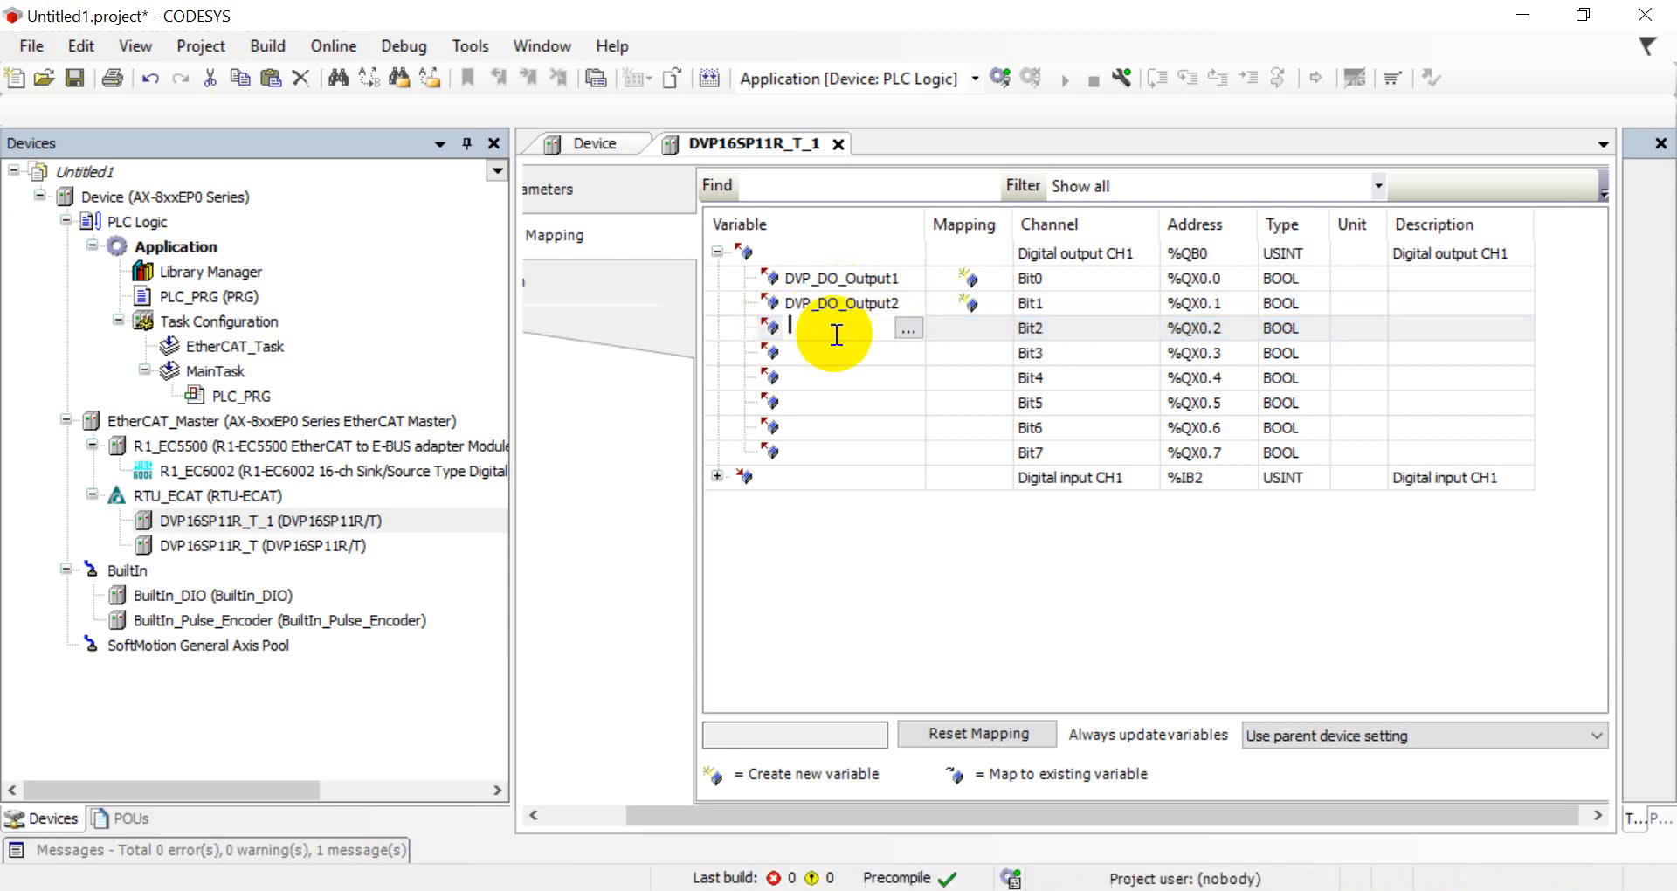
{"action": "type", "text": "DVP_DO_Output3"}
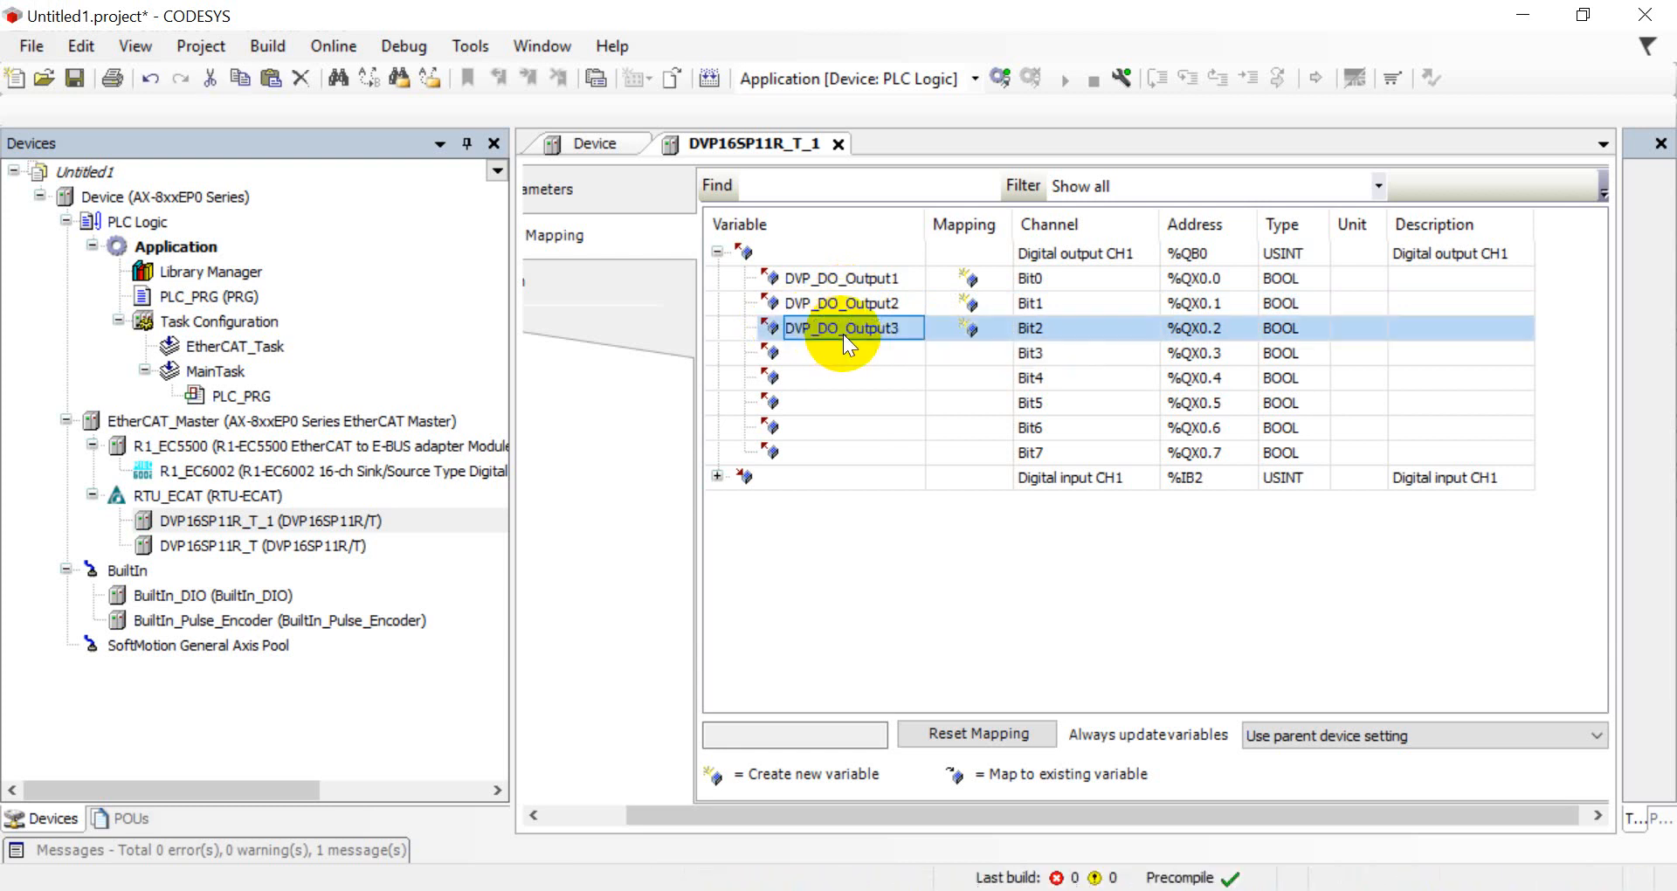
{"action": "left_click", "coordinate": [846, 353]}
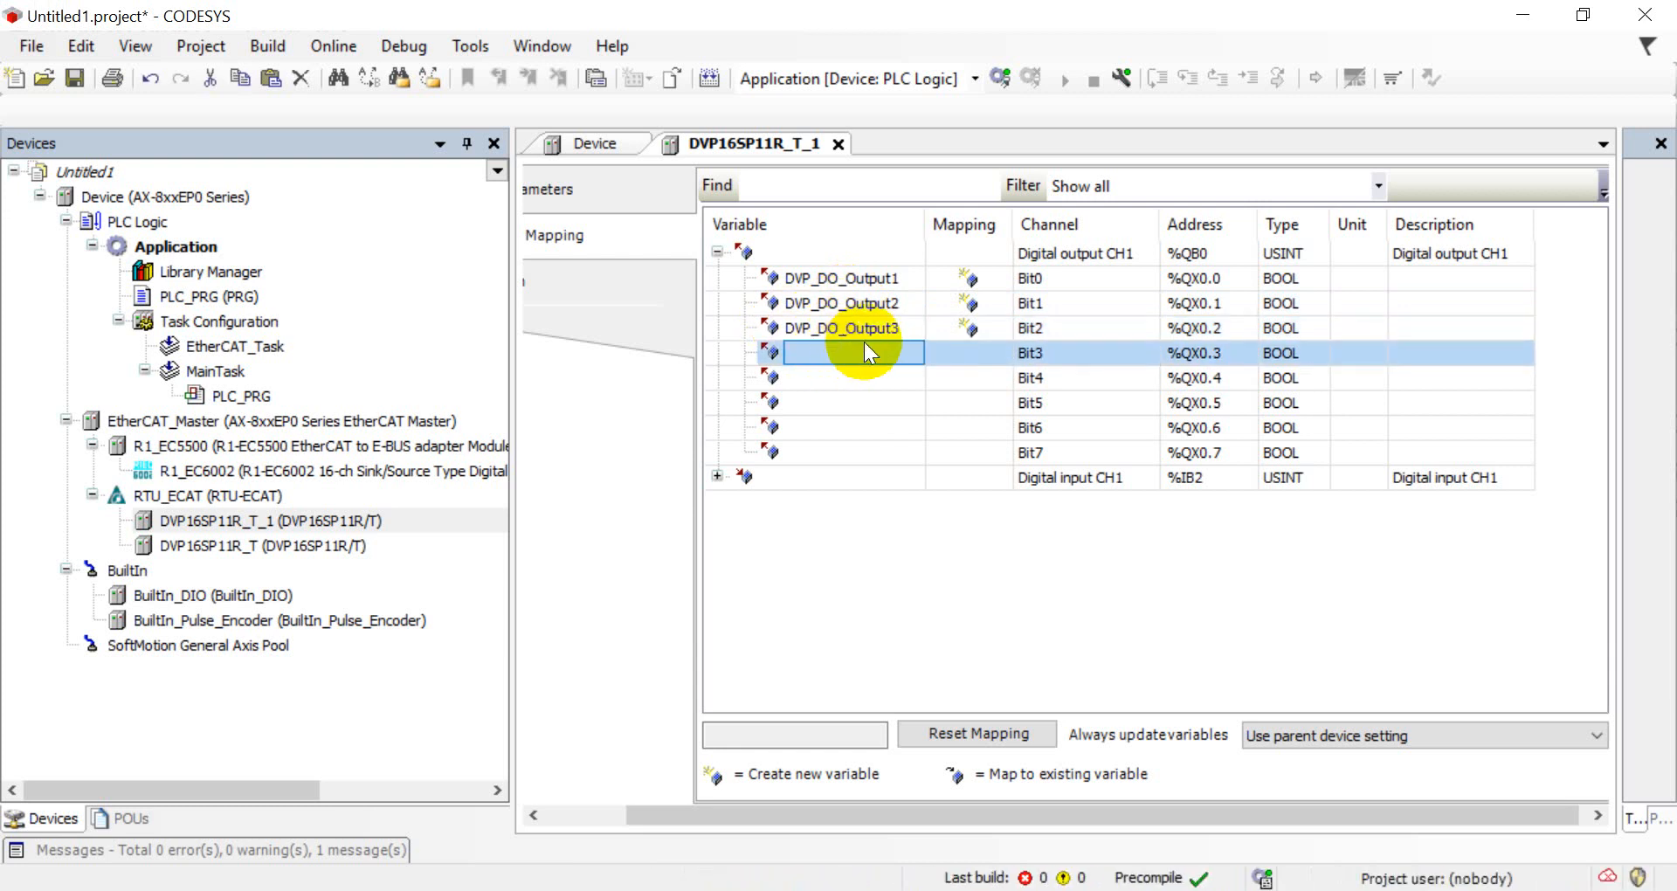
{"action": "mouse_move", "coordinate": [913, 337]}
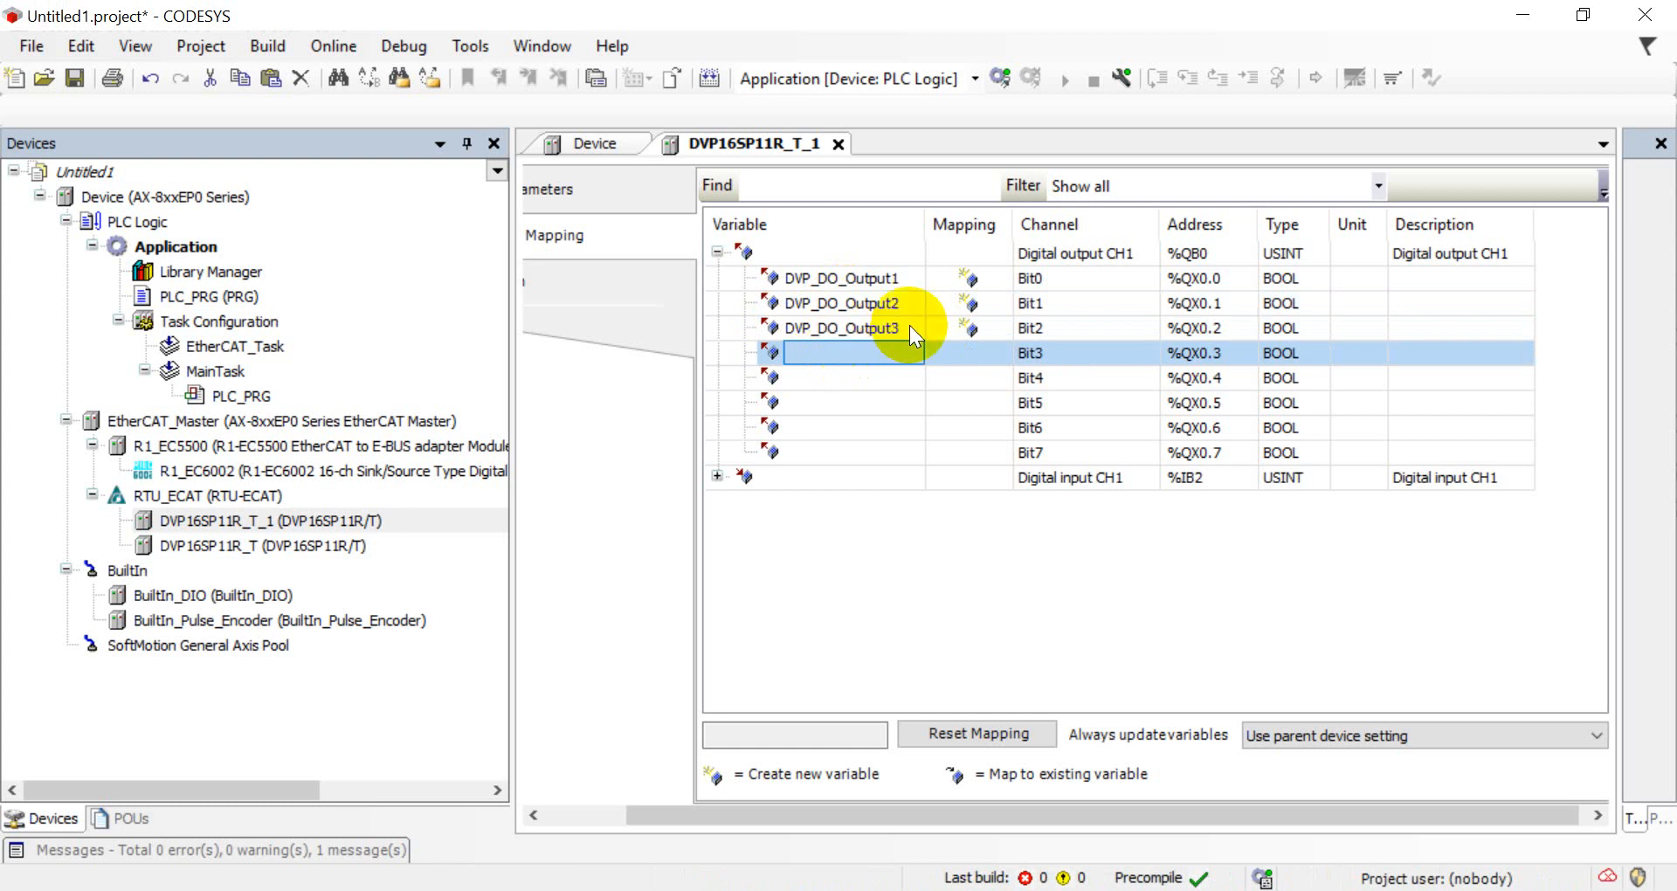
{"action": "mouse_move", "coordinate": [220, 393]}
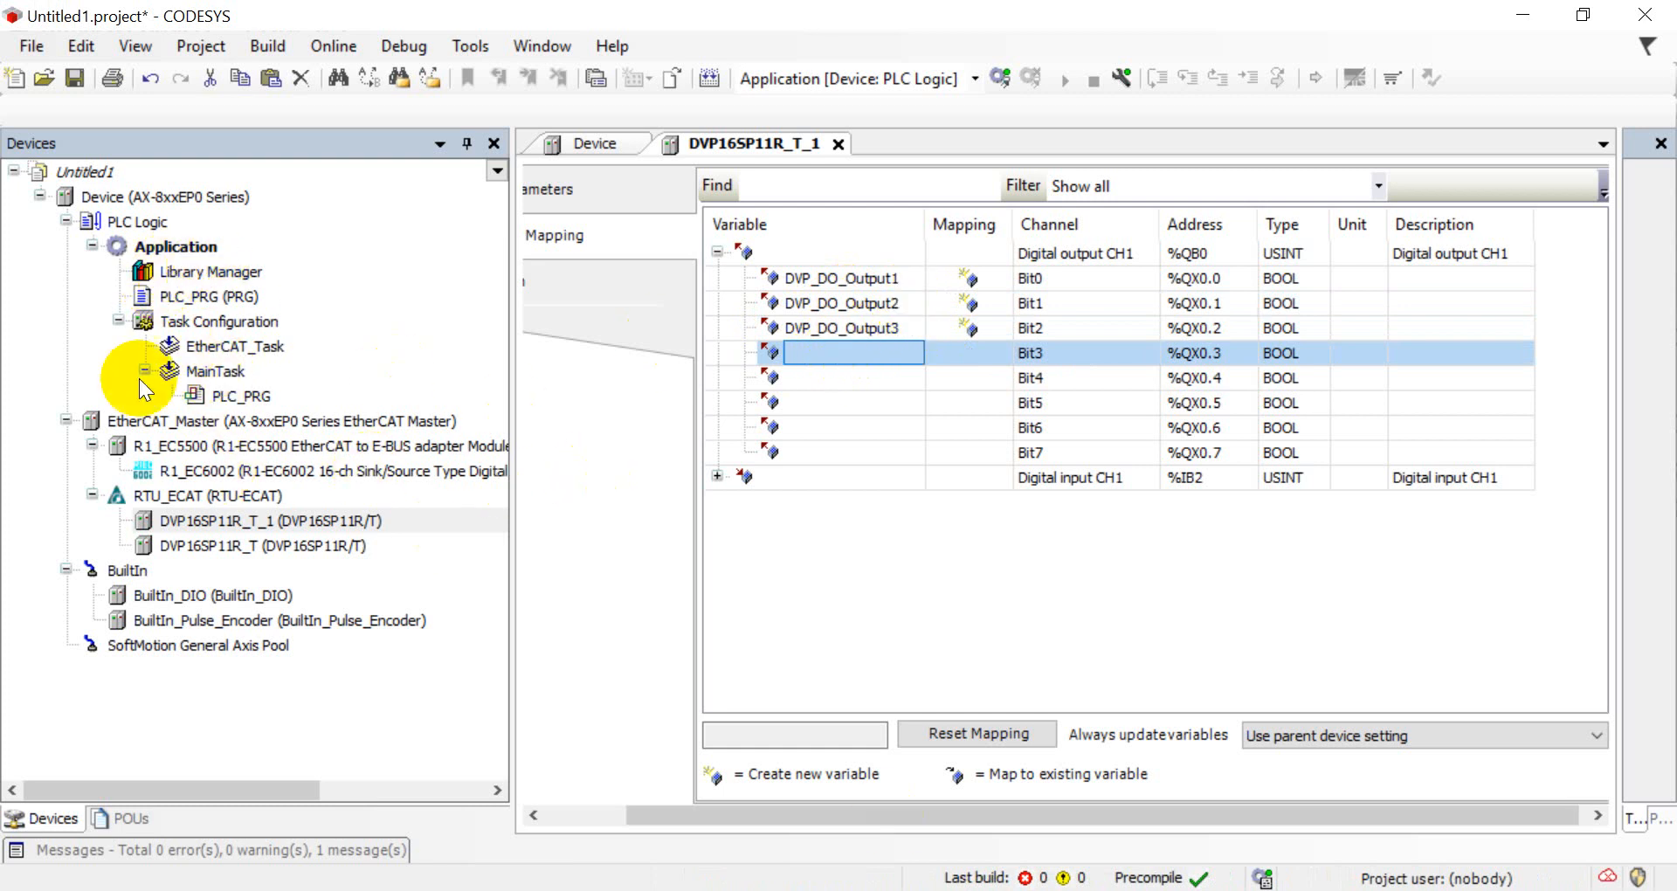
Add a Trace object under Application and bring up its Trace Configuration dialog
{"action": "right_click", "coordinate": [174, 246]}
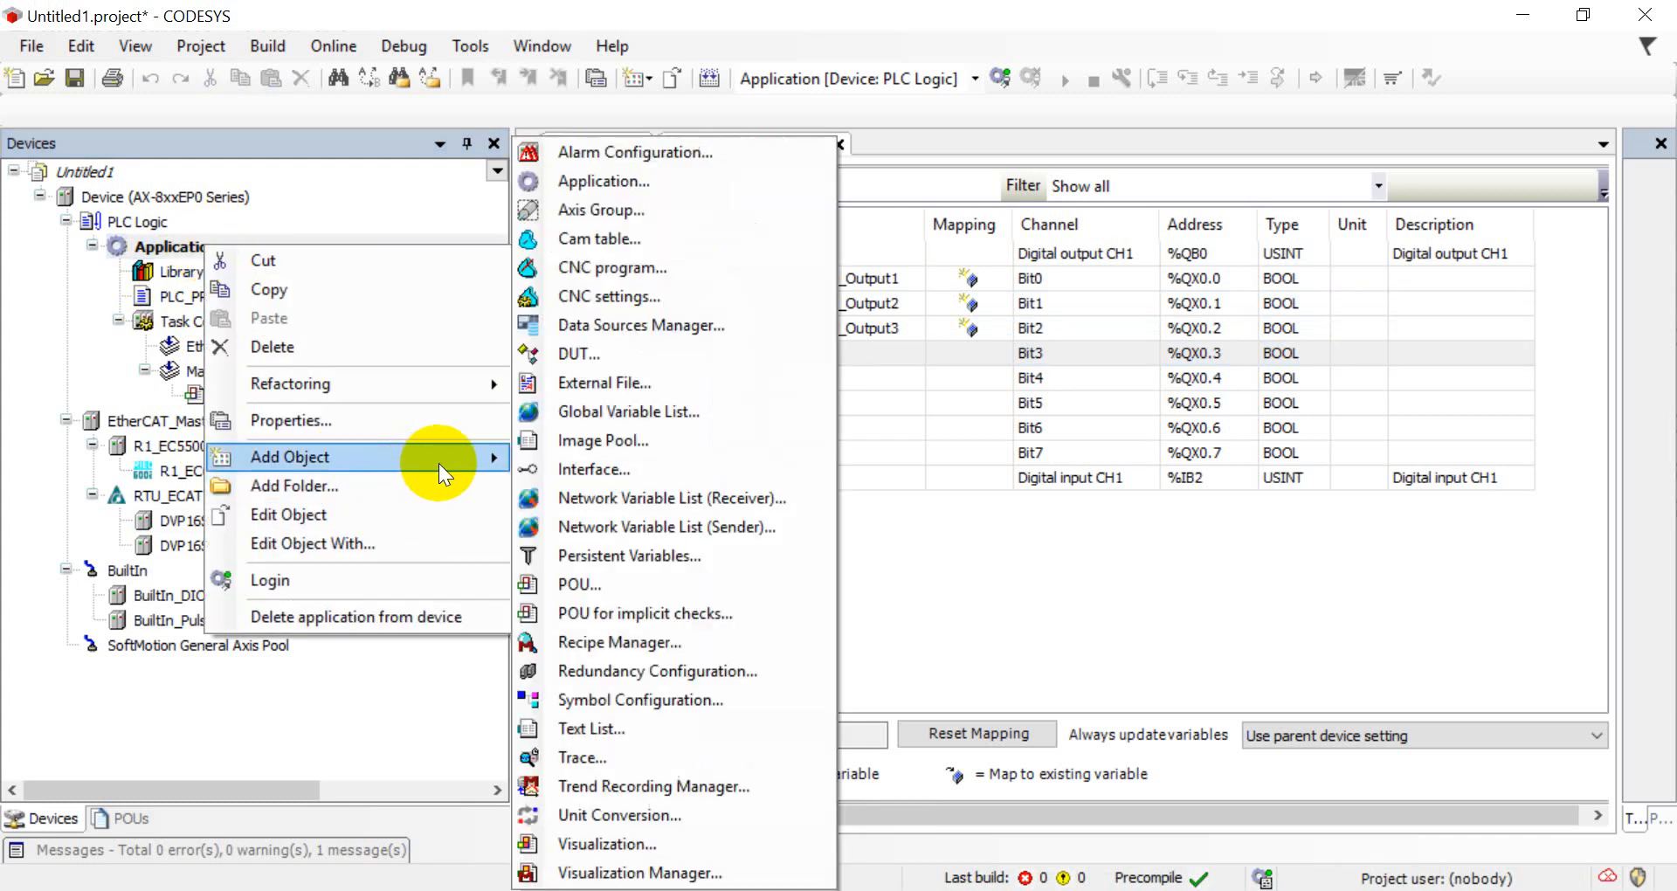
{"action": "mouse_move", "coordinate": [625, 757]}
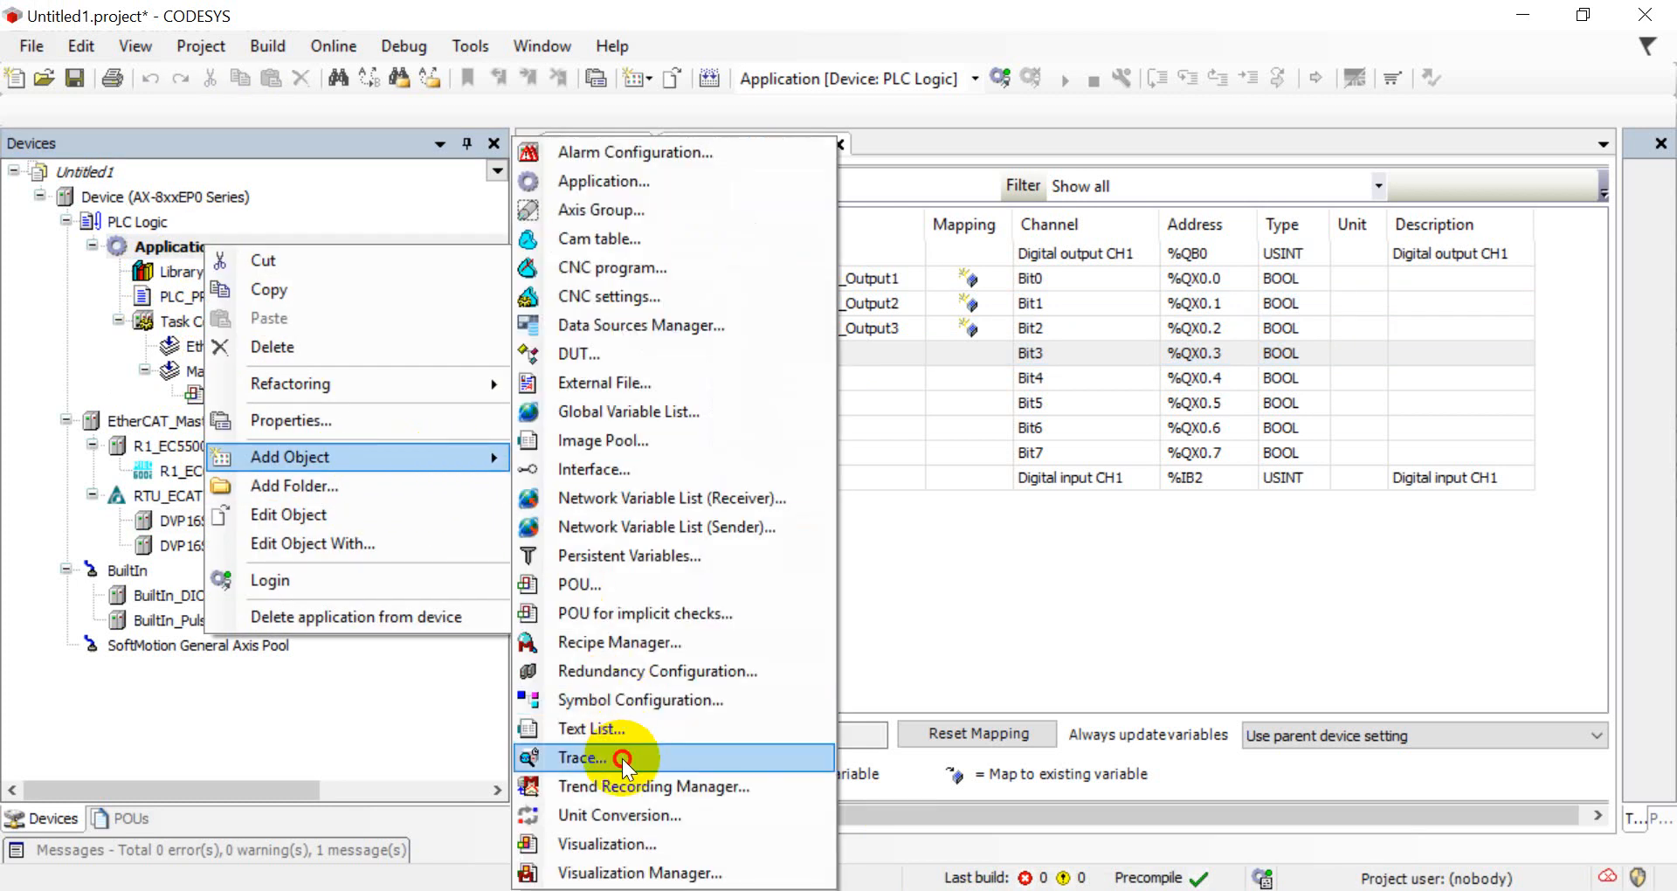
{"action": "left_click", "coordinate": [584, 757]}
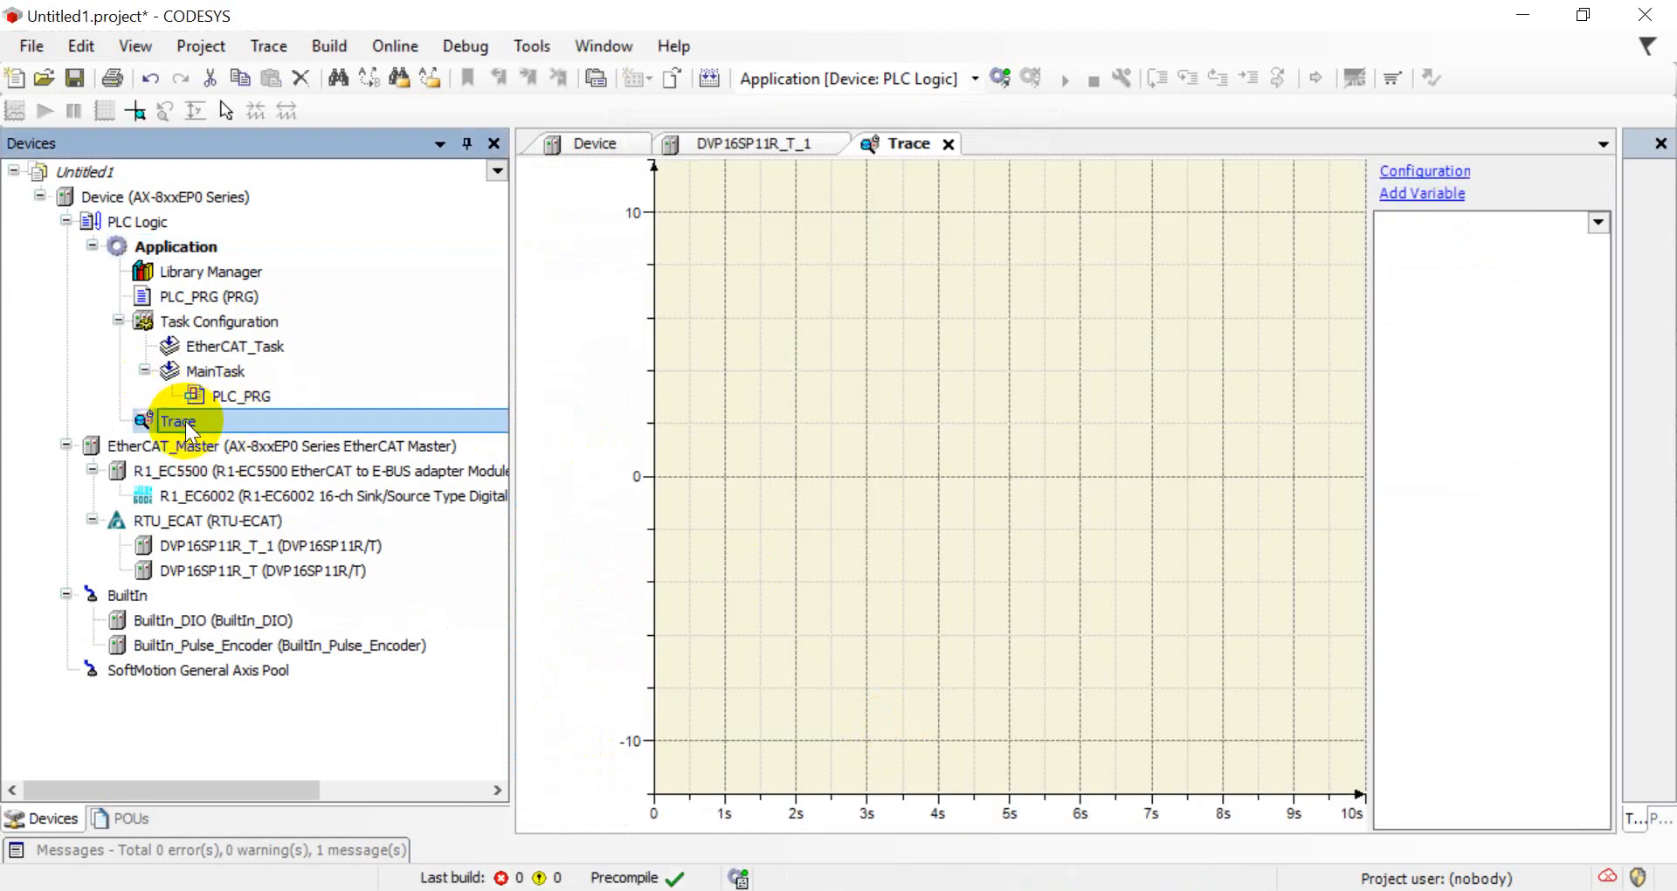
{"action": "double_click", "coordinate": [178, 421]}
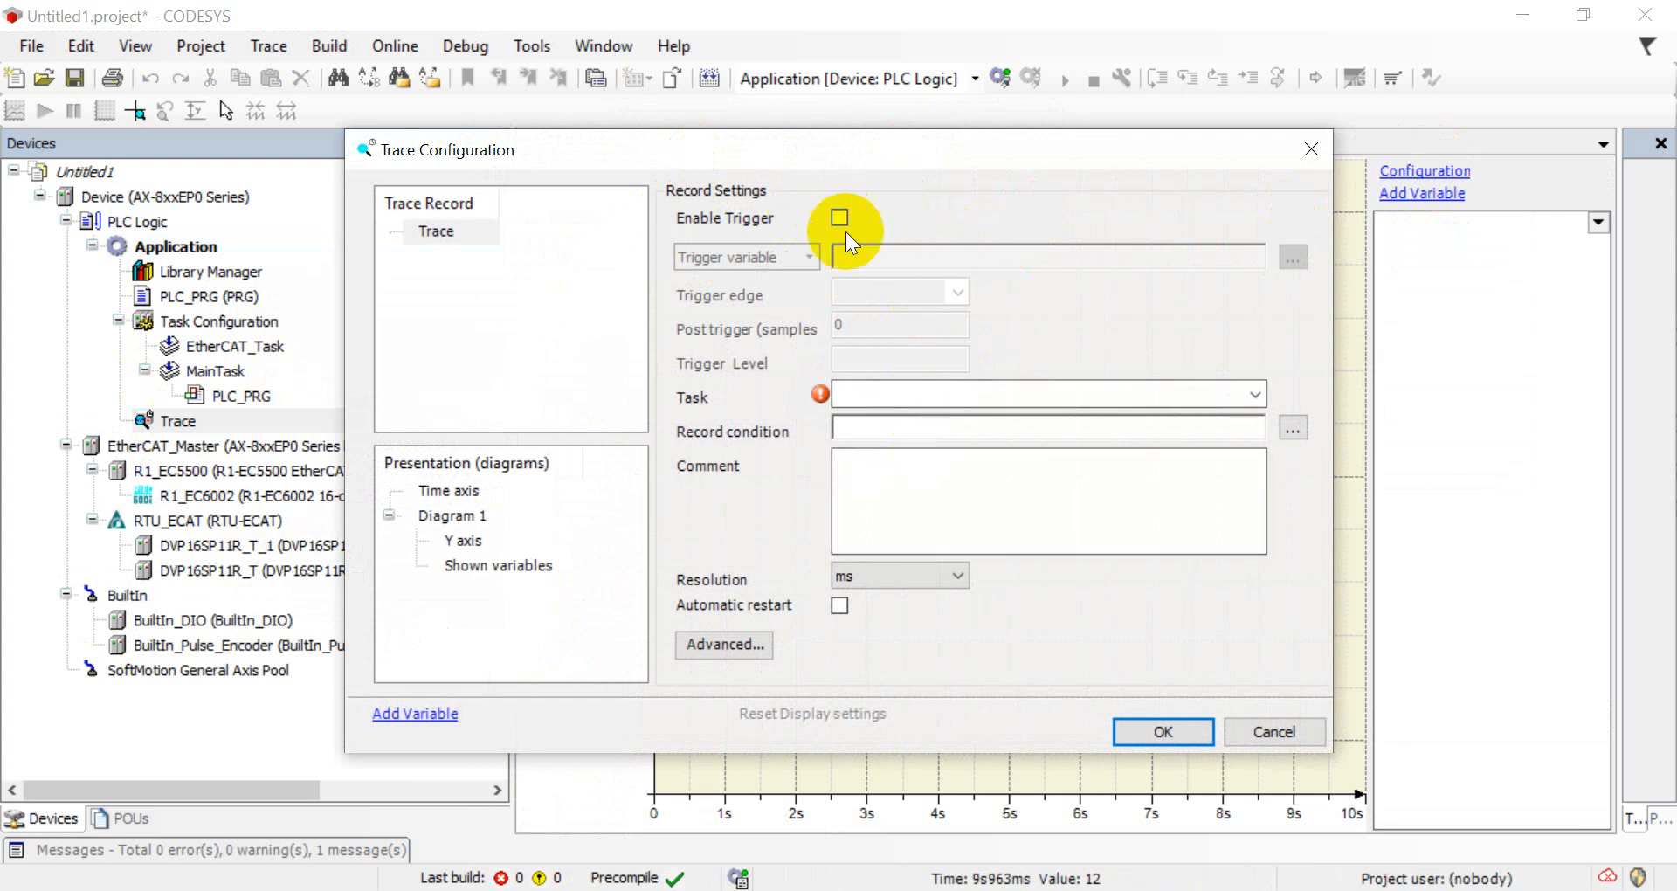
Set the trace to record on EtherCAT_Task
{"action": "left_click", "coordinate": [1045, 393]}
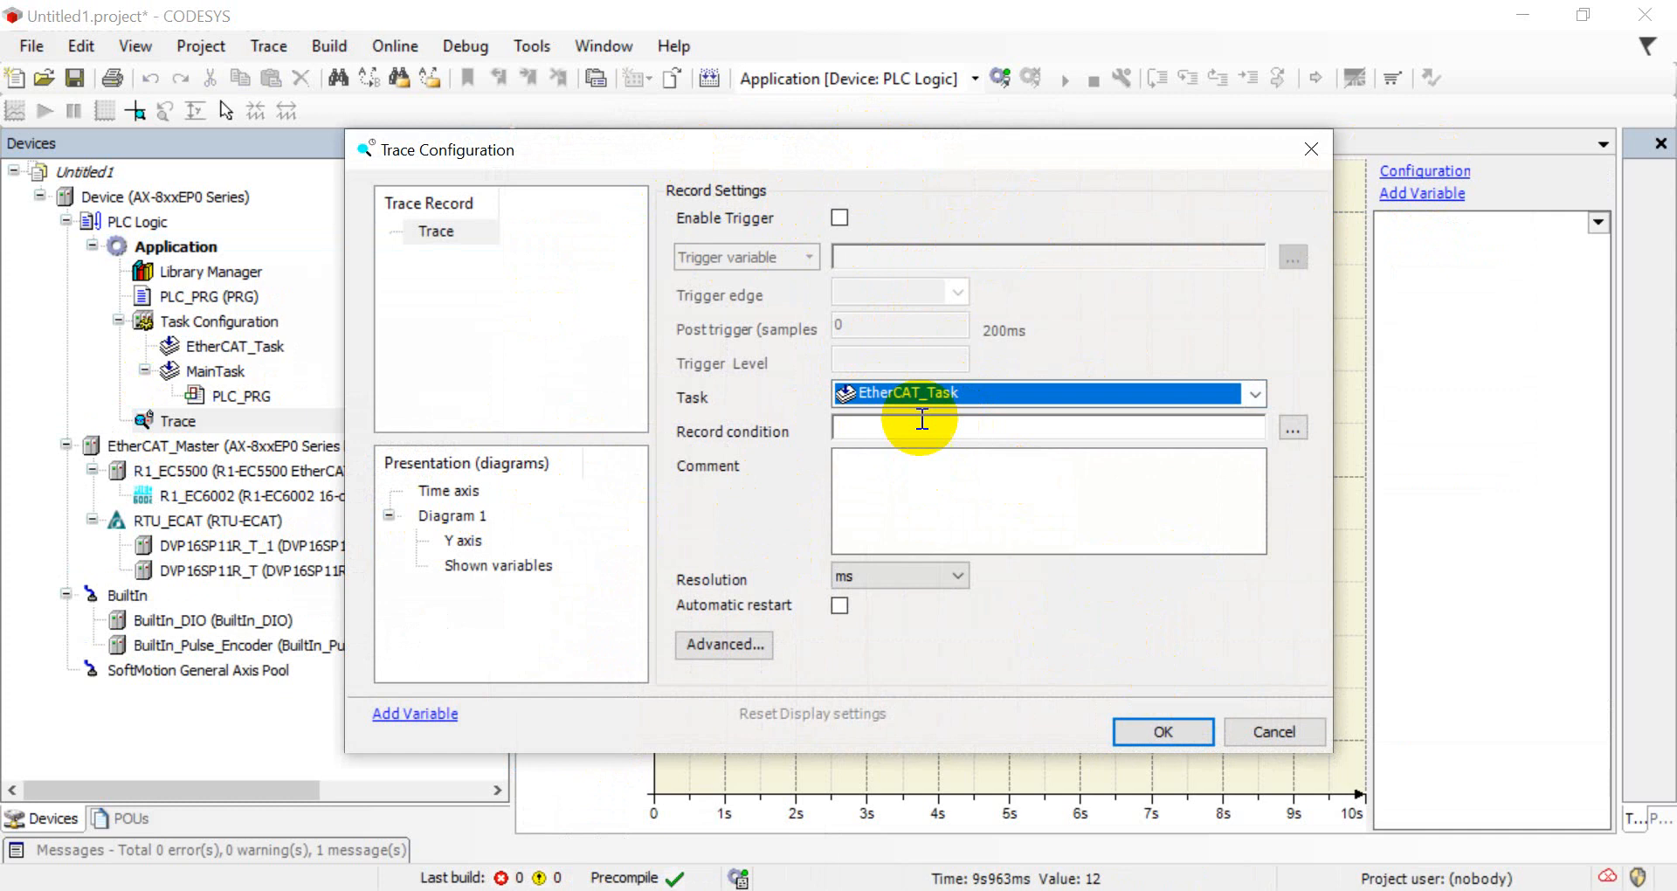
{"action": "left_click", "coordinate": [1162, 732]}
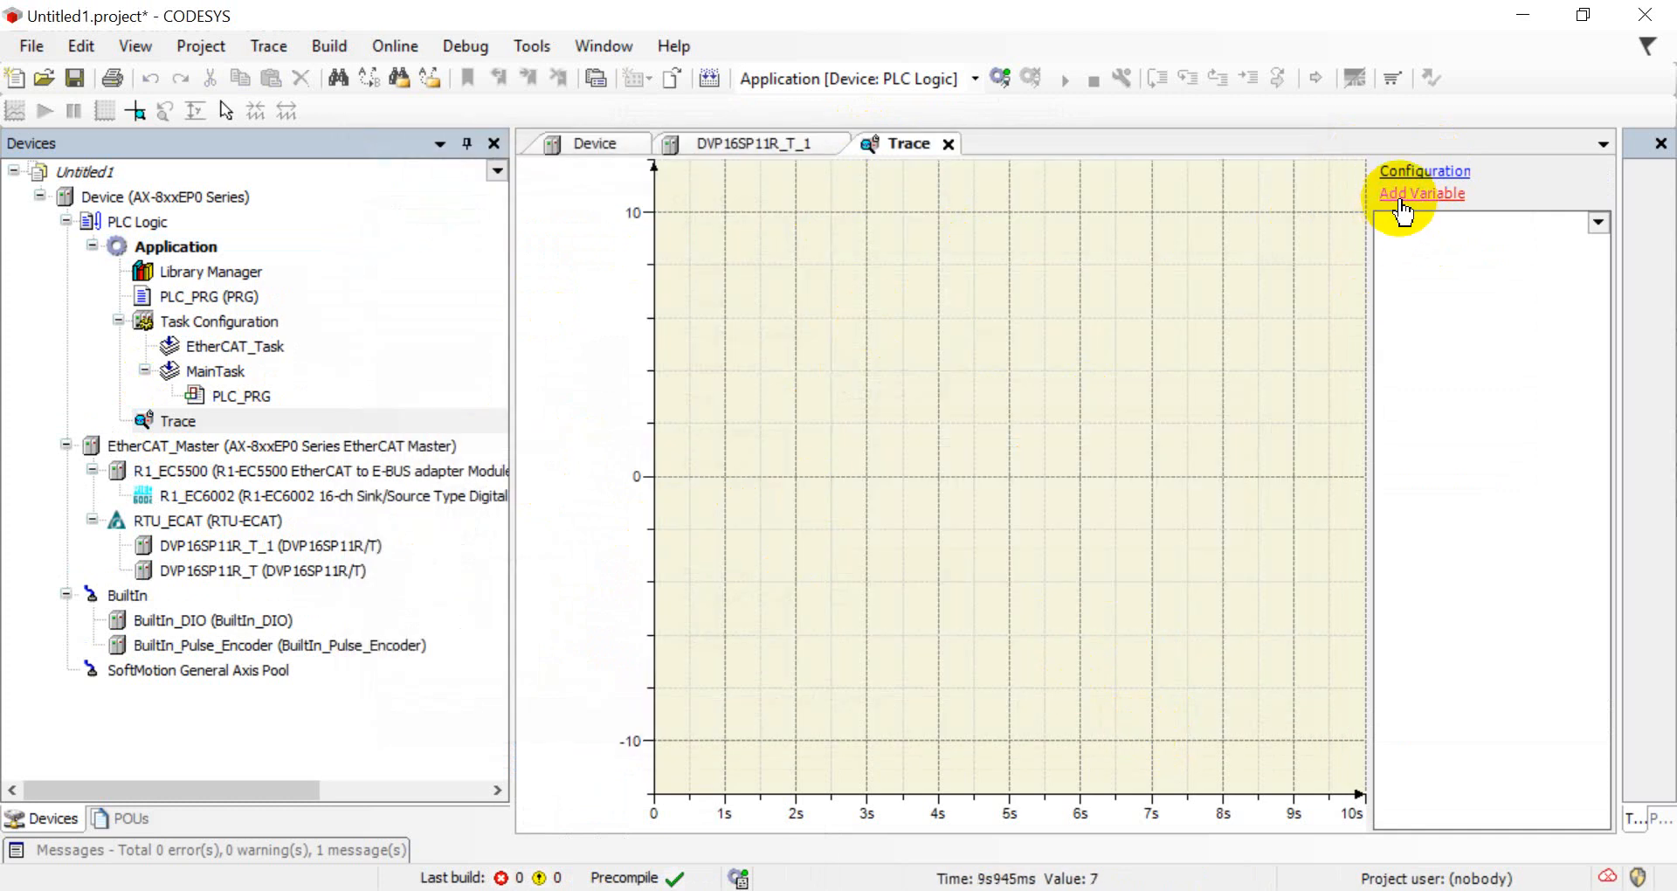
Add DVP_DO_Output1, DVP_DO_Output2 and DVP_DO_Output3 from the IoConfig globals as traced variables
{"action": "left_click", "coordinate": [1422, 194]}
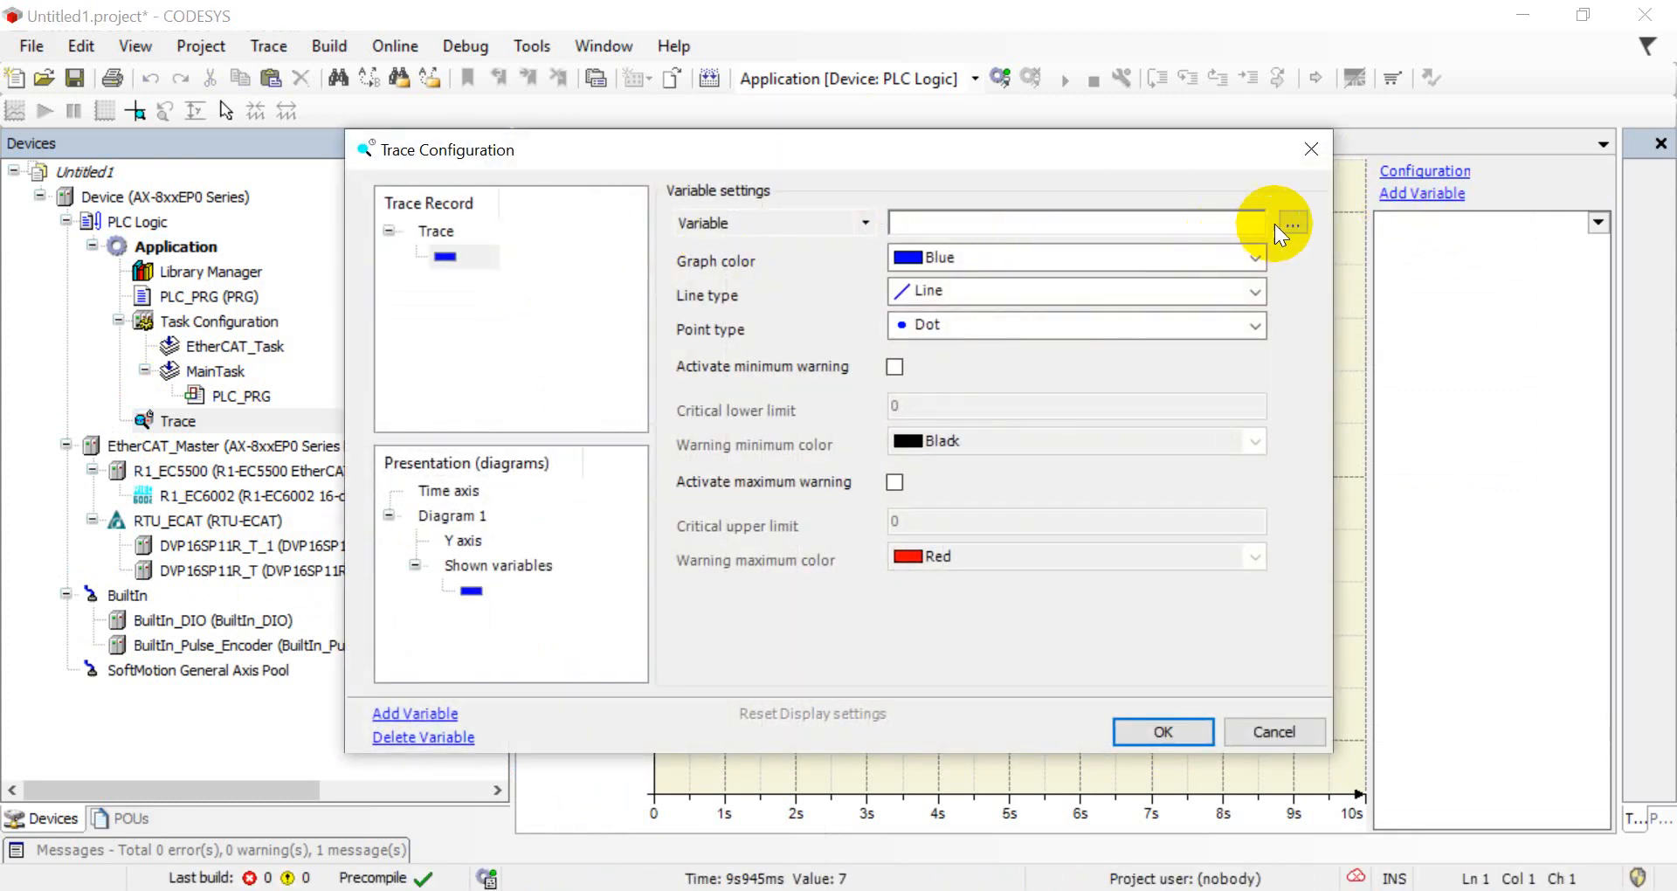
{"action": "left_click", "coordinate": [1293, 222]}
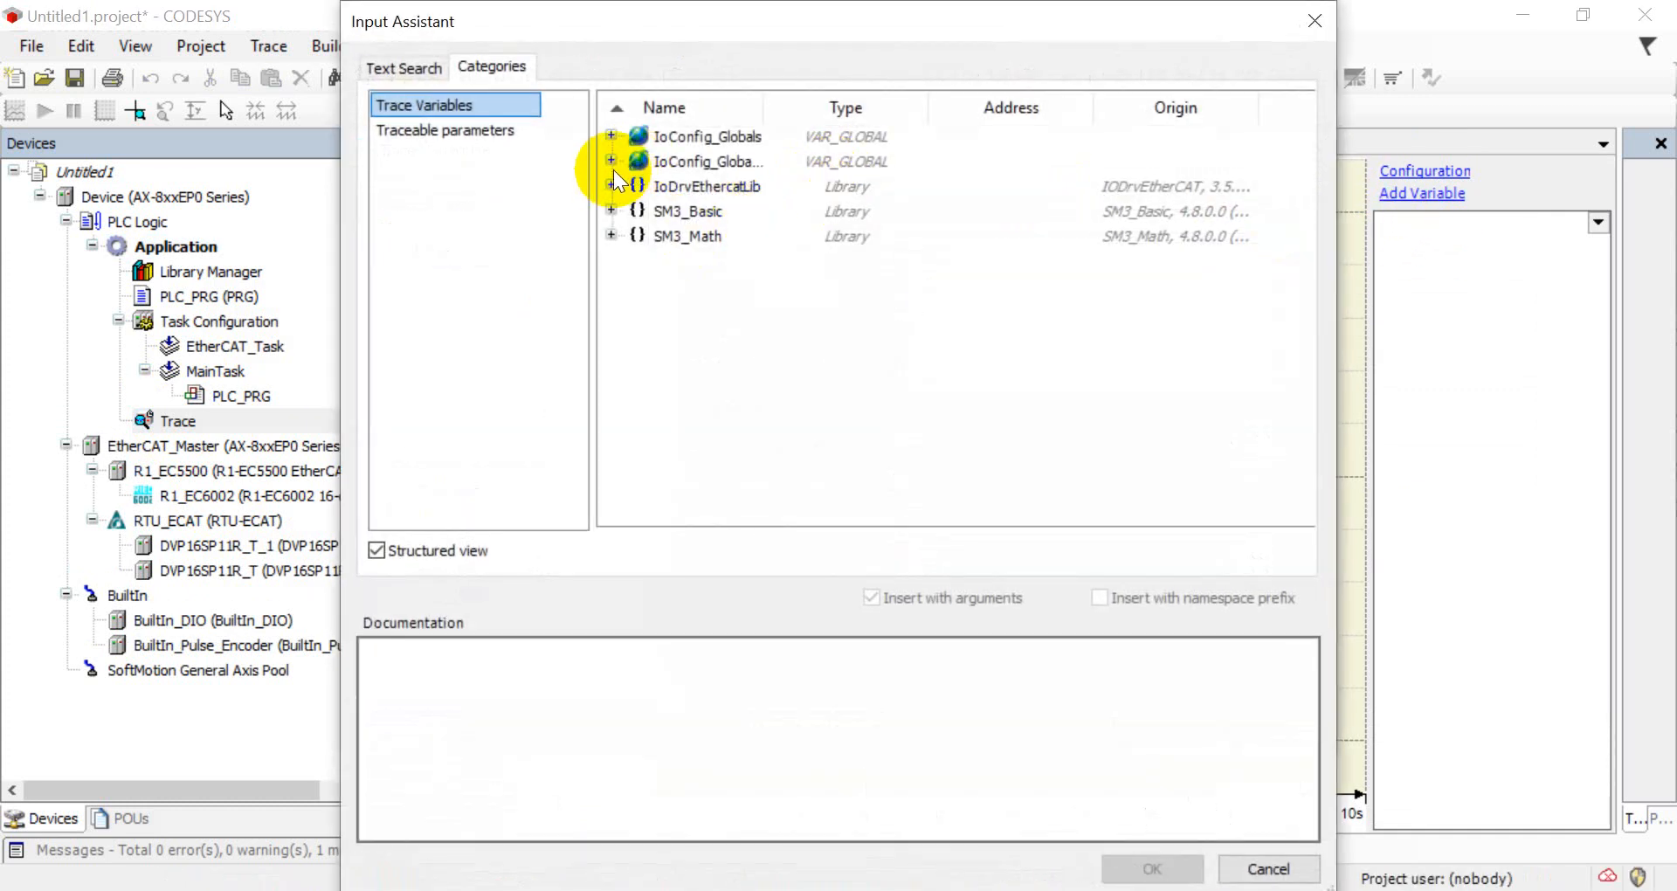
{"action": "left_click", "coordinate": [612, 161]}
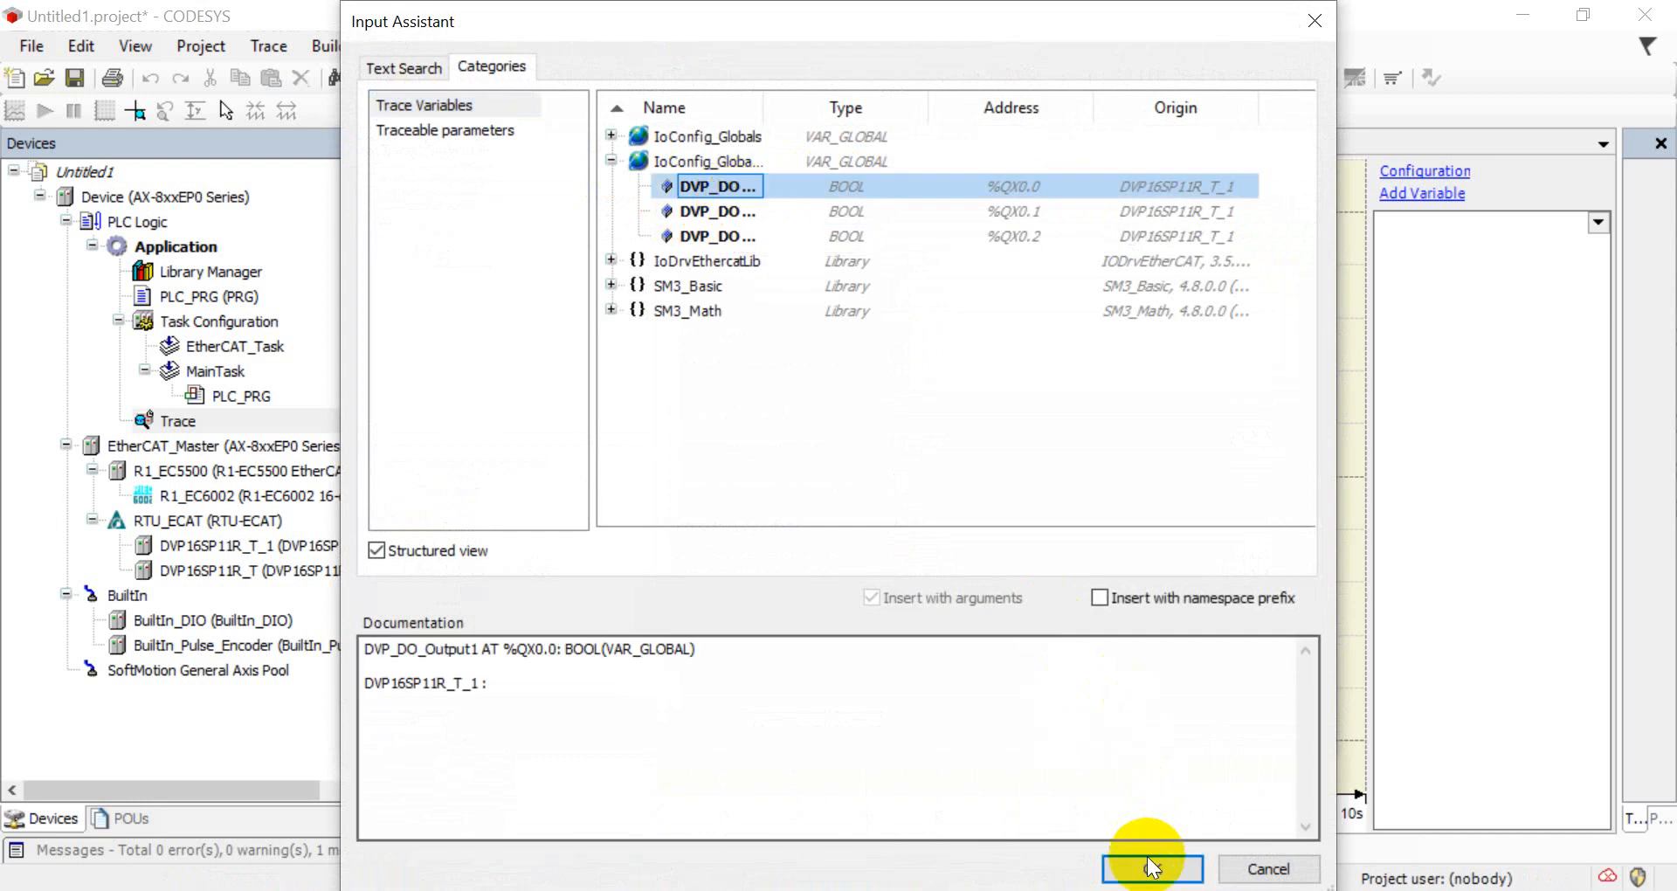
{"action": "left_click", "coordinate": [1152, 869]}
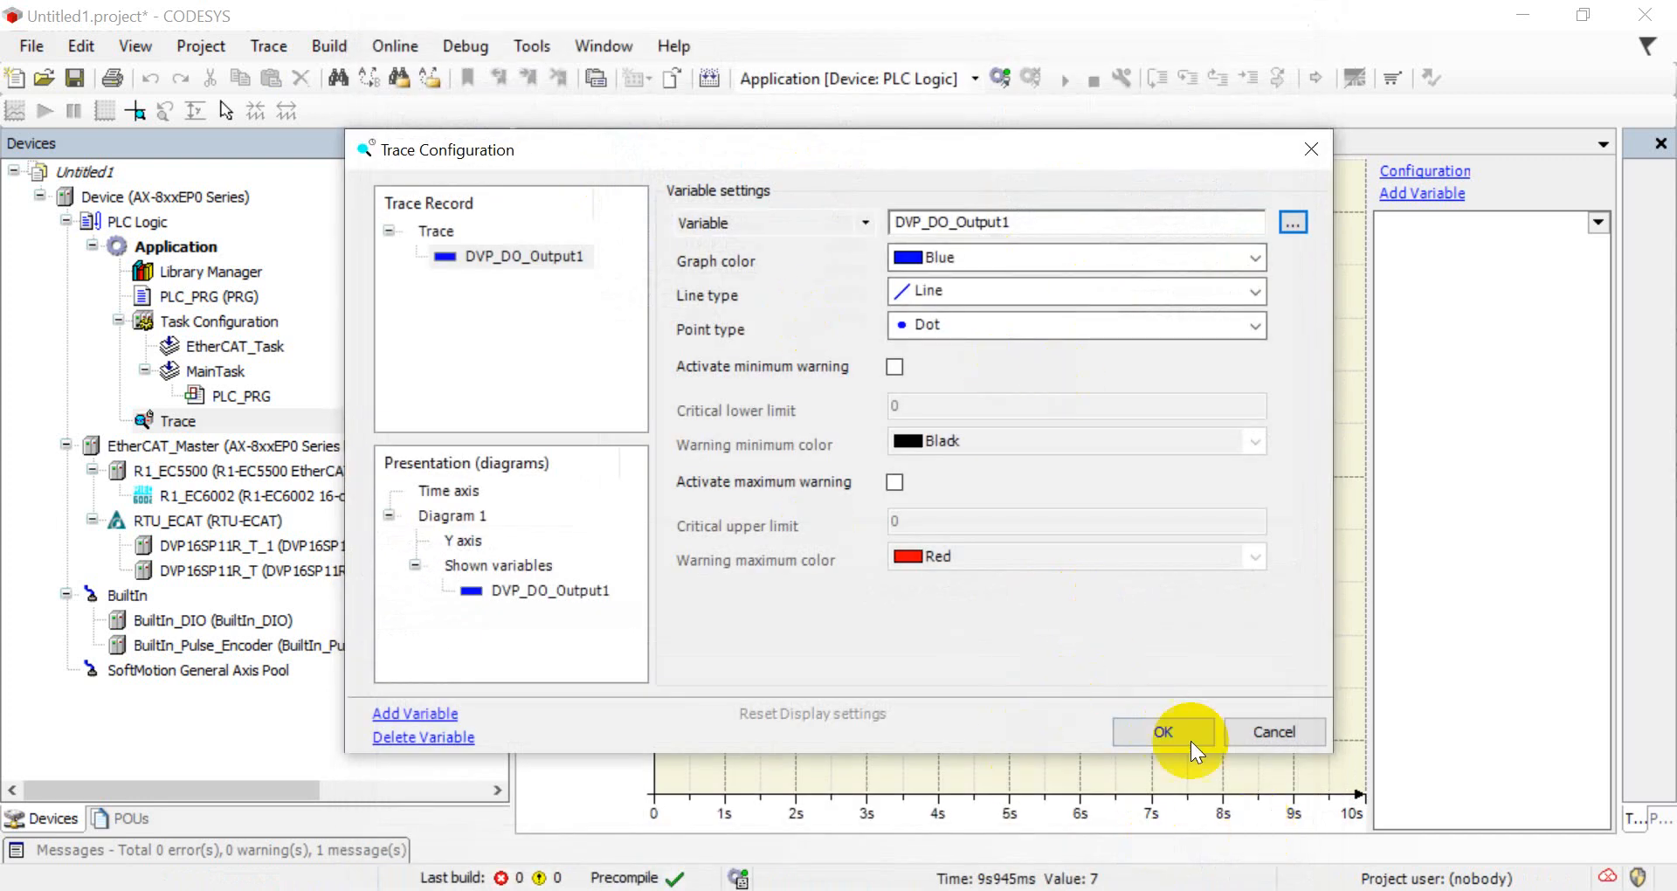
{"action": "left_click", "coordinate": [1164, 732]}
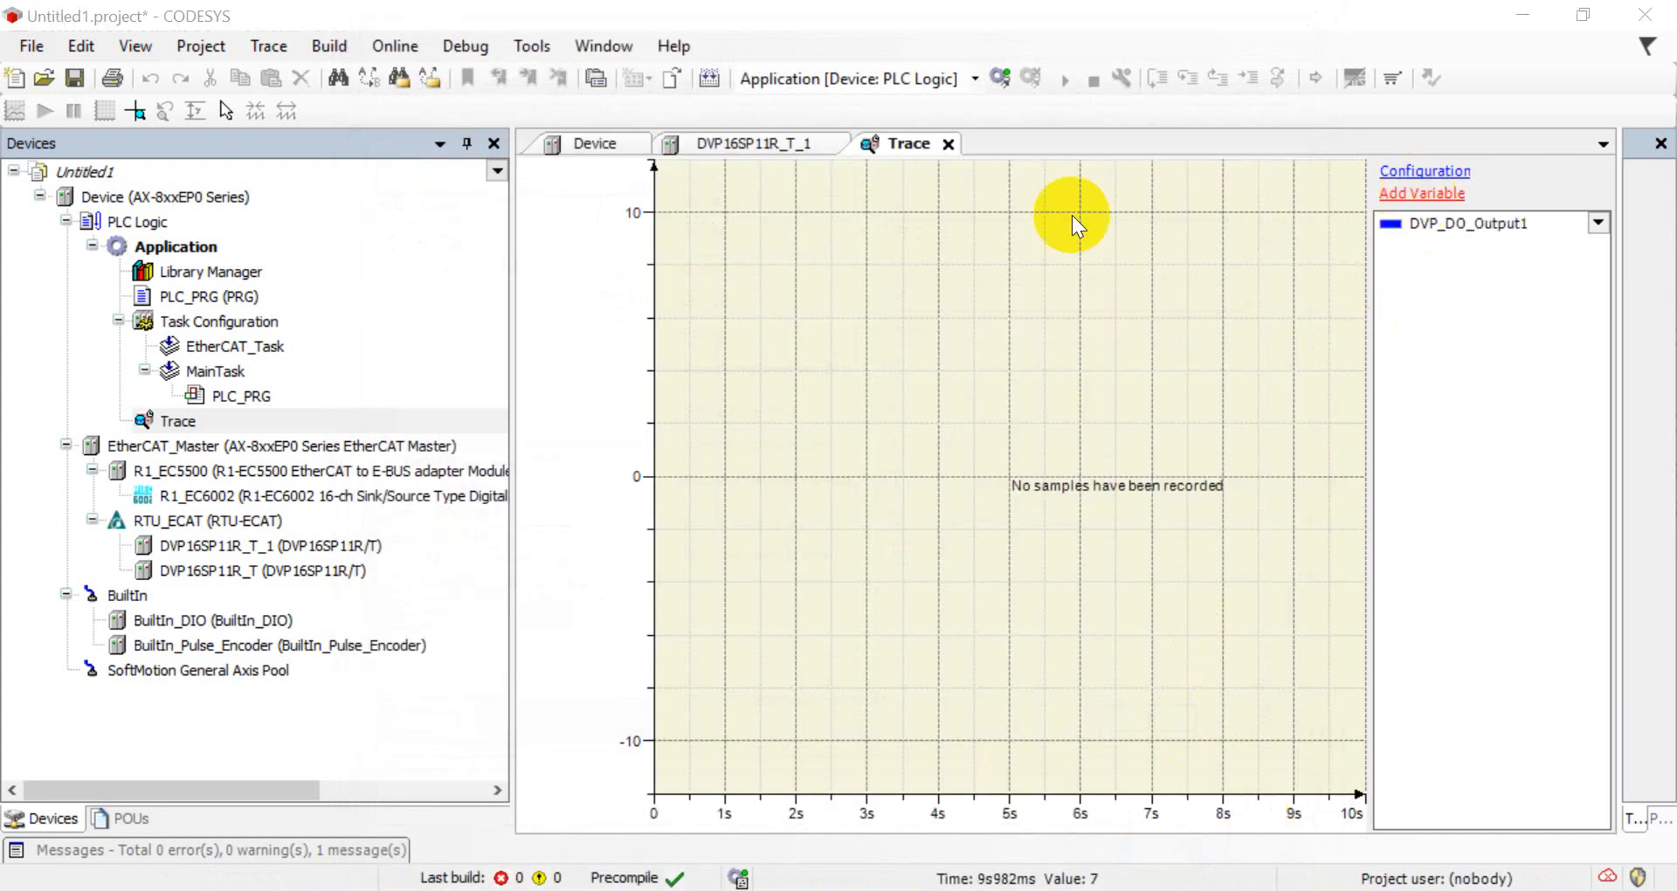
{"action": "left_click", "coordinate": [1420, 192]}
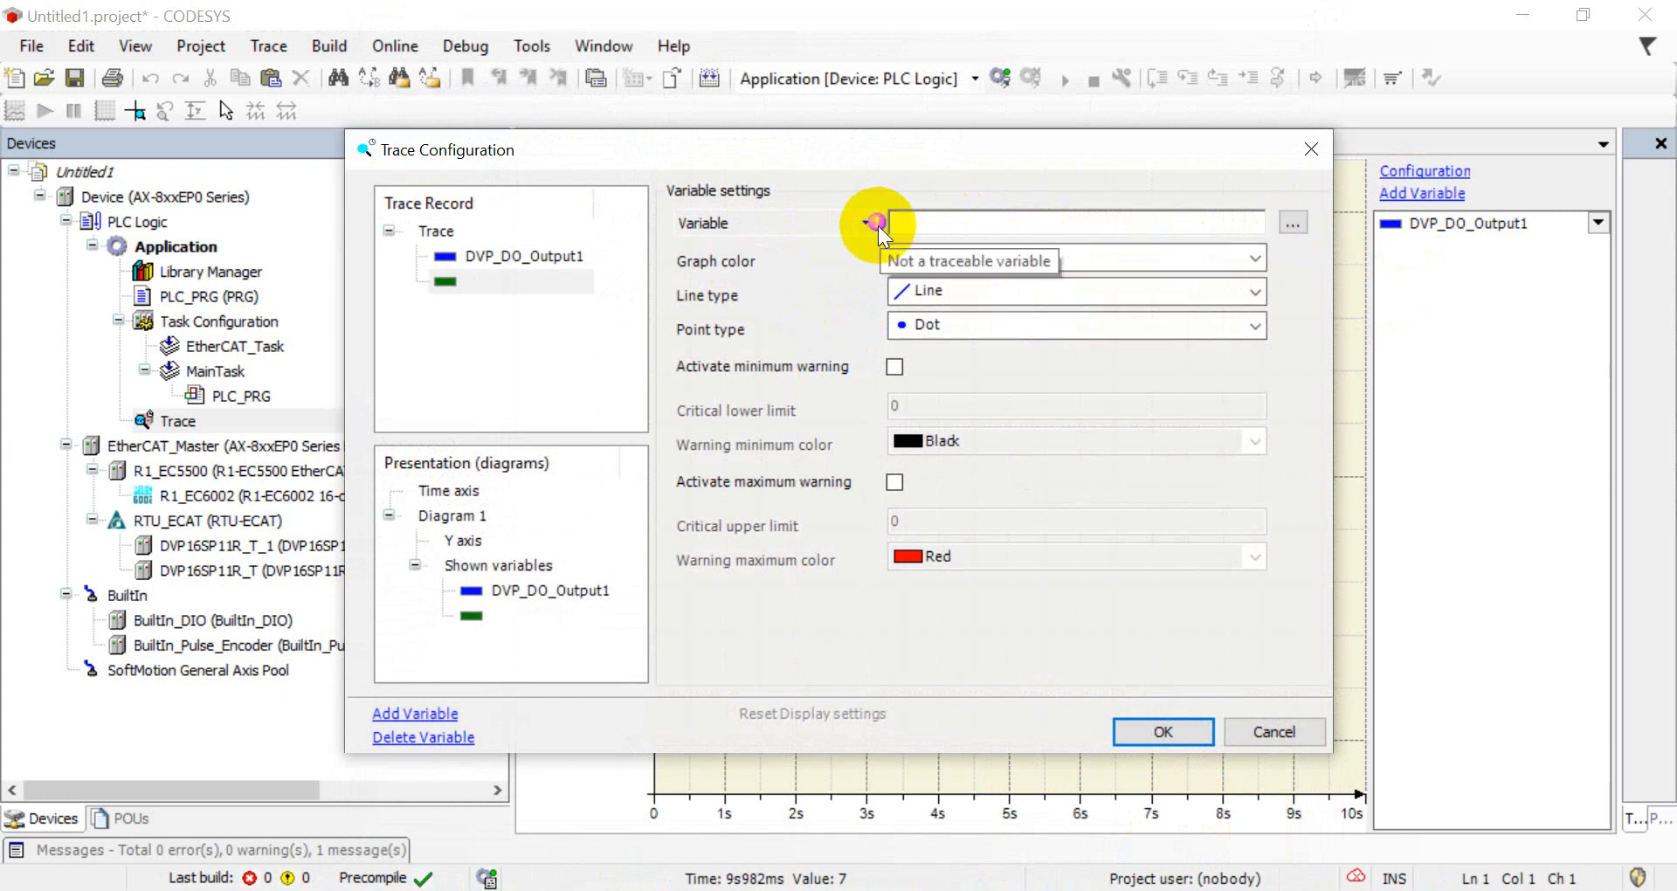
{"action": "left_click", "coordinate": [1293, 222]}
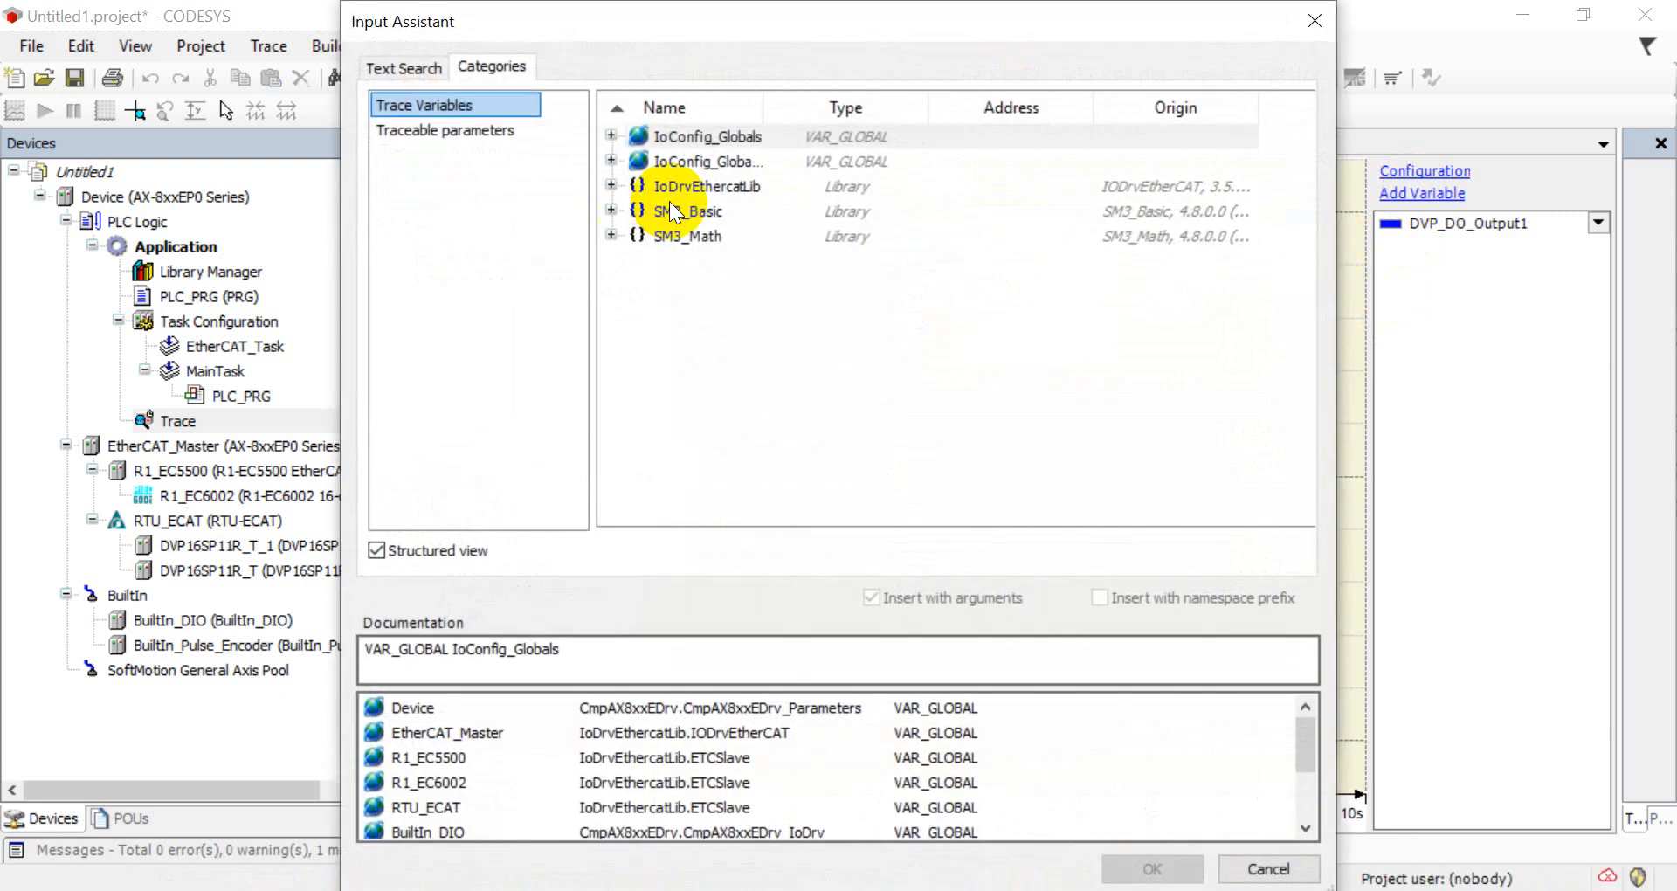
{"action": "left_click", "coordinate": [610, 160]}
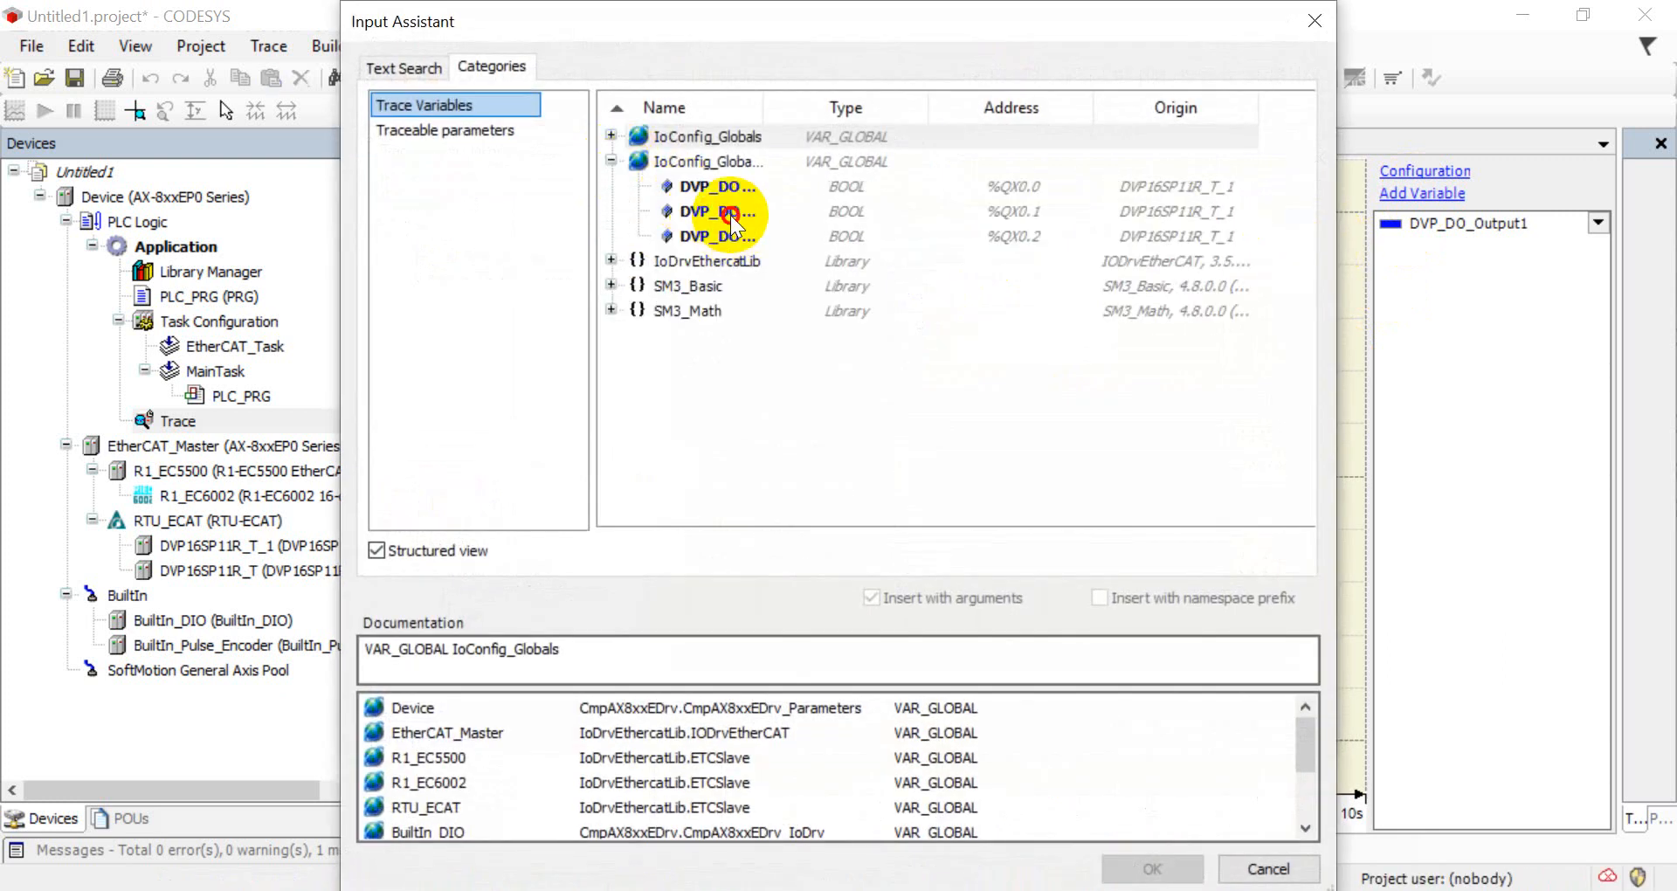
{"action": "left_click", "coordinate": [1151, 868]}
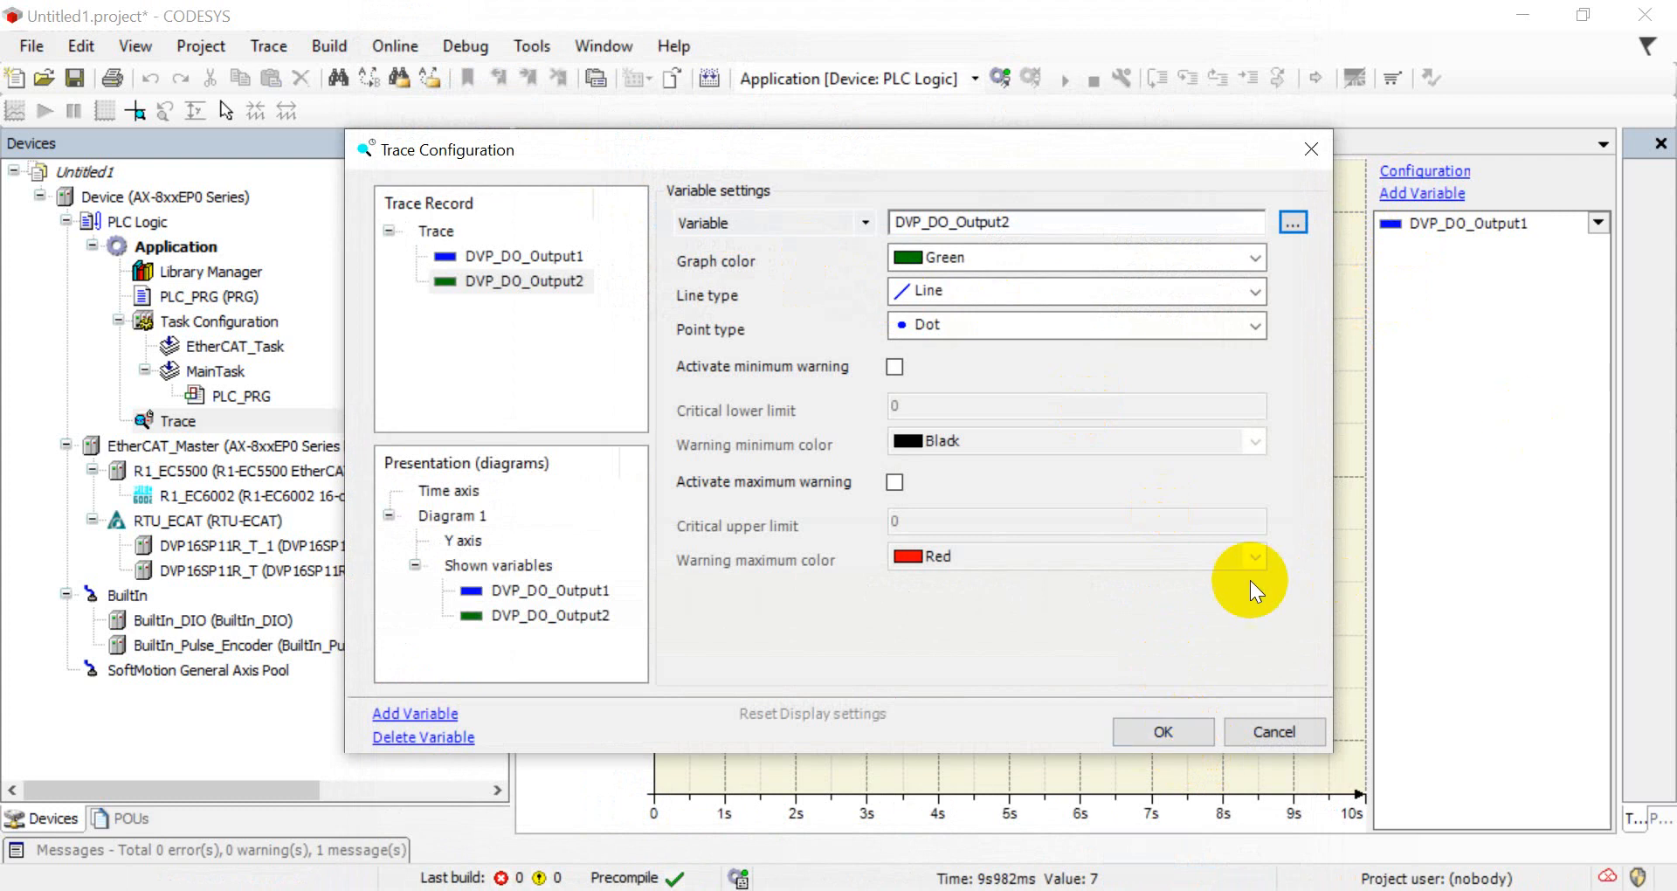
{"action": "left_click", "coordinate": [1162, 732]}
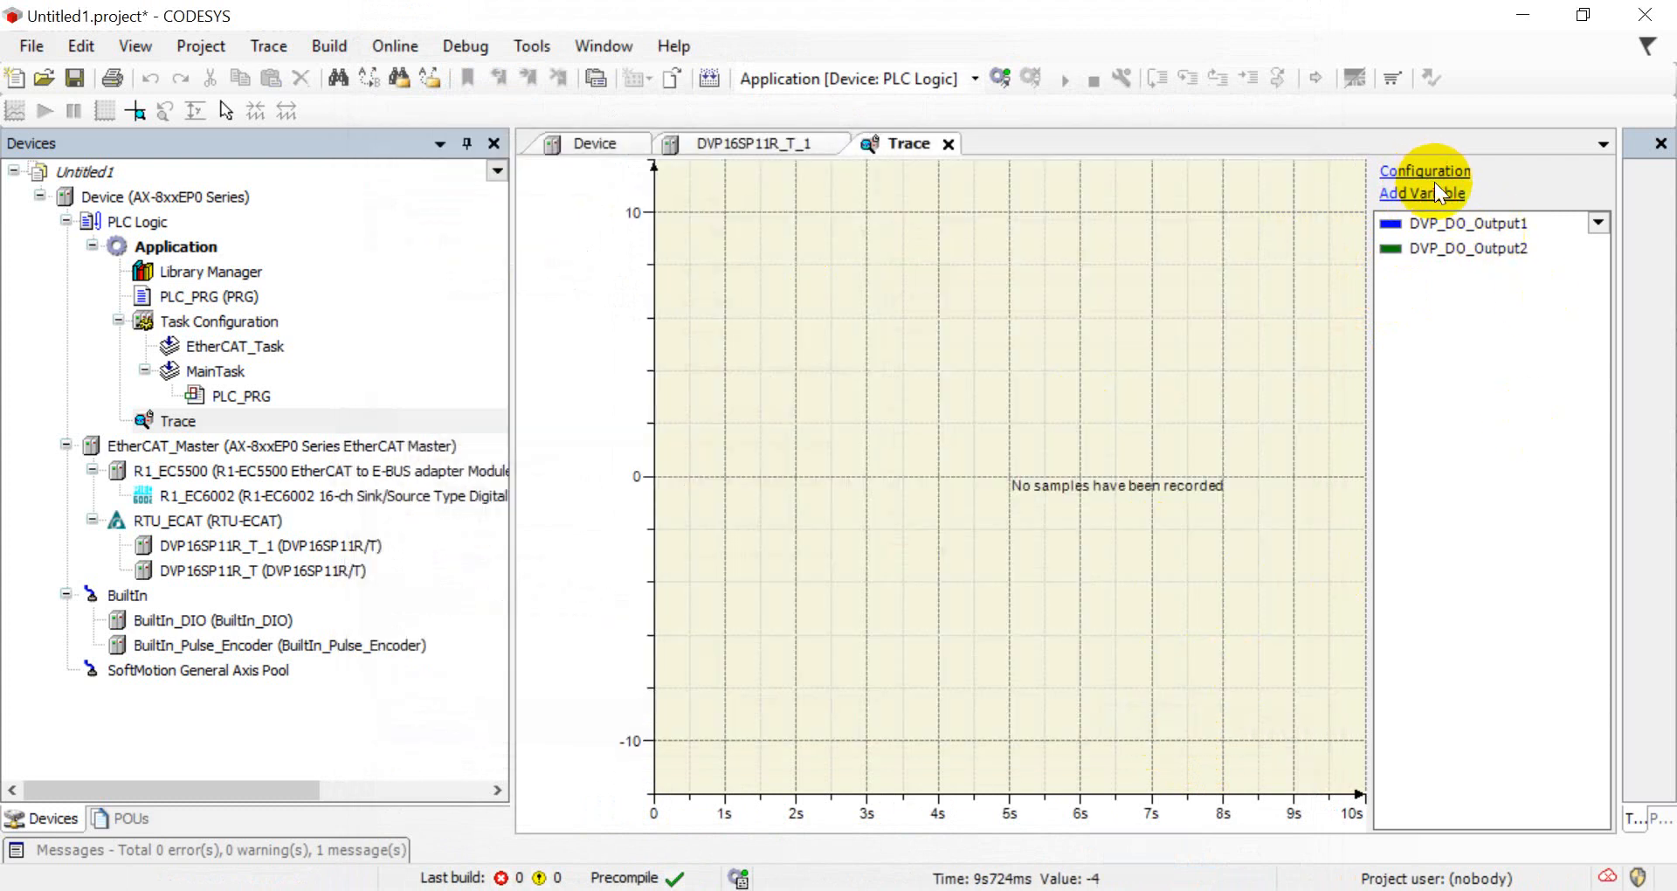
{"action": "left_click", "coordinate": [1422, 194]}
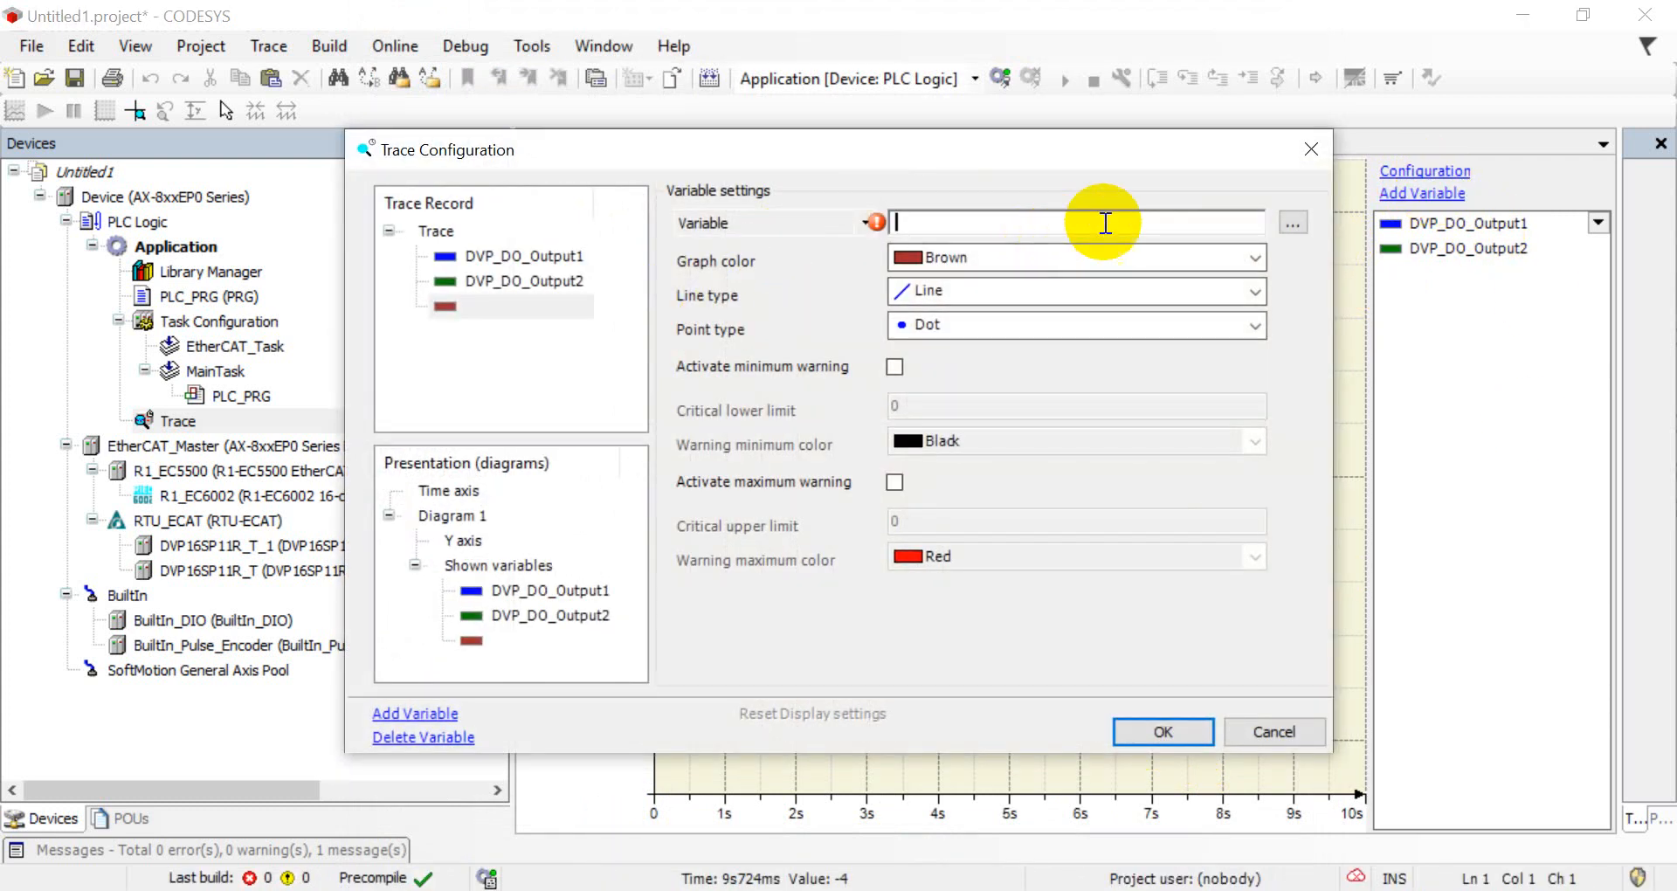
{"action": "left_click", "coordinate": [1293, 222]}
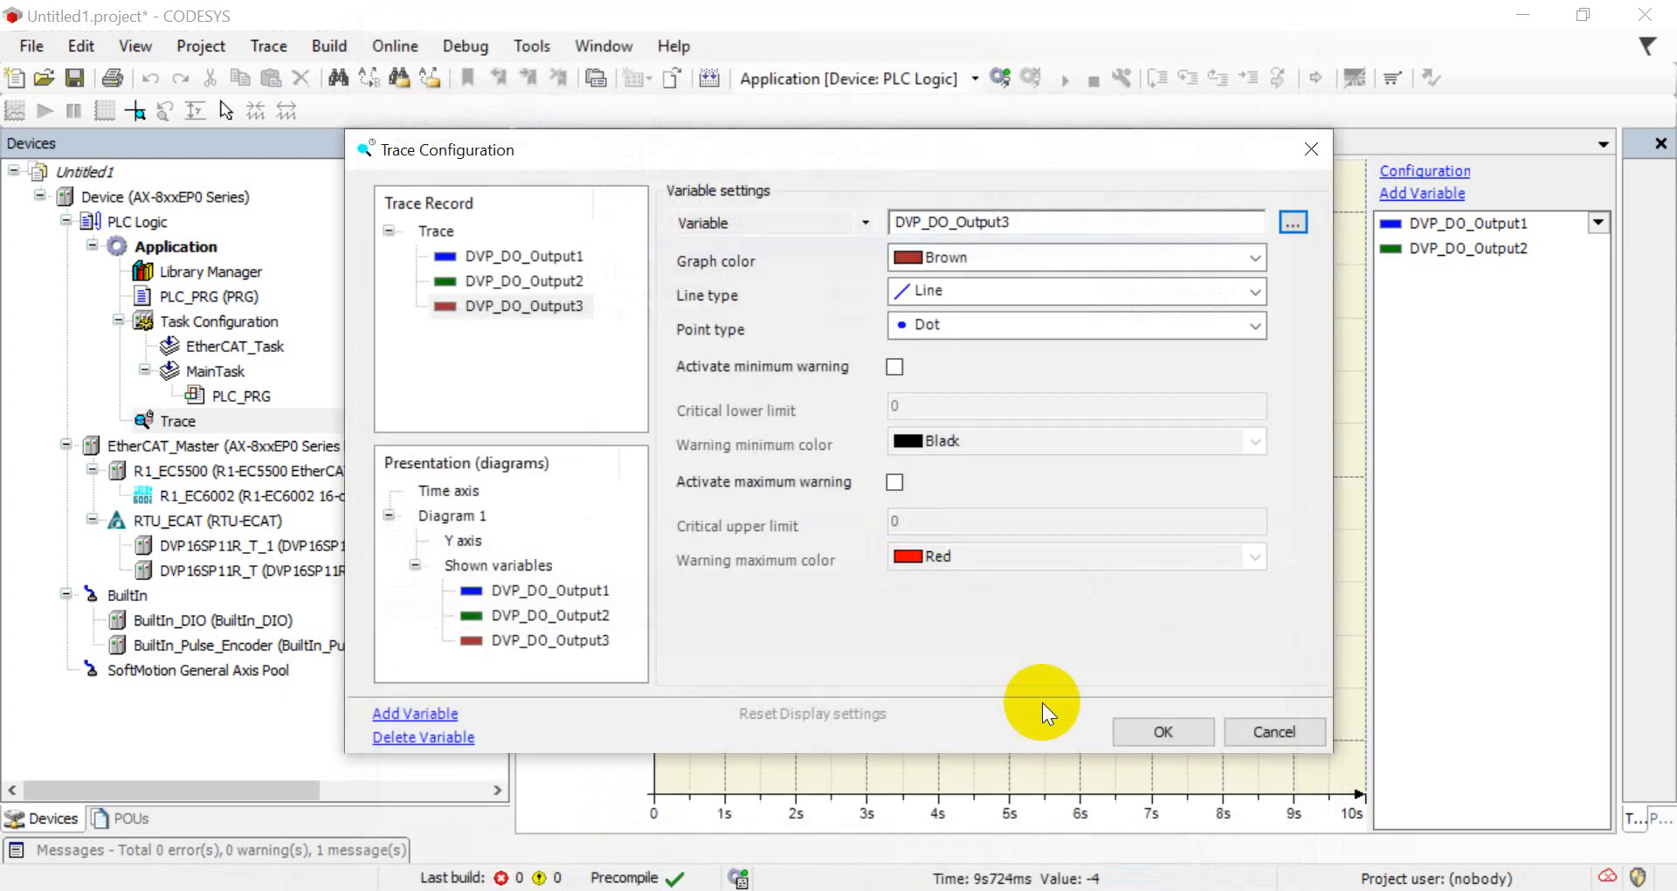
{"action": "left_click", "coordinate": [1162, 732]}
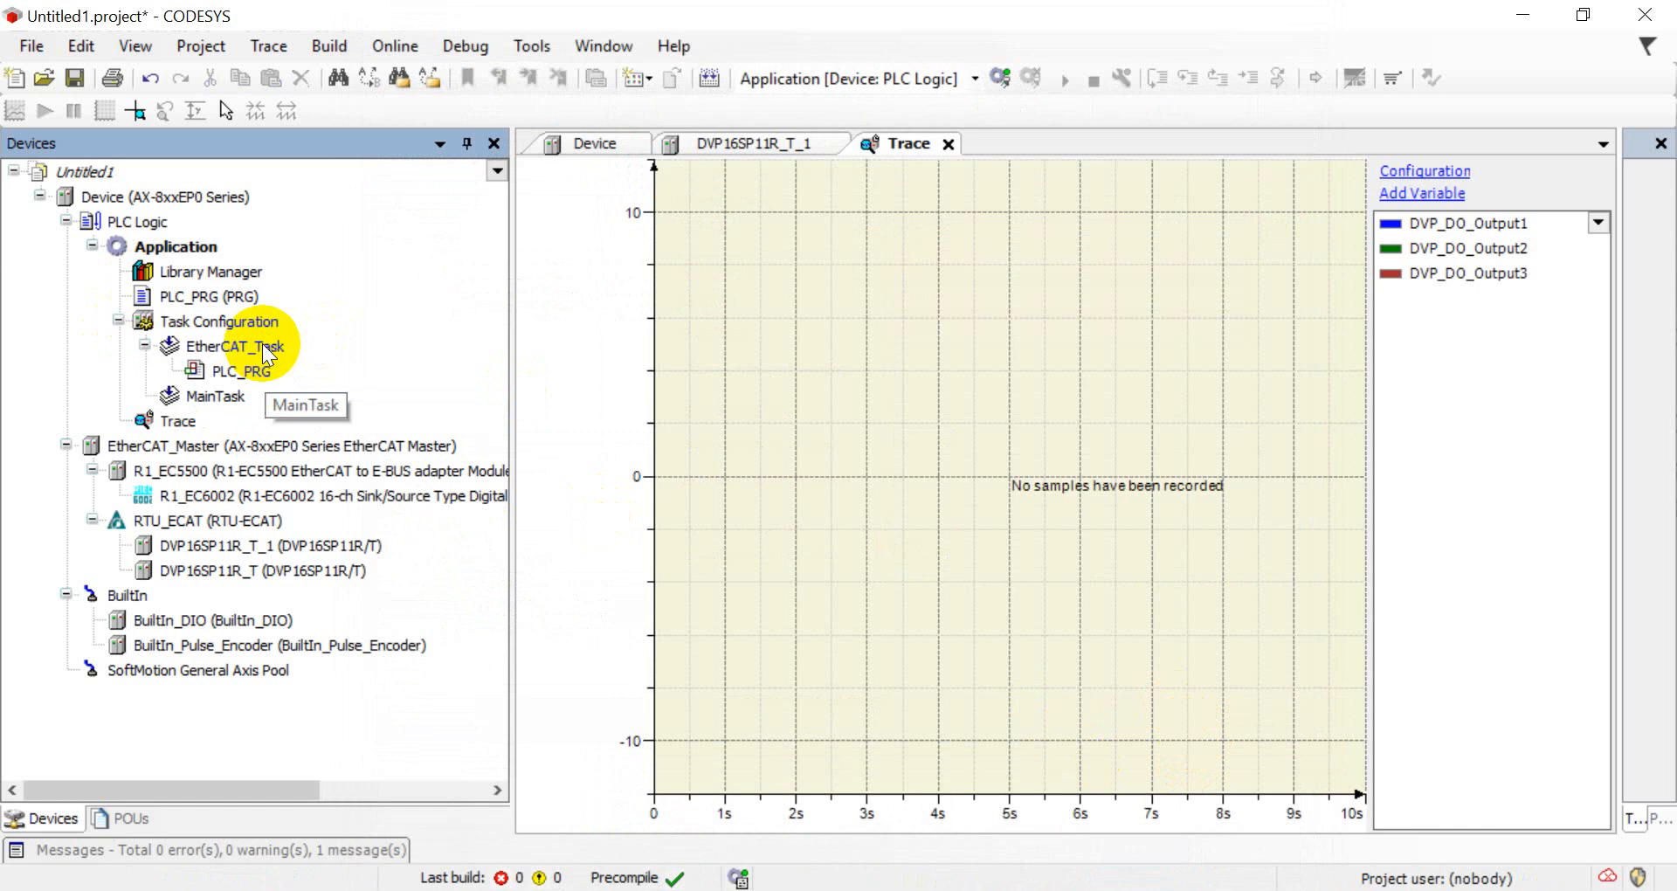
Compile the project, reaching 0 errors and 1 warning in the Messages bar
{"action": "left_click", "coordinate": [711, 79]}
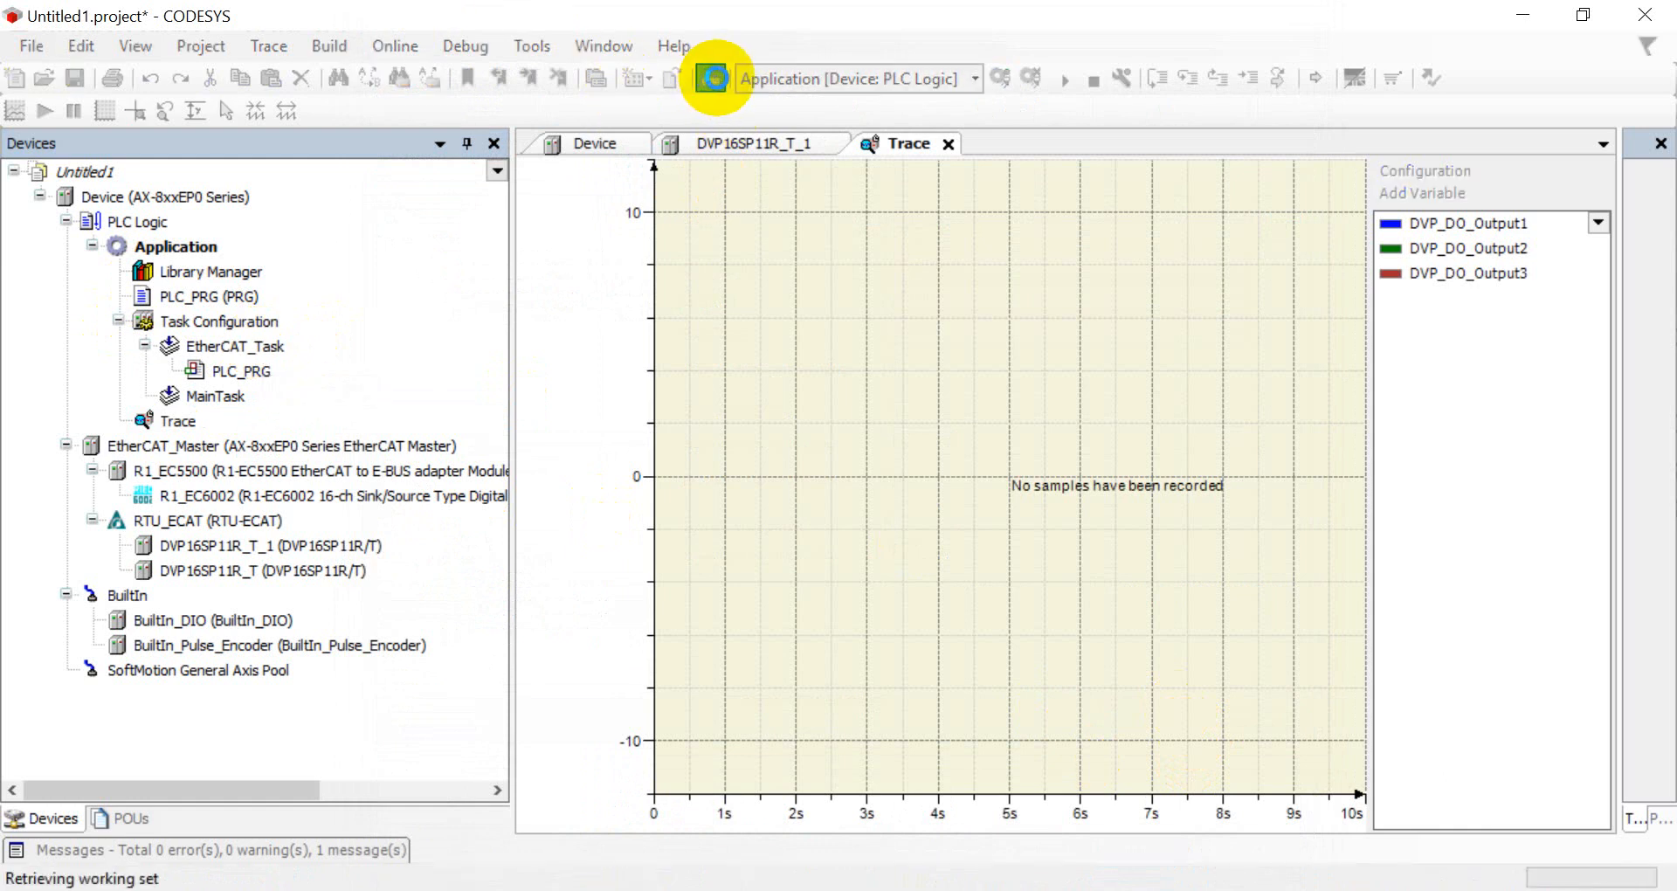
{"action": "left_click", "coordinate": [709, 79]}
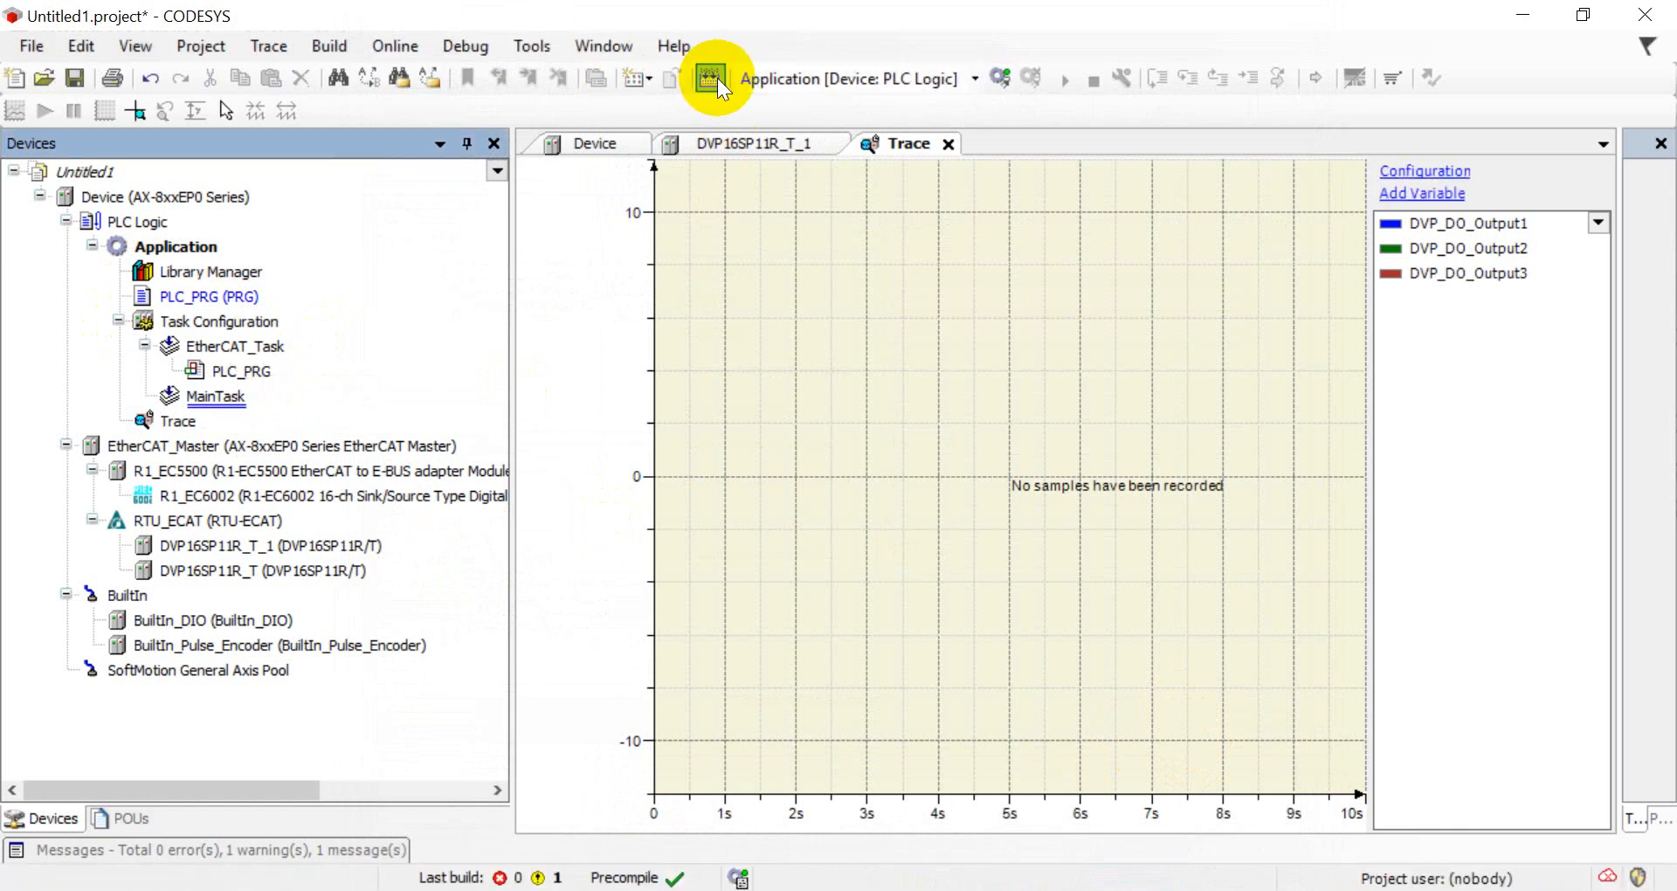
{"action": "mouse_move", "coordinate": [477, 161]}
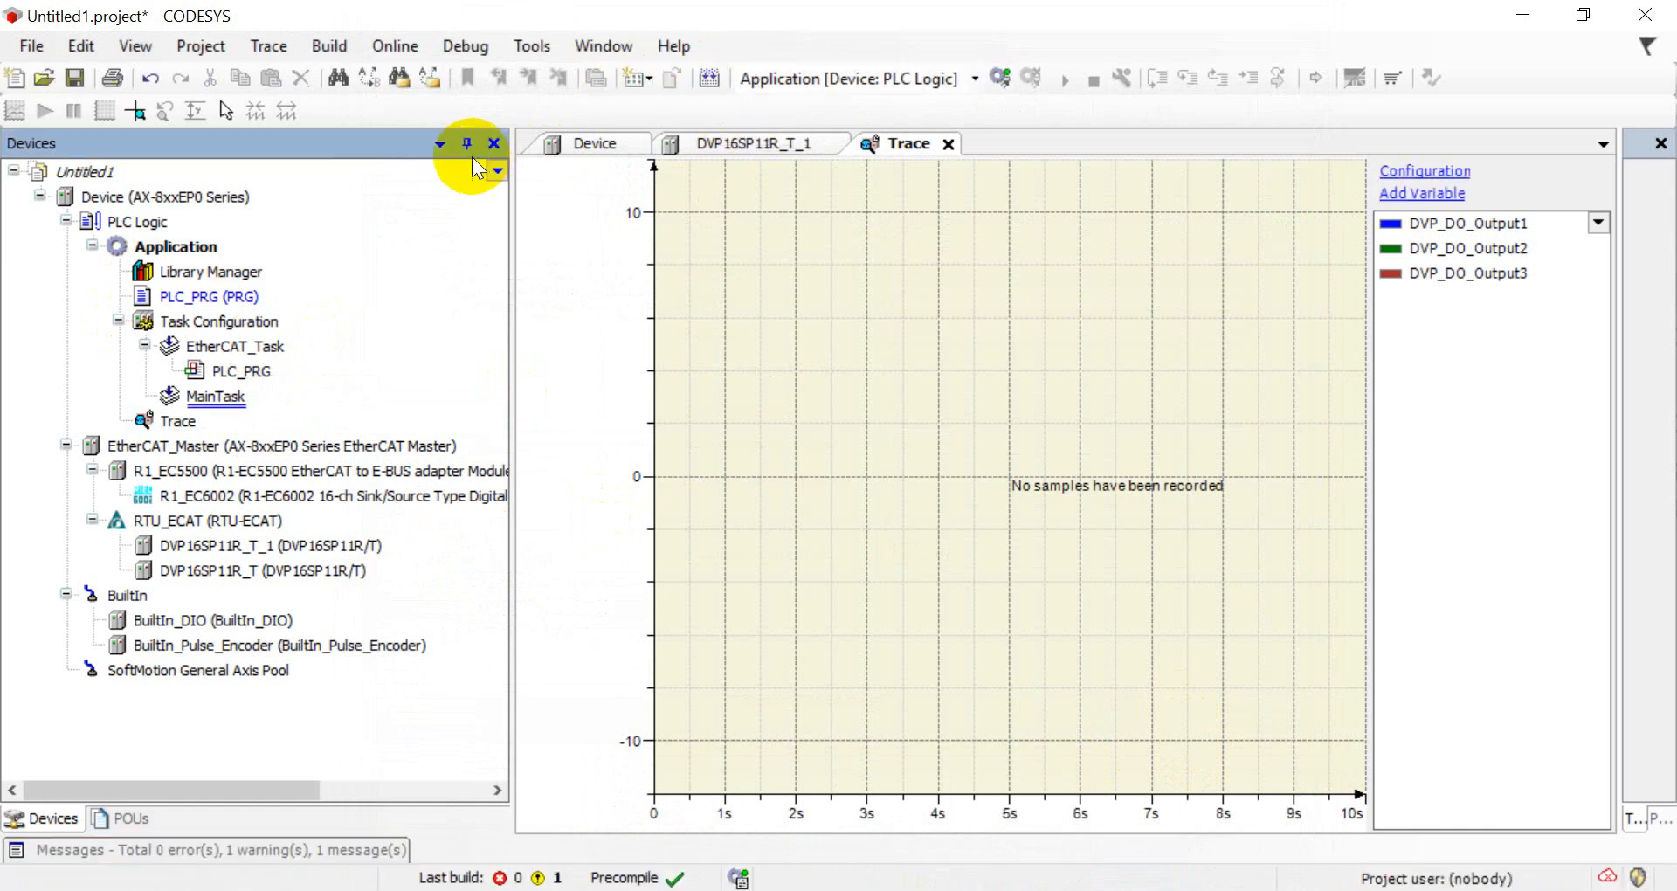
{"action": "mouse_move", "coordinate": [203, 496]}
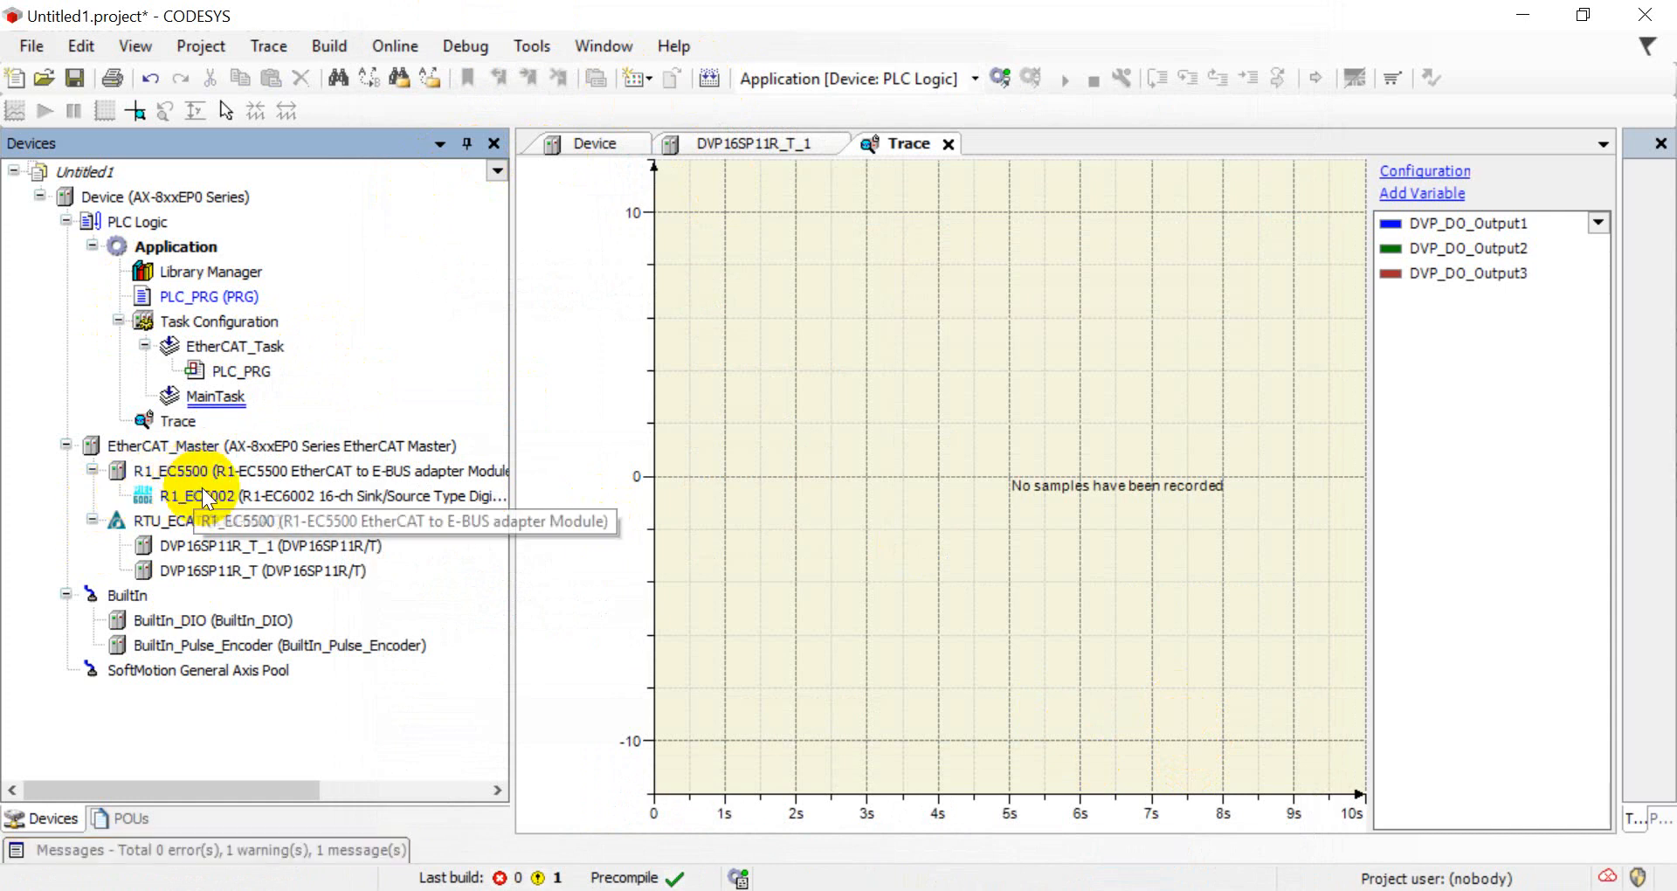
{"action": "mouse_move", "coordinate": [625, 203]}
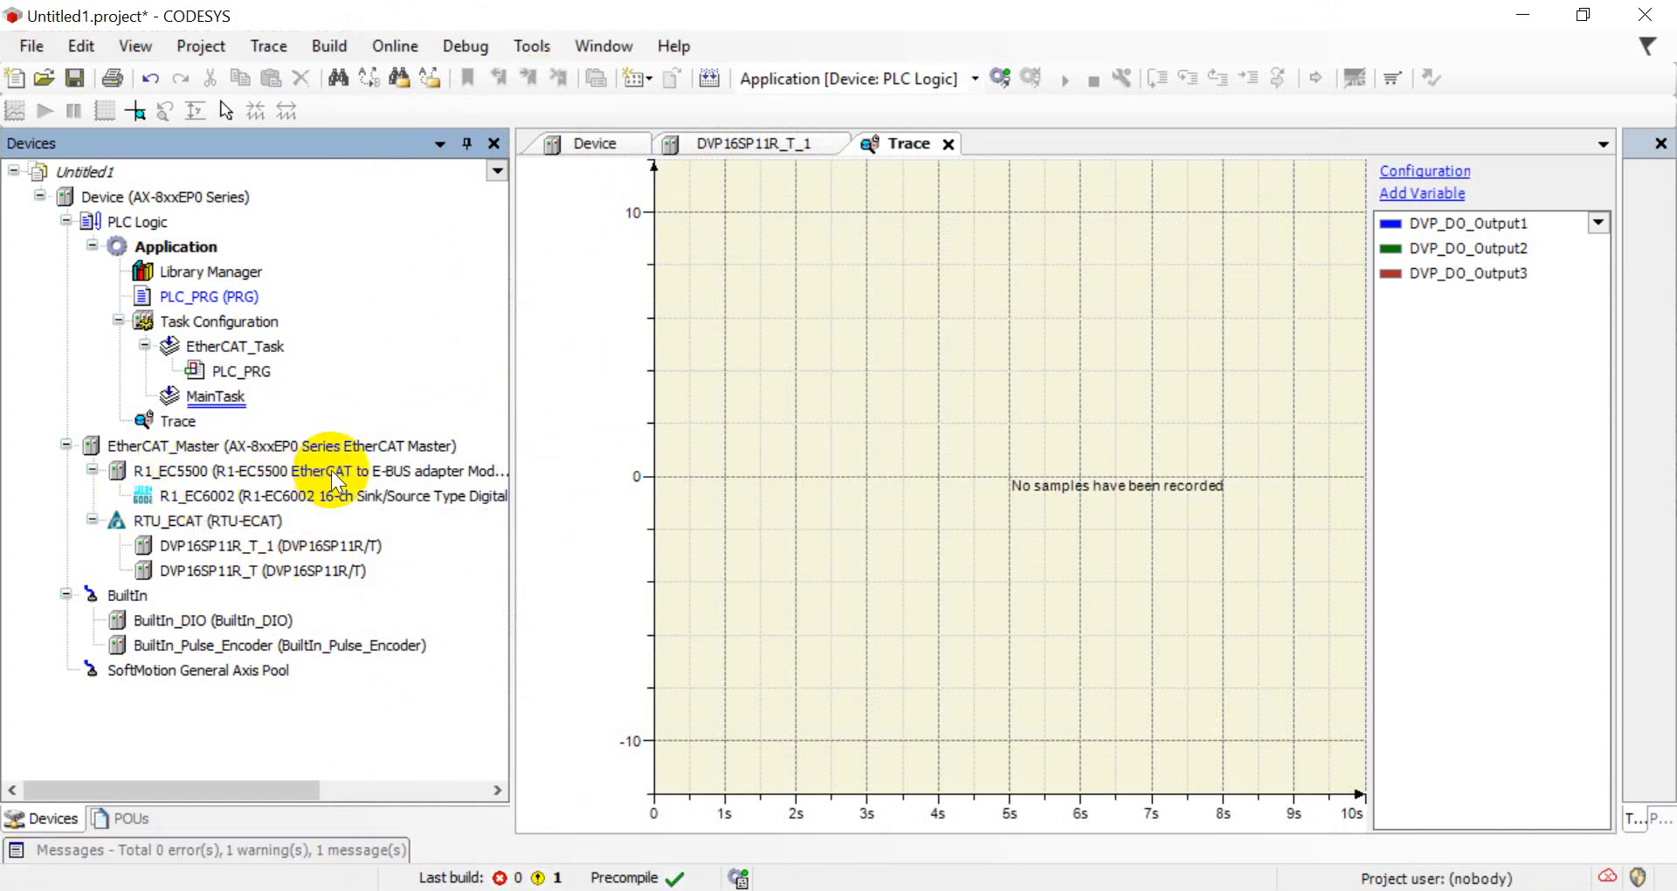
{"action": "mouse_move", "coordinate": [283, 474]}
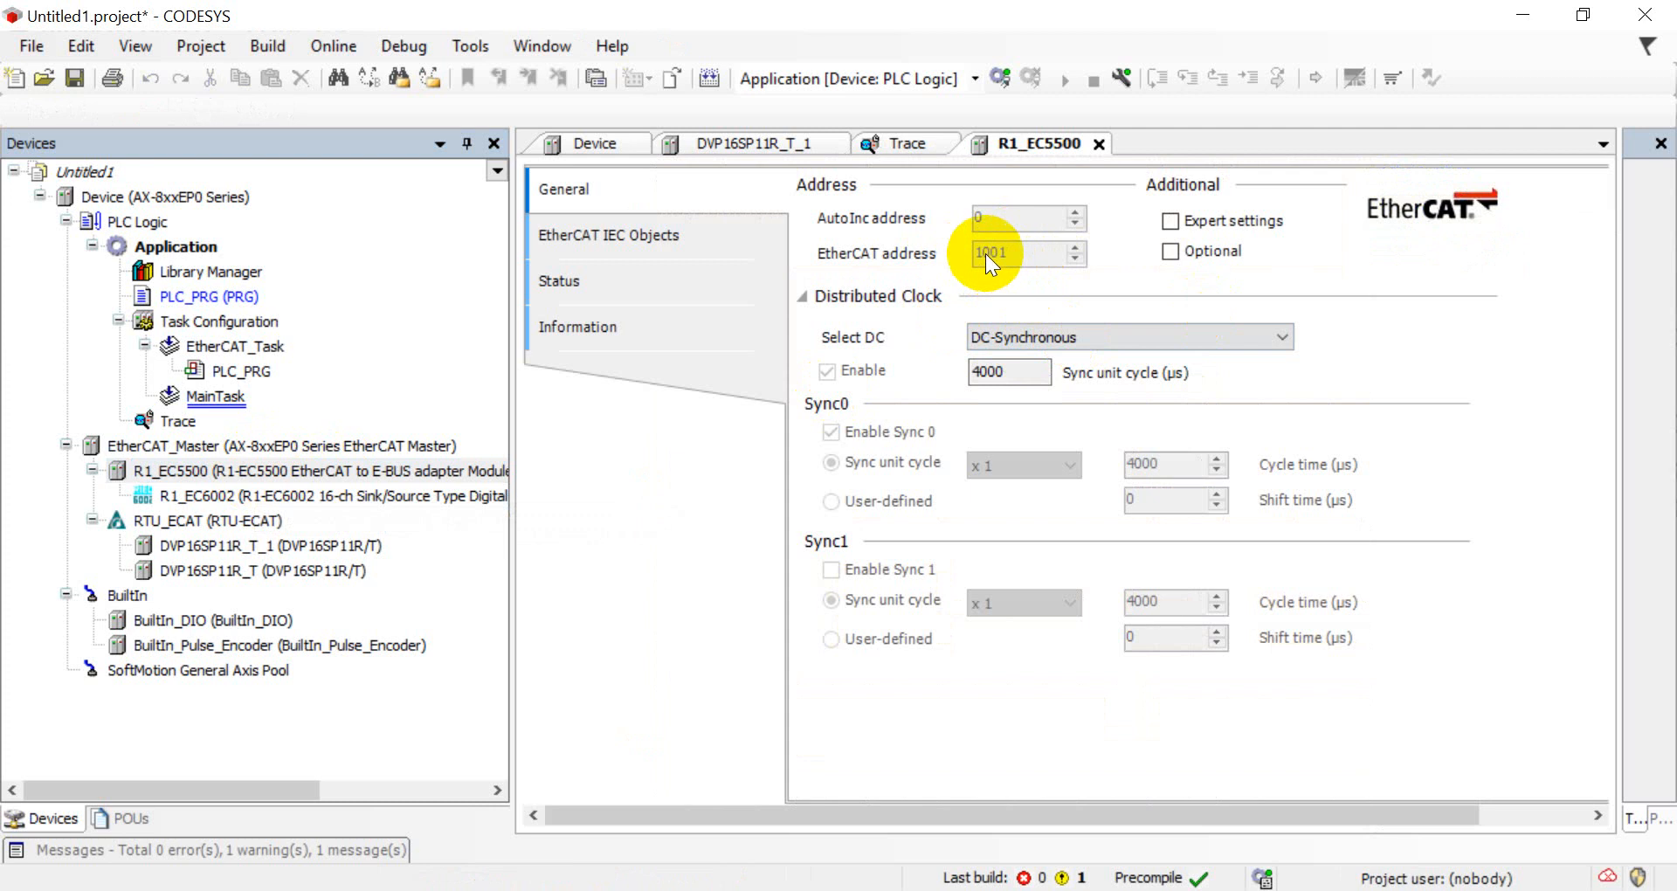
{"action": "mouse_move", "coordinate": [1013, 337]}
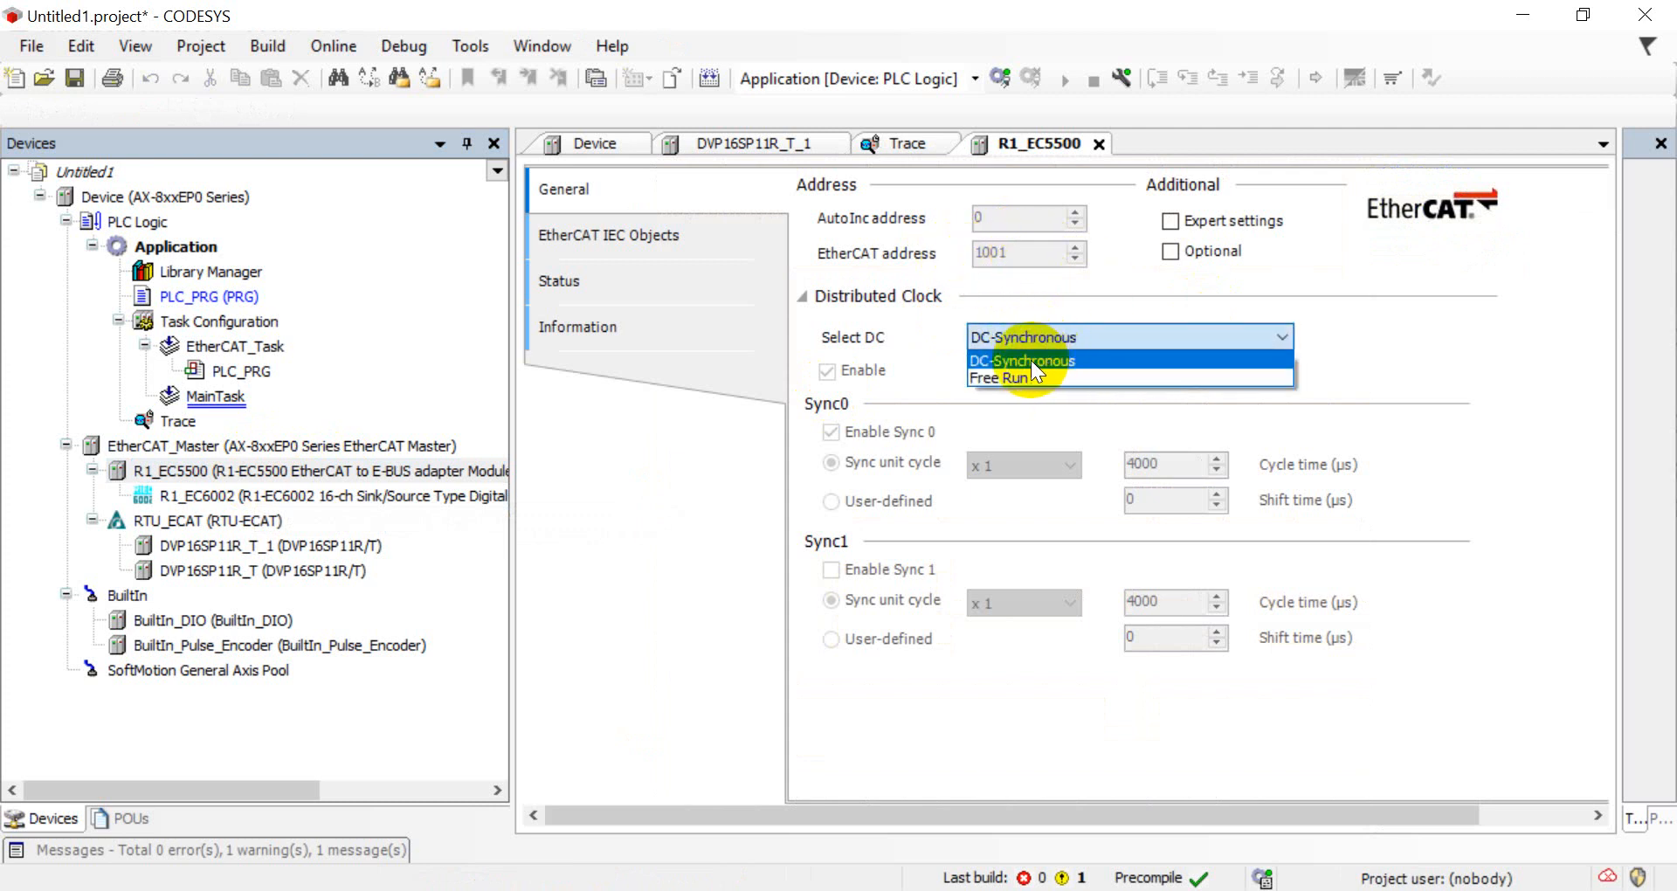
{"action": "mouse_move", "coordinate": [998, 377]}
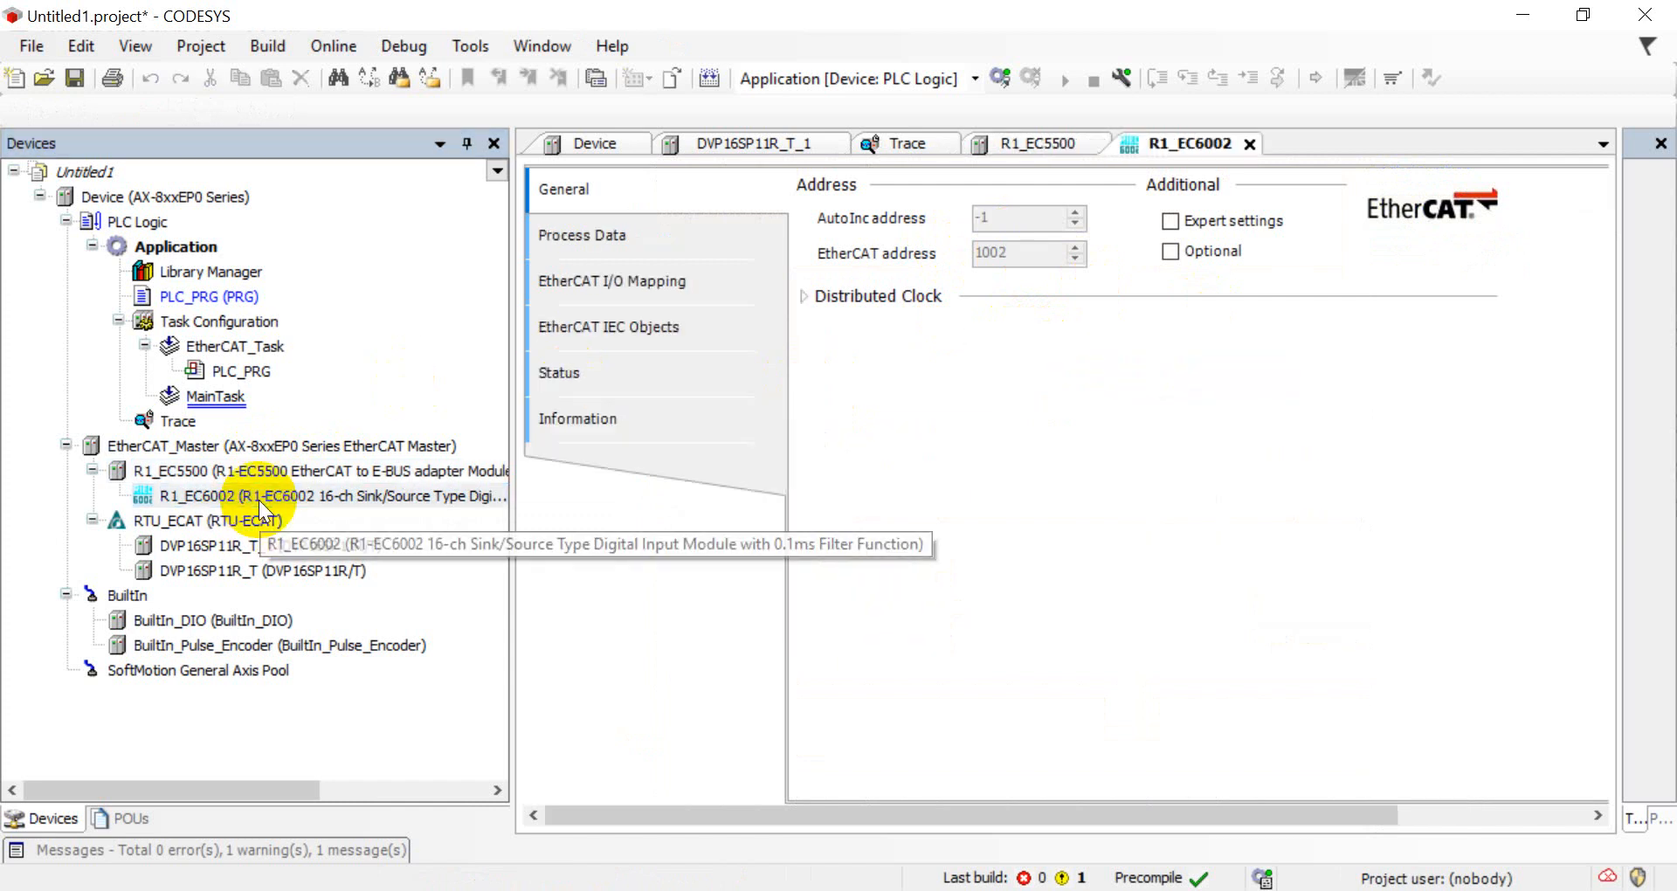
{"action": "mouse_move", "coordinate": [416, 511]}
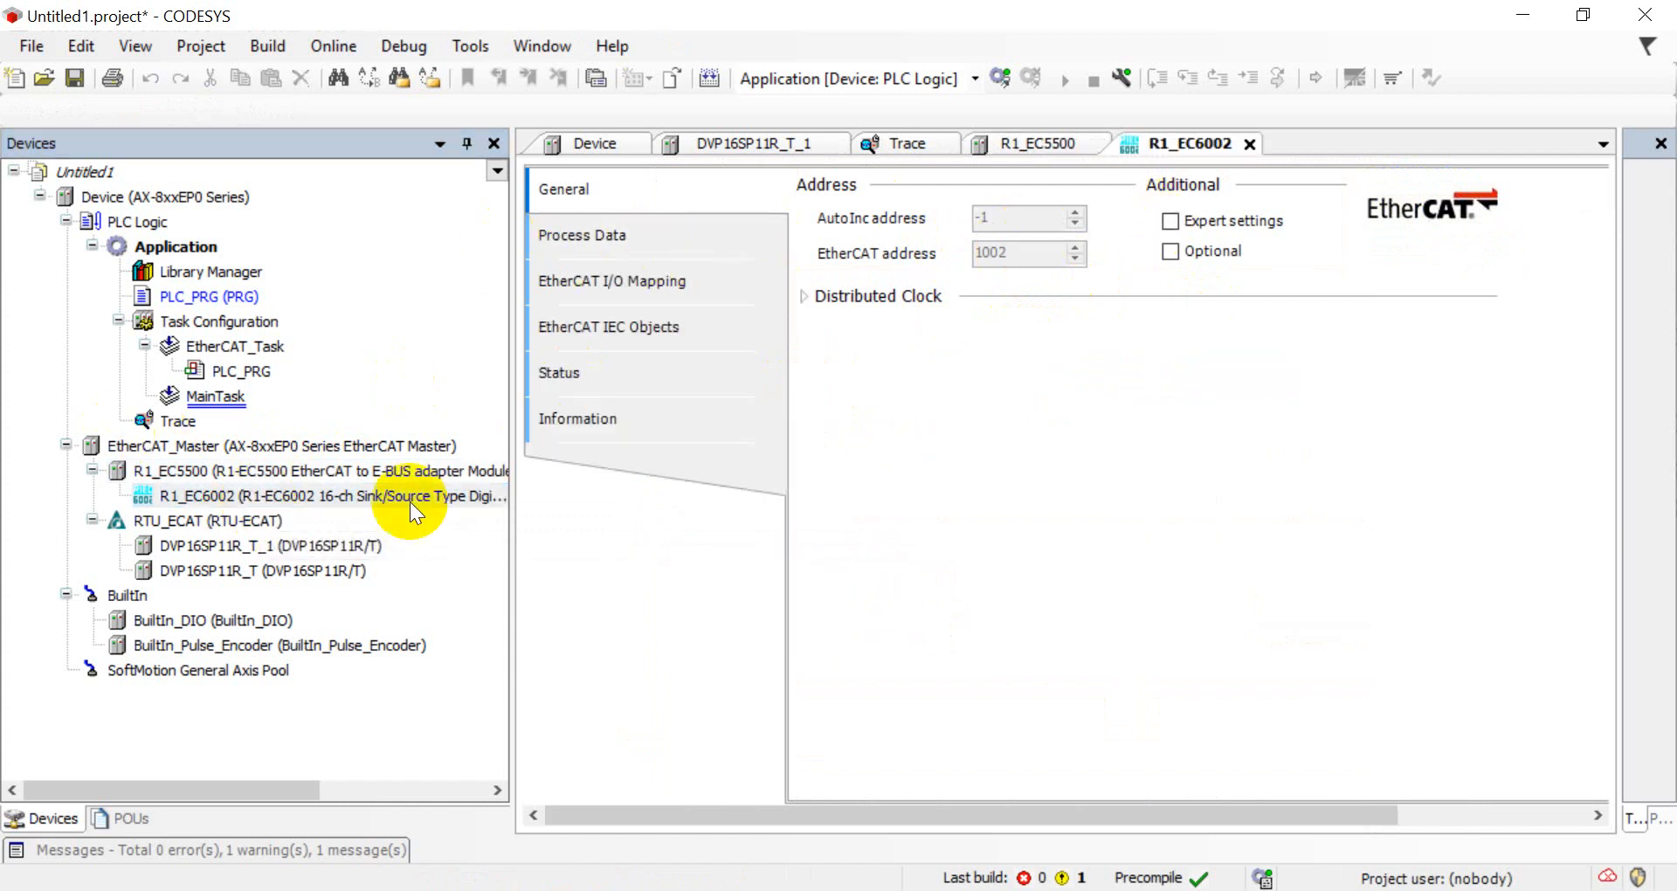
{"action": "mouse_move", "coordinate": [1169, 225]}
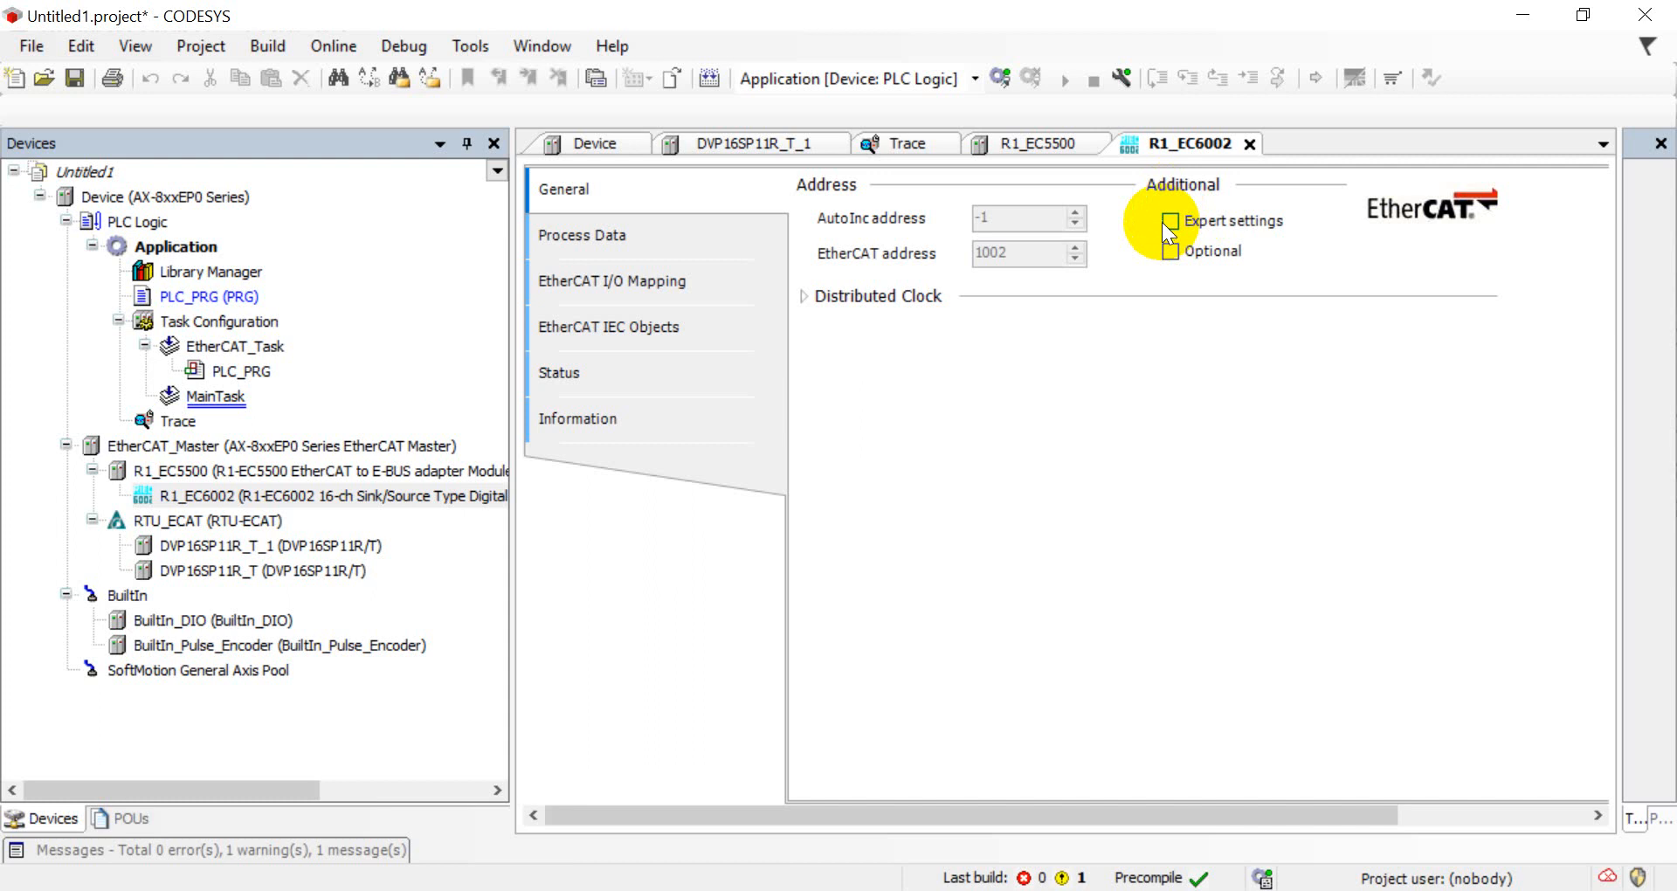
Expand R1_EC6002's expert Distributed Clock settings, then bring up RTU_ECAT's general configuration
{"action": "left_click", "coordinate": [1169, 220]}
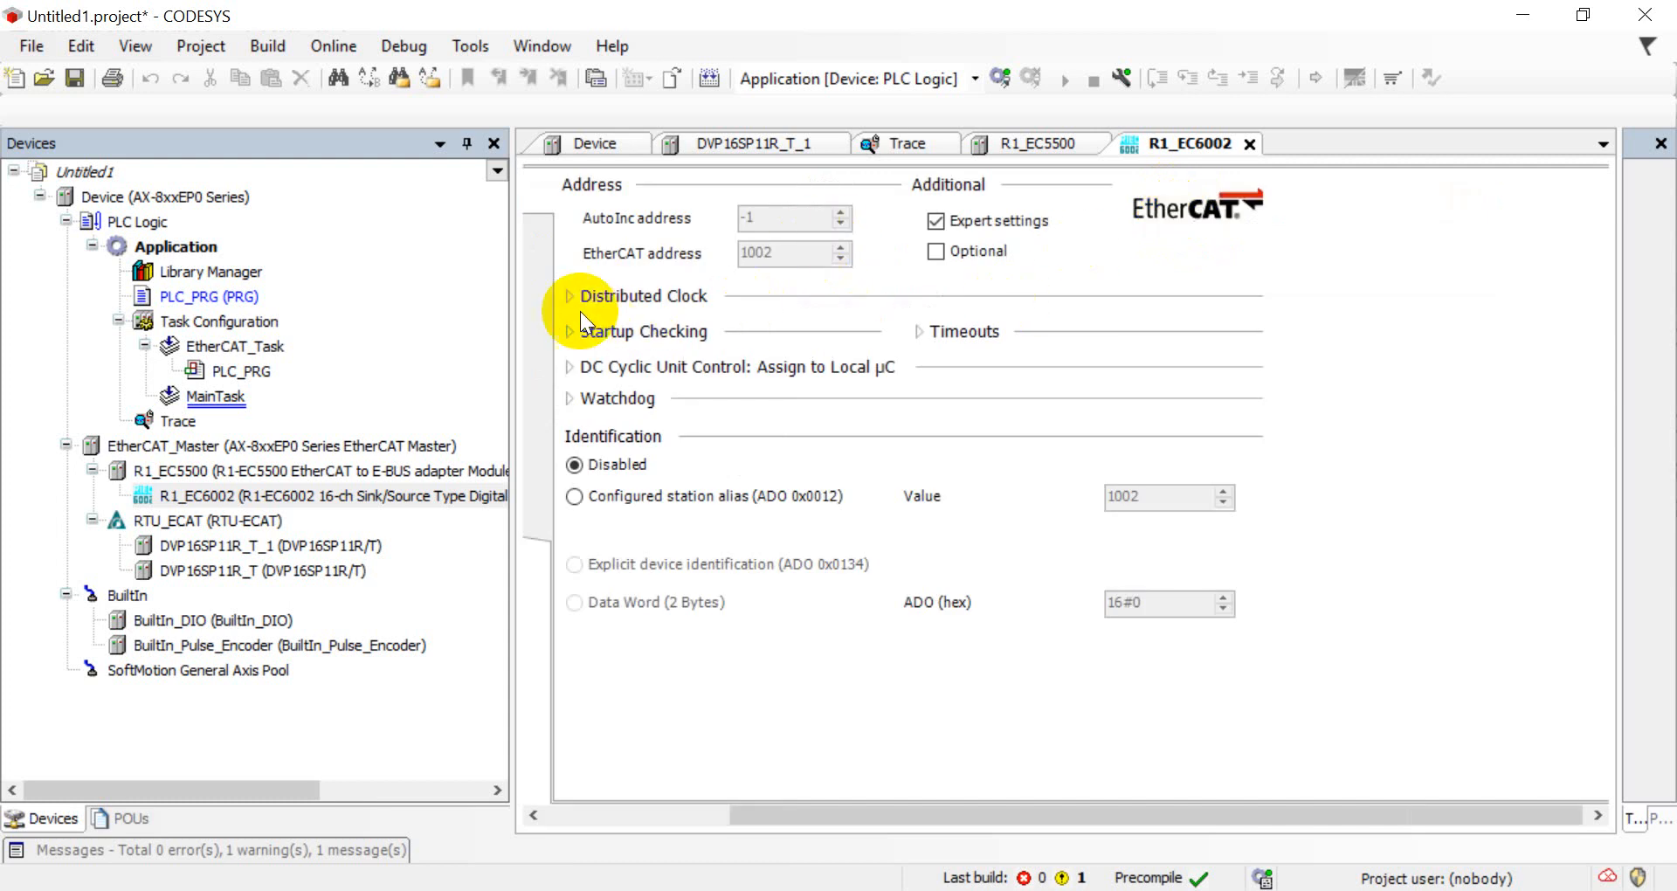
{"action": "left_click", "coordinate": [569, 297]}
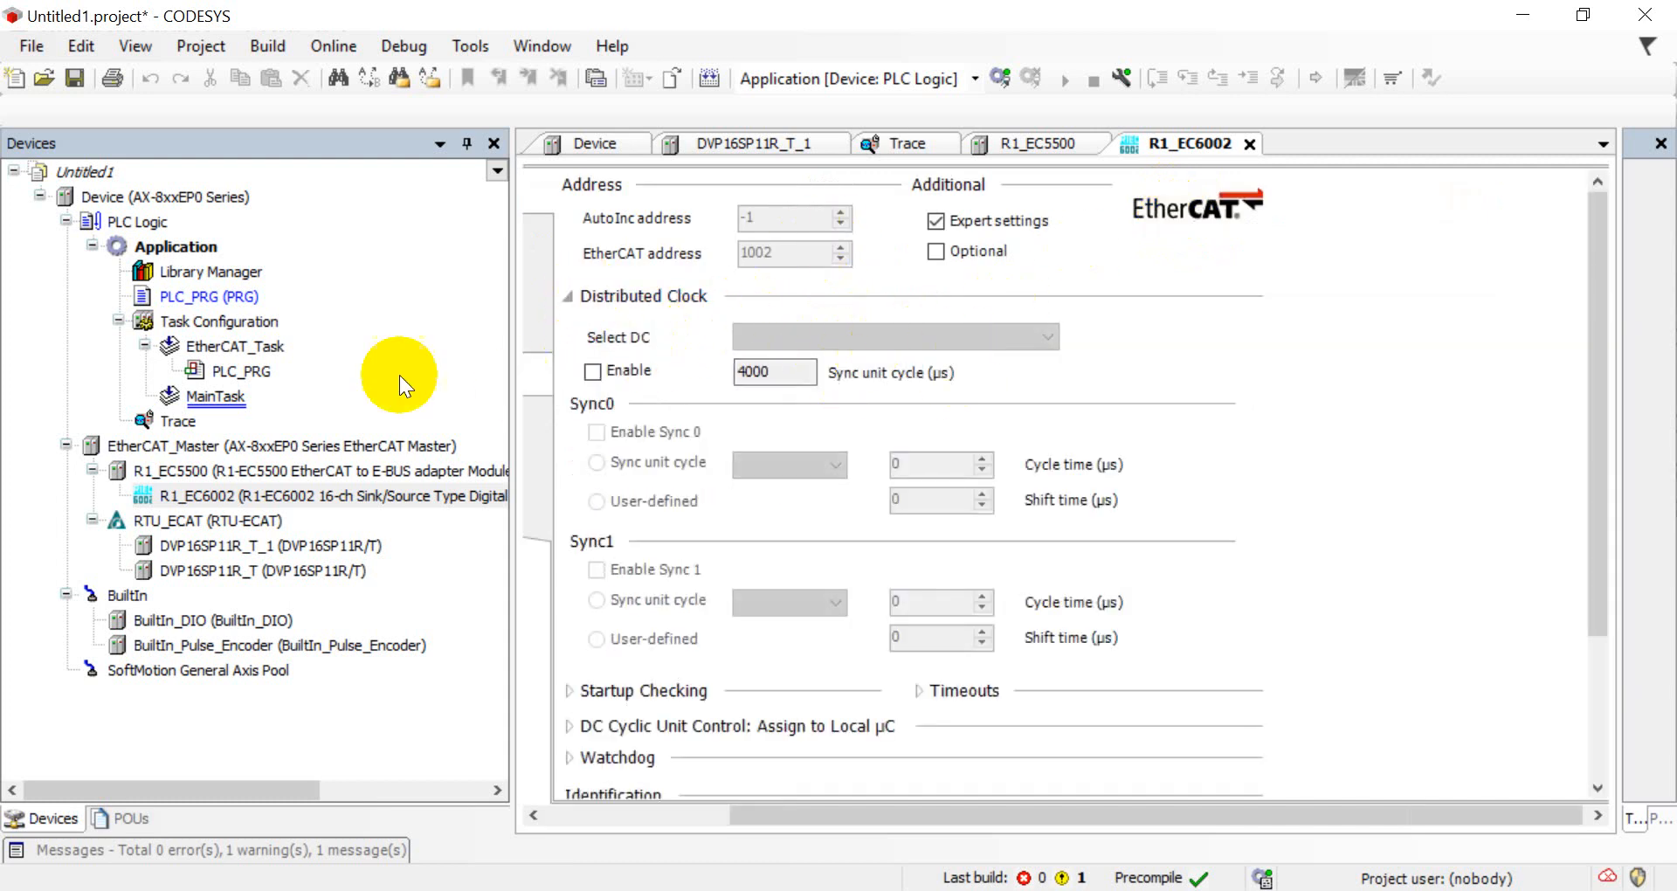
{"action": "double_click", "coordinate": [208, 521]}
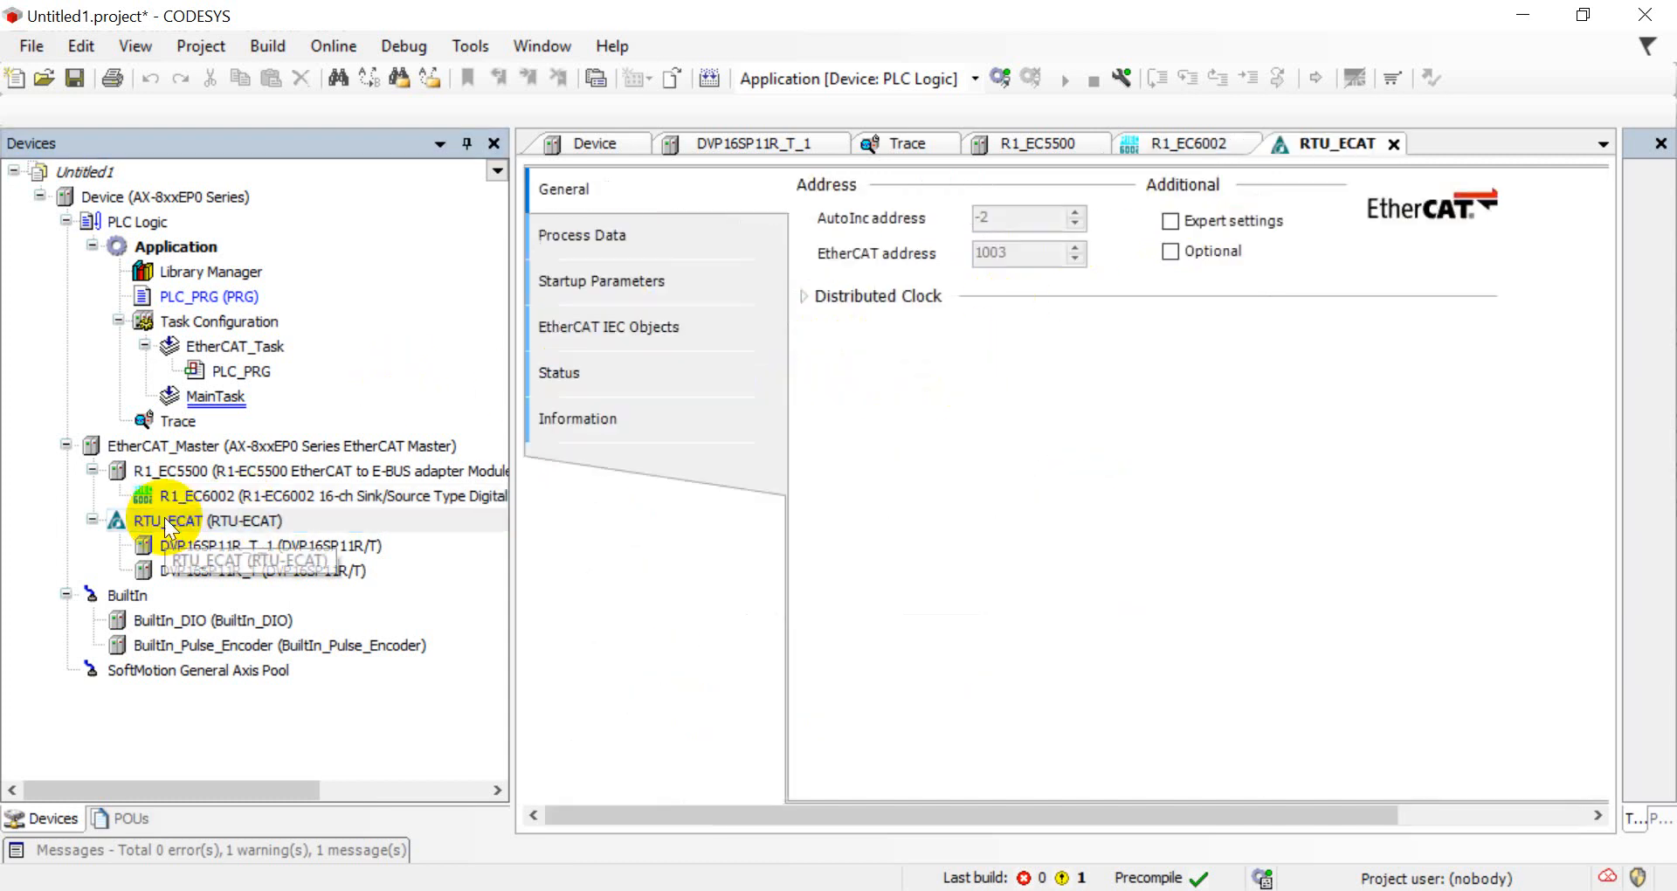
{"action": "mouse_move", "coordinate": [886, 233]}
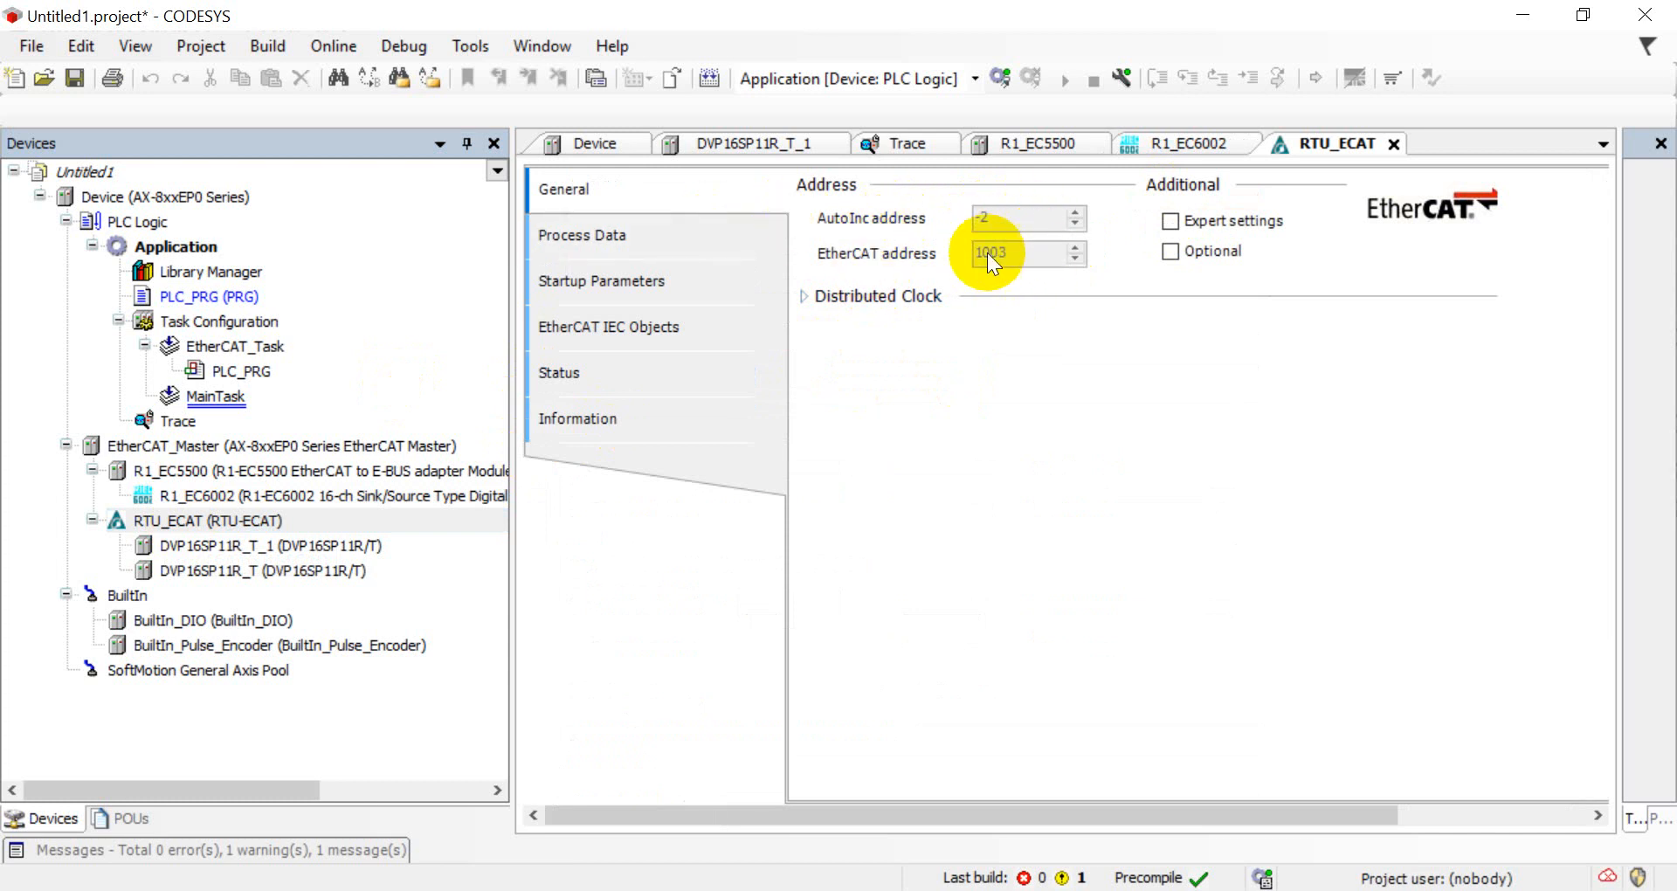
Expand RTU_ECAT's Distributed Clock (SM-Synchron, 4000 µs) and show DVP16SP11R_T_1's Module I/O Mapping
{"action": "left_click", "coordinate": [803, 297]}
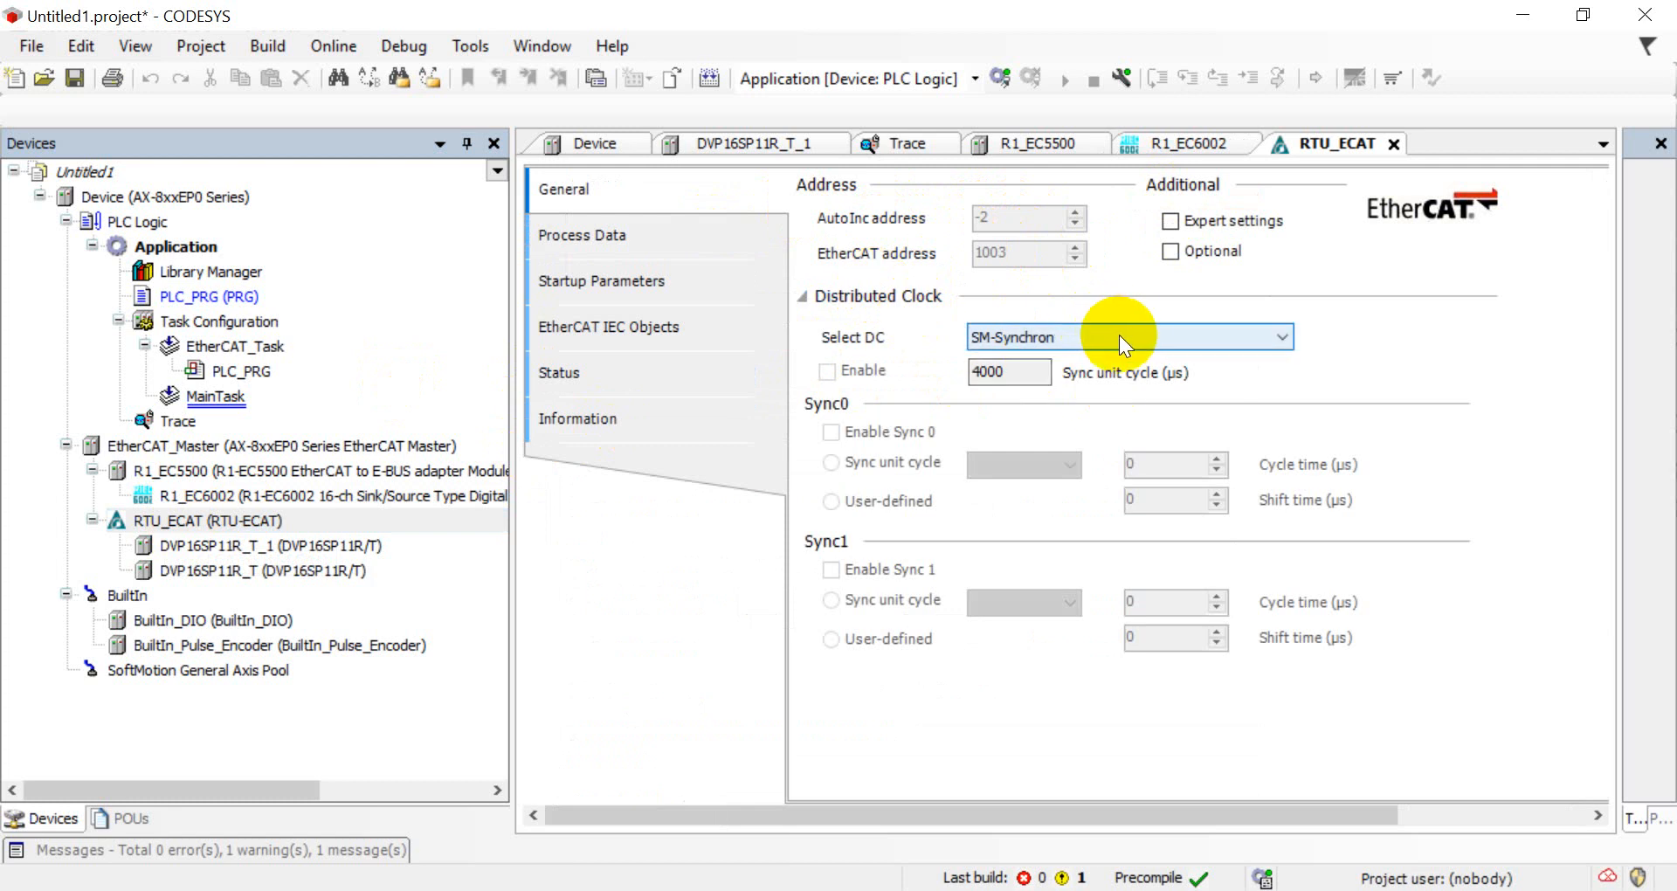
{"action": "mouse_move", "coordinate": [1063, 312]}
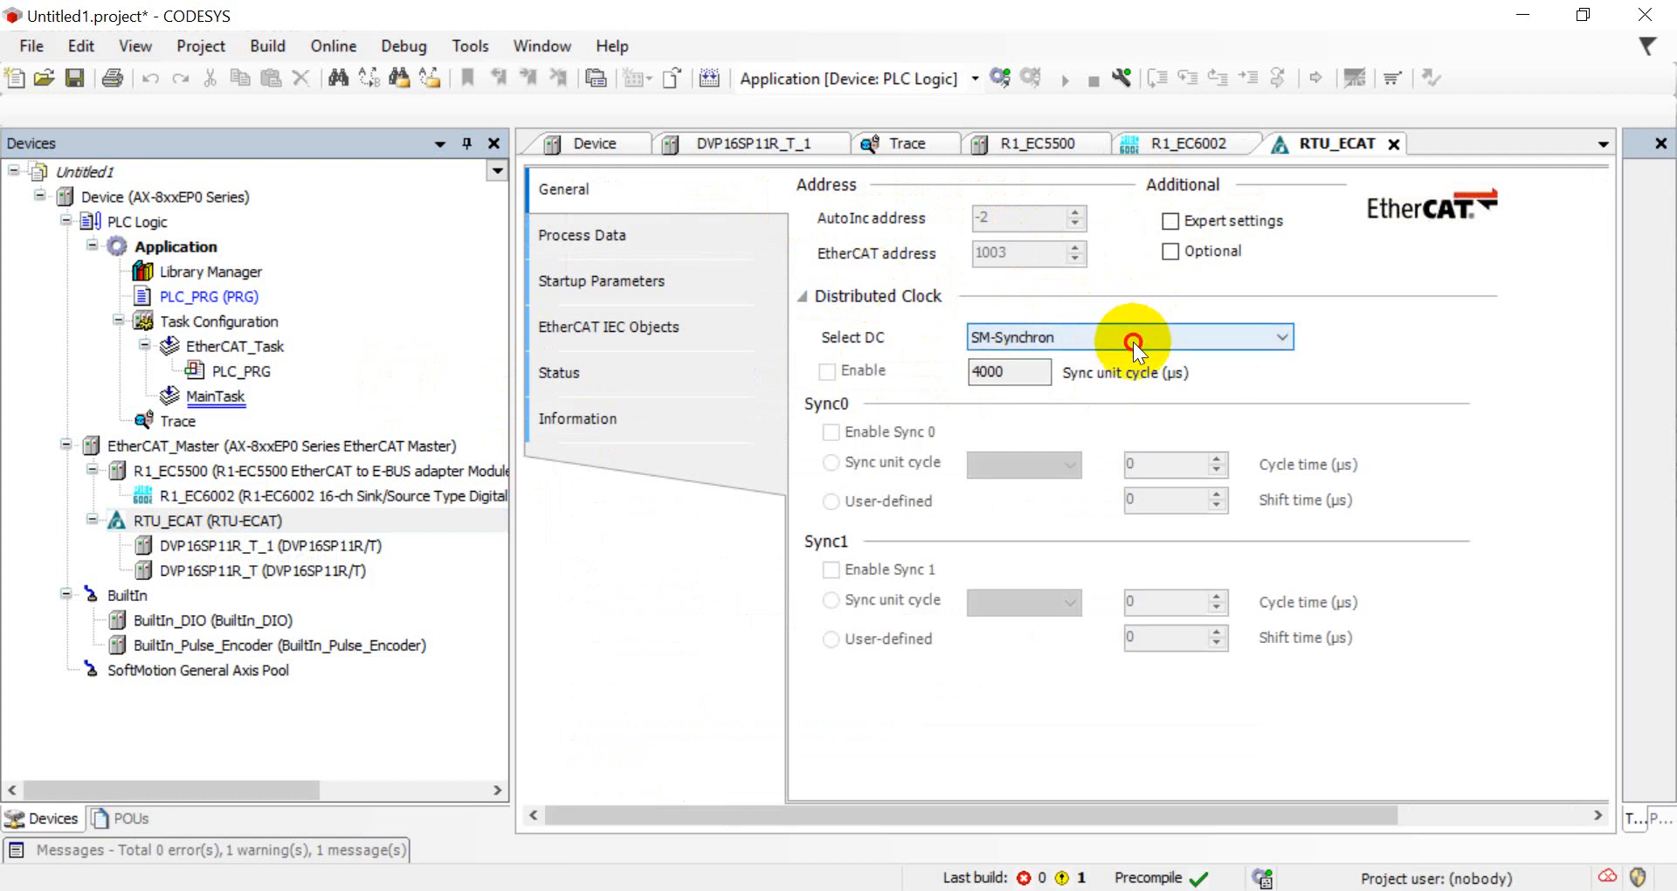
{"action": "mouse_move", "coordinate": [1391, 362]}
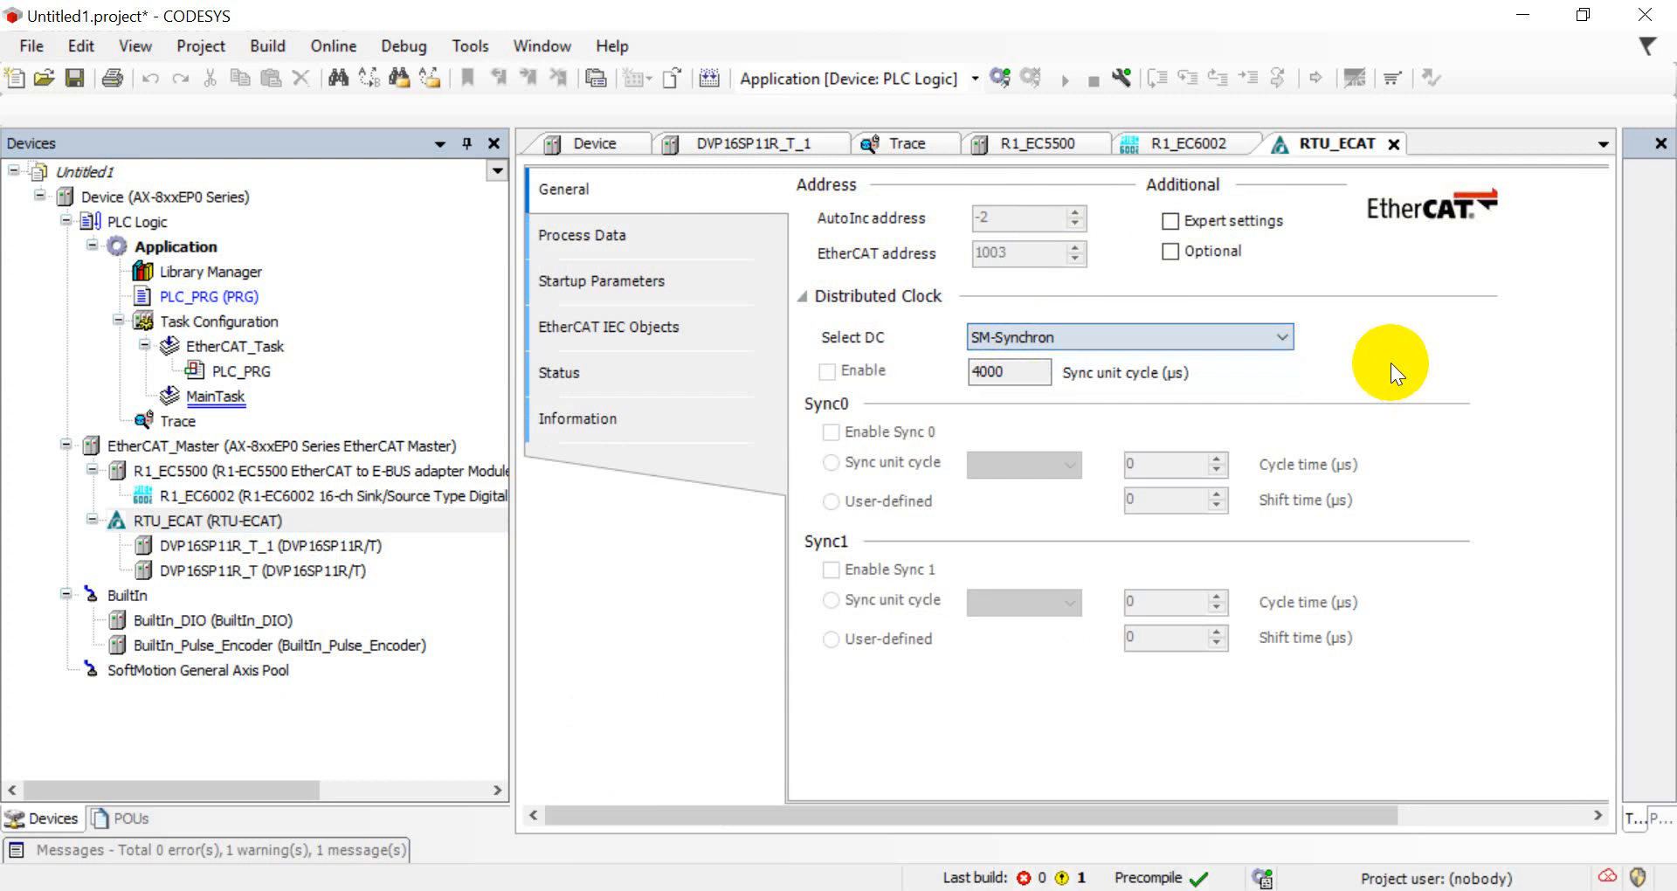
{"action": "left_click", "coordinate": [236, 545]}
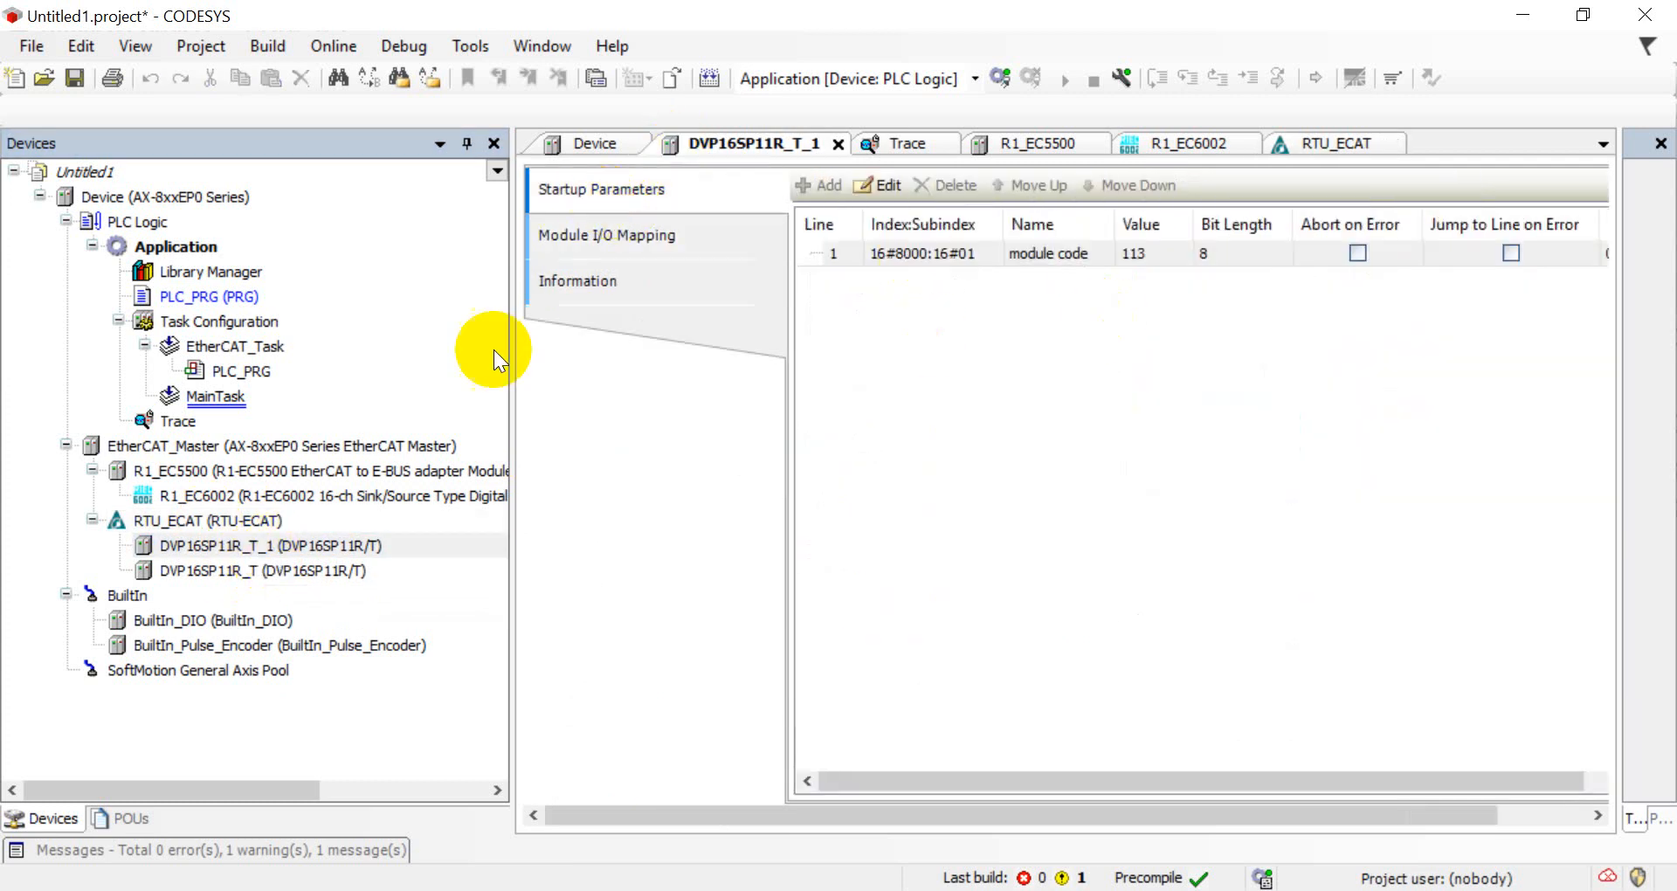
{"action": "mouse_move", "coordinate": [706, 325]}
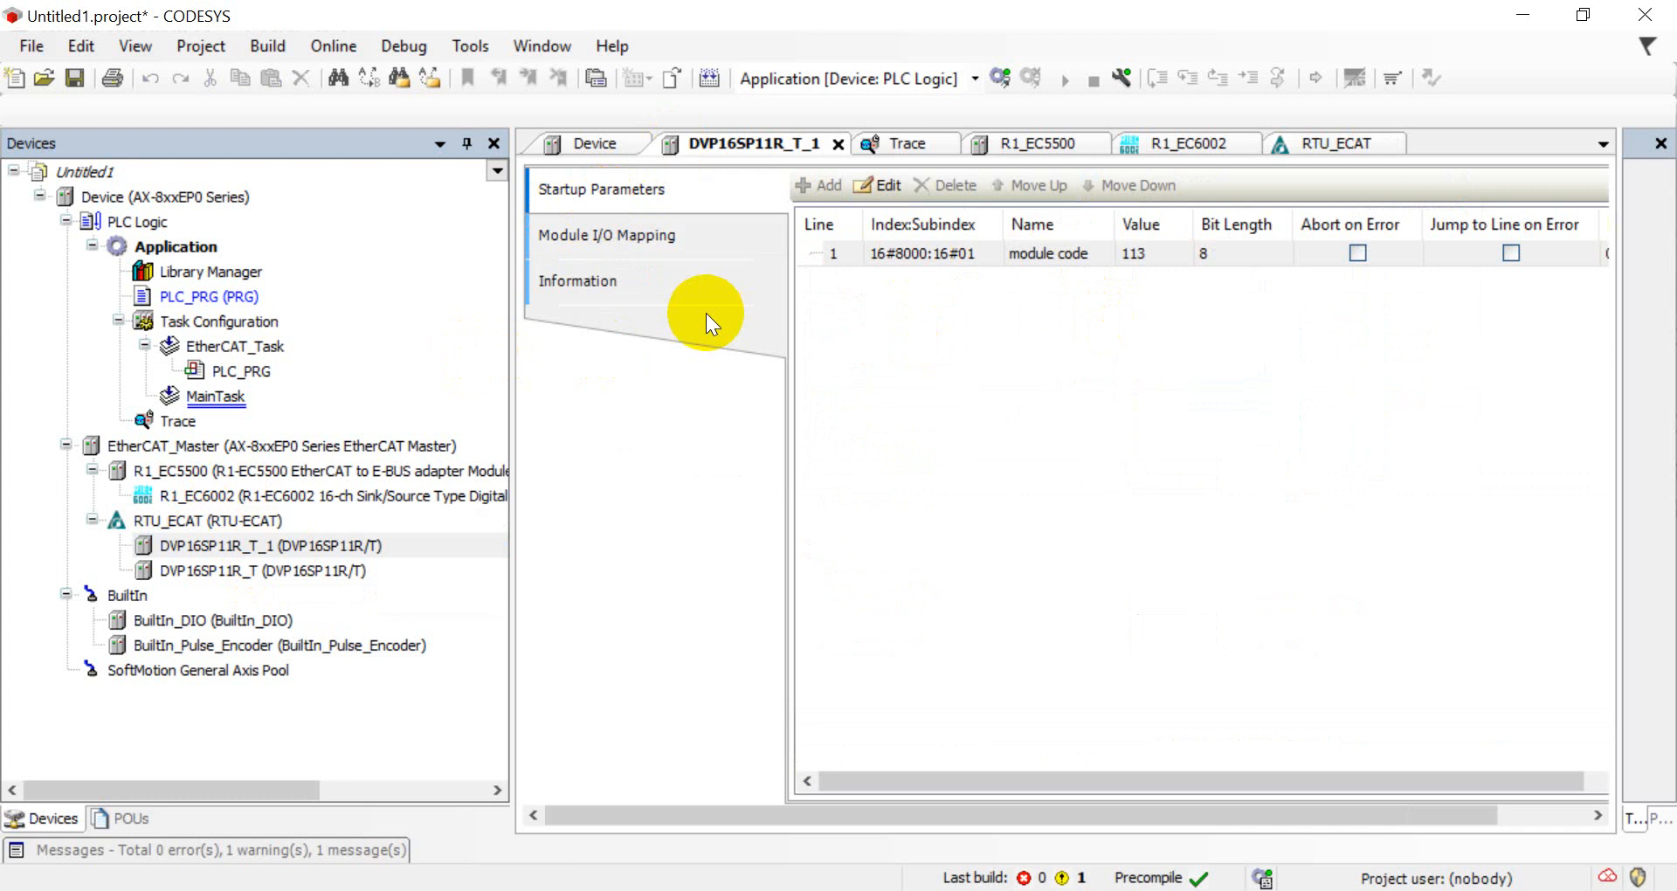
{"action": "mouse_move", "coordinate": [192, 488]}
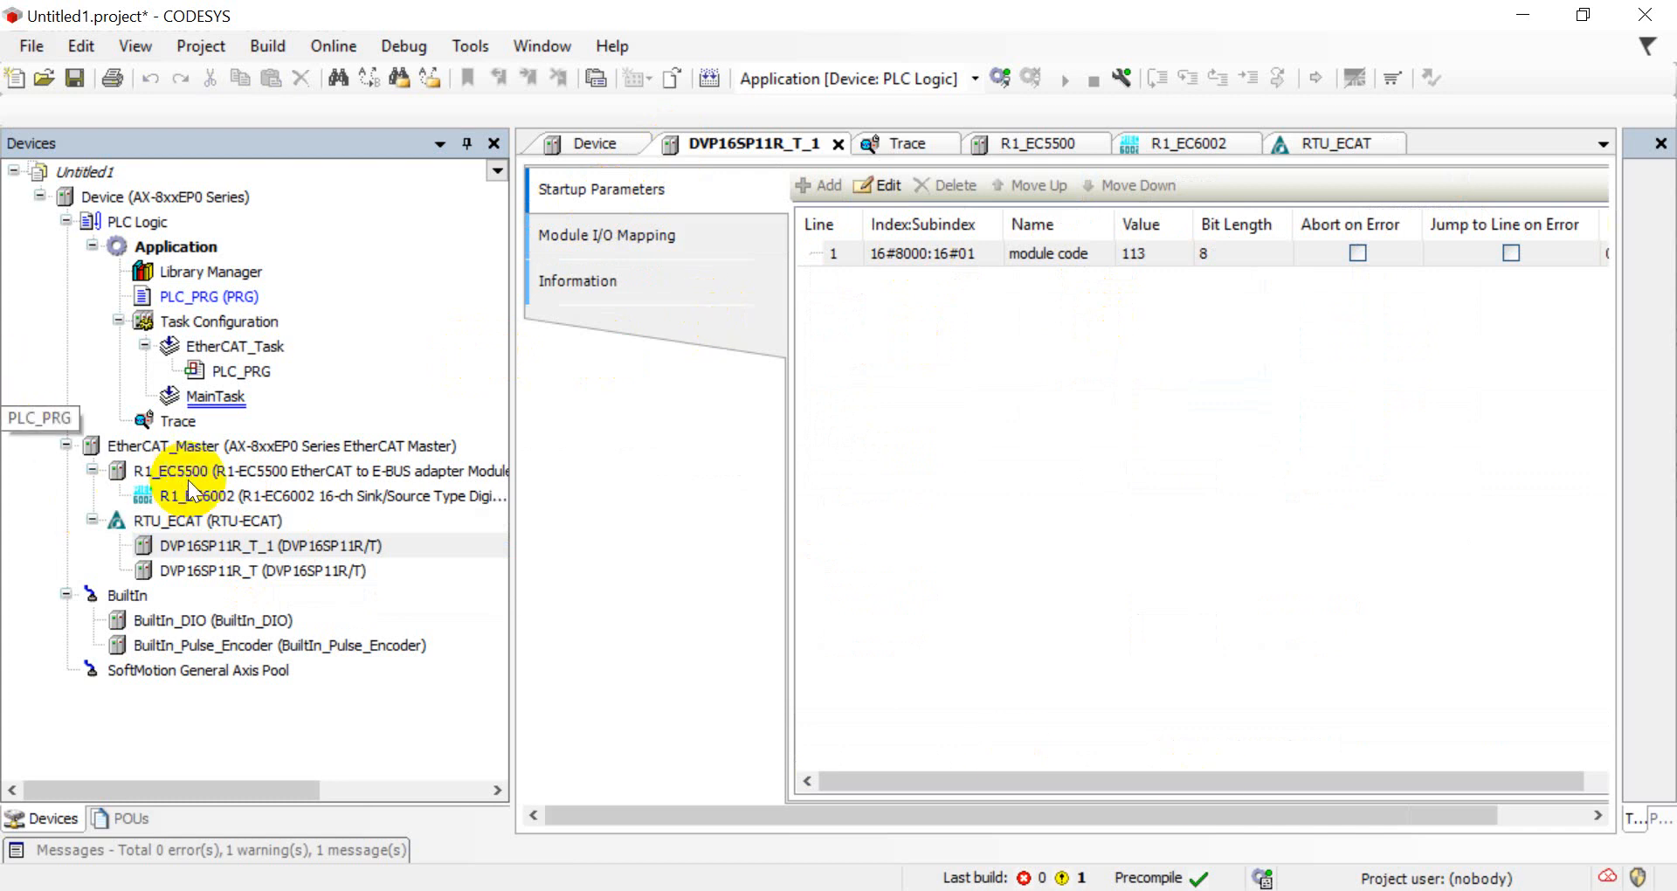
{"action": "left_click", "coordinate": [607, 234]}
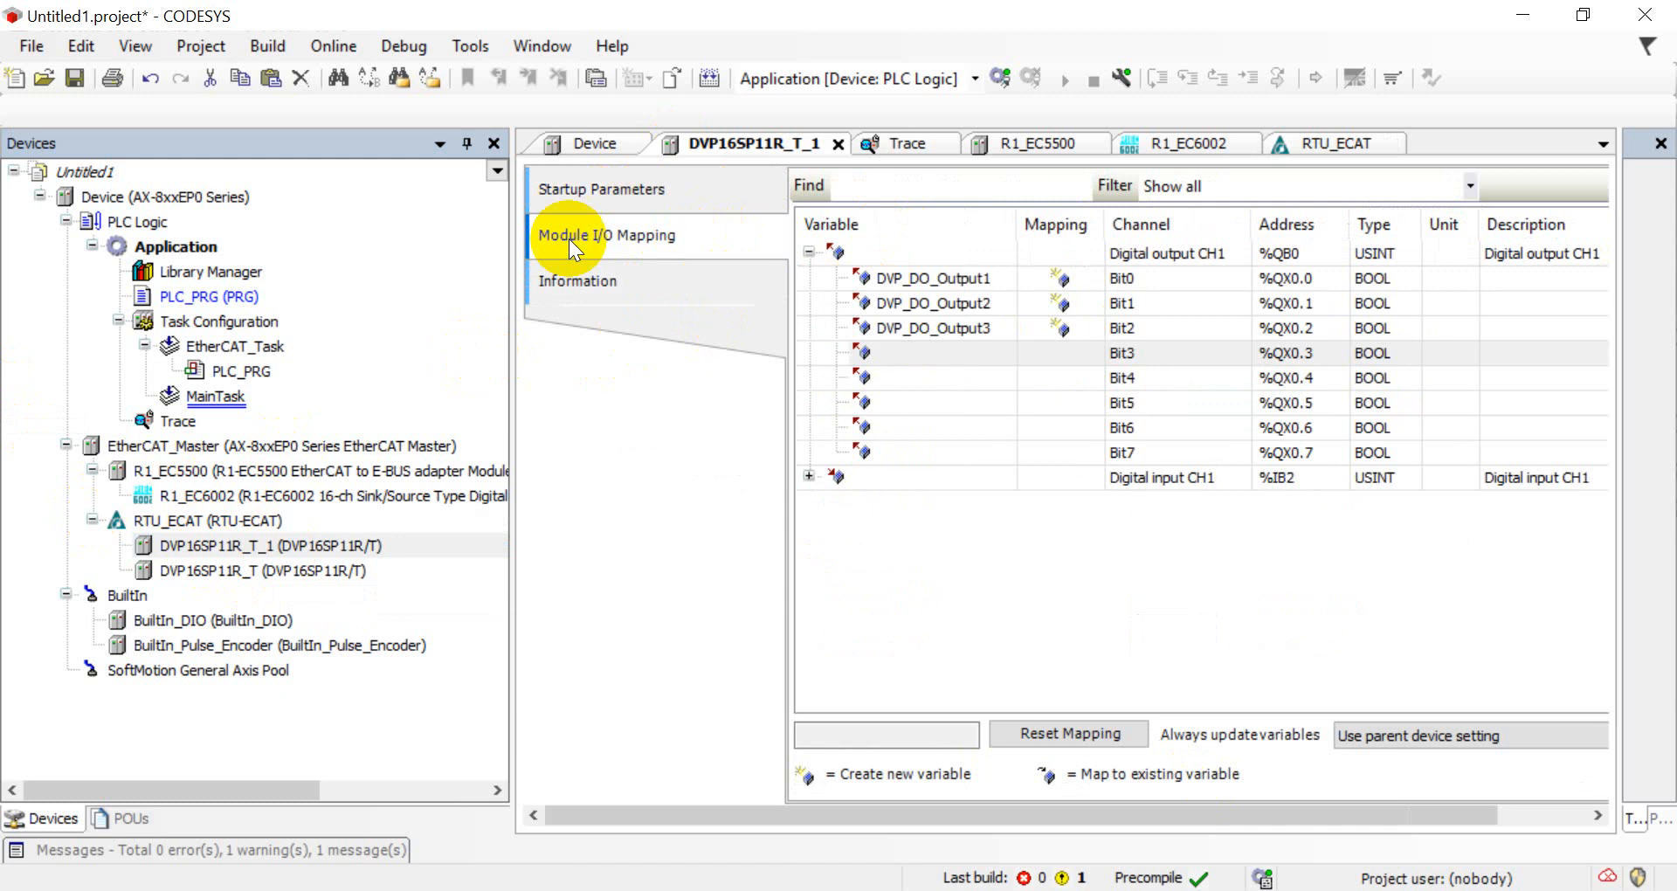
{"action": "mouse_move", "coordinate": [1006, 77]}
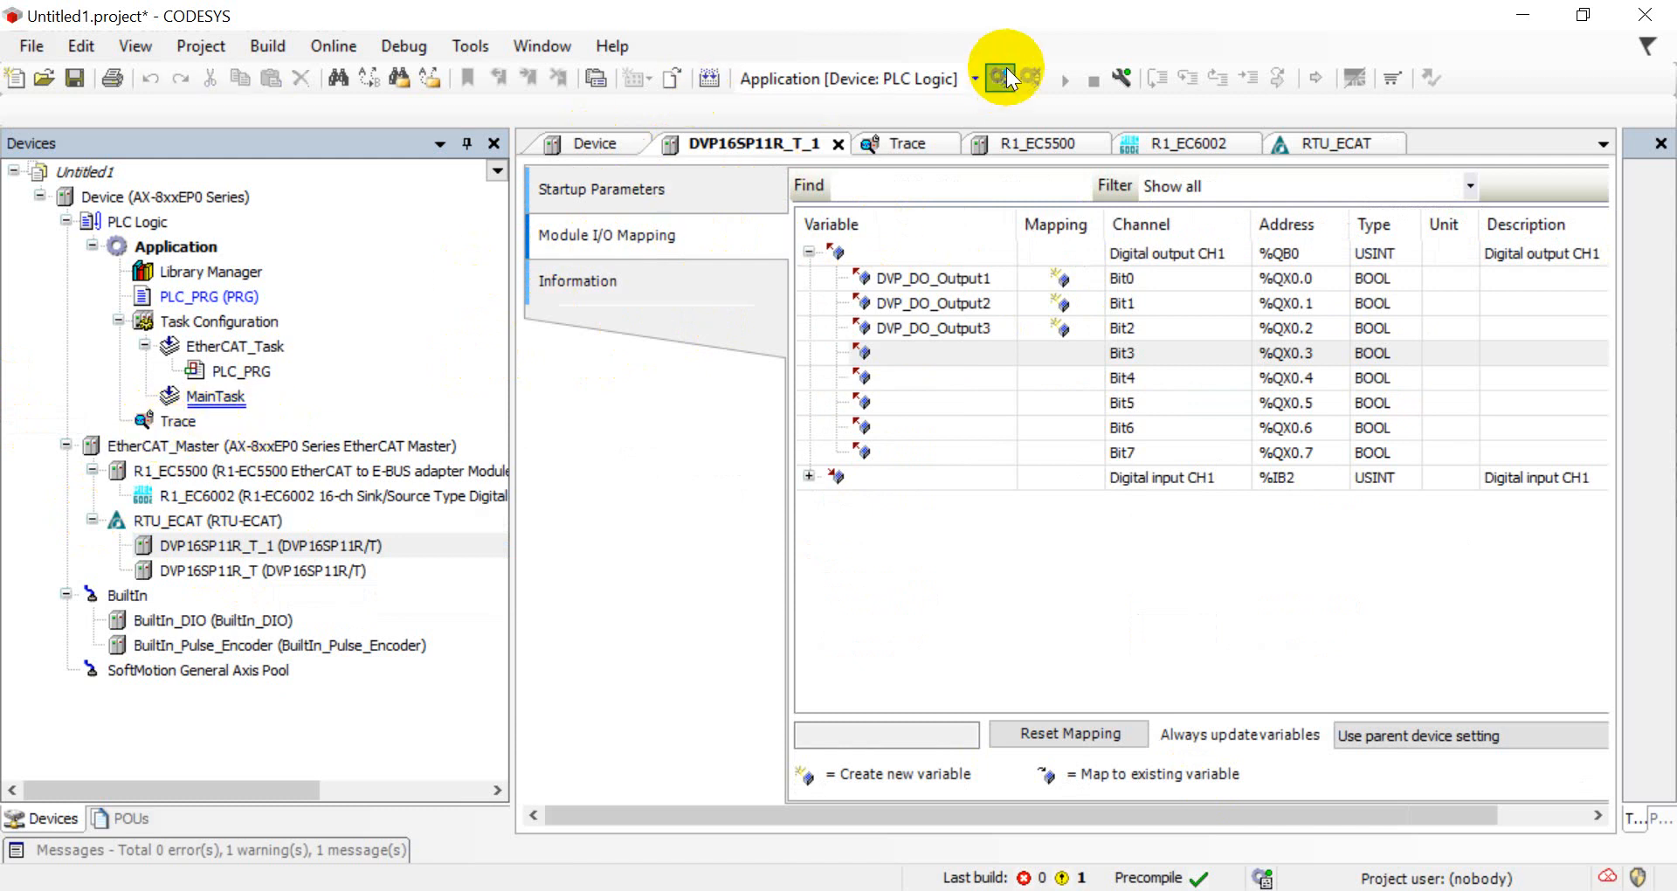
Log in, download the latest application to the AX-8, start it running and show the Trace plot
{"action": "left_click", "coordinate": [1006, 79]}
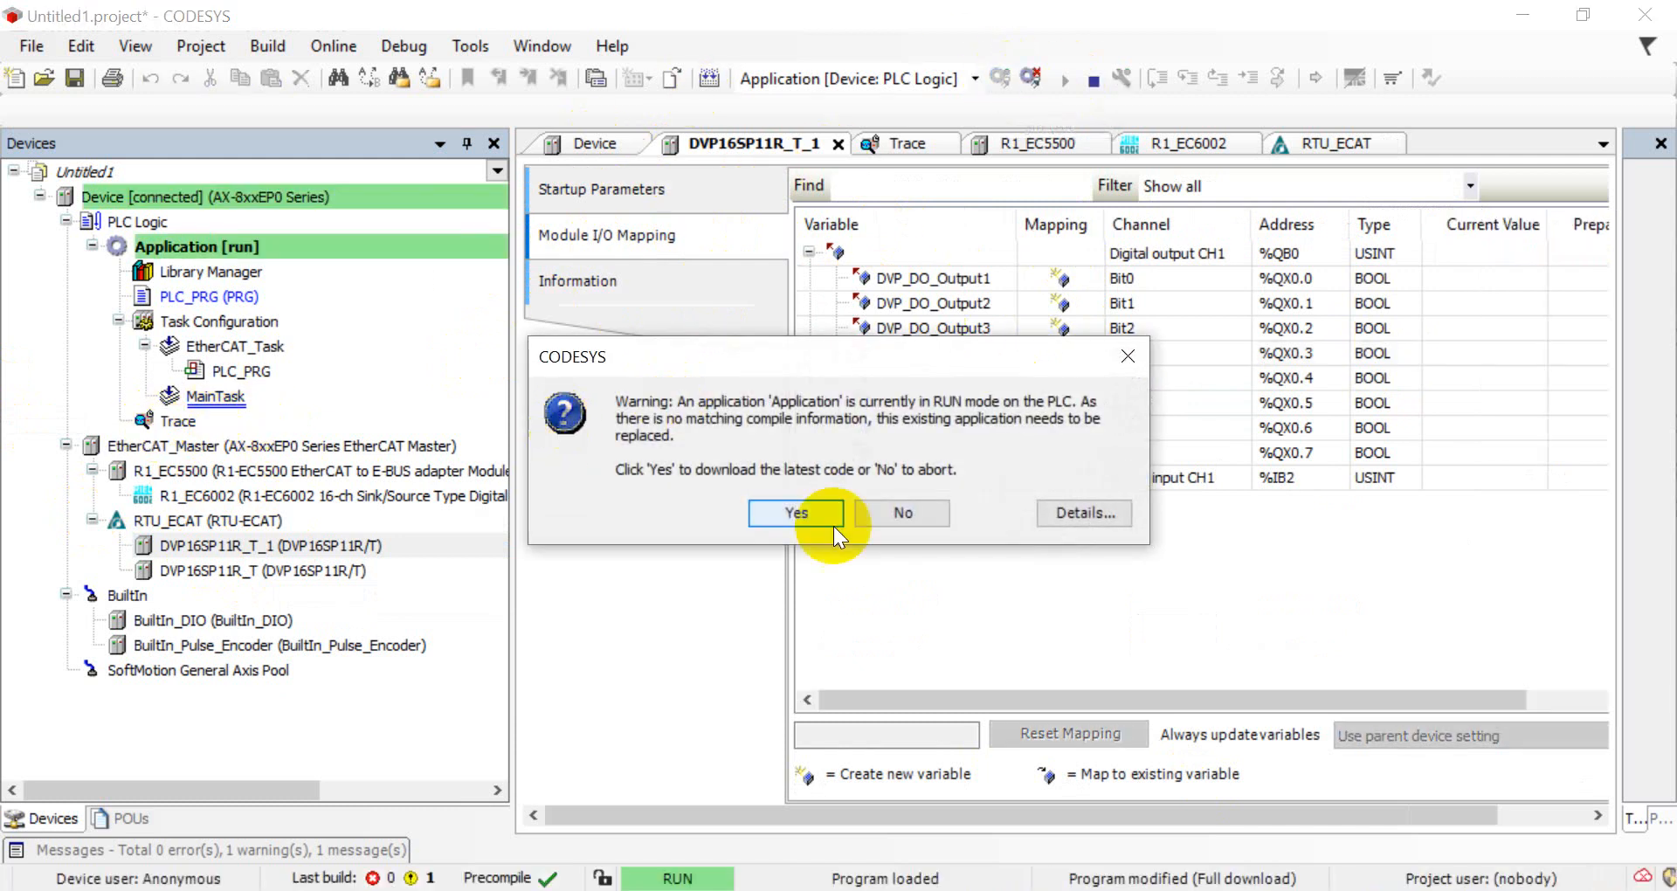
{"action": "left_click", "coordinate": [795, 512]}
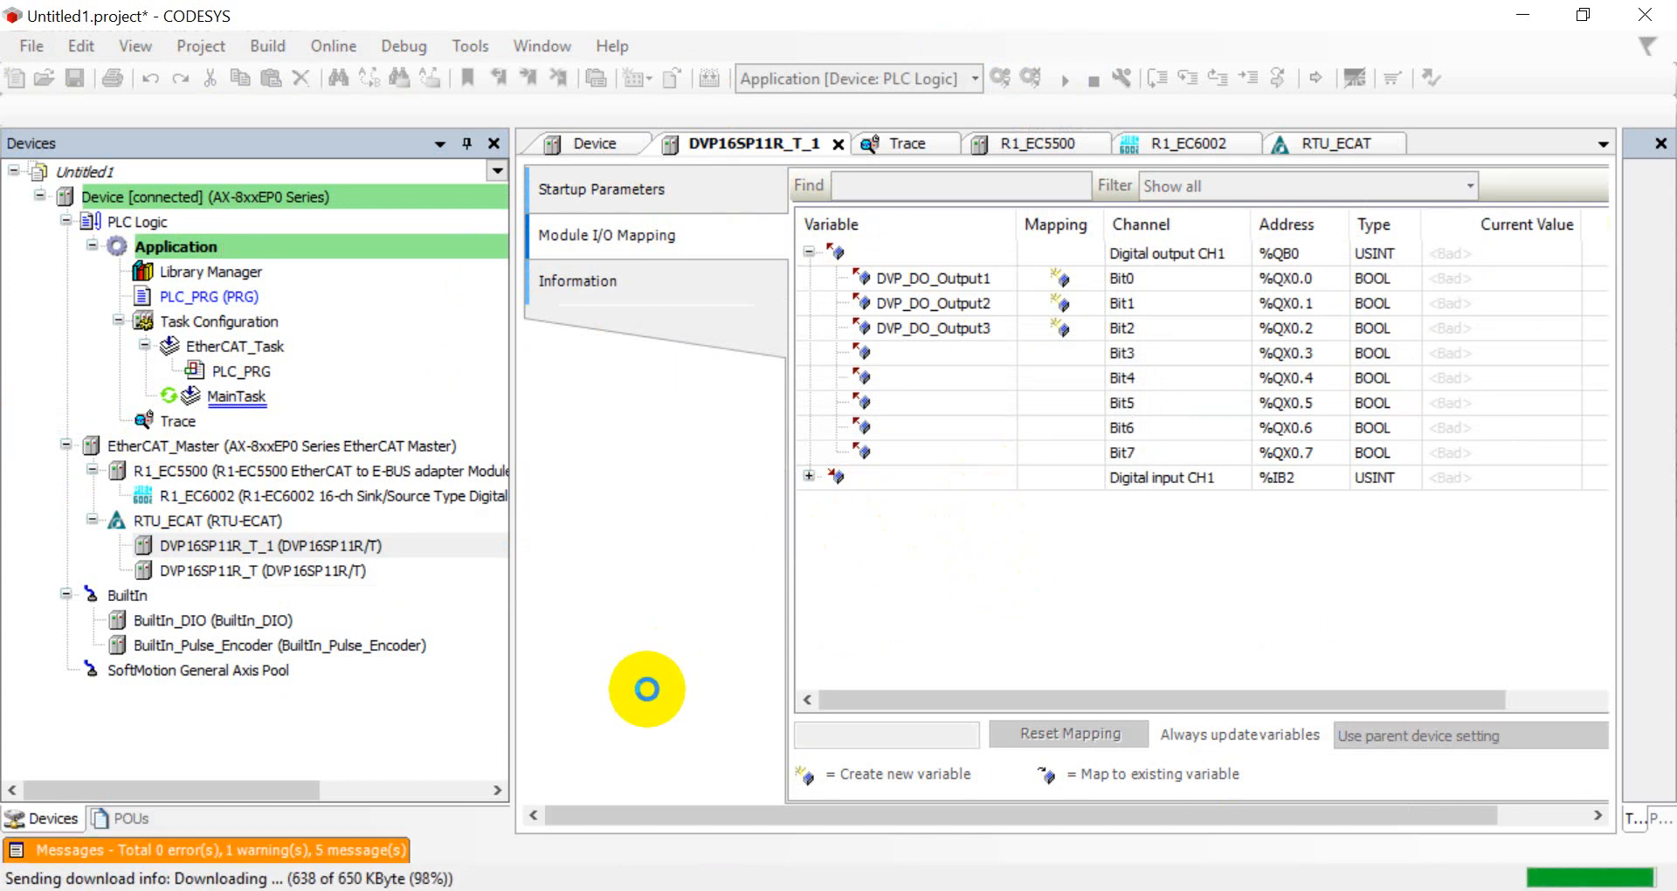
{"action": "mouse_move", "coordinate": [335, 404]}
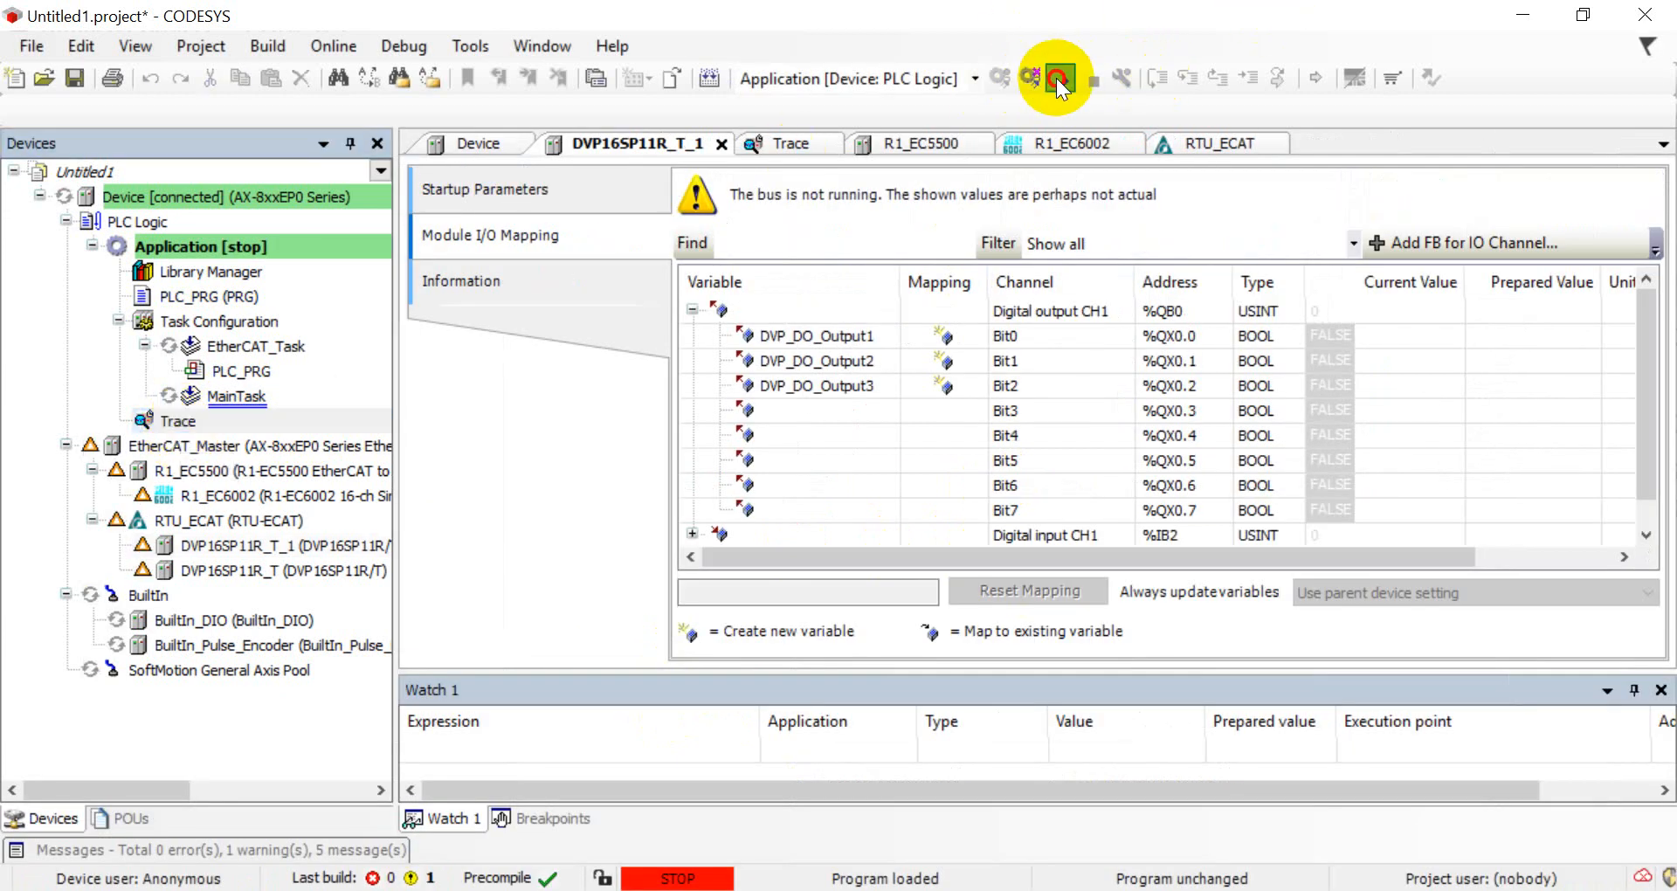
{"action": "left_click", "coordinate": [1059, 79]}
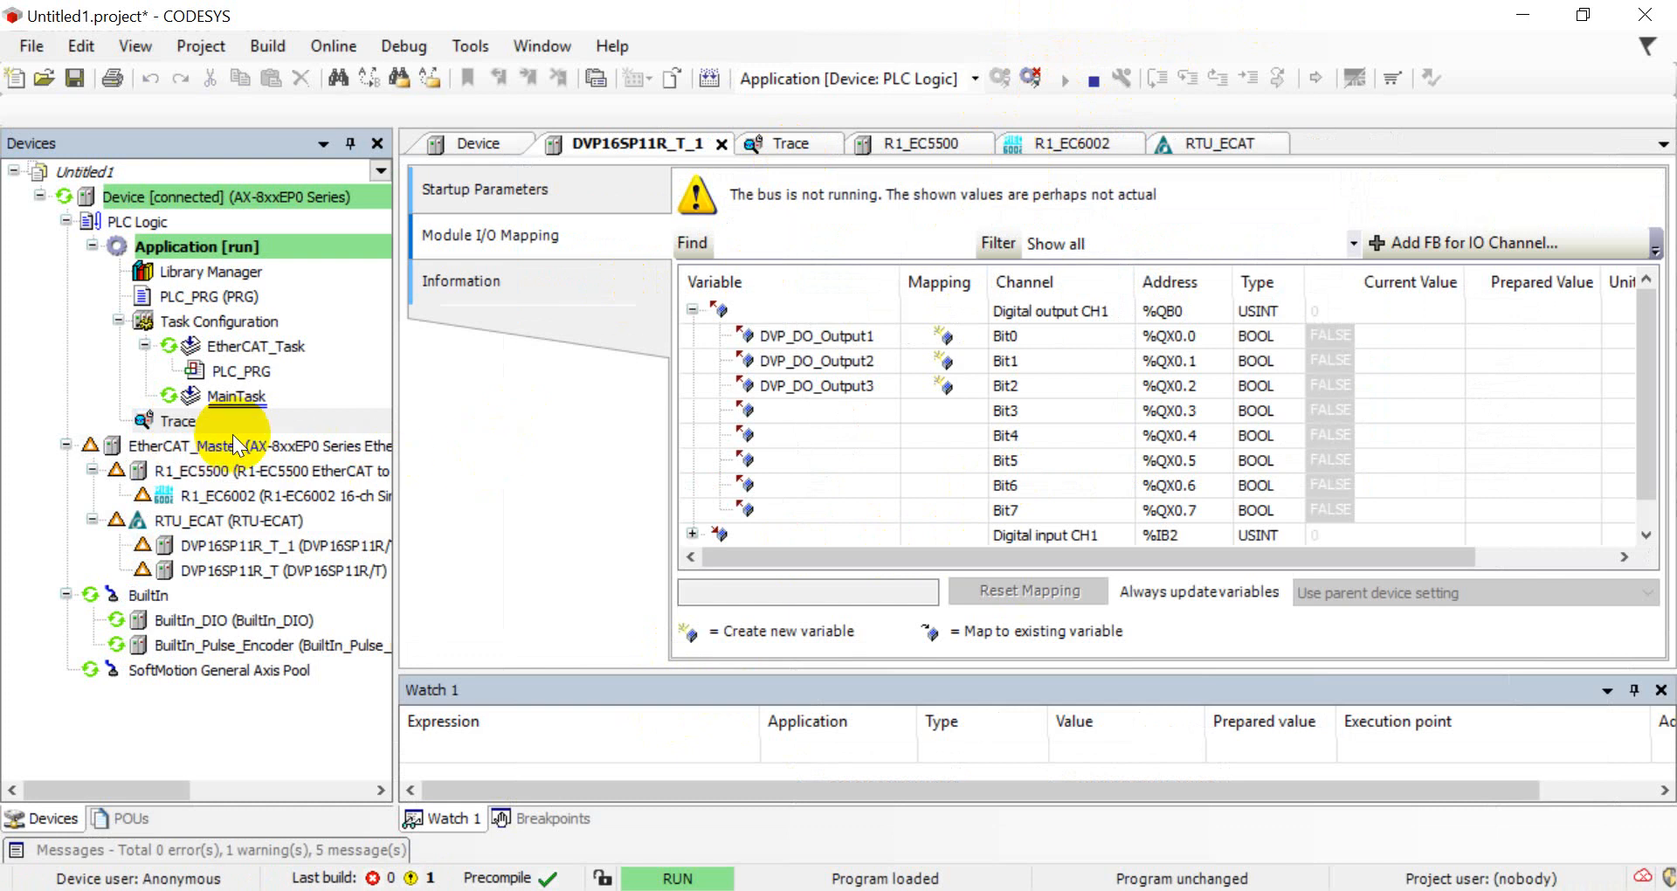
{"action": "left_click", "coordinate": [790, 143]}
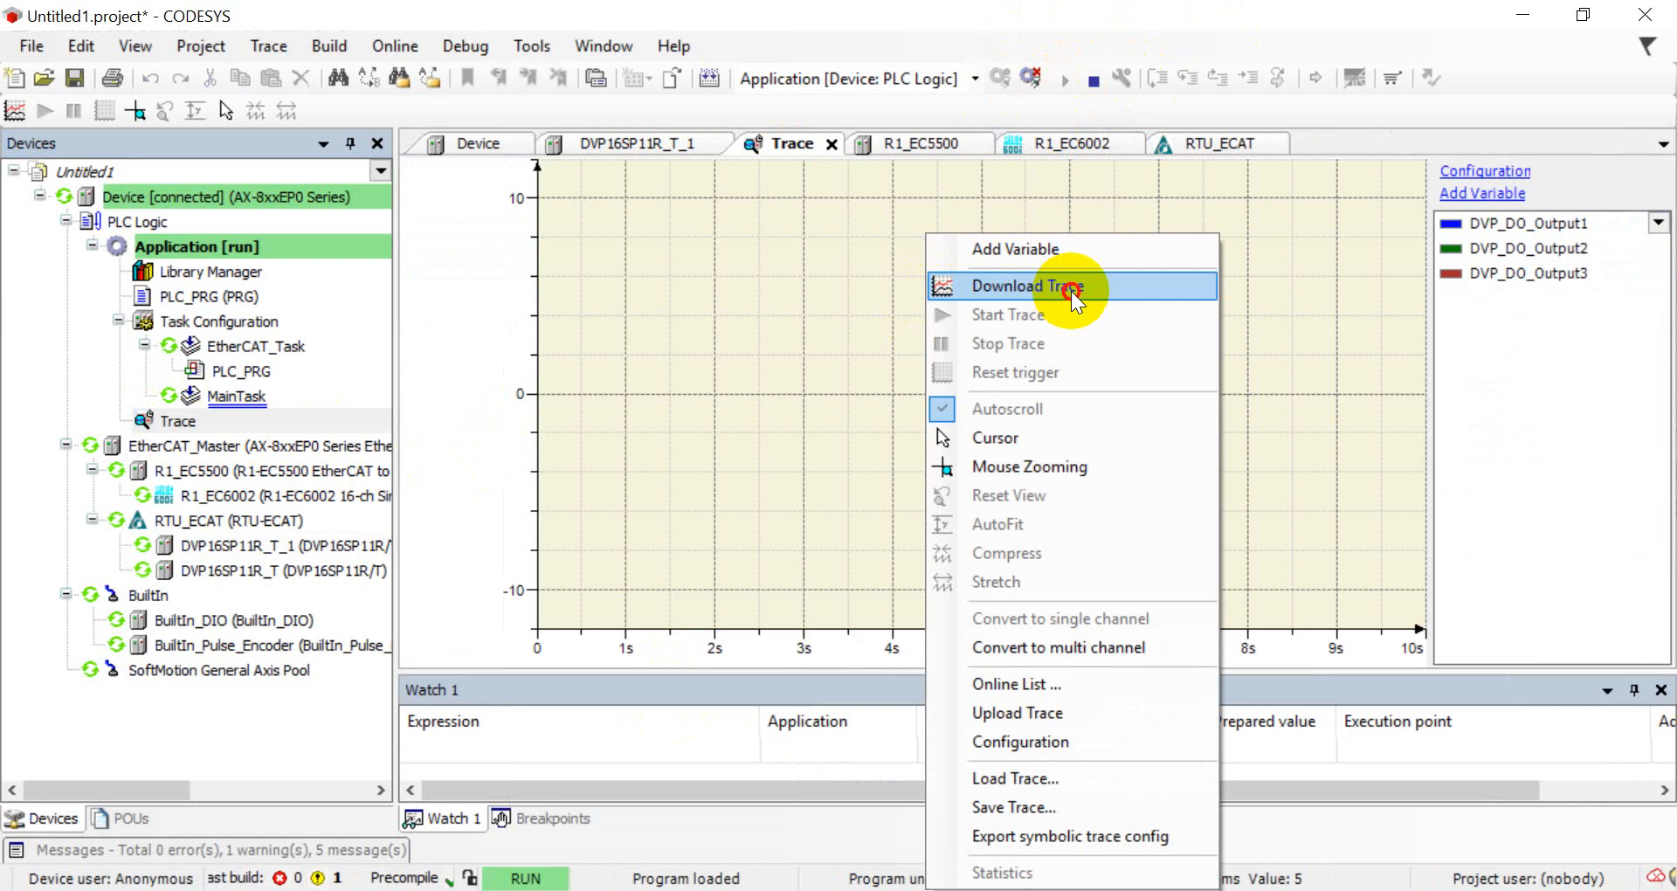
Download the trace to the controller and reopen DVP16SP11R_T_1's I/O mapping
{"action": "left_click", "coordinate": [1029, 284]}
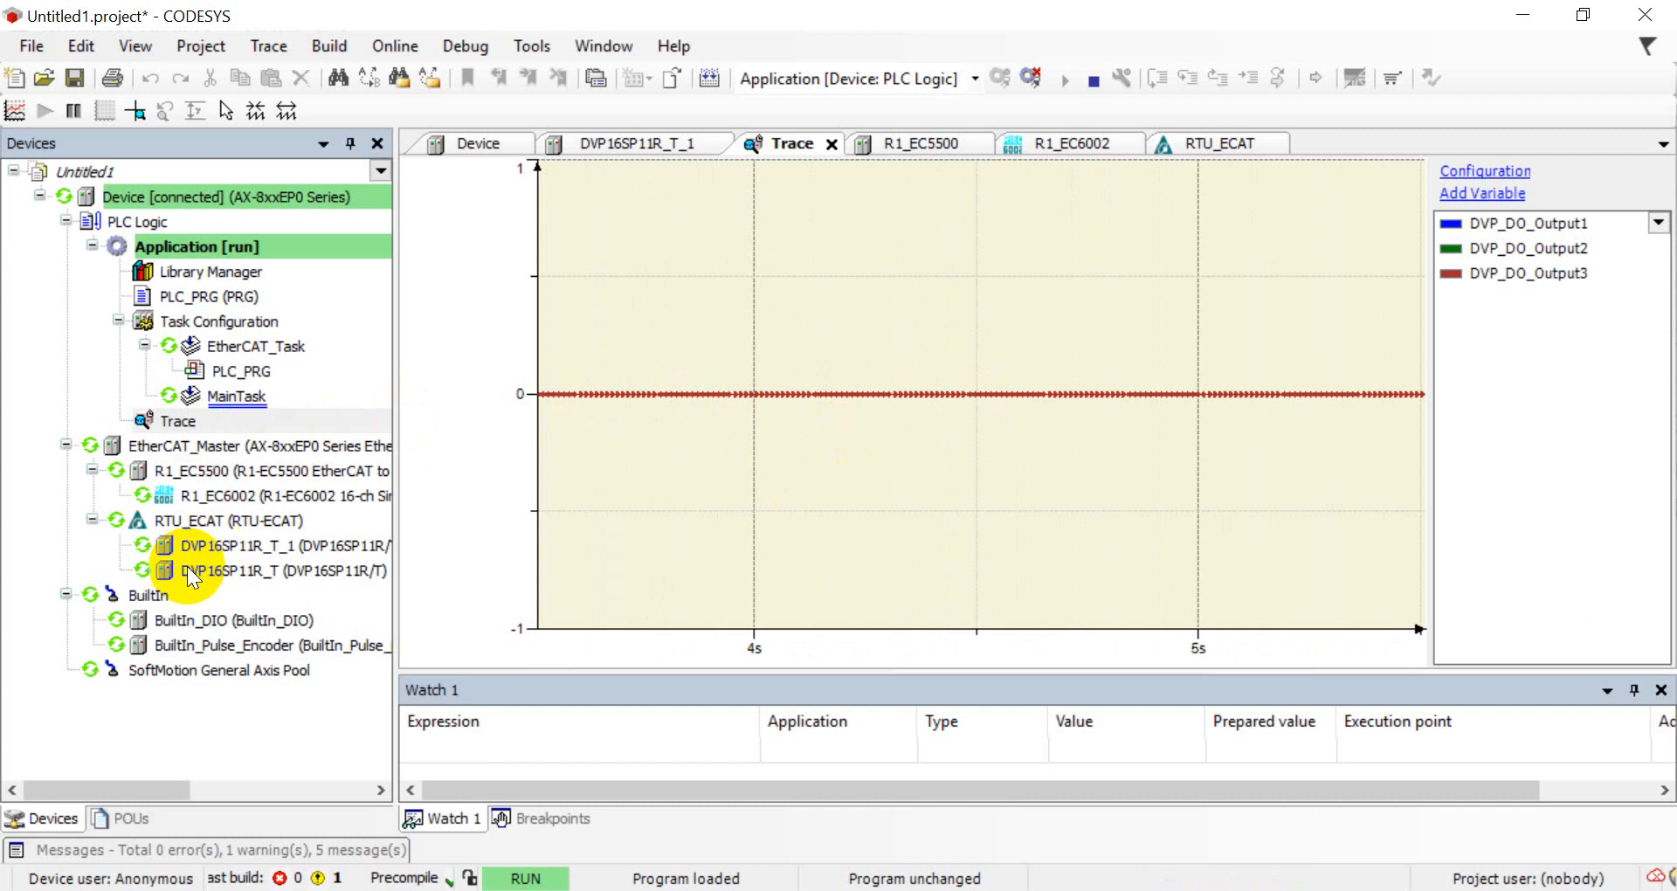
{"action": "double_click", "coordinate": [268, 545]}
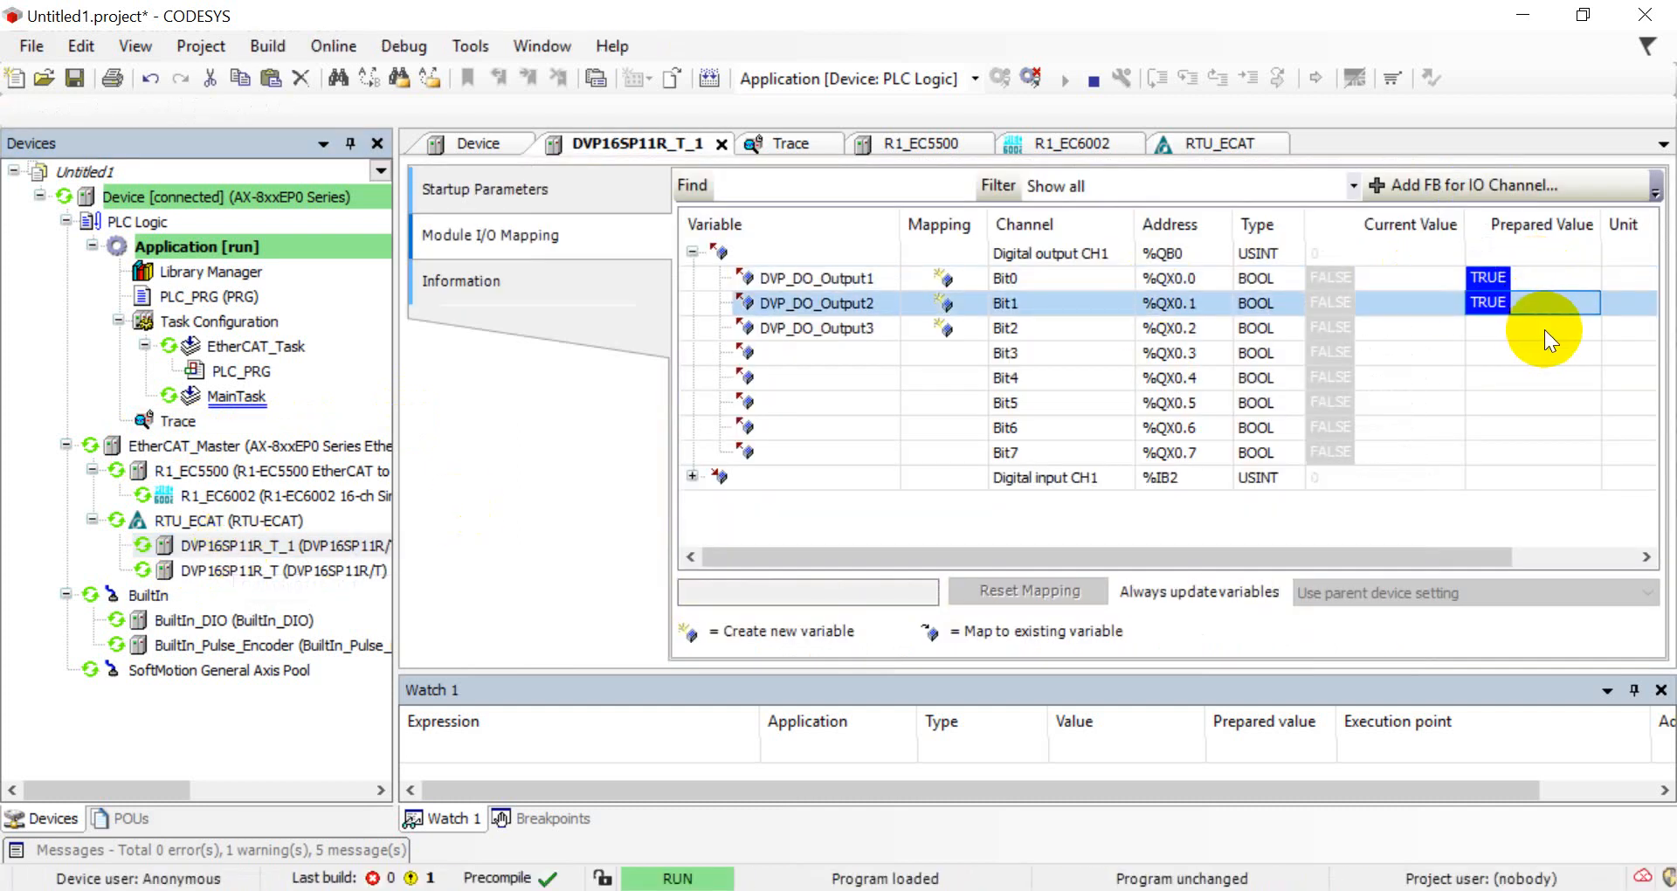
{"action": "mouse_move", "coordinate": [1623, 337]}
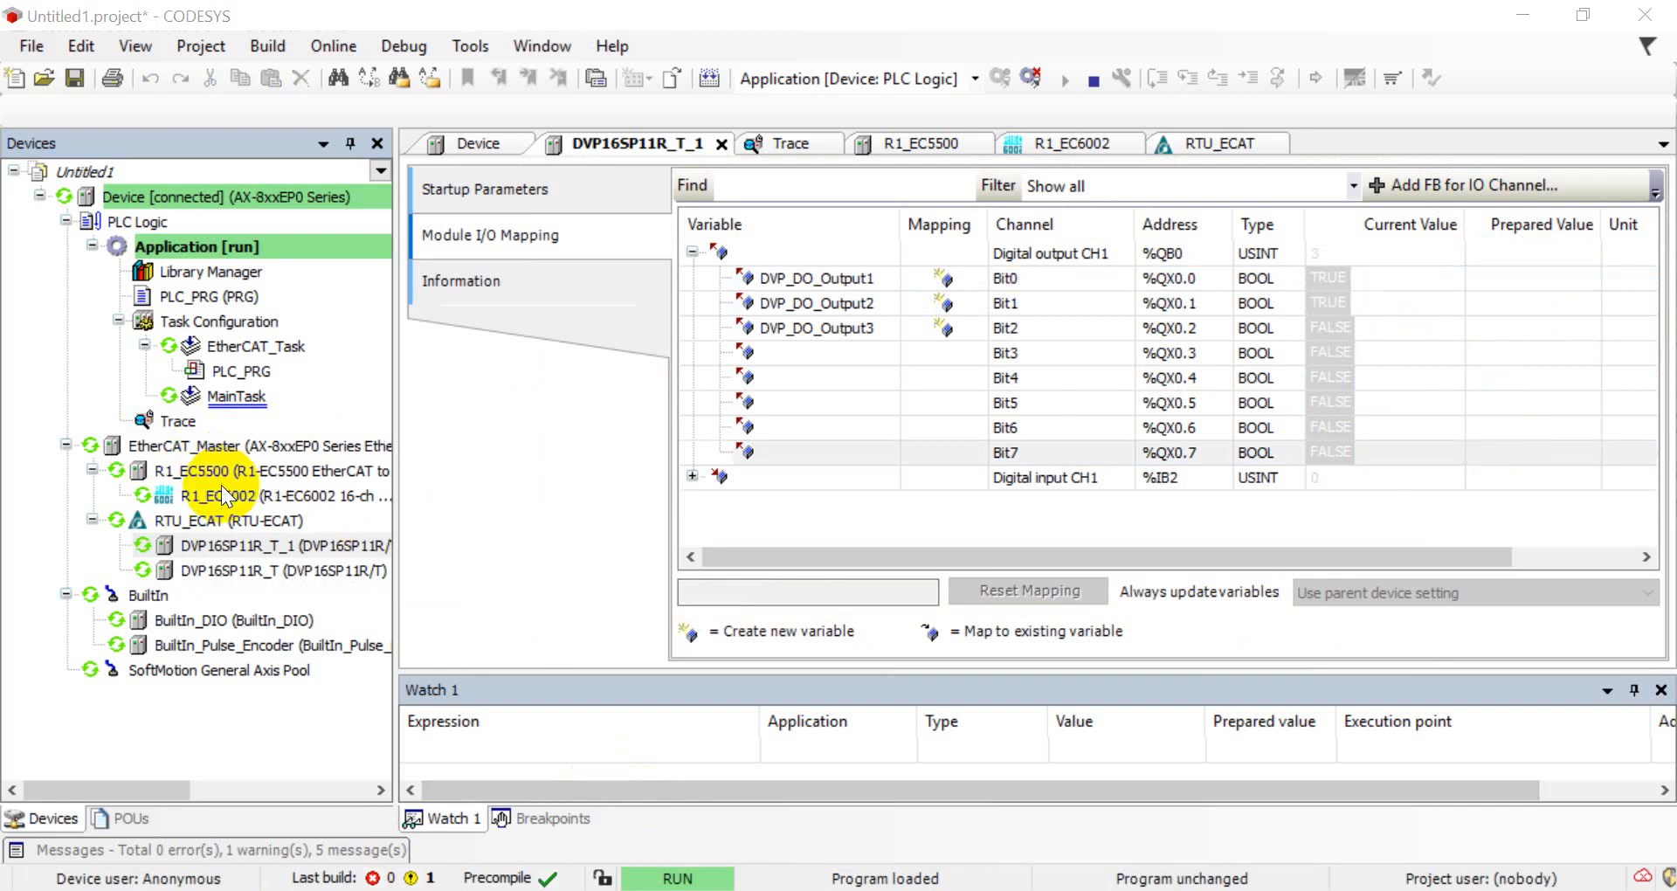
Prepare TRUE for DVP_DO_Output3, watch the trace lines at 1, and return to the output mapping
{"action": "left_click", "coordinate": [791, 144]}
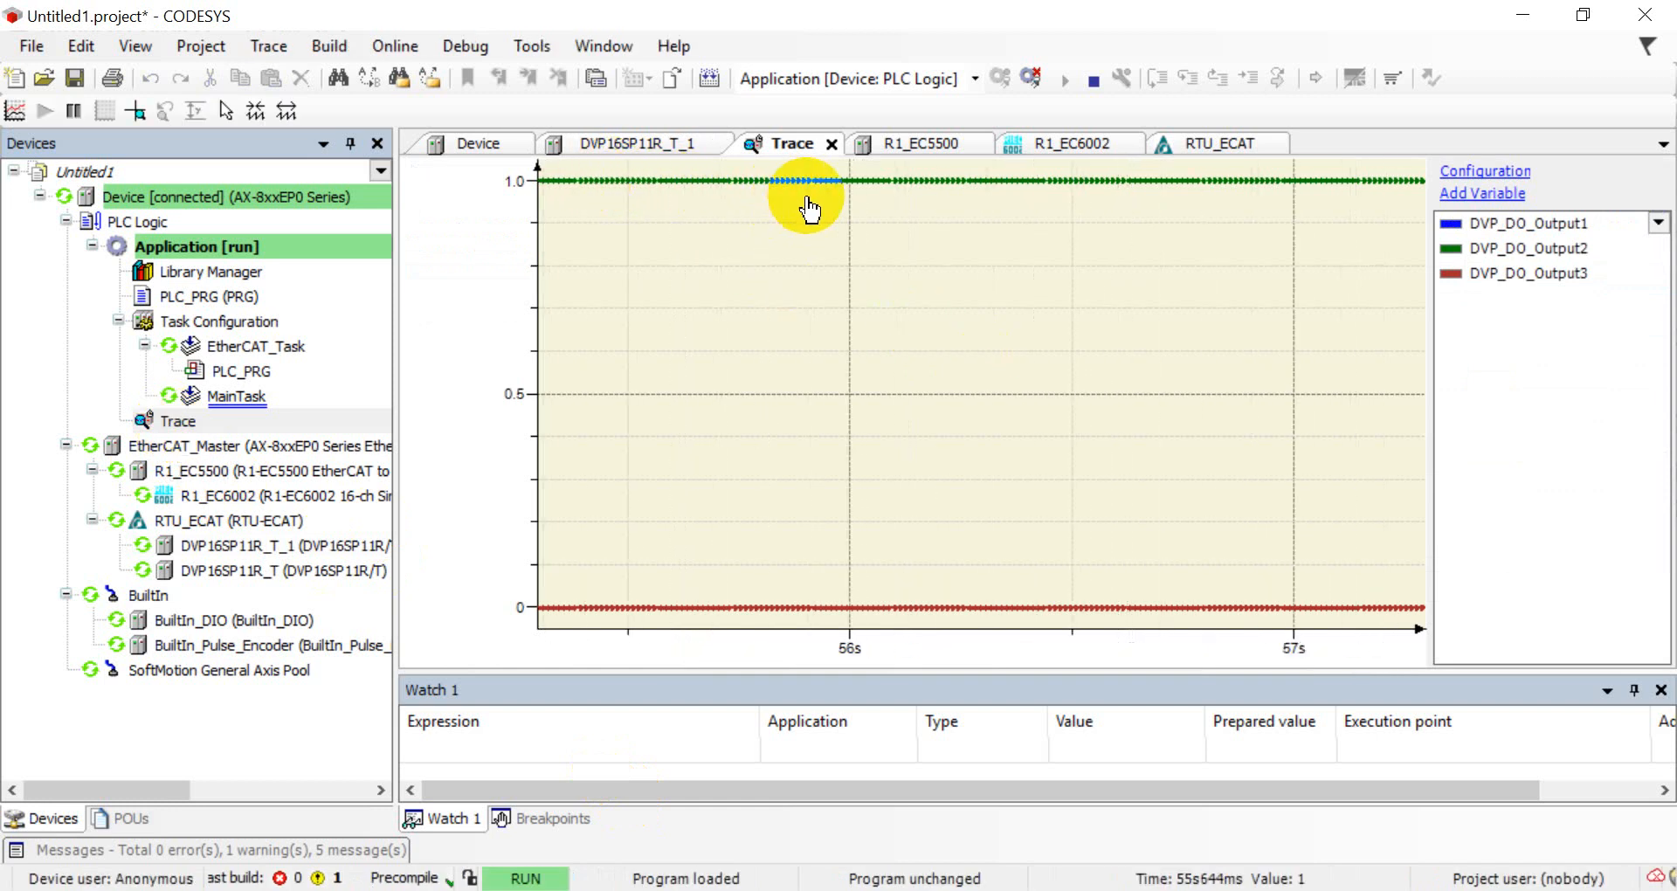
{"action": "mouse_move", "coordinate": [1359, 233]}
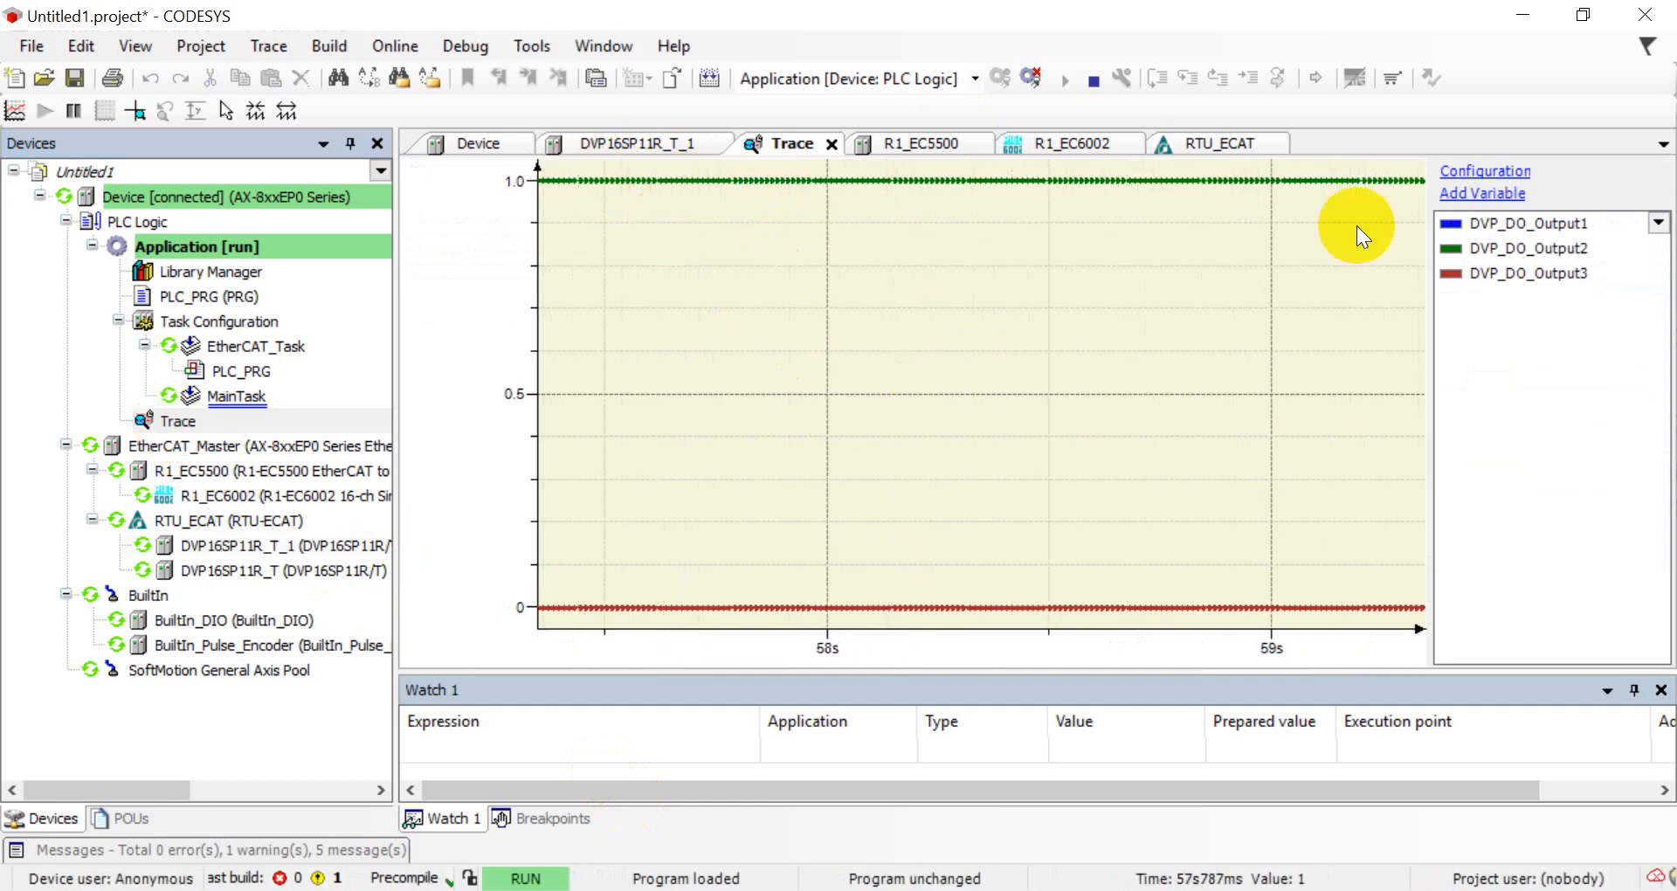
{"action": "mouse_move", "coordinate": [178, 421]}
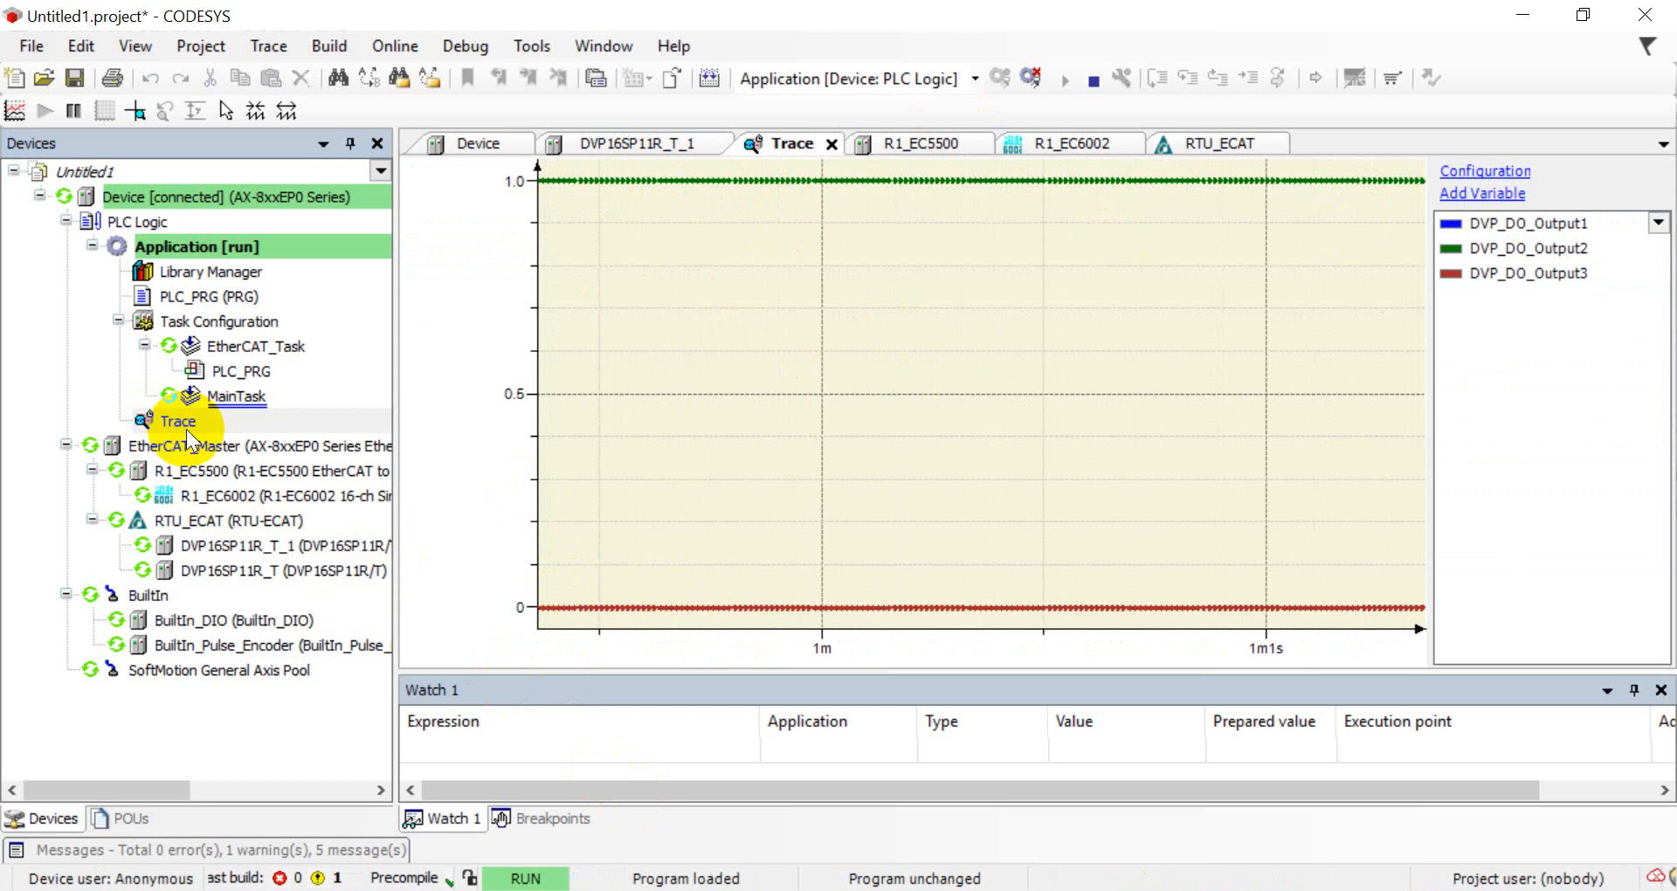
{"action": "mouse_move", "coordinate": [256, 546]}
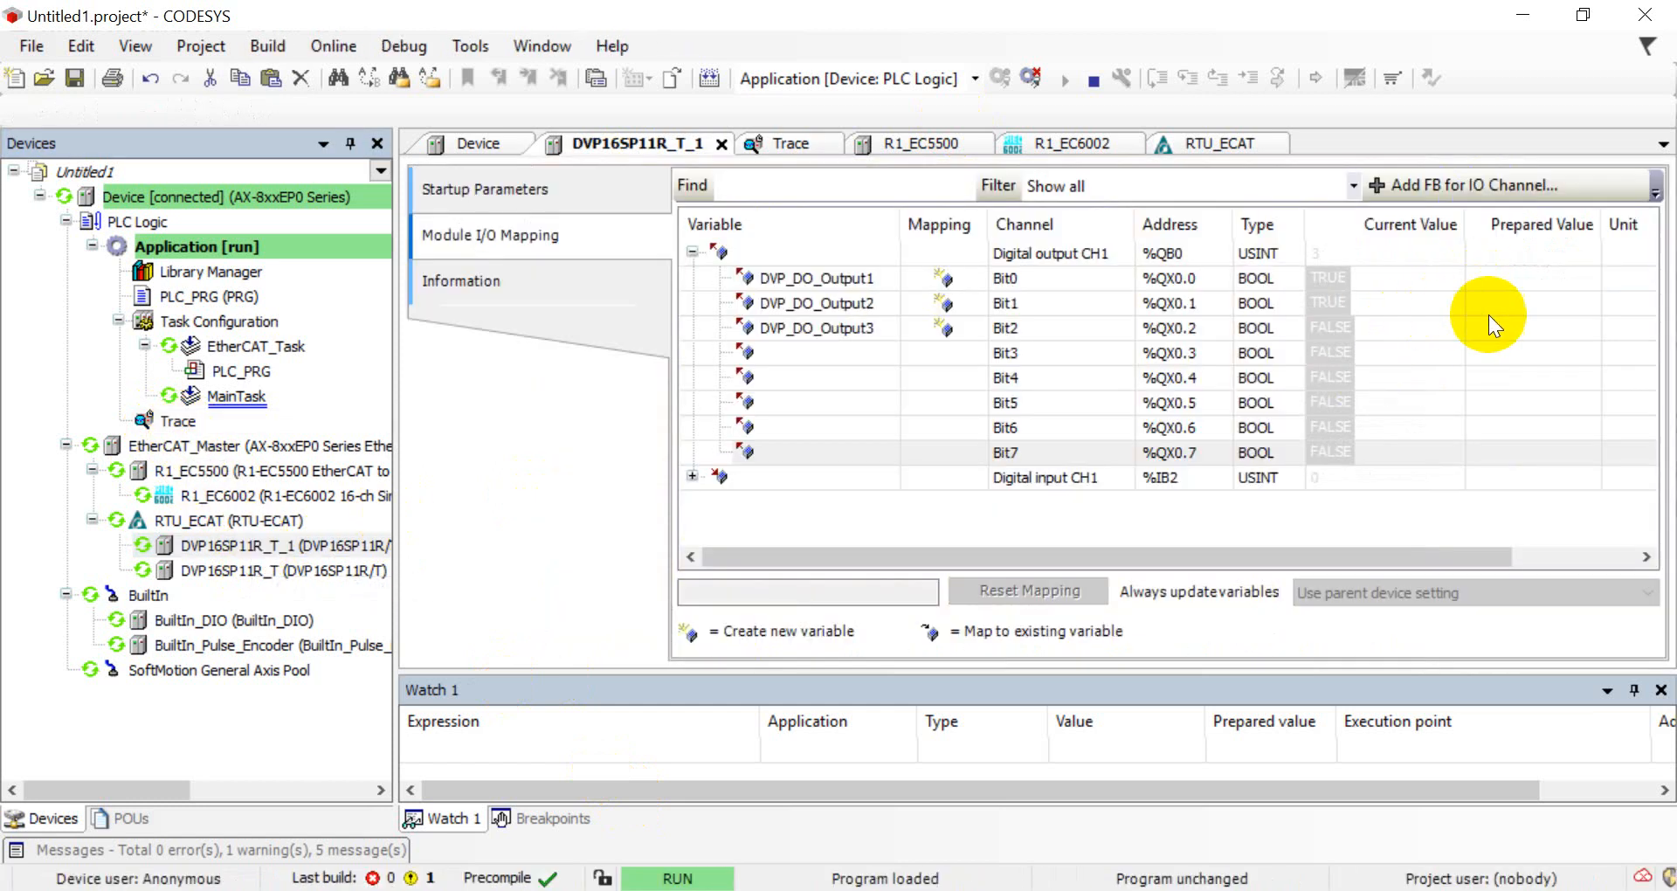
{"action": "double_click", "coordinate": [1534, 327]}
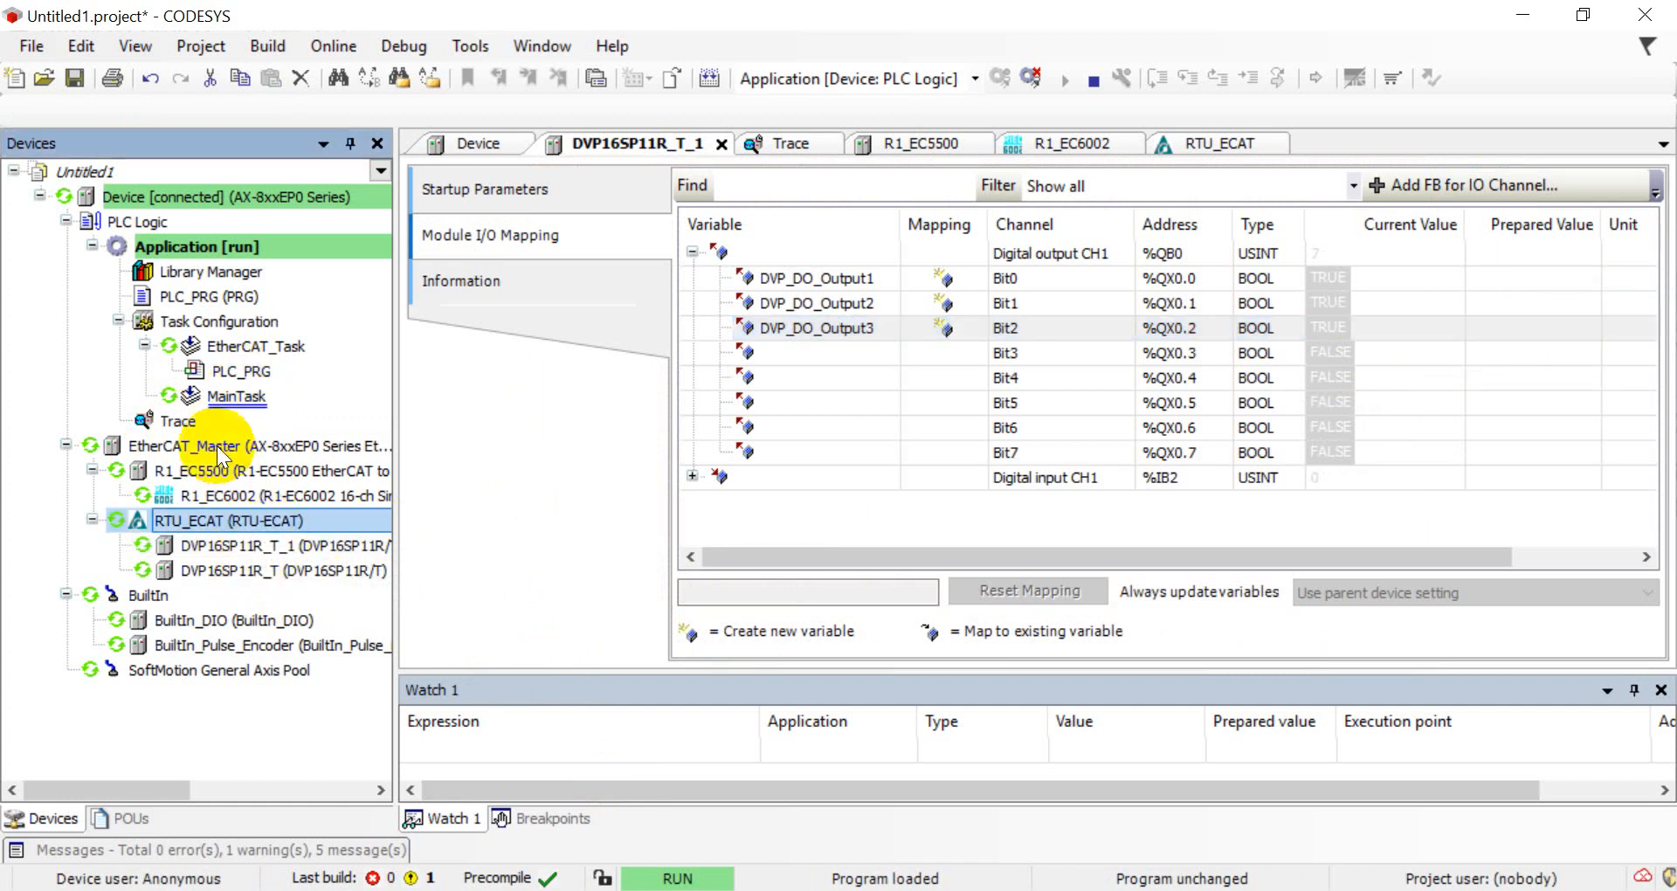
{"action": "left_click", "coordinate": [792, 143]}
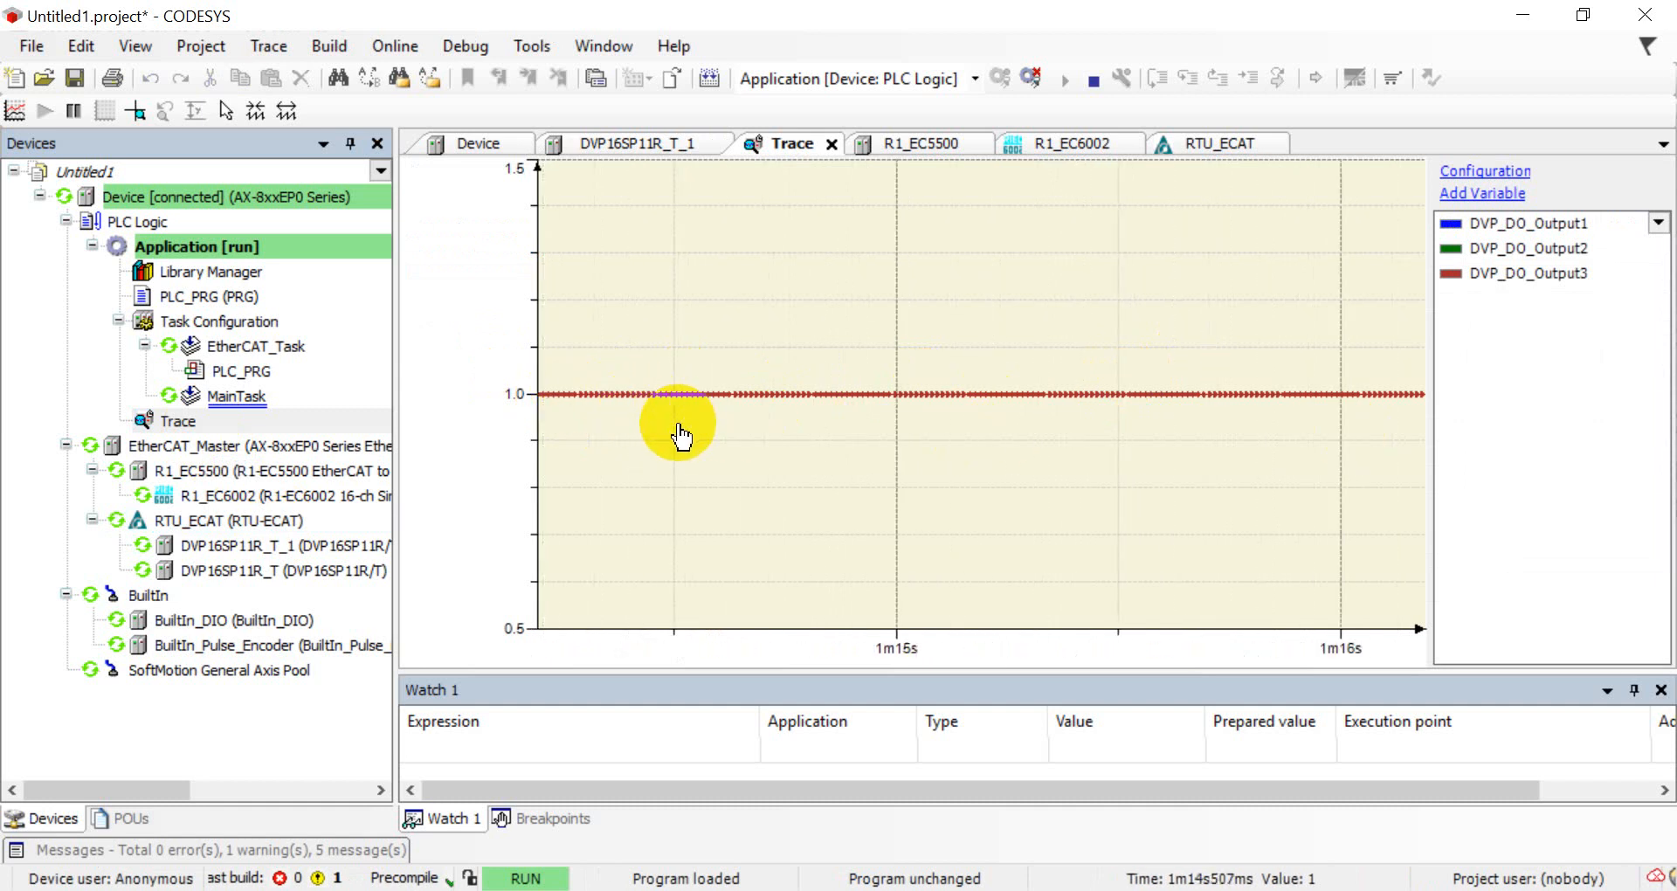
{"action": "mouse_move", "coordinate": [316, 433]}
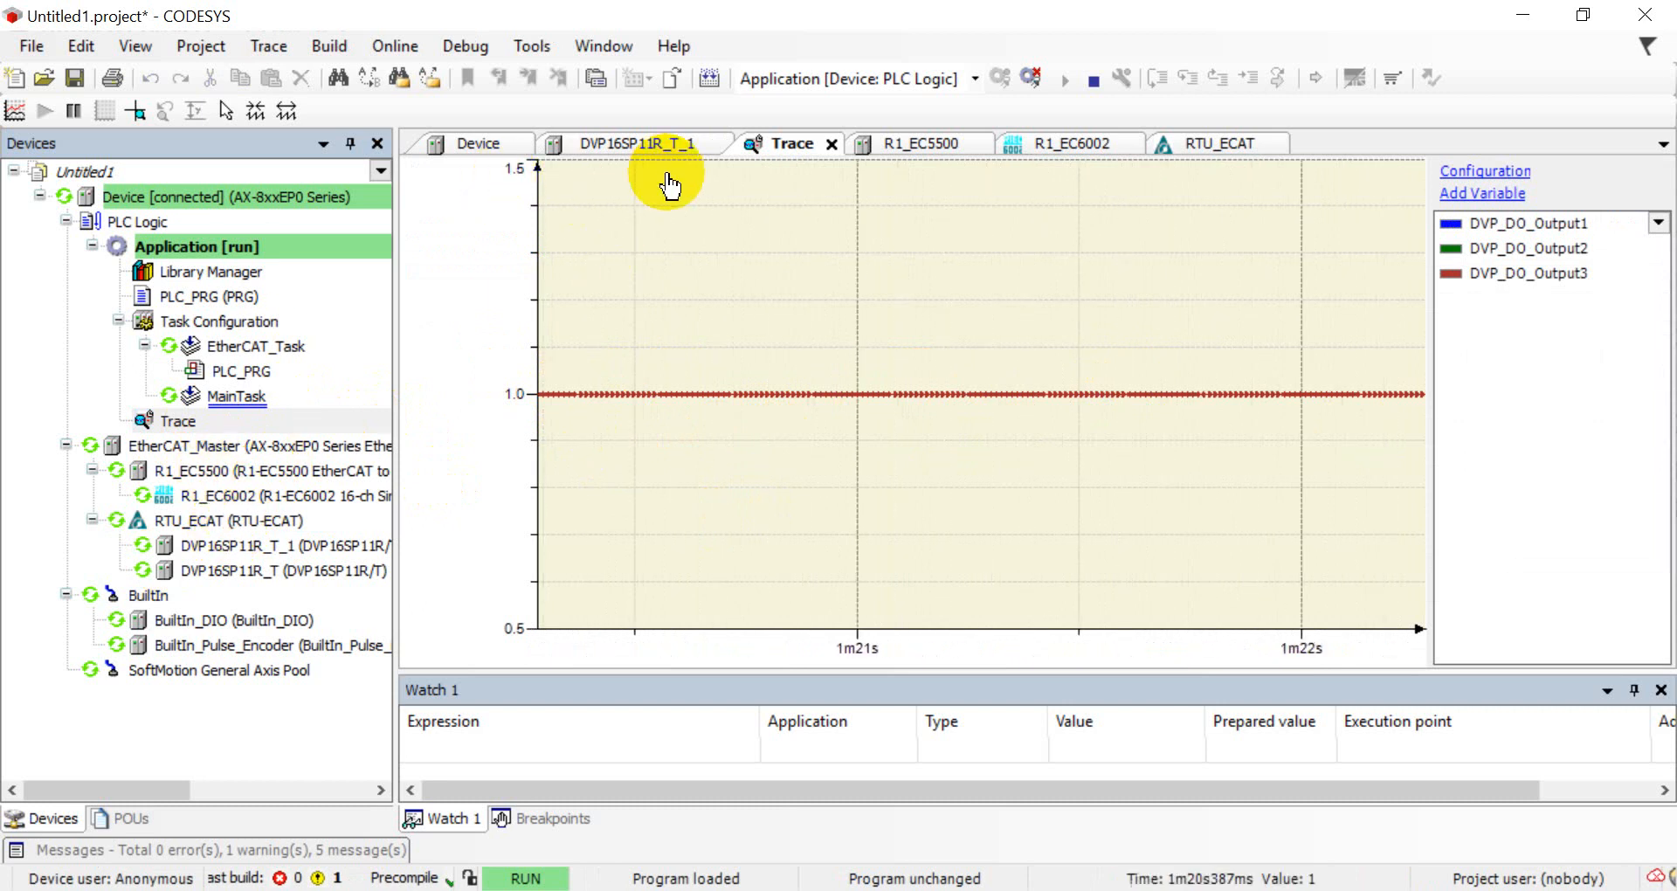
{"action": "mouse_move", "coordinate": [1083, 56]}
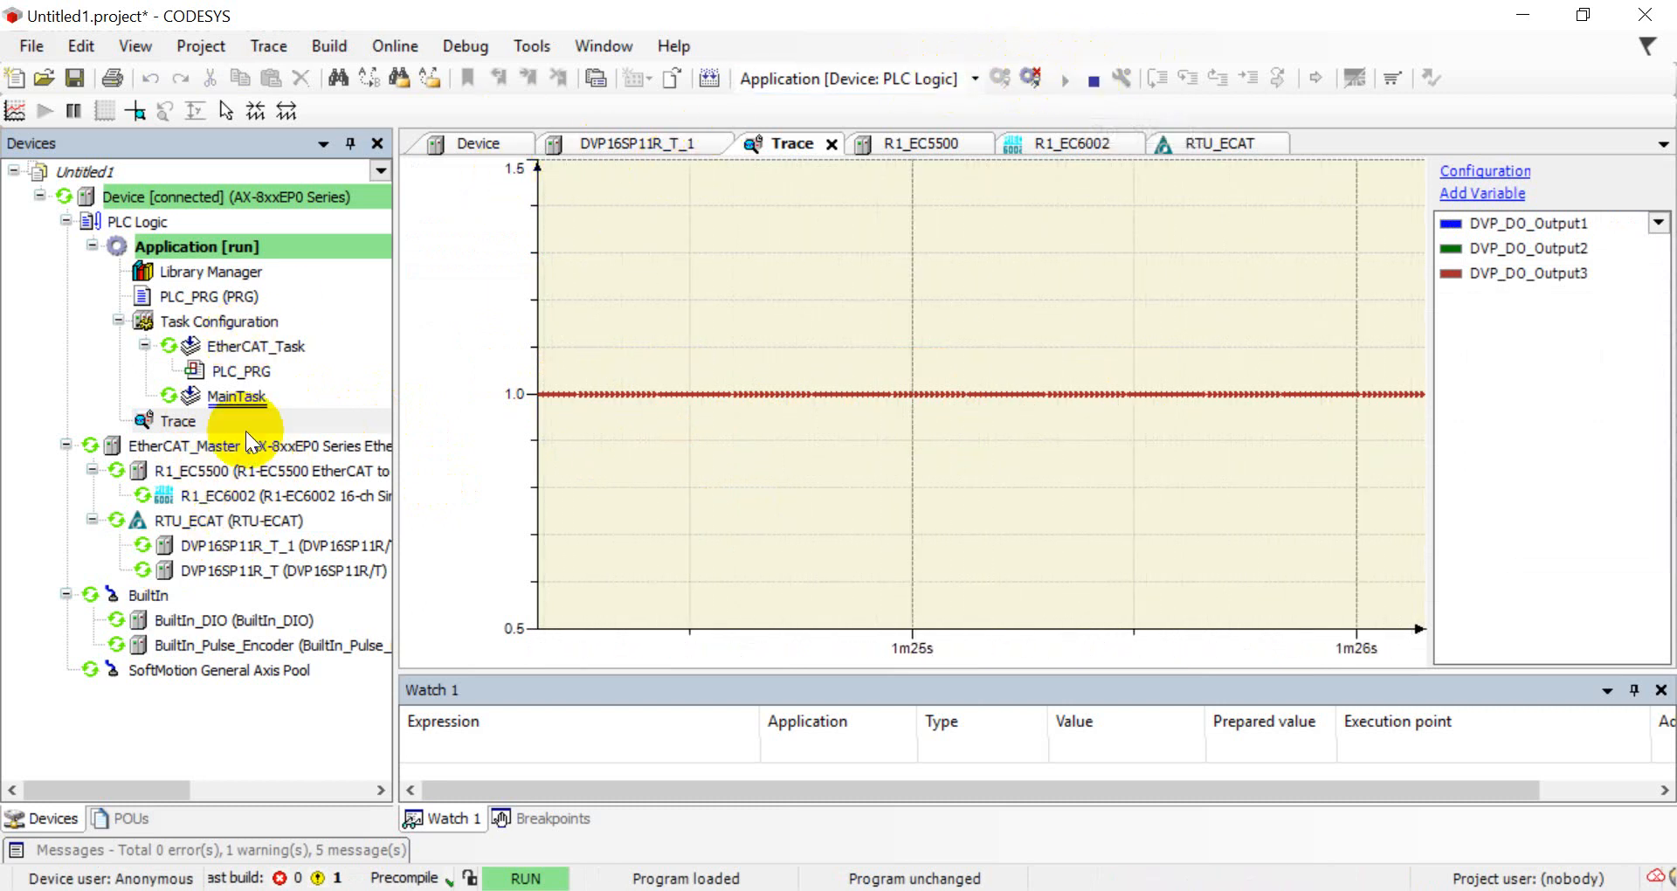
{"action": "left_click", "coordinate": [259, 545]}
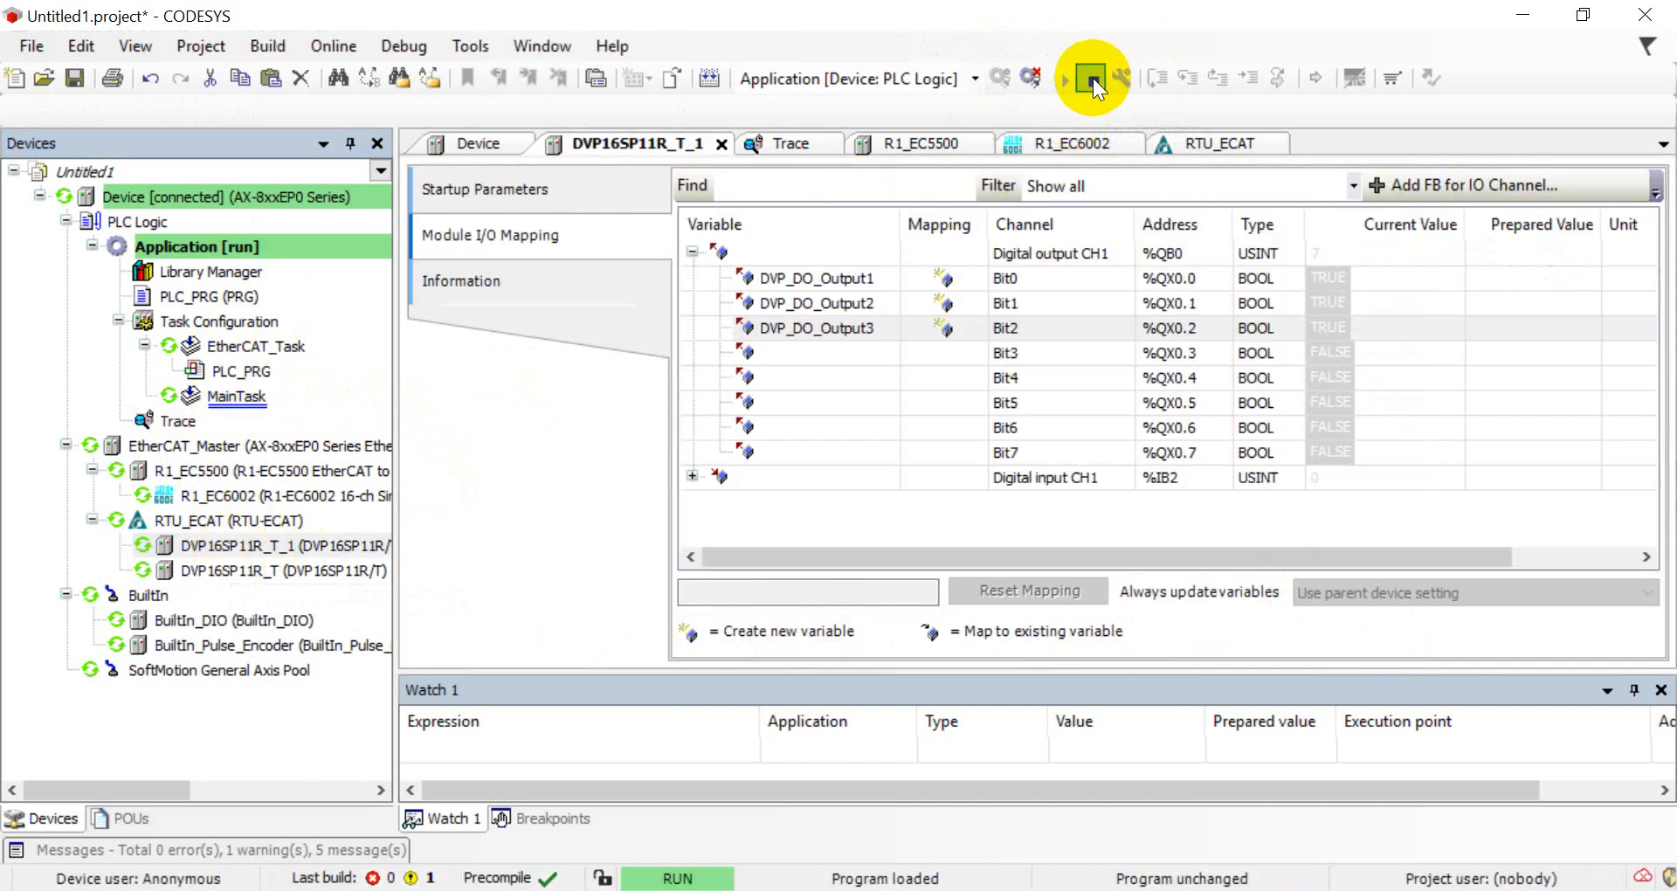
{"action": "mouse_move", "coordinate": [1090, 81]}
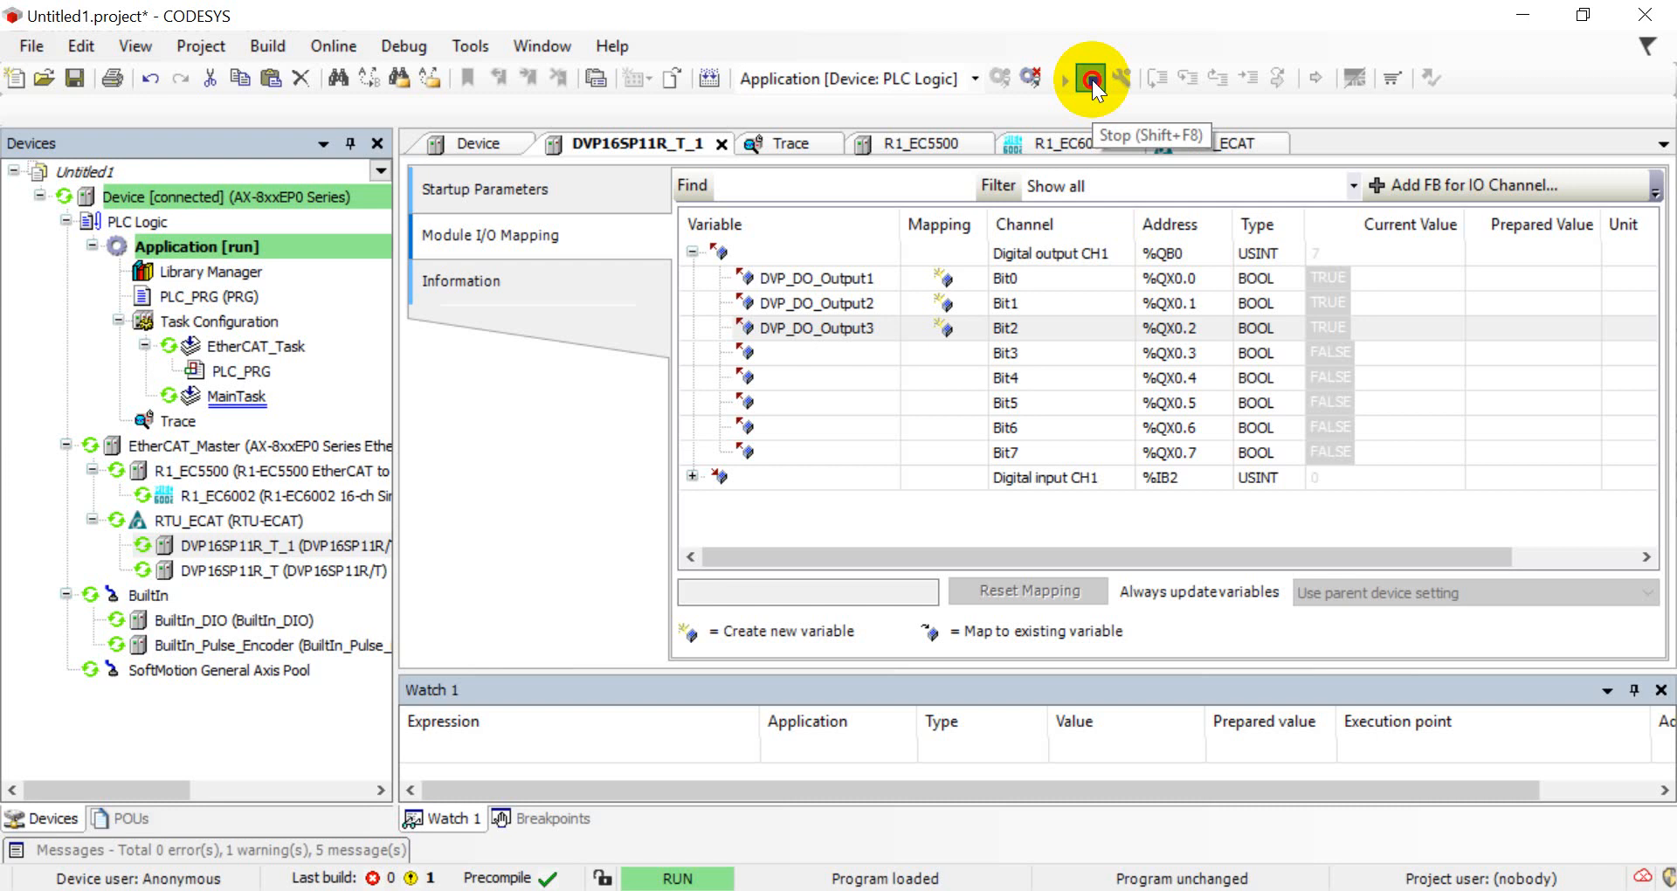
Log out, set Always update variables to Enabled 1, log in with online change and restart the application
{"action": "left_click", "coordinate": [1090, 79]}
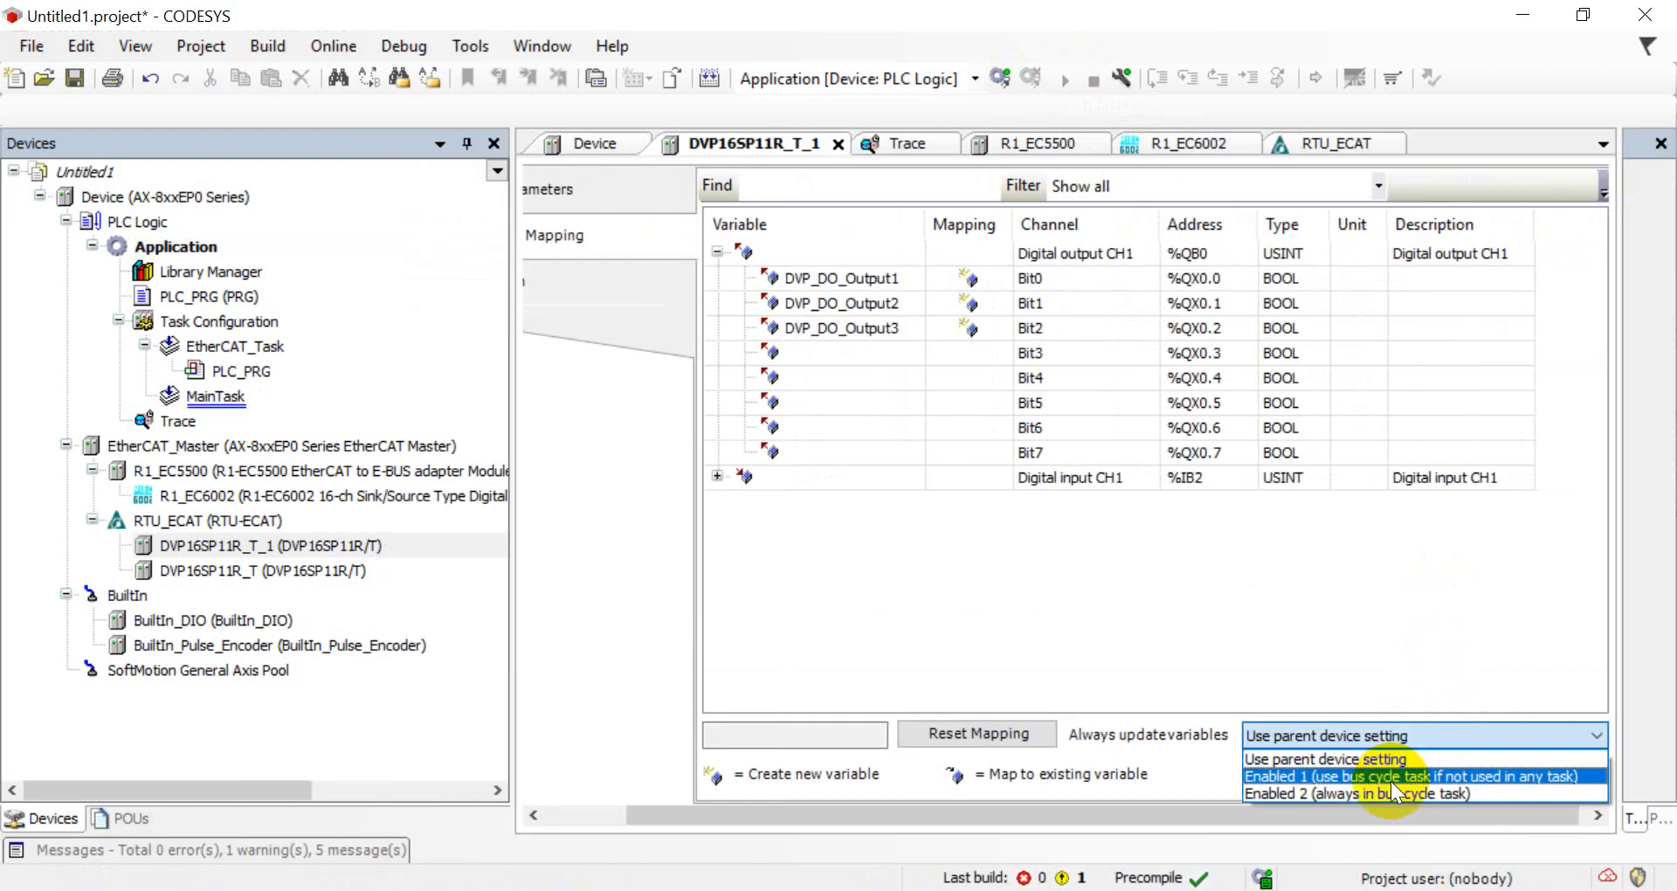
{"action": "left_click", "coordinate": [1411, 776]}
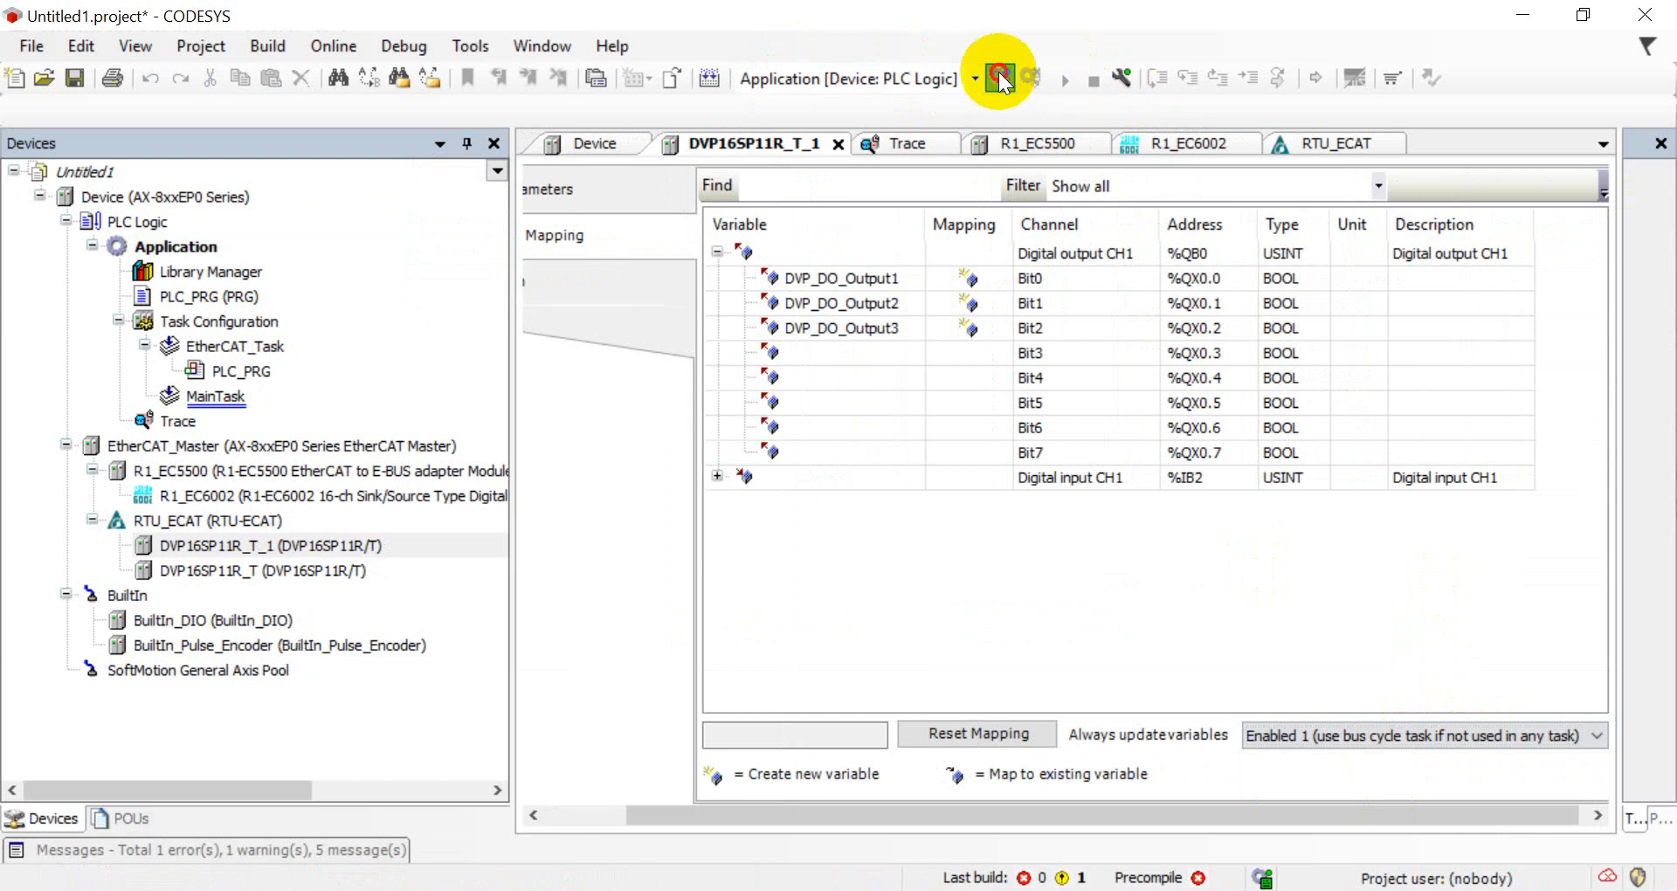
{"action": "left_click", "coordinate": [999, 77]}
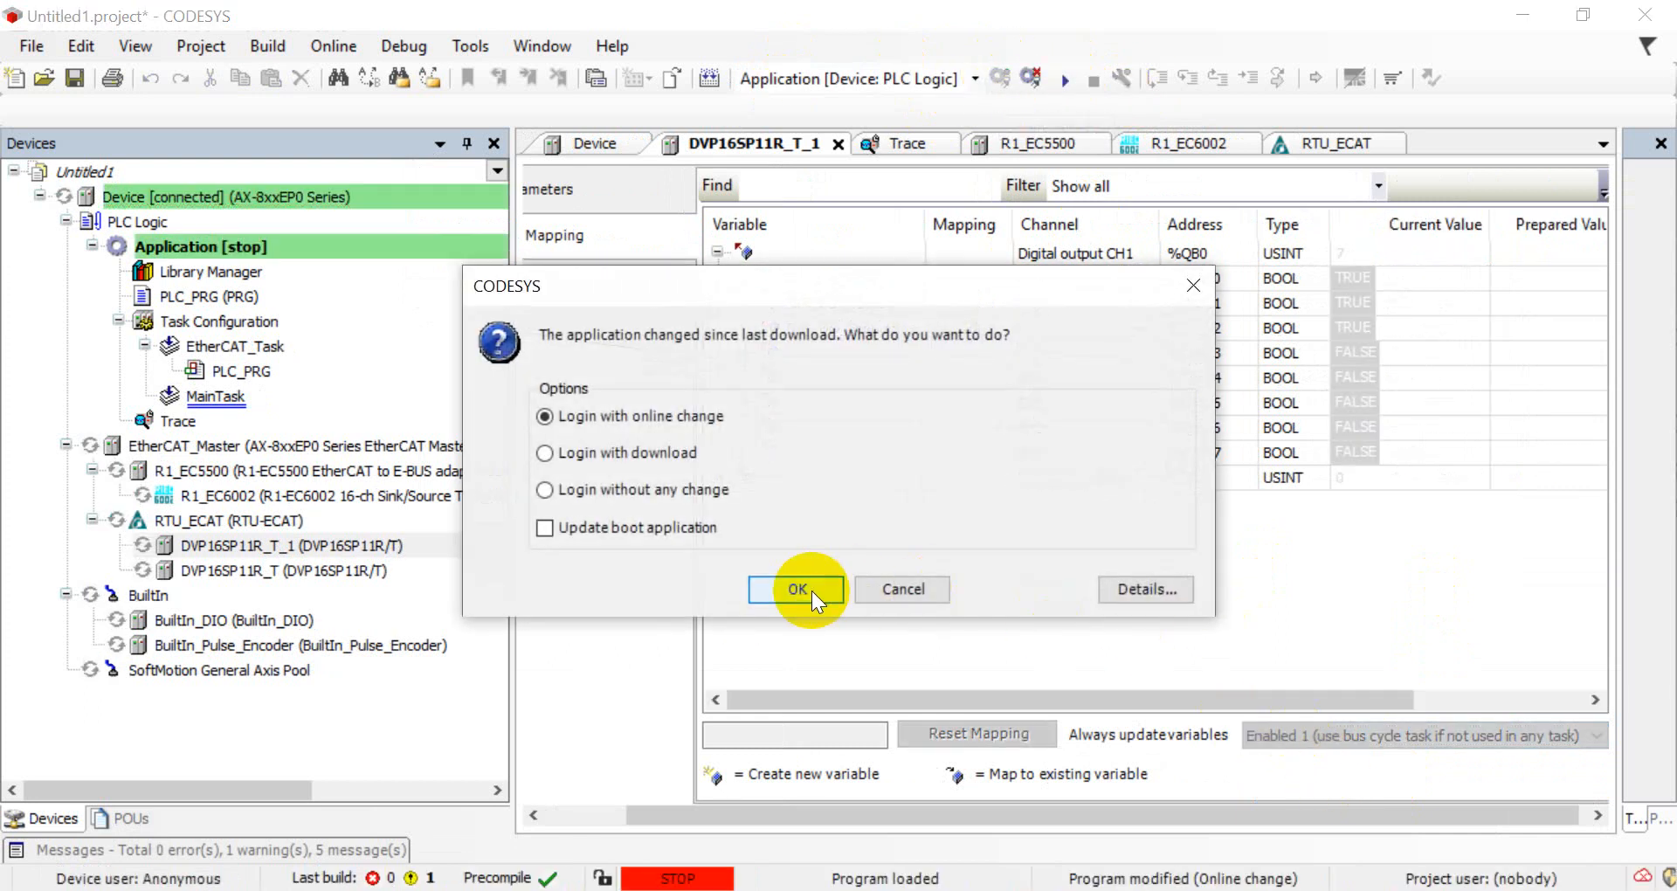
{"action": "left_click", "coordinate": [796, 589]}
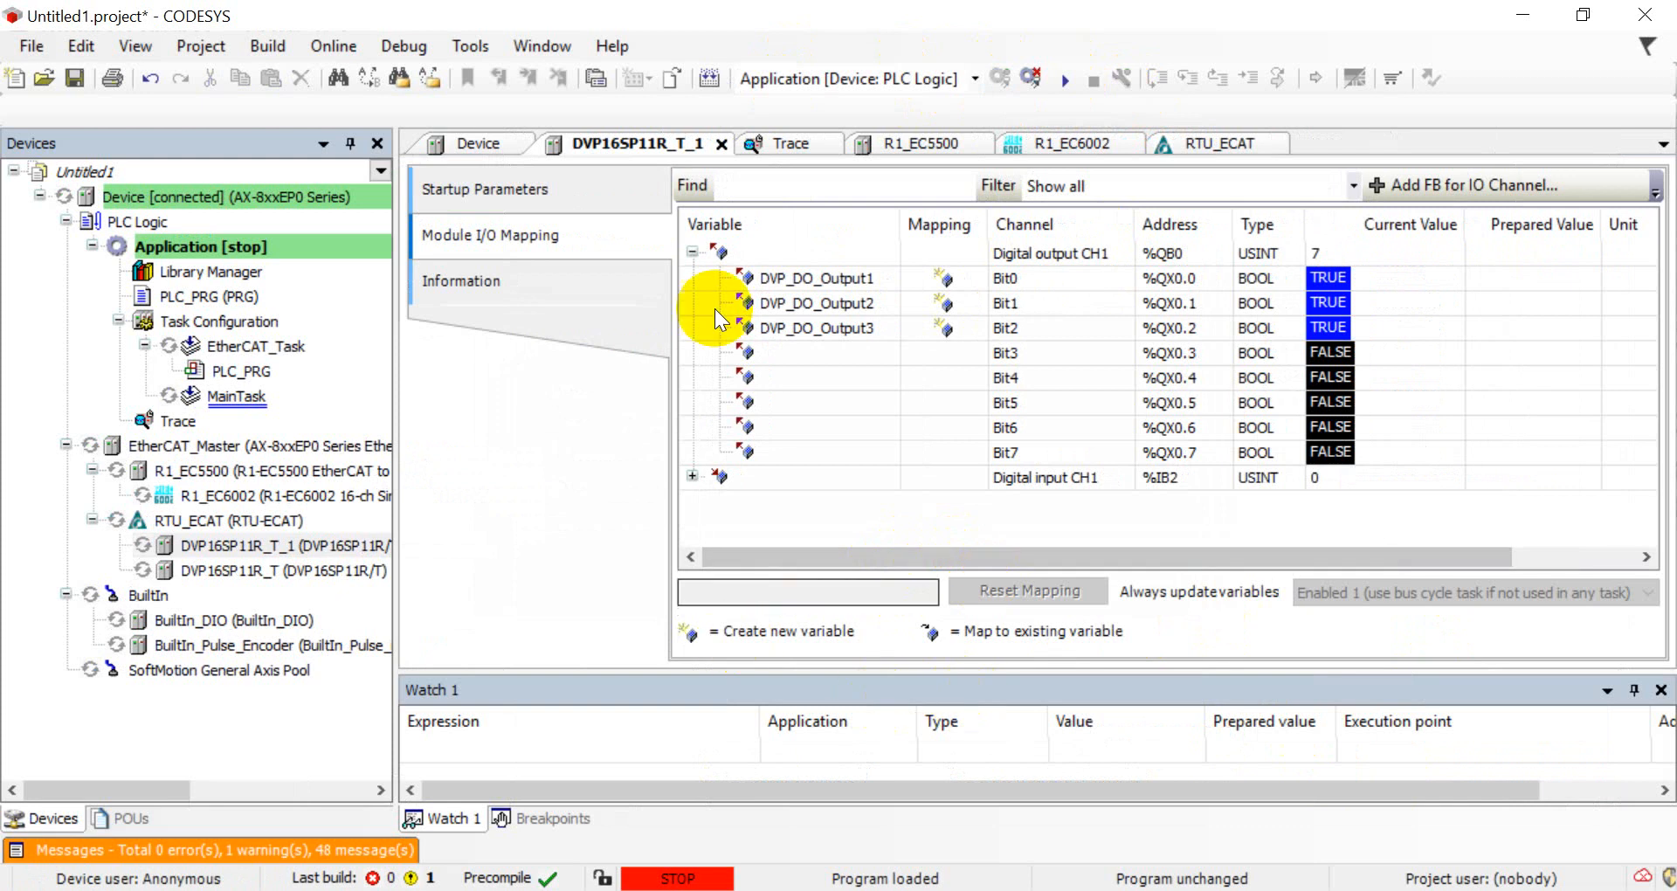
{"action": "left_click", "coordinate": [1064, 79]}
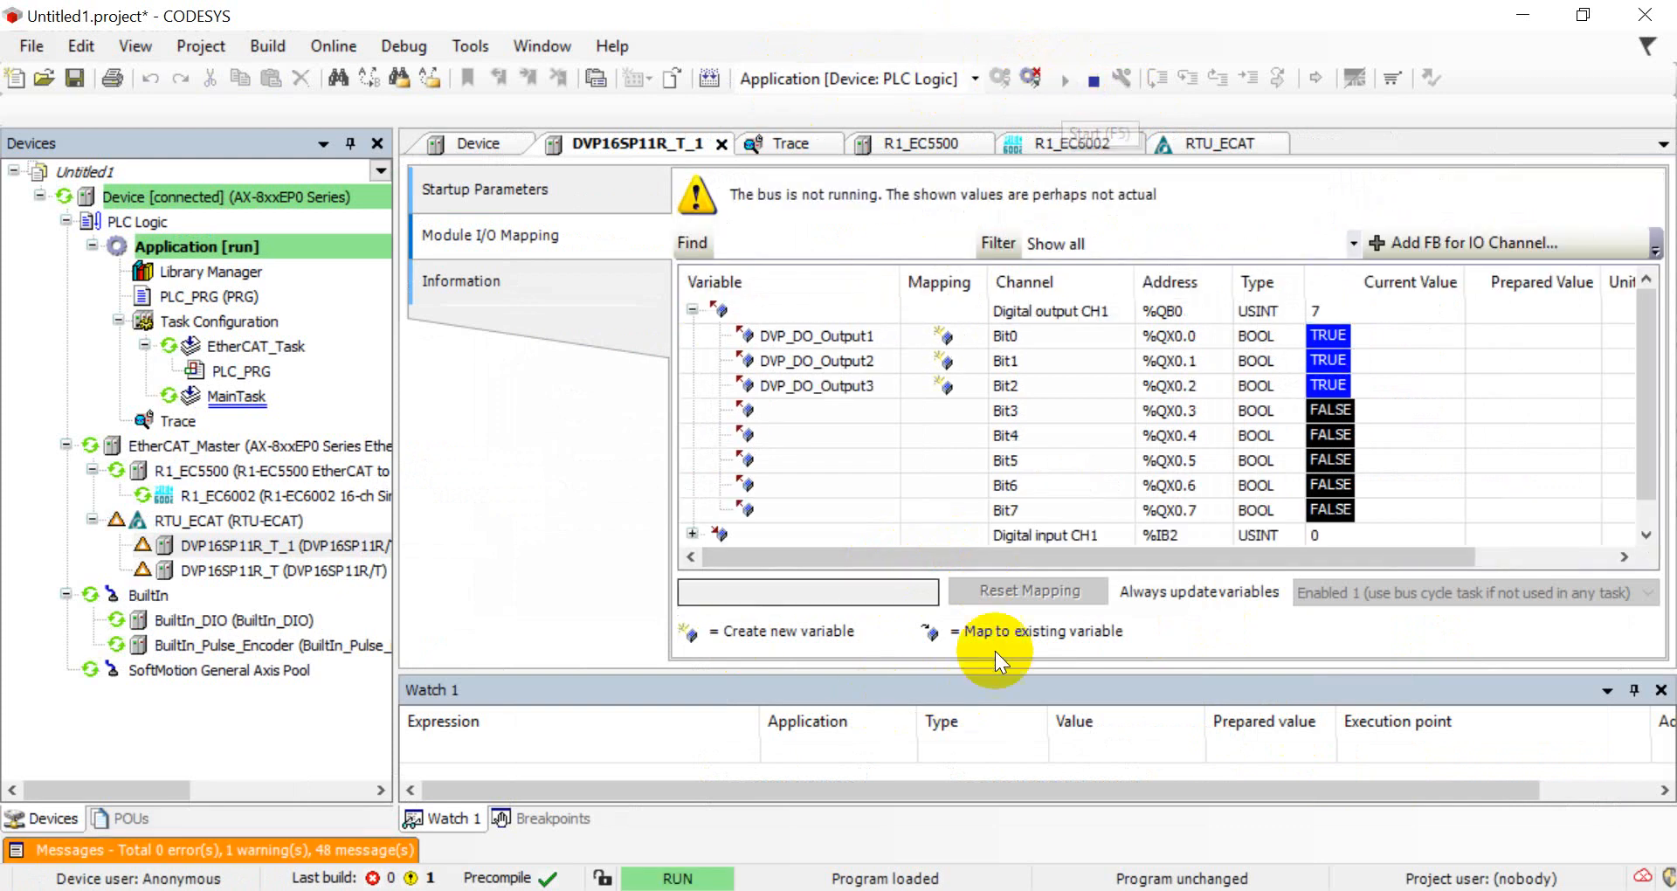
{"action": "mouse_move", "coordinate": [487, 433]}
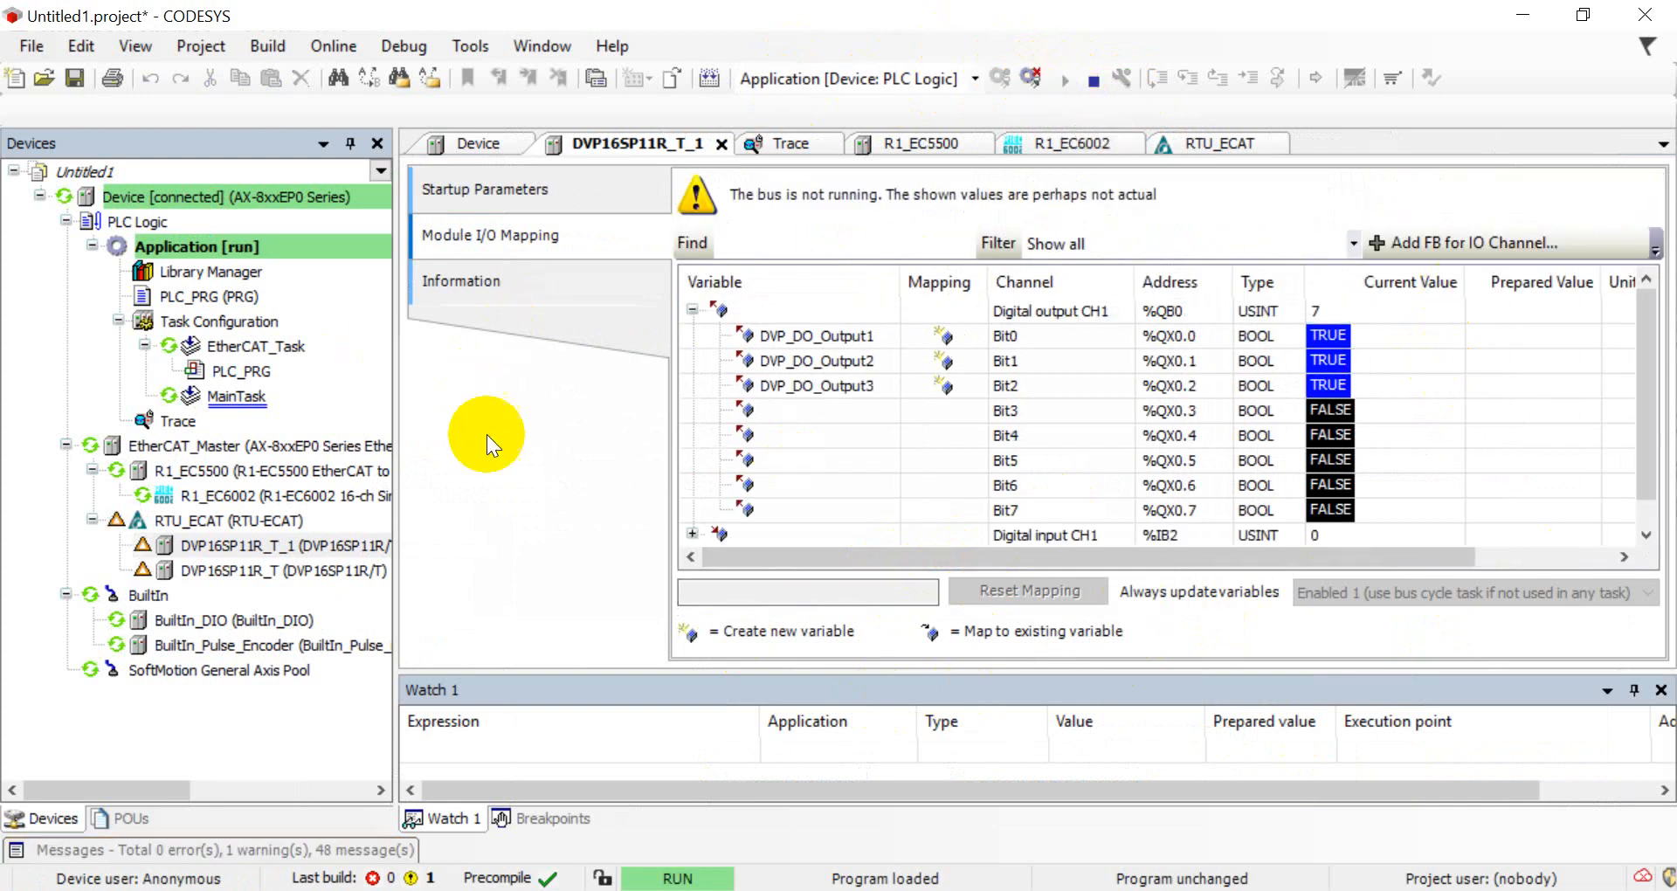
{"action": "mouse_move", "coordinate": [874, 433]}
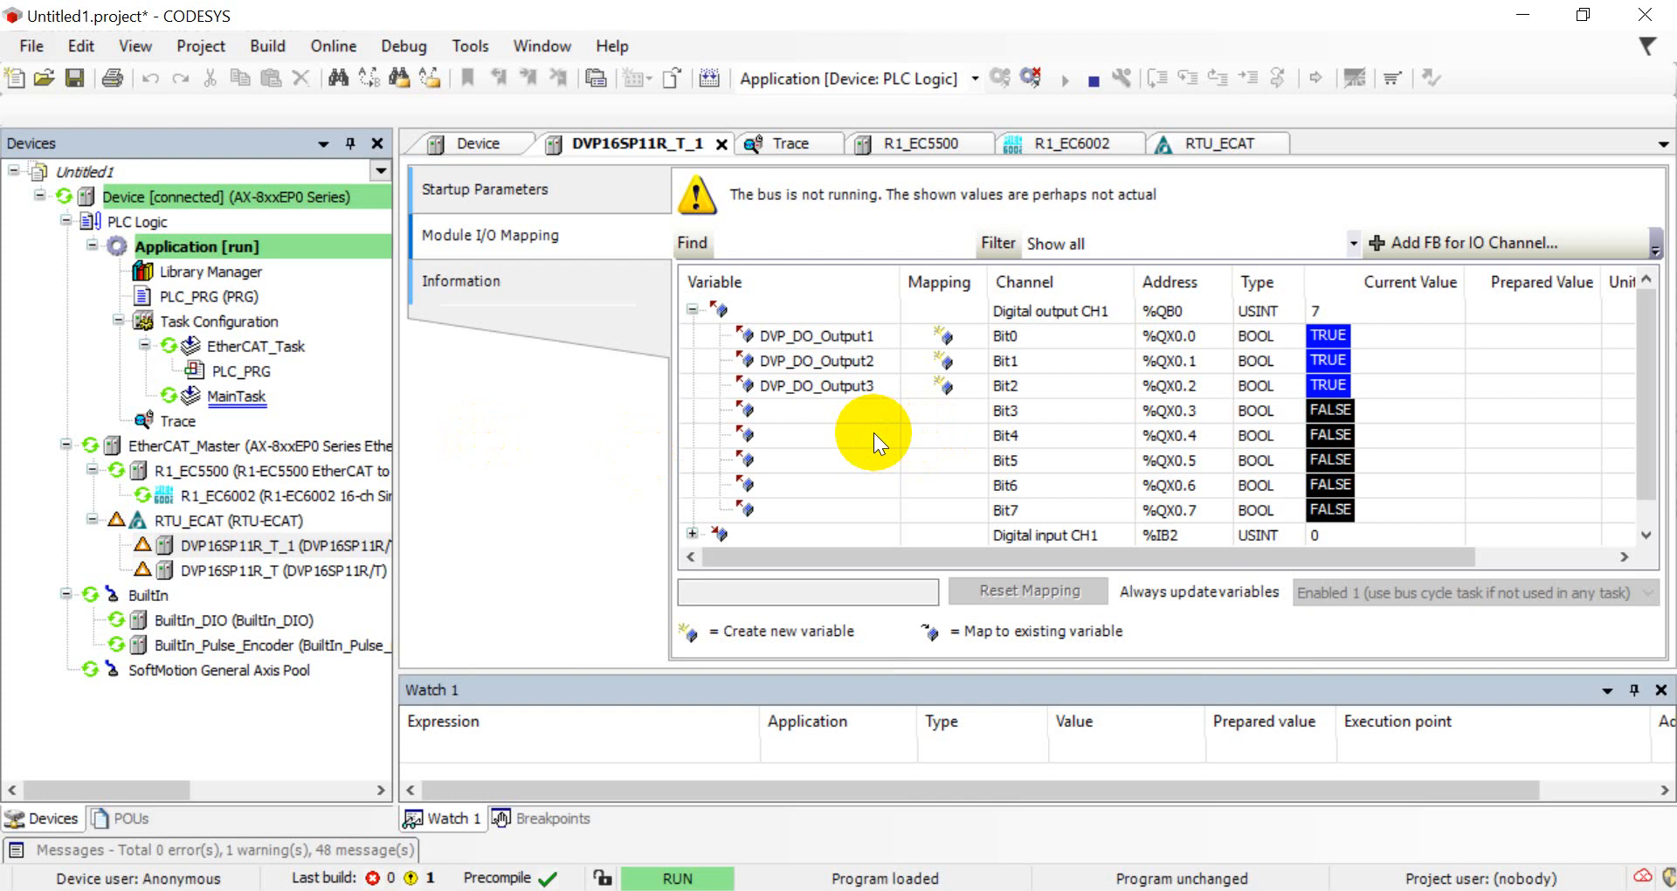
{"action": "mouse_move", "coordinate": [407, 171]}
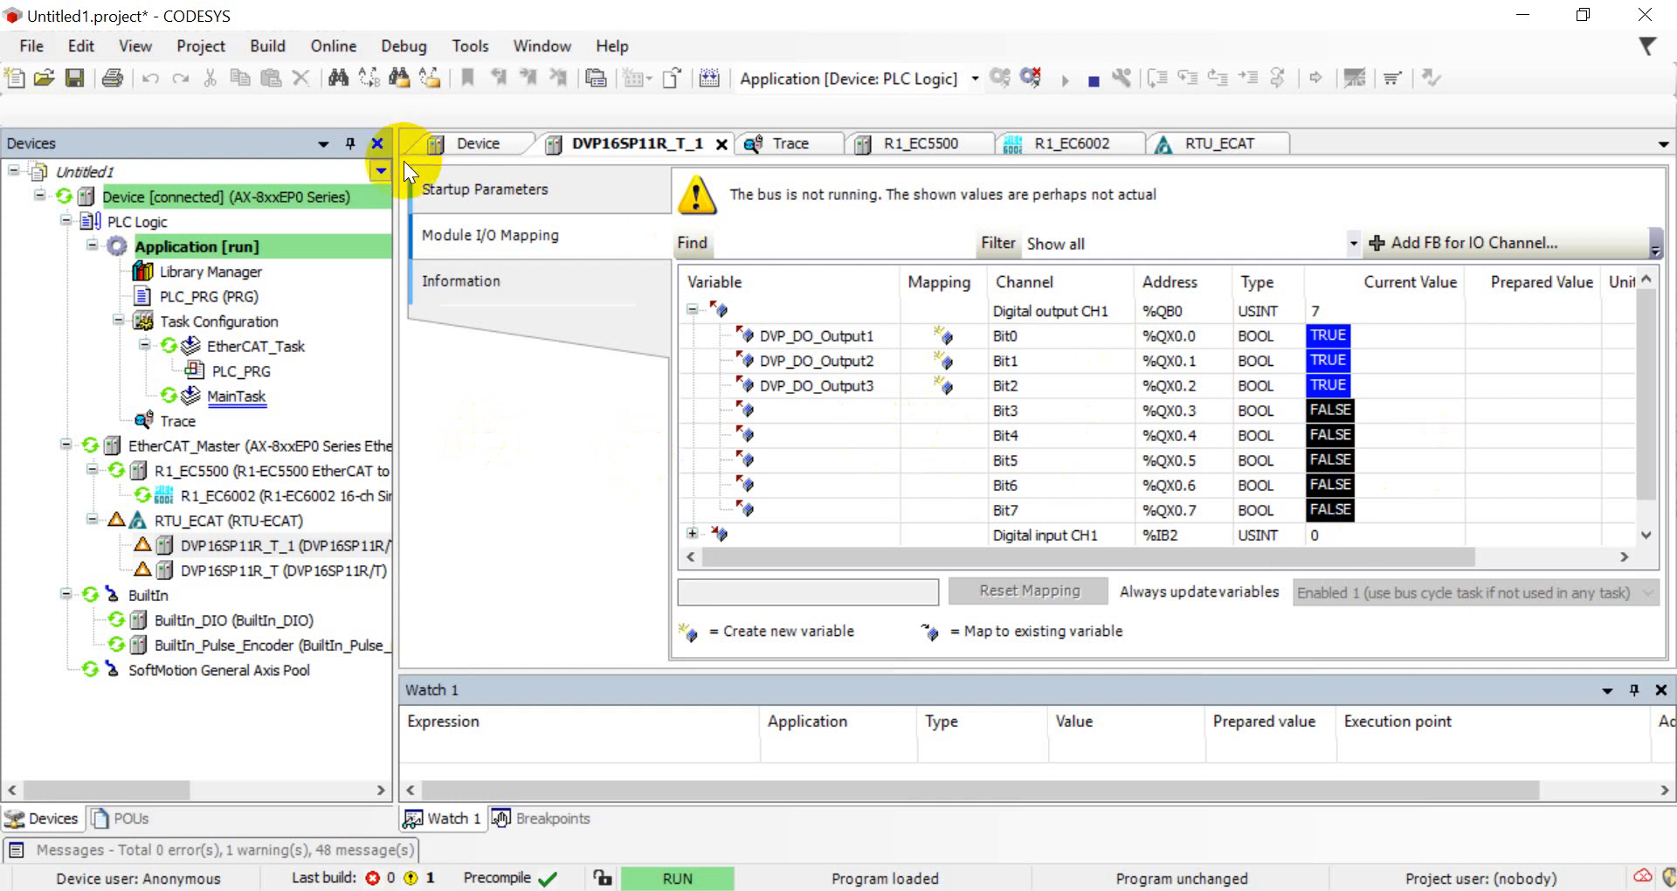
{"action": "mouse_move", "coordinate": [1498, 348]}
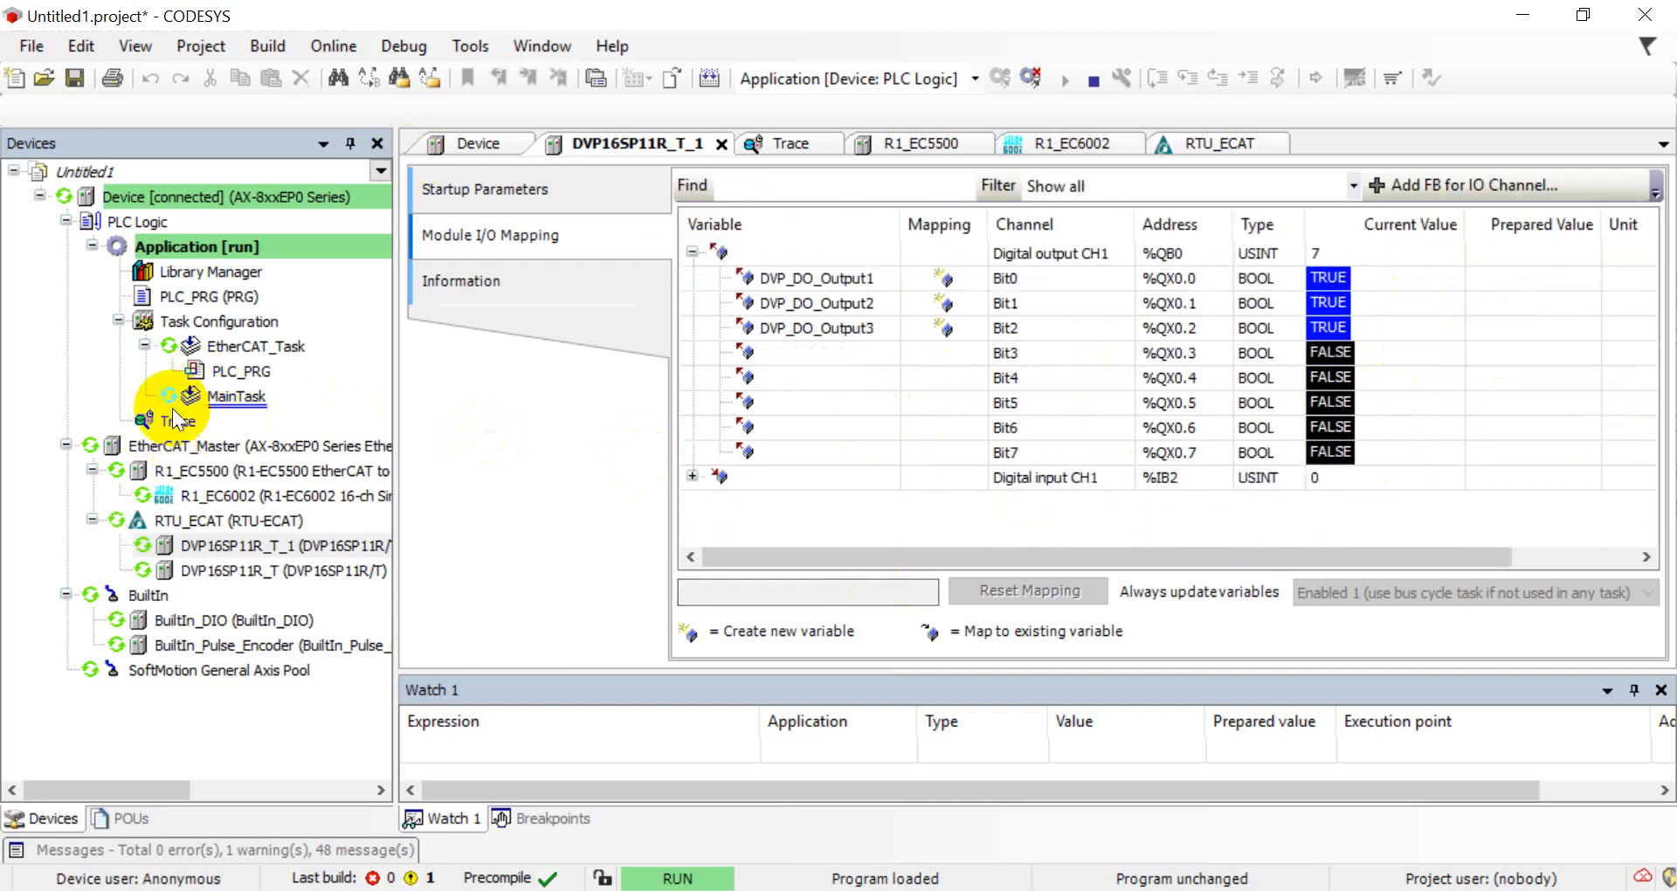
Check the trace holding all outputs at 1, then reopen DVP16SP11R_T_1's mapping and log out
{"action": "left_click", "coordinate": [791, 143]}
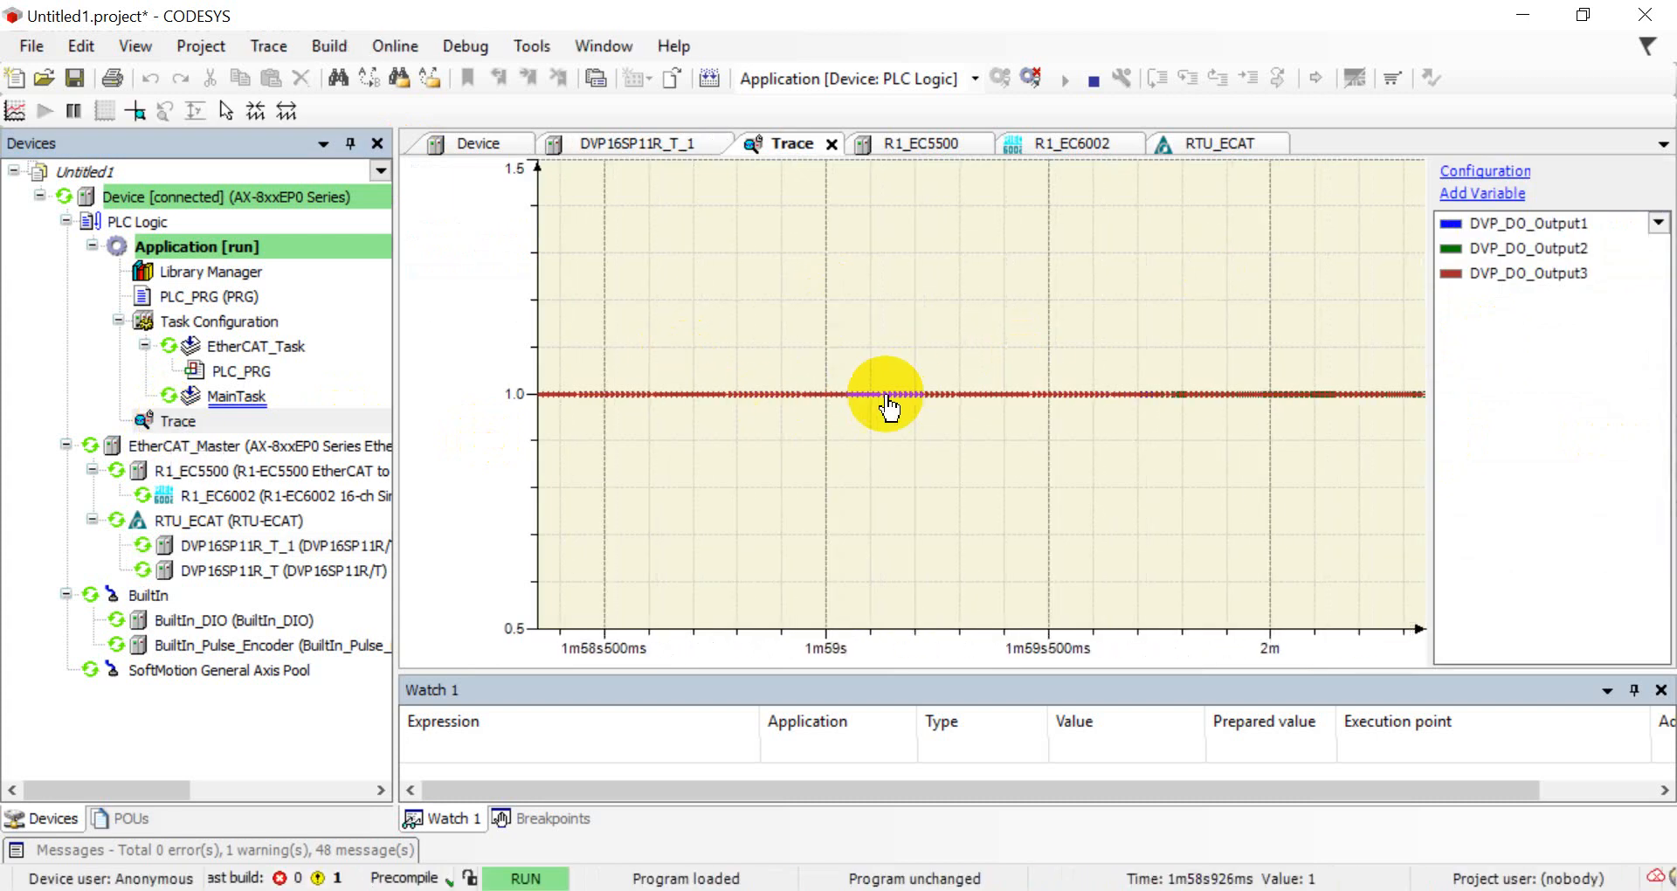
{"action": "left_click", "coordinate": [242, 545]}
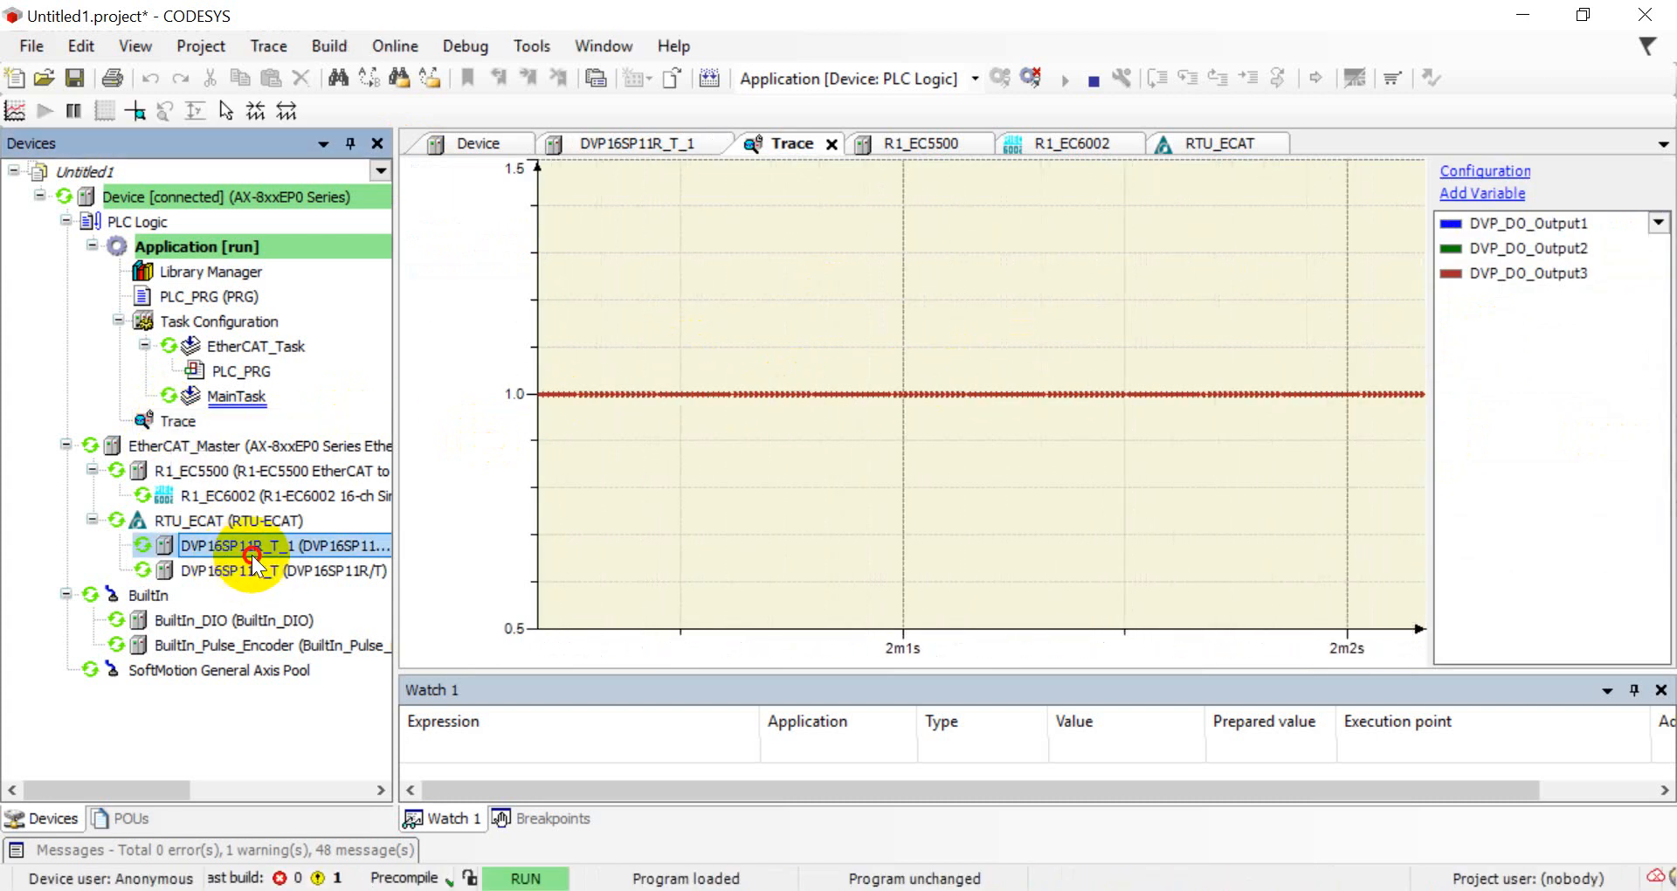
{"action": "double_click", "coordinate": [235, 546]}
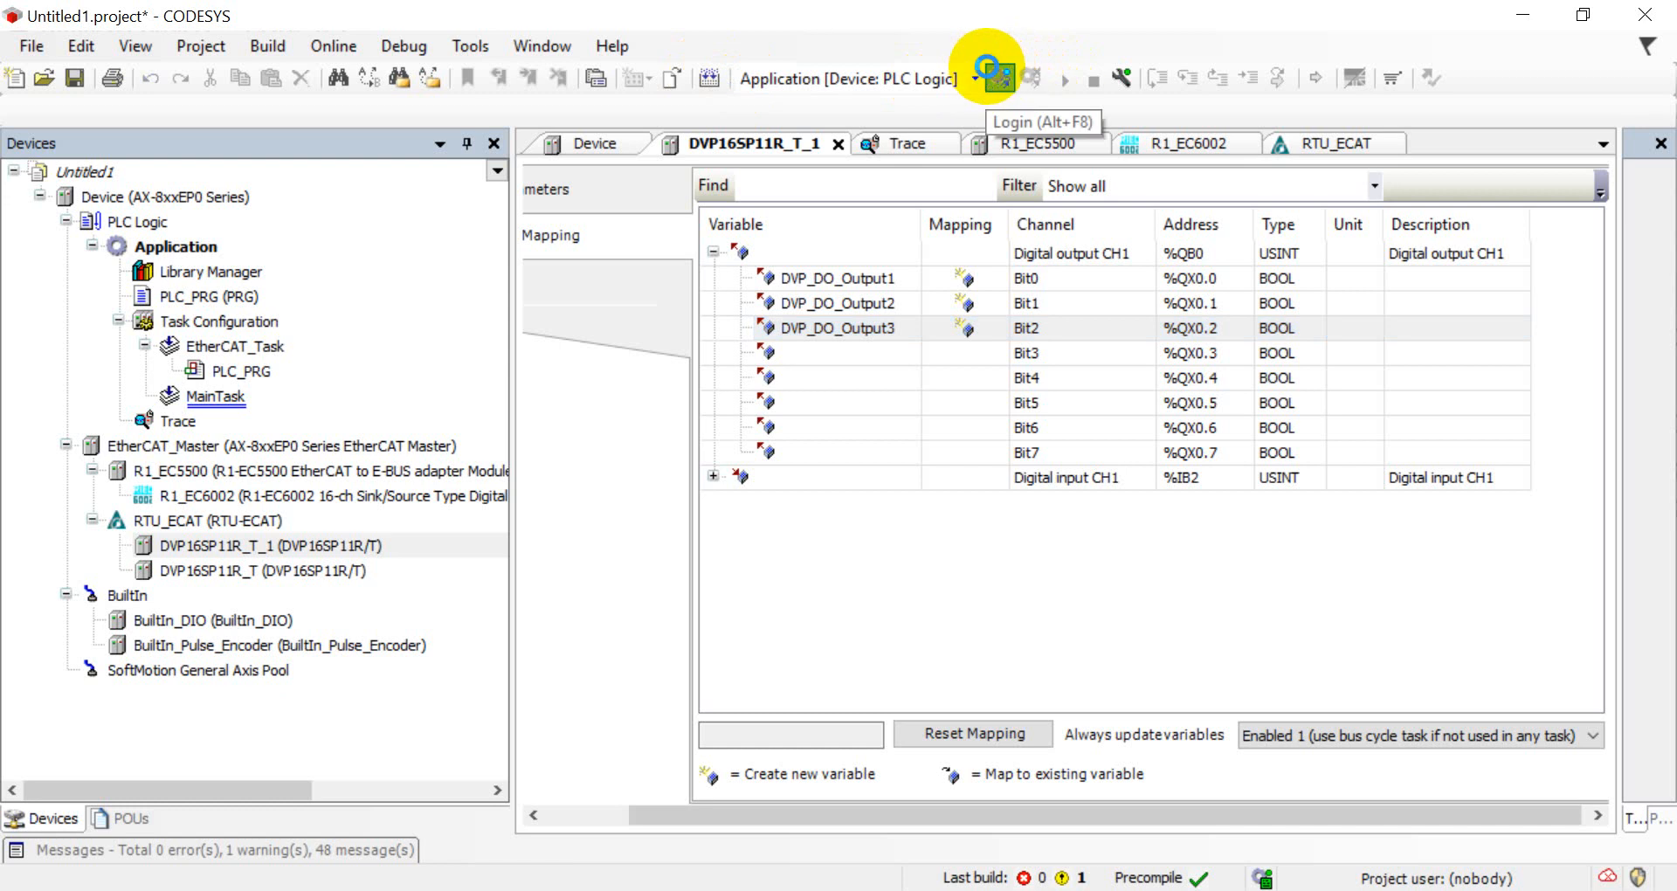
Log in again, prepare FALSE for the DVP outputs, write them and check the trace dropping to 0
{"action": "left_click", "coordinate": [986, 66]}
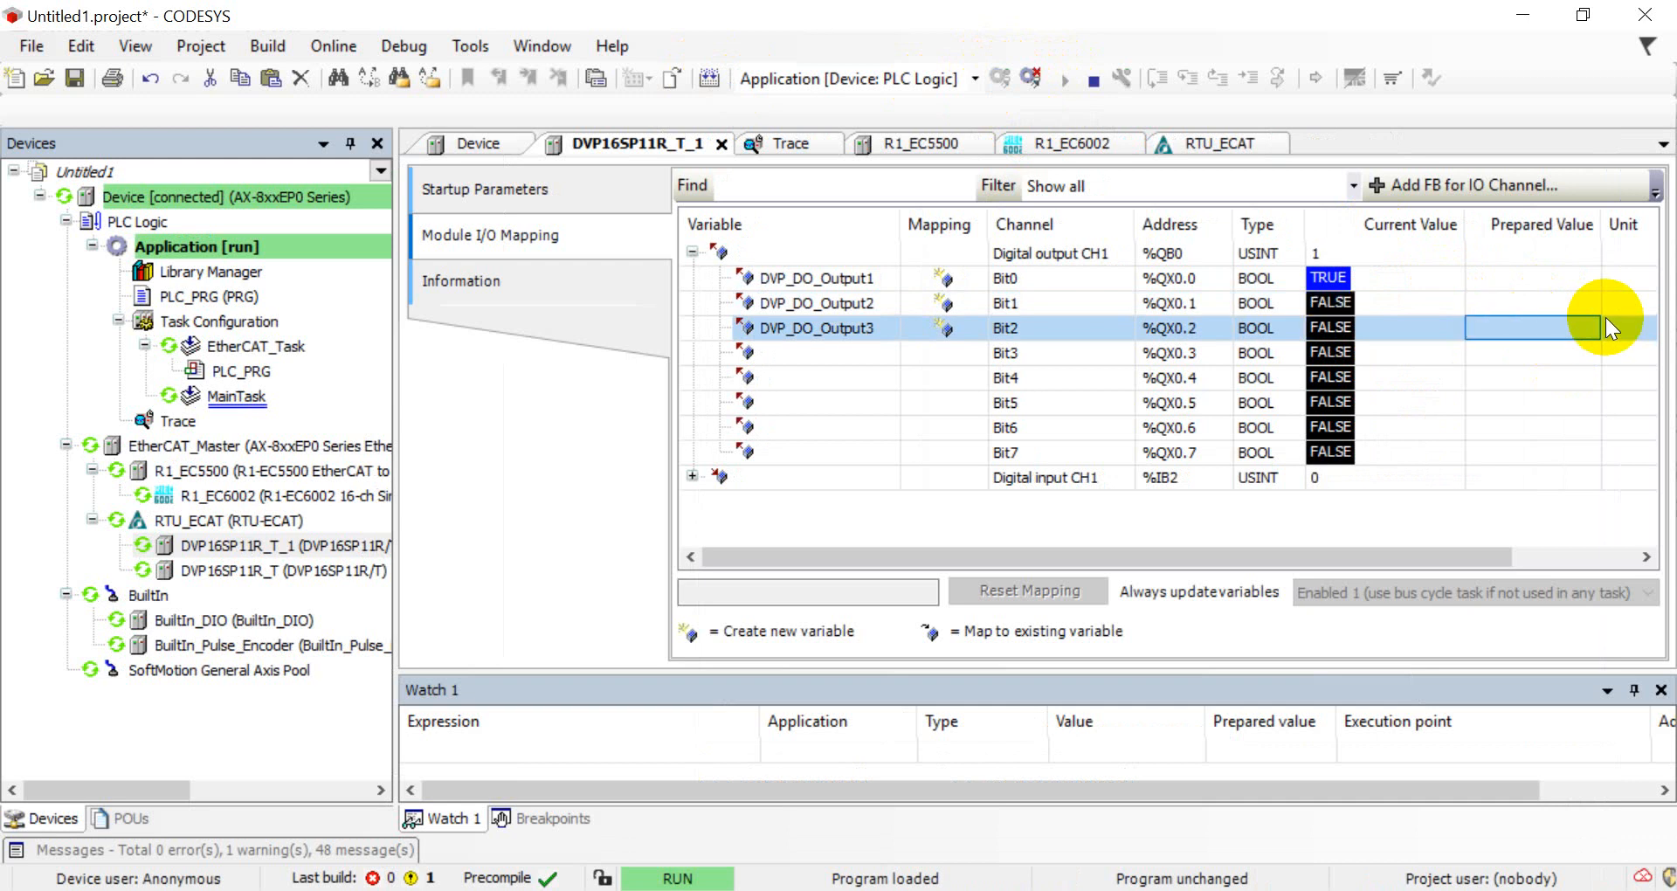
{"action": "left_click", "coordinate": [178, 421]}
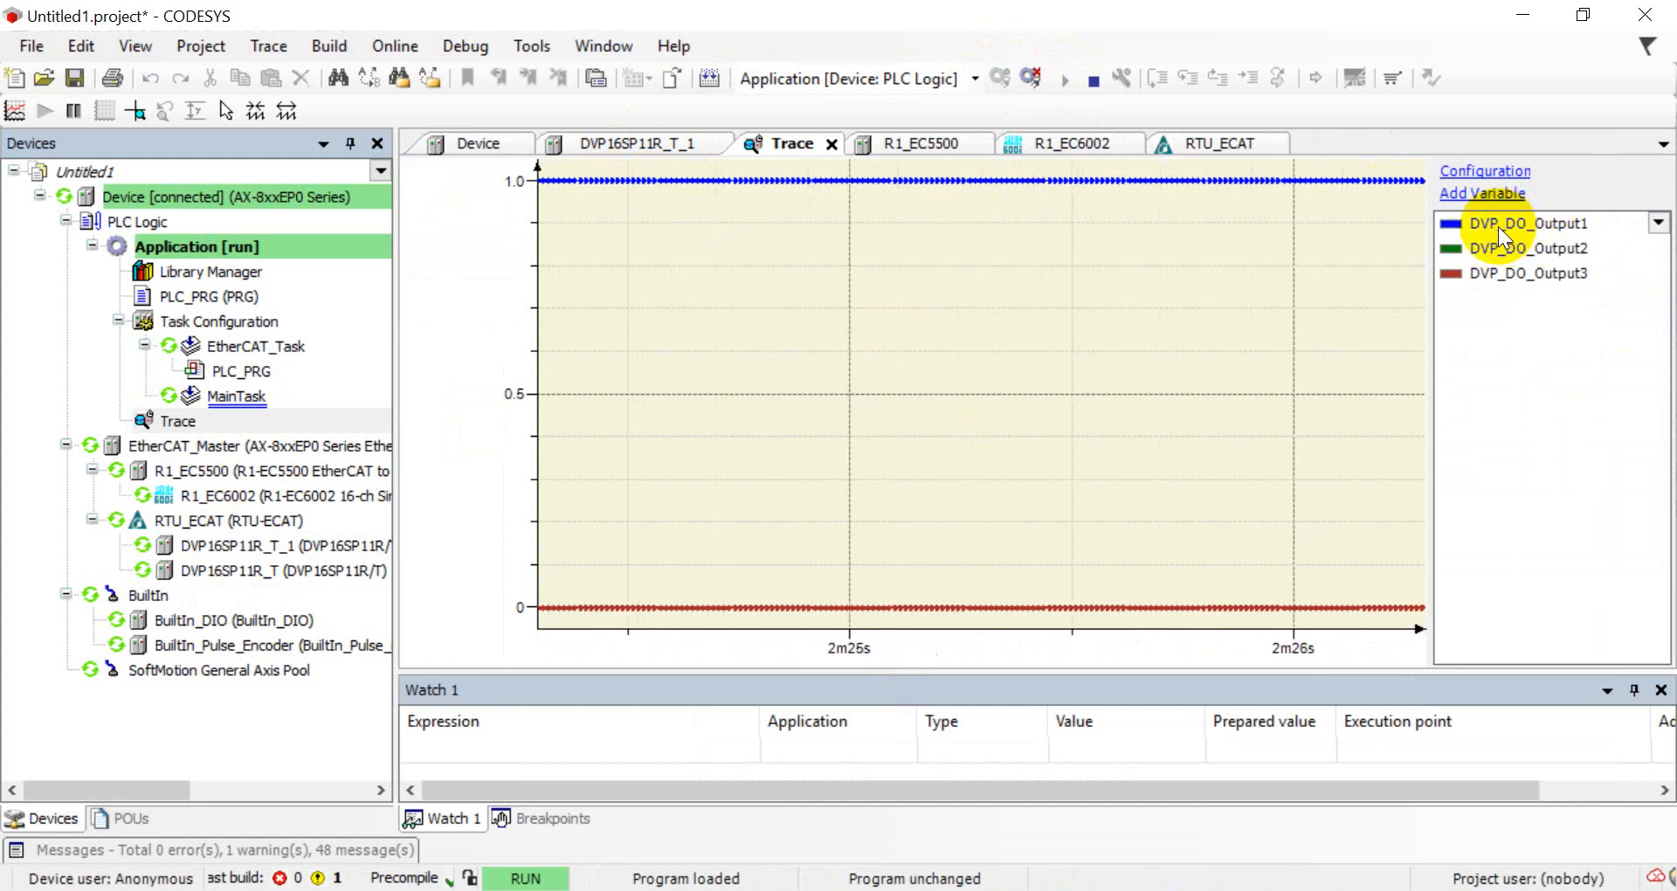
{"action": "mouse_move", "coordinate": [225, 428]}
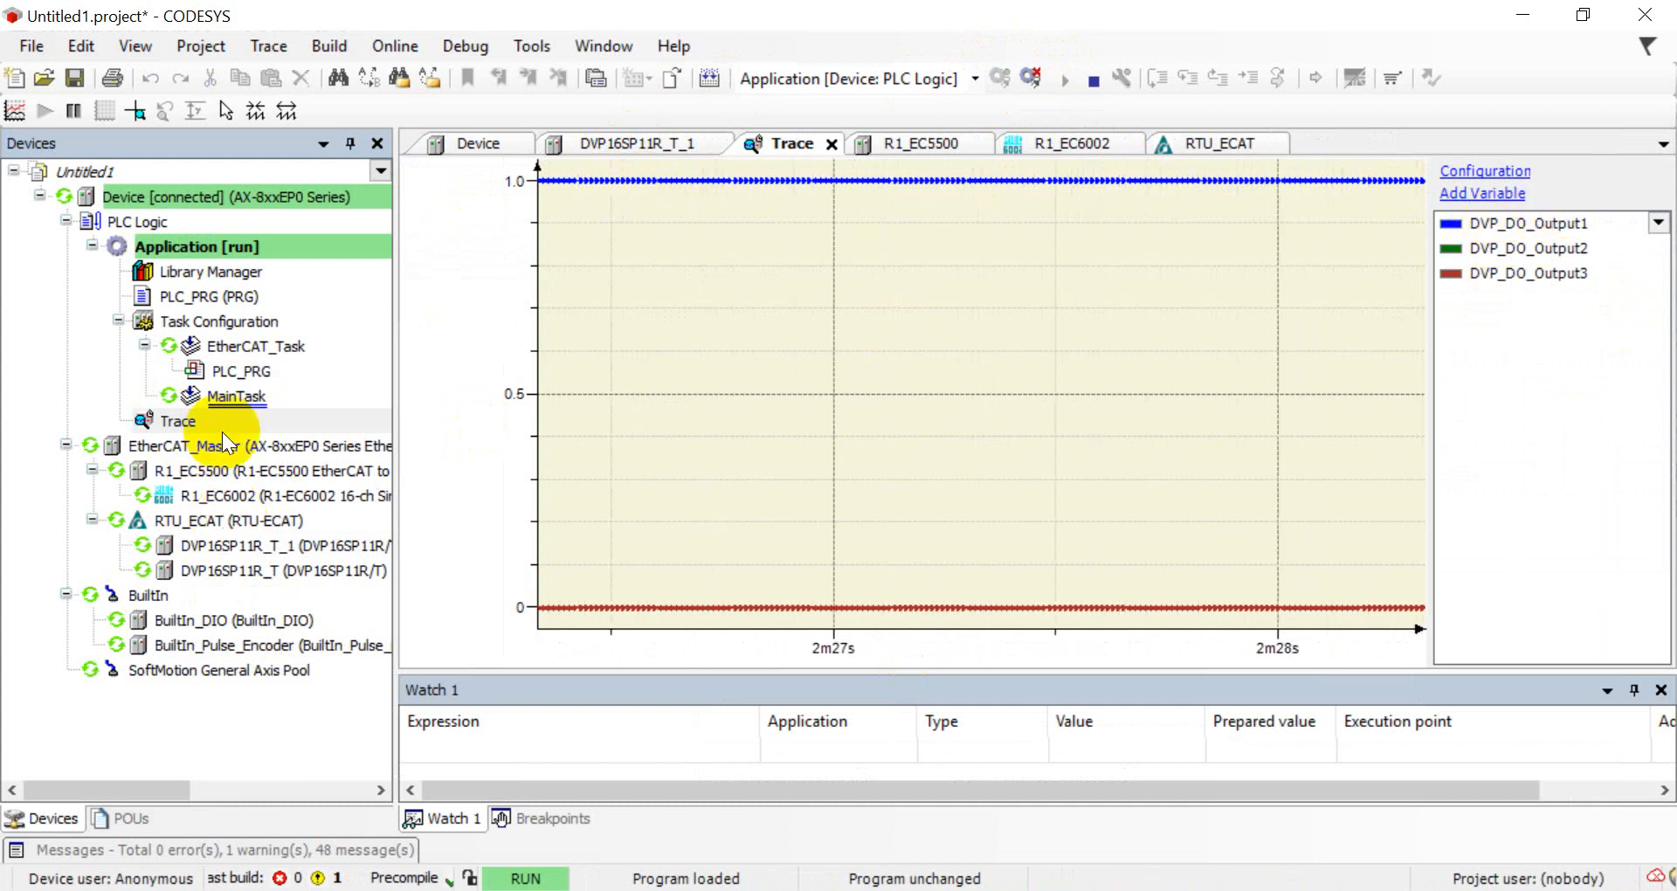
{"action": "mouse_move", "coordinate": [264, 535]}
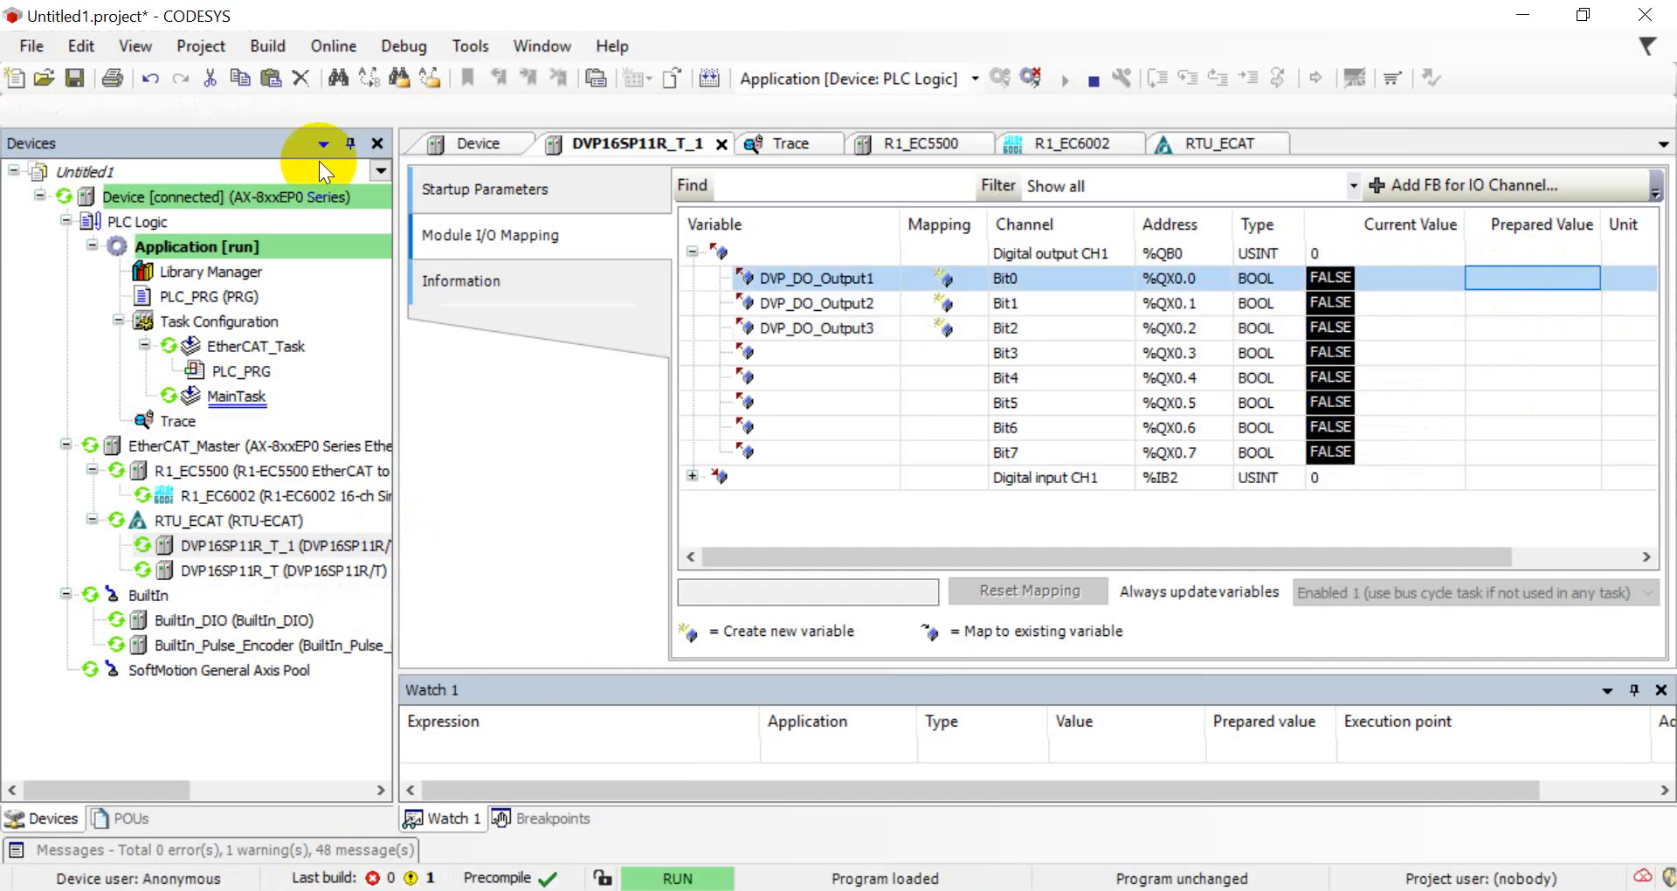
{"action": "mouse_move", "coordinate": [227, 520]}
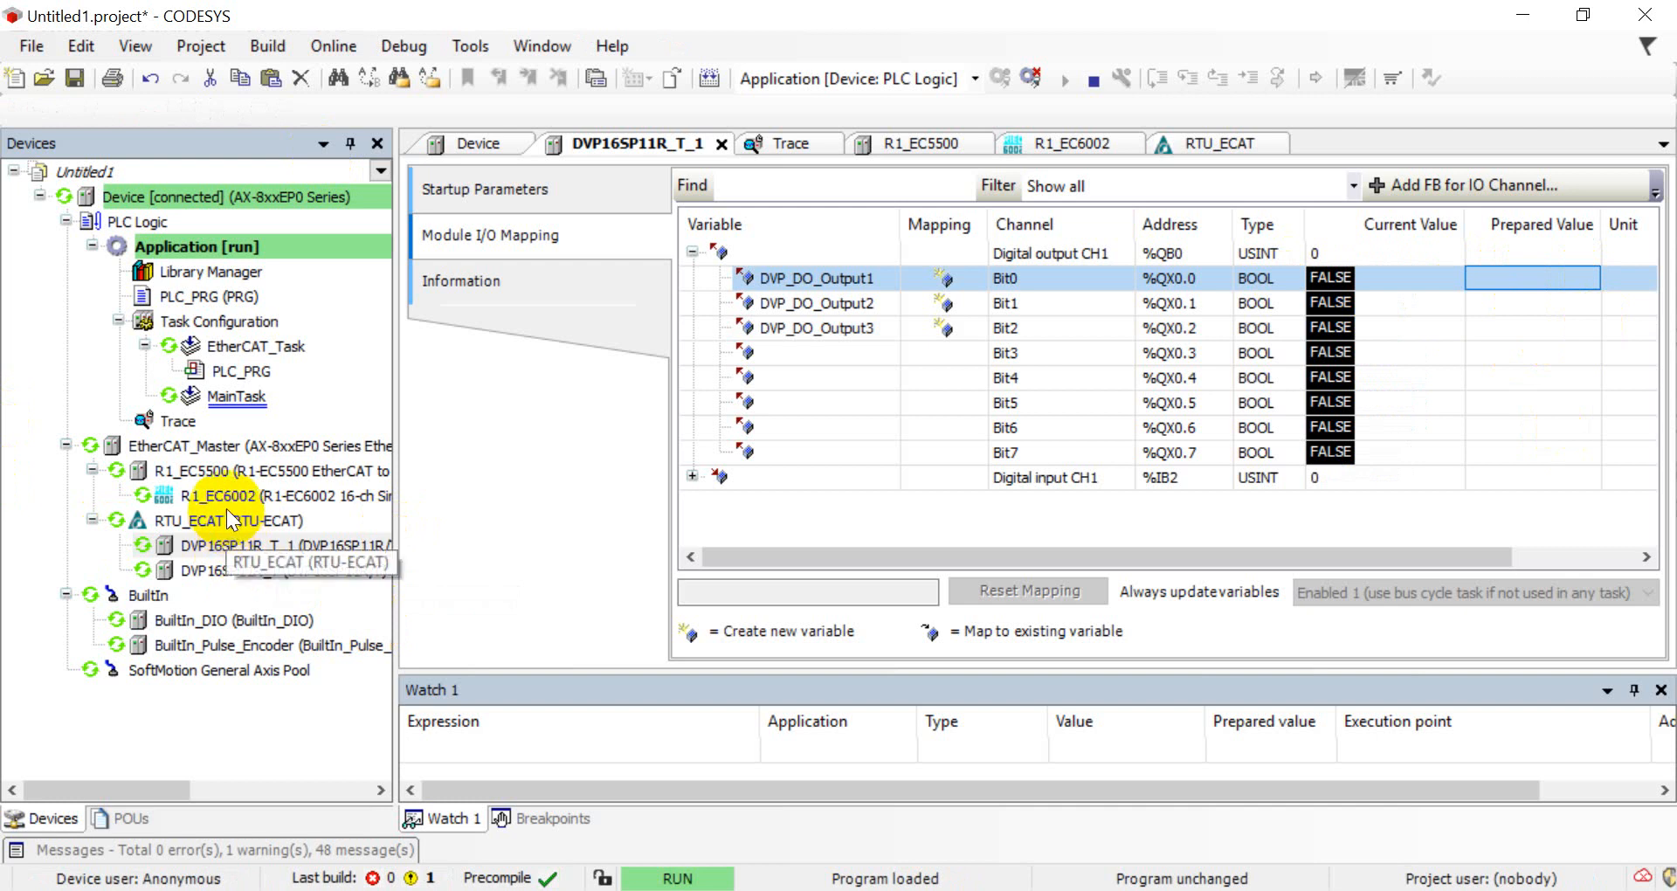
{"action": "left_click", "coordinate": [790, 141]}
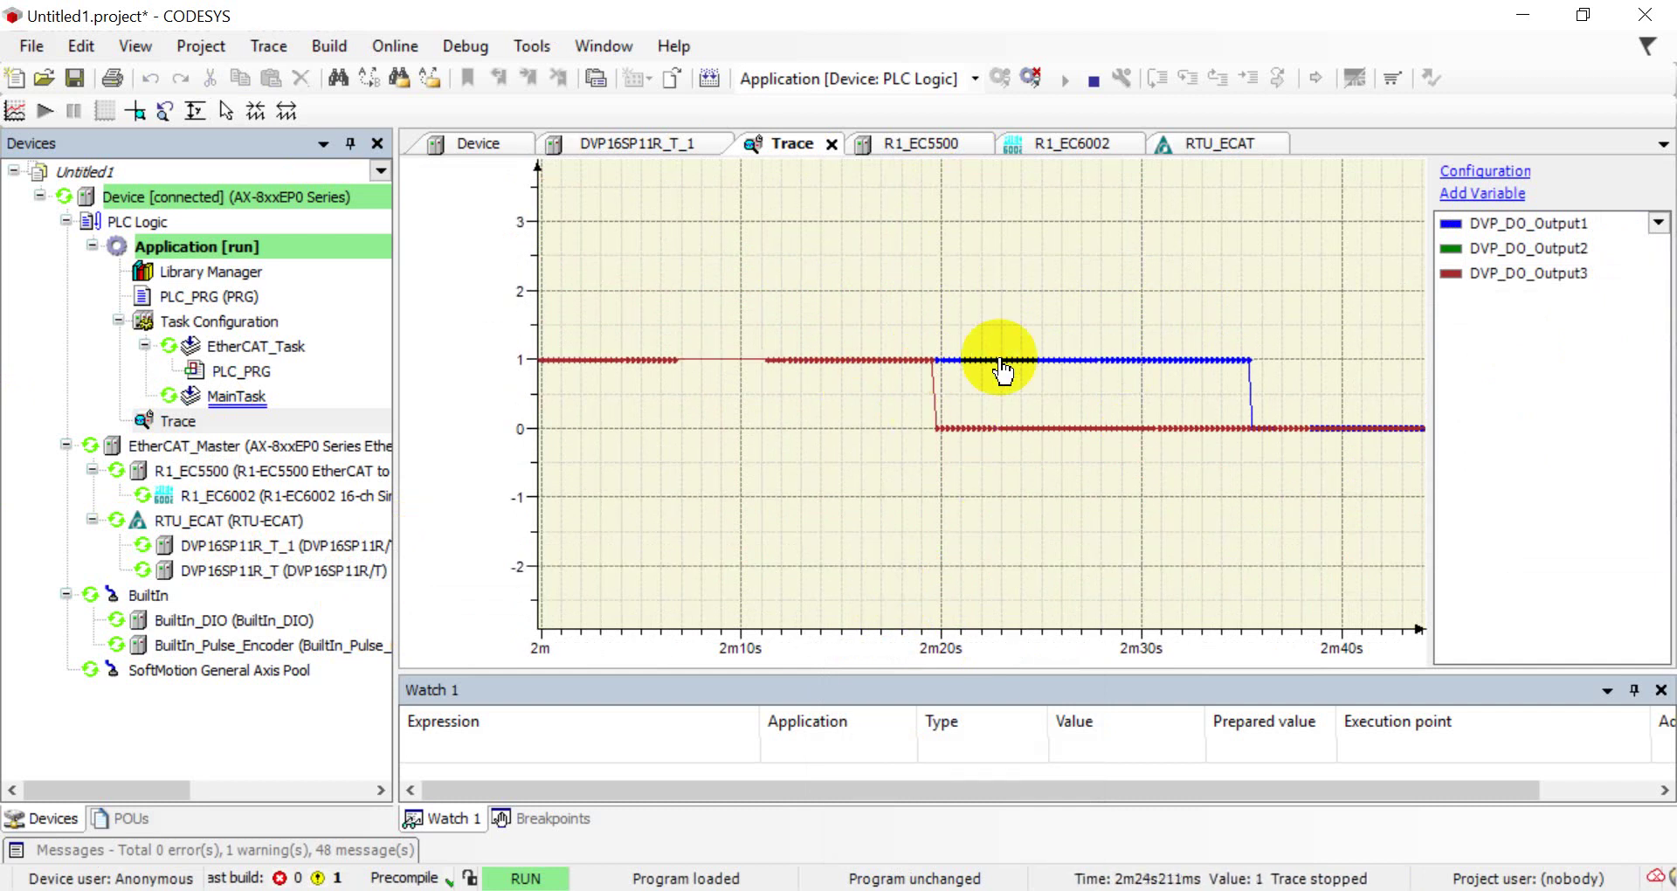
{"action": "mouse_move", "coordinate": [760, 476]}
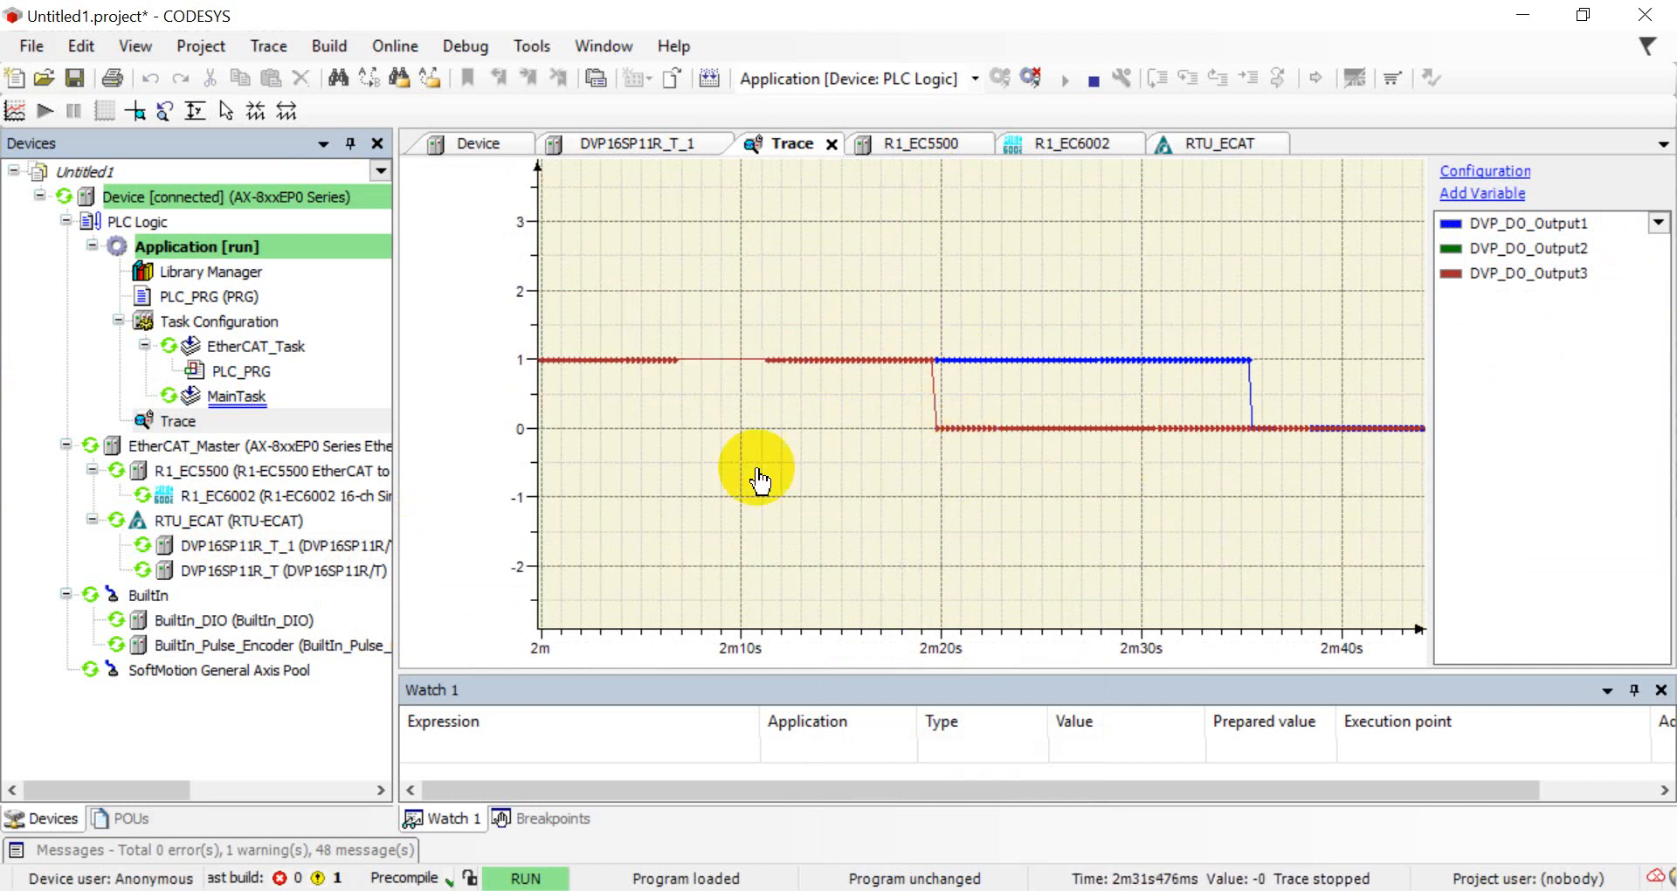